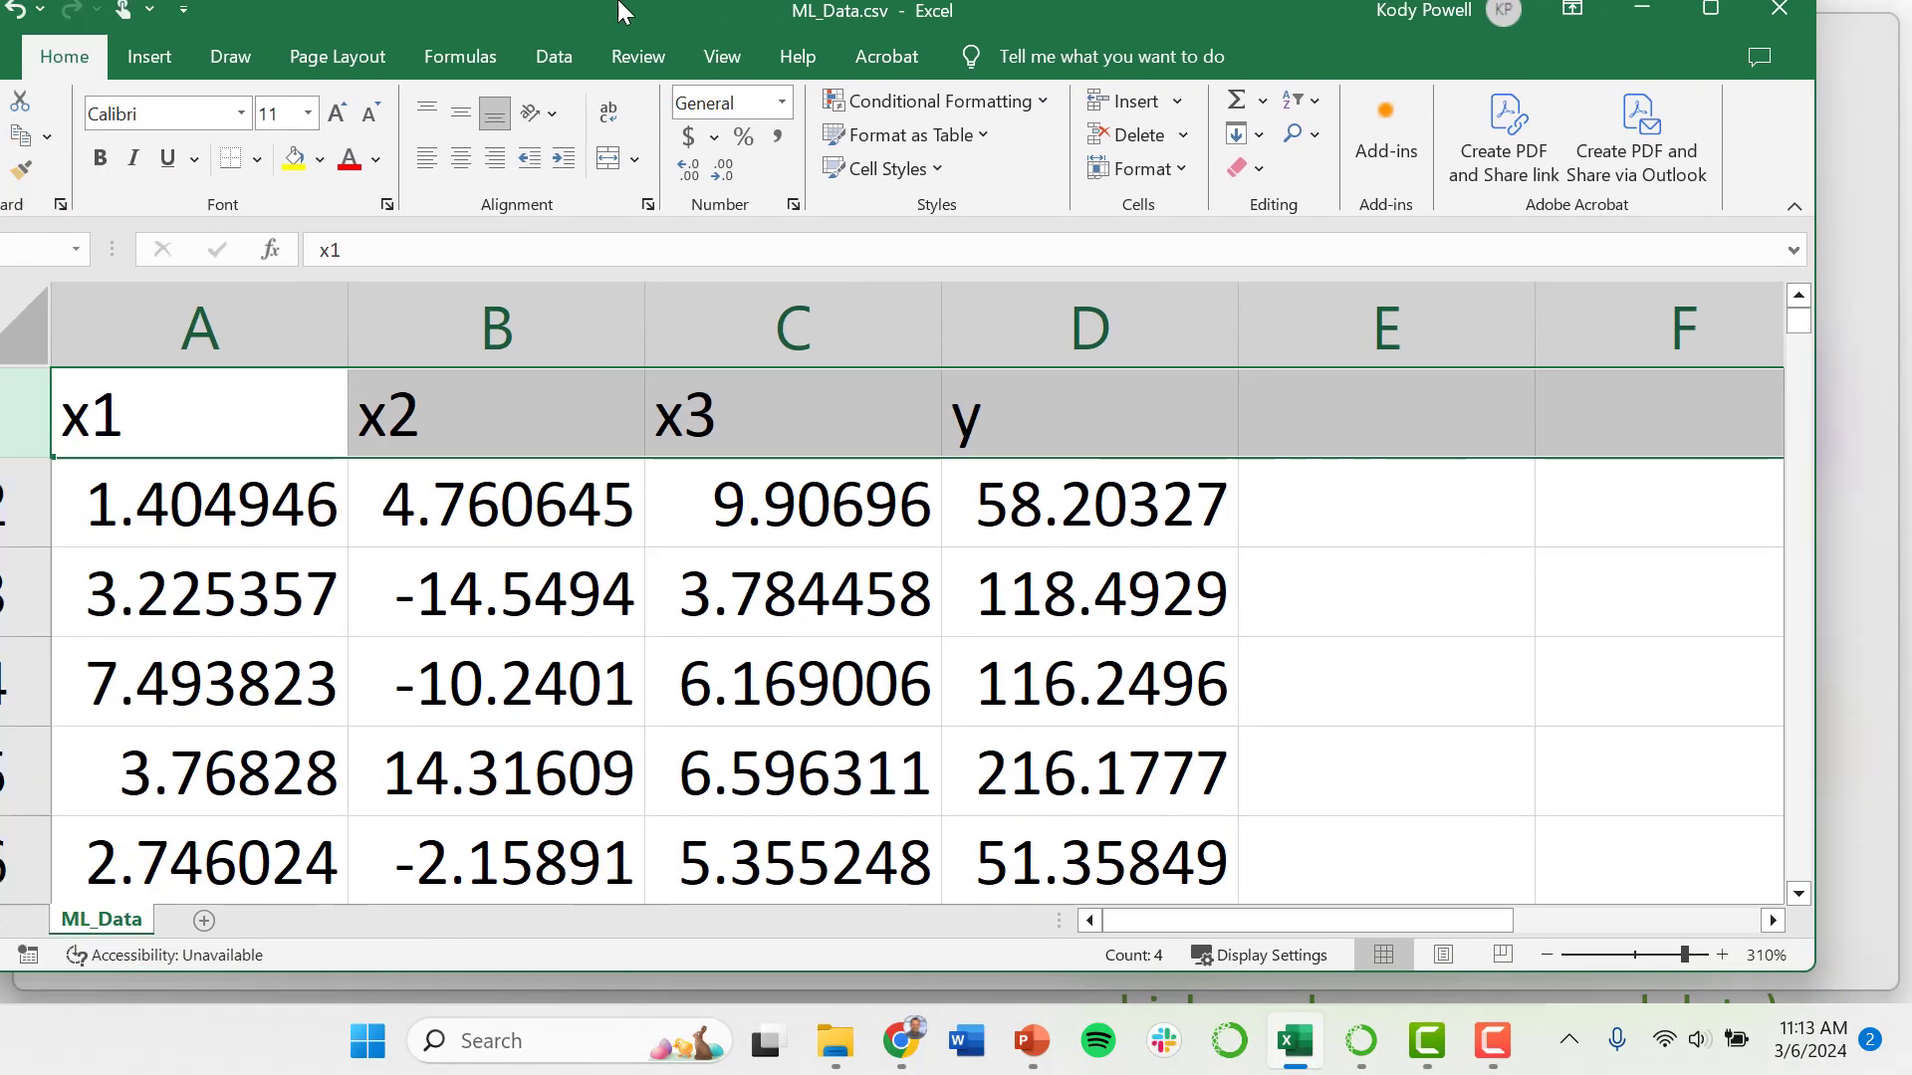
Review the x1–x3 input columns and y output, then focus the Module6_OLS import cell
{"action": "left_click", "coordinate": [267, 520]}
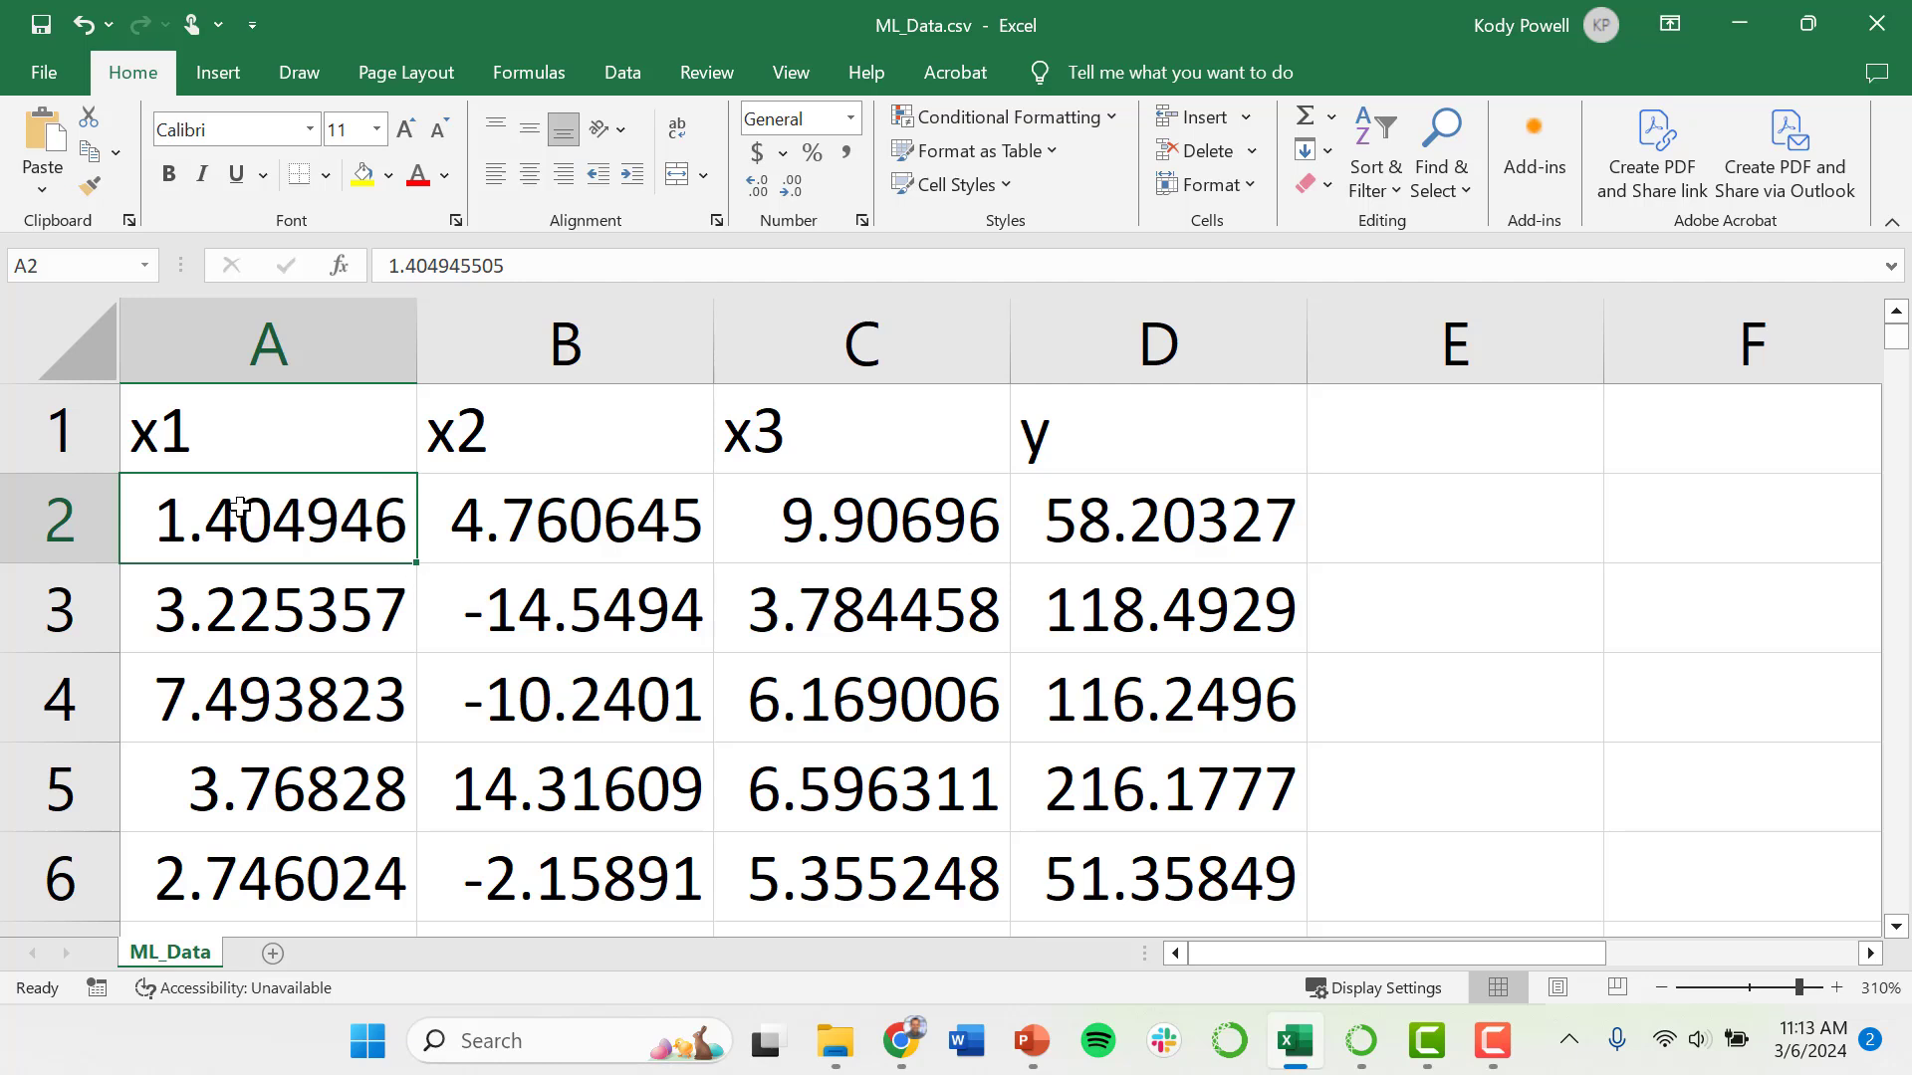
{"action": "left_click_drag", "start_coordinate": [267, 430], "coordinate": [564, 430]}
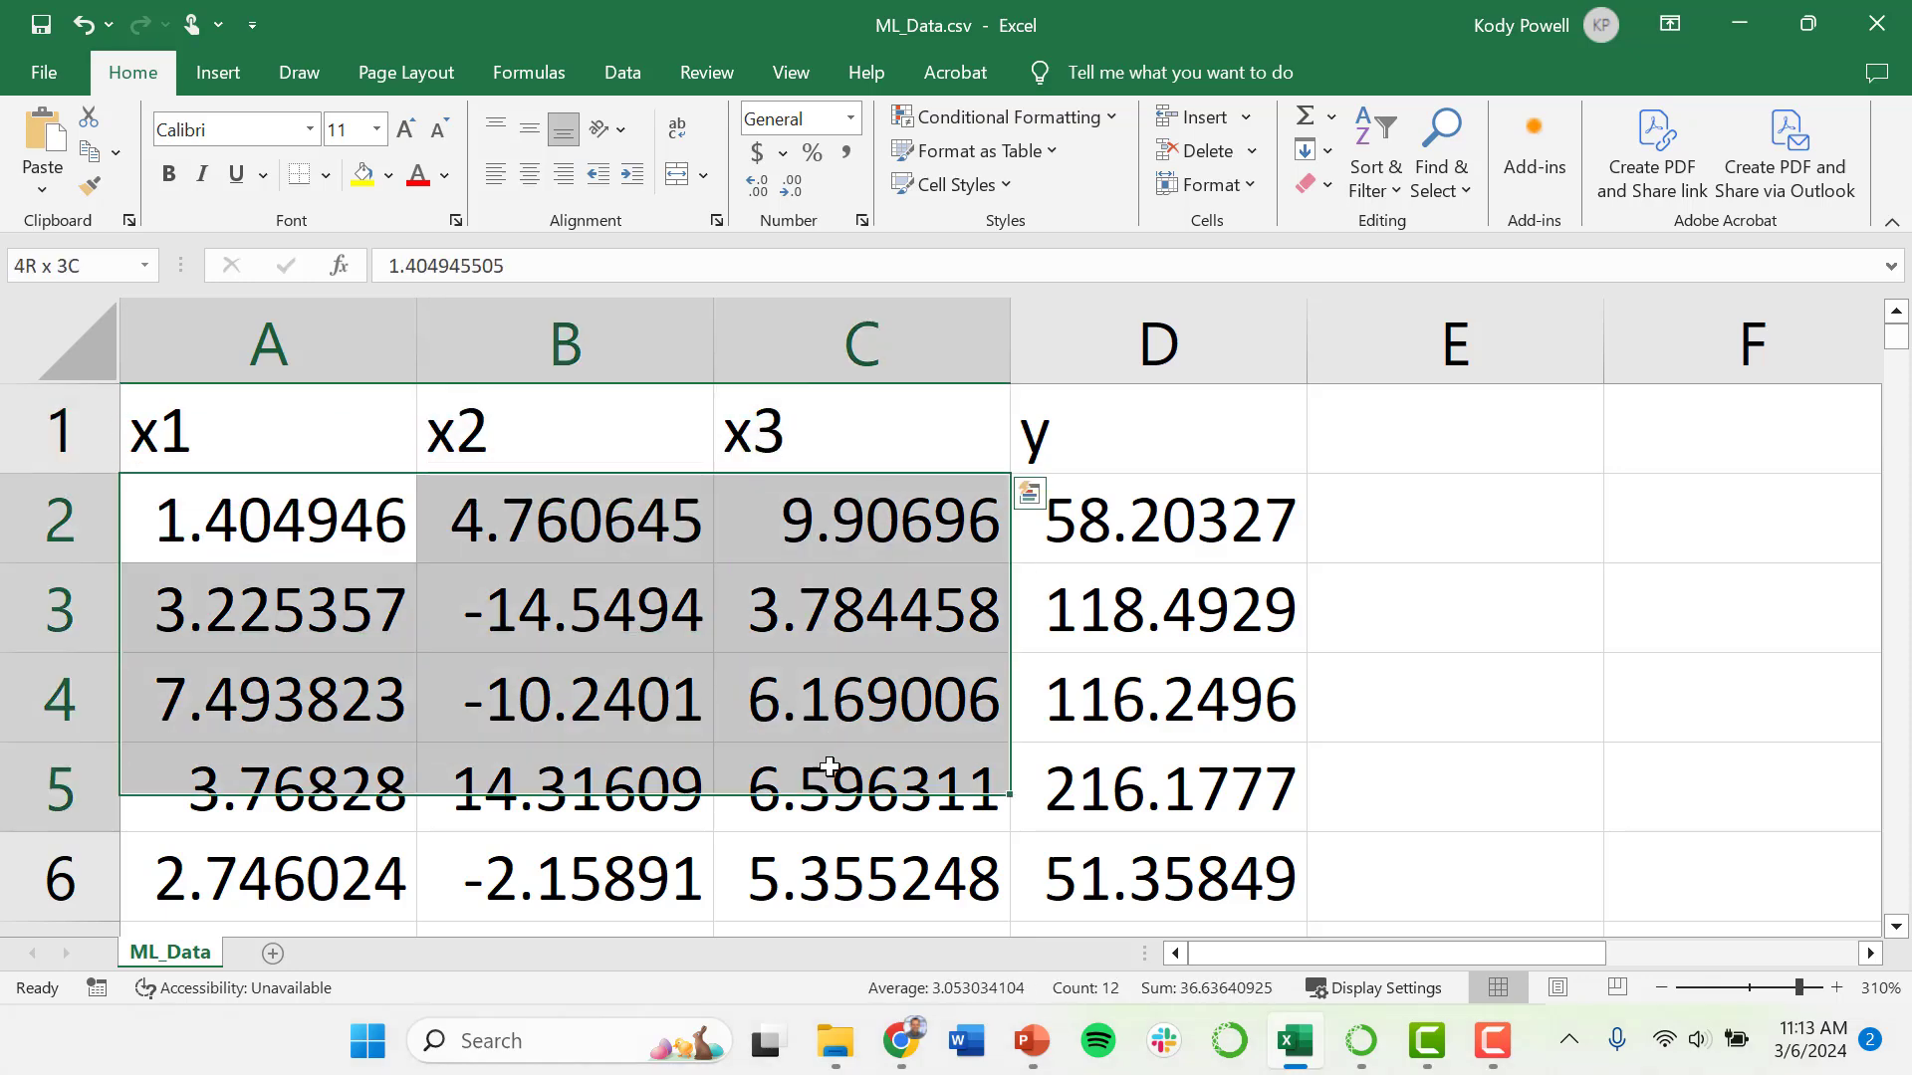
{"action": "left_click", "coordinate": [1156, 430]}
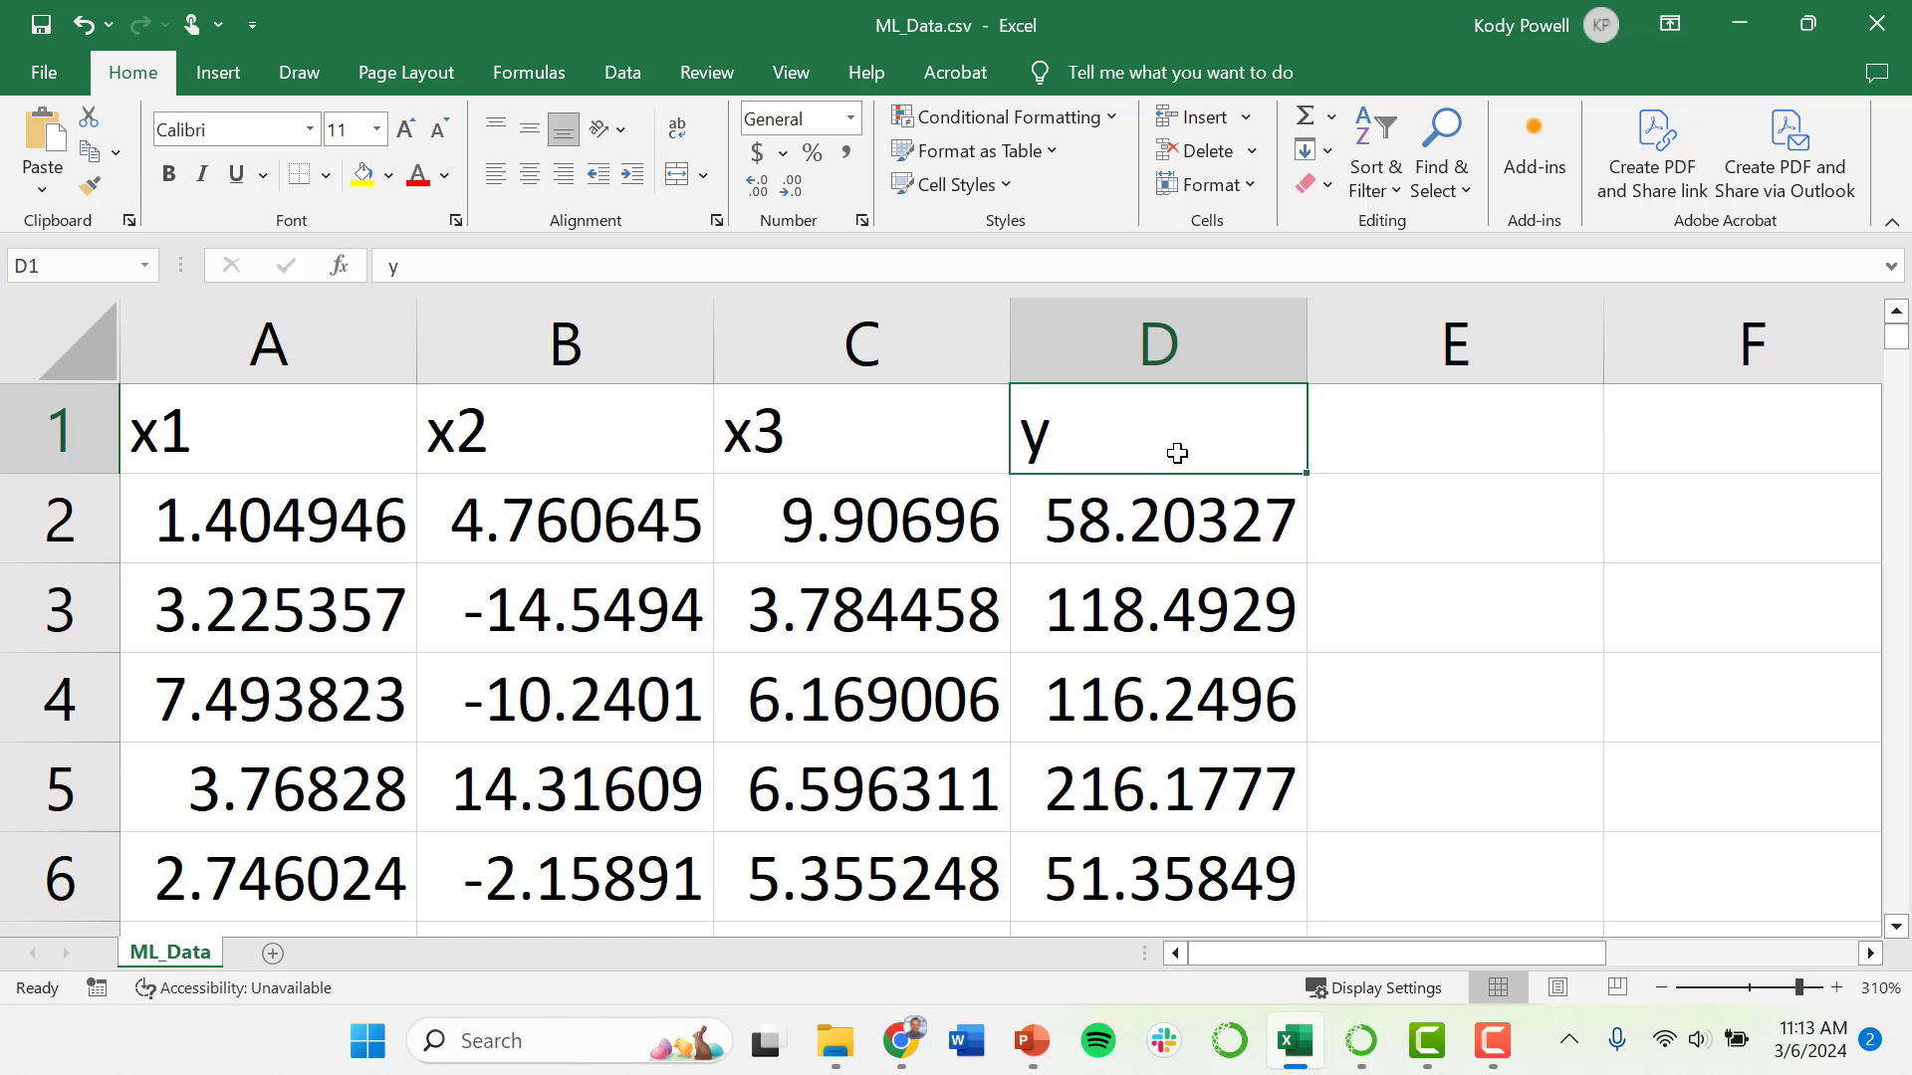
{"action": "mouse_move", "coordinate": [1201, 519]}
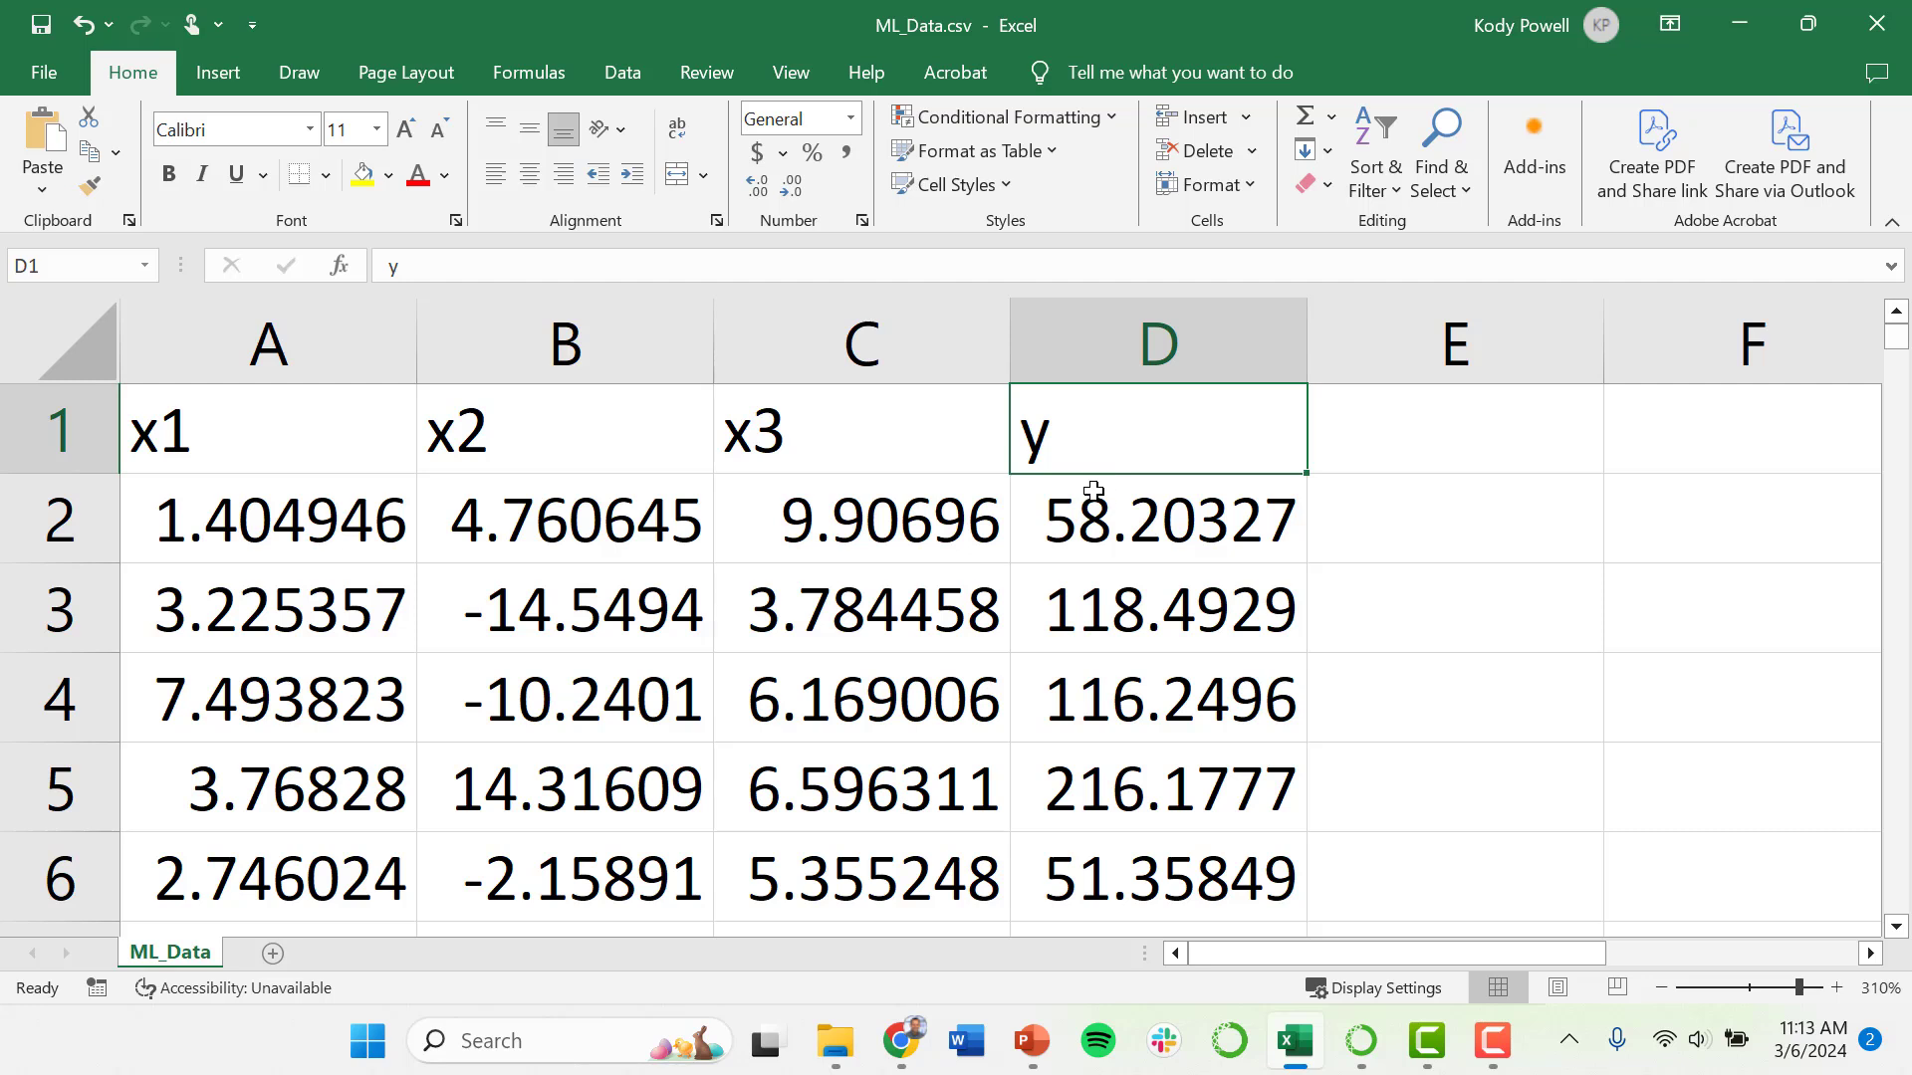
{"action": "mouse_move", "coordinate": [549, 538]}
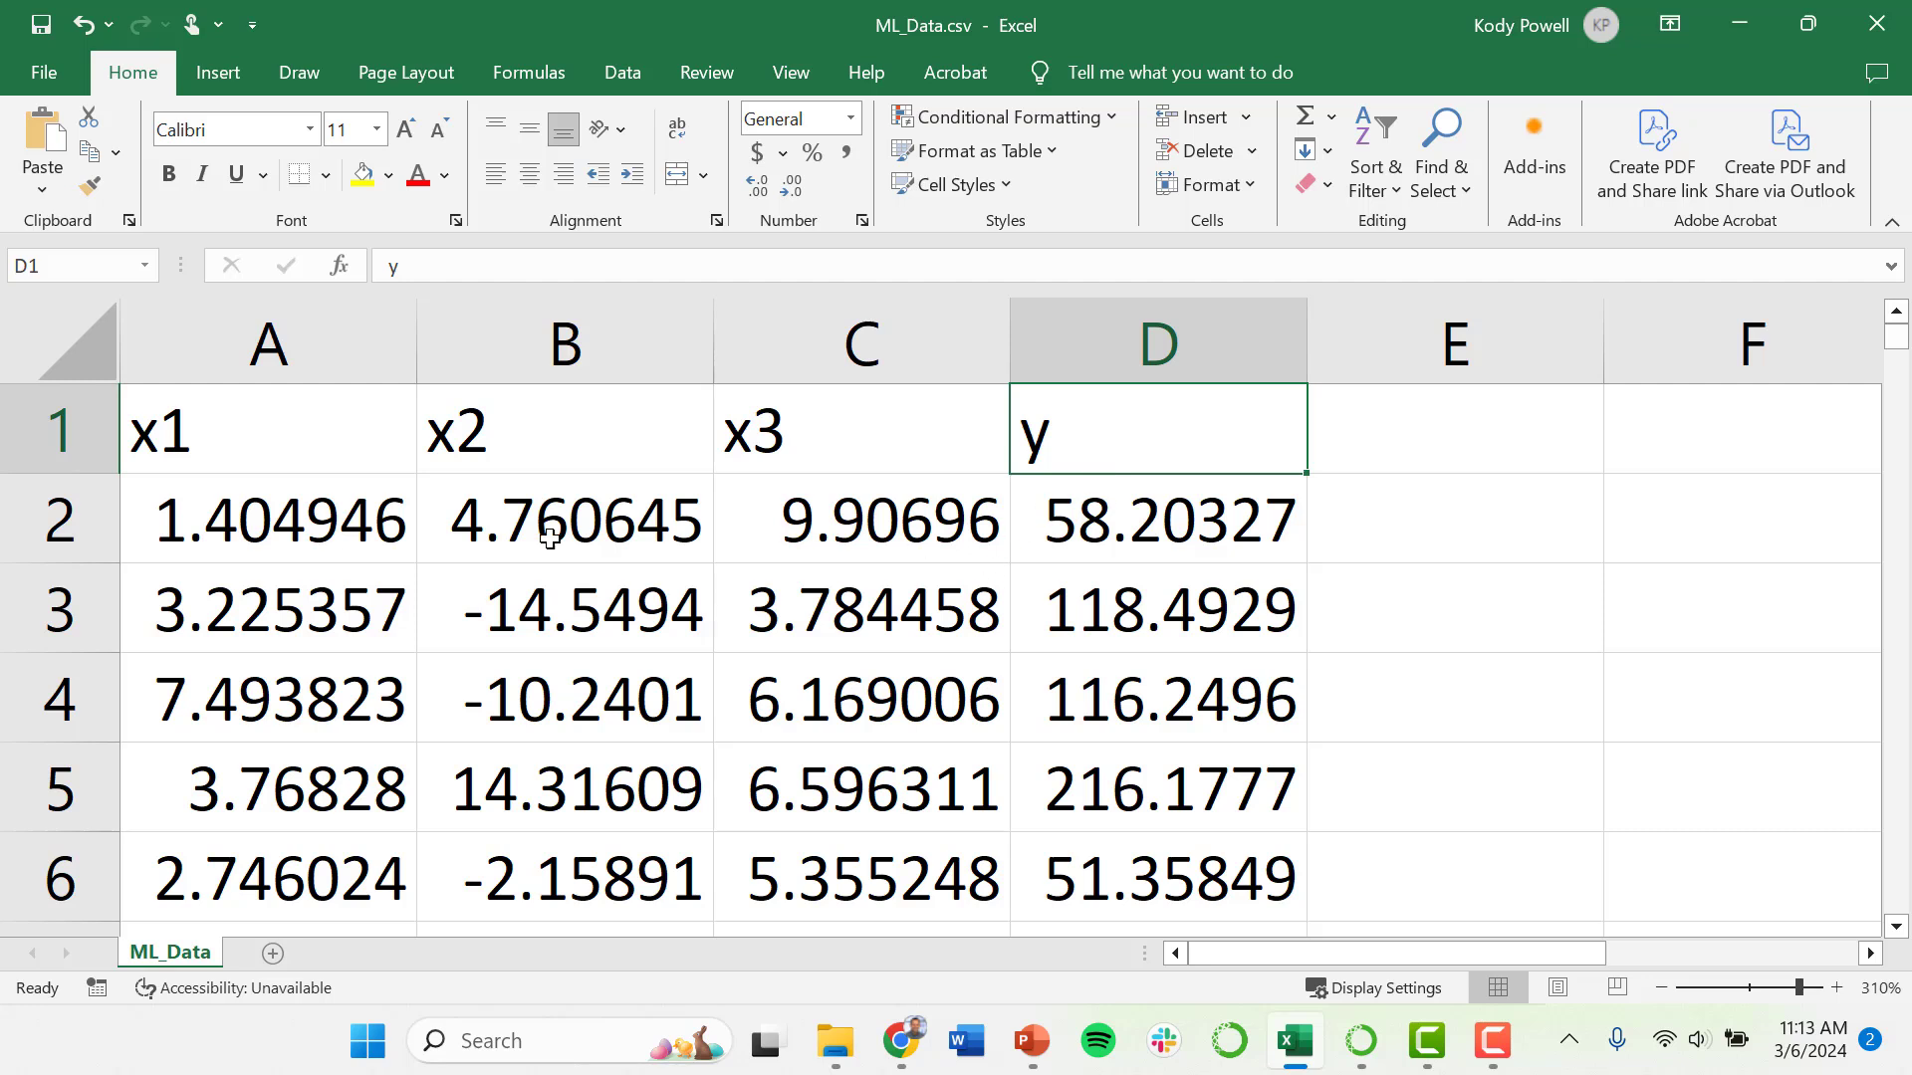
{"action": "mouse_move", "coordinate": [1107, 473]}
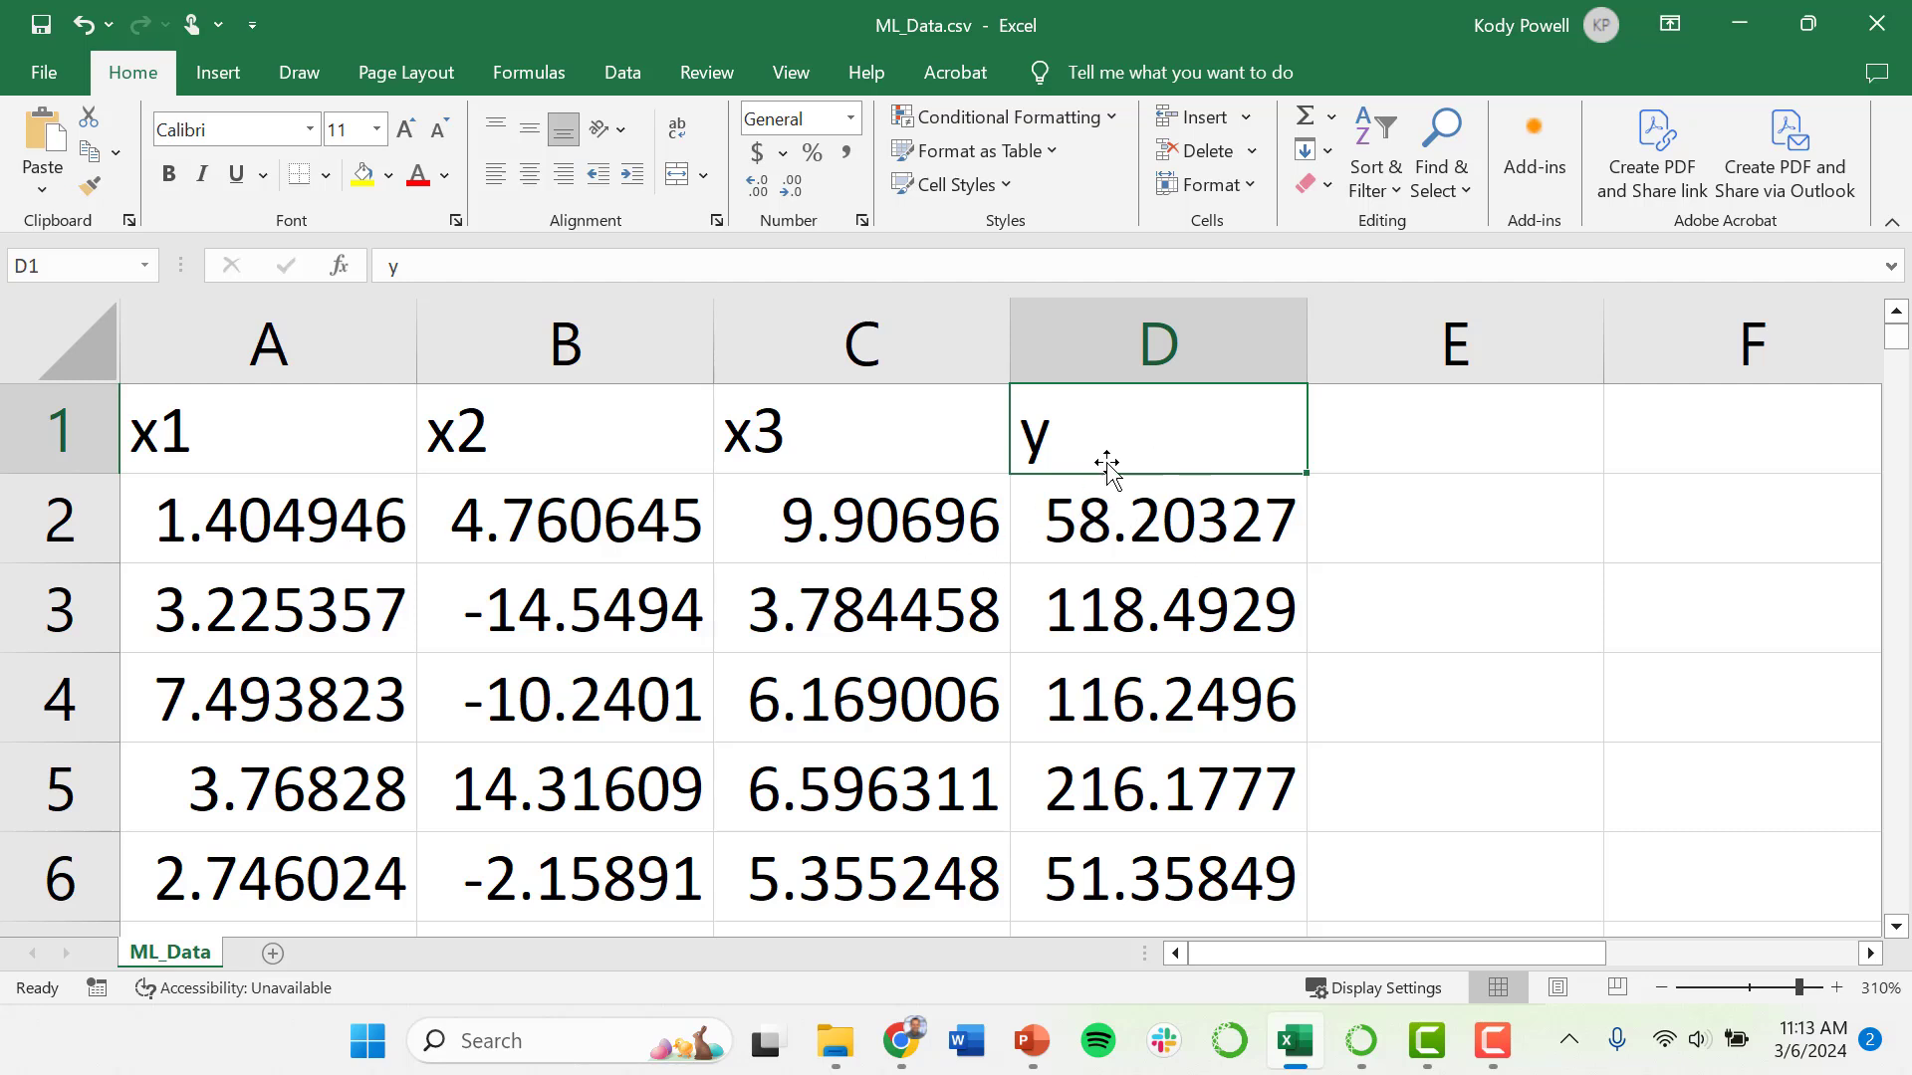
{"action": "mouse_move", "coordinate": [751, 517]}
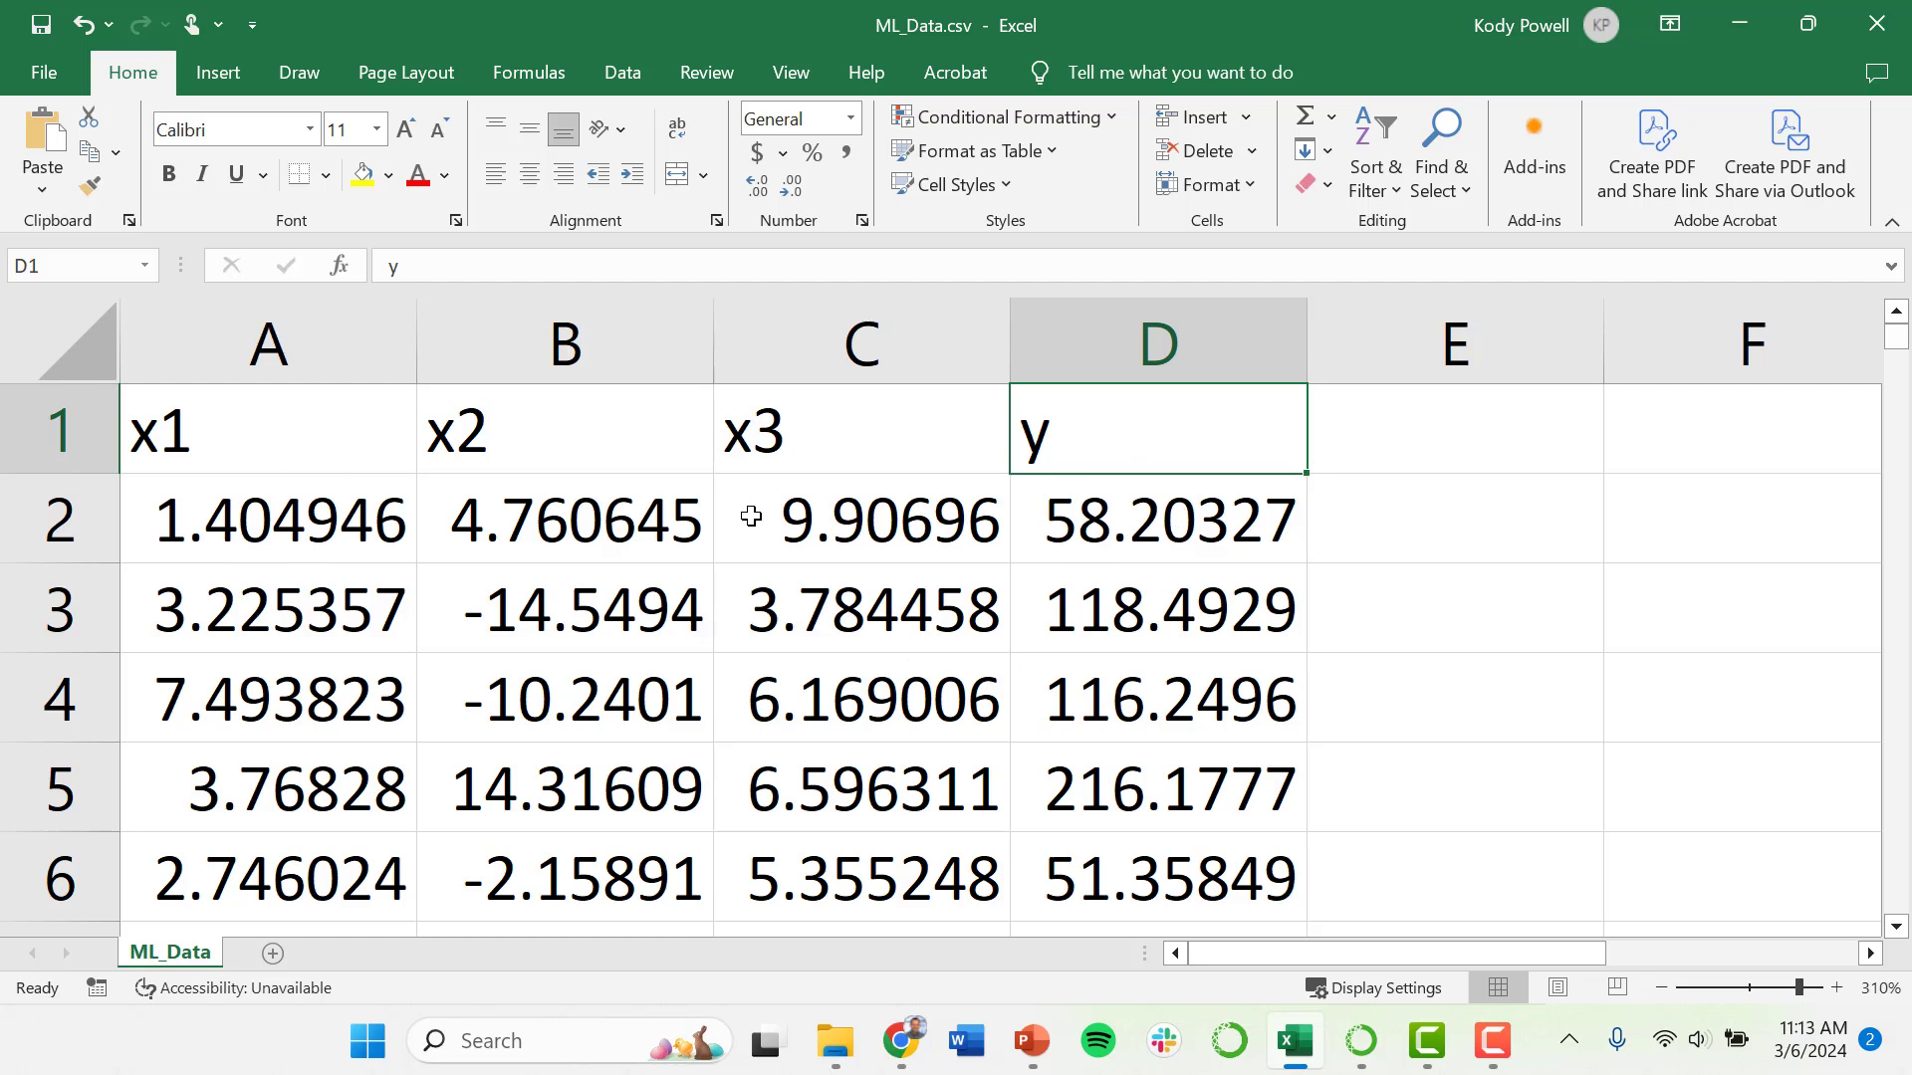
{"action": "mouse_move", "coordinate": [823, 516]}
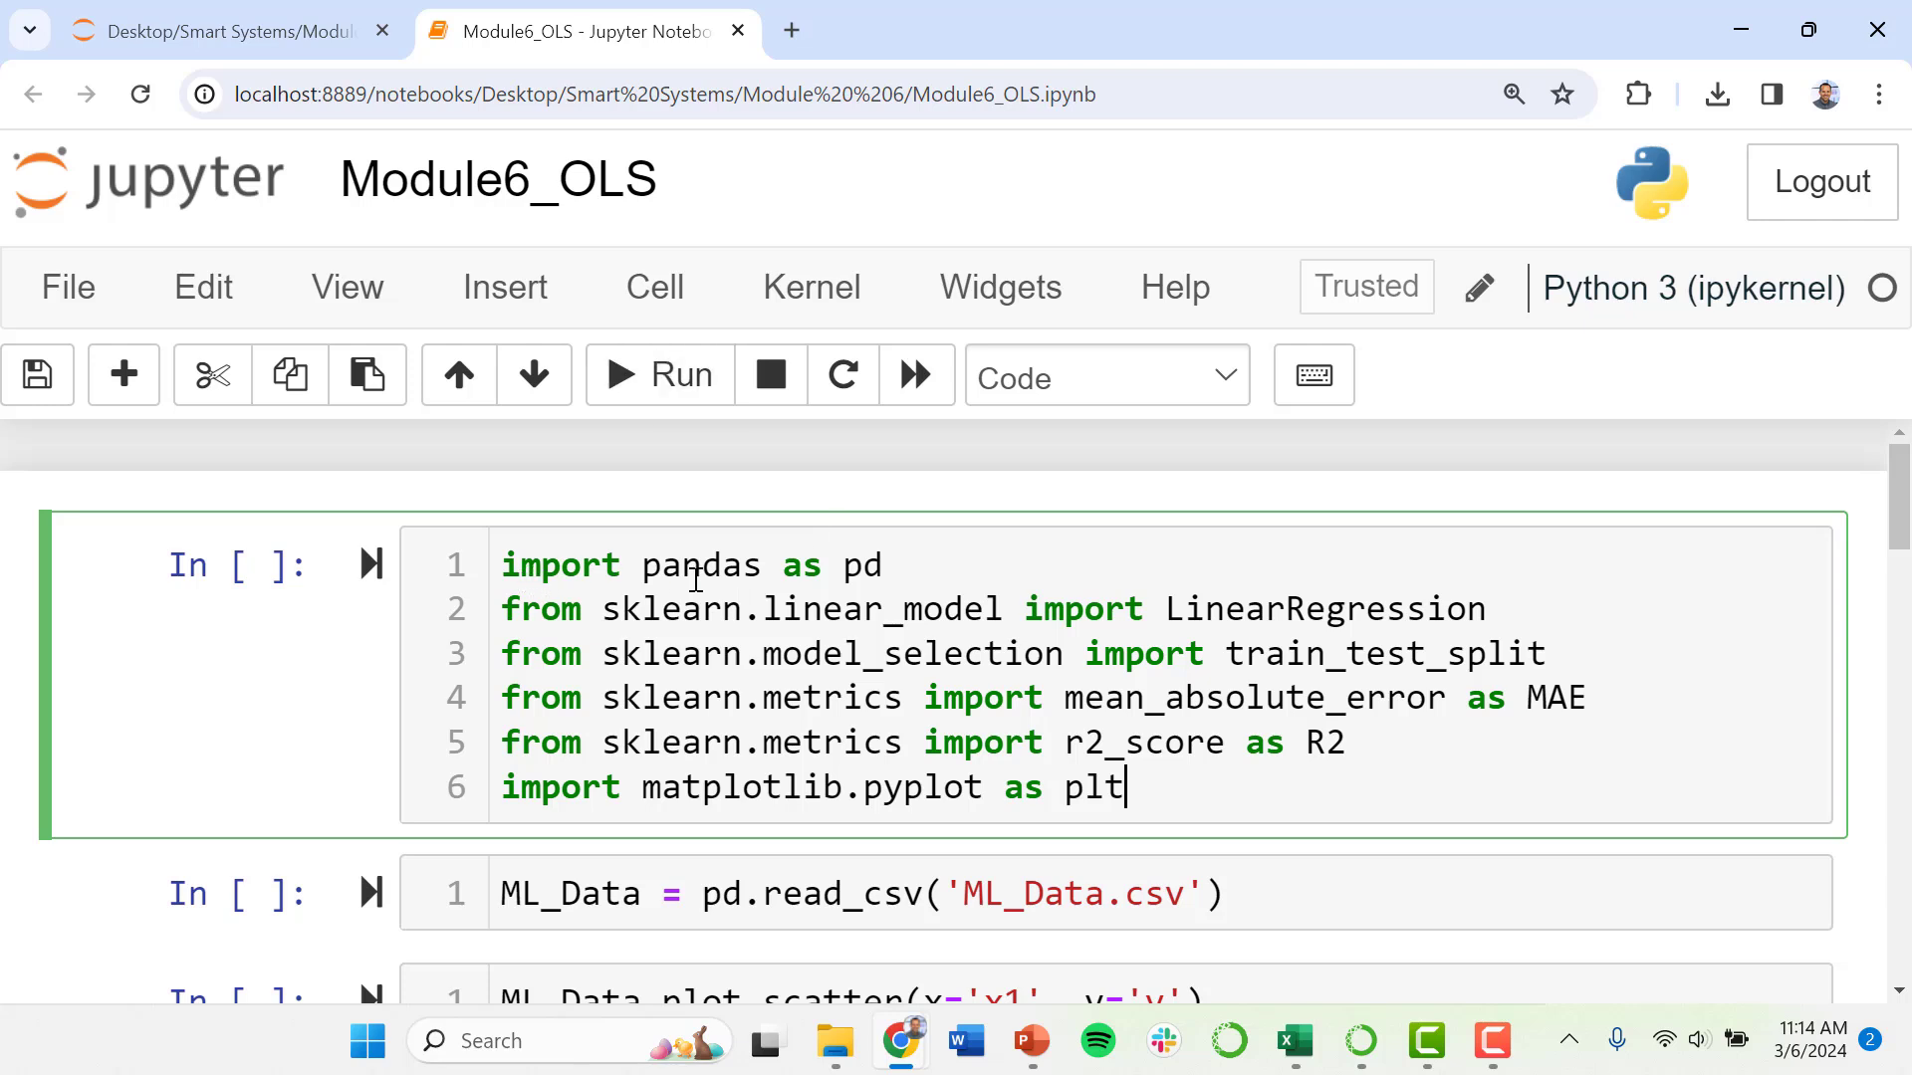
{"action": "mouse_move", "coordinate": [816, 564]}
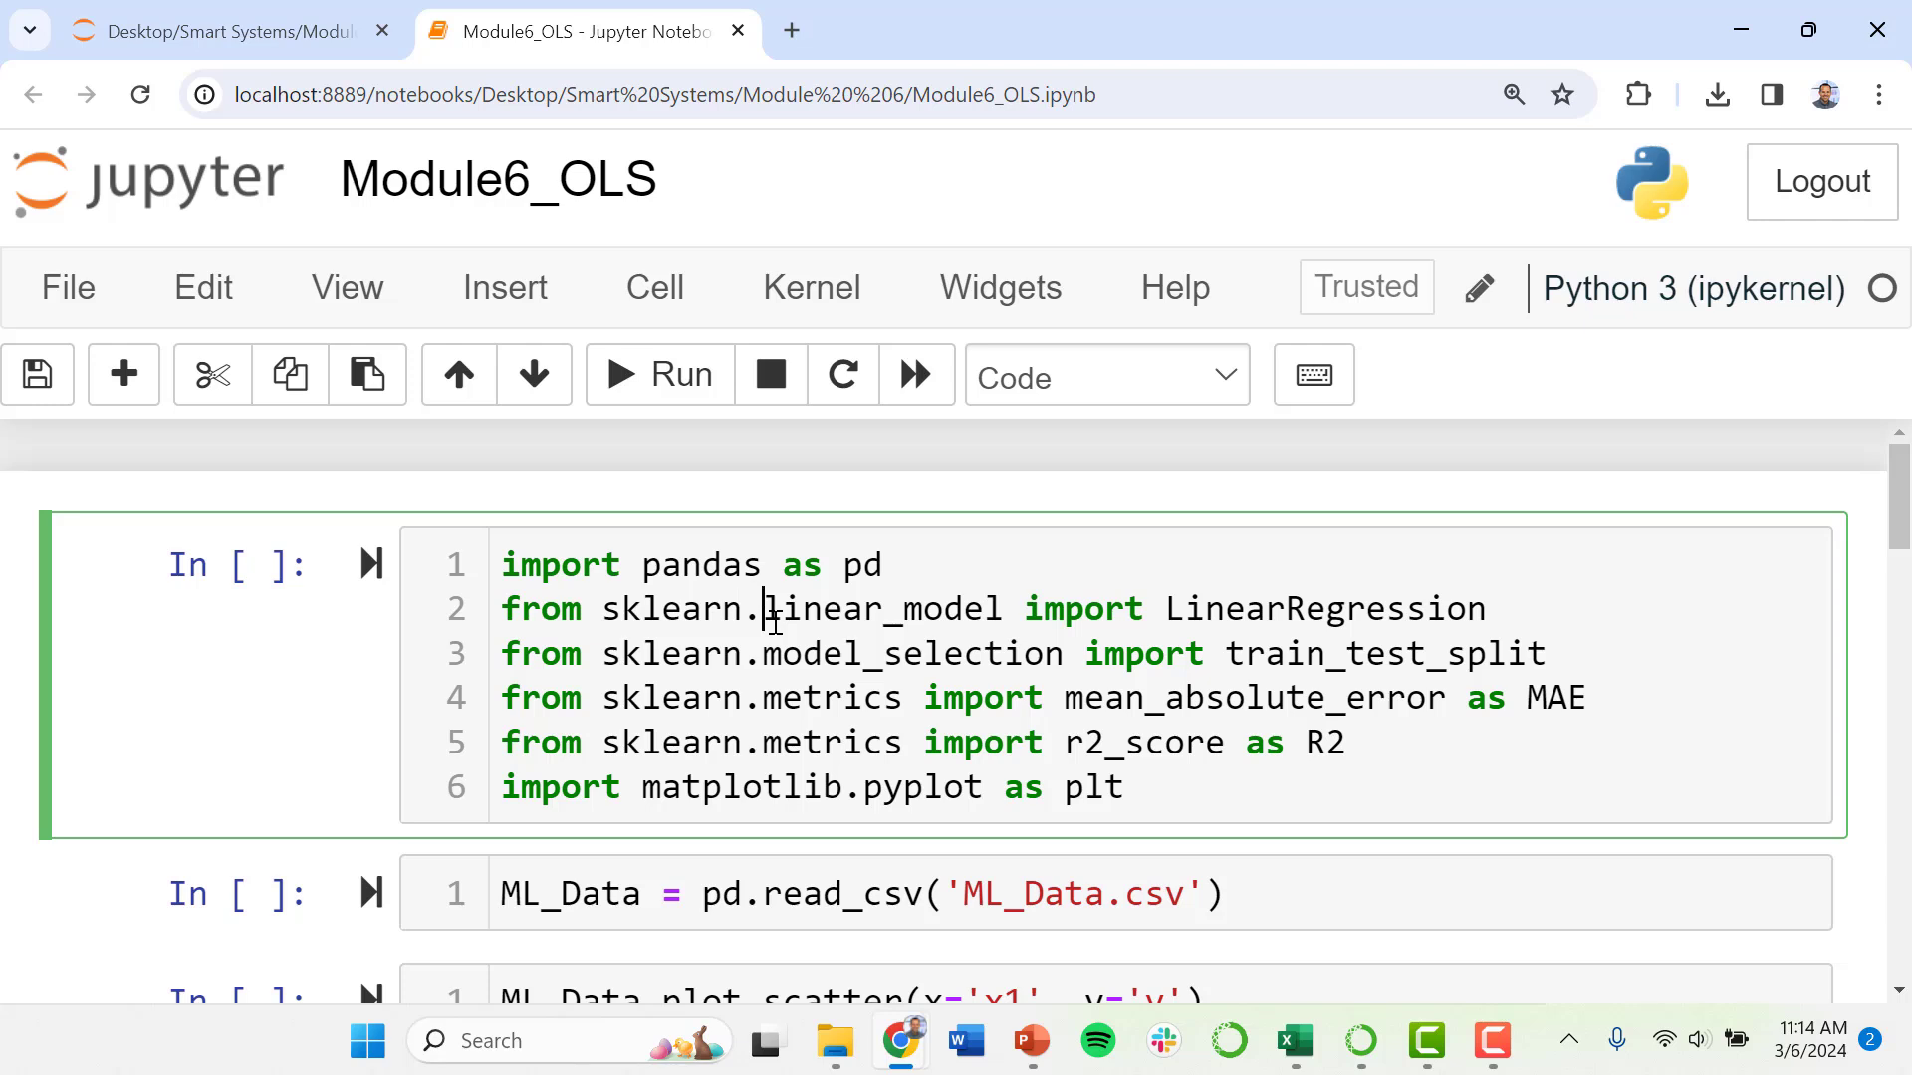
{"action": "mouse_move", "coordinate": [1716, 1038]}
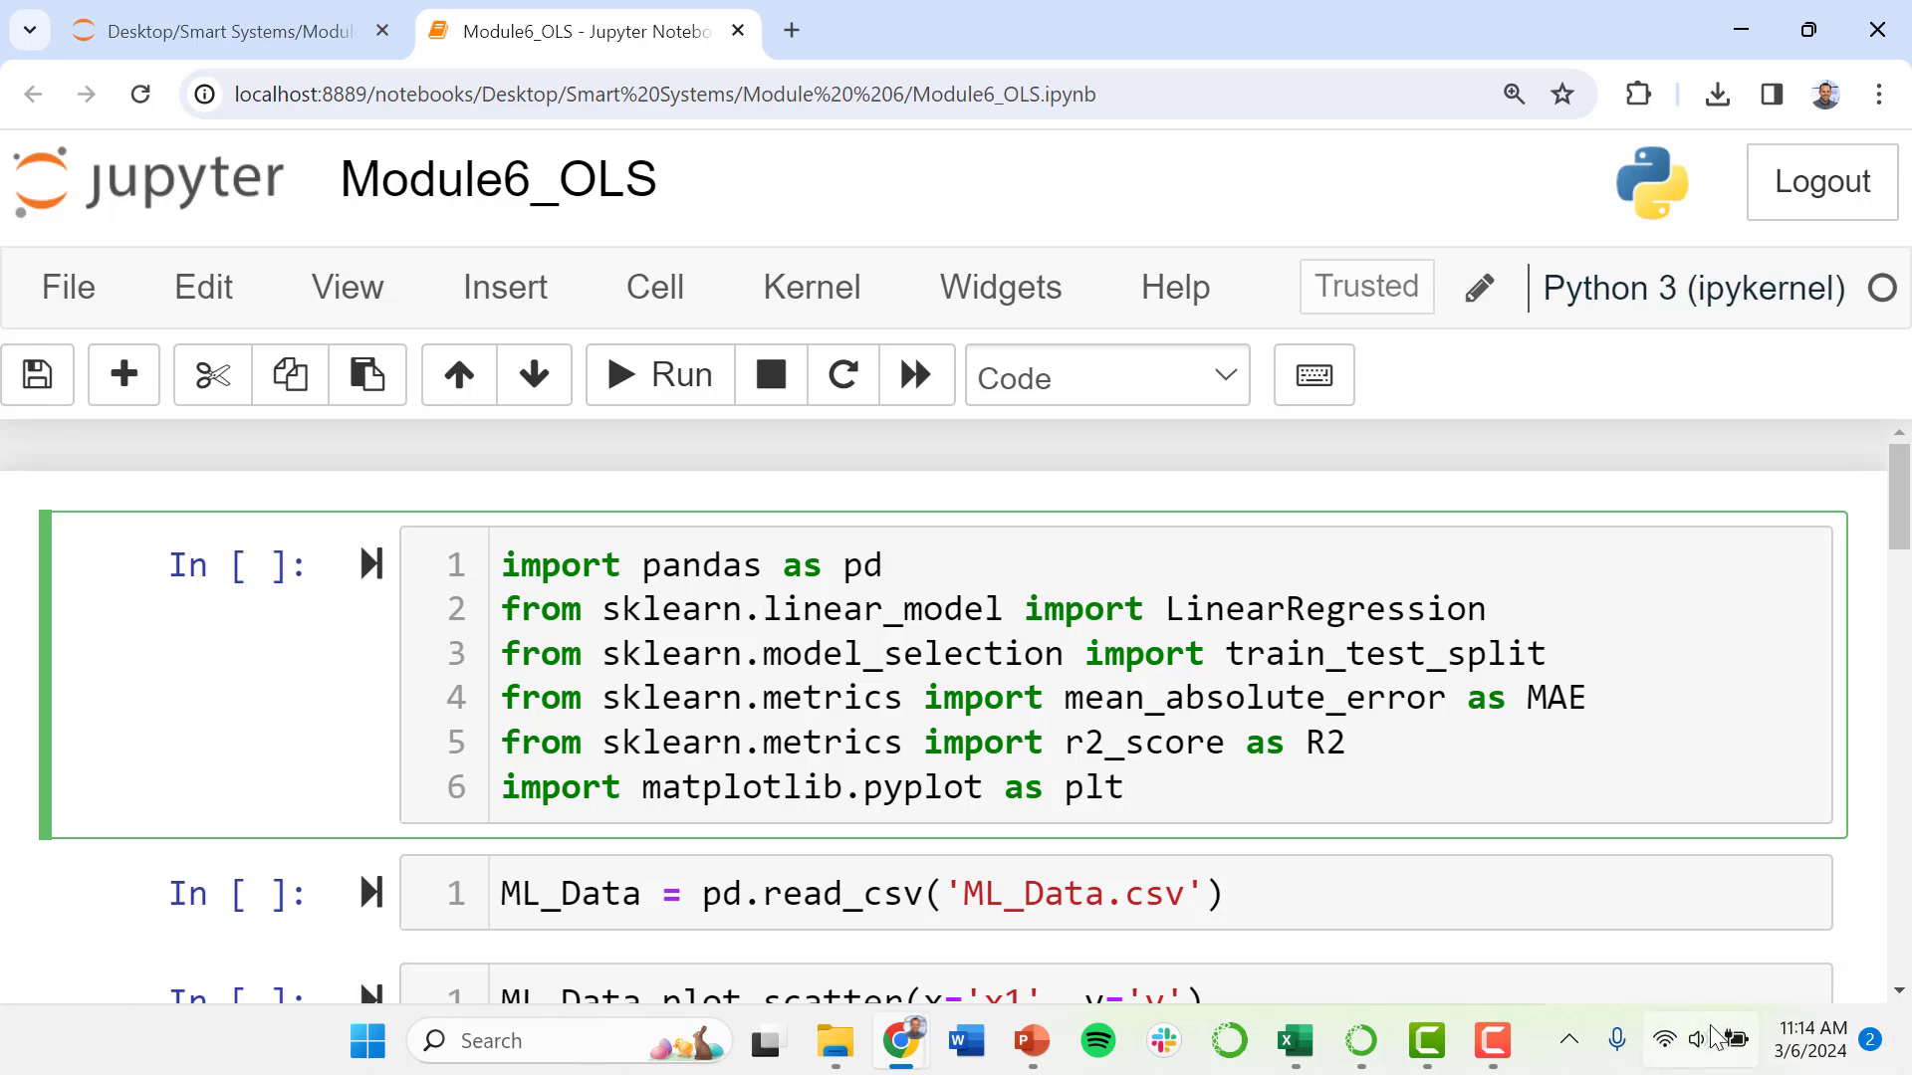
{"action": "mouse_move", "coordinate": [1030, 1040]}
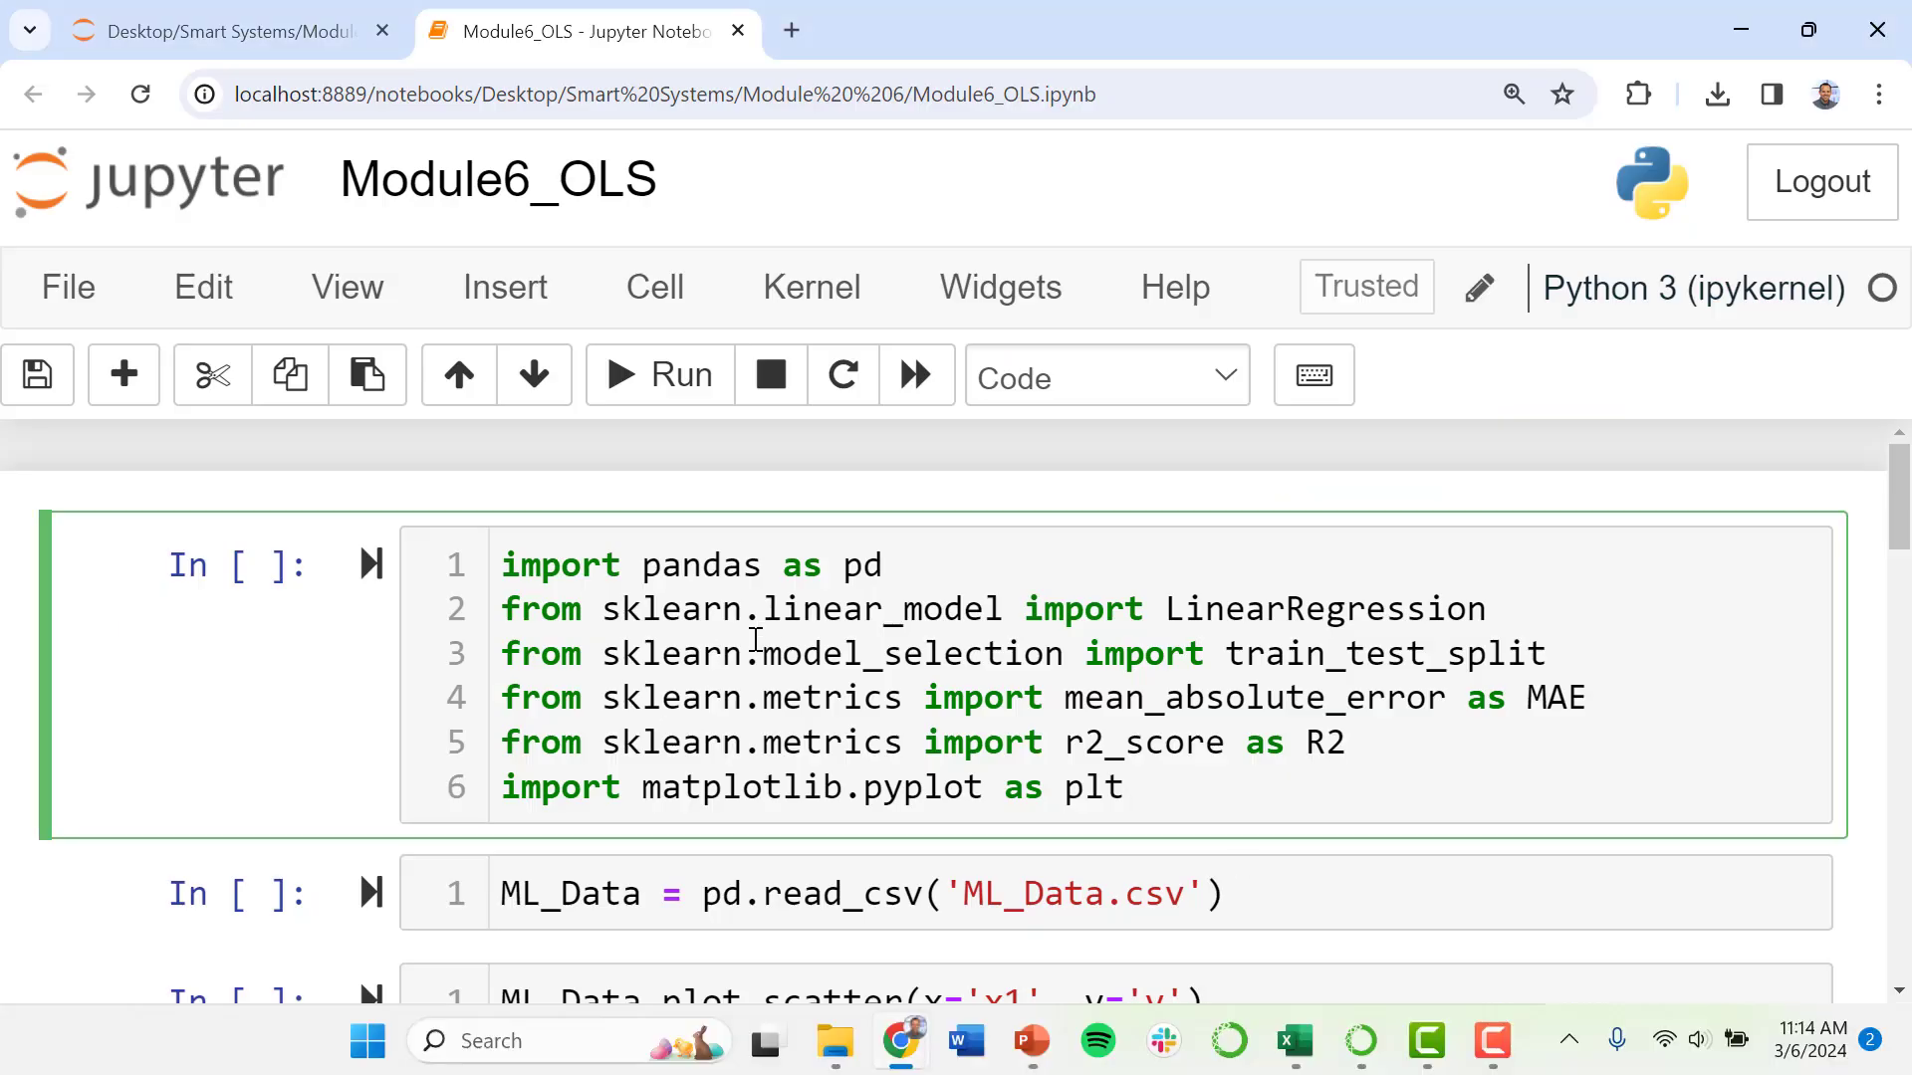
{"action": "mouse_move", "coordinate": [829, 592]}
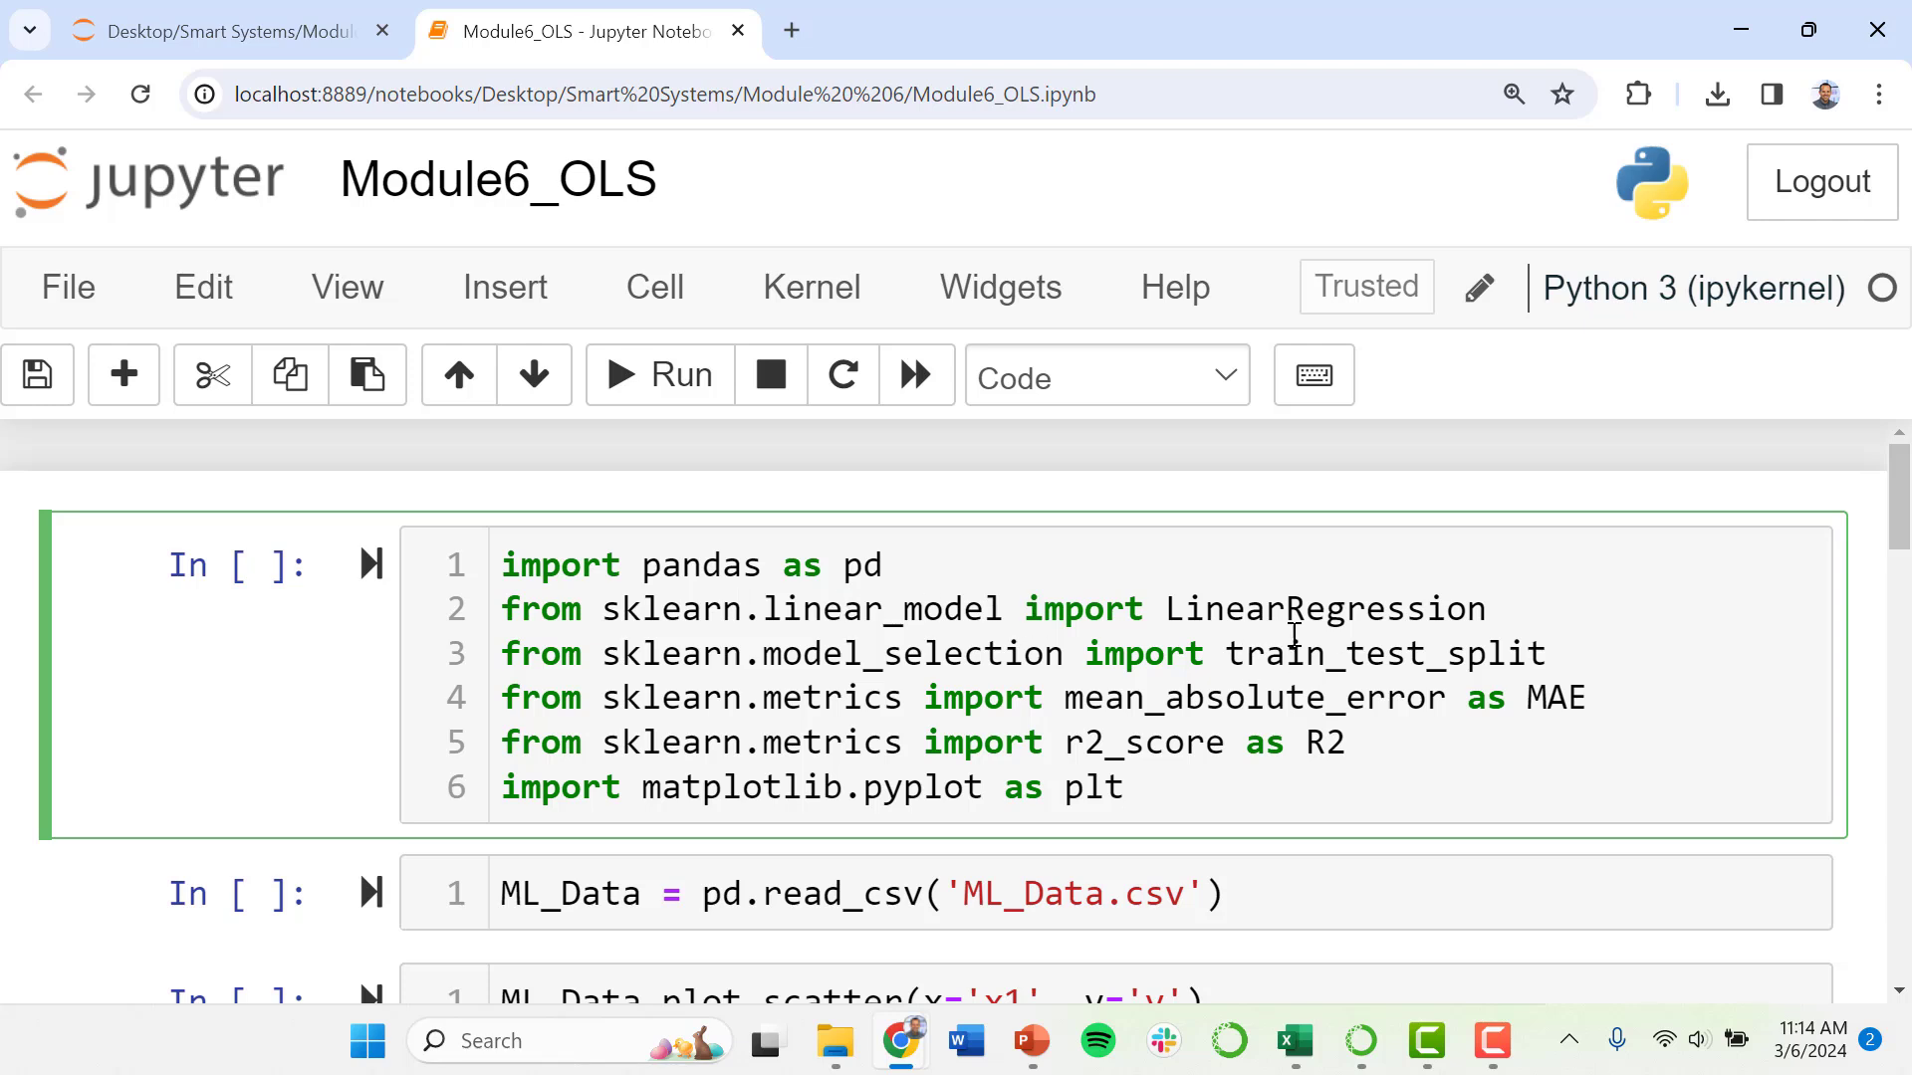
{"action": "left_click", "coordinate": [1122, 787]}
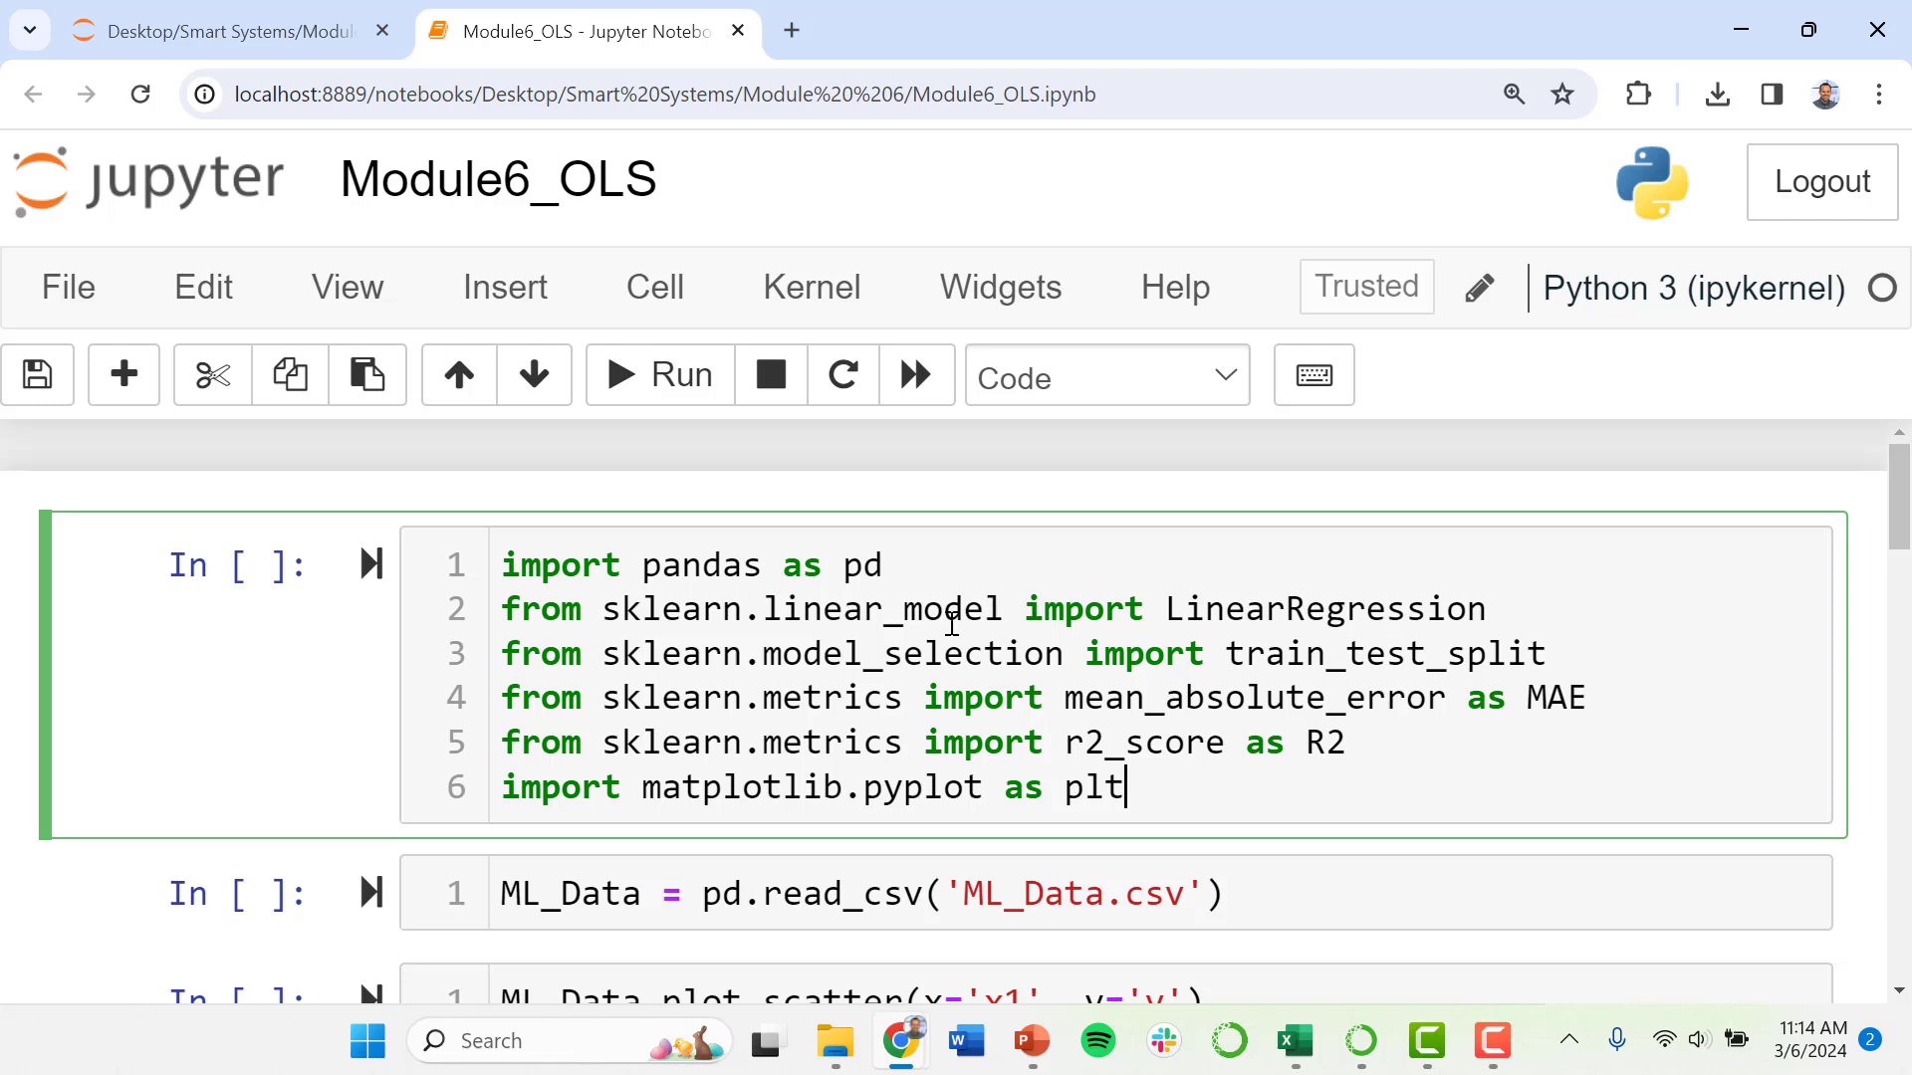
{"action": "mouse_move", "coordinate": [1231, 659]}
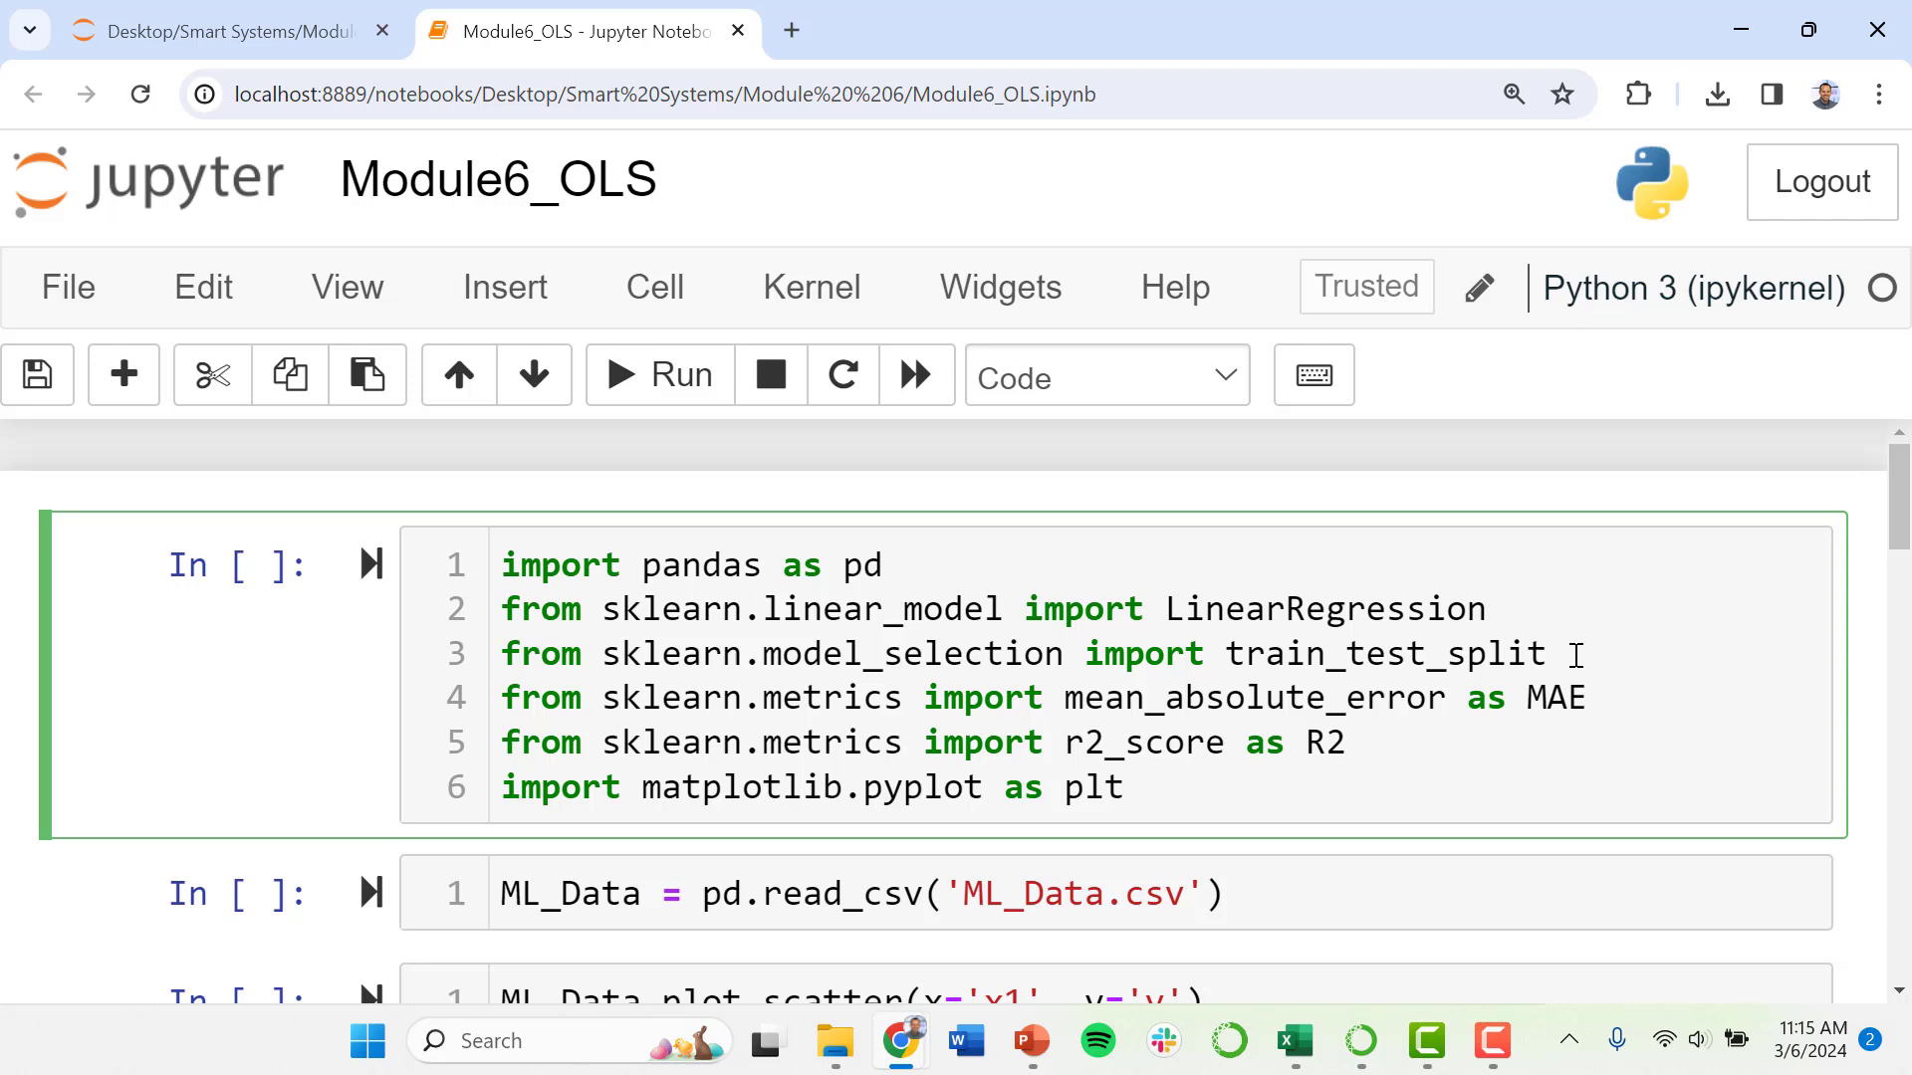
{"action": "left_click", "coordinate": [1554, 655]}
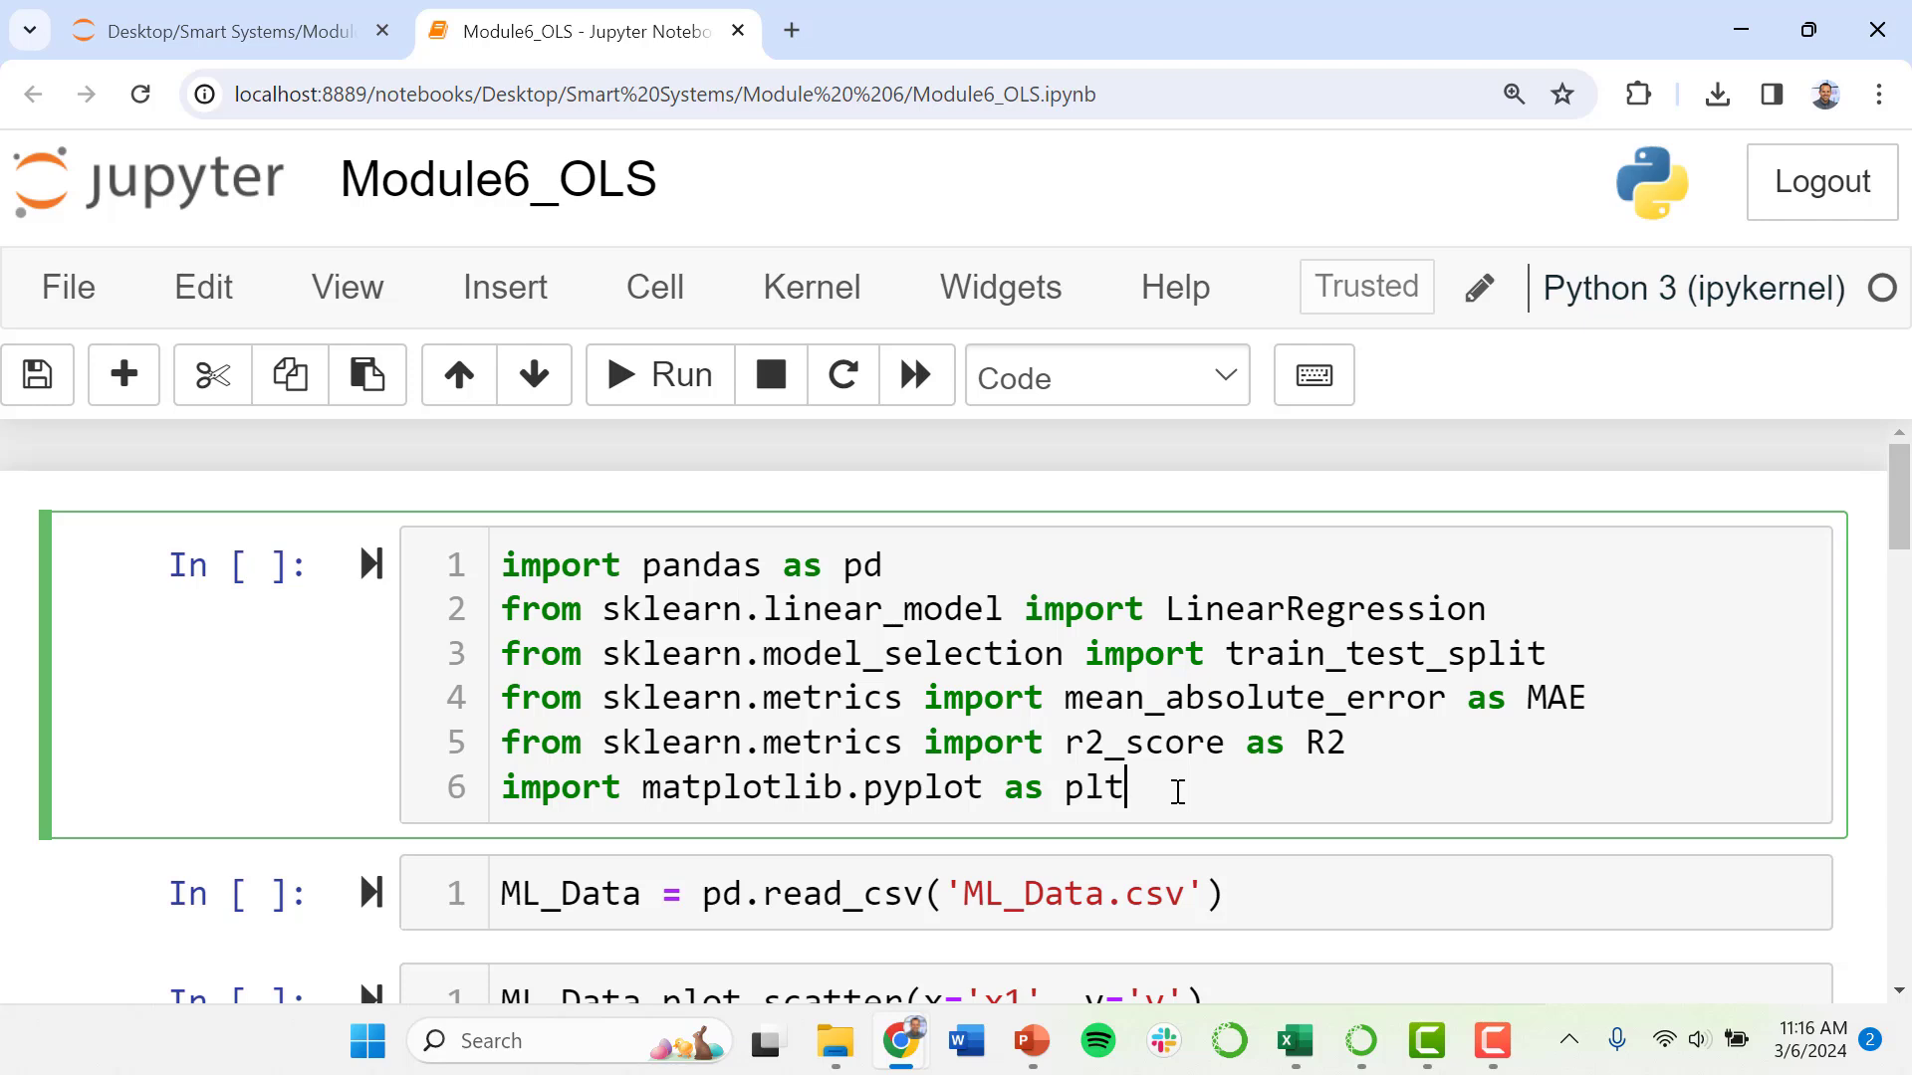
{"action": "mouse_move", "coordinate": [832, 756]}
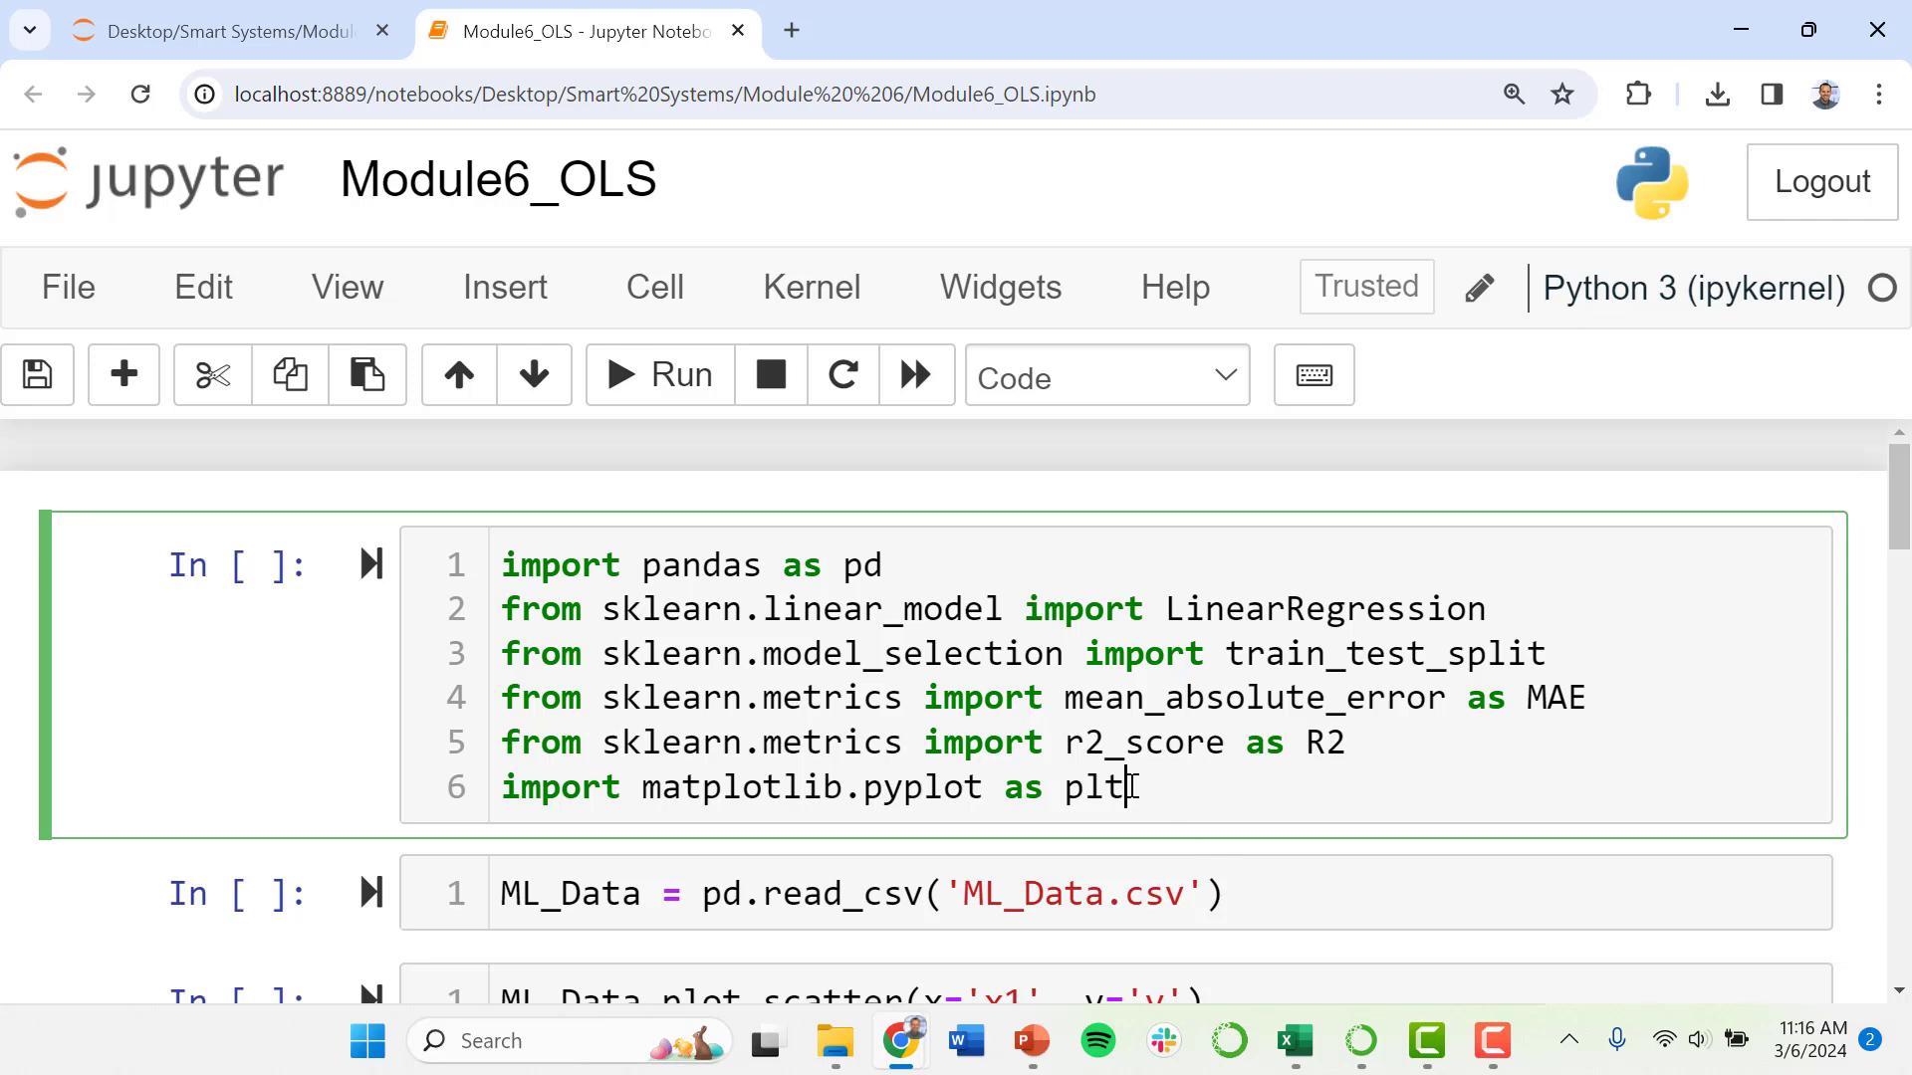
Run the import cell and the cell loading ML_Data.csv
{"action": "left_click", "coordinate": [657, 375]}
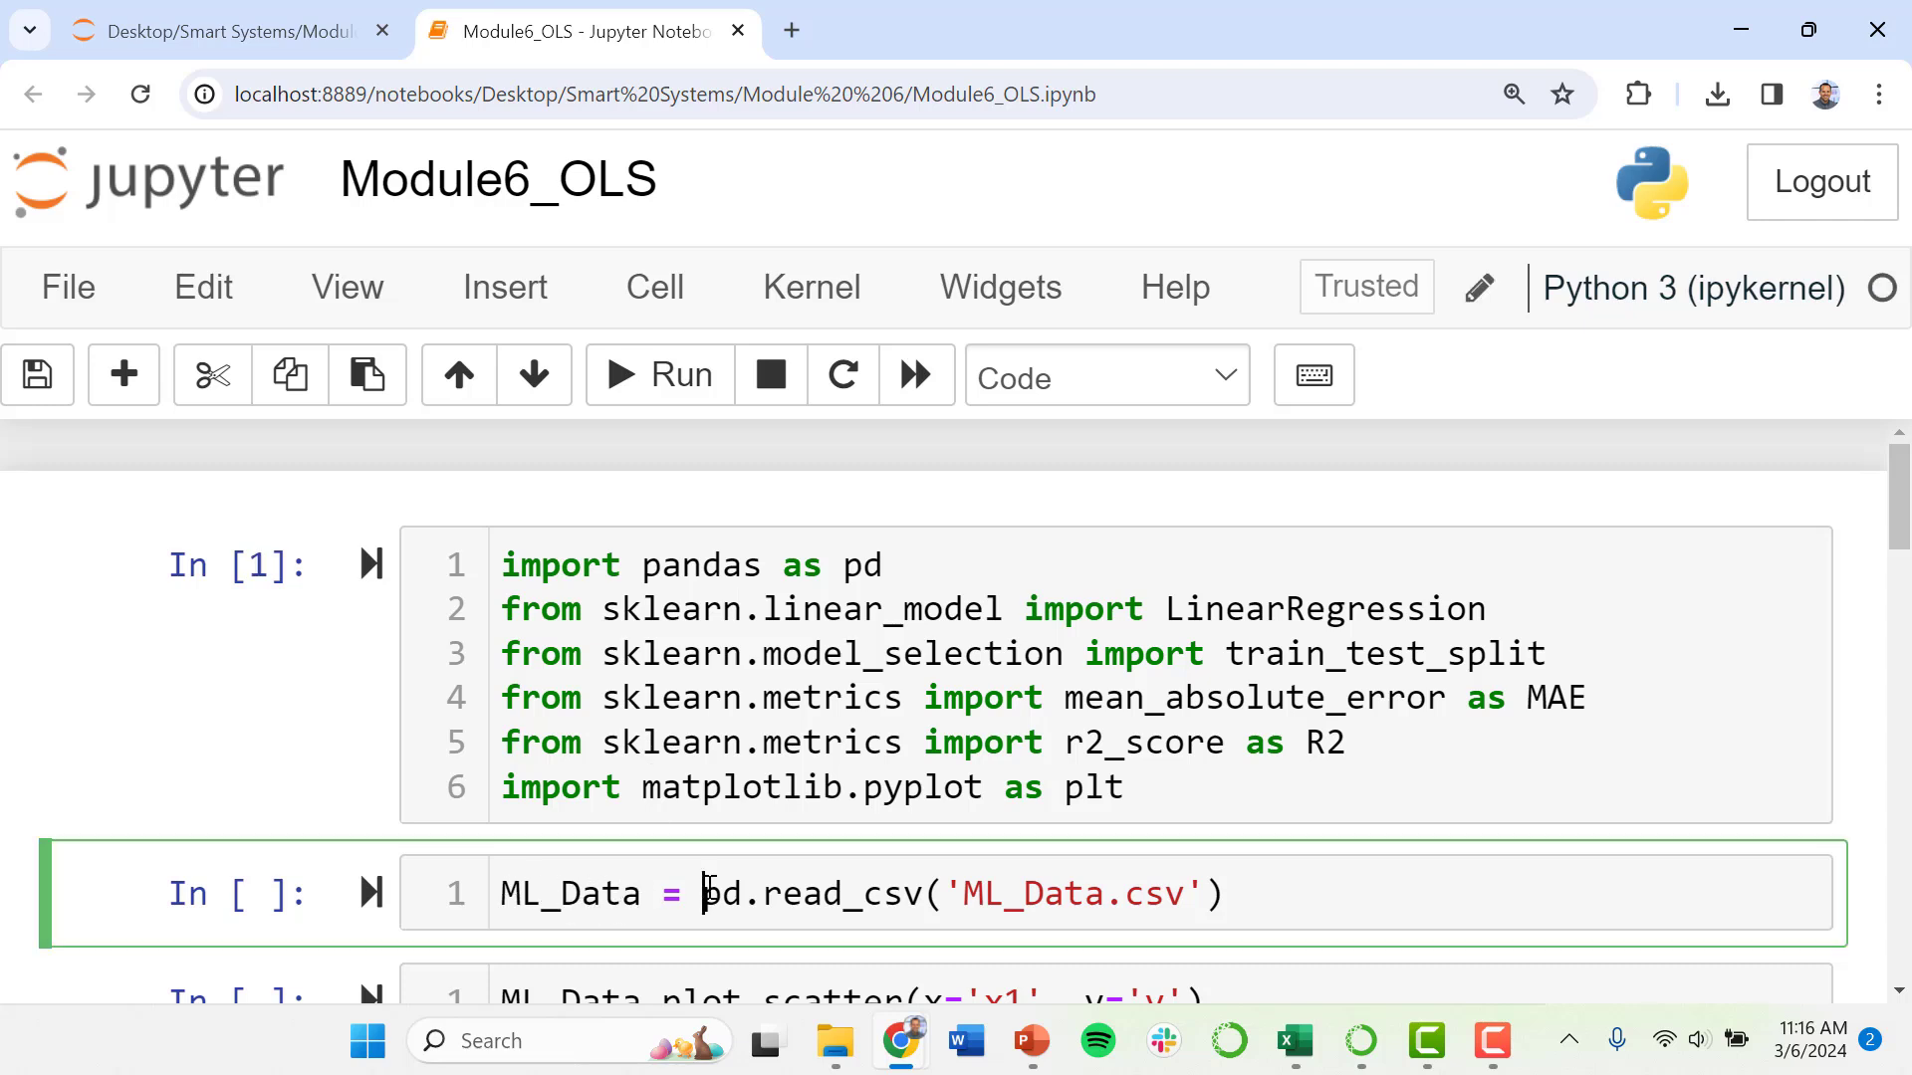
{"action": "left_click", "coordinate": [1226, 894]}
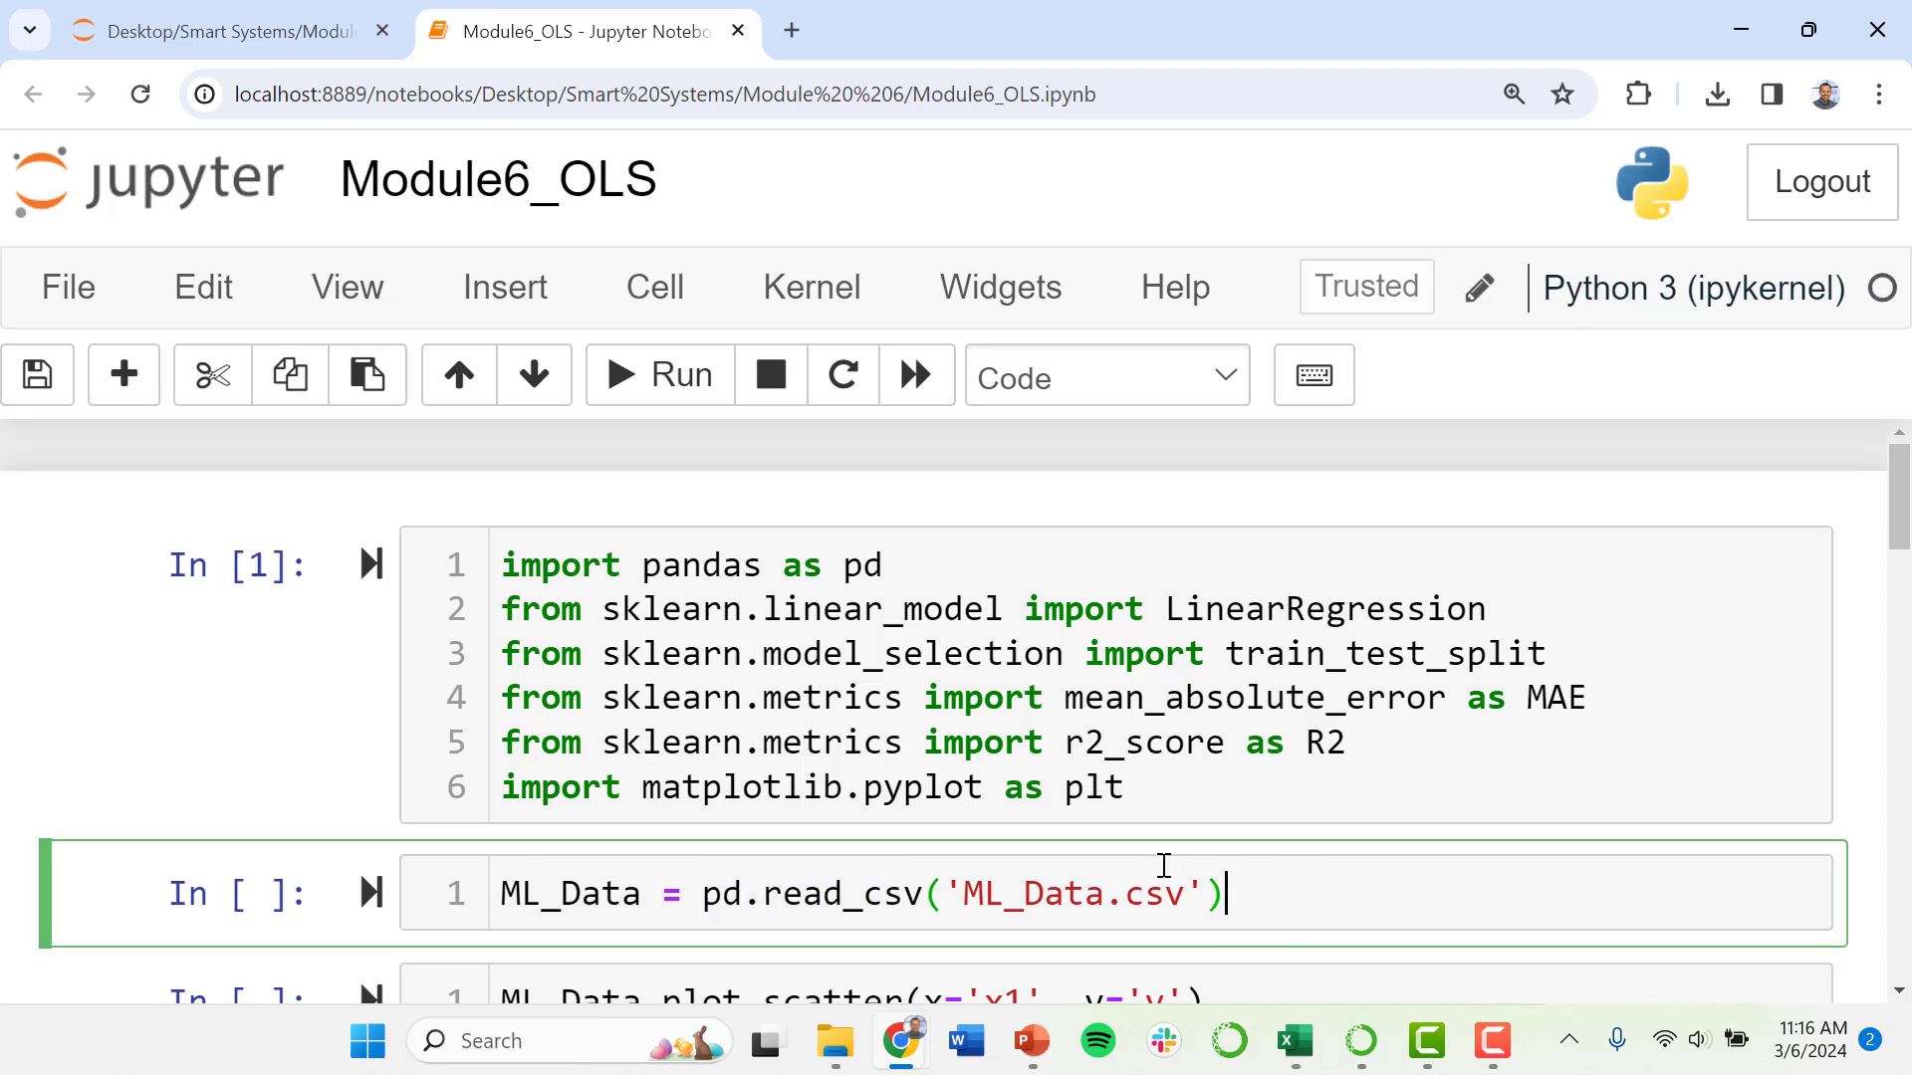
{"action": "scroll", "scroll_direction": "down", "scroll_amount": 3}
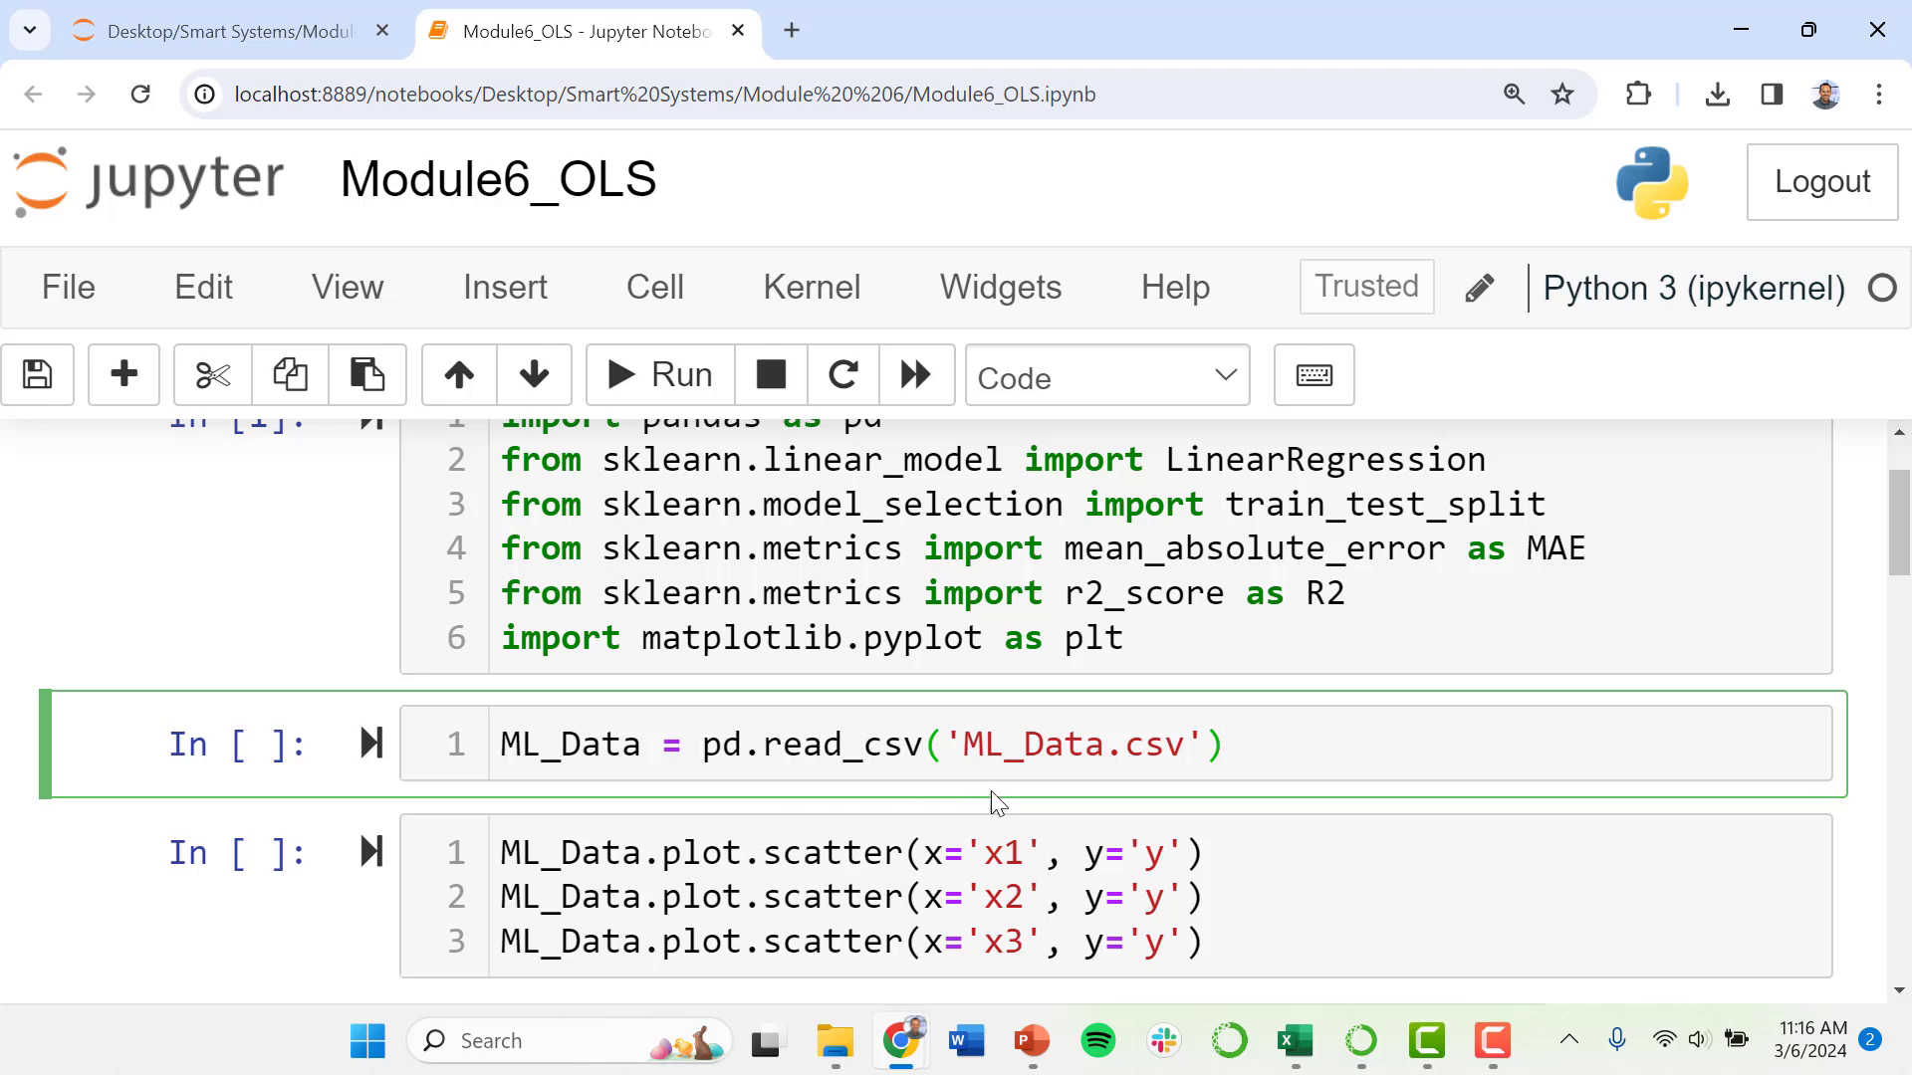
{"action": "left_click", "coordinate": [659, 375]}
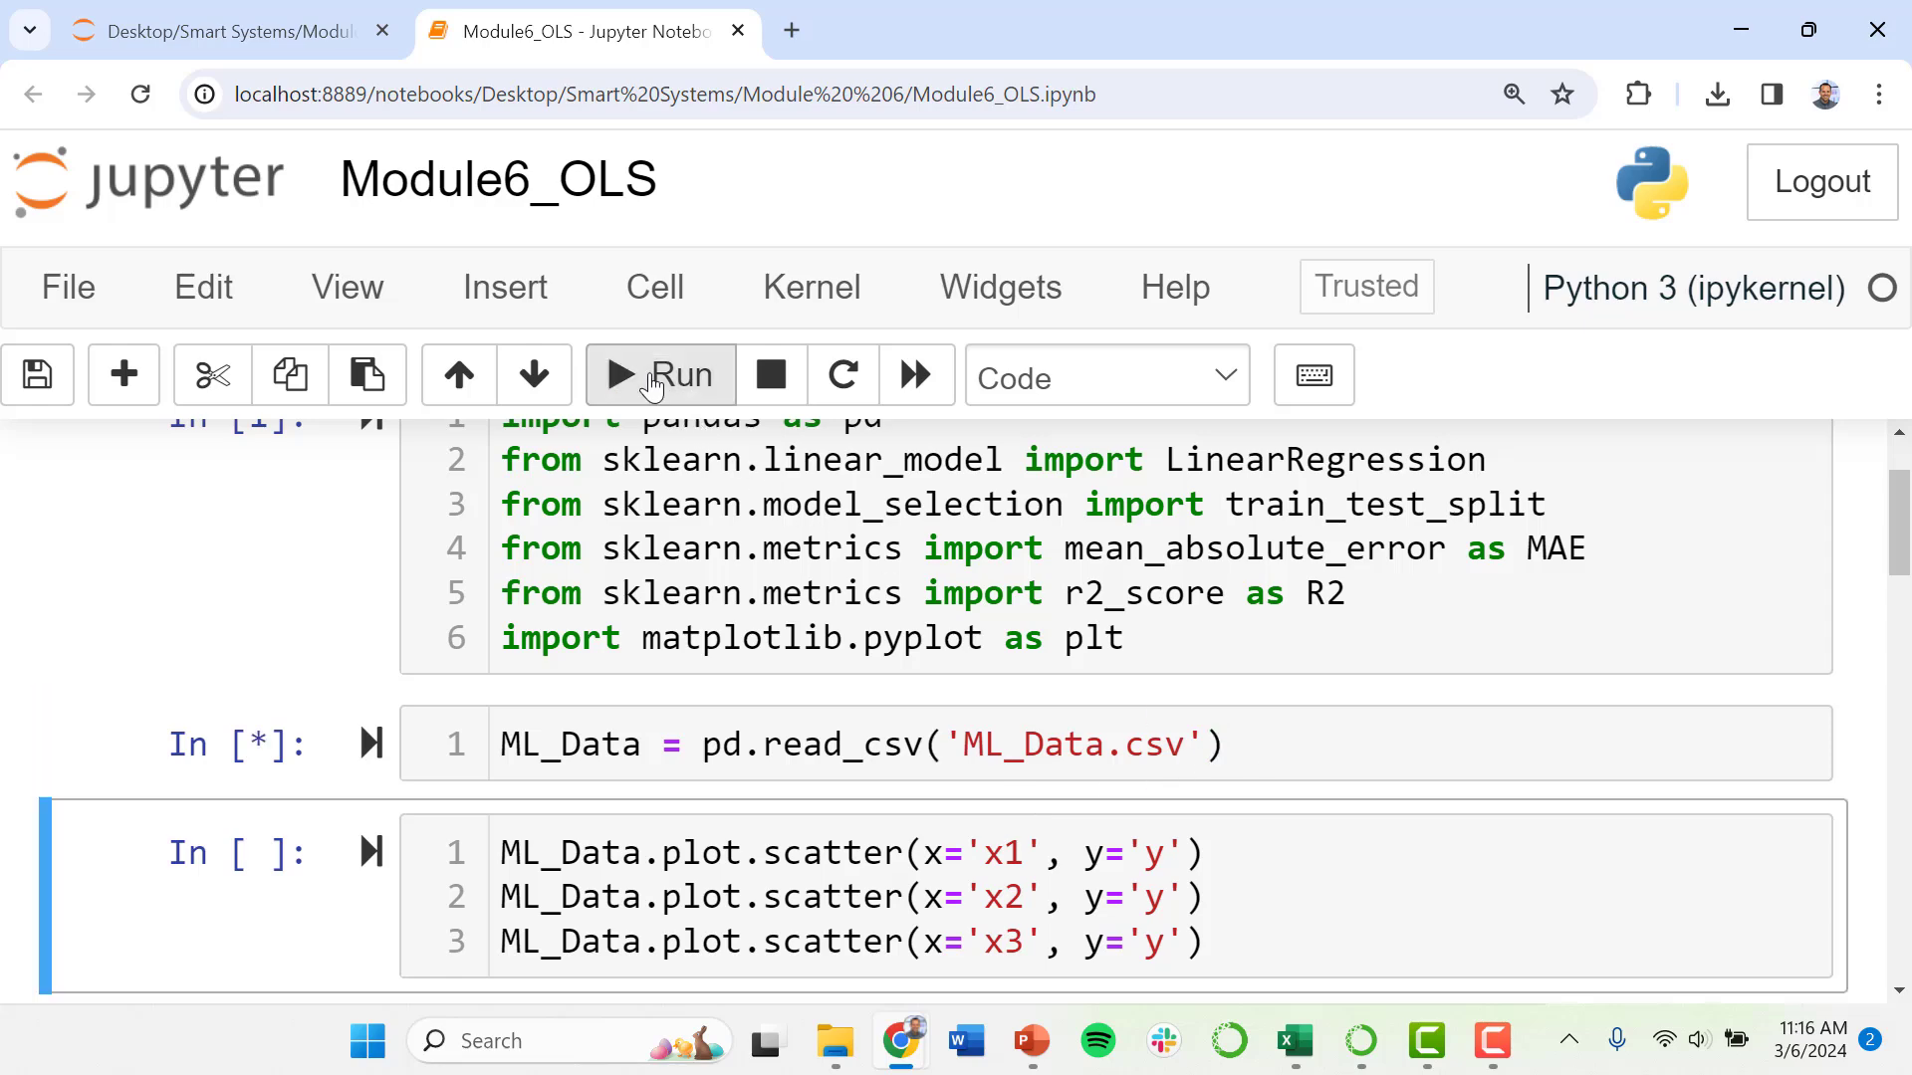
{"action": "left_click", "coordinate": [658, 374]}
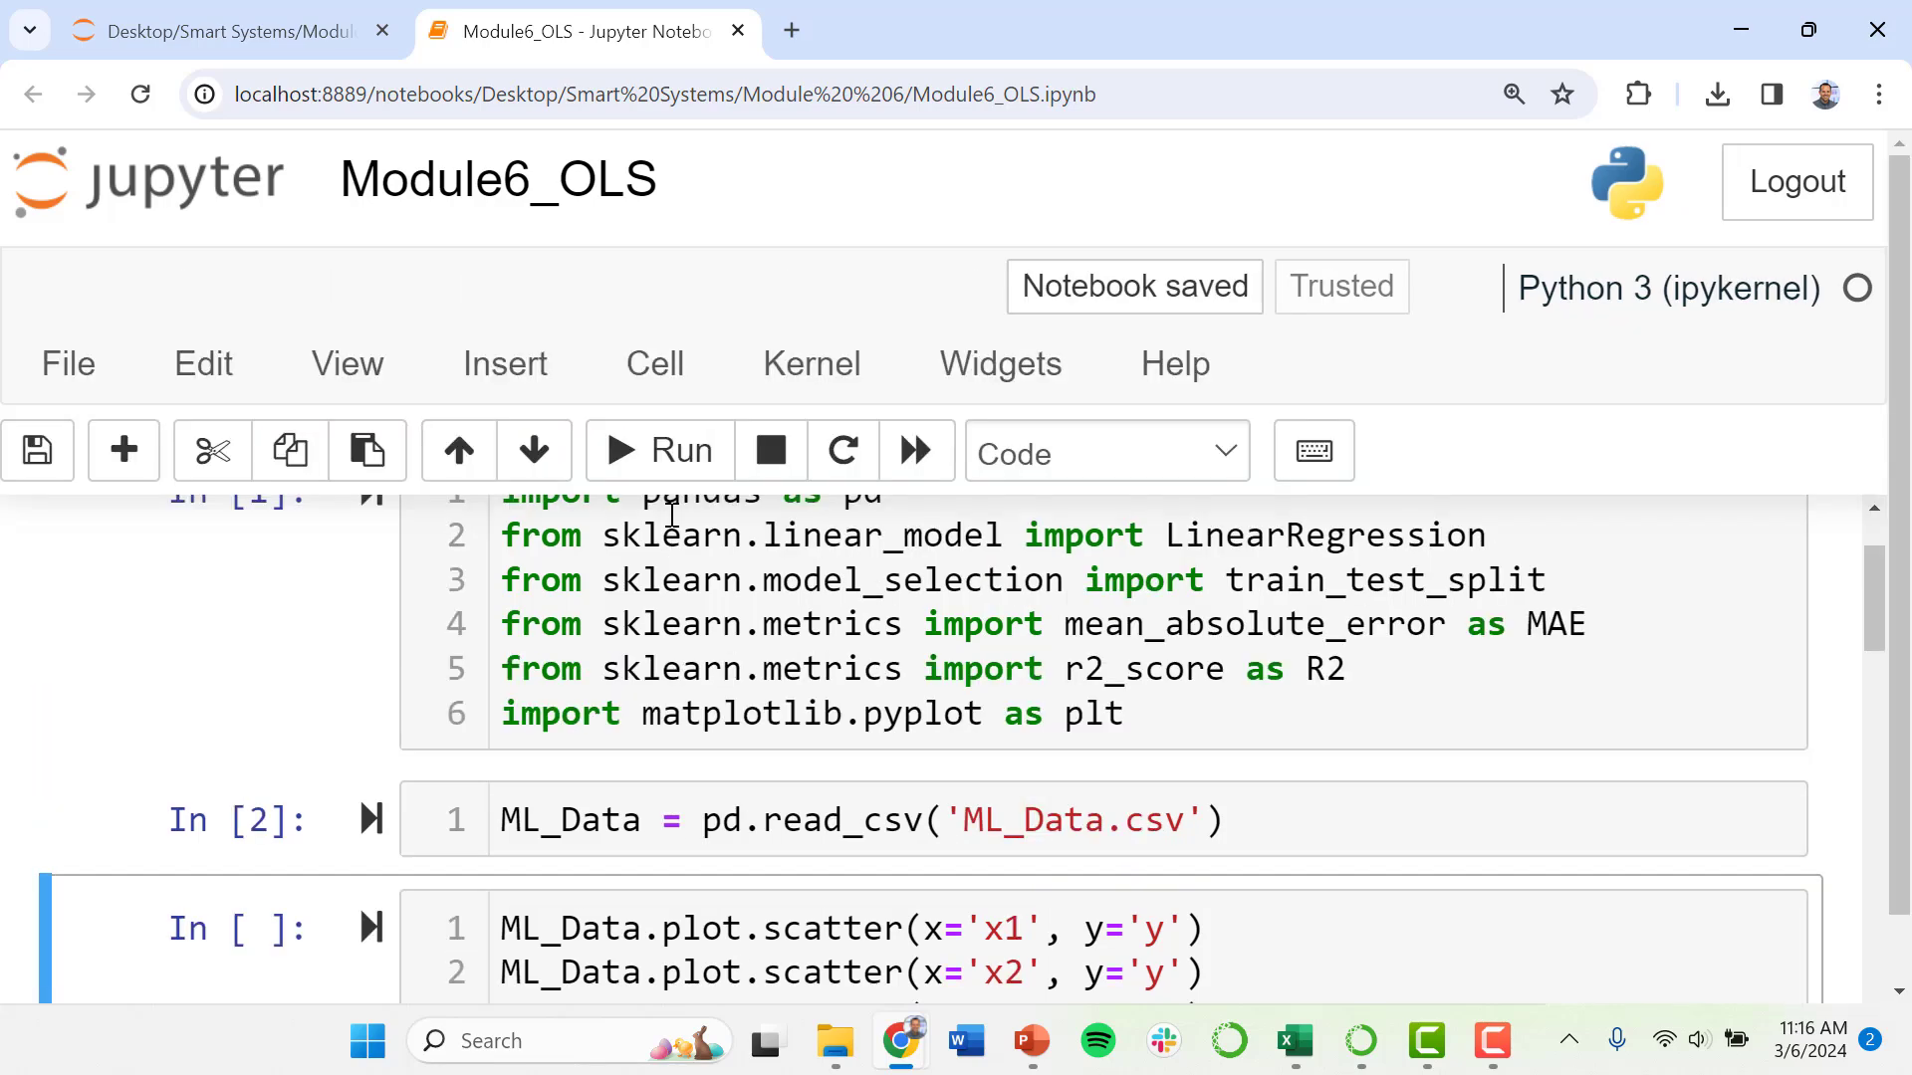
{"action": "scroll", "scroll_direction": "down", "scroll_amount": 3}
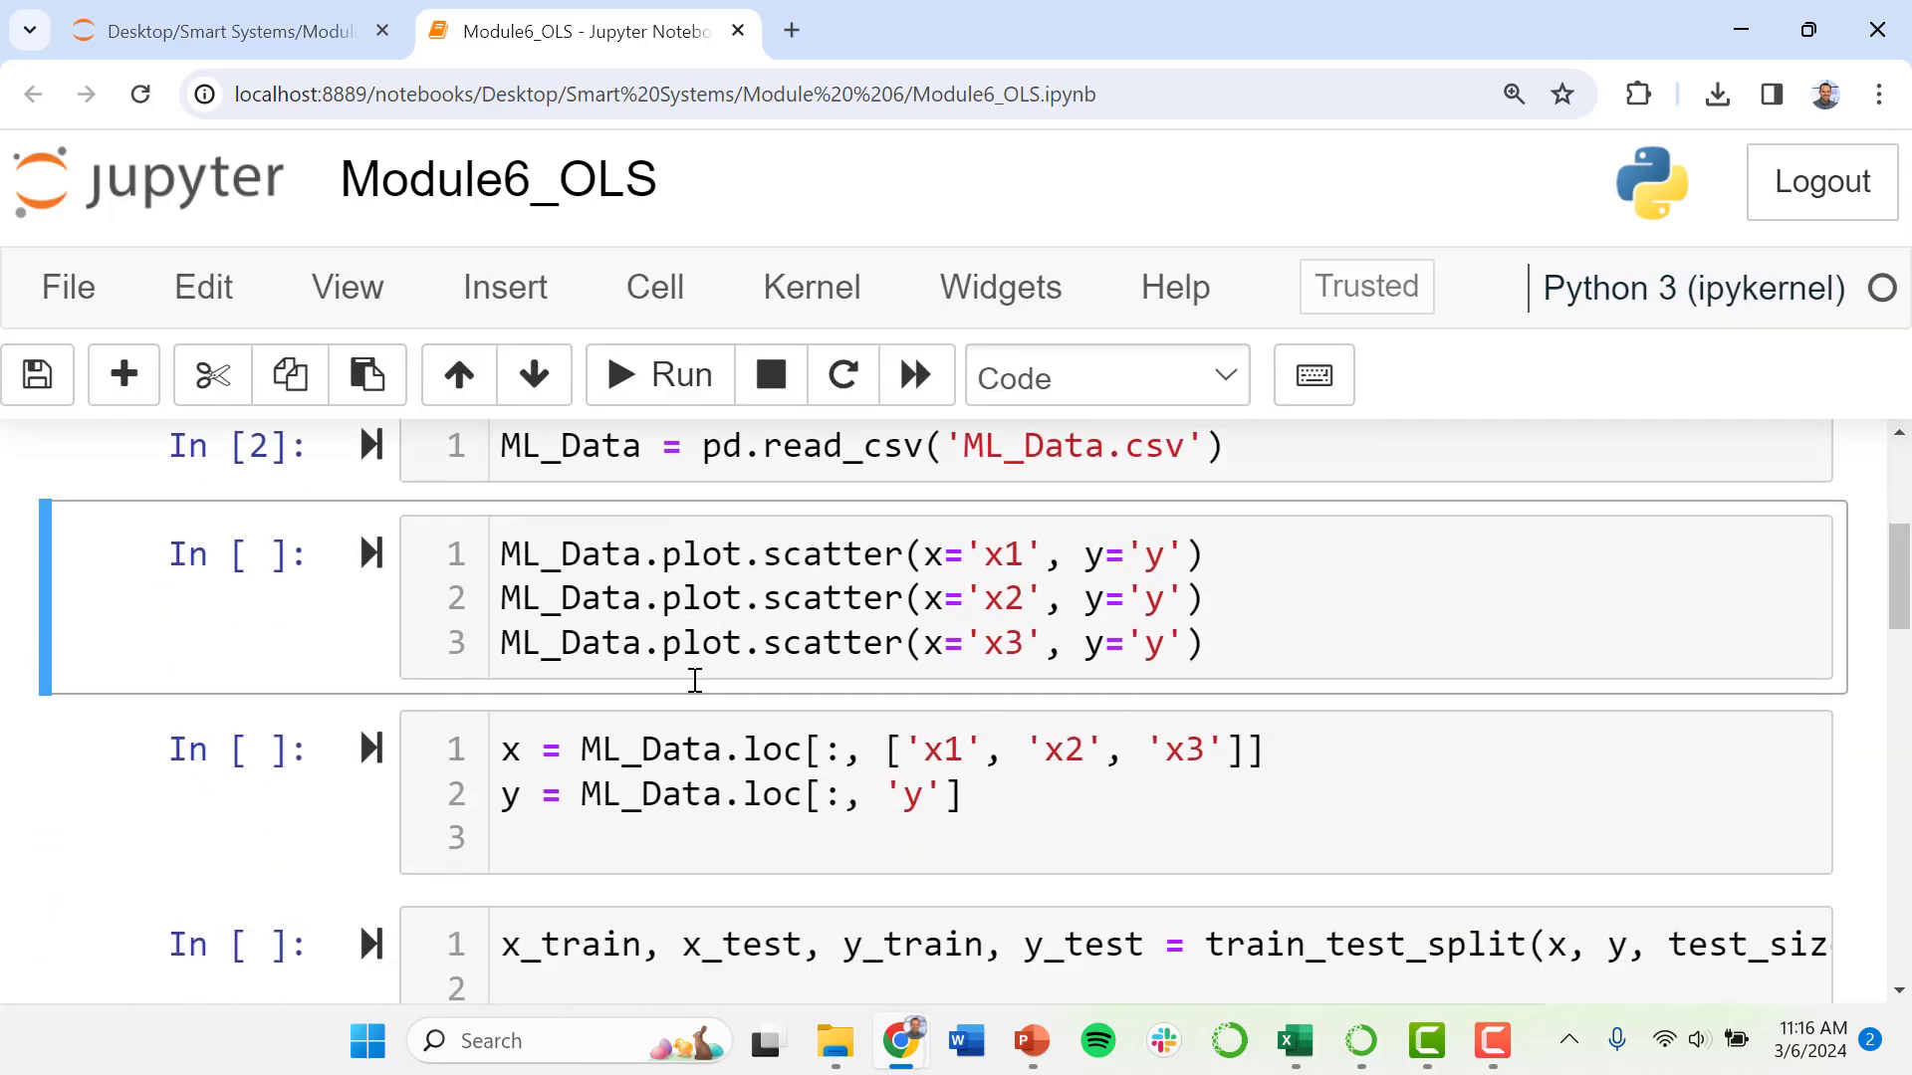
{"action": "scroll", "scroll_direction": "up", "scroll_amount": 3}
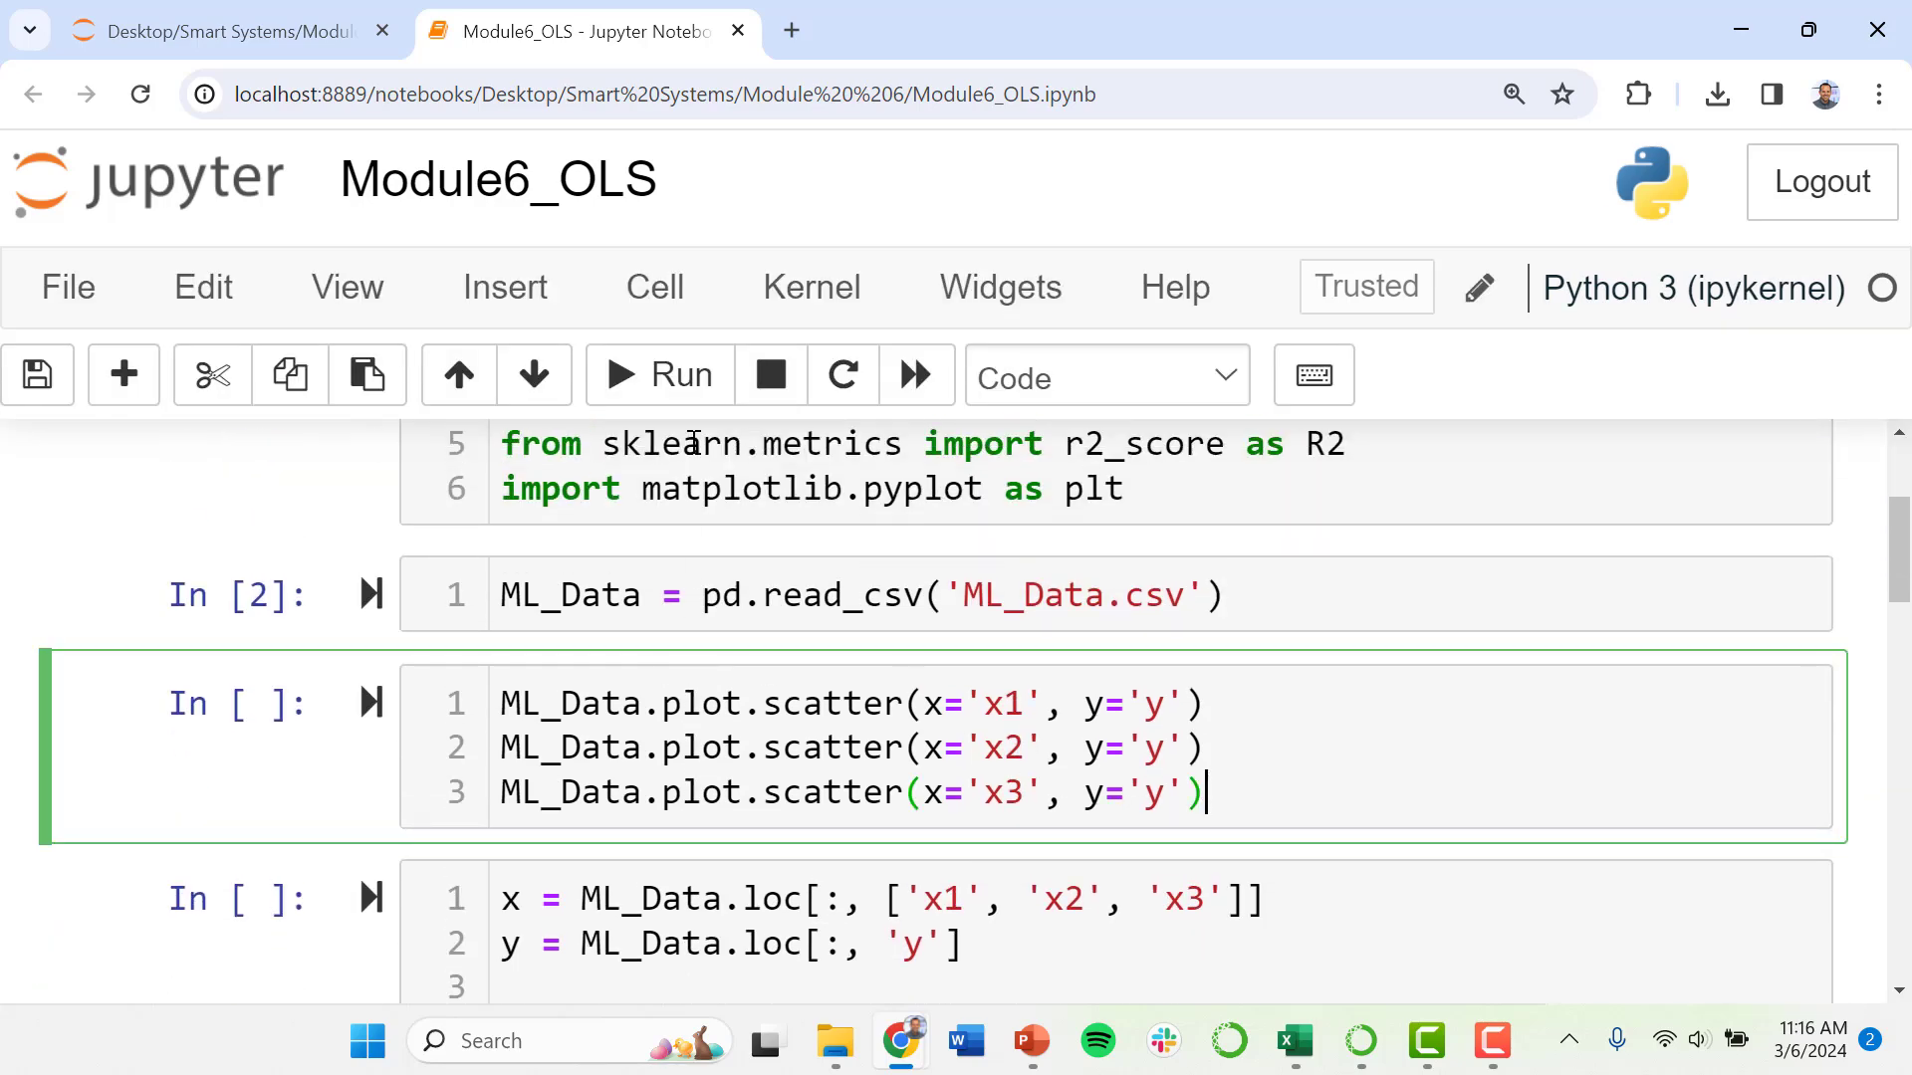
{"action": "left_click", "coordinate": [660, 374]}
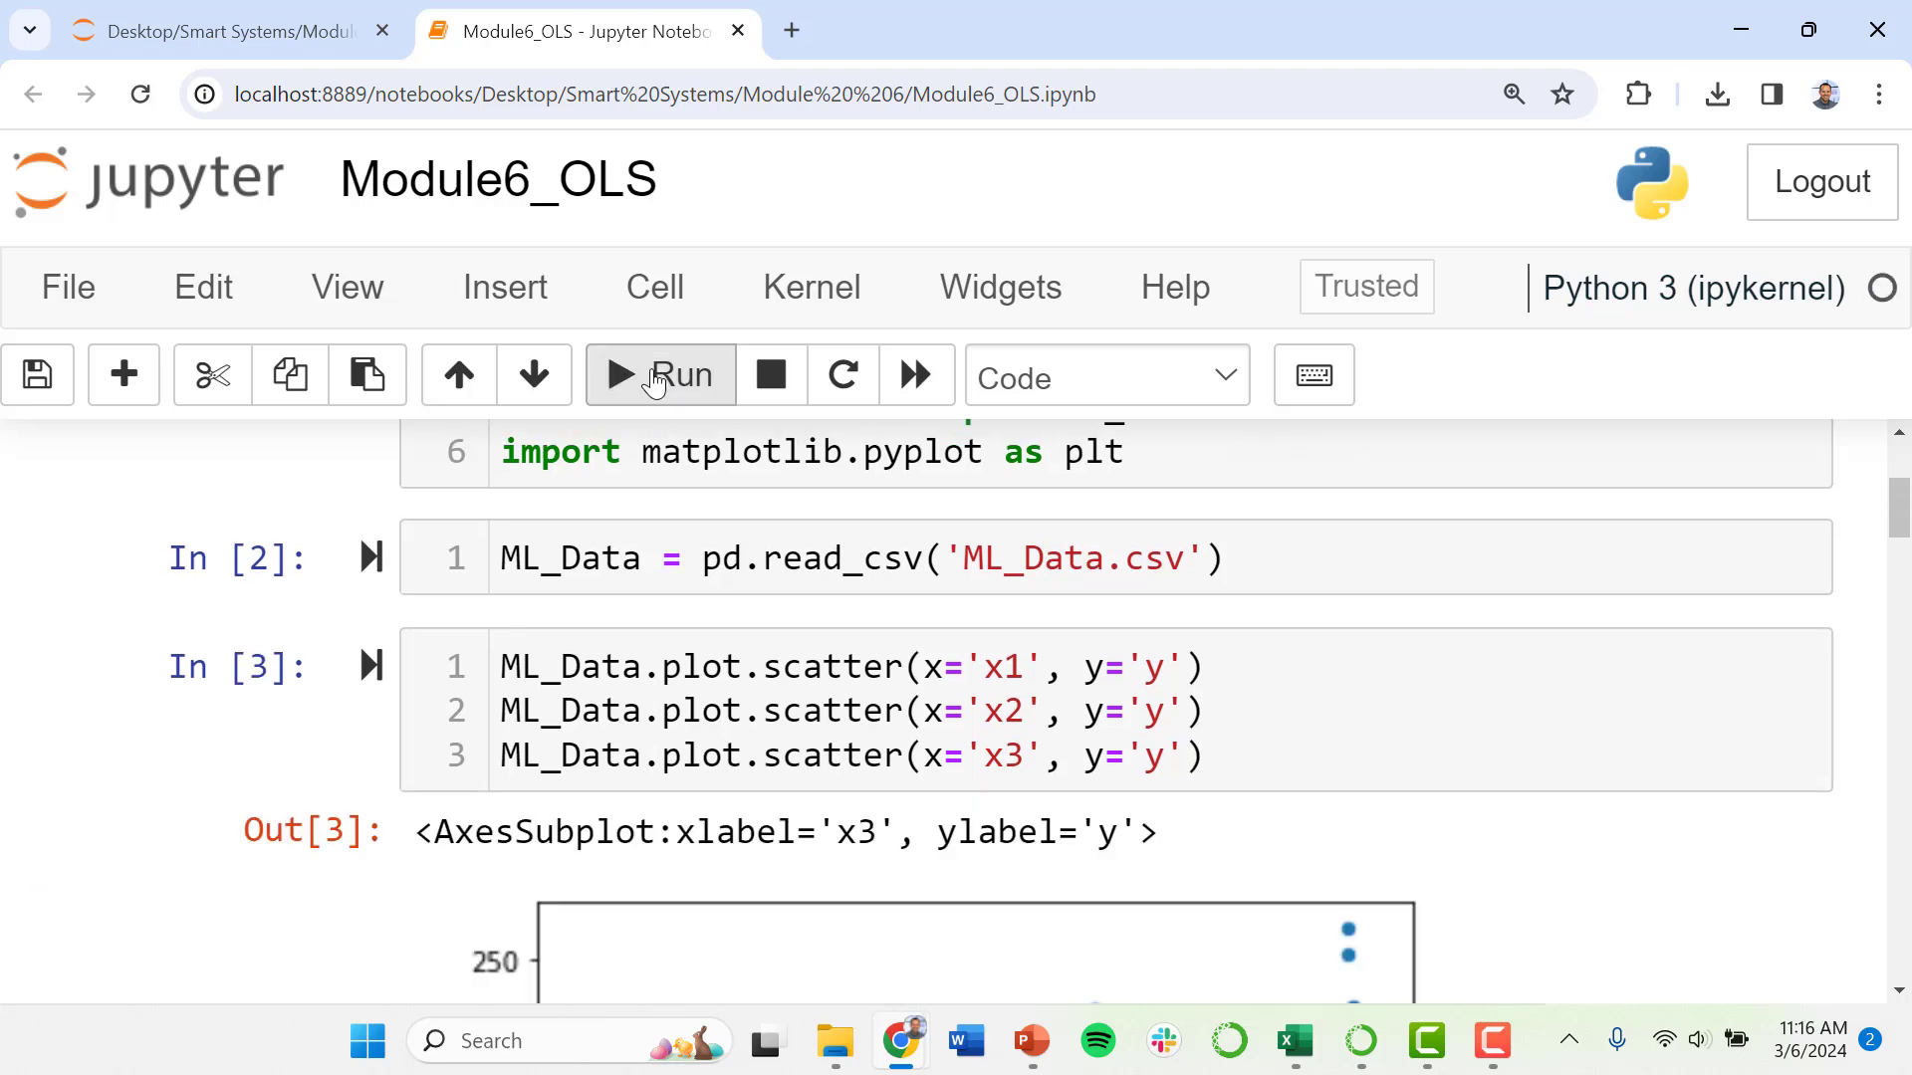
{"action": "mouse_move", "coordinate": [615, 668]}
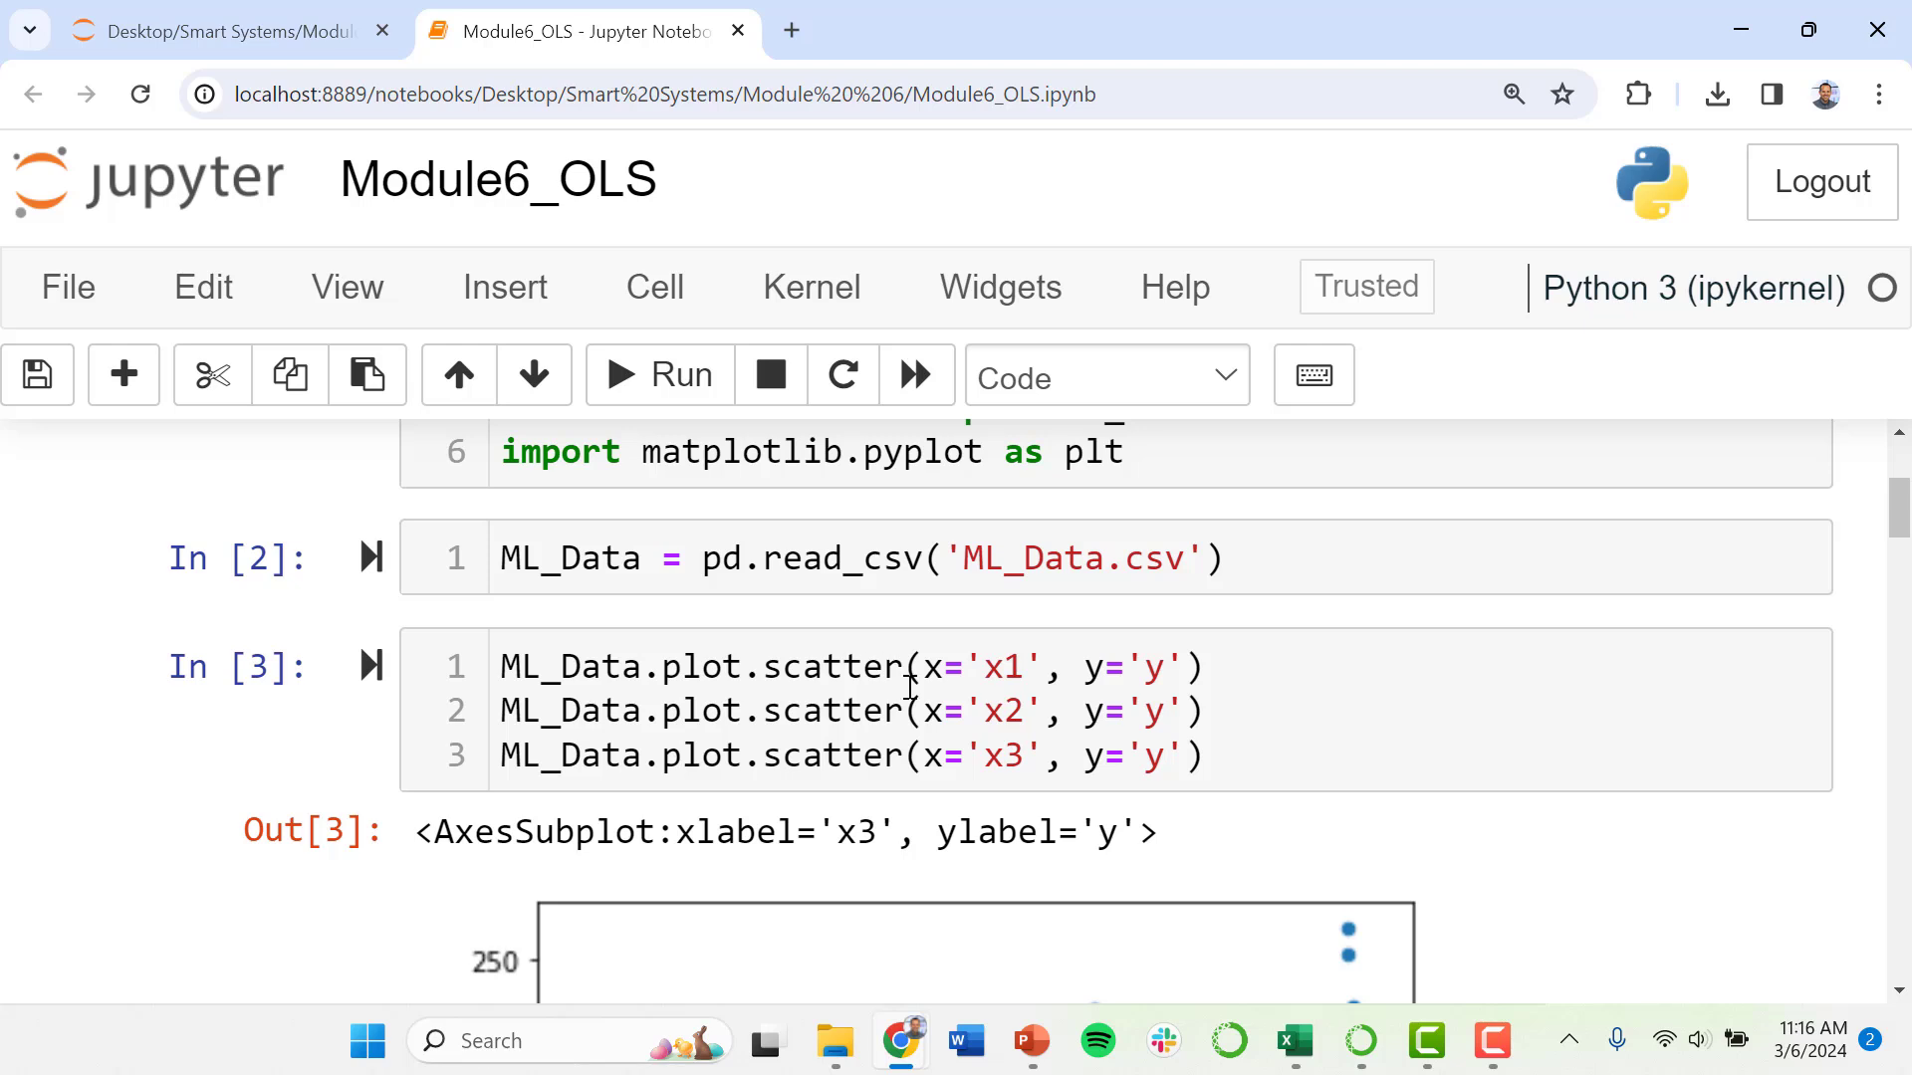
{"action": "mouse_move", "coordinate": [1120, 689]}
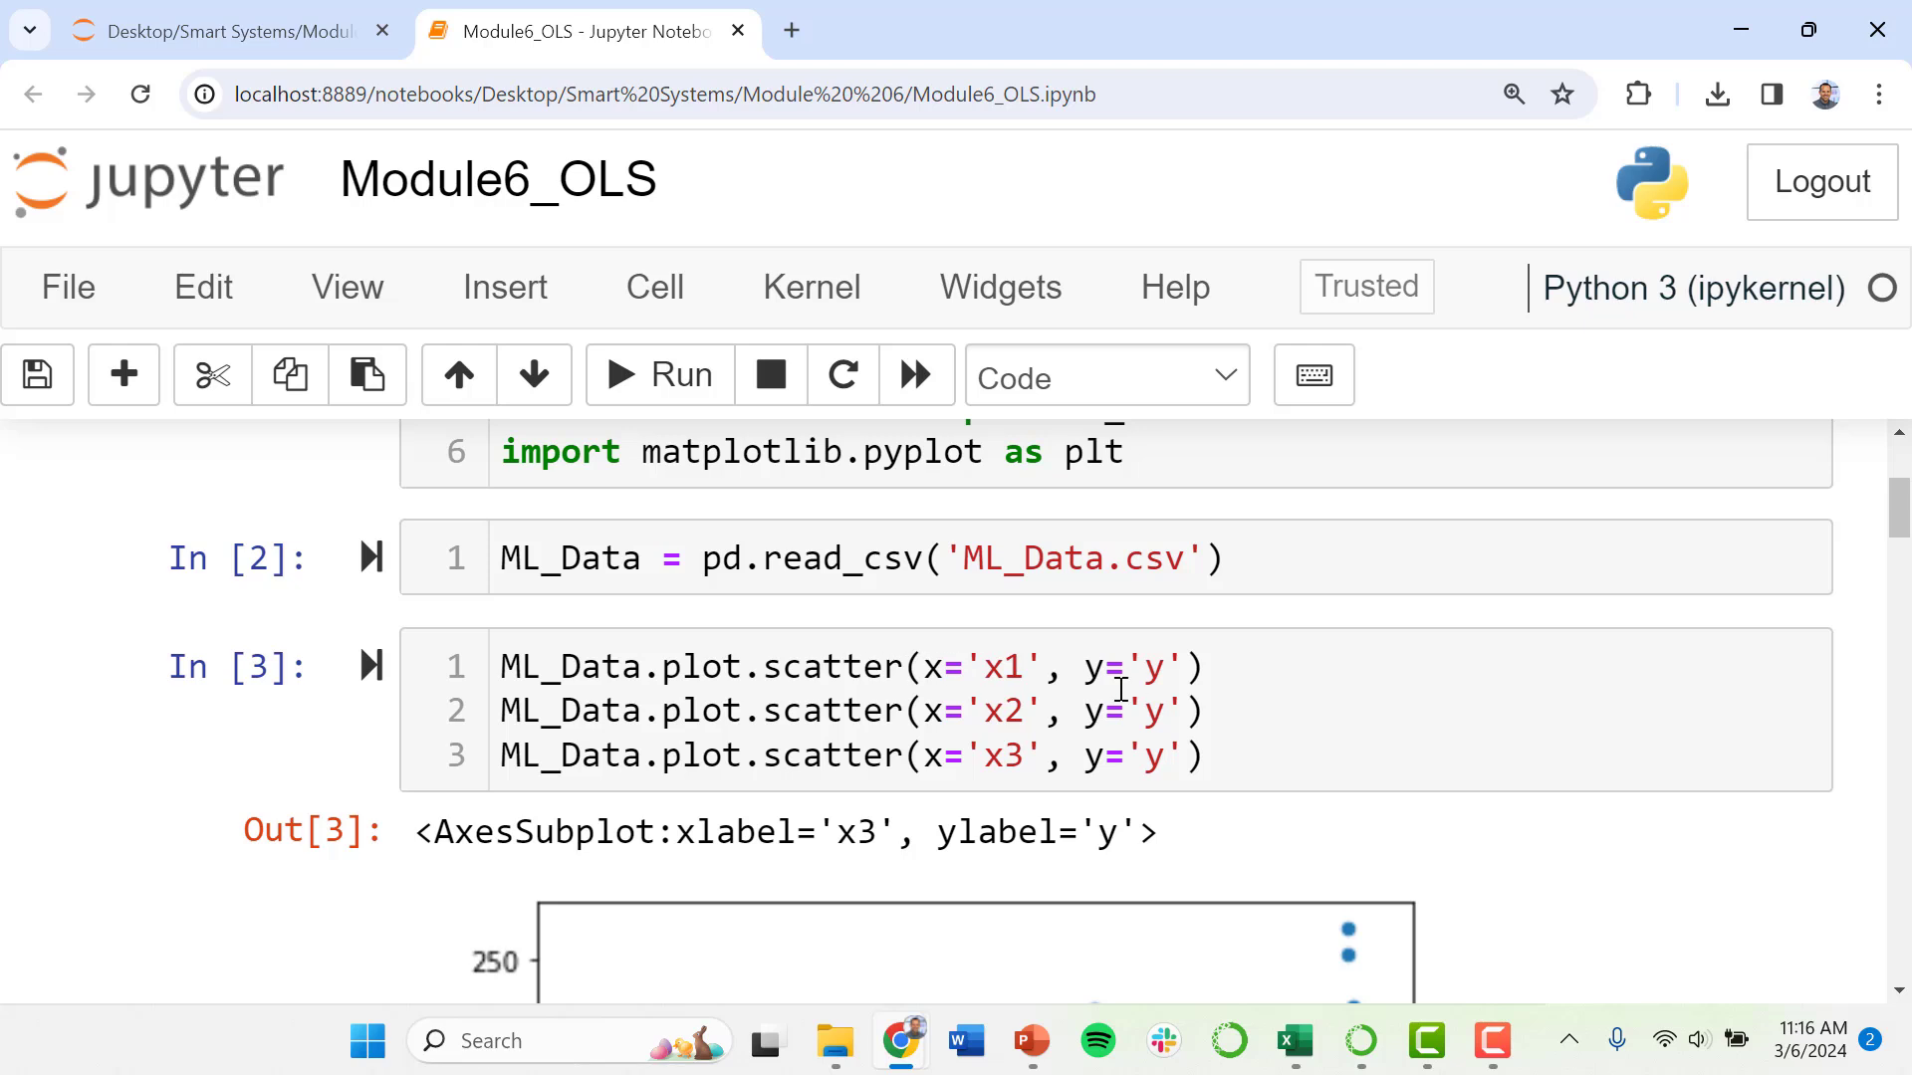
{"action": "mouse_move", "coordinate": [1088, 738]}
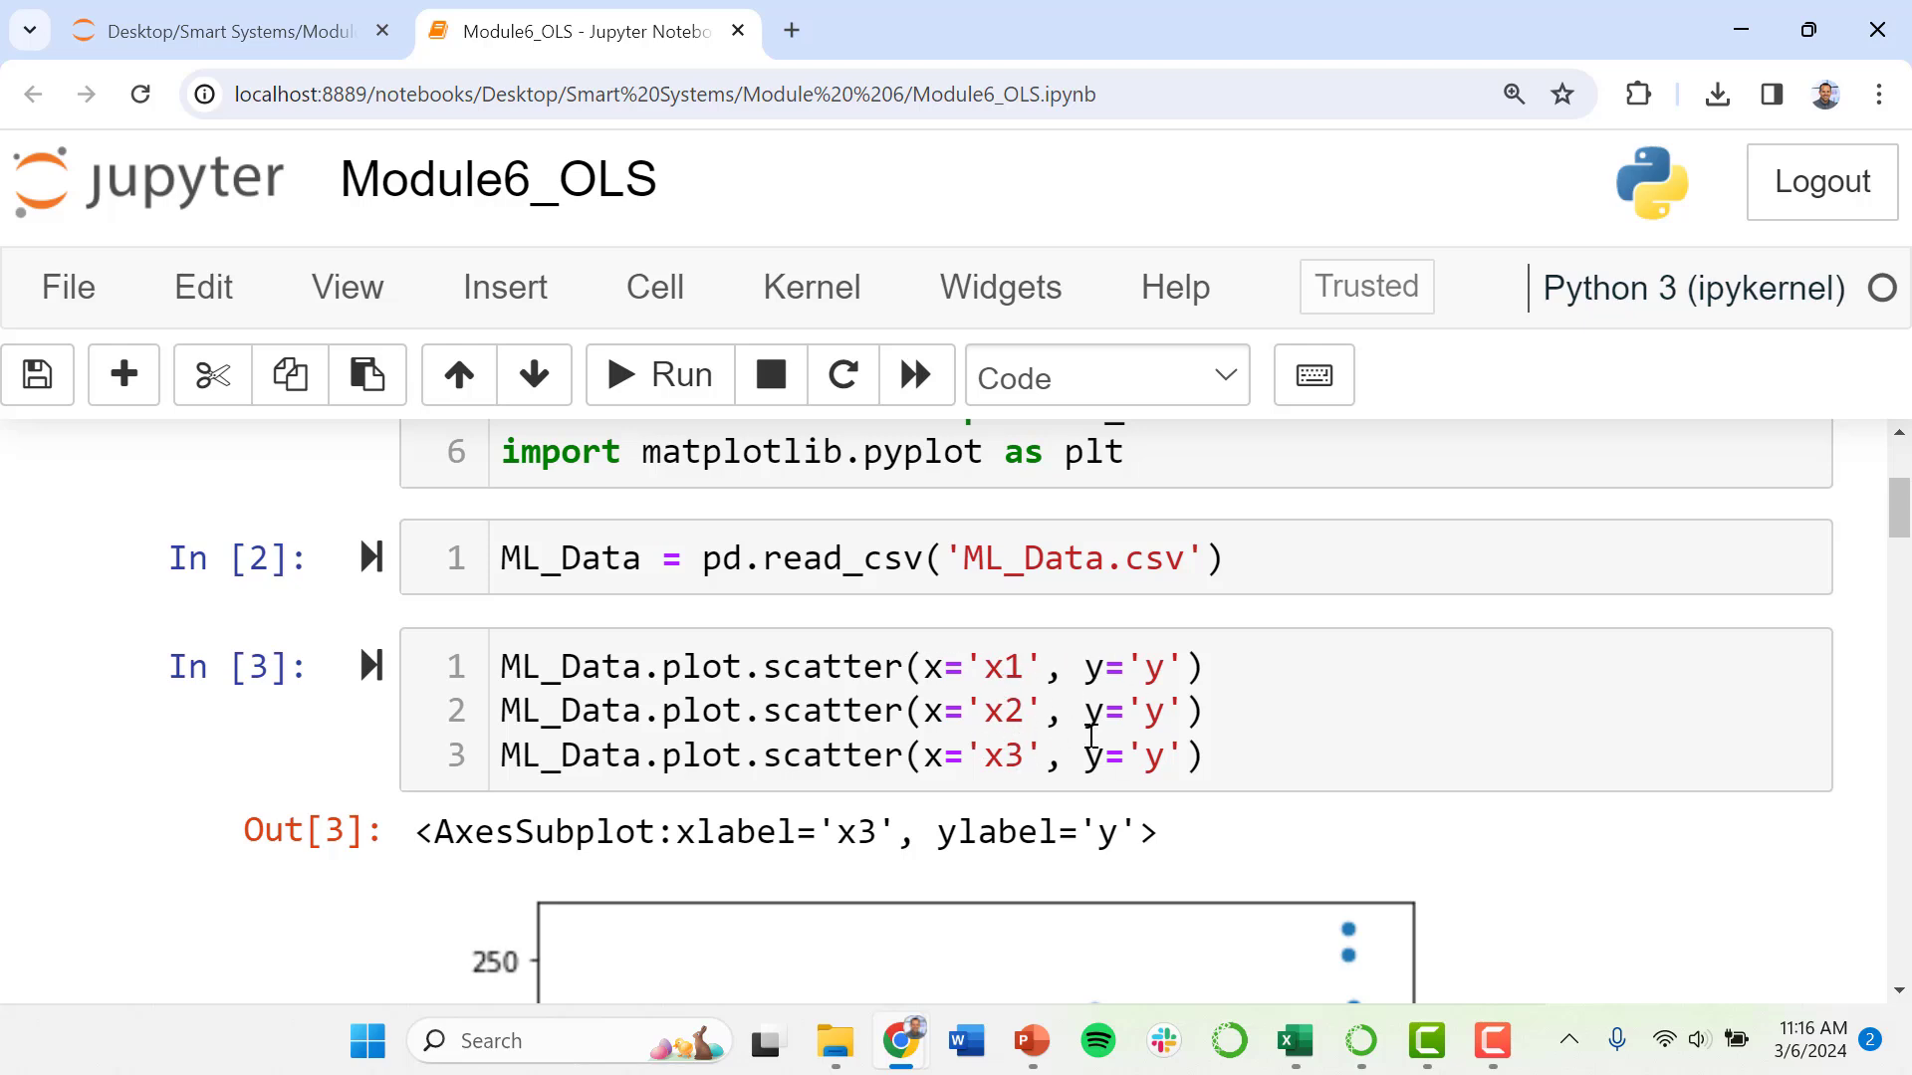
{"action": "mouse_move", "coordinate": [755, 693]}
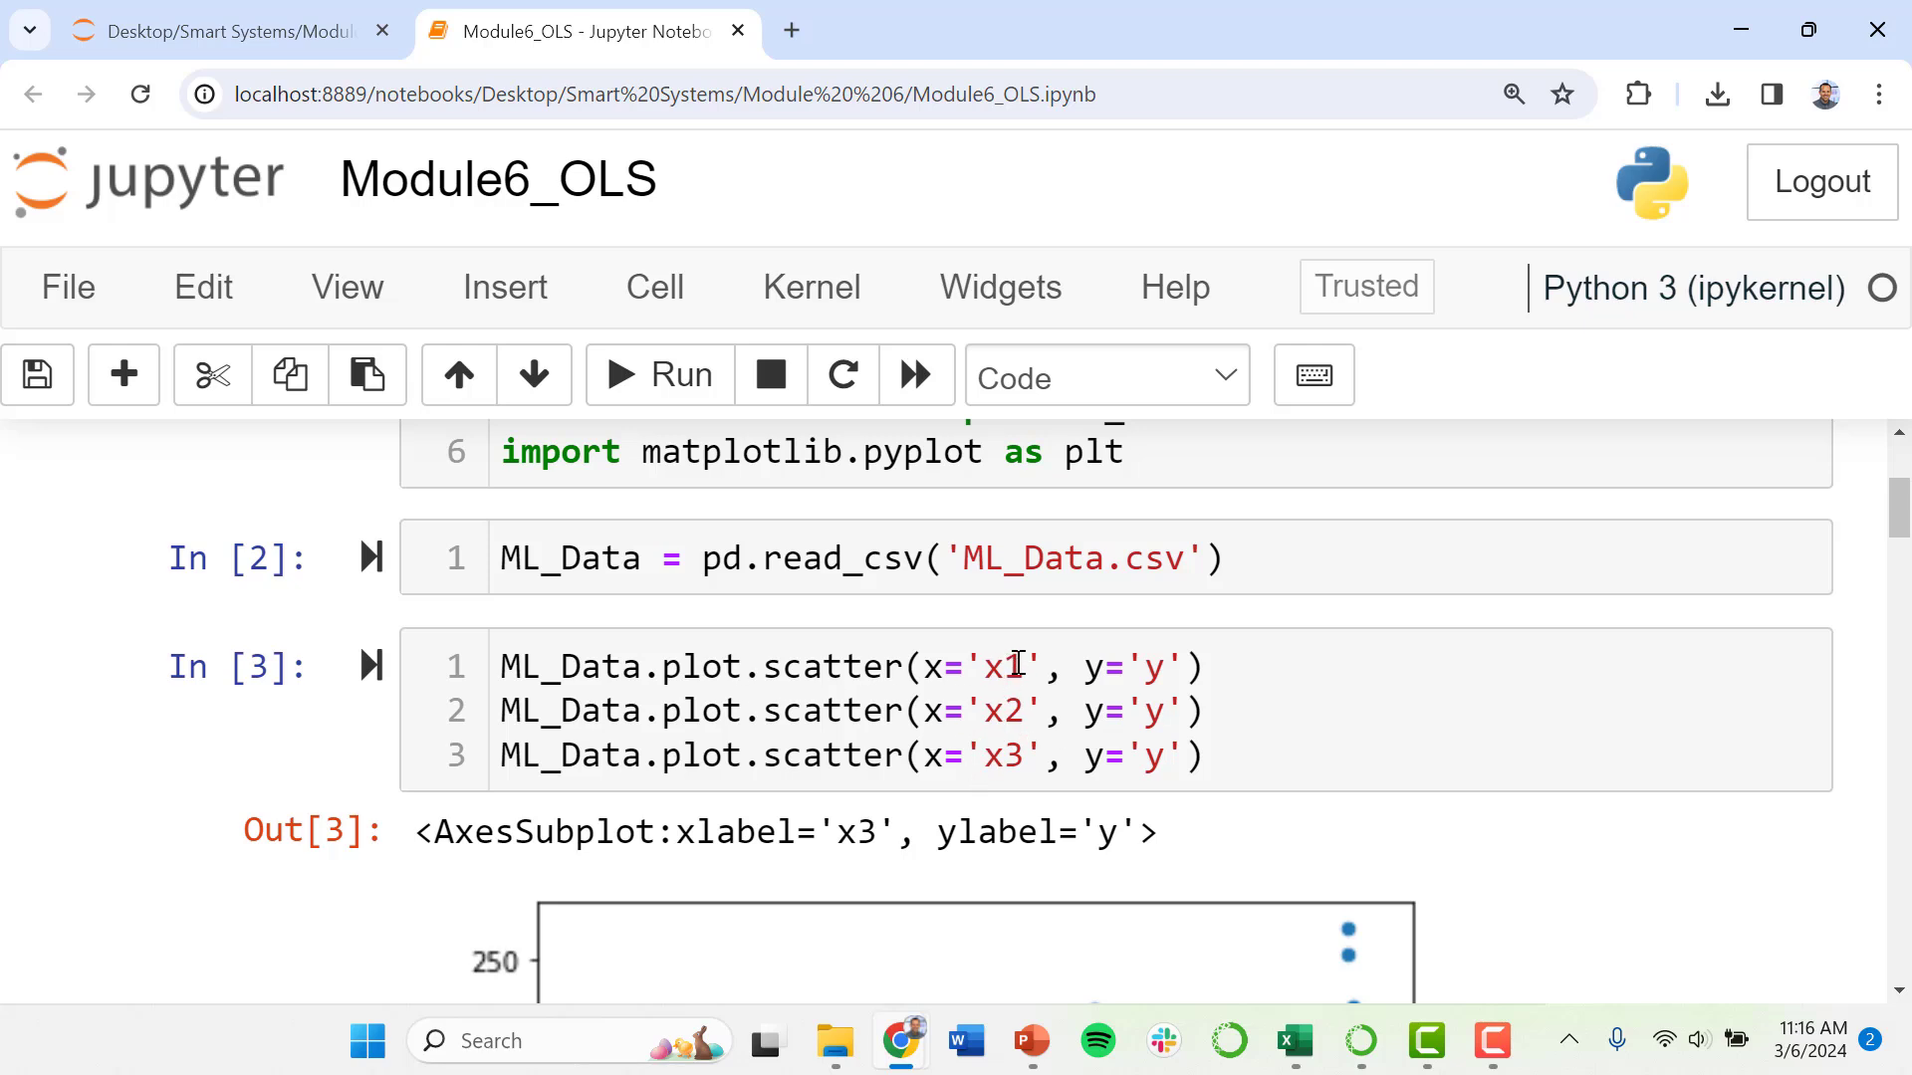
{"action": "scroll", "scroll_direction": "down", "scroll_amount": 3}
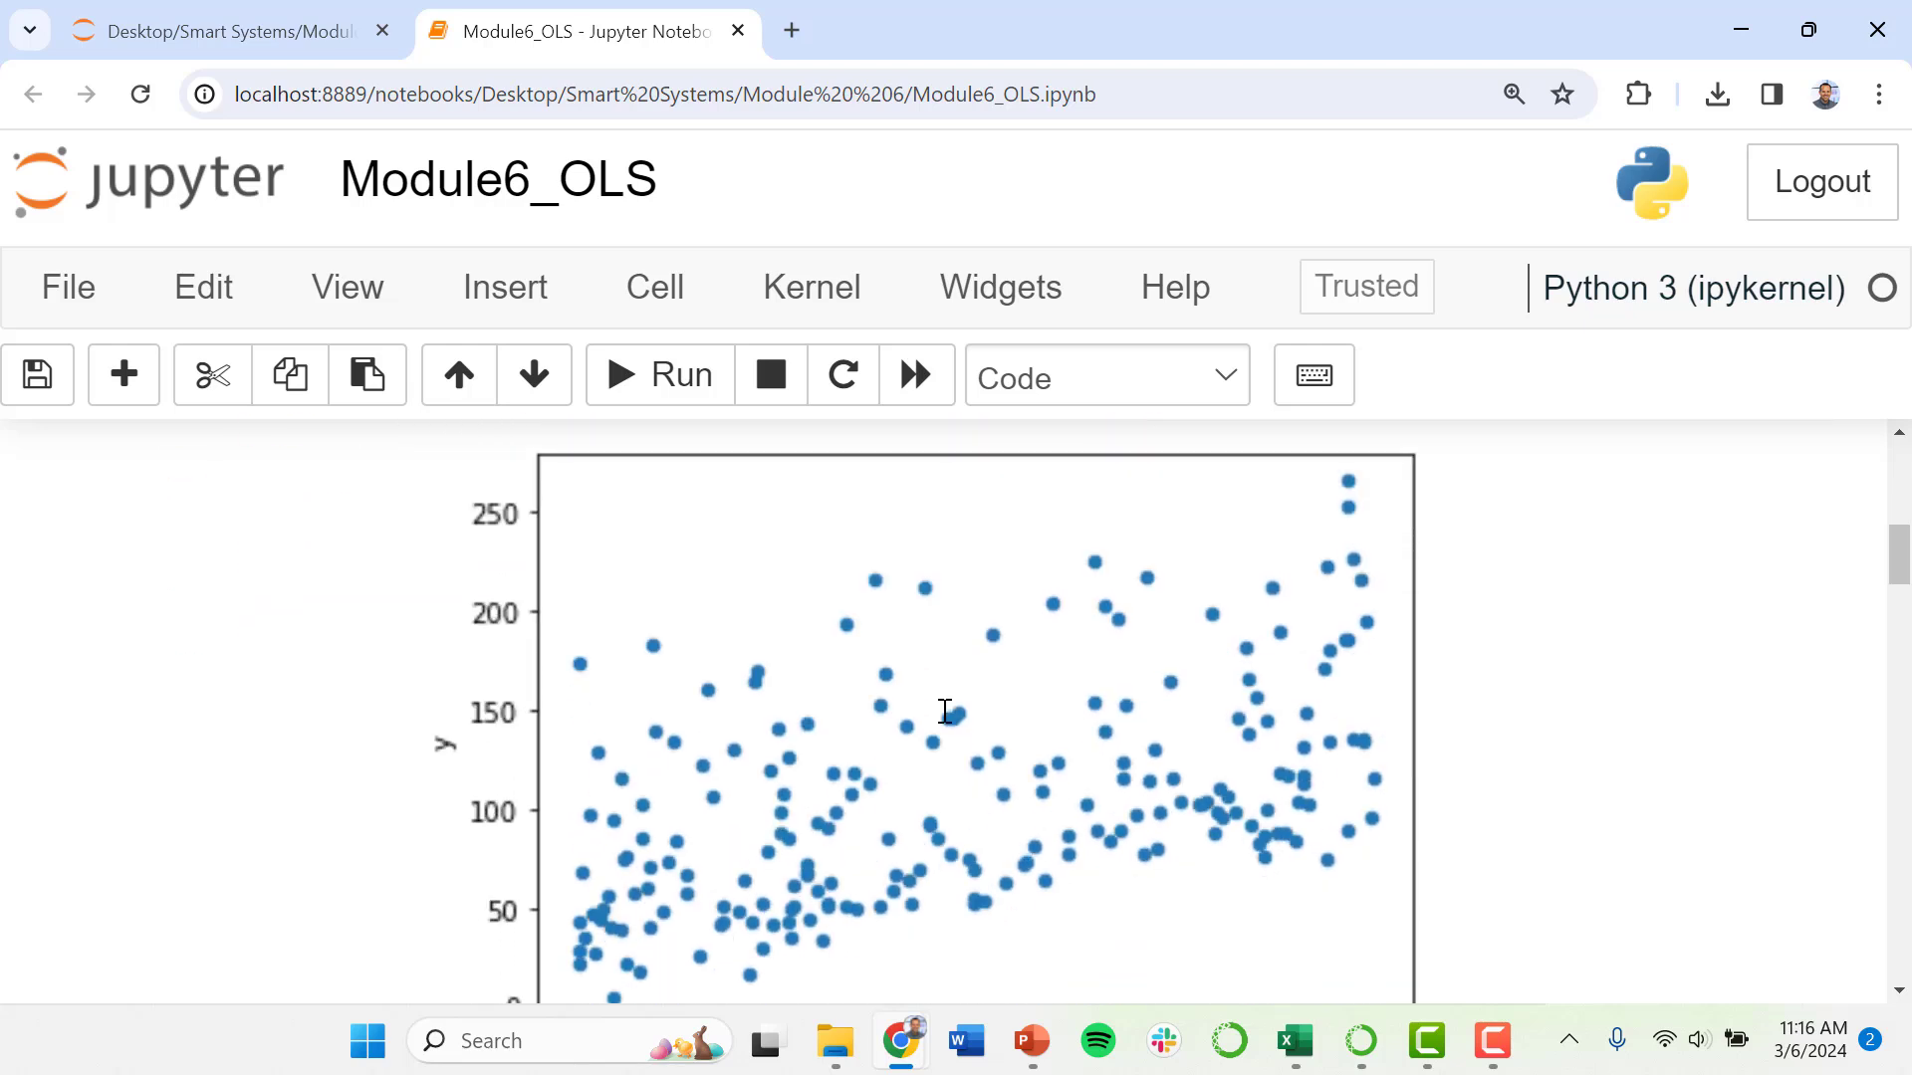
{"action": "scroll", "scroll_direction": "down", "scroll_amount": 3}
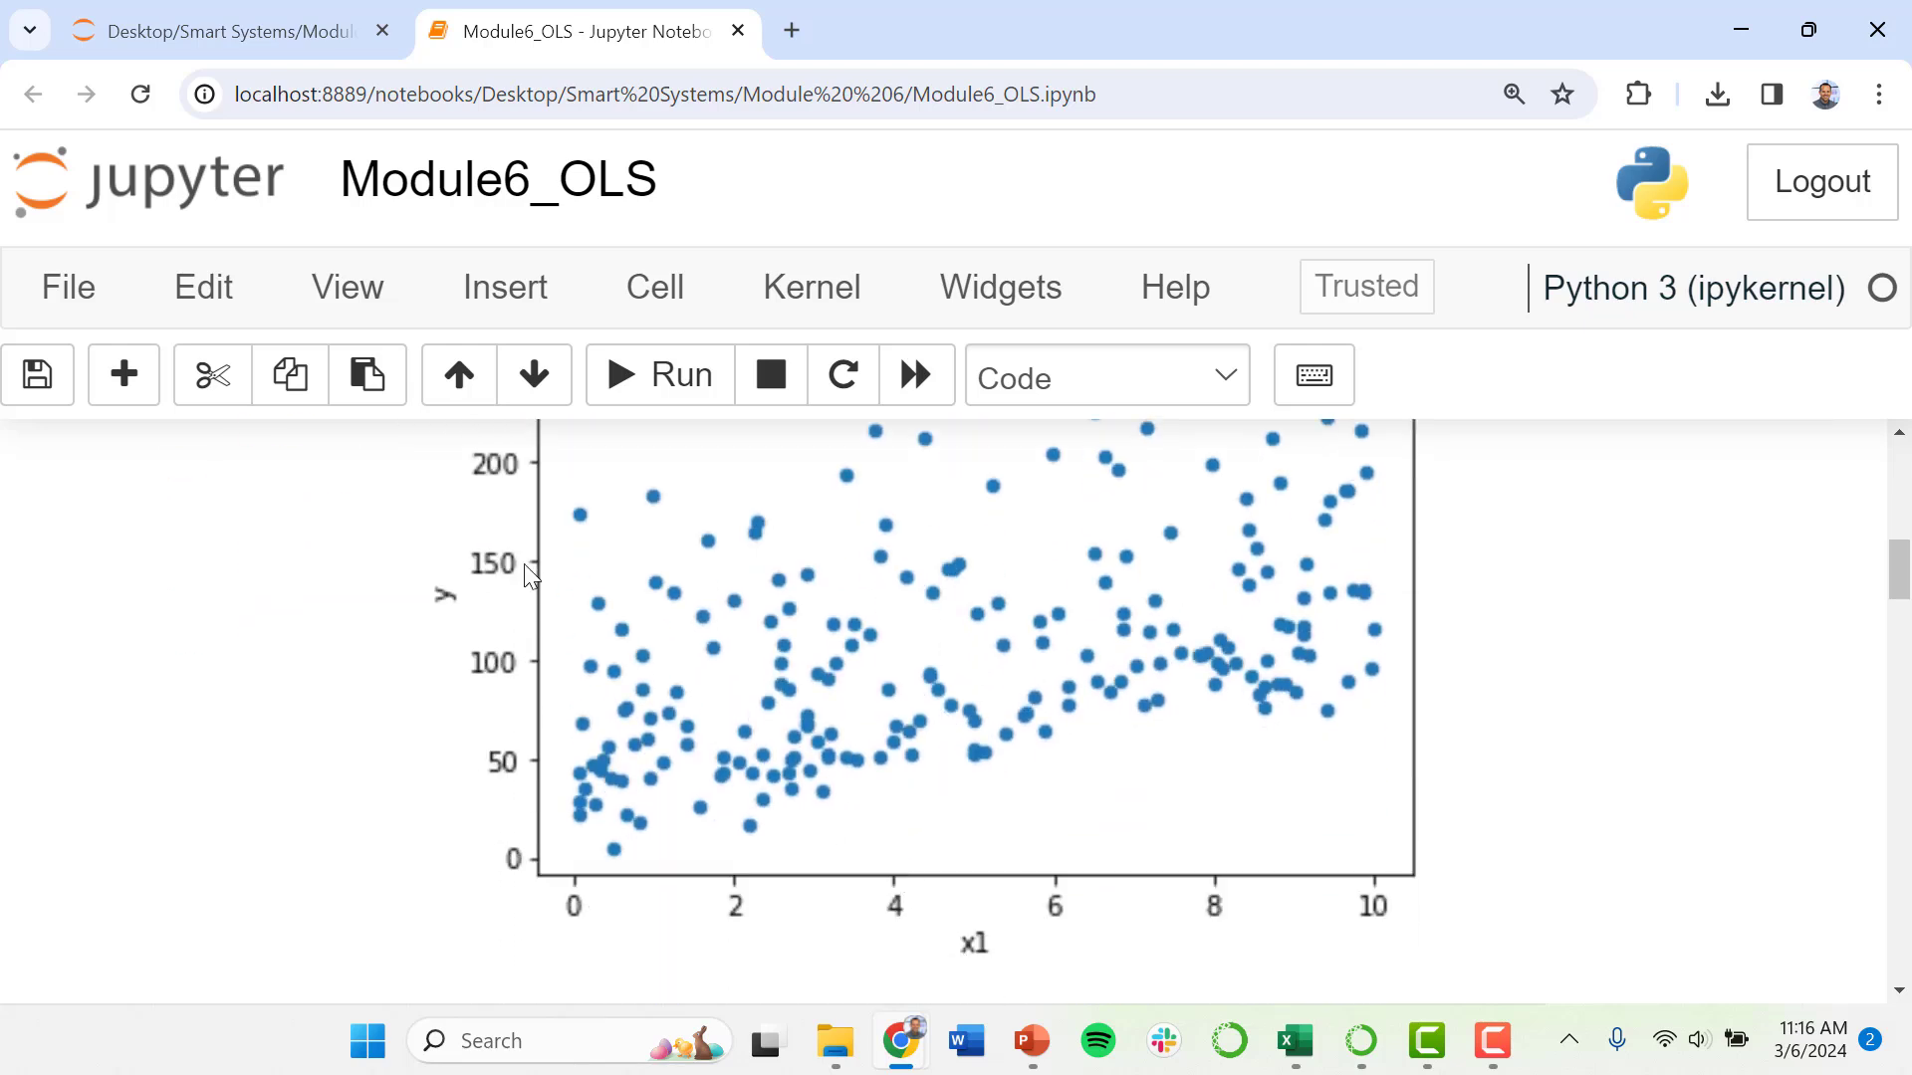
{"action": "scroll", "scroll_direction": "down", "scroll_amount": 3}
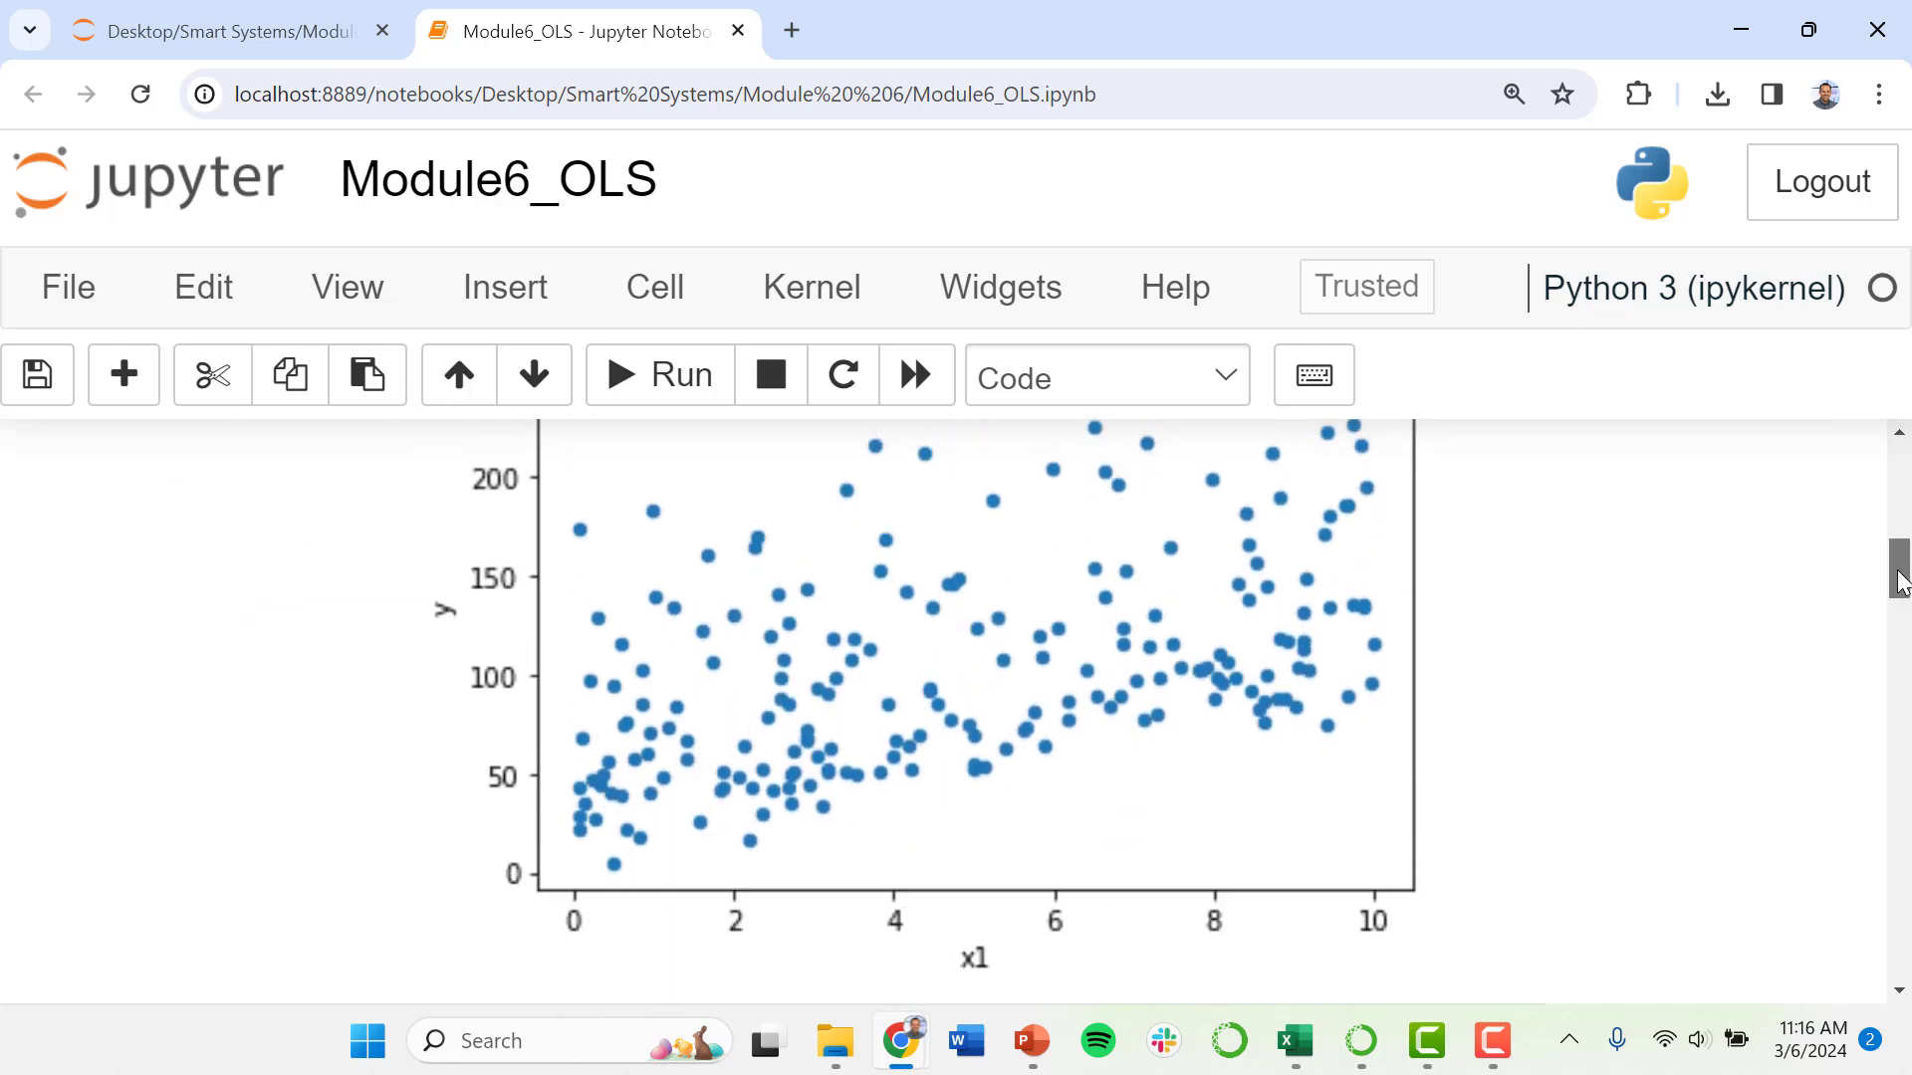
{"action": "scroll", "scroll_direction": "up", "scroll_amount": 3}
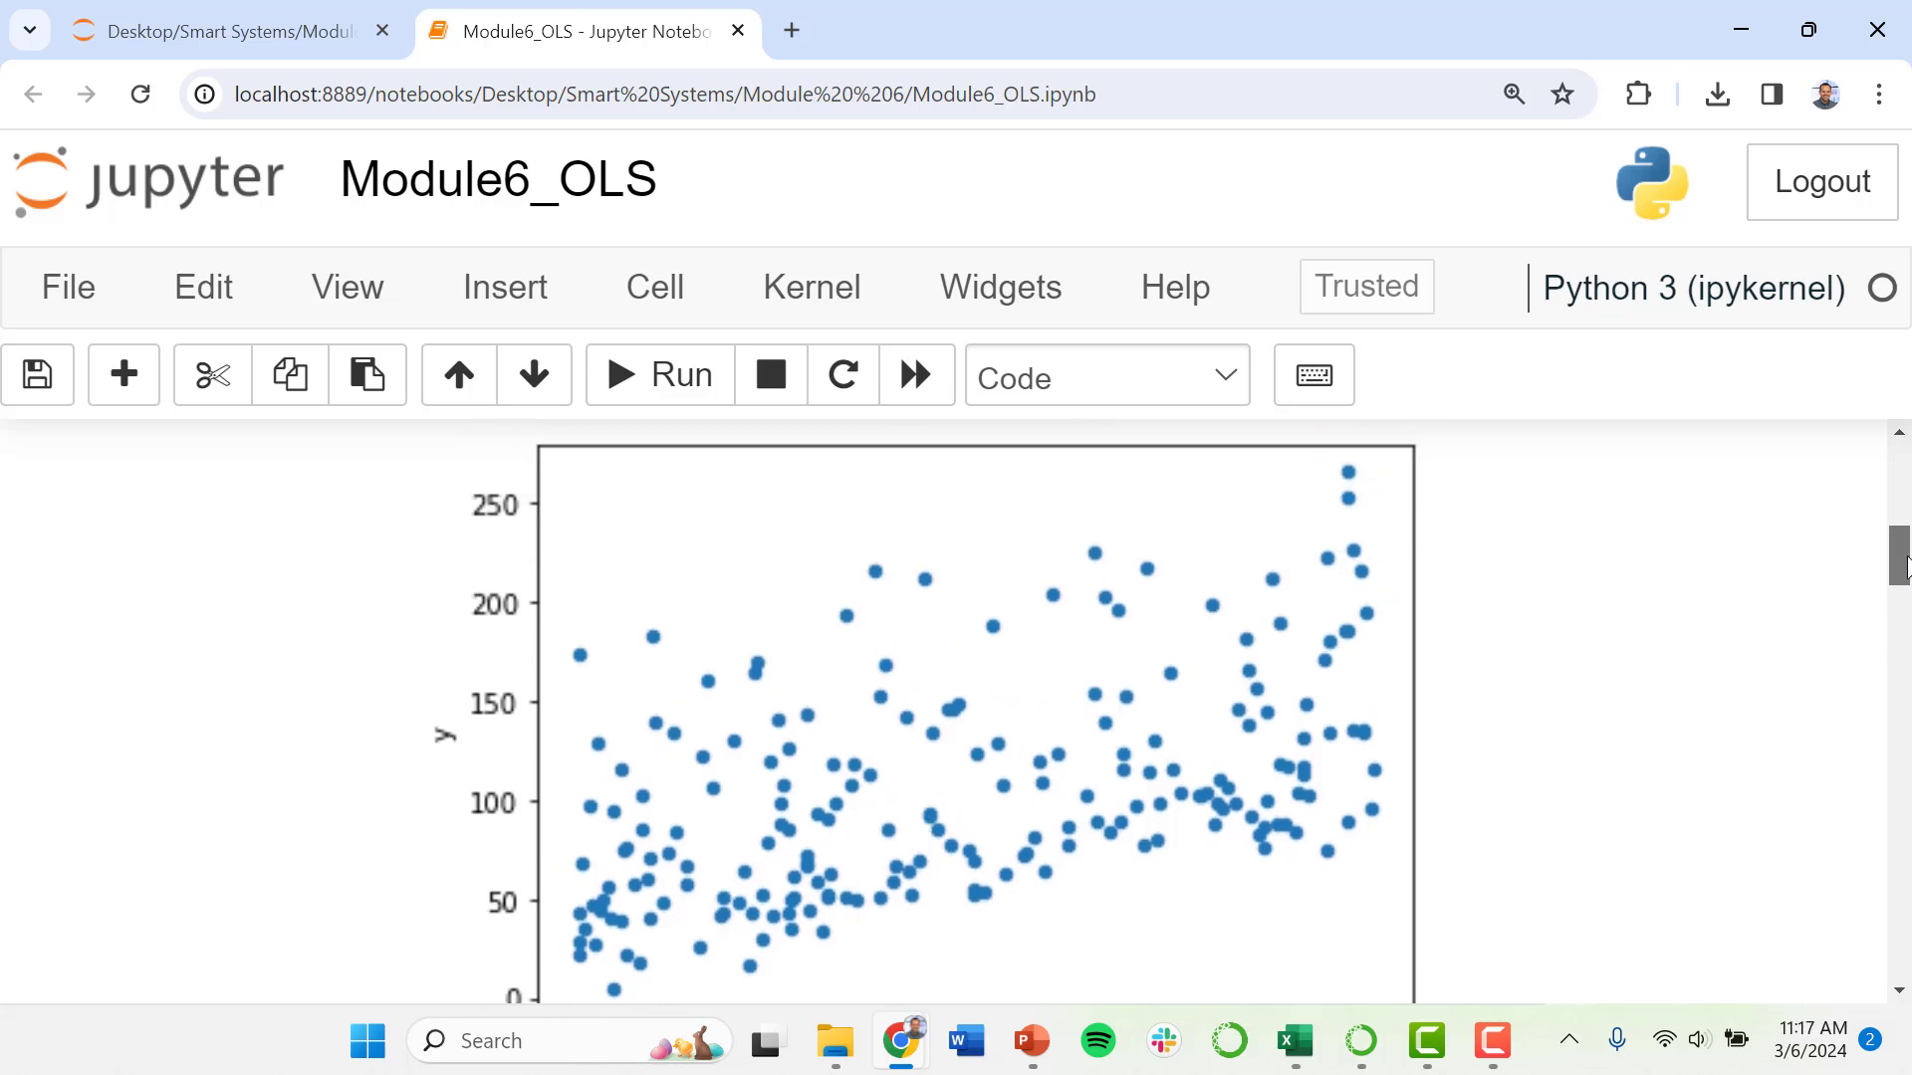
{"action": "scroll", "scroll_direction": "down", "scroll_amount": 3}
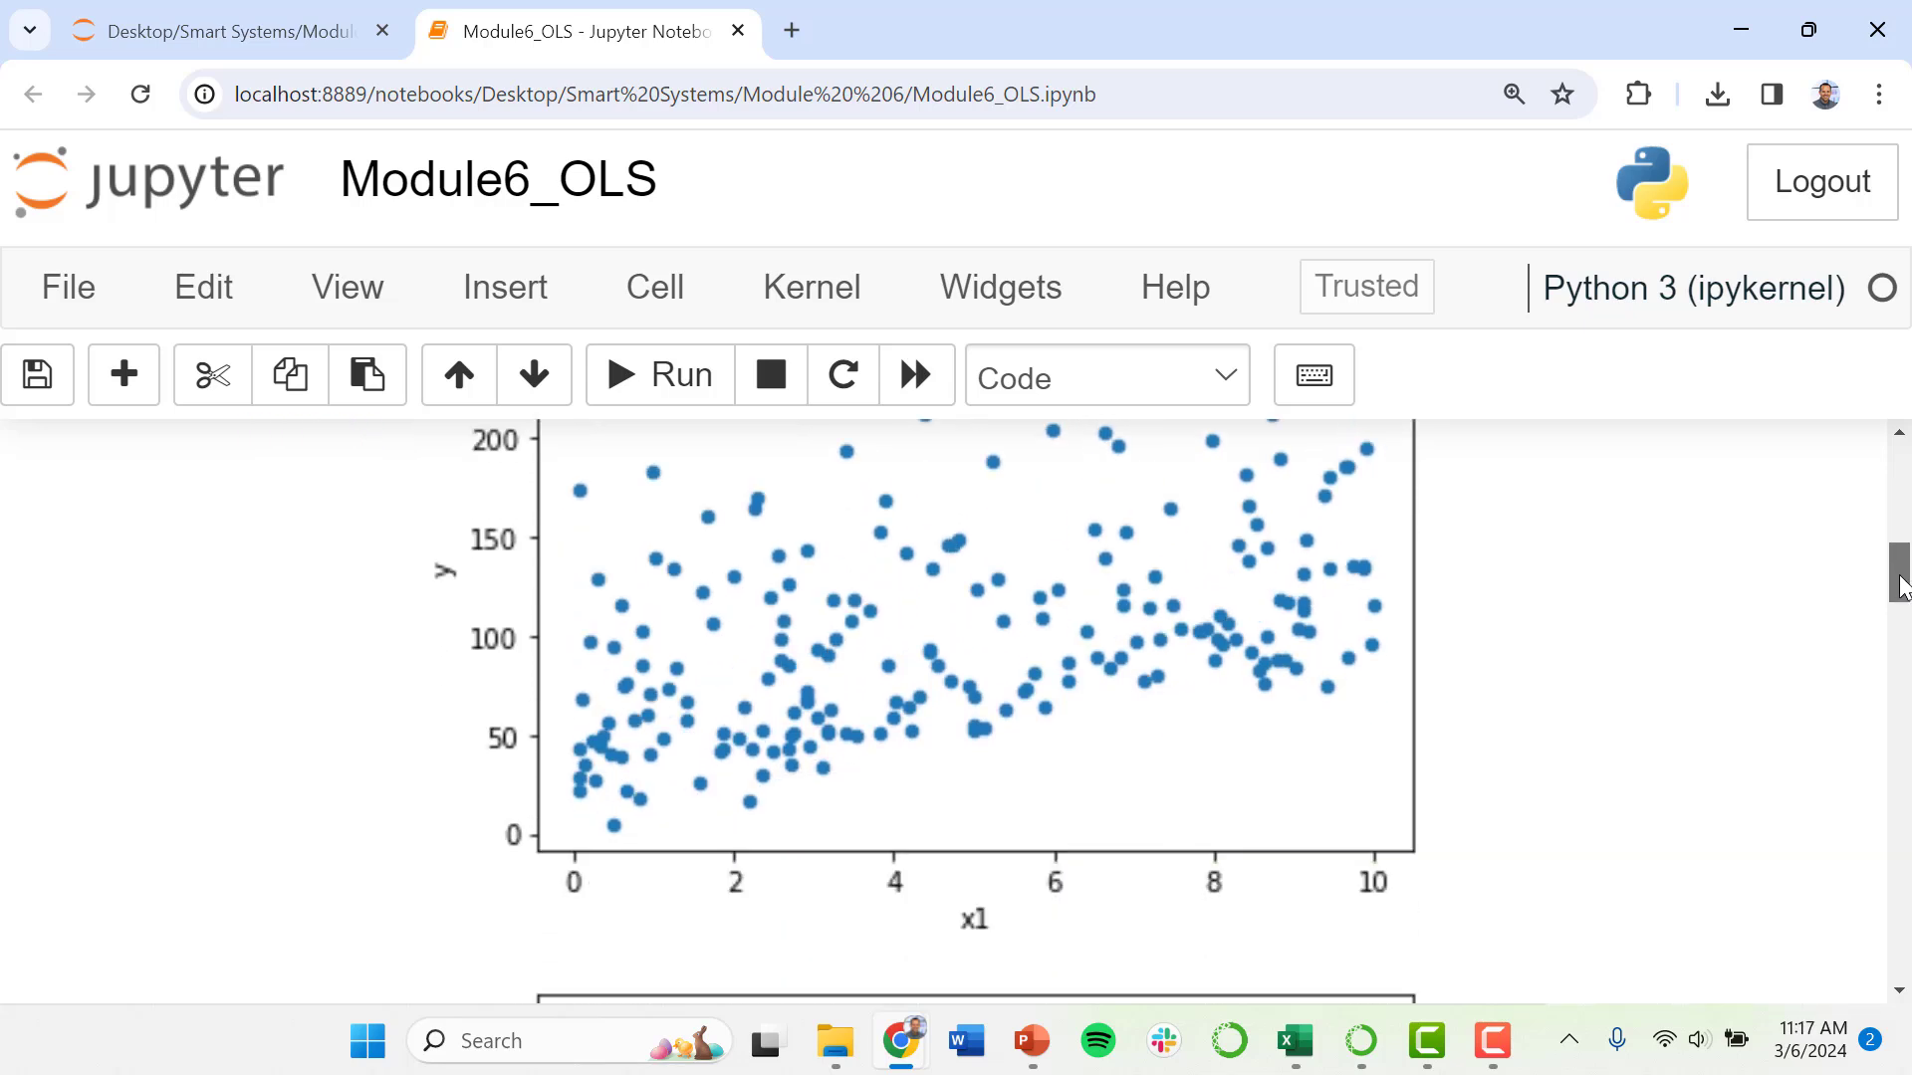
{"action": "scroll", "scroll_direction": "down", "scroll_amount": 3}
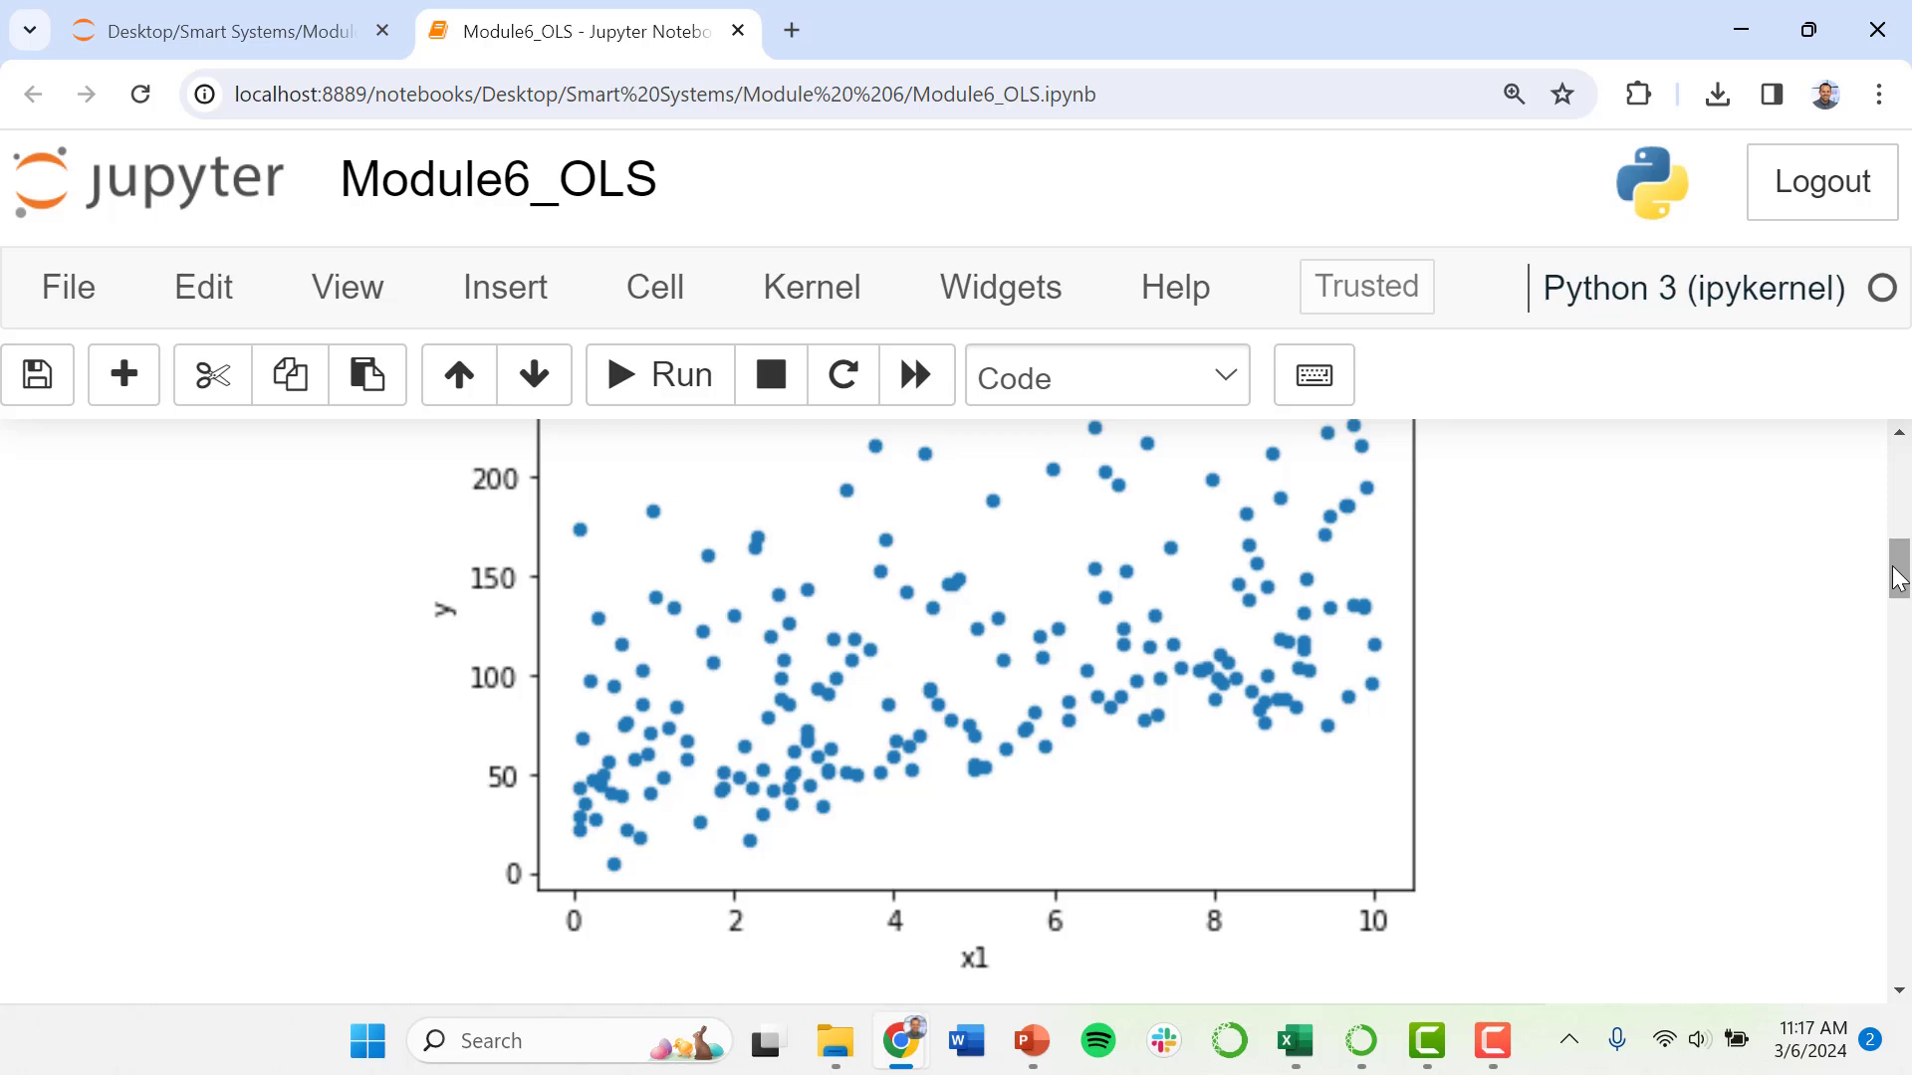
{"action": "mouse_move", "coordinate": [853, 664]}
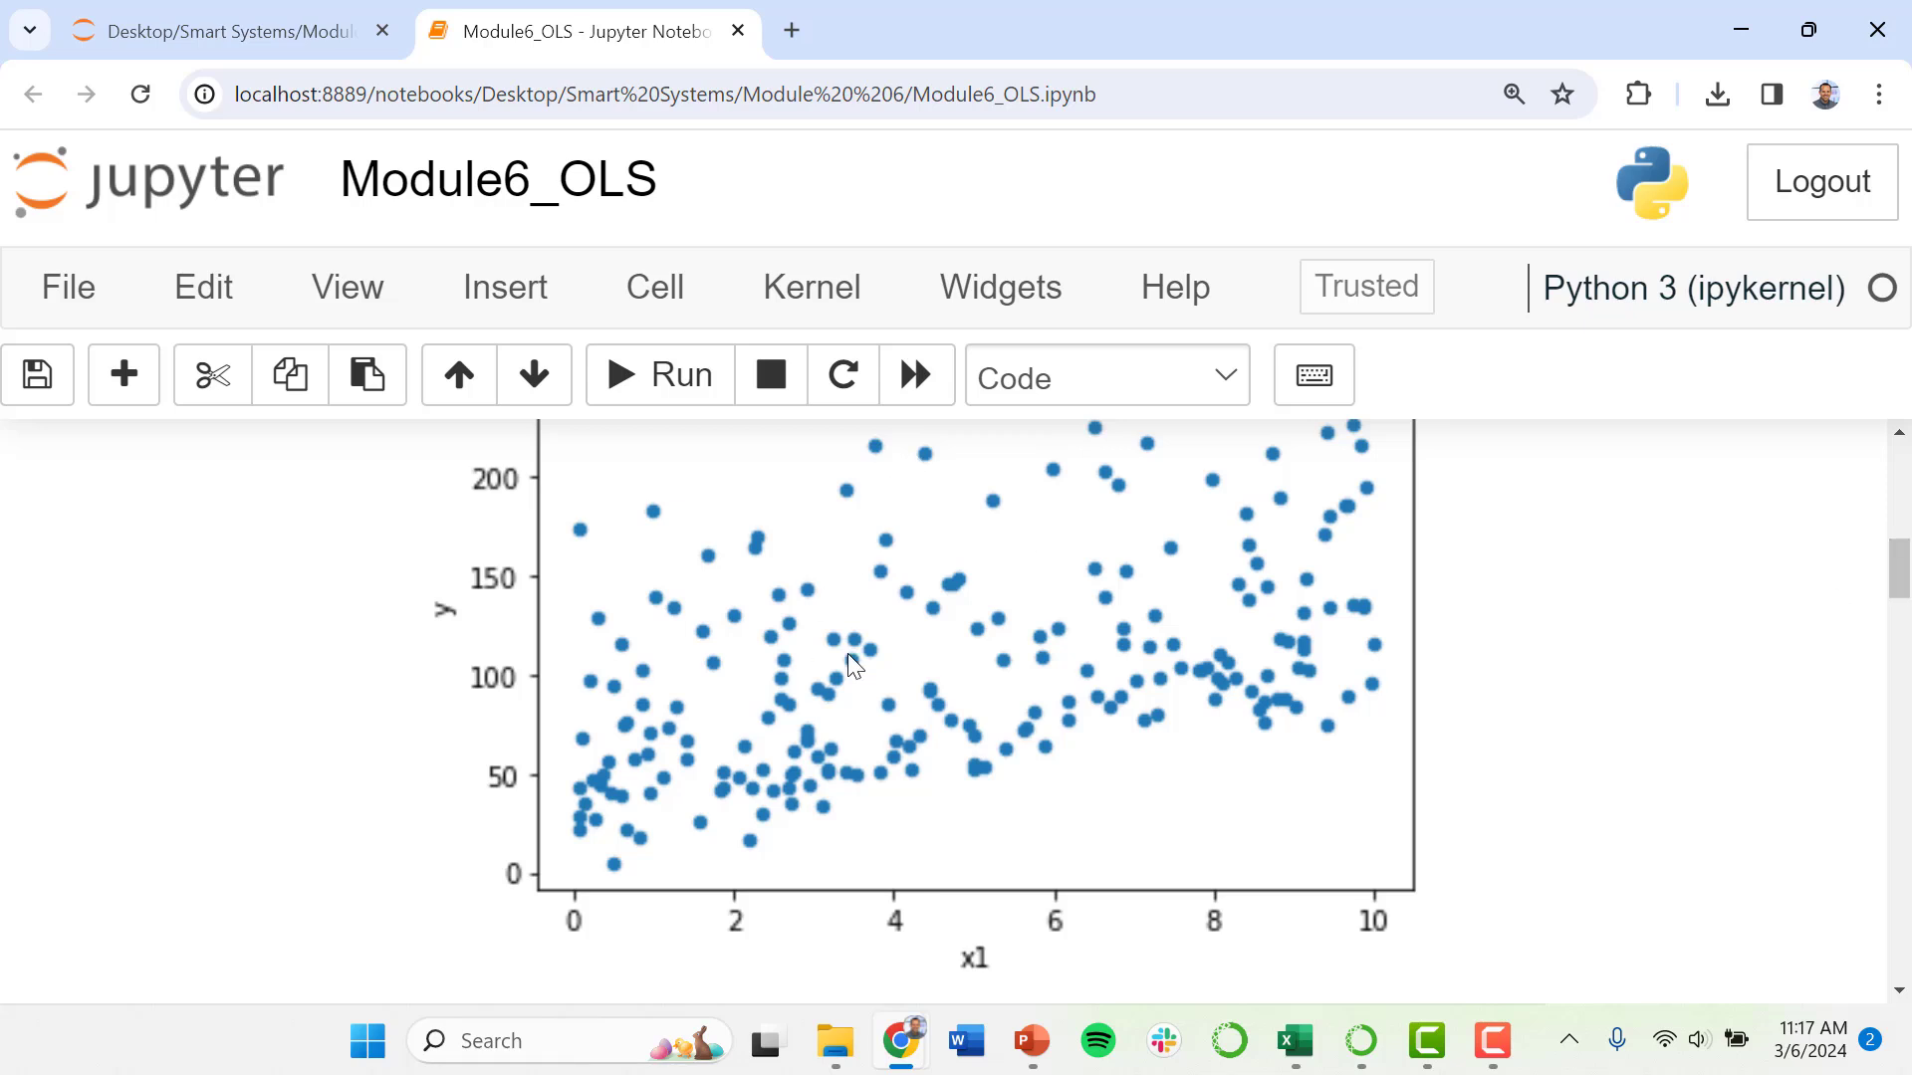
{"action": "scroll", "scroll_direction": "down", "scroll_amount": 3}
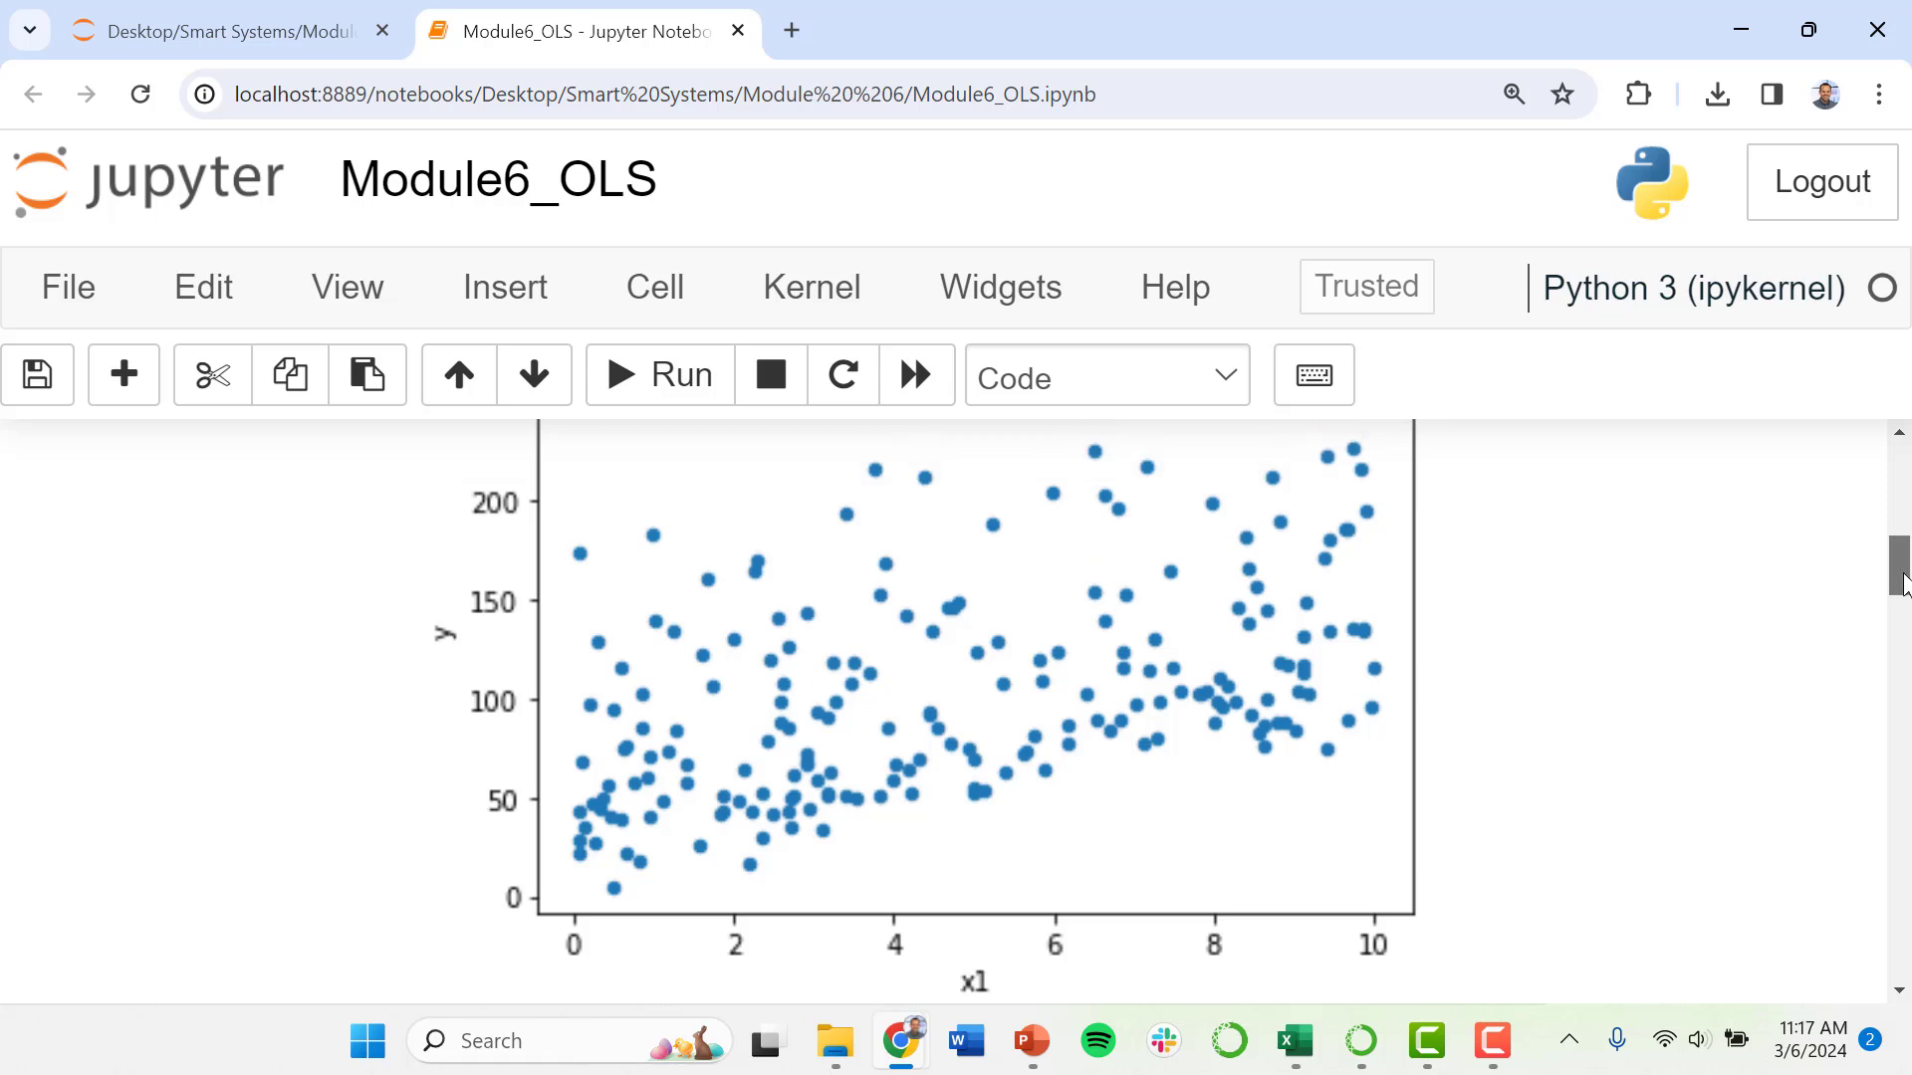
{"action": "scroll", "scroll_direction": "down", "scroll_amount": 3}
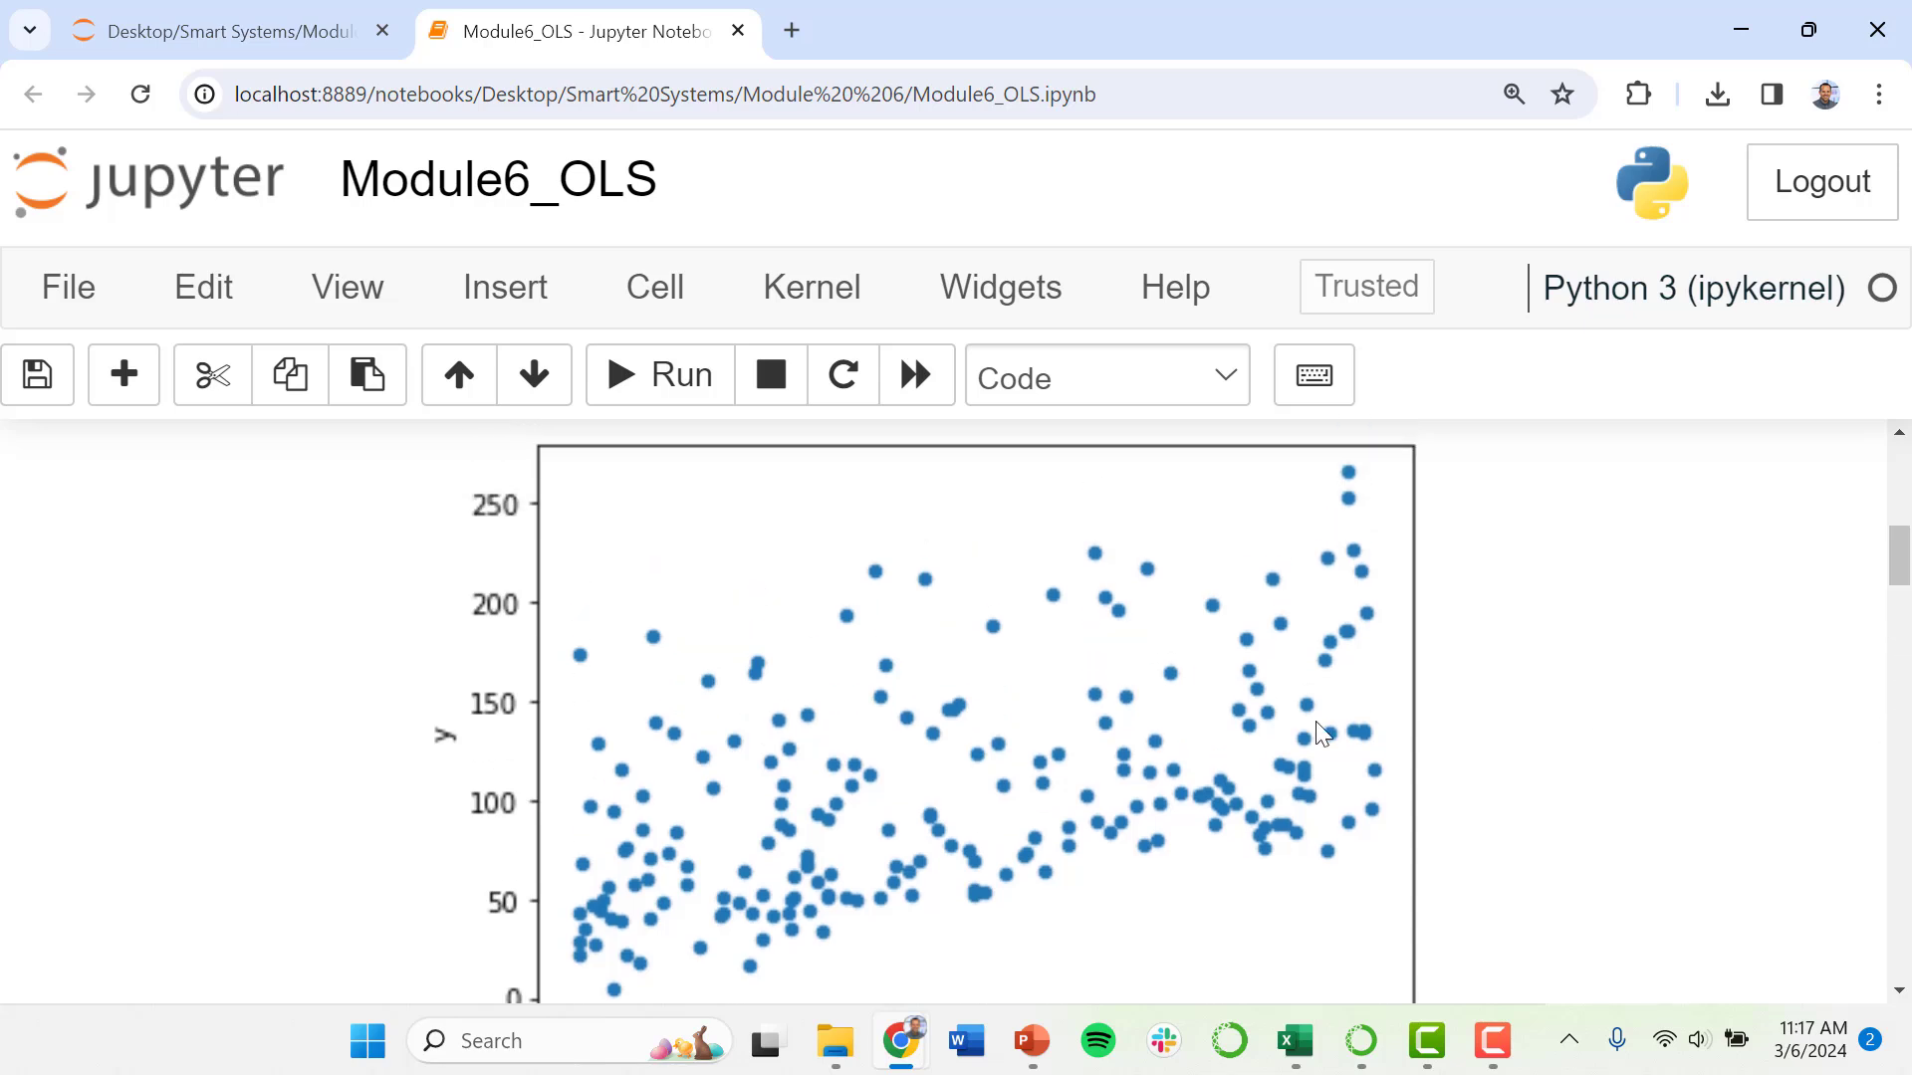
{"action": "mouse_move", "coordinate": [613, 836]}
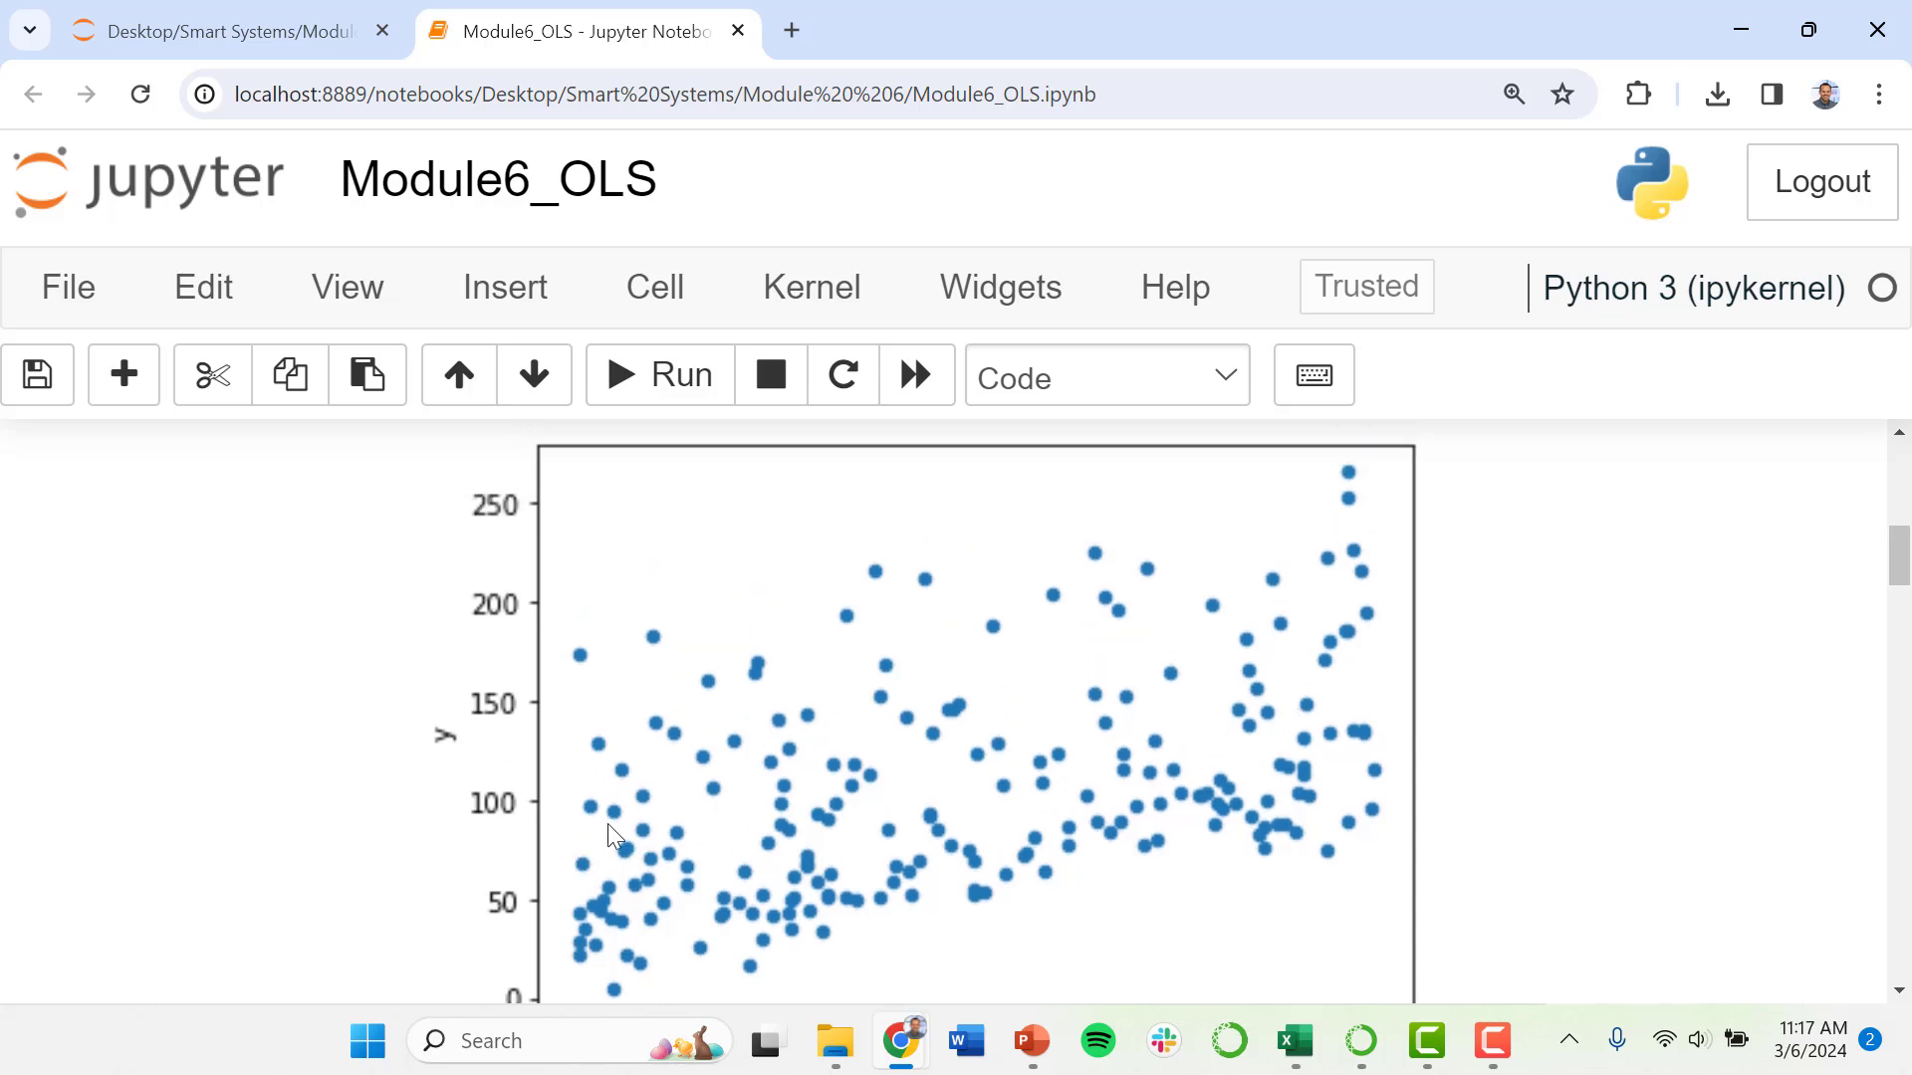
{"action": "mouse_move", "coordinate": [1379, 711]}
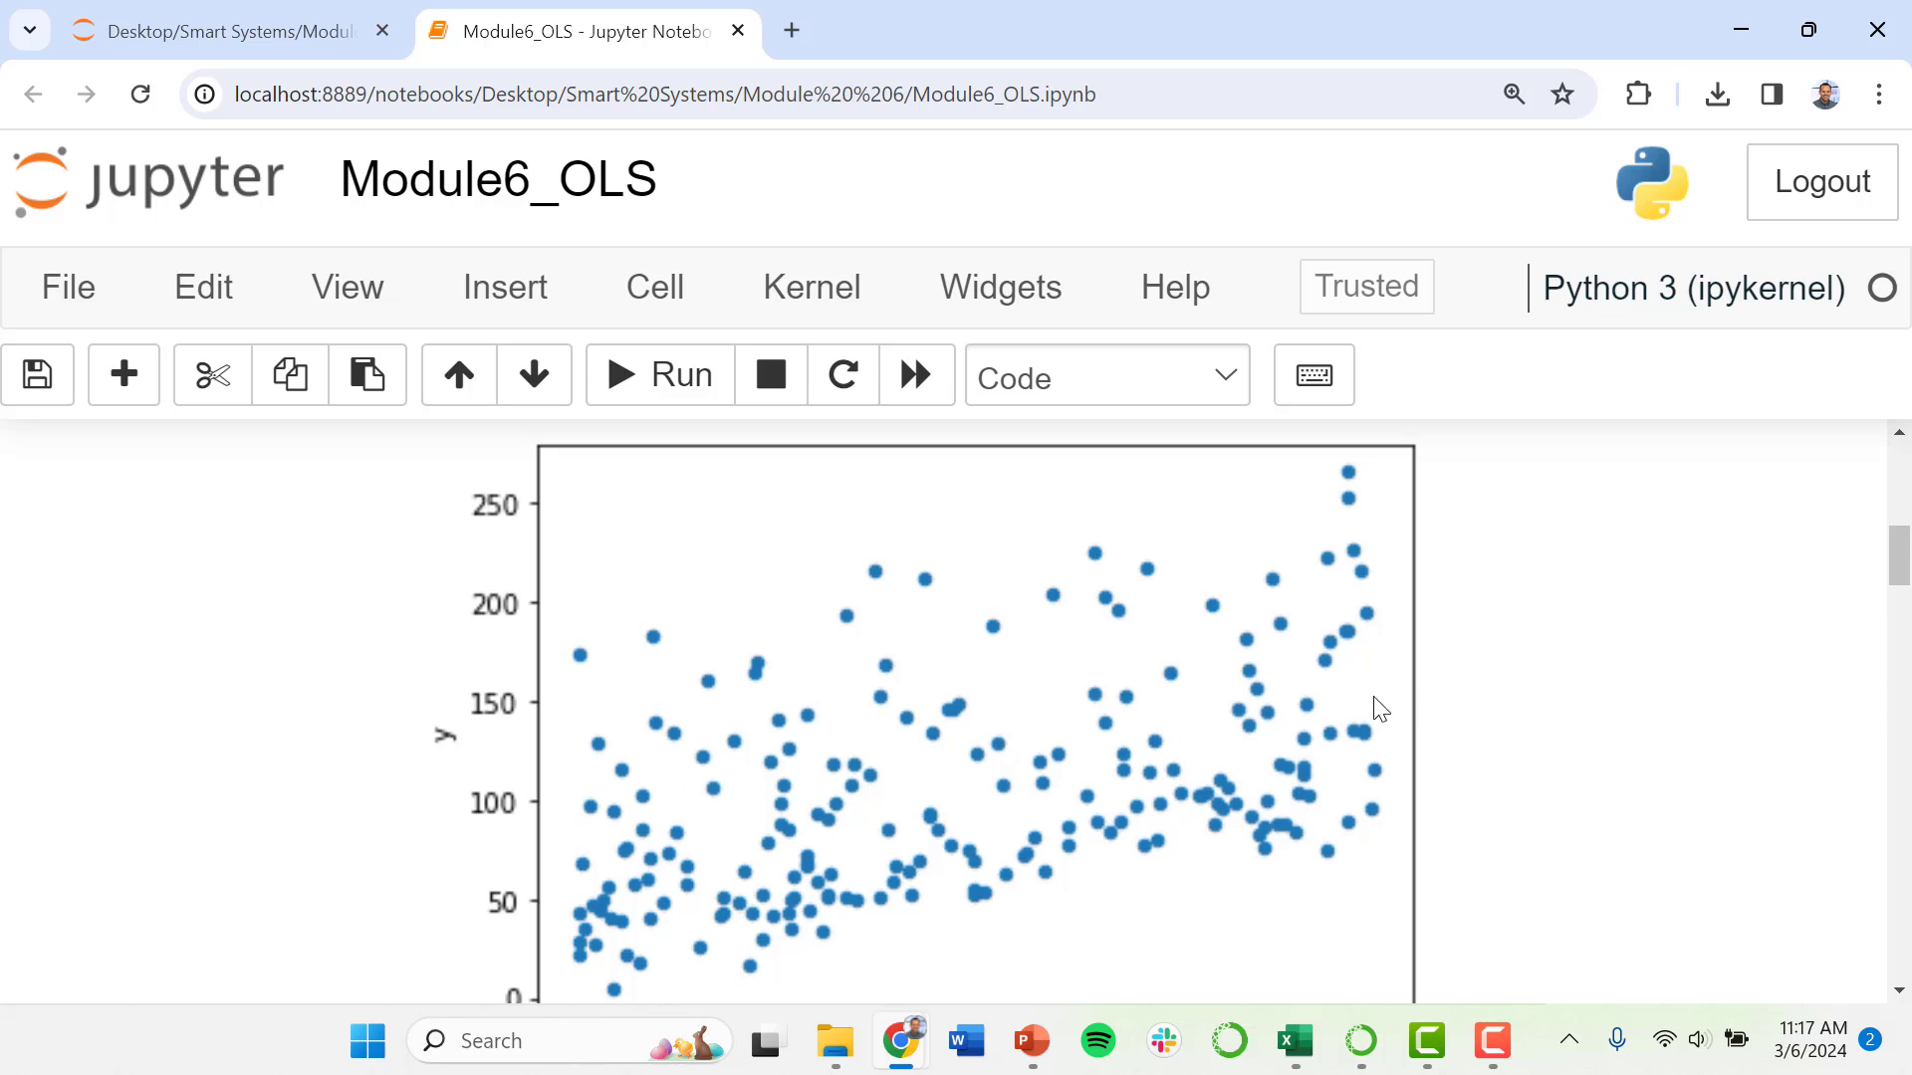
{"action": "mouse_move", "coordinate": [1804, 670]}
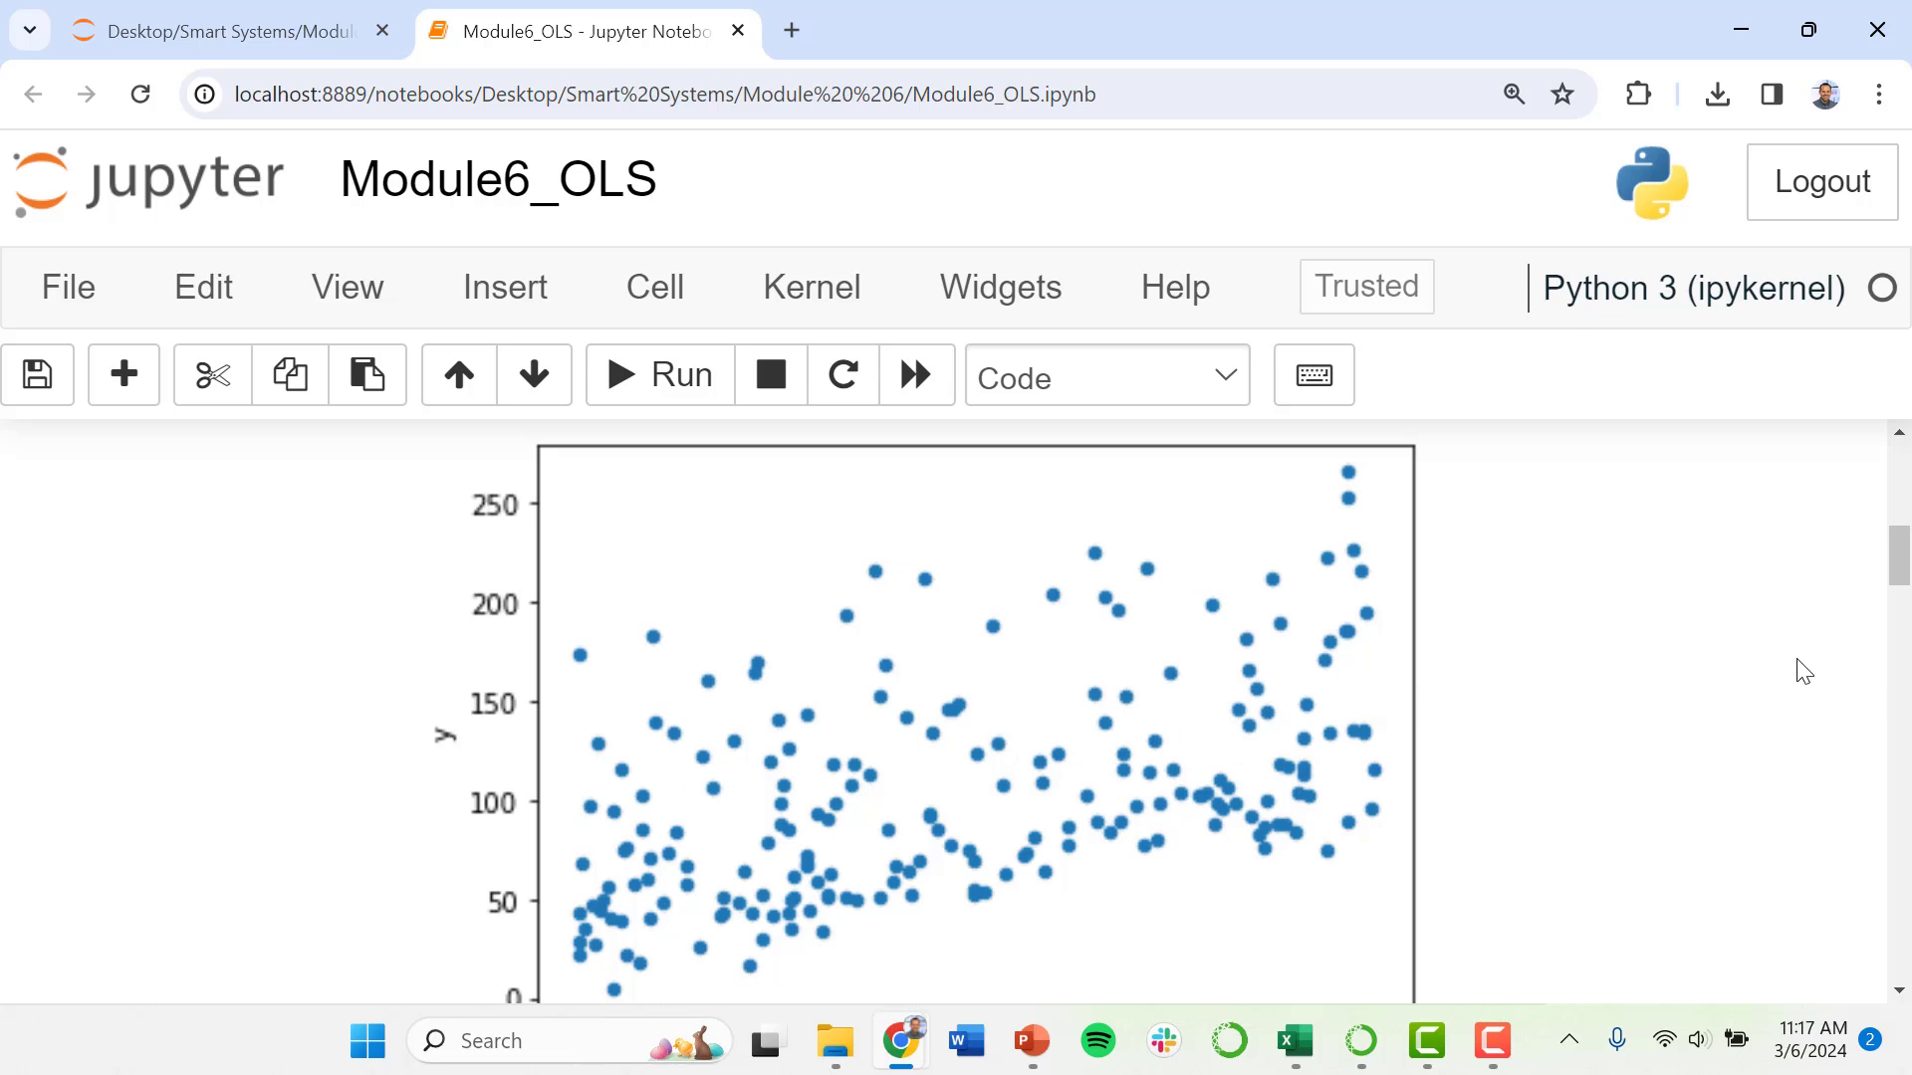
{"action": "mouse_move", "coordinate": [1577, 614]}
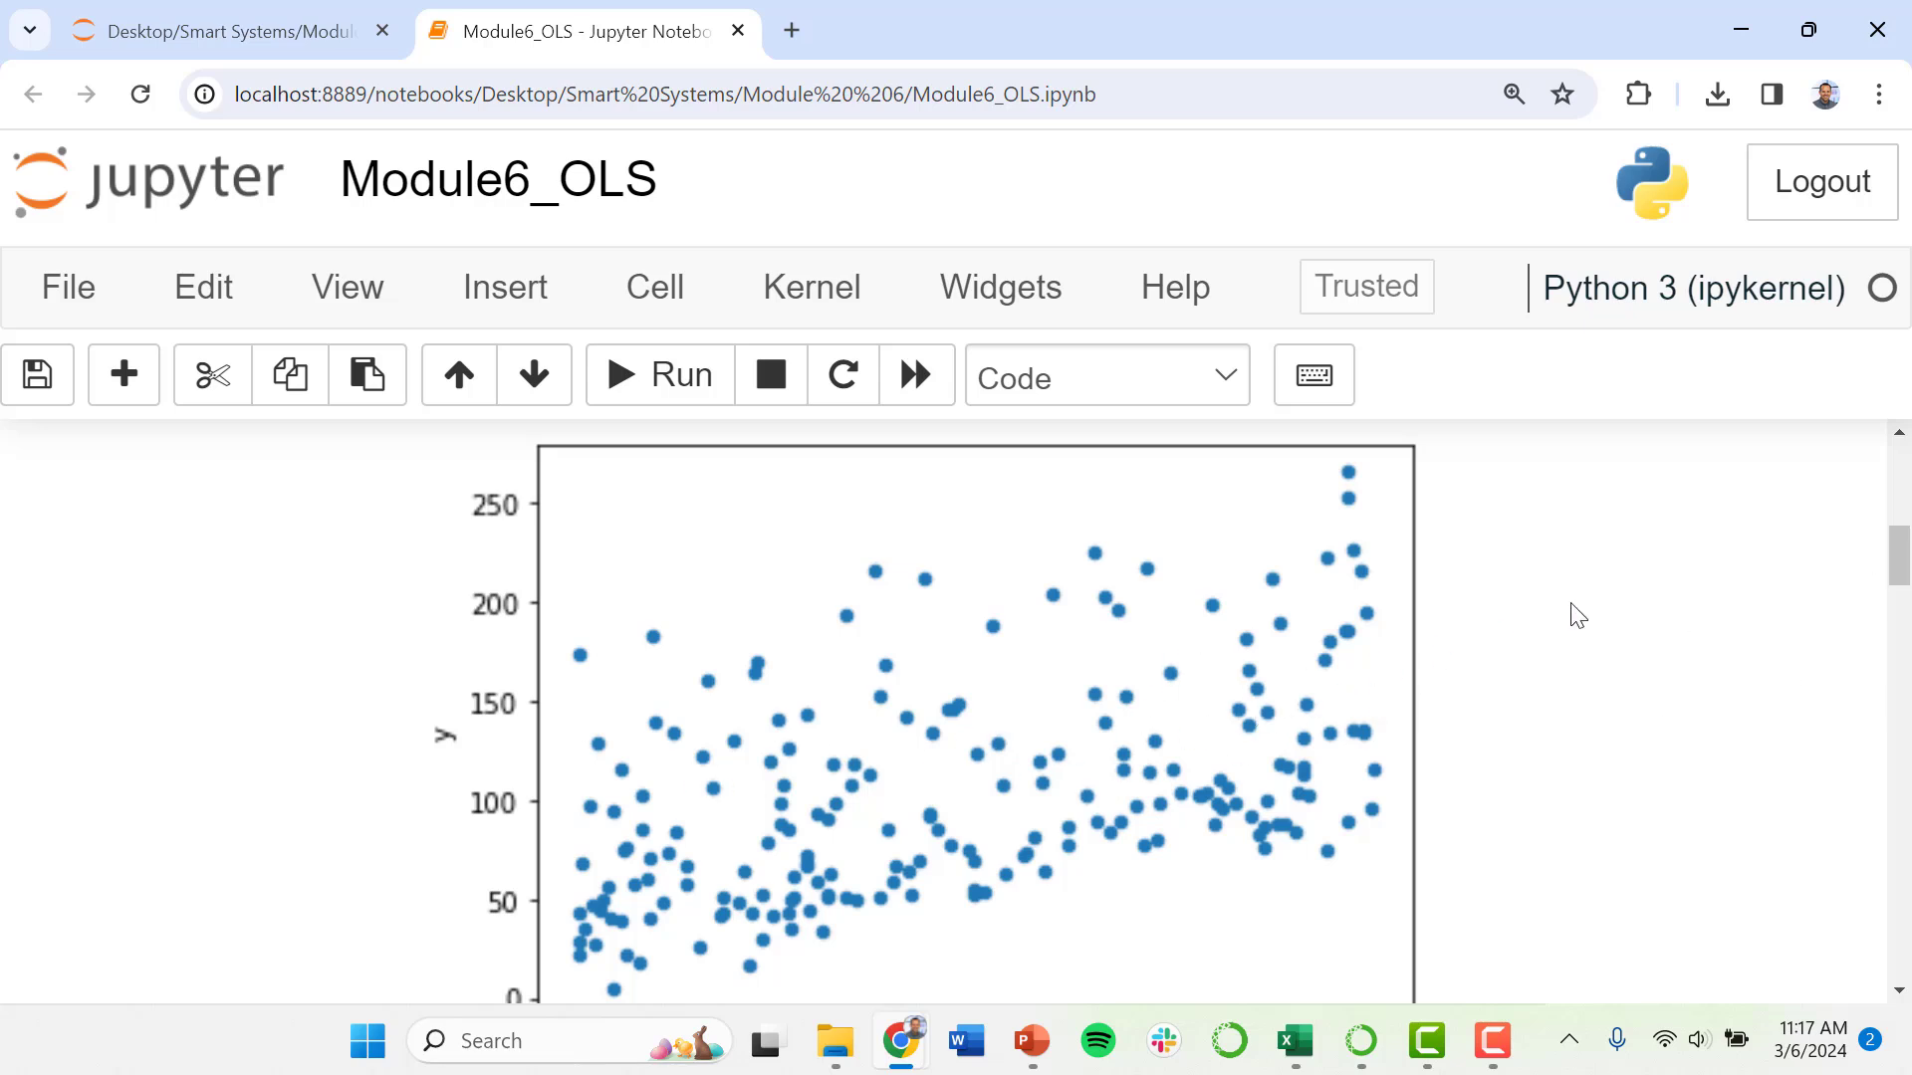
{"action": "scroll", "scroll_direction": "down", "scroll_amount": 3}
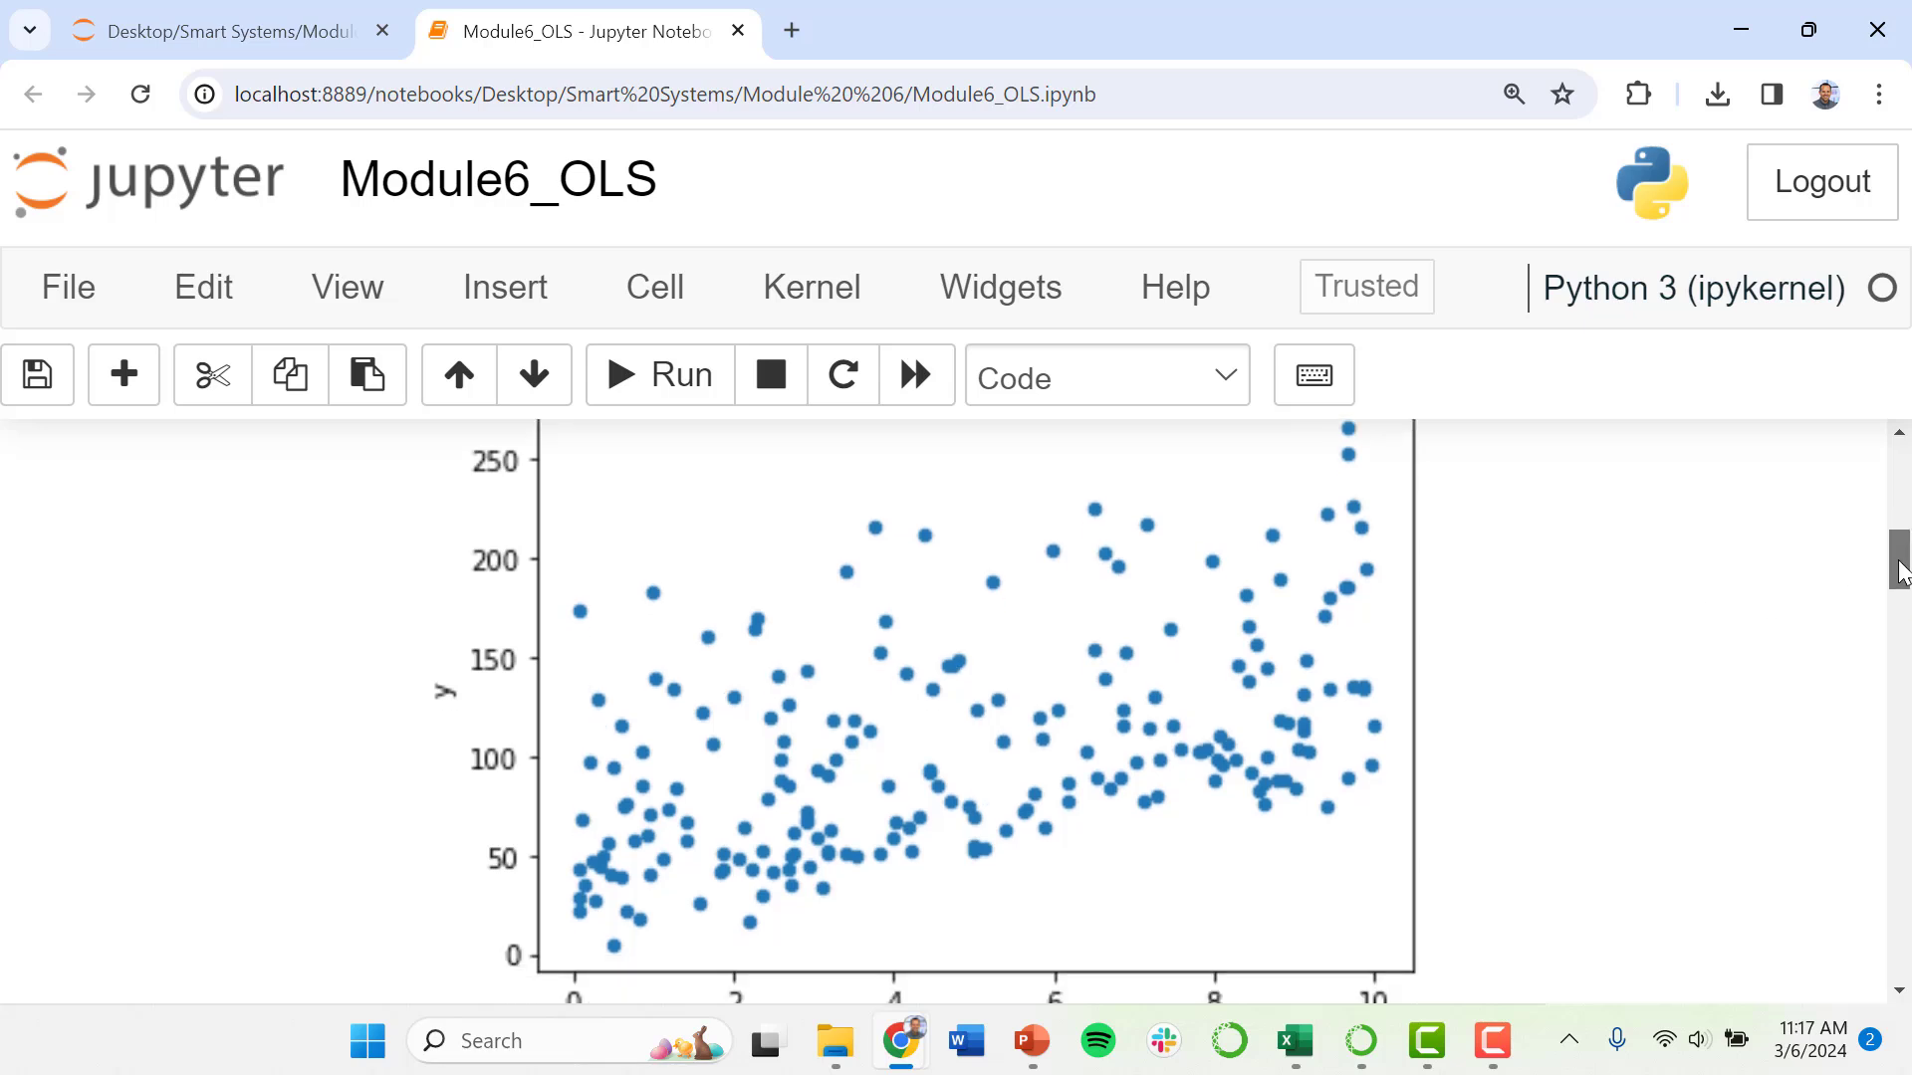
{"action": "scroll", "scroll_direction": "down", "scroll_amount": 3}
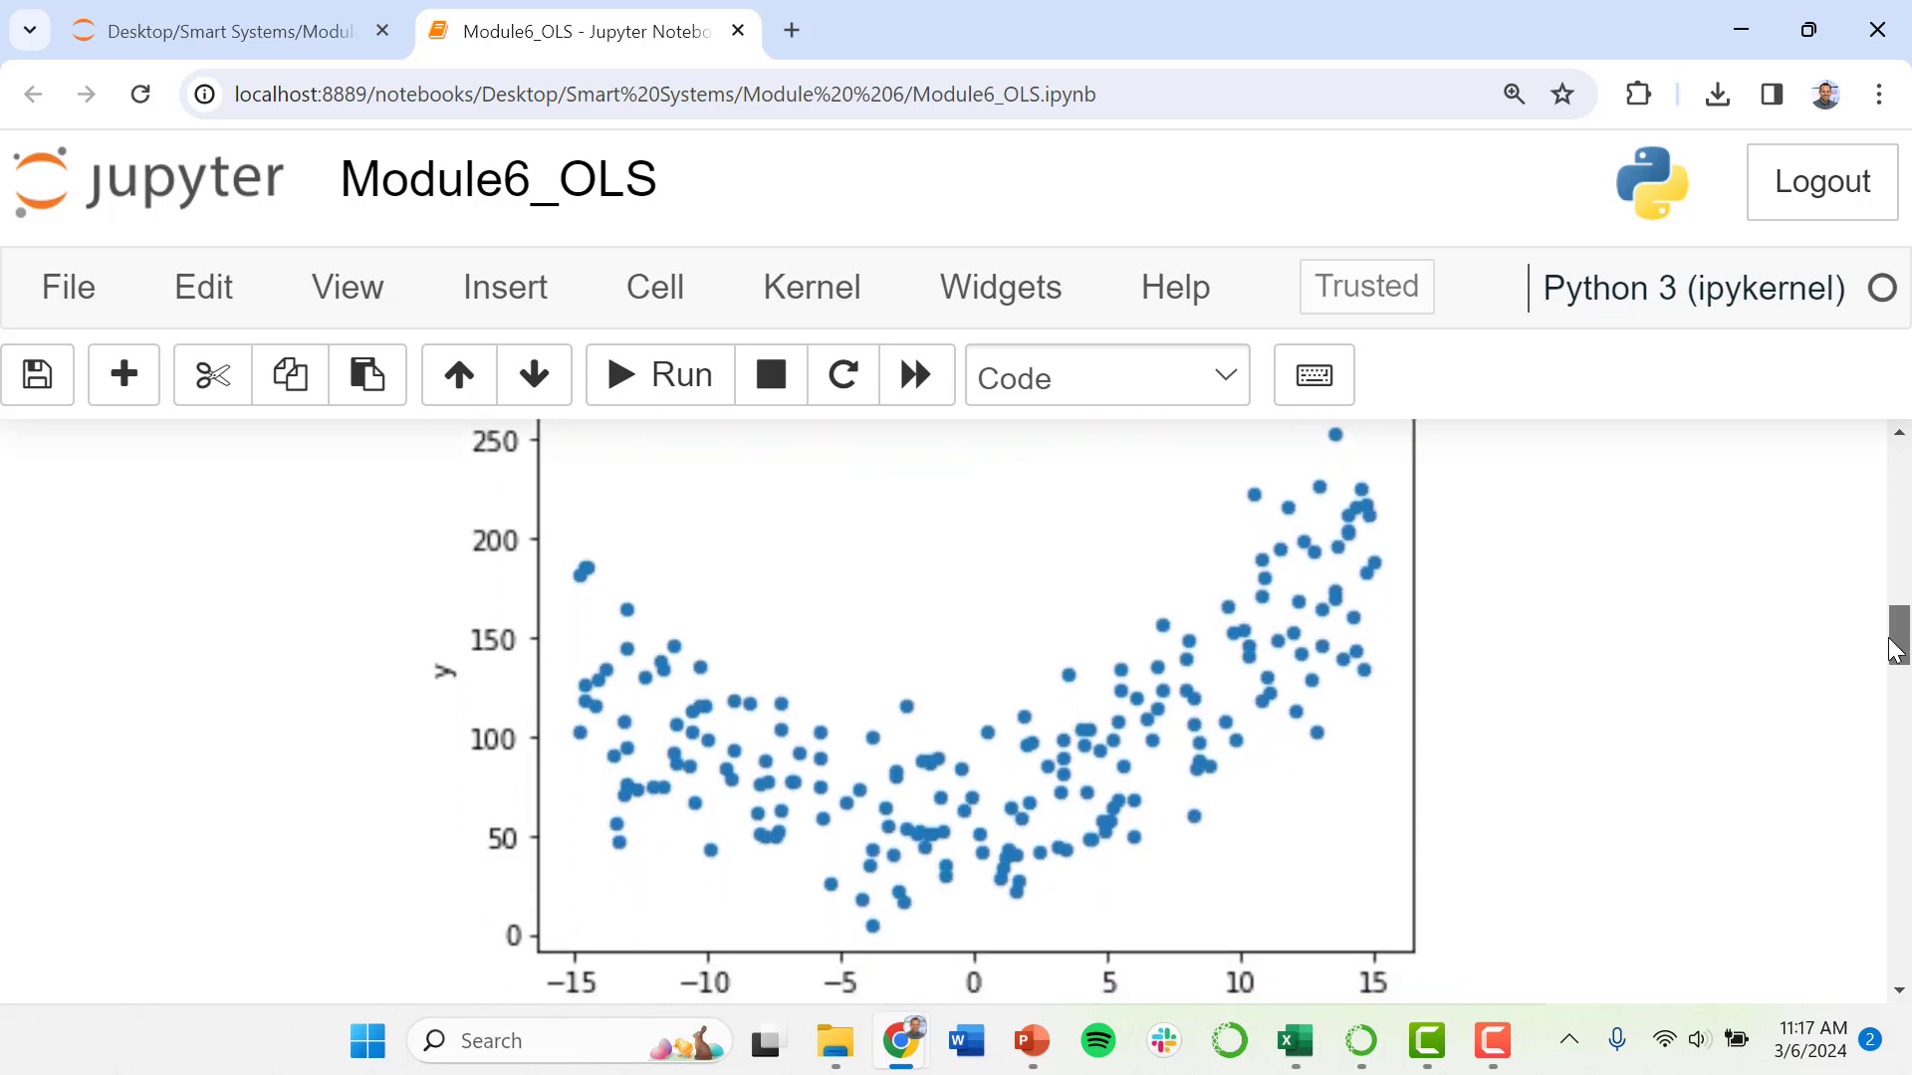
{"action": "scroll", "scroll_direction": "down", "scroll_amount": 3}
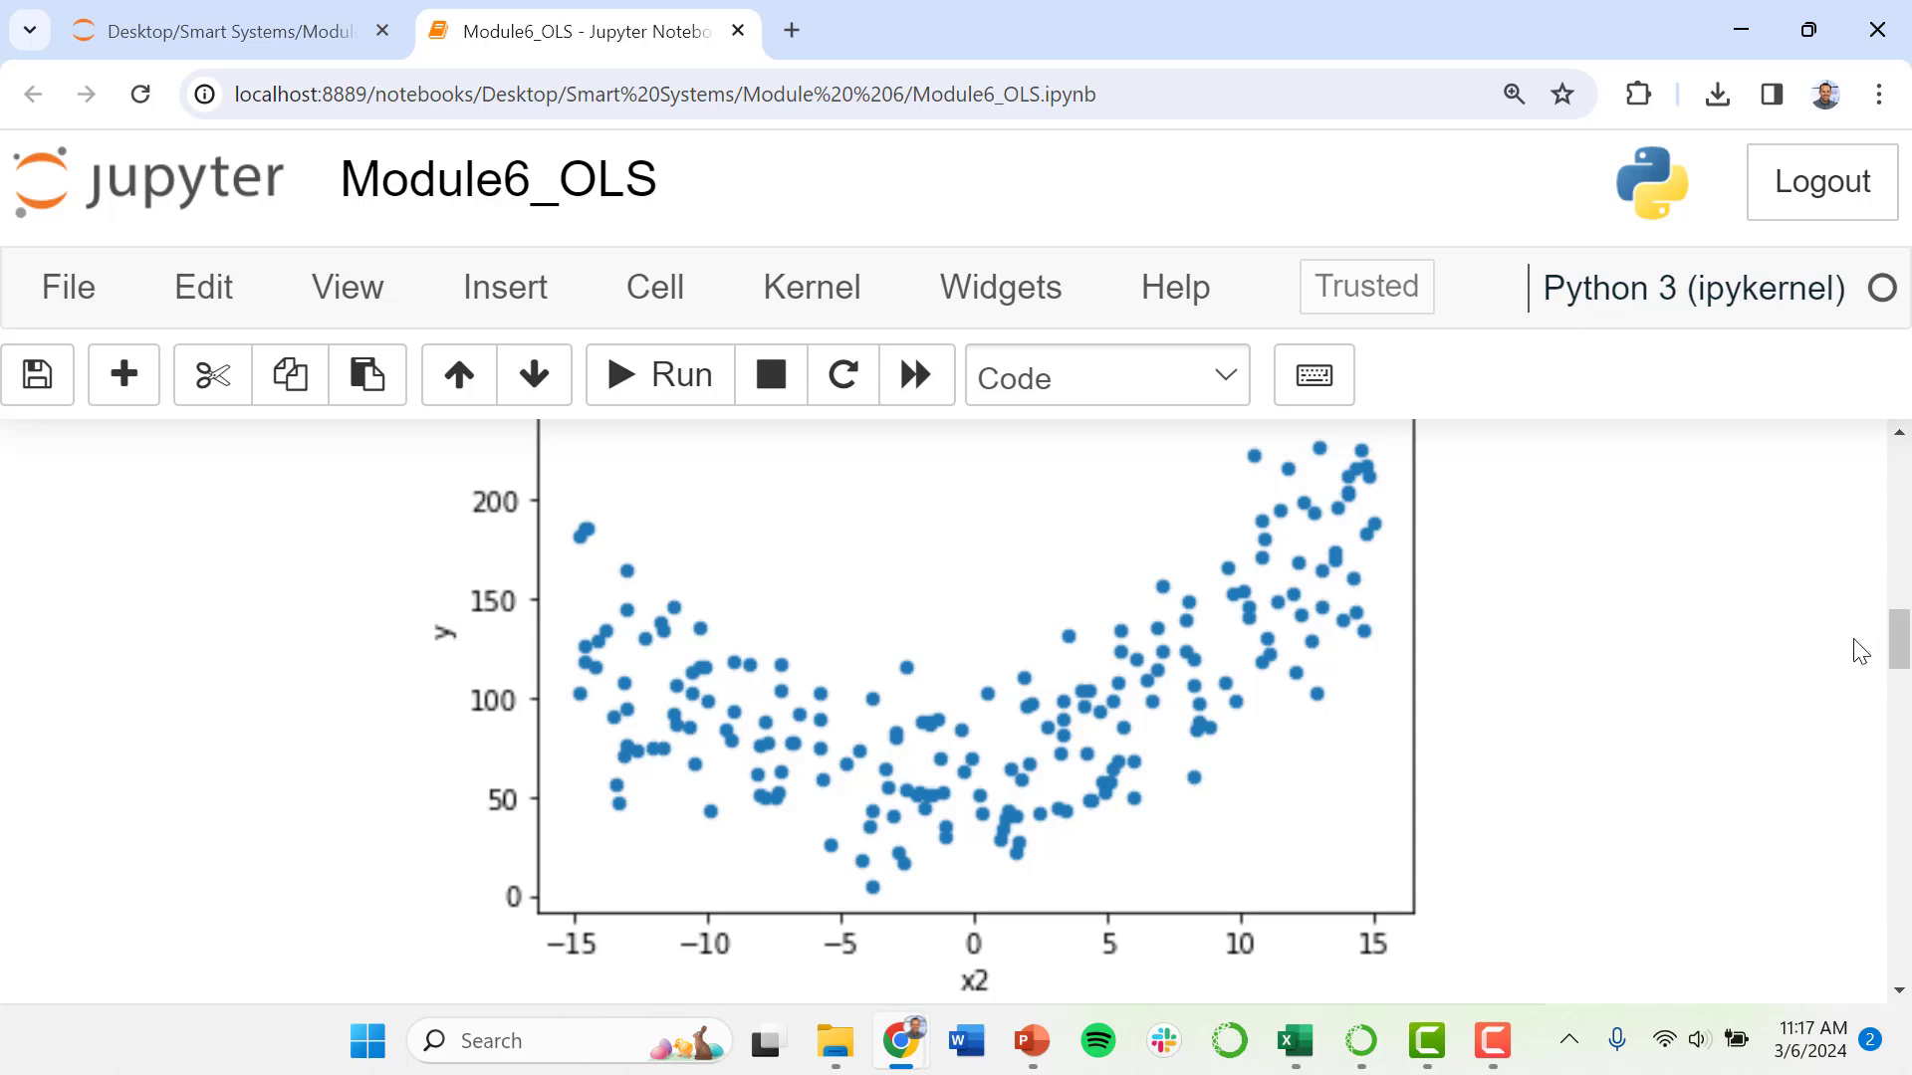
{"action": "mouse_move", "coordinate": [1167, 658]}
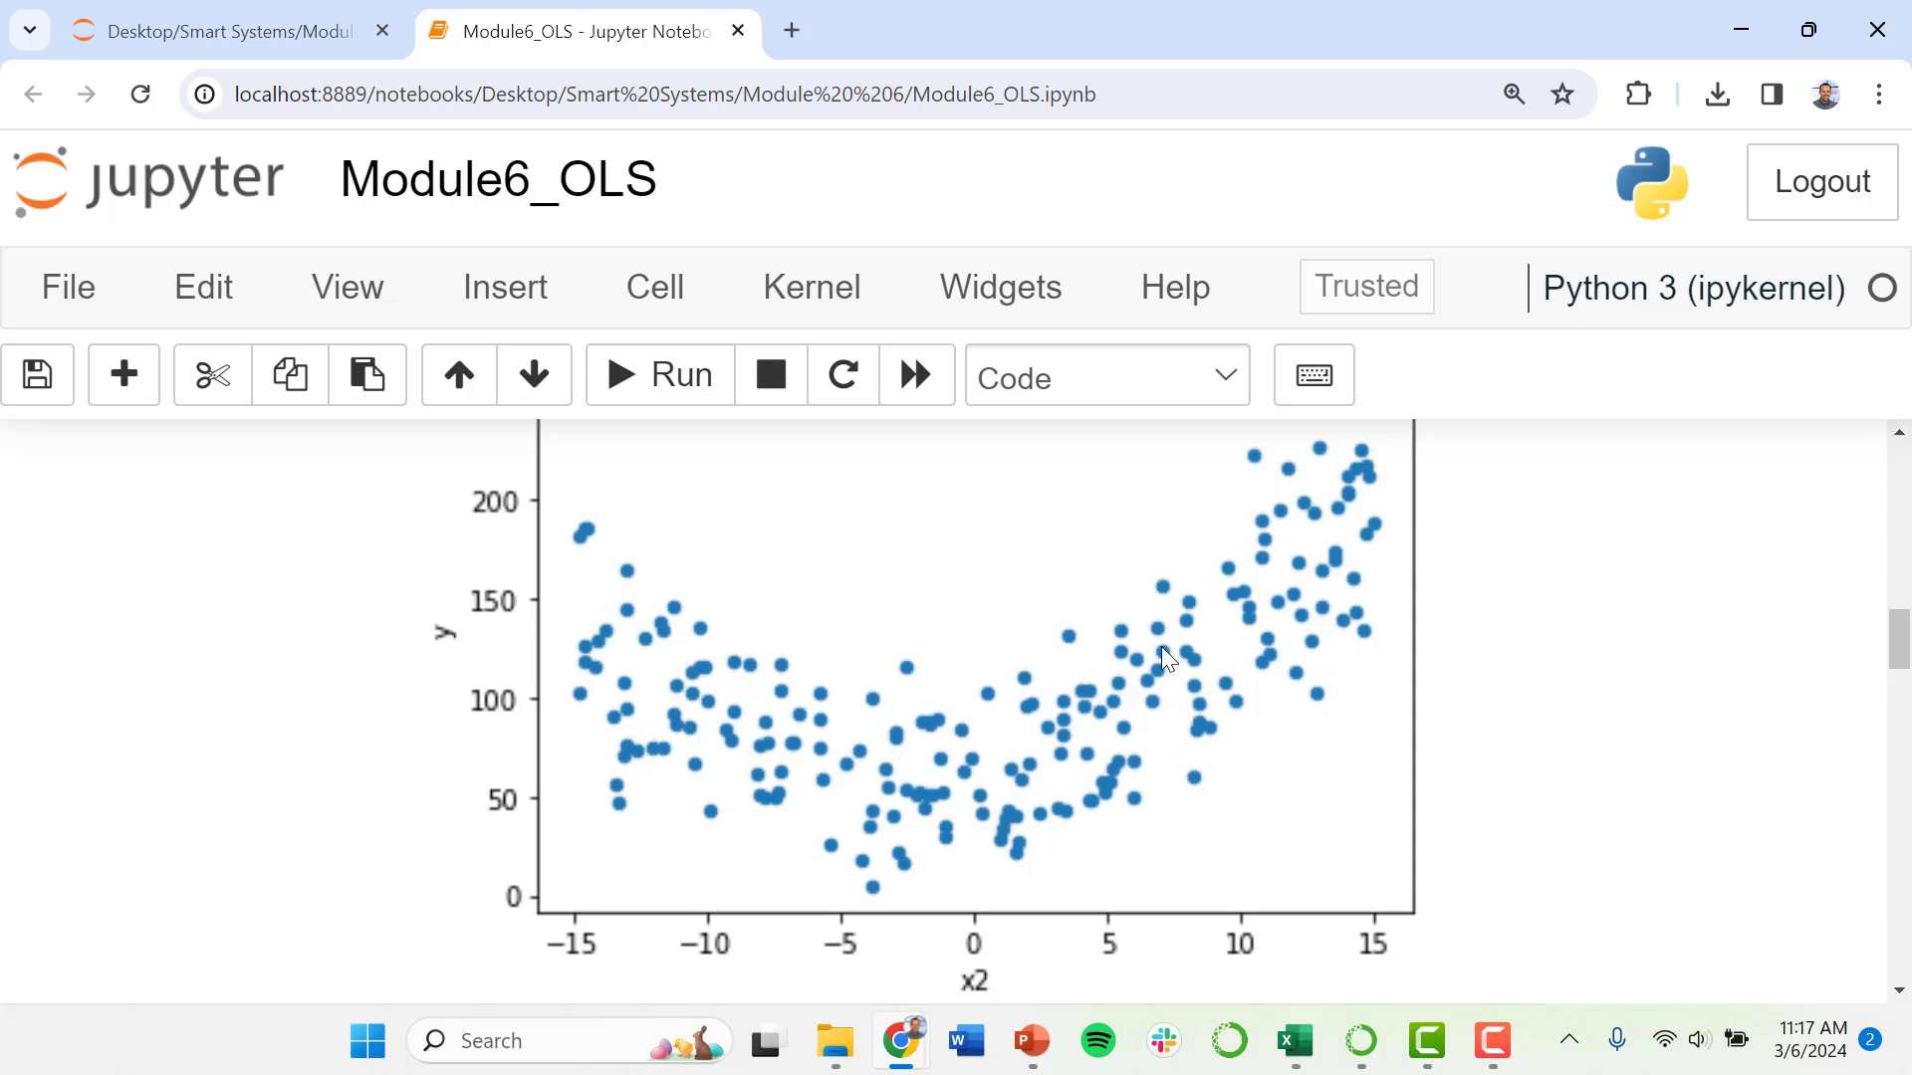
{"action": "mouse_move", "coordinate": [881, 788]}
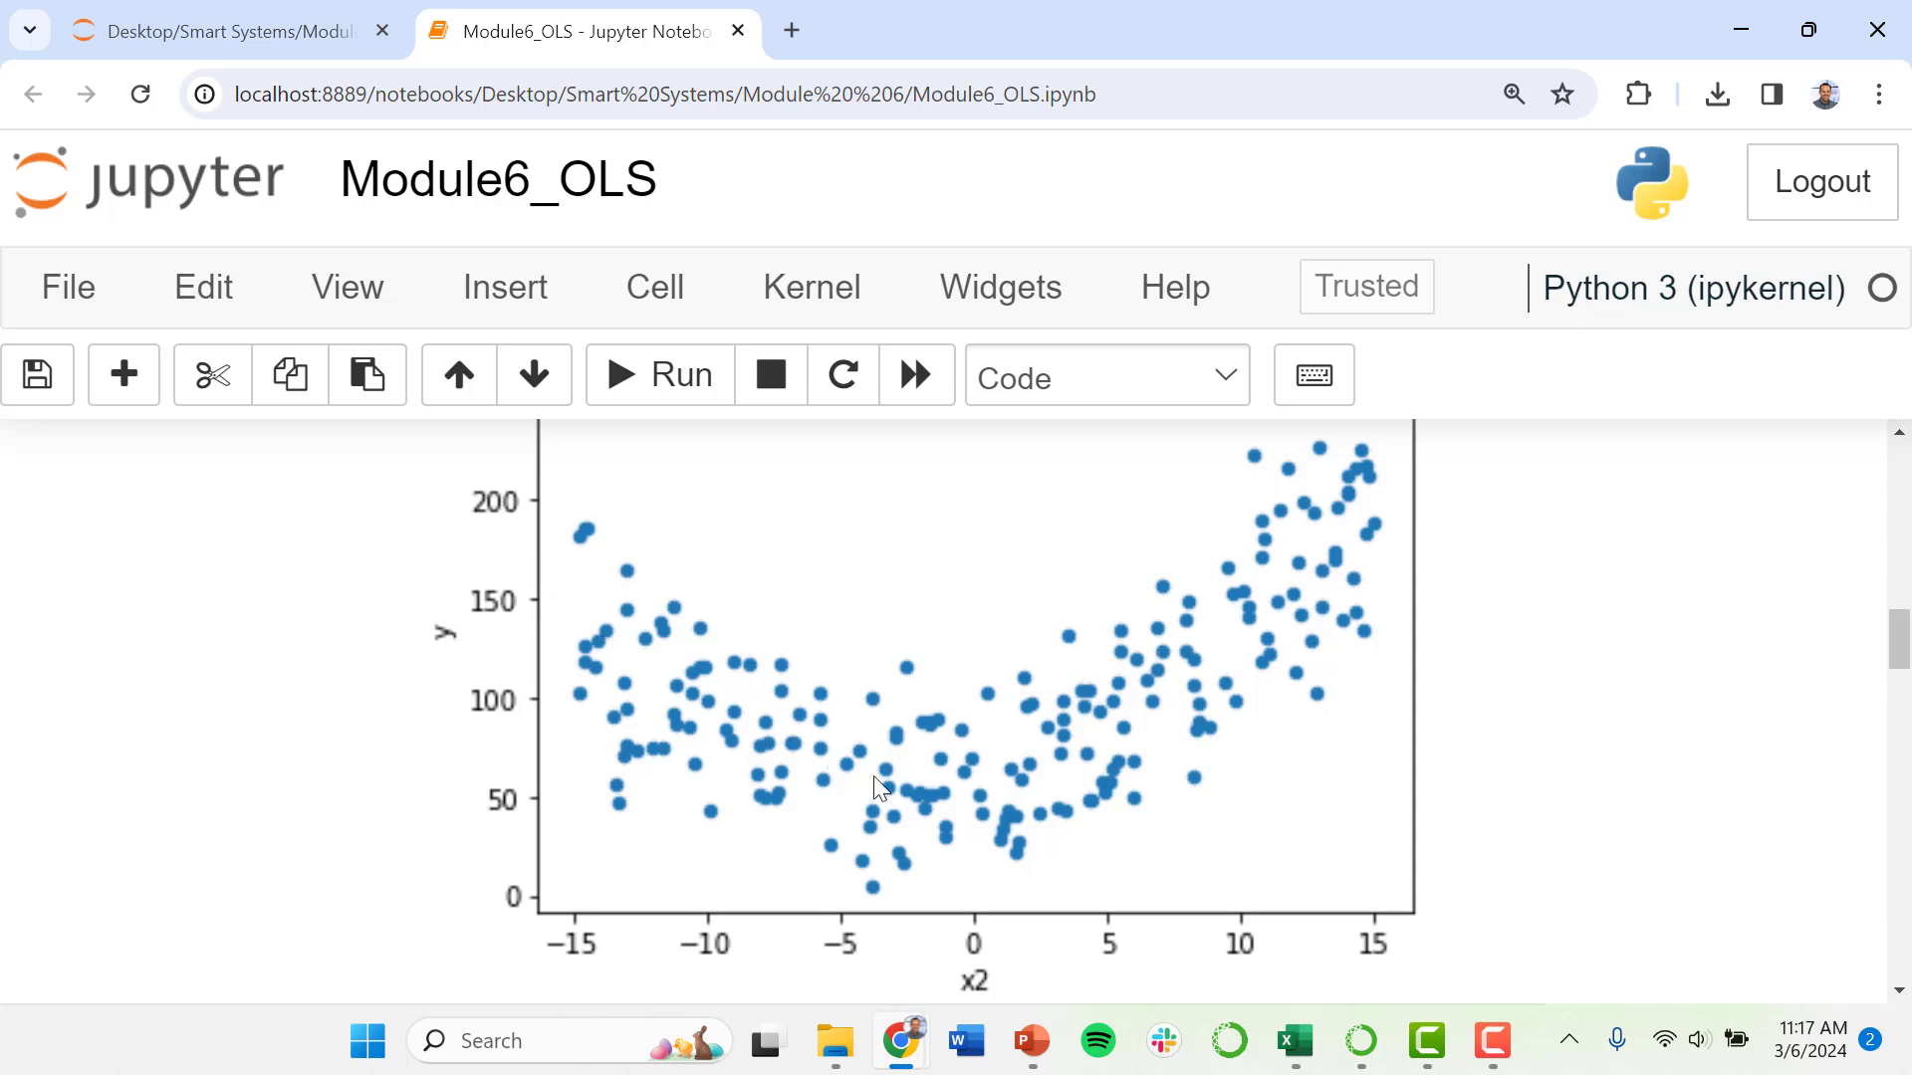
{"action": "mouse_move", "coordinate": [853, 792]}
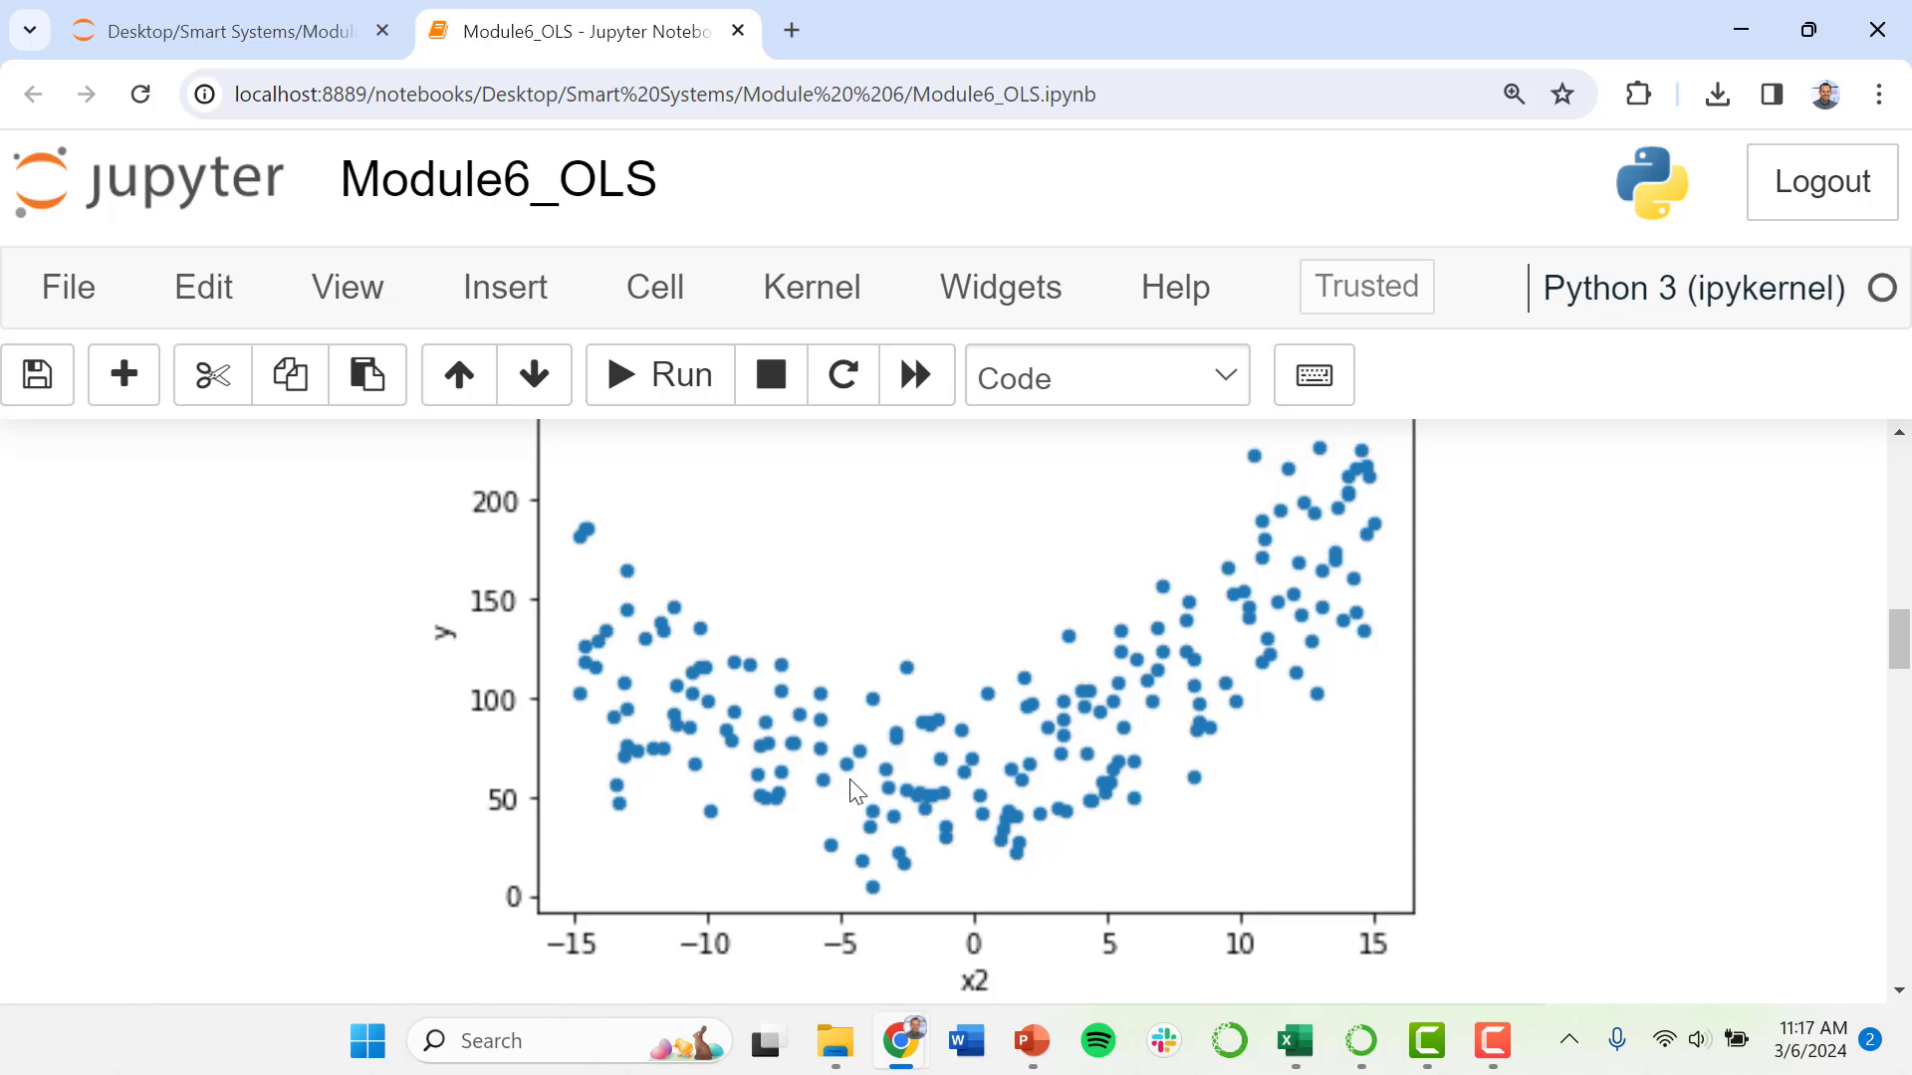
{"action": "mouse_move", "coordinate": [1439, 685]}
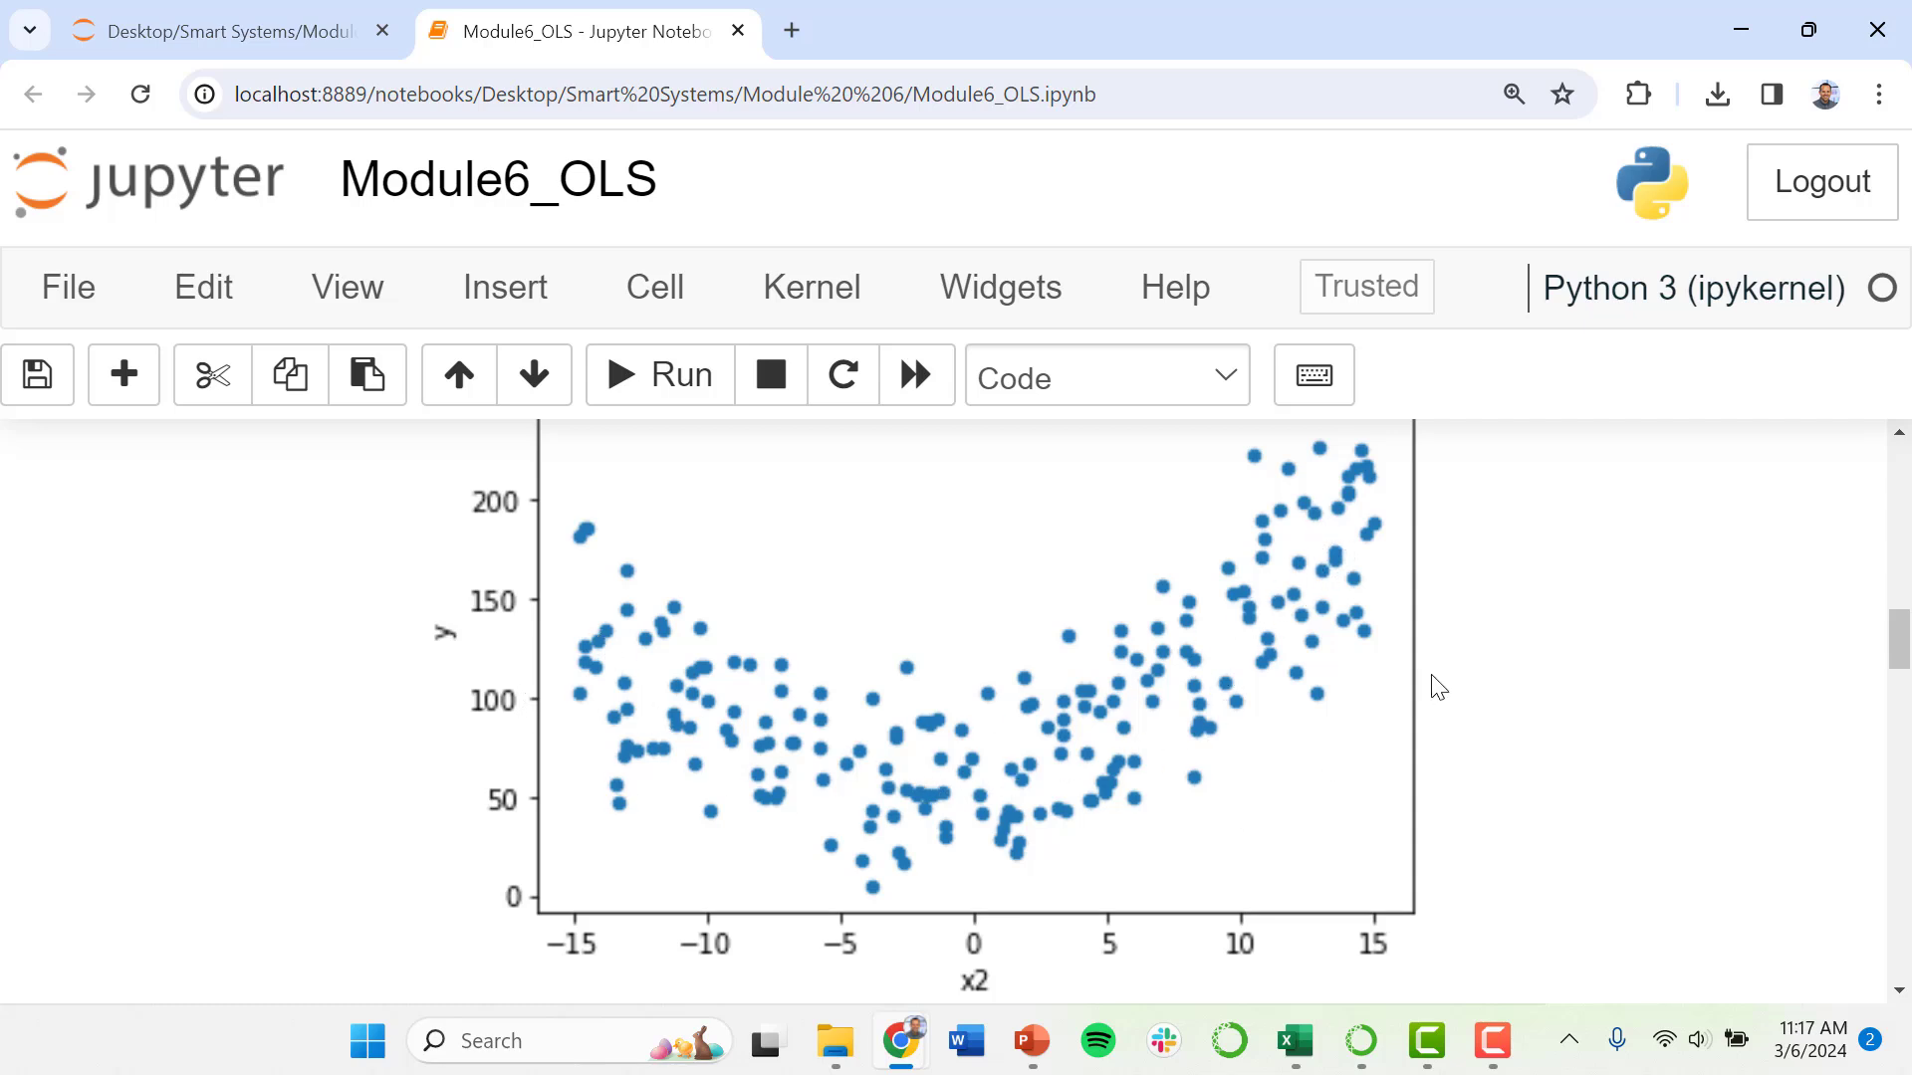
{"action": "mouse_move", "coordinate": [777, 710]}
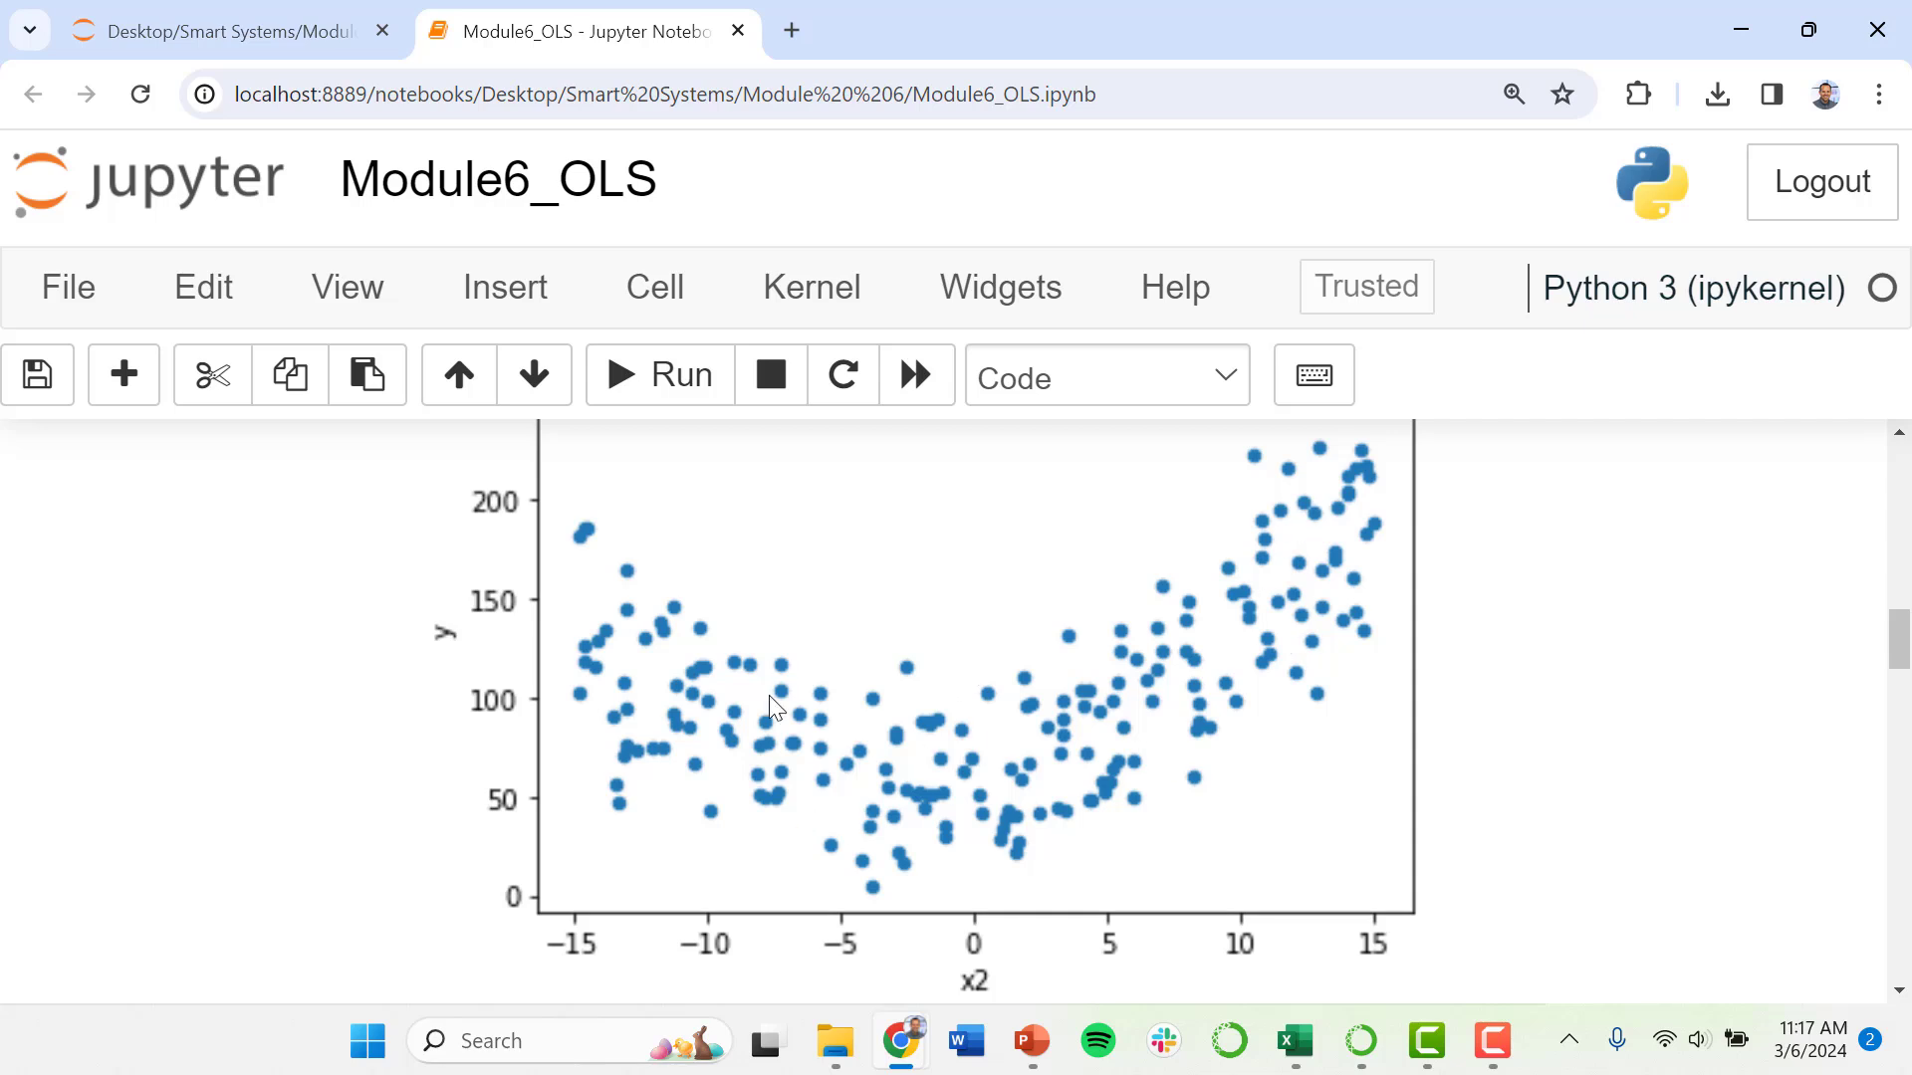
{"action": "mouse_move", "coordinate": [656, 667]}
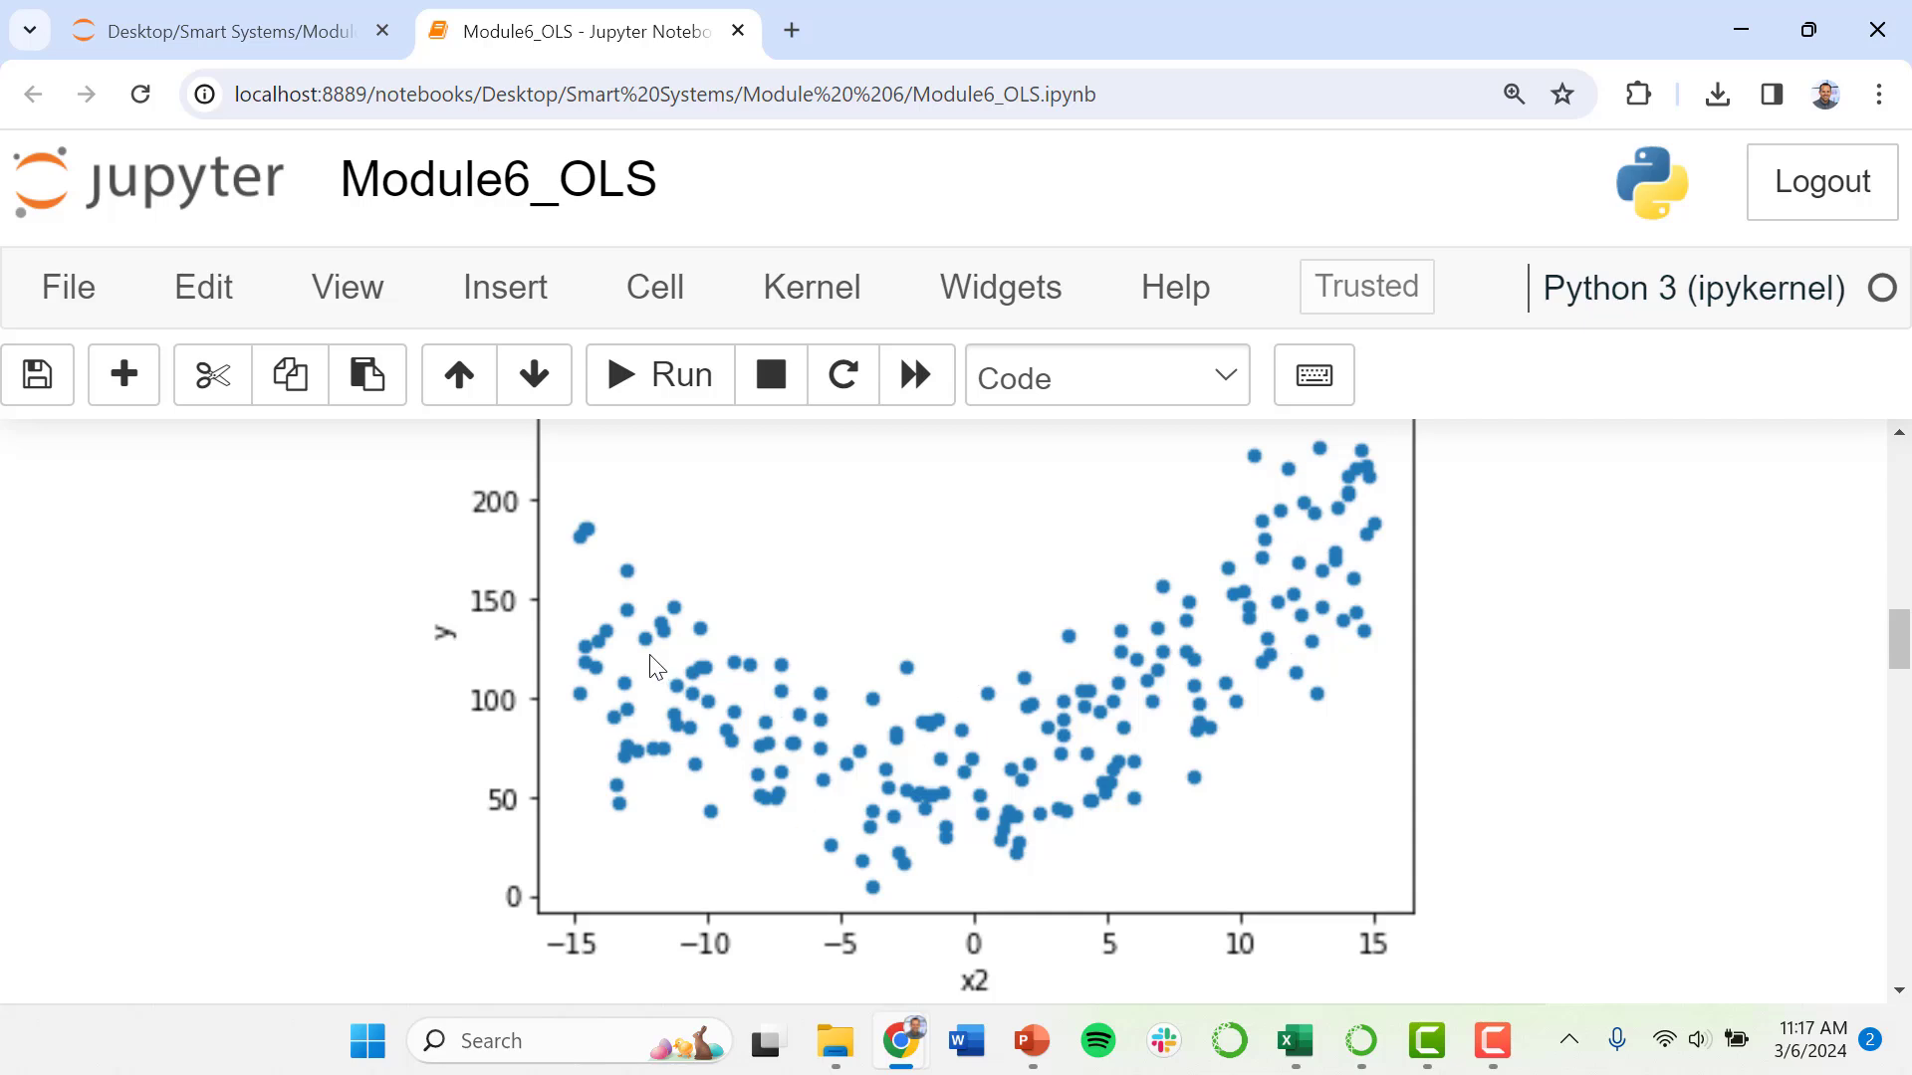
{"action": "mouse_move", "coordinate": [756, 693]}
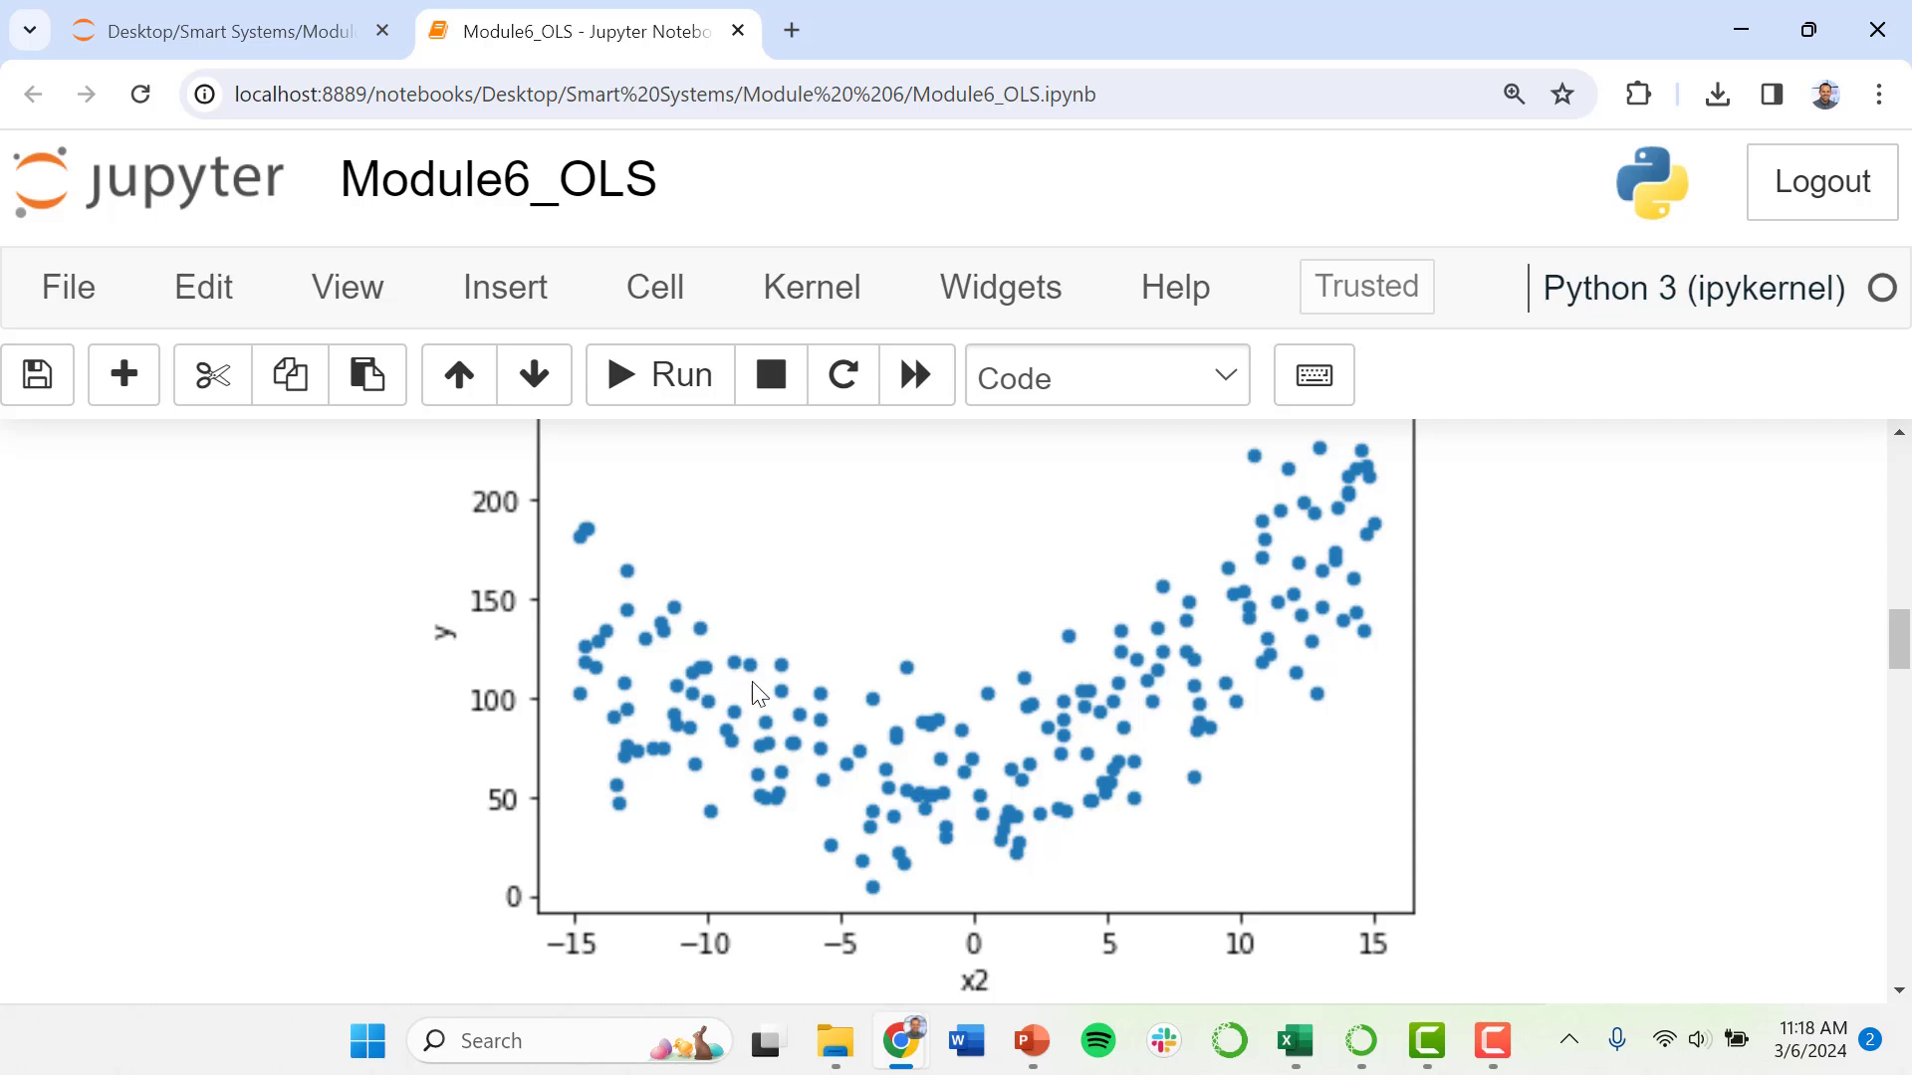
{"action": "mouse_move", "coordinate": [962, 683]}
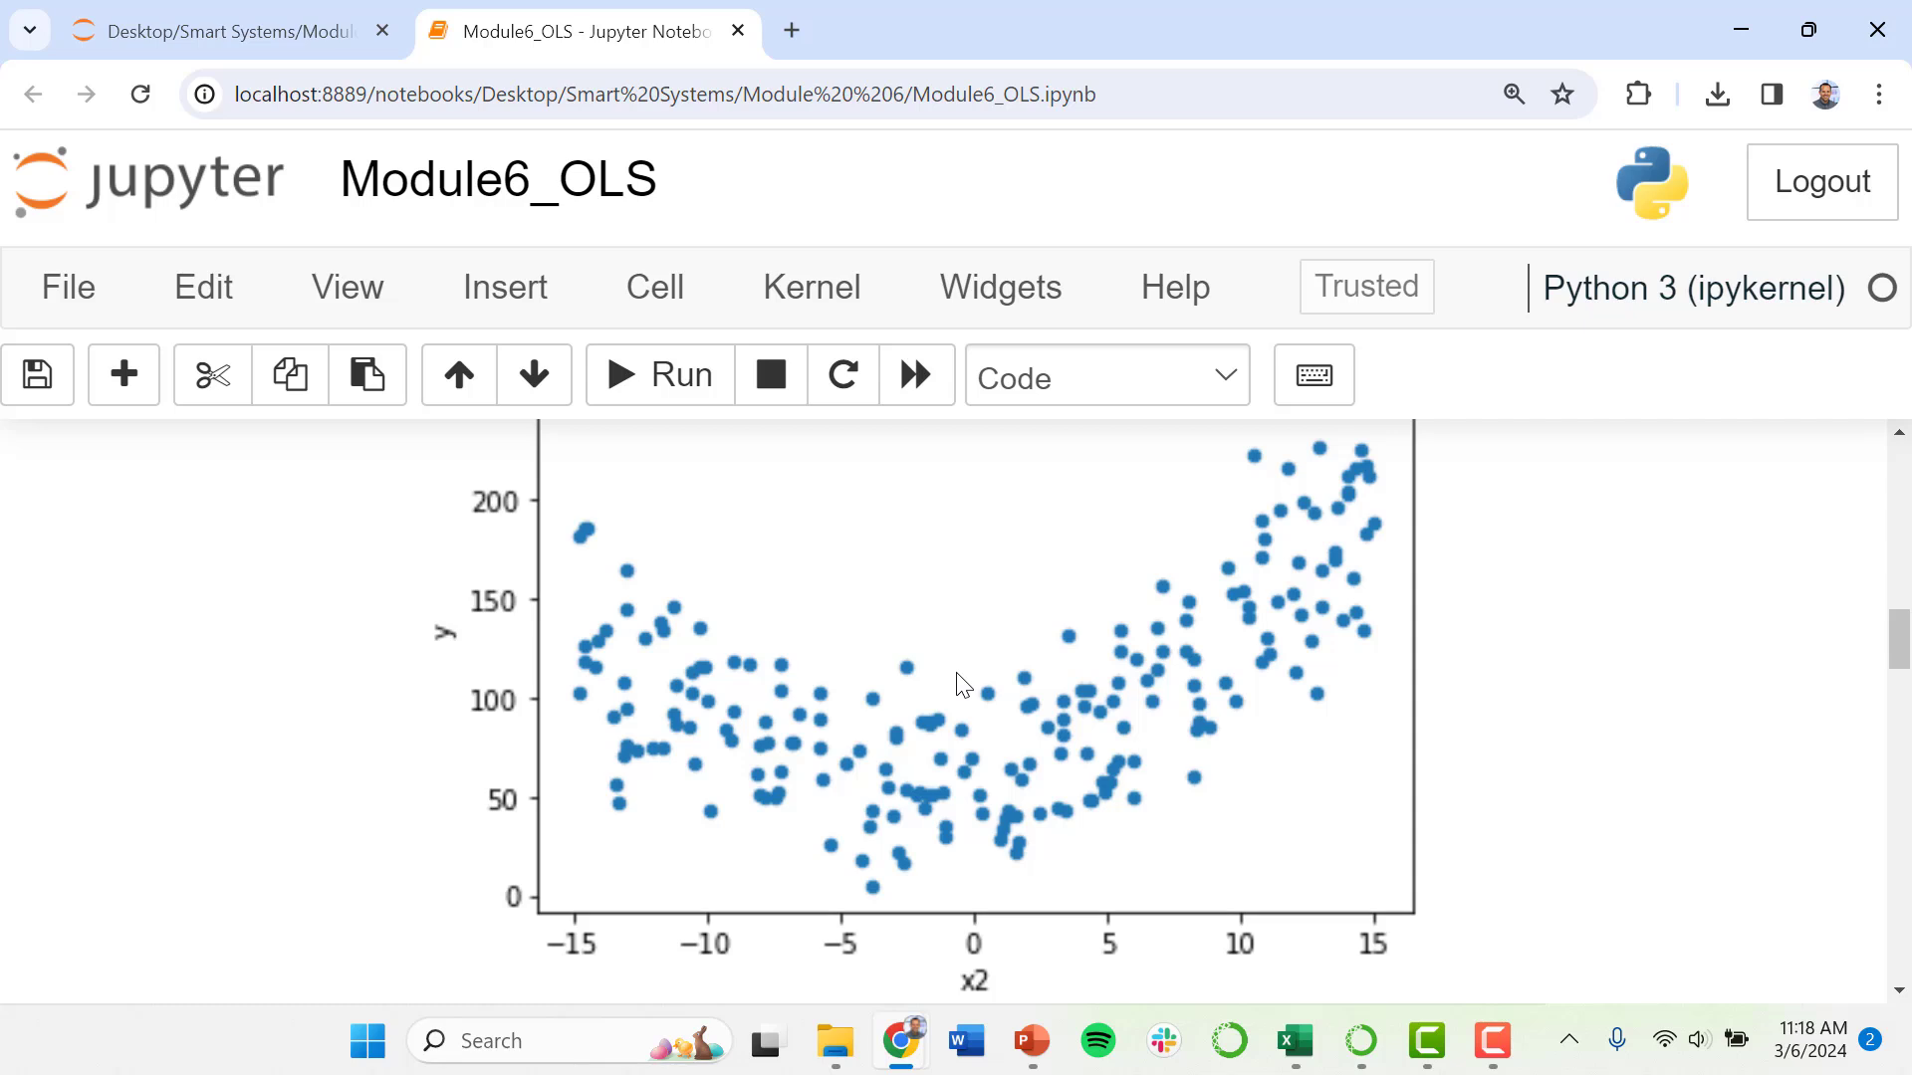
{"action": "mouse_move", "coordinate": [598, 648]}
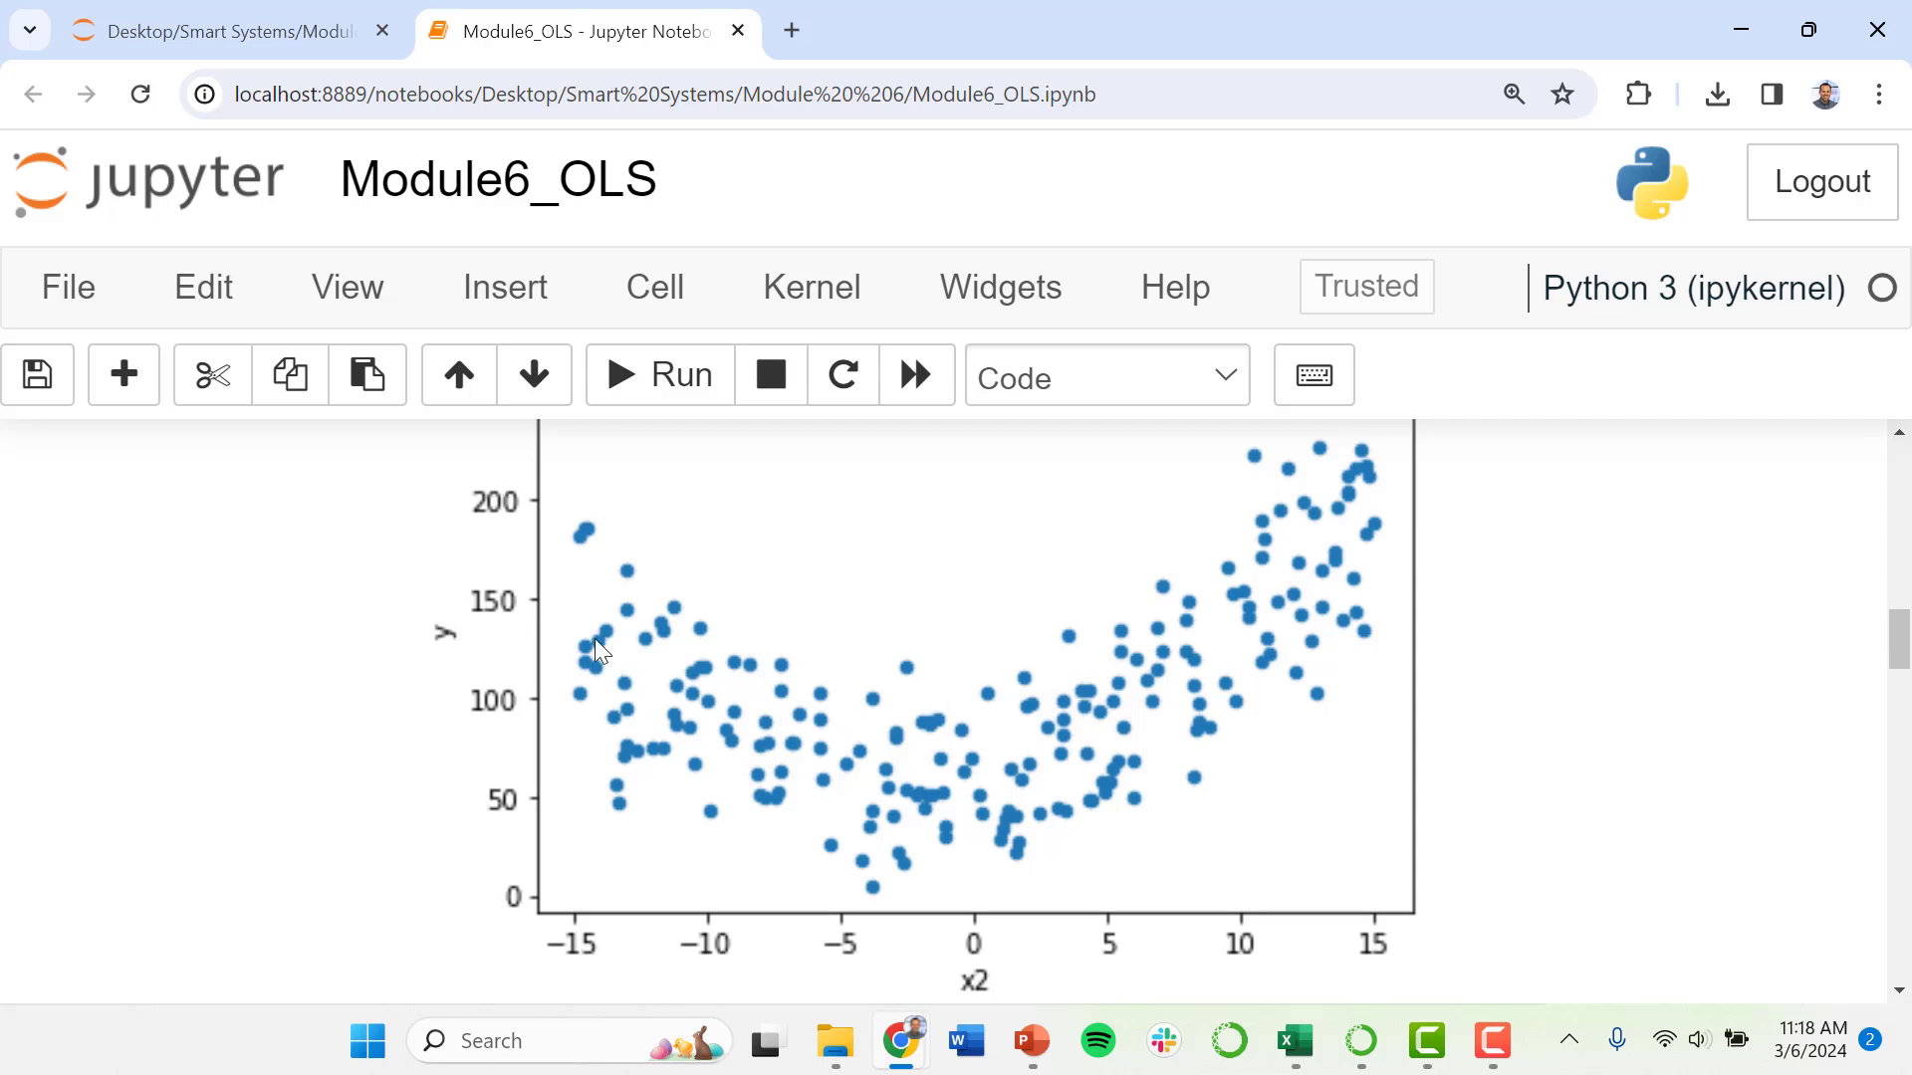
{"action": "mouse_move", "coordinate": [881, 800]}
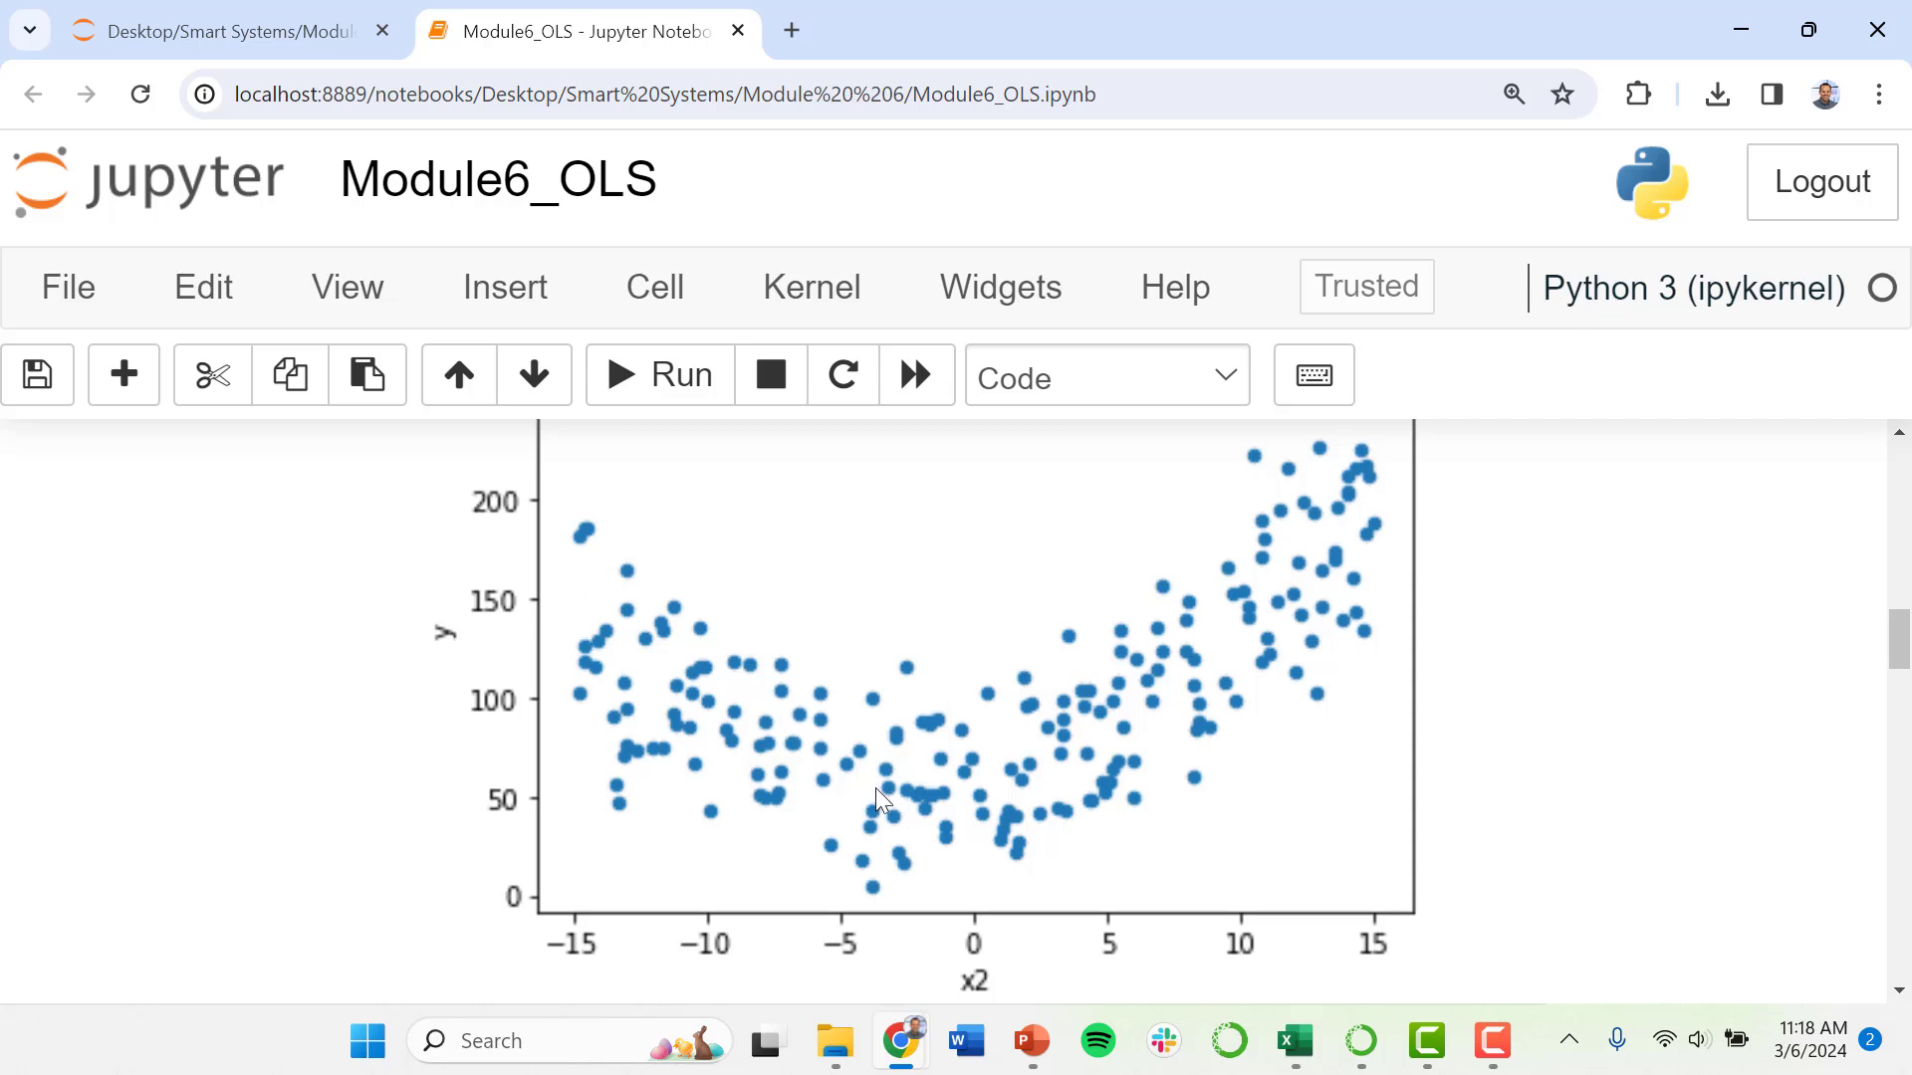
{"action": "mouse_move", "coordinate": [802, 744]}
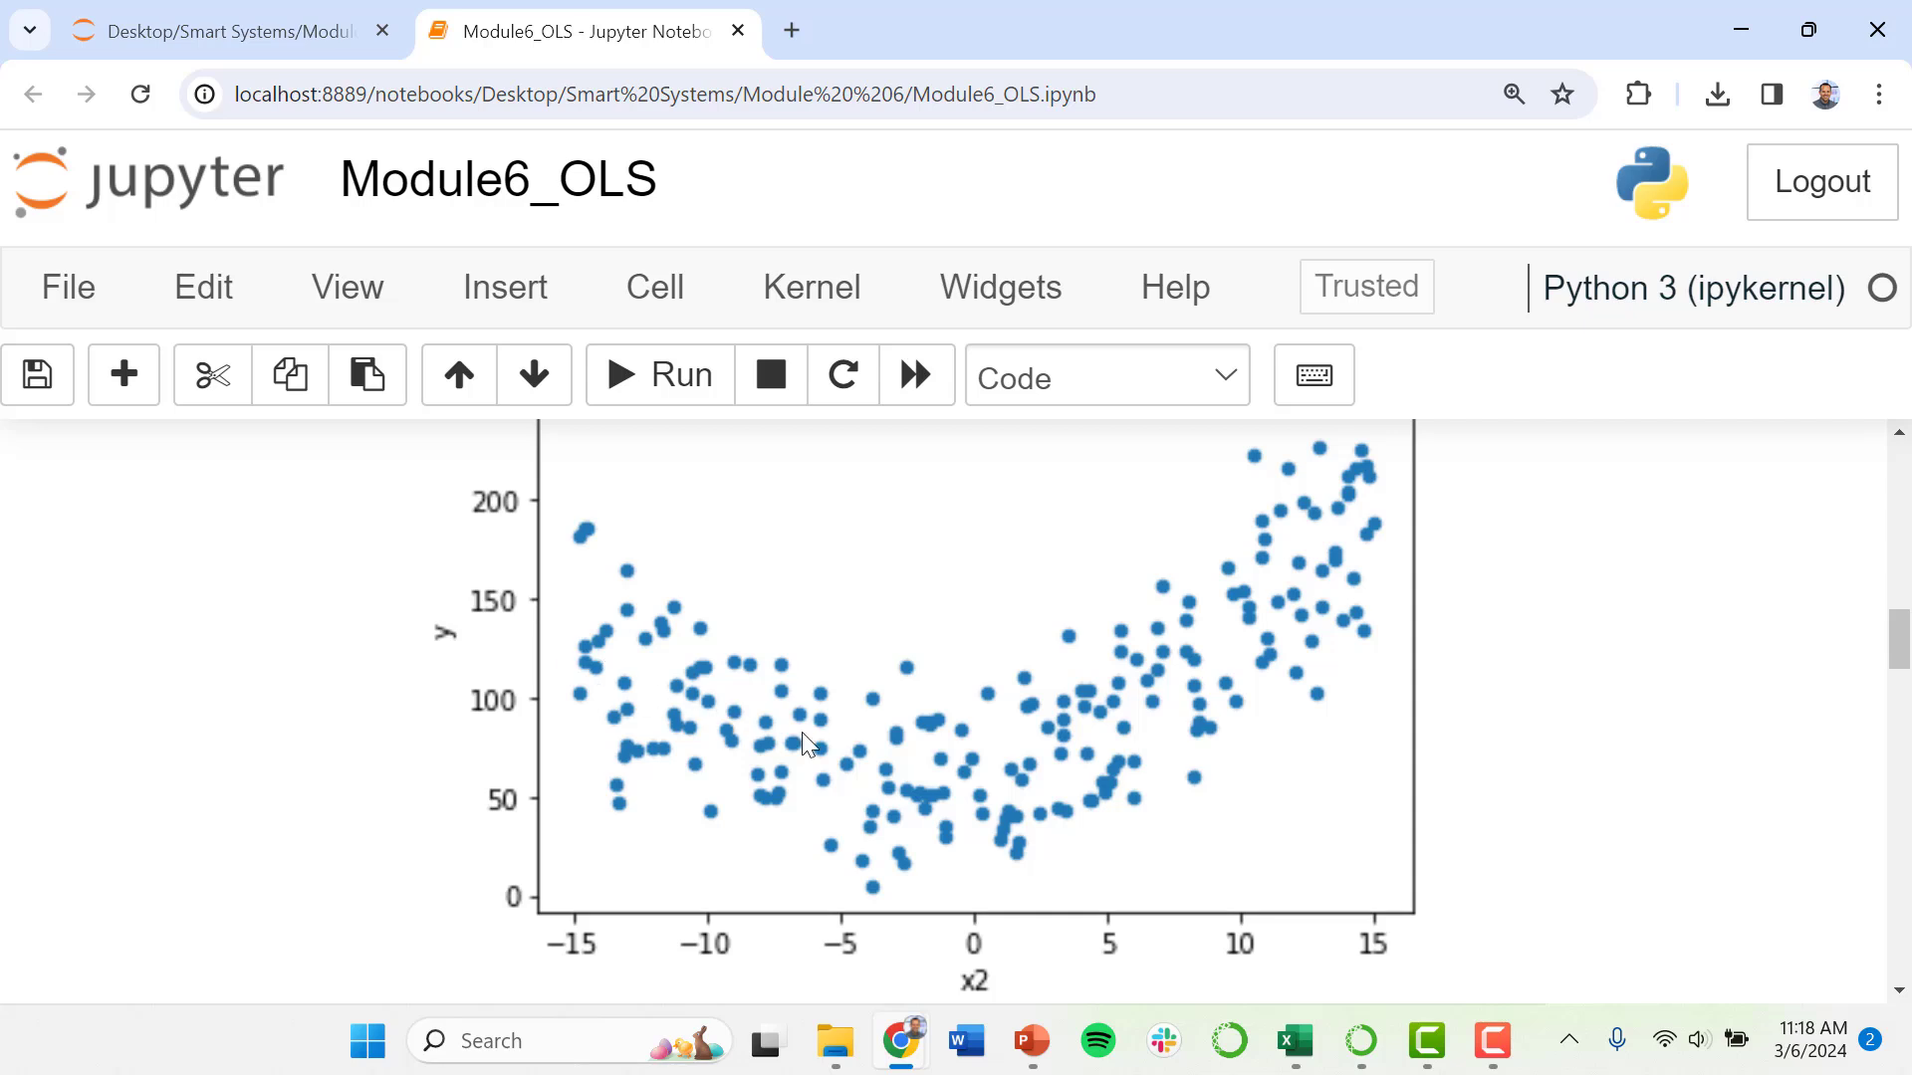
{"action": "mouse_move", "coordinate": [589, 646]}
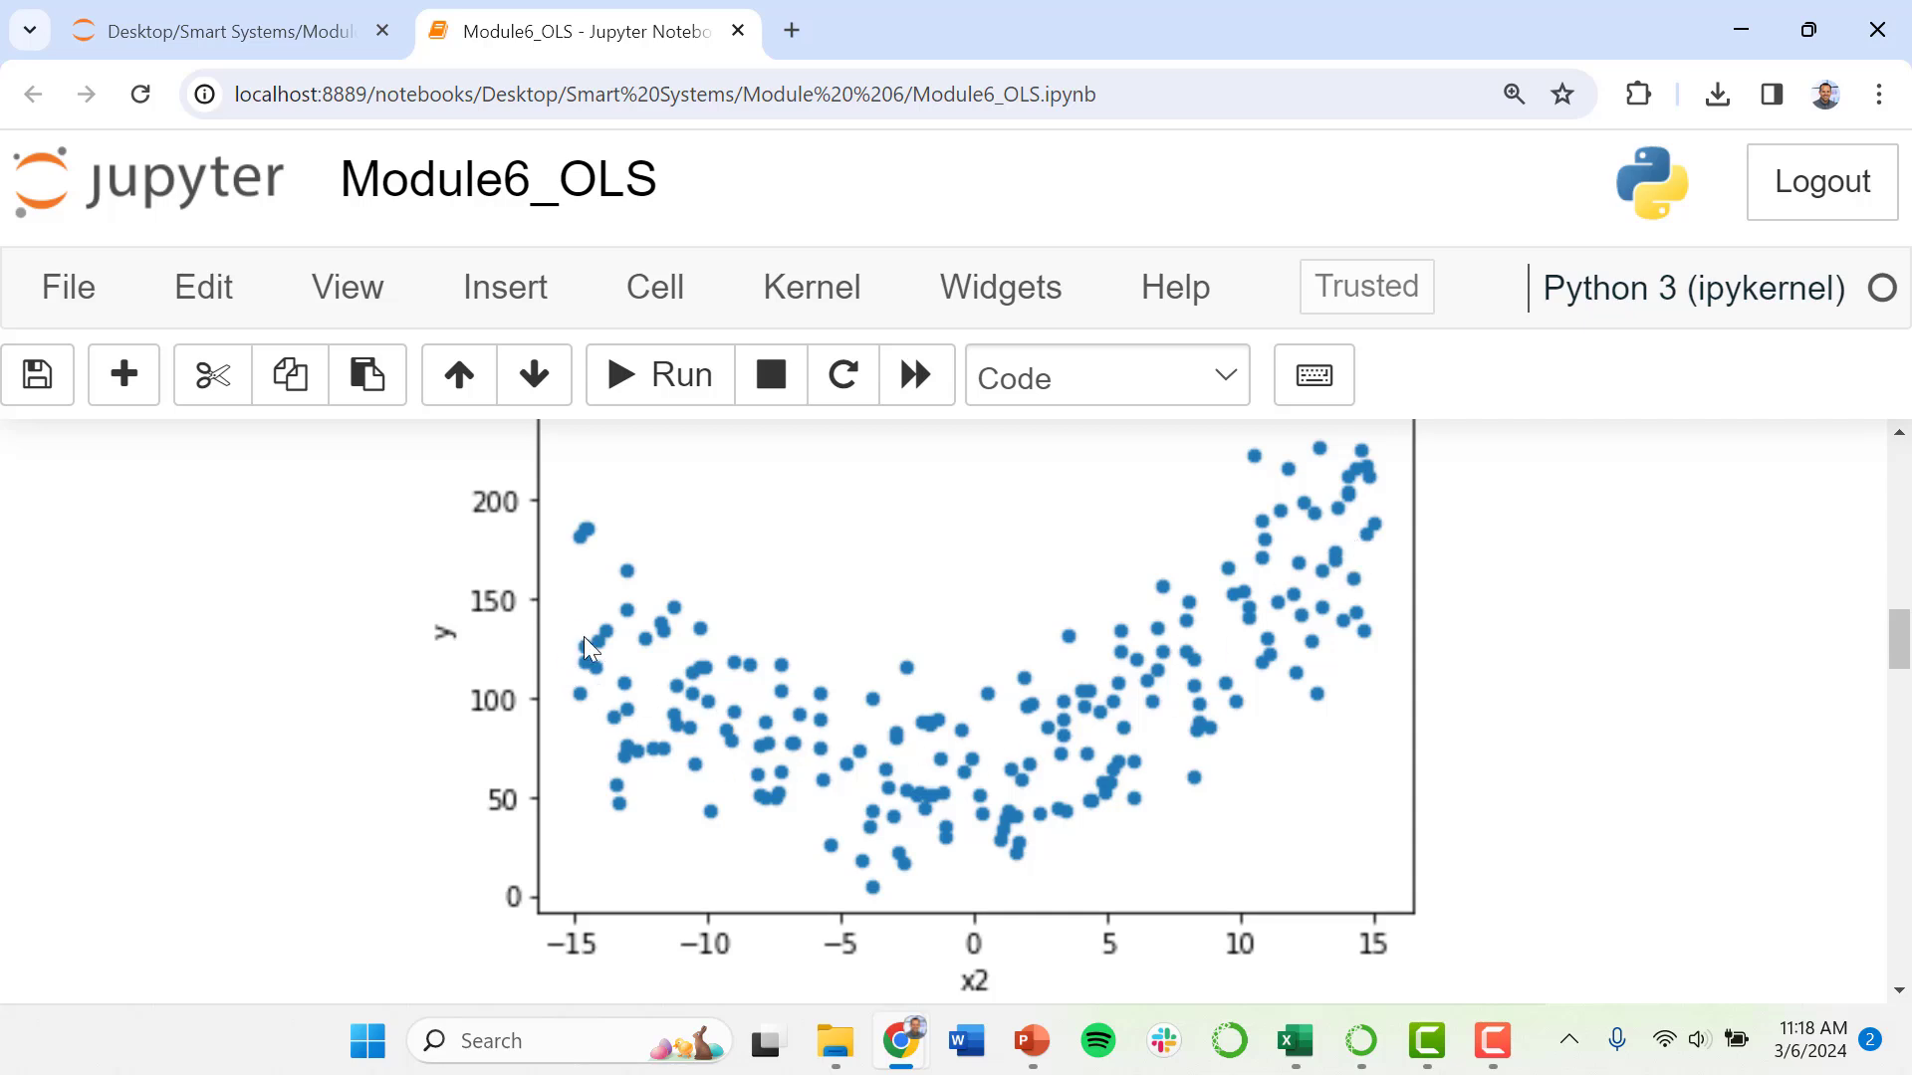
{"action": "mouse_move", "coordinate": [647, 689]}
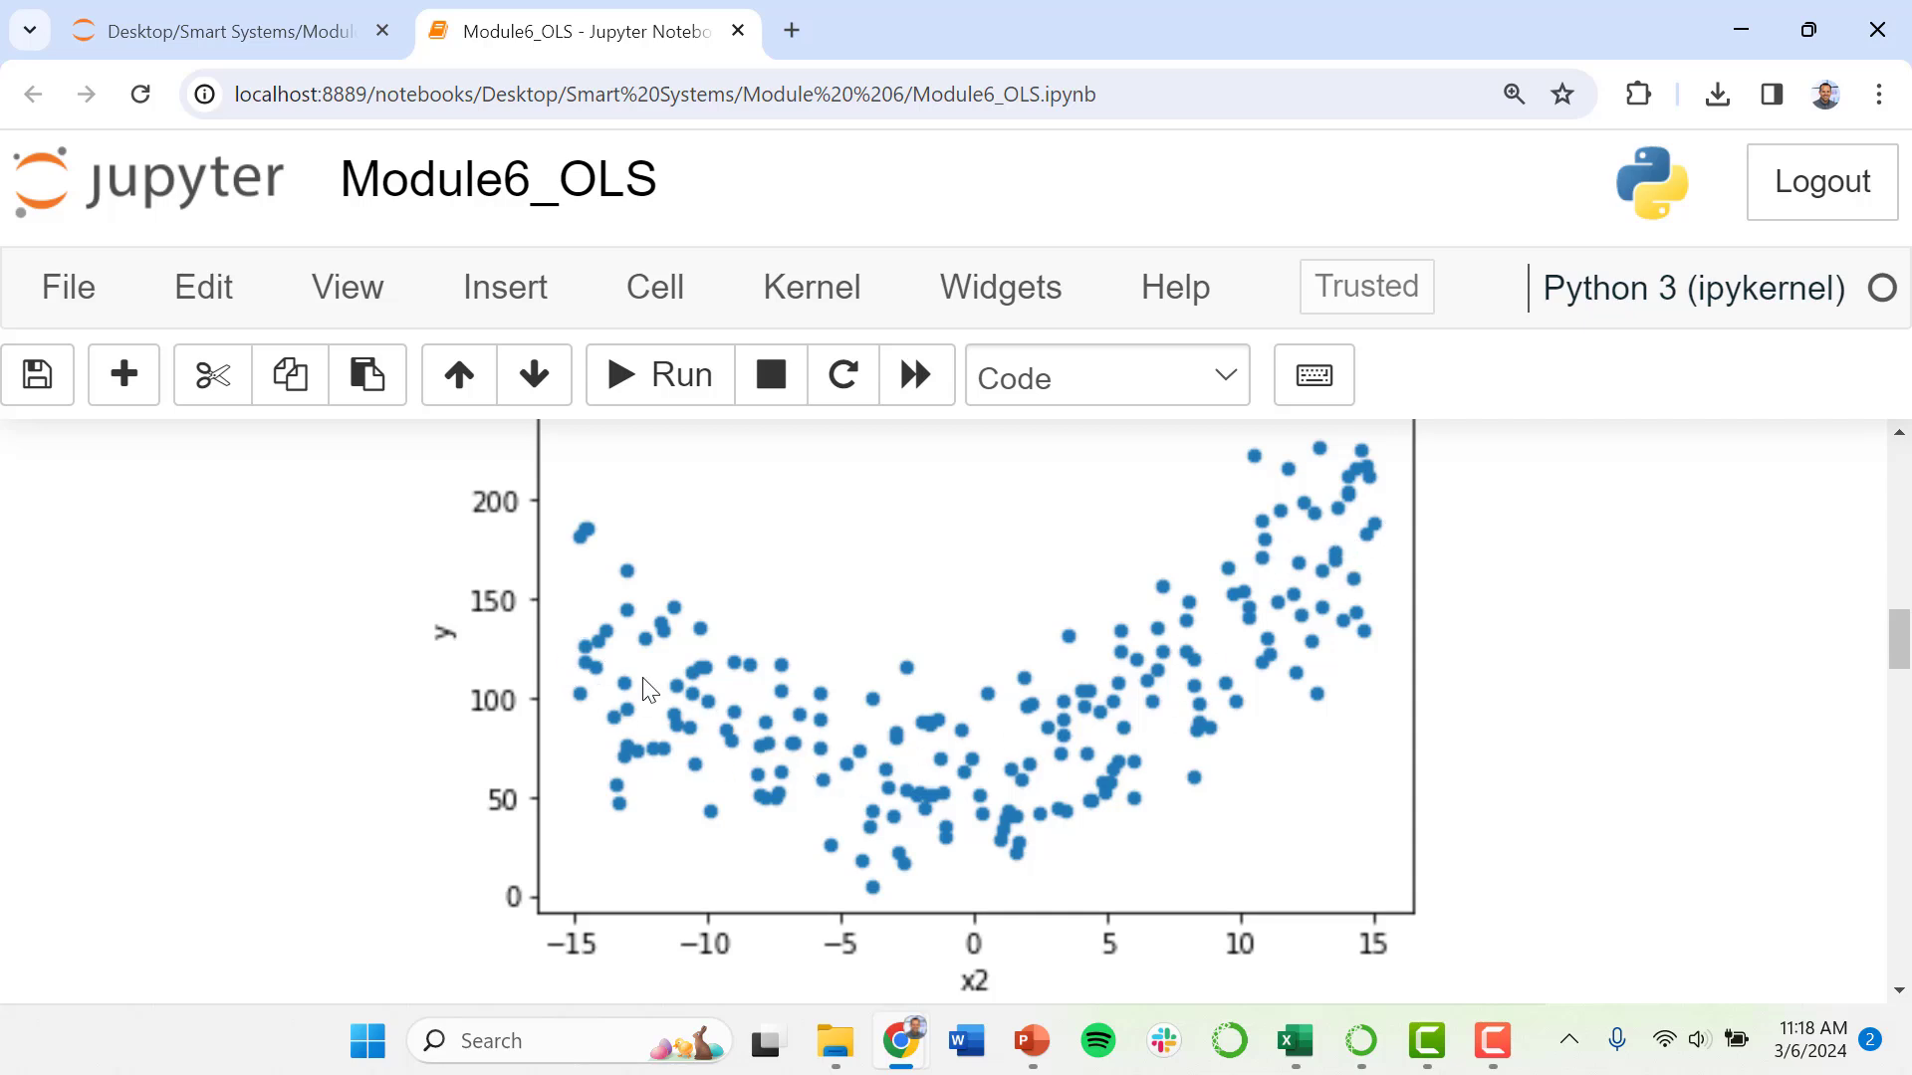
{"action": "mouse_move", "coordinate": [1365, 561]}
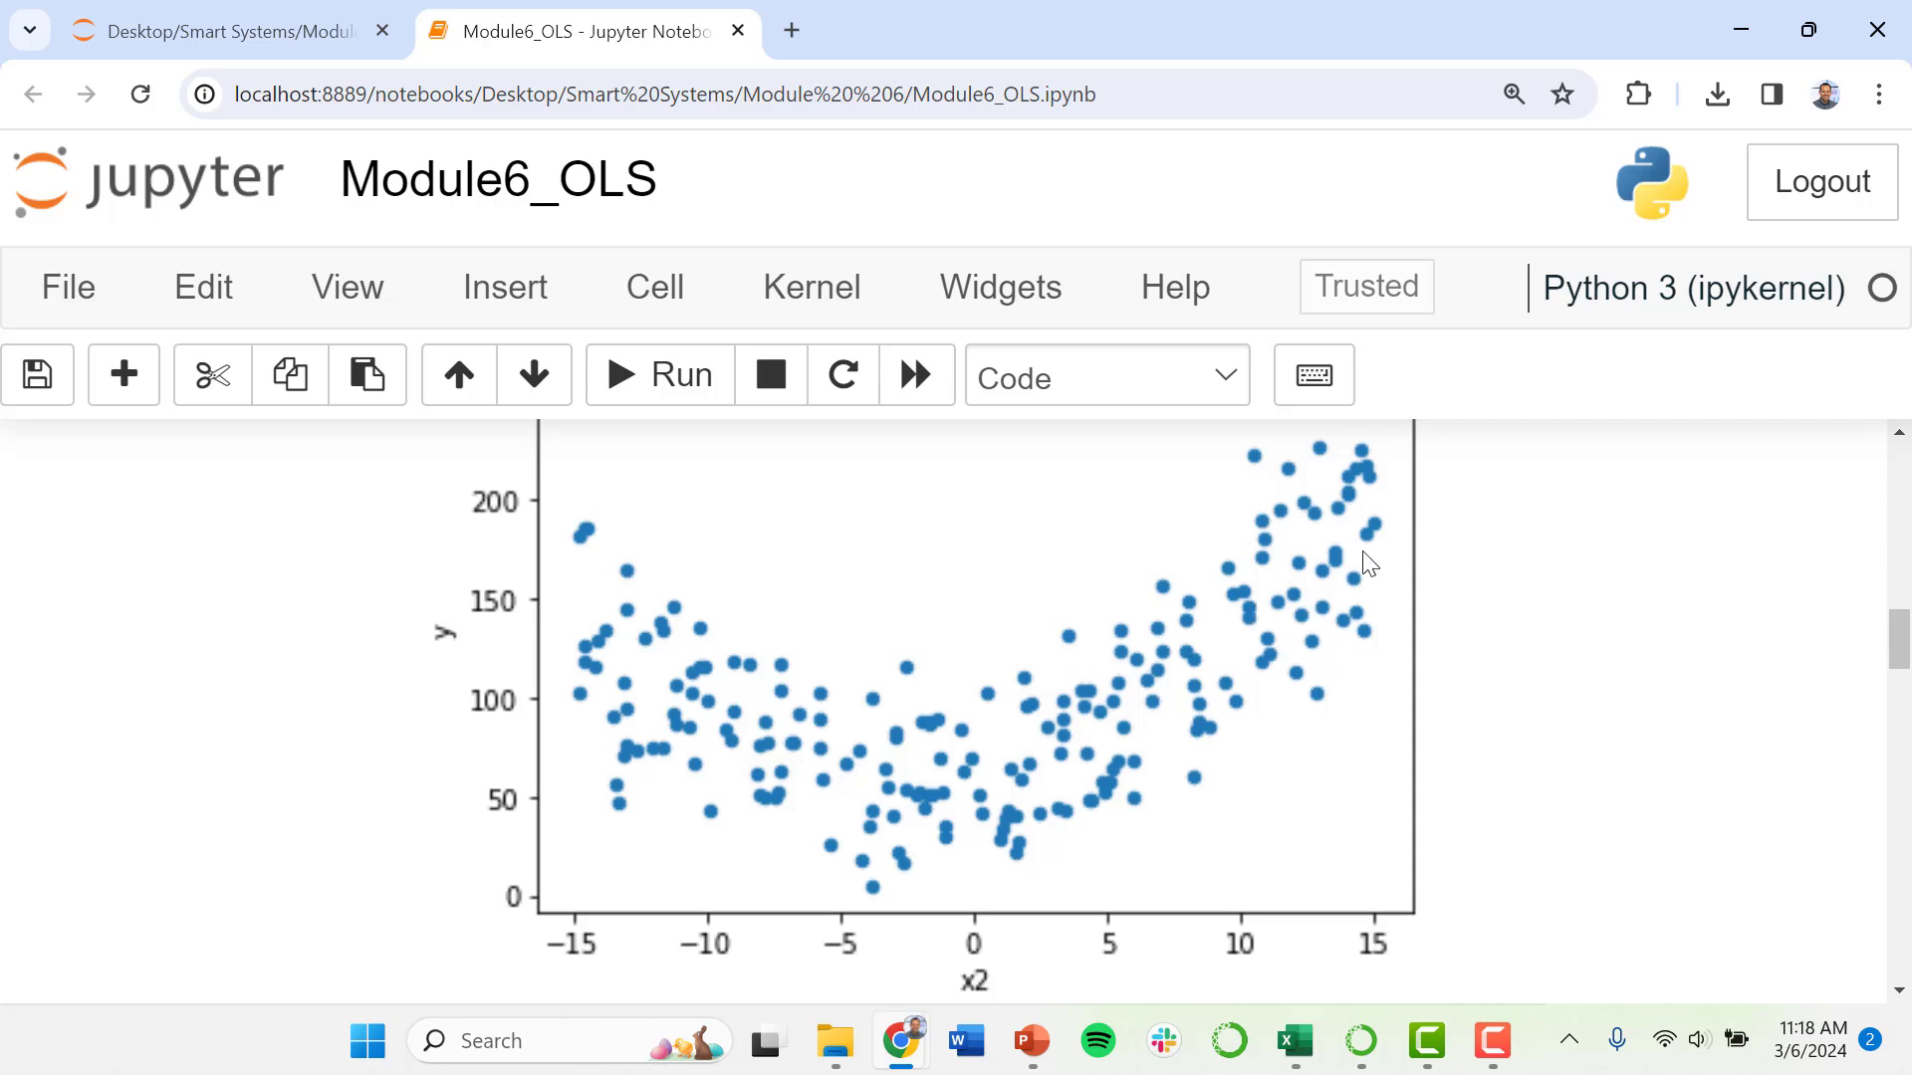
{"action": "mouse_move", "coordinate": [1212, 713]}
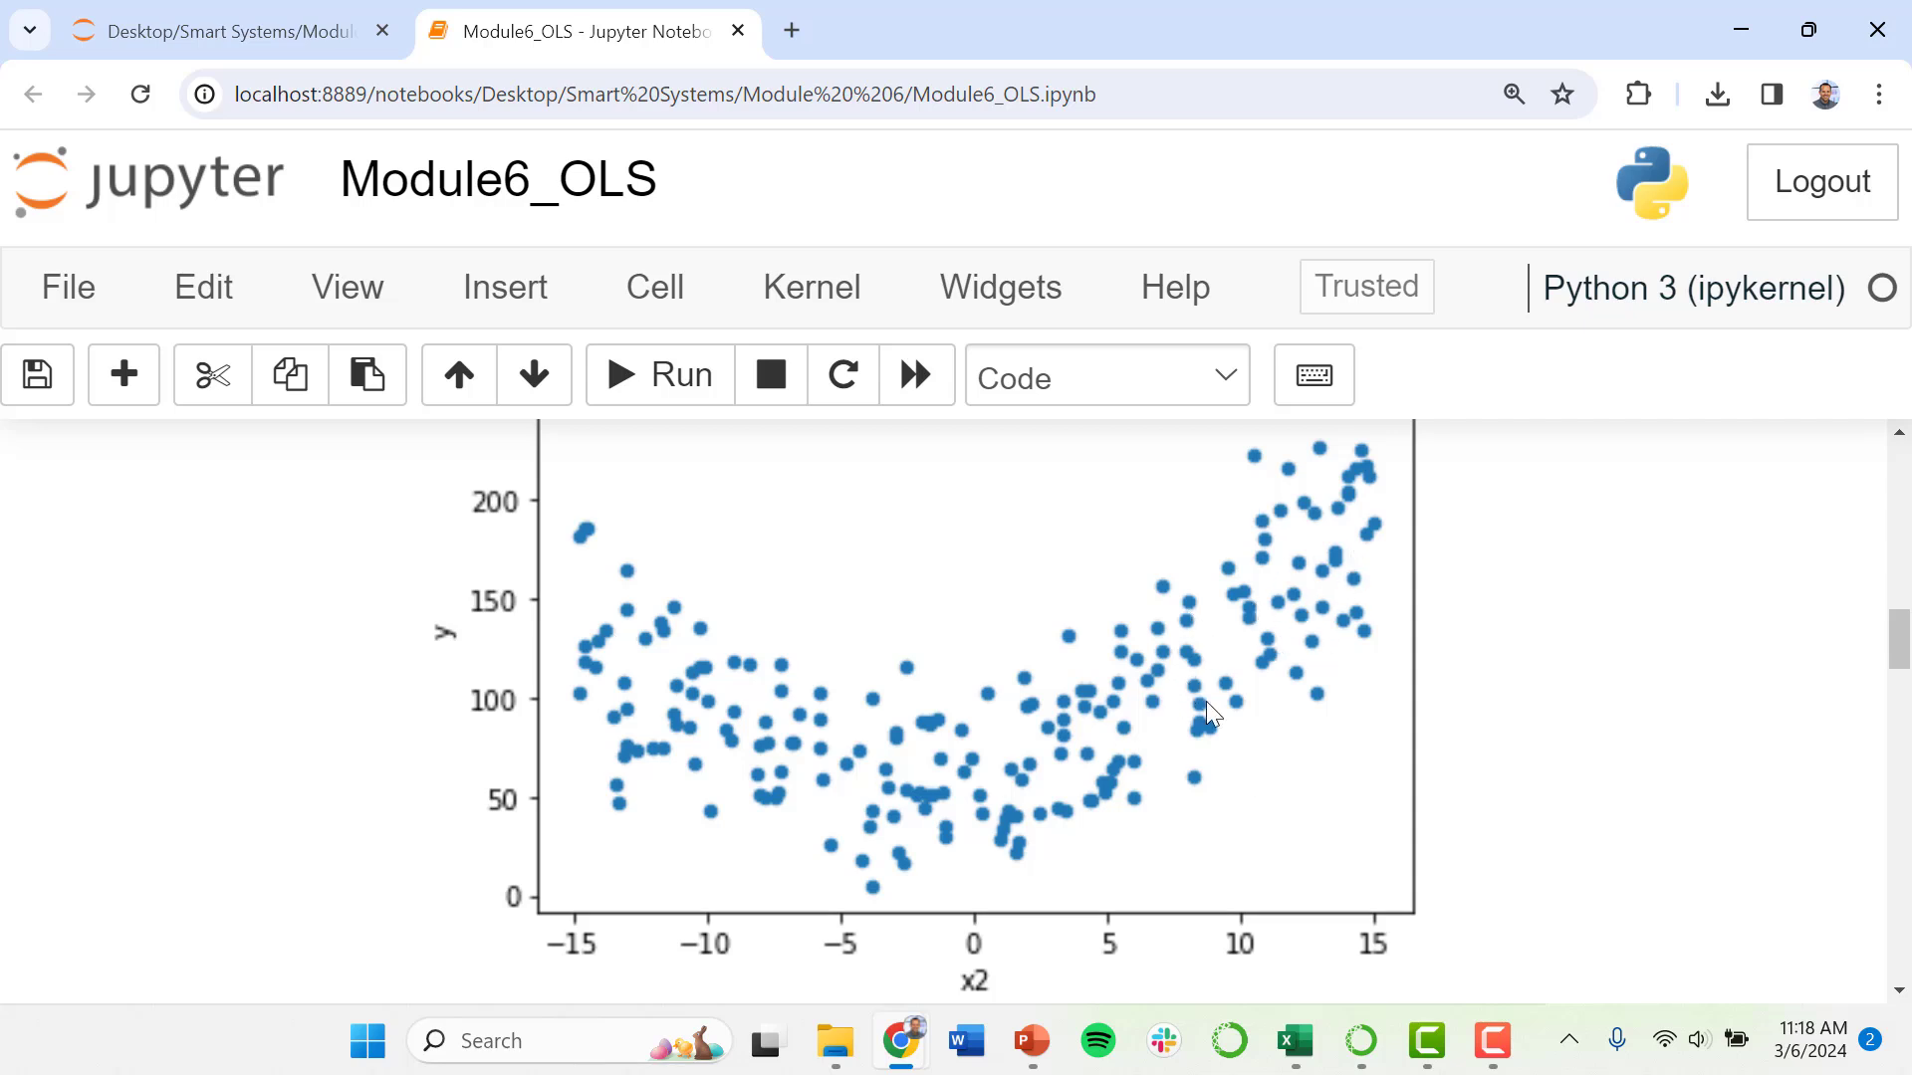
{"action": "mouse_move", "coordinate": [1232, 710]}
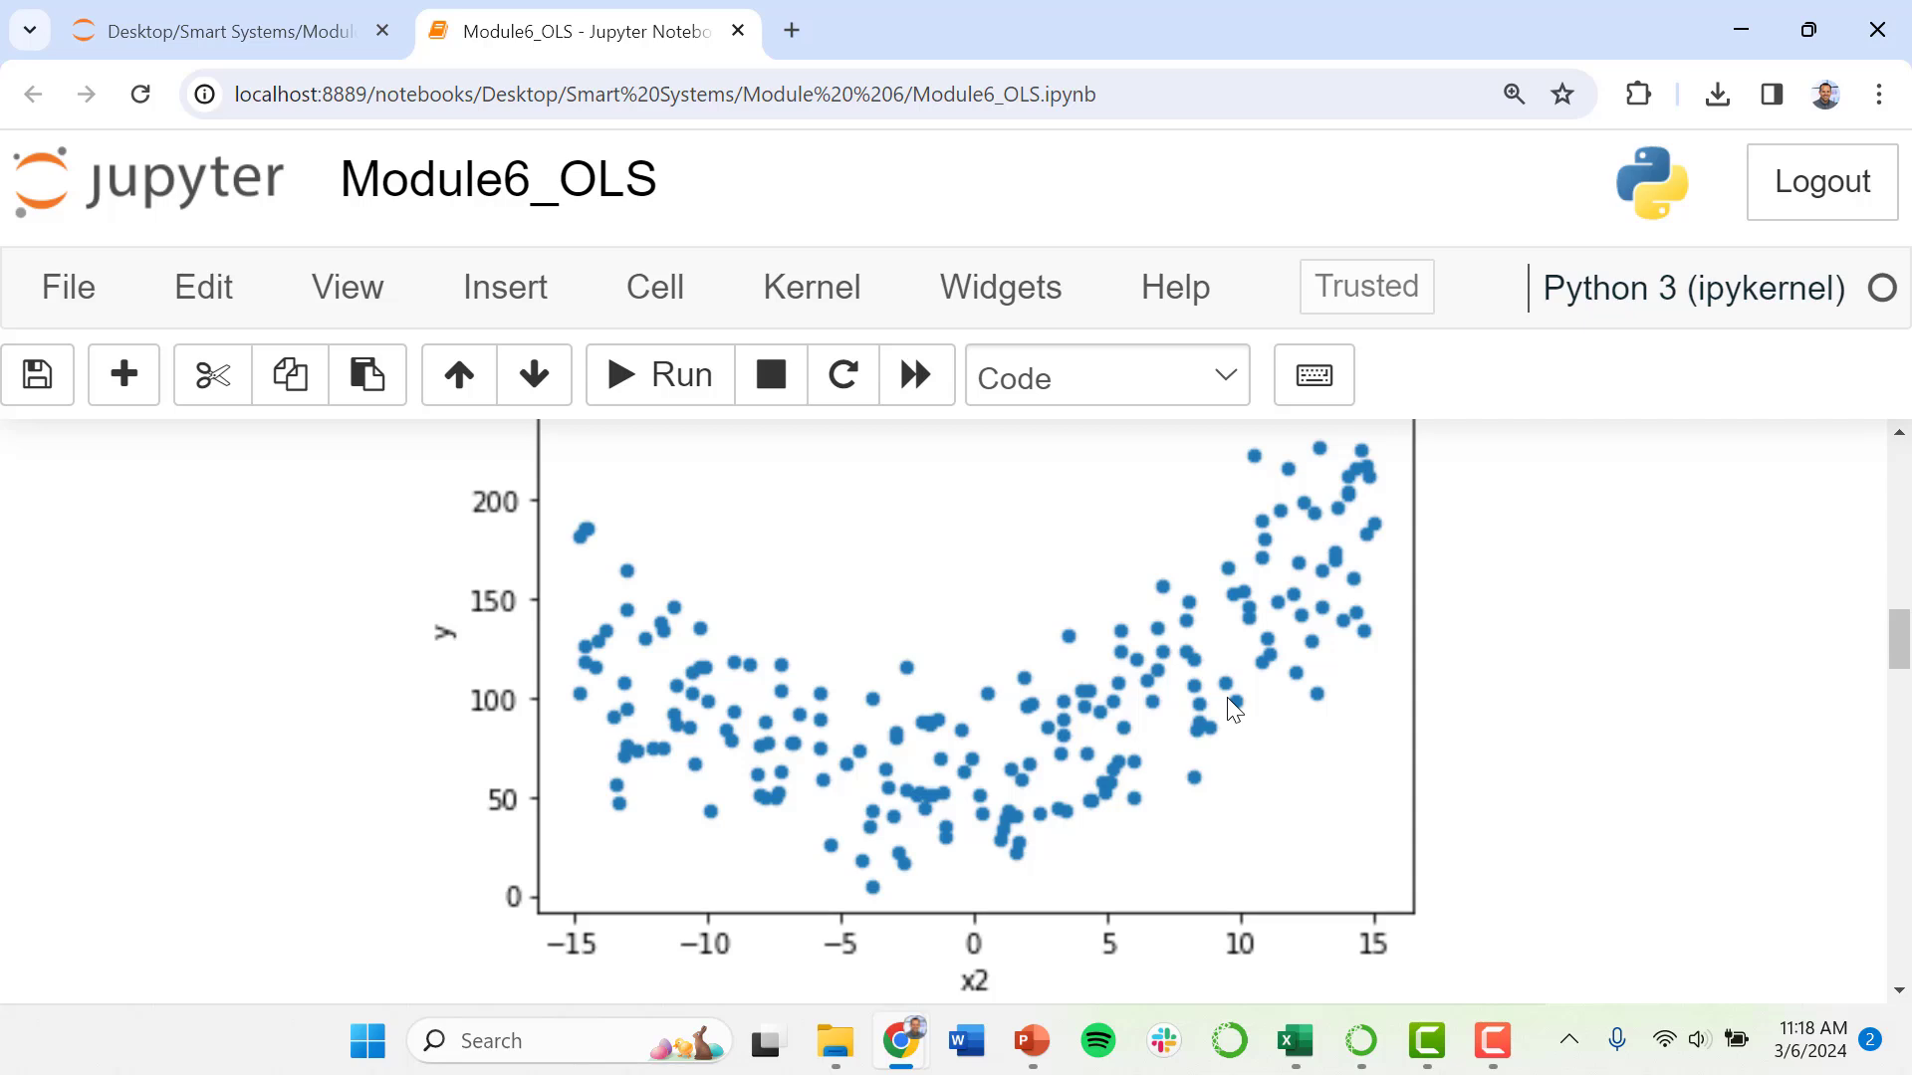
{"action": "mouse_move", "coordinate": [1216, 756]}
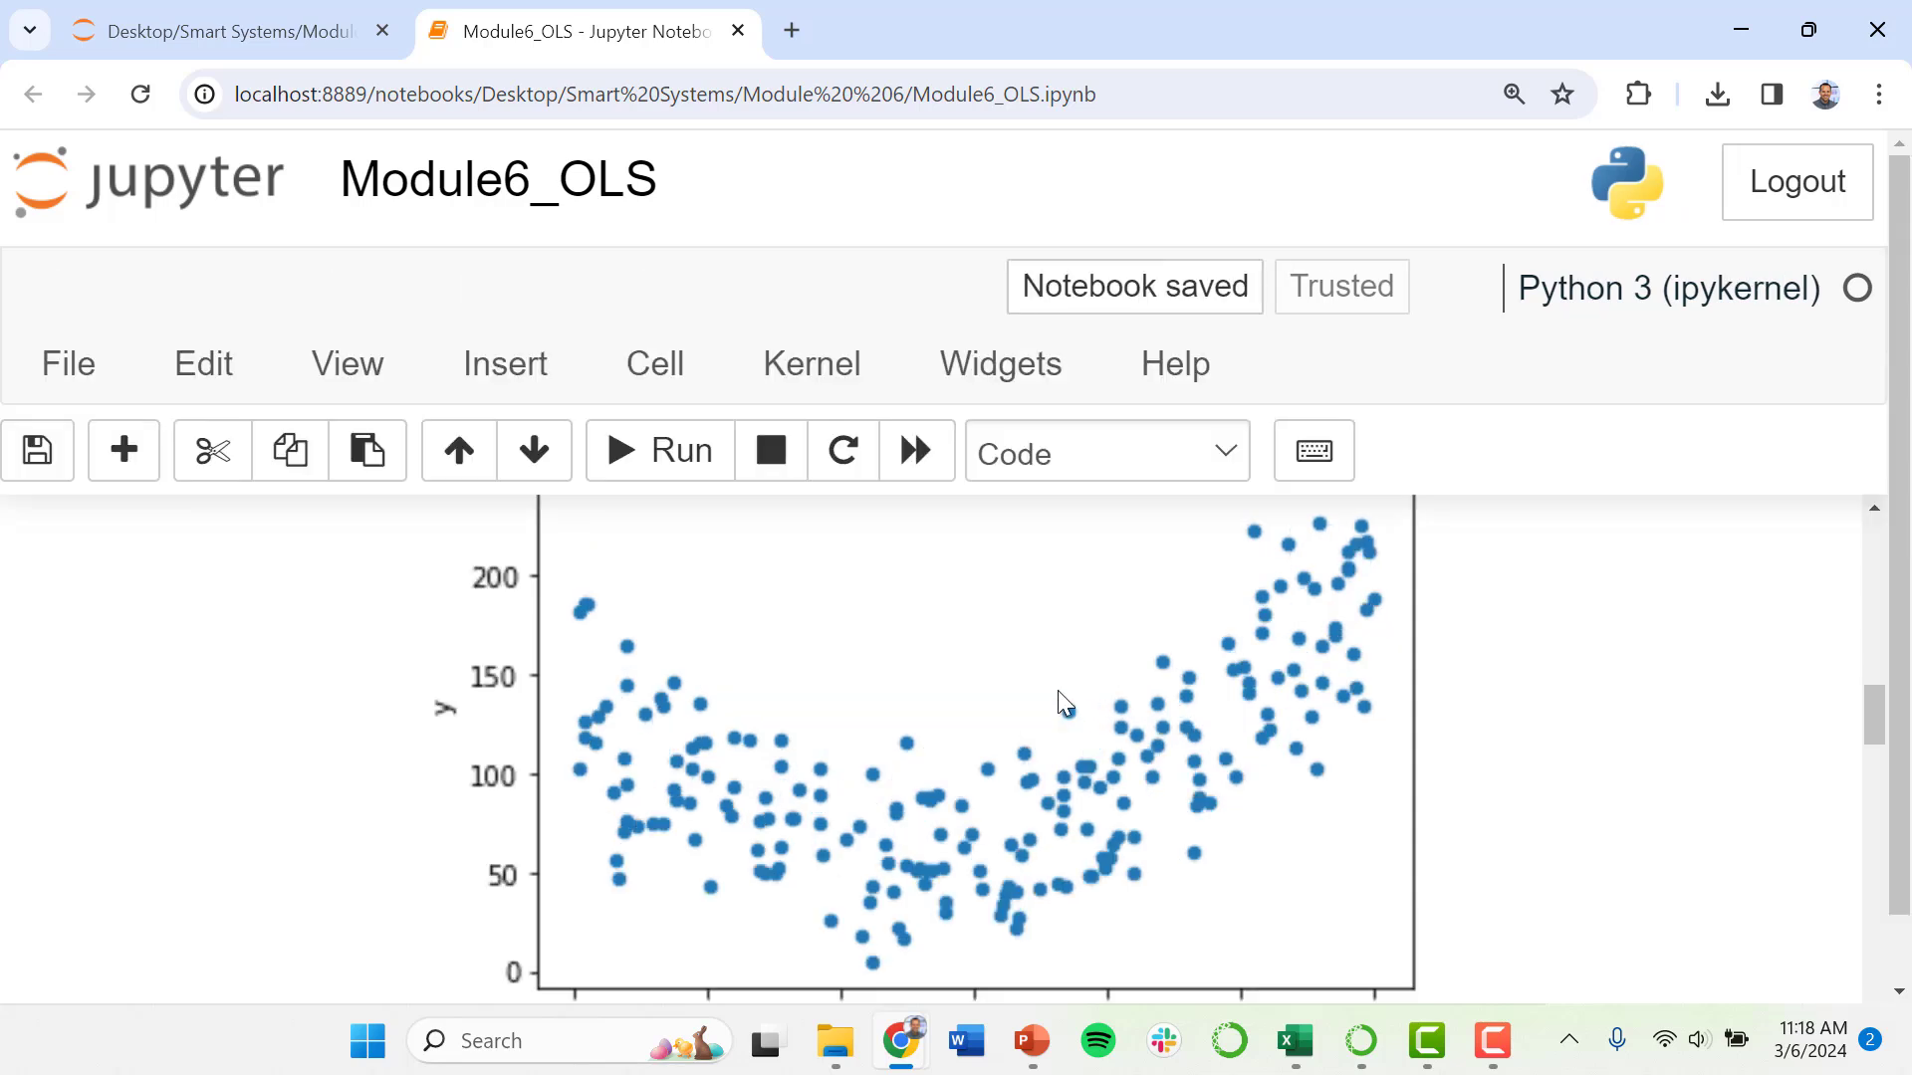
{"action": "scroll", "scroll_direction": "down", "scroll_amount": 3}
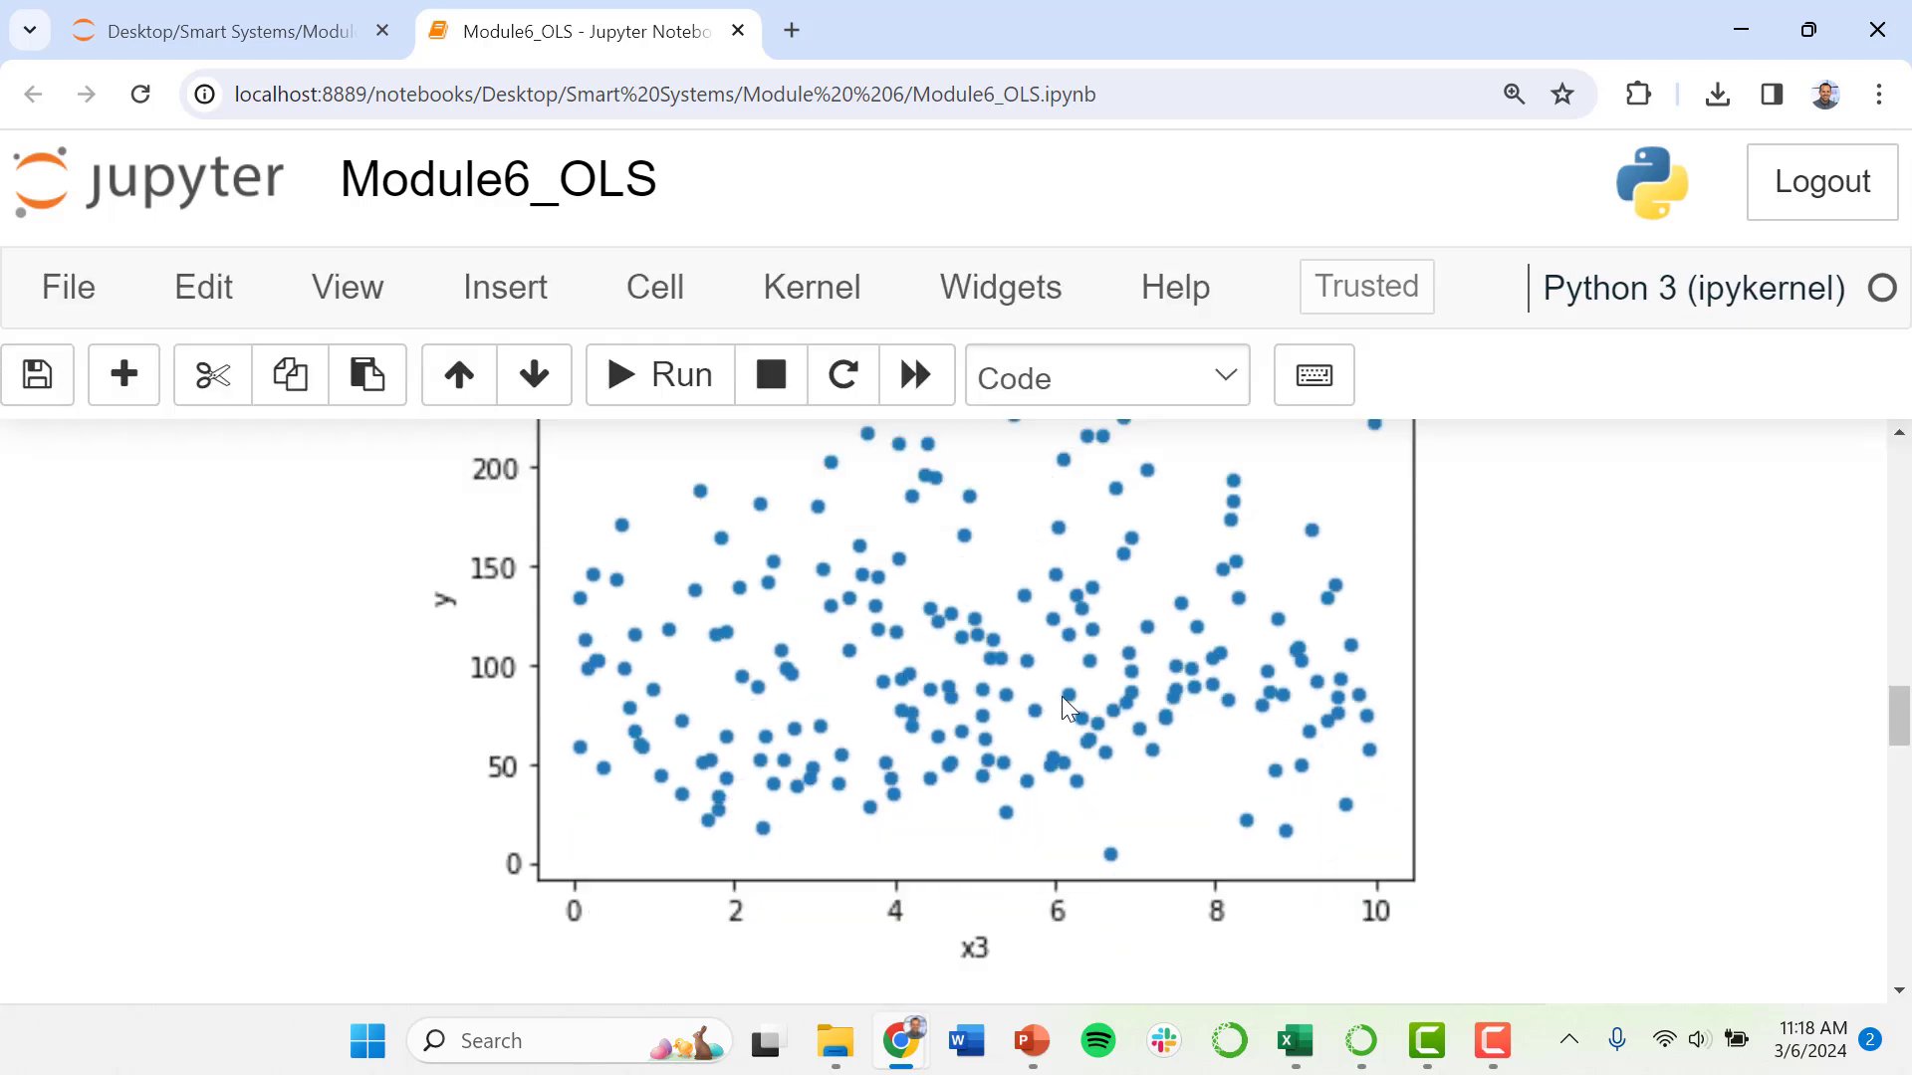
{"action": "scroll", "scroll_direction": "down", "scroll_amount": 3}
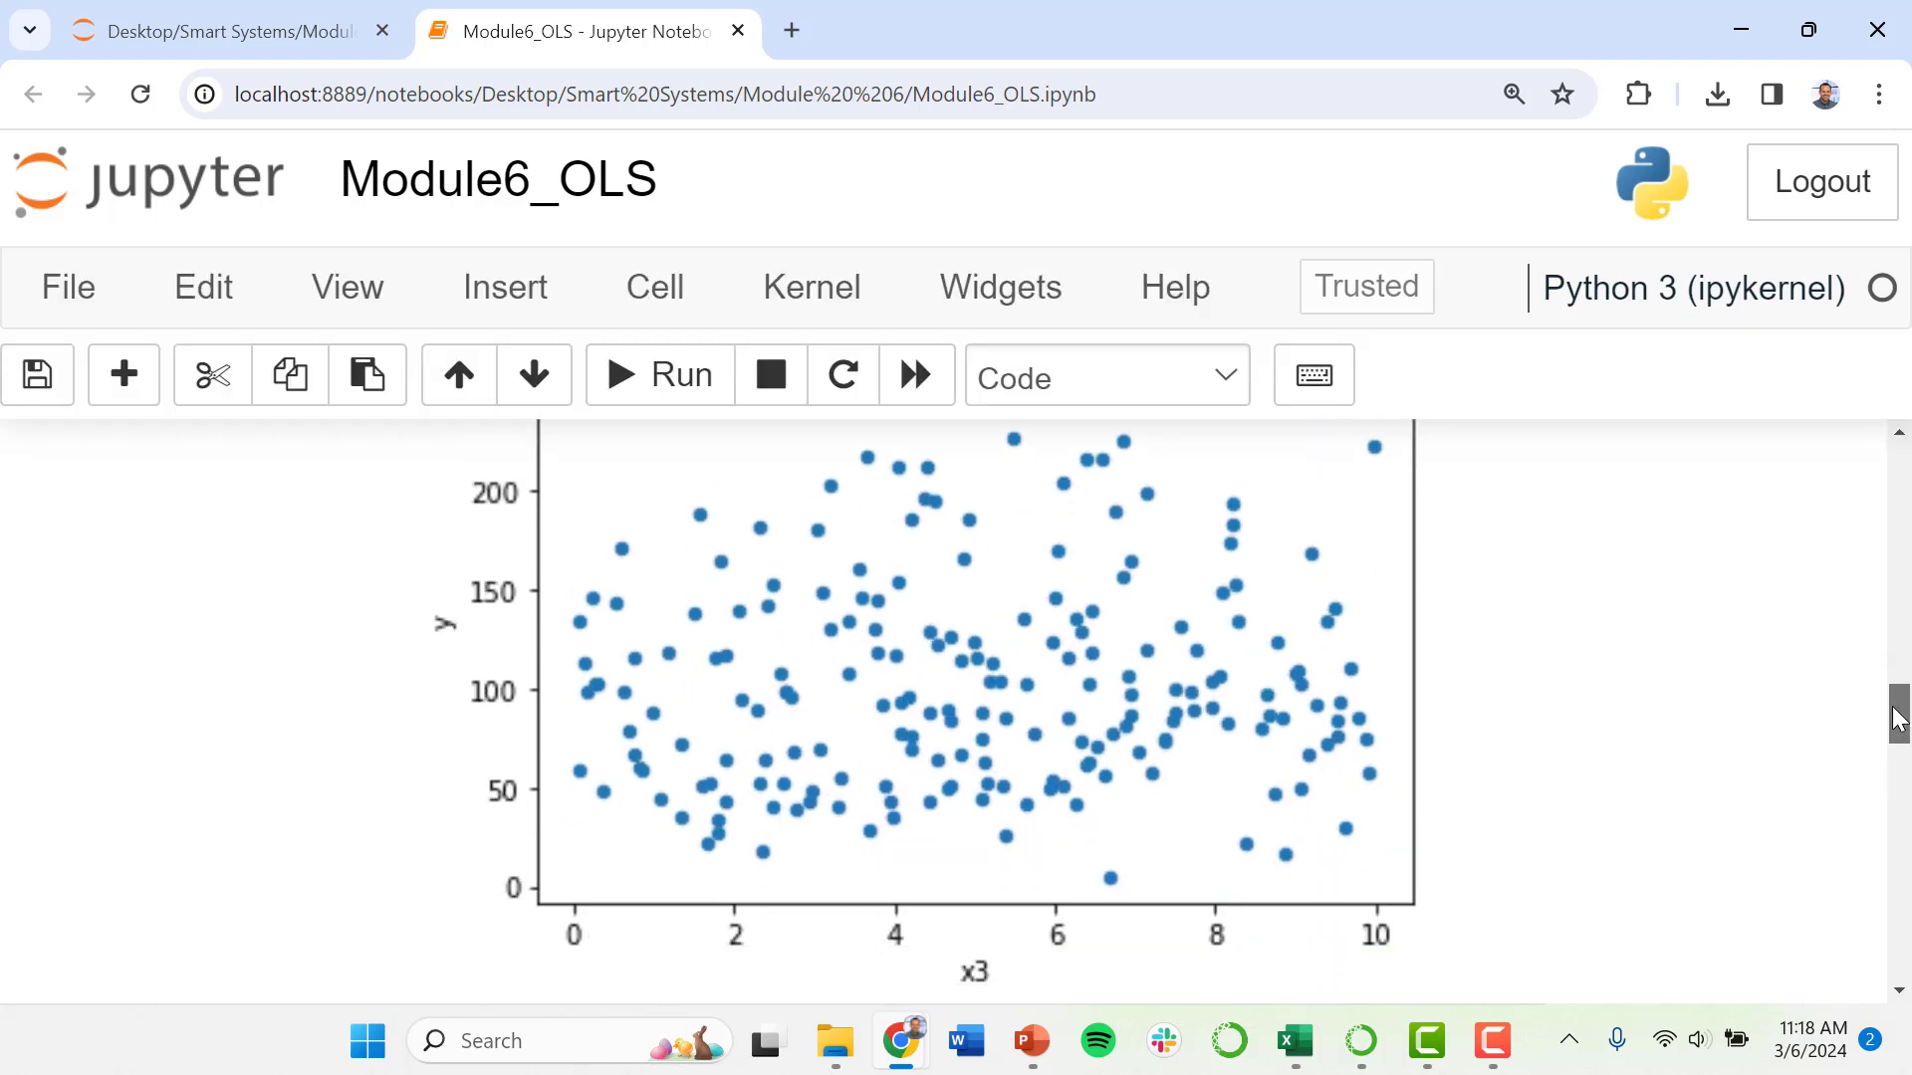
{"action": "scroll", "scroll_direction": "down", "scroll_amount": 3}
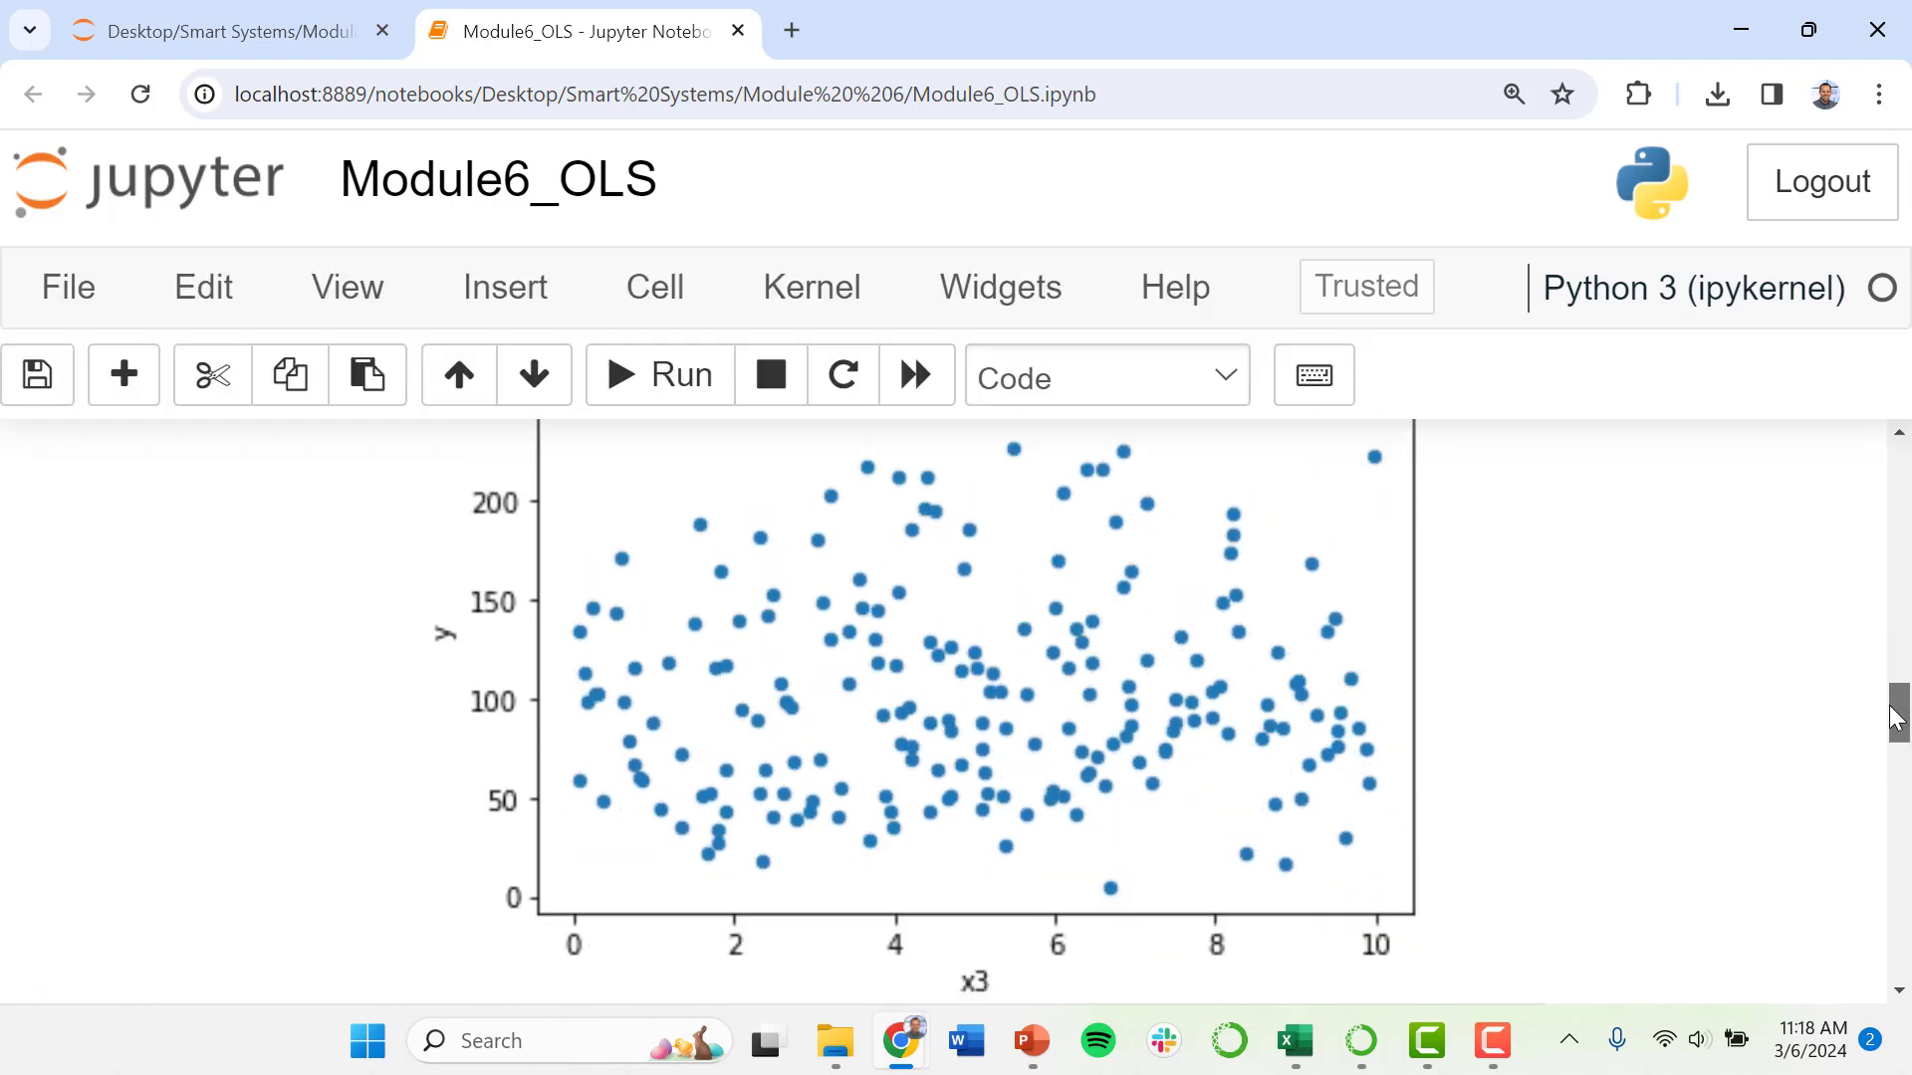
{"action": "scroll", "scroll_direction": "up", "scroll_amount": 3}
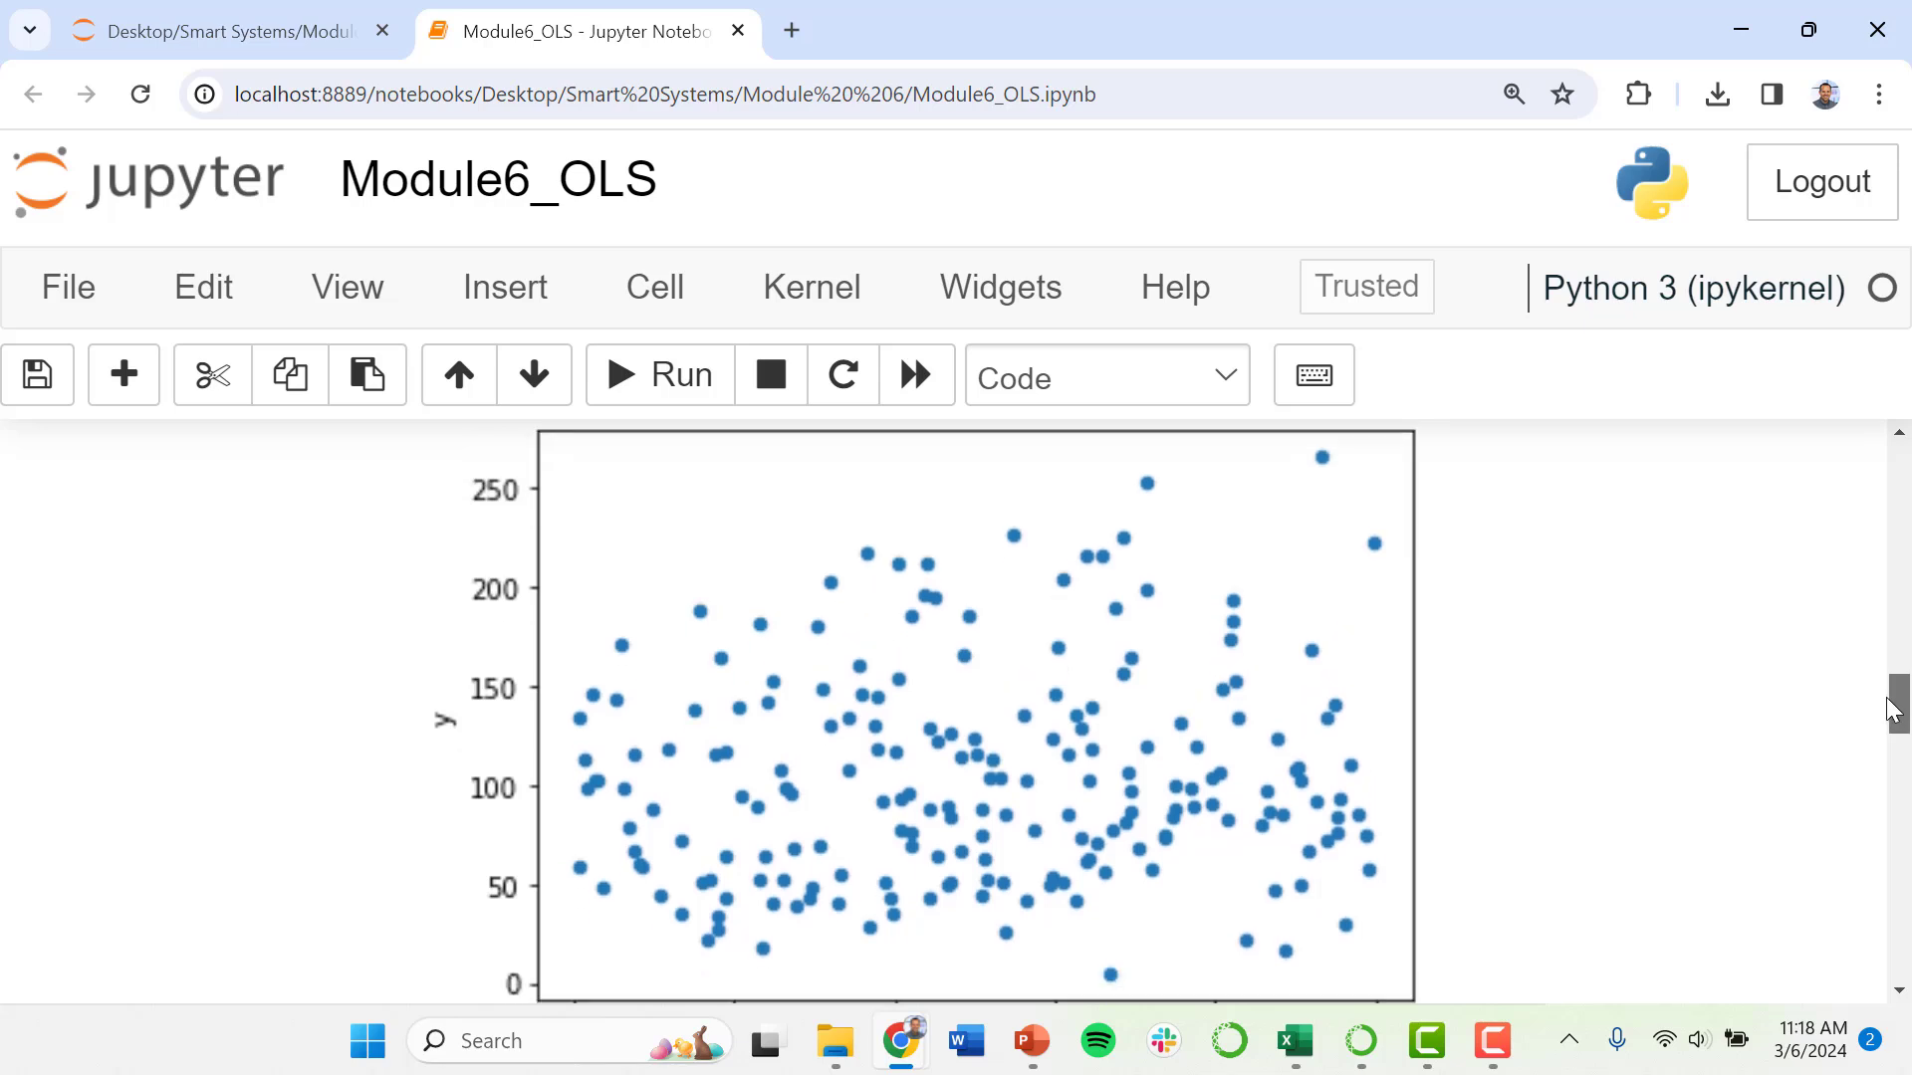
{"action": "scroll", "scroll_direction": "down", "scroll_amount": 3}
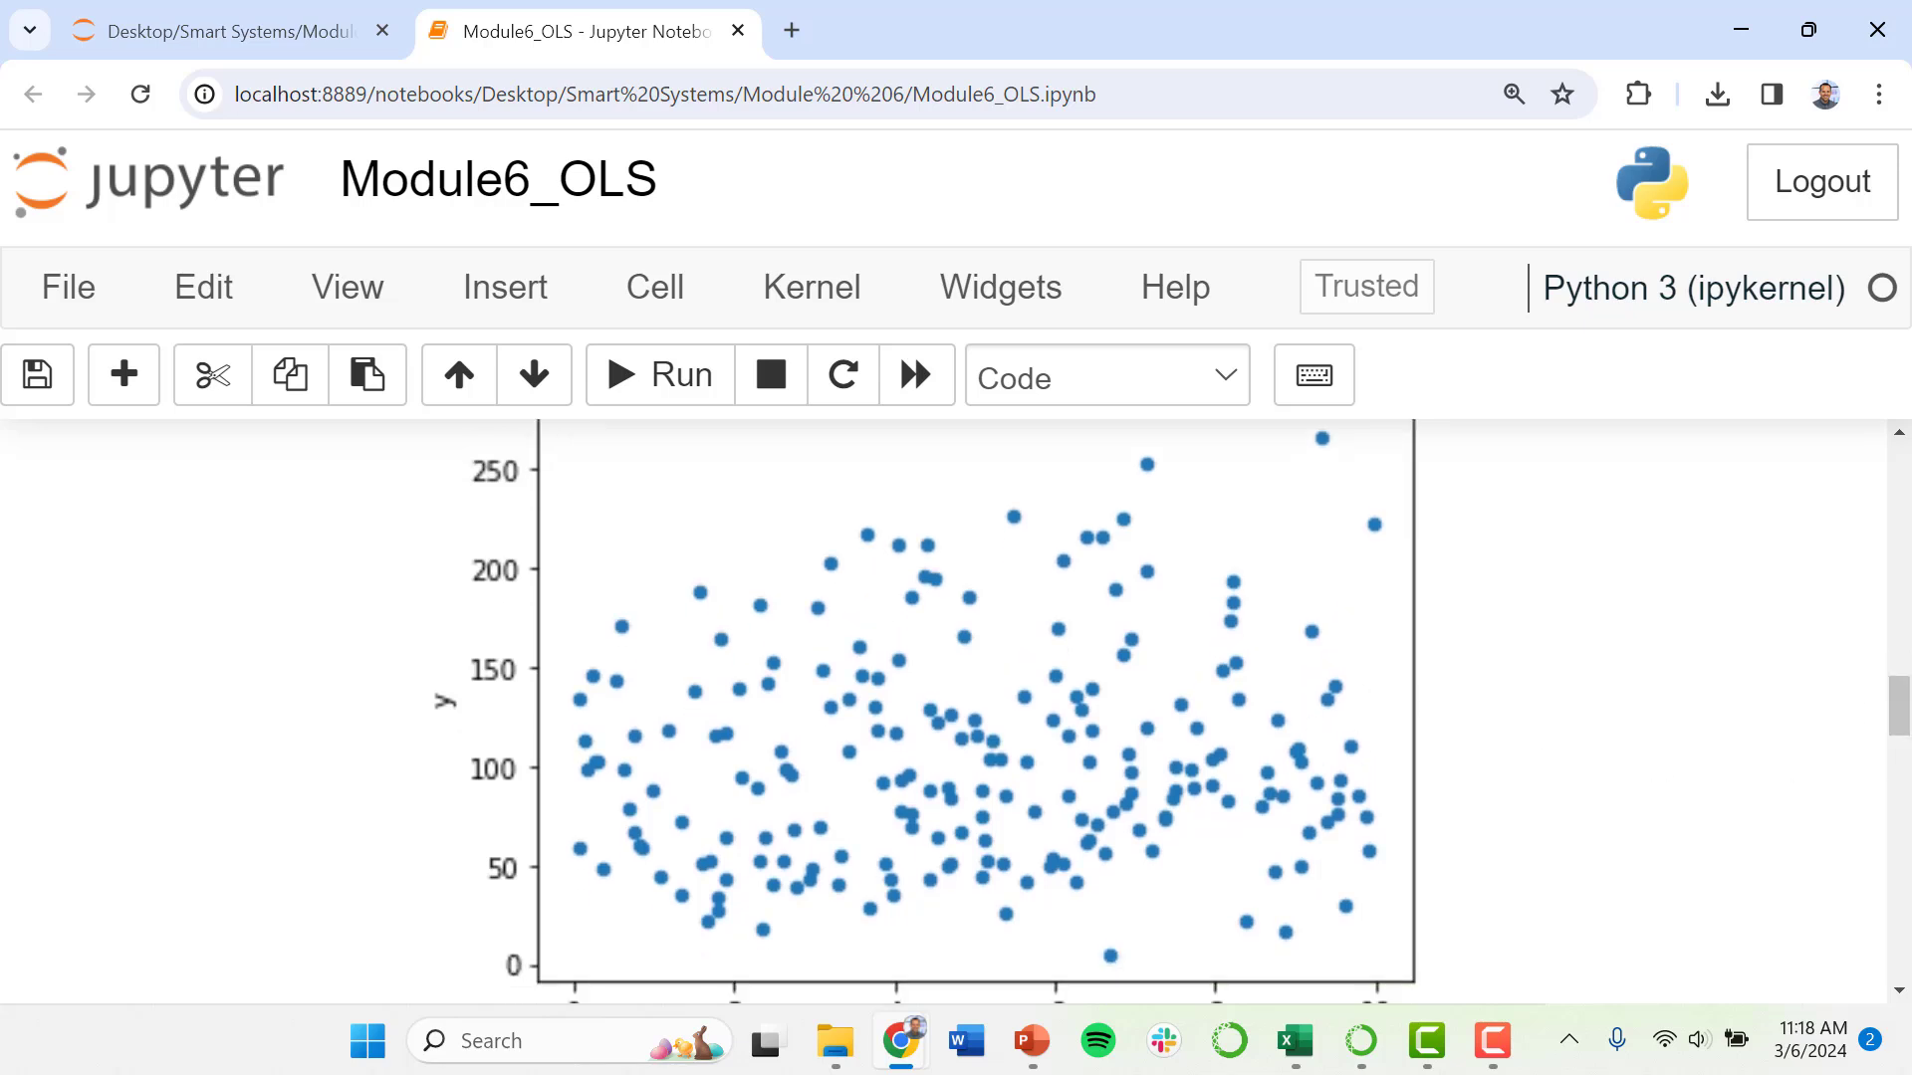
{"action": "scroll", "scroll_direction": "down", "scroll_amount": 3}
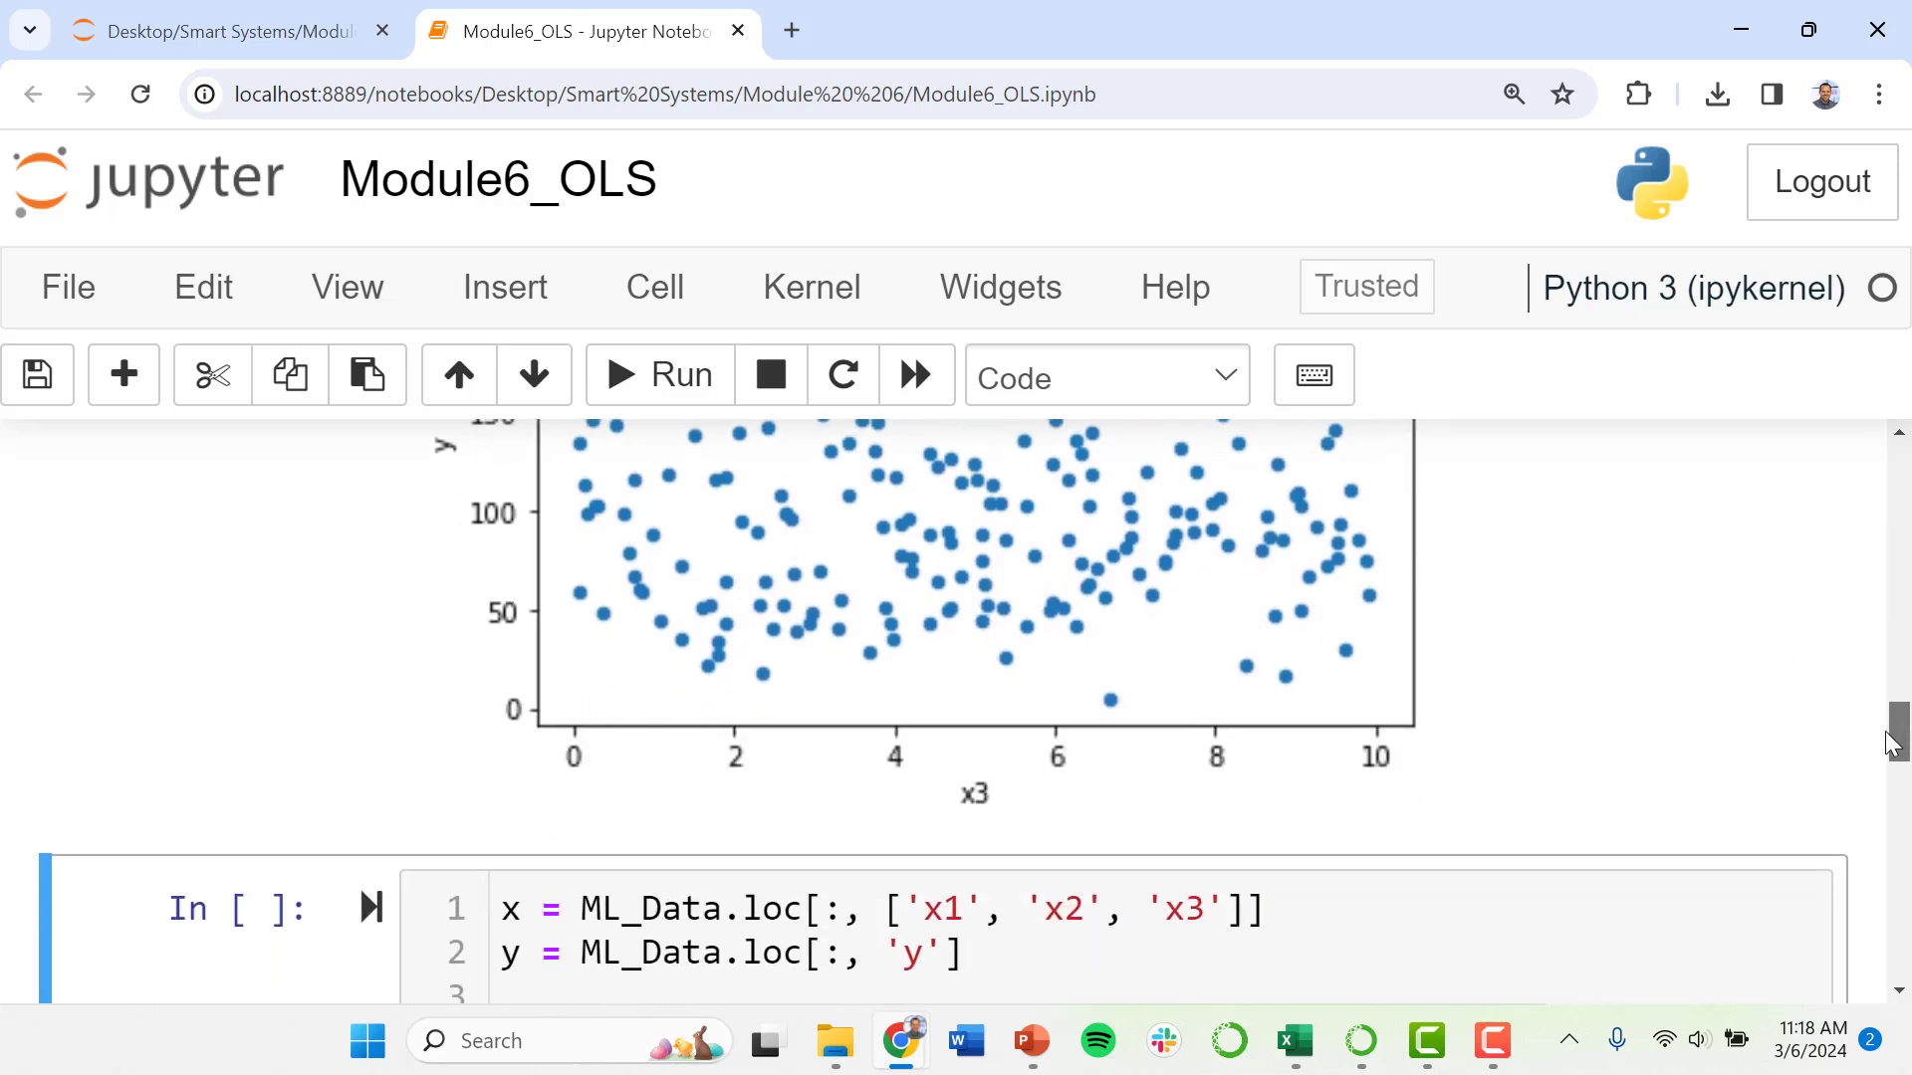
{"action": "scroll", "scroll_direction": "down", "scroll_amount": 3}
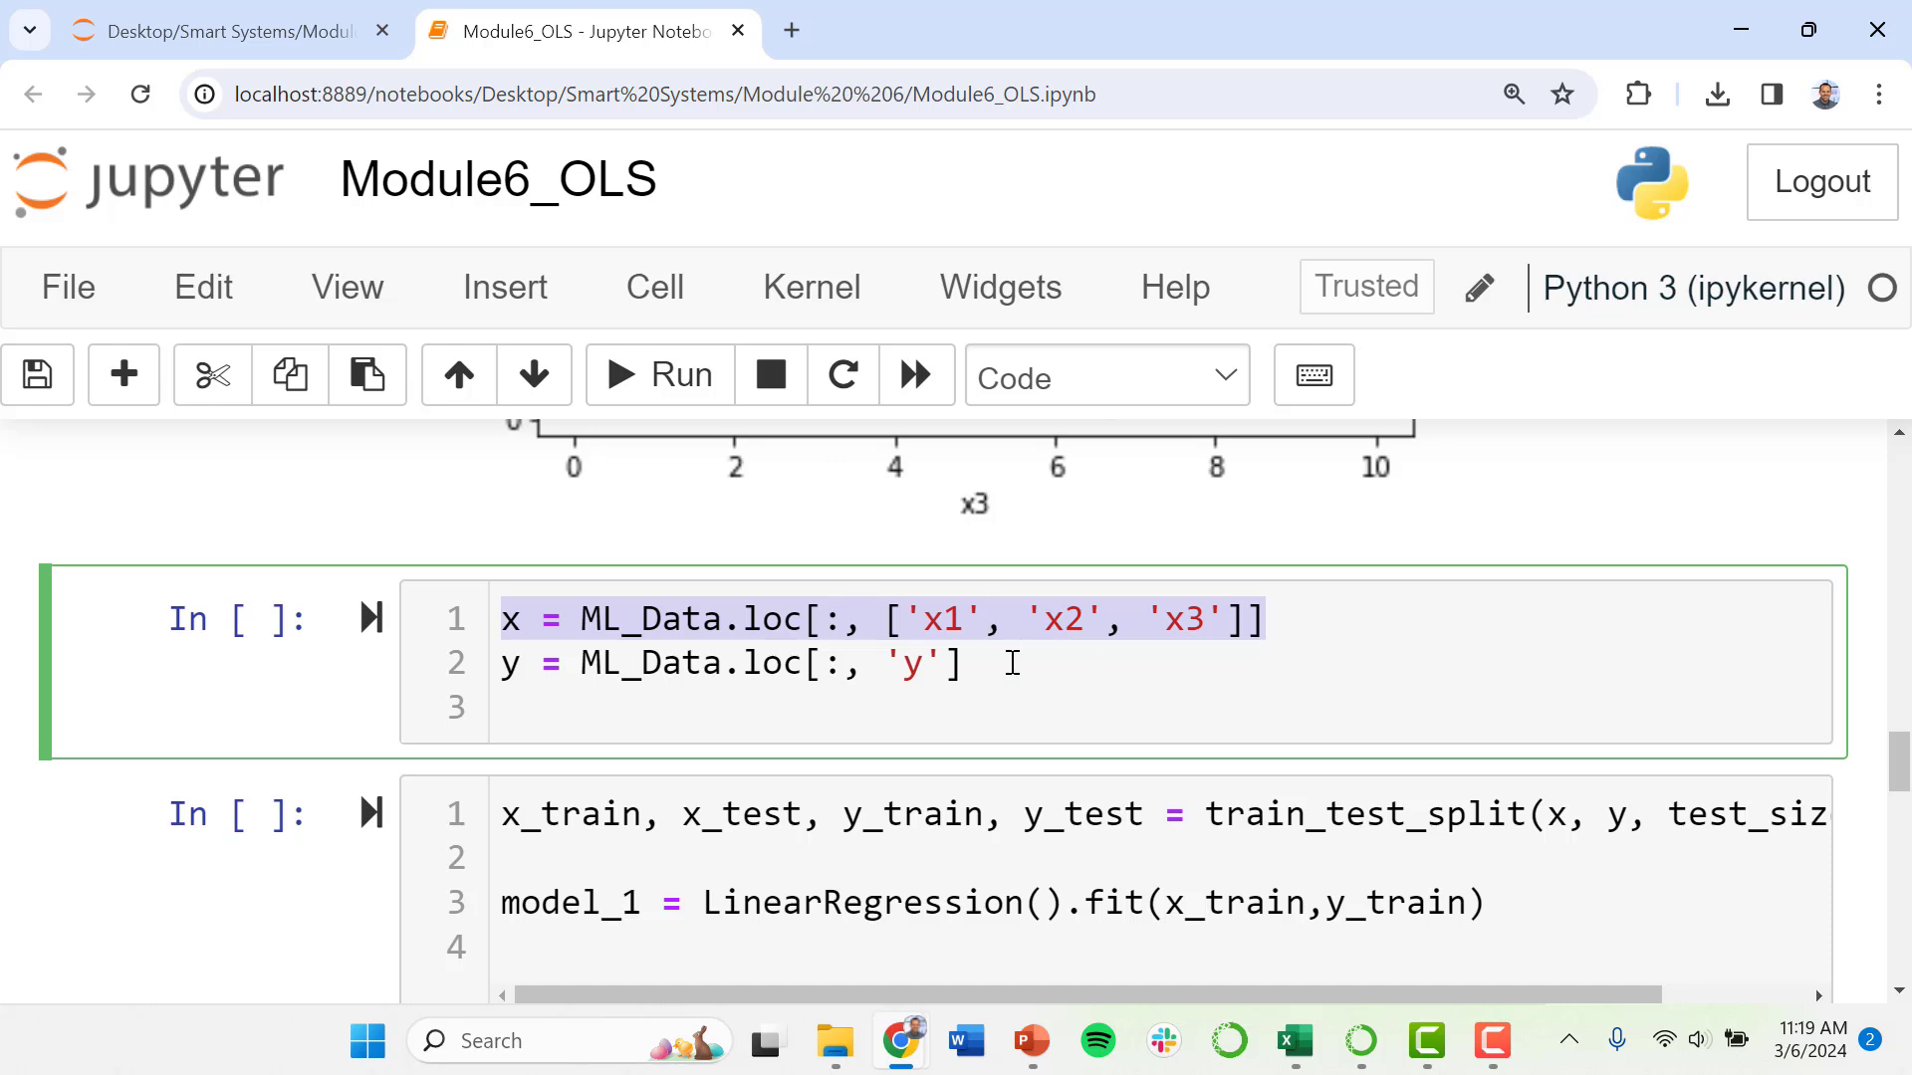
{"action": "mouse_move", "coordinate": [750, 610]}
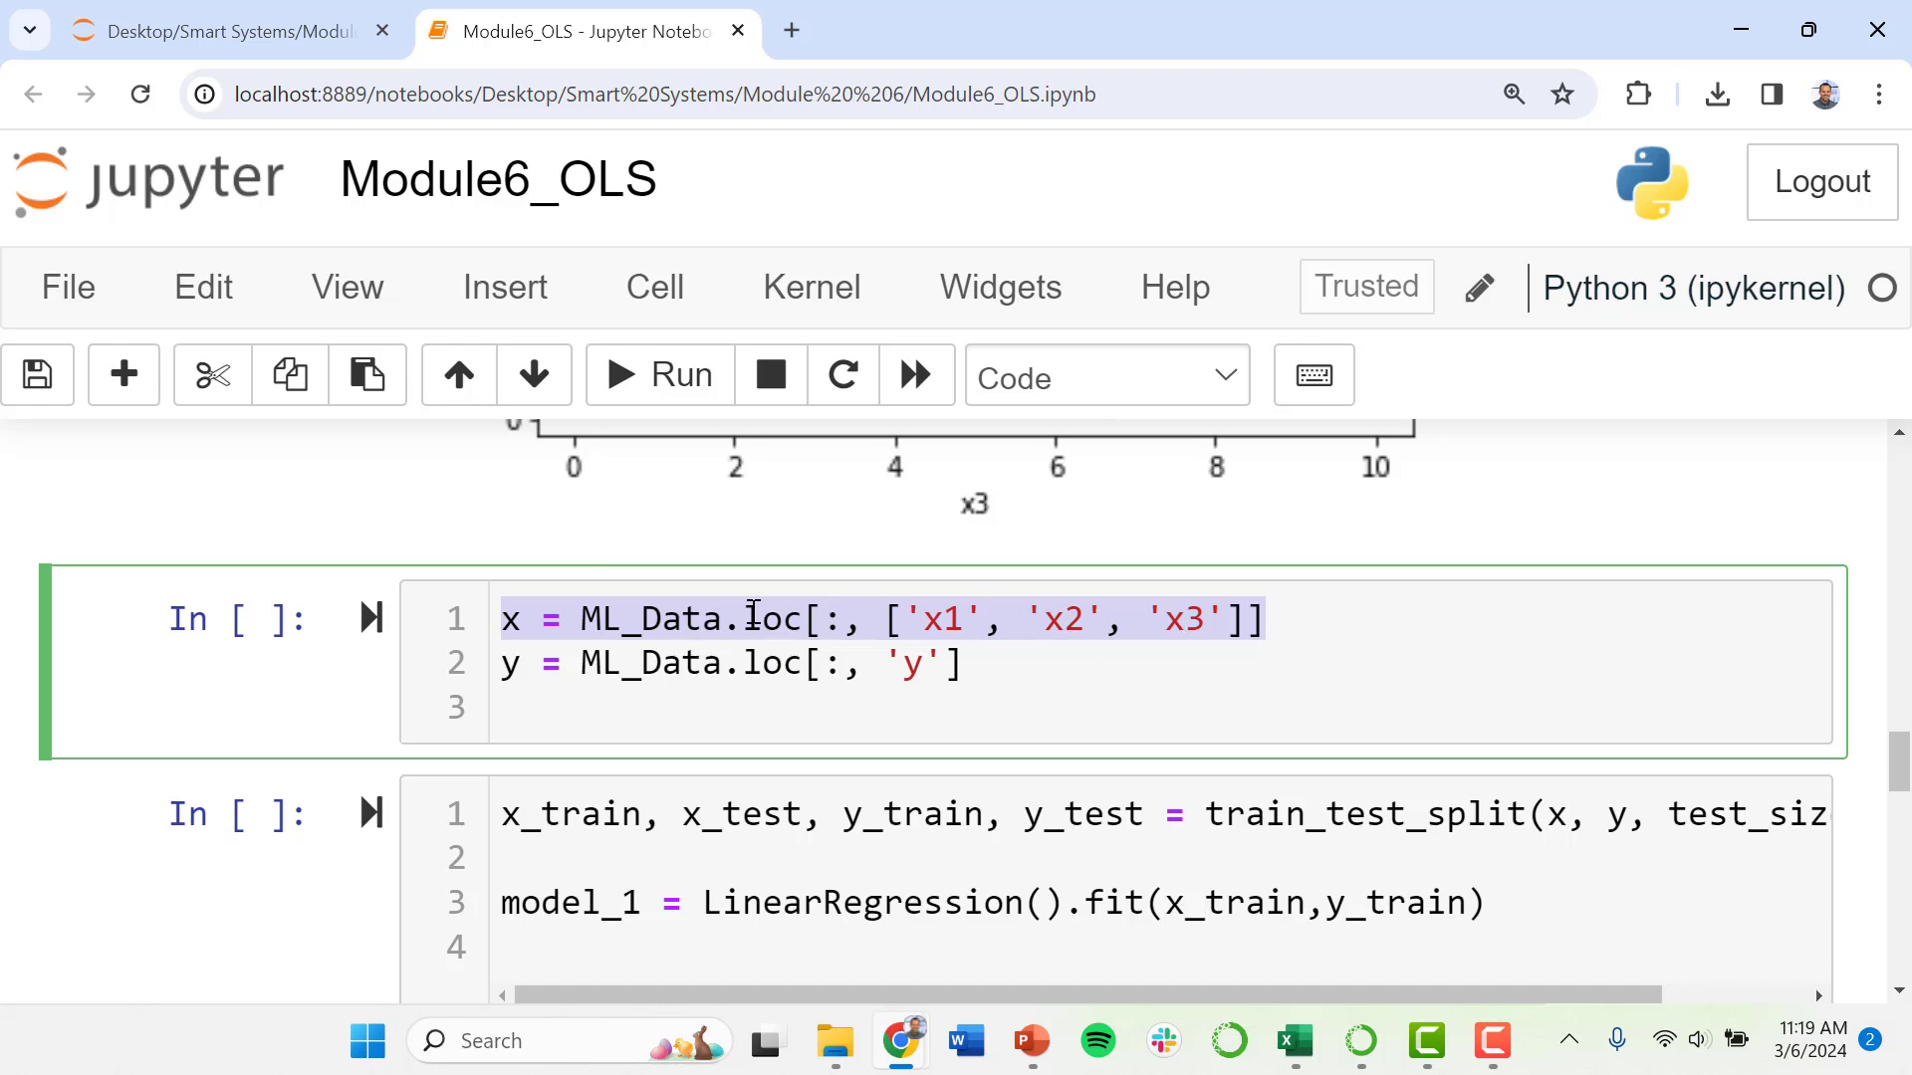
{"action": "left_click", "coordinate": [507, 618]}
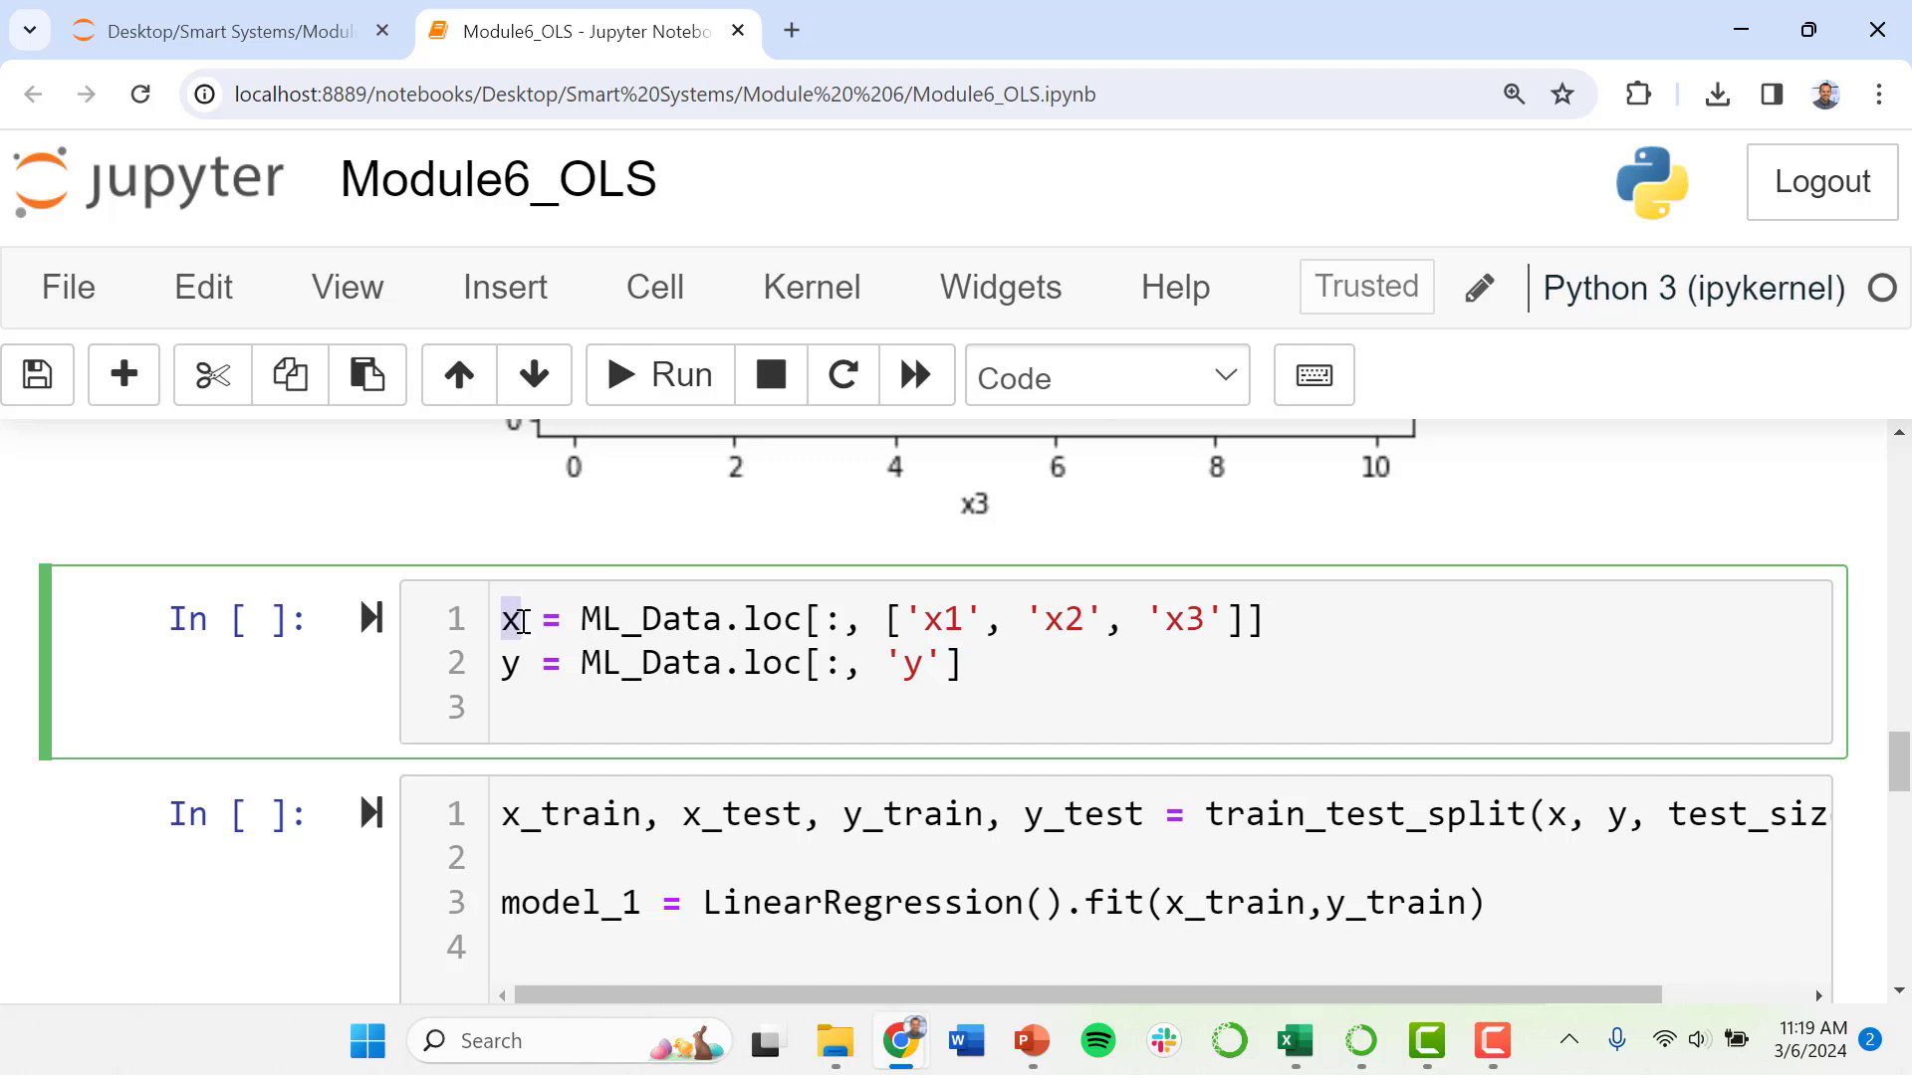
{"action": "mouse_move", "coordinate": [528, 619]}
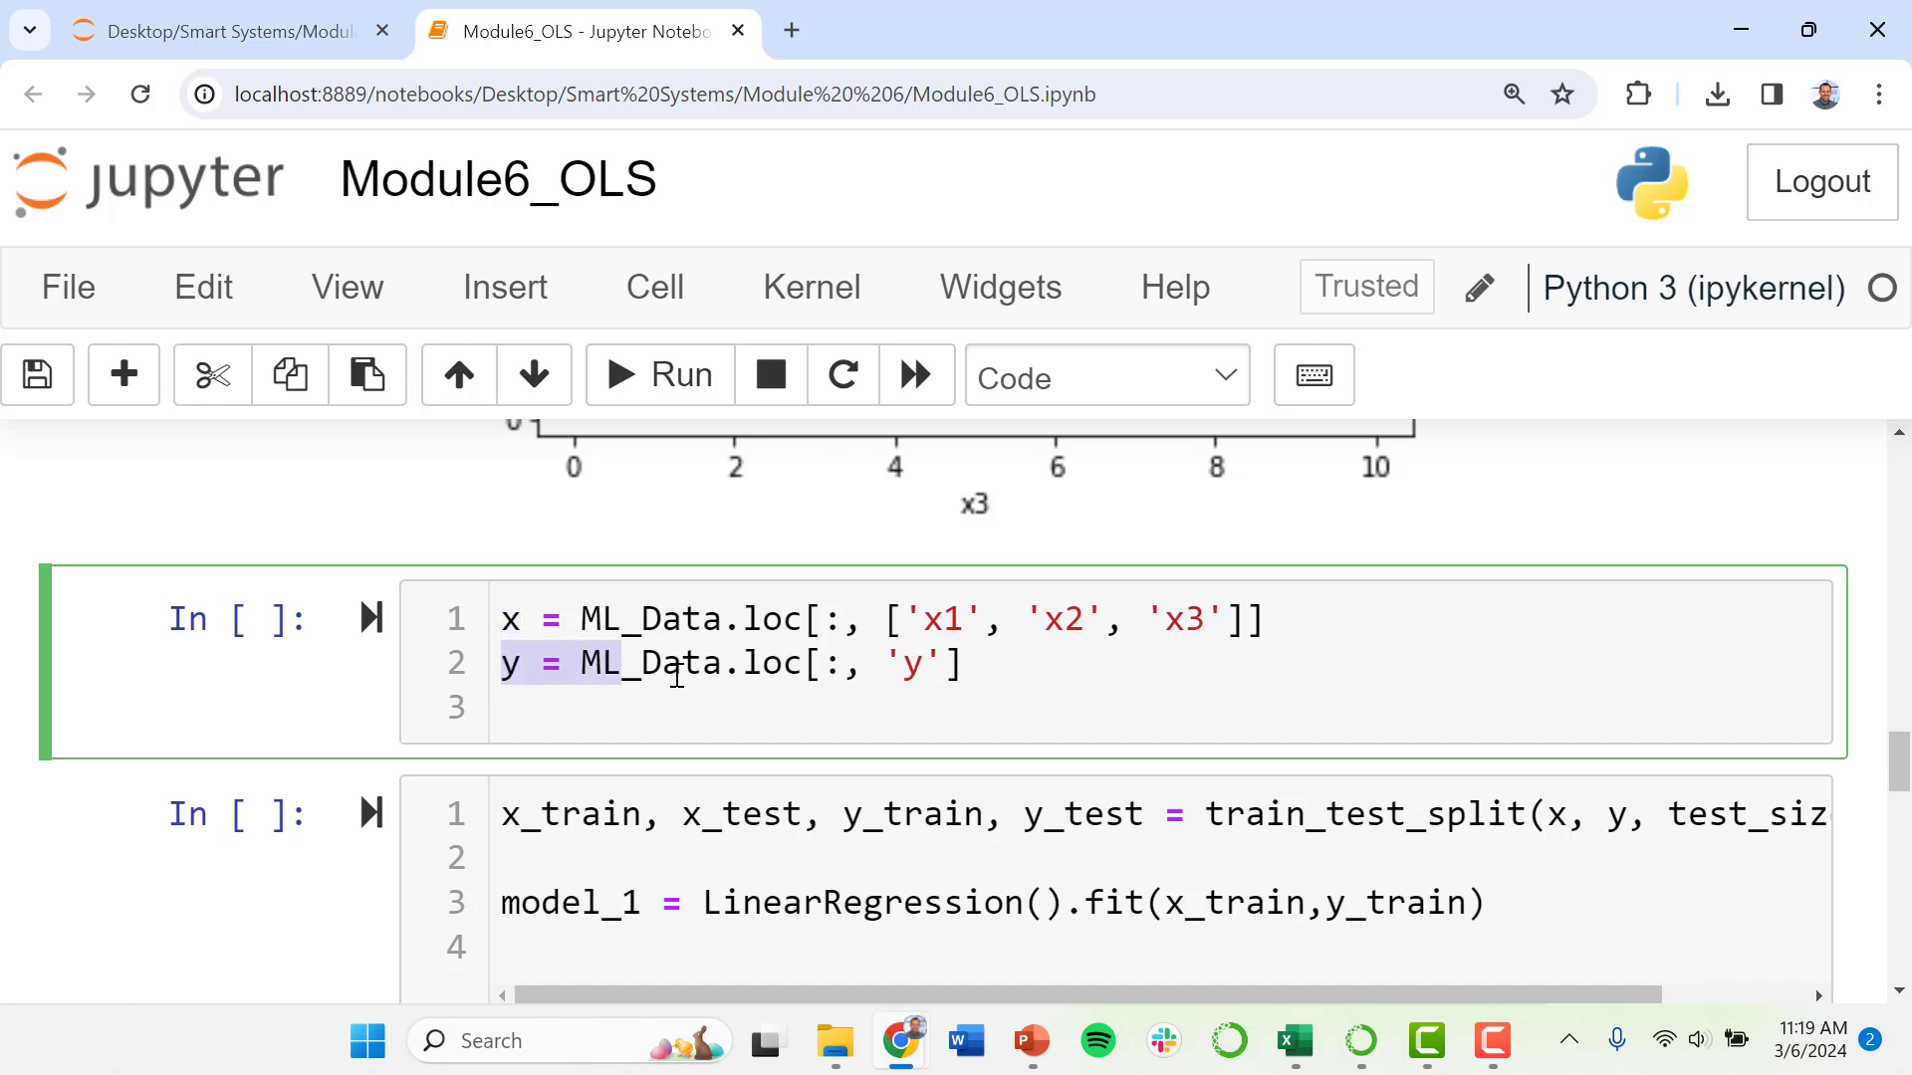
{"action": "left_click", "coordinate": [976, 665]}
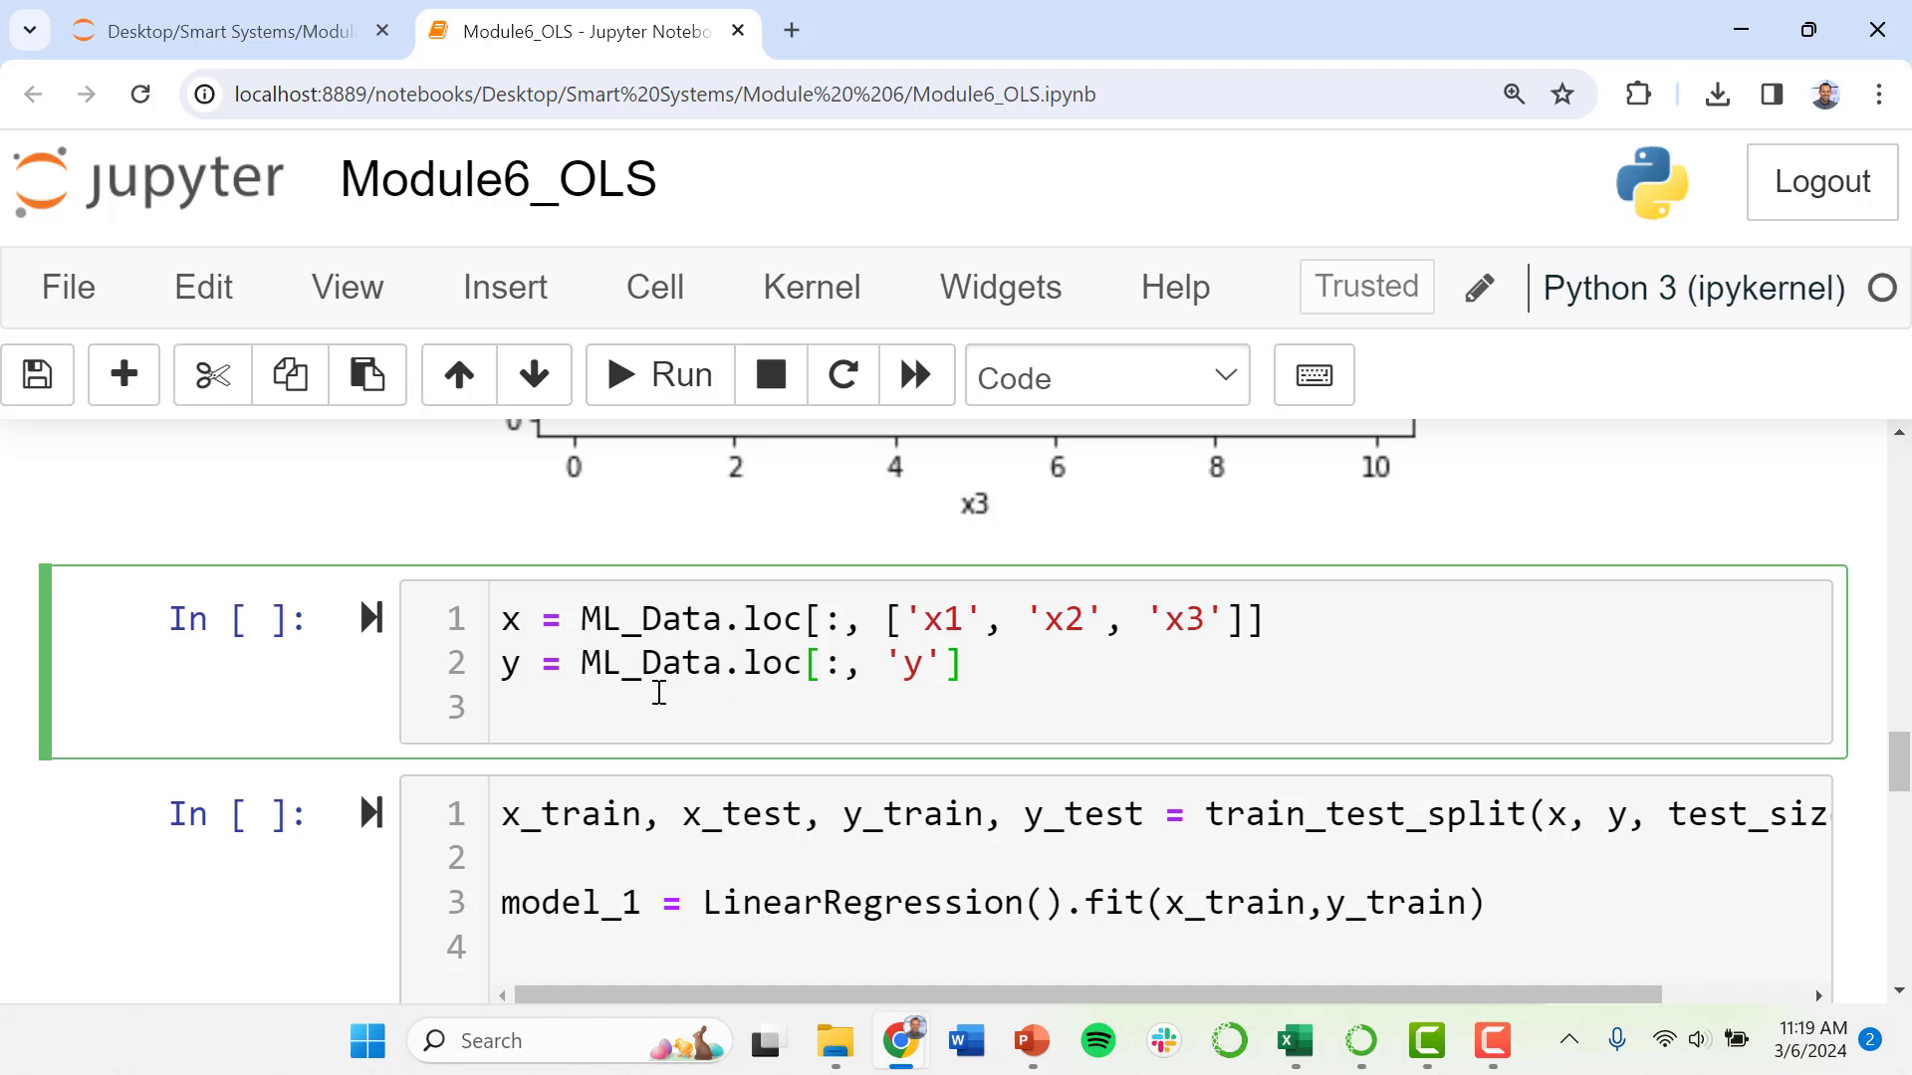
{"action": "left_click", "coordinate": [963, 662]}
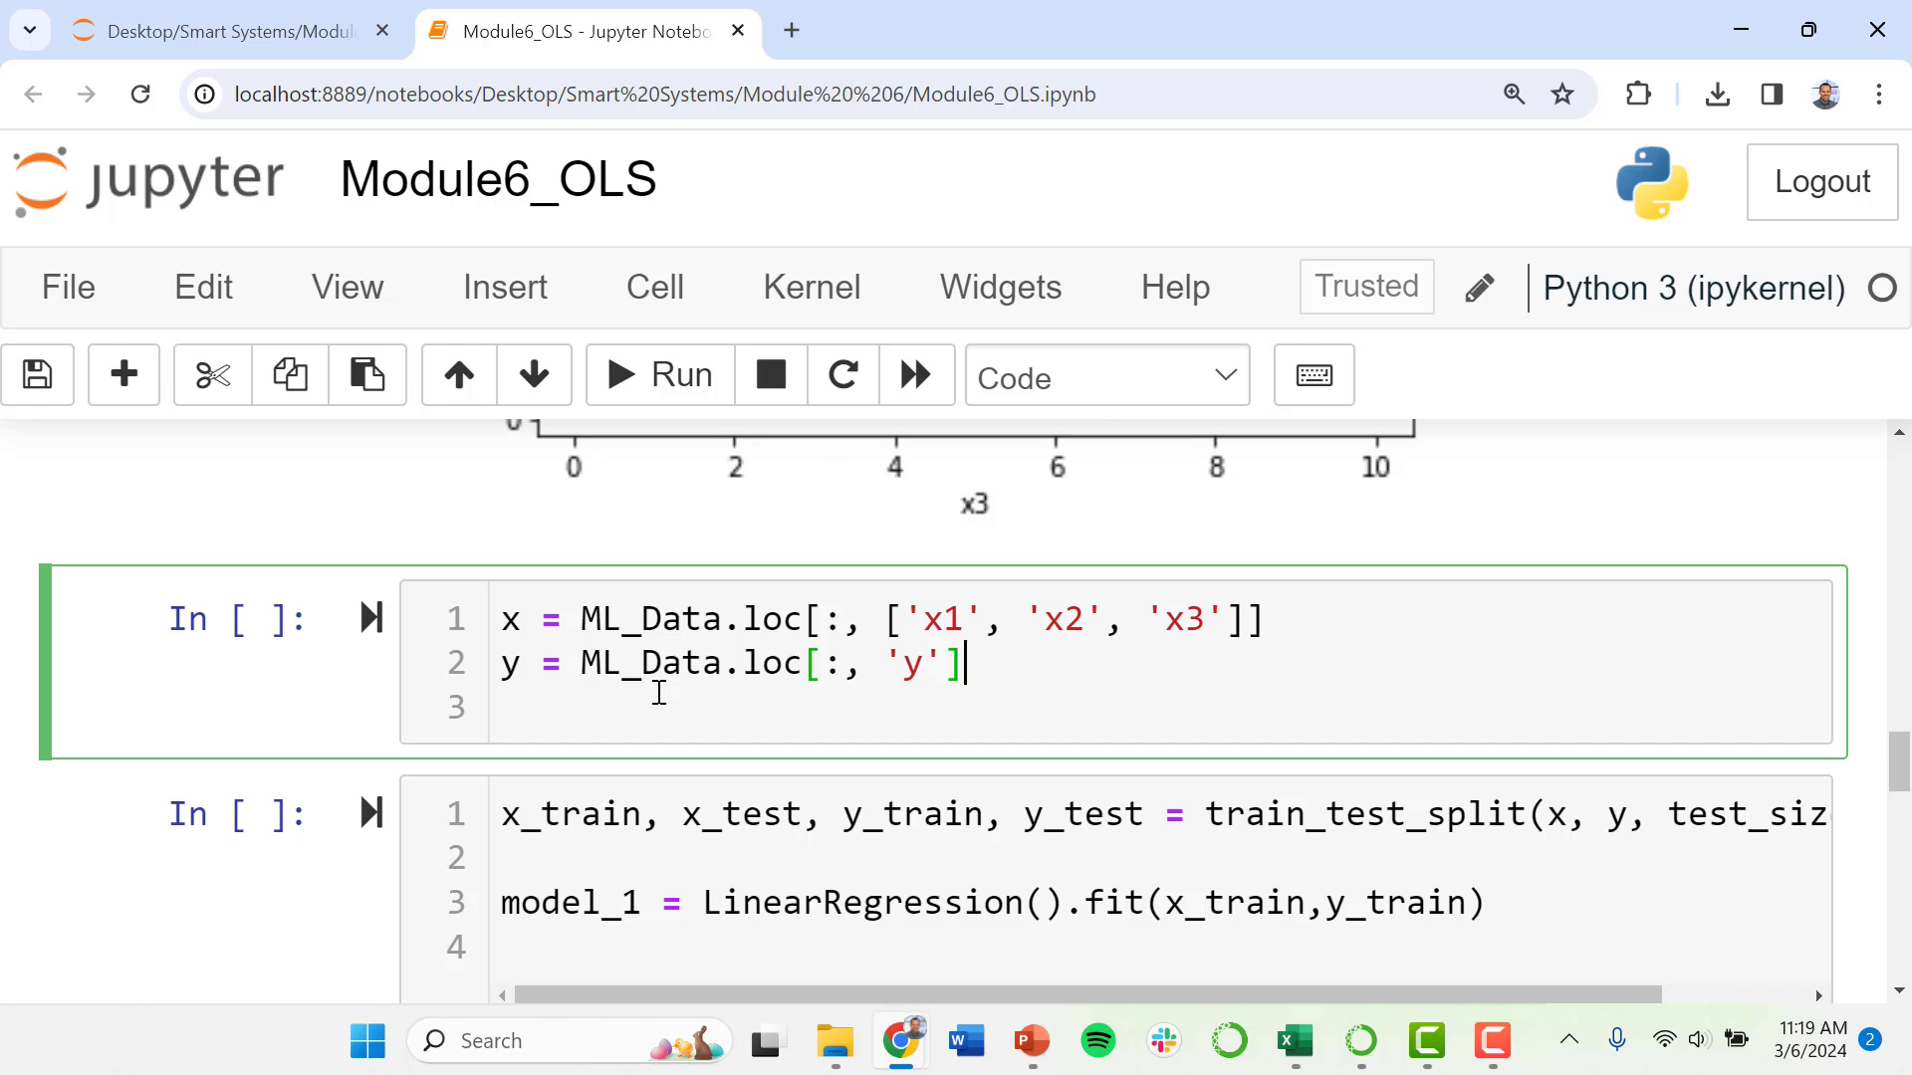
{"action": "mouse_move", "coordinate": [710, 756]}
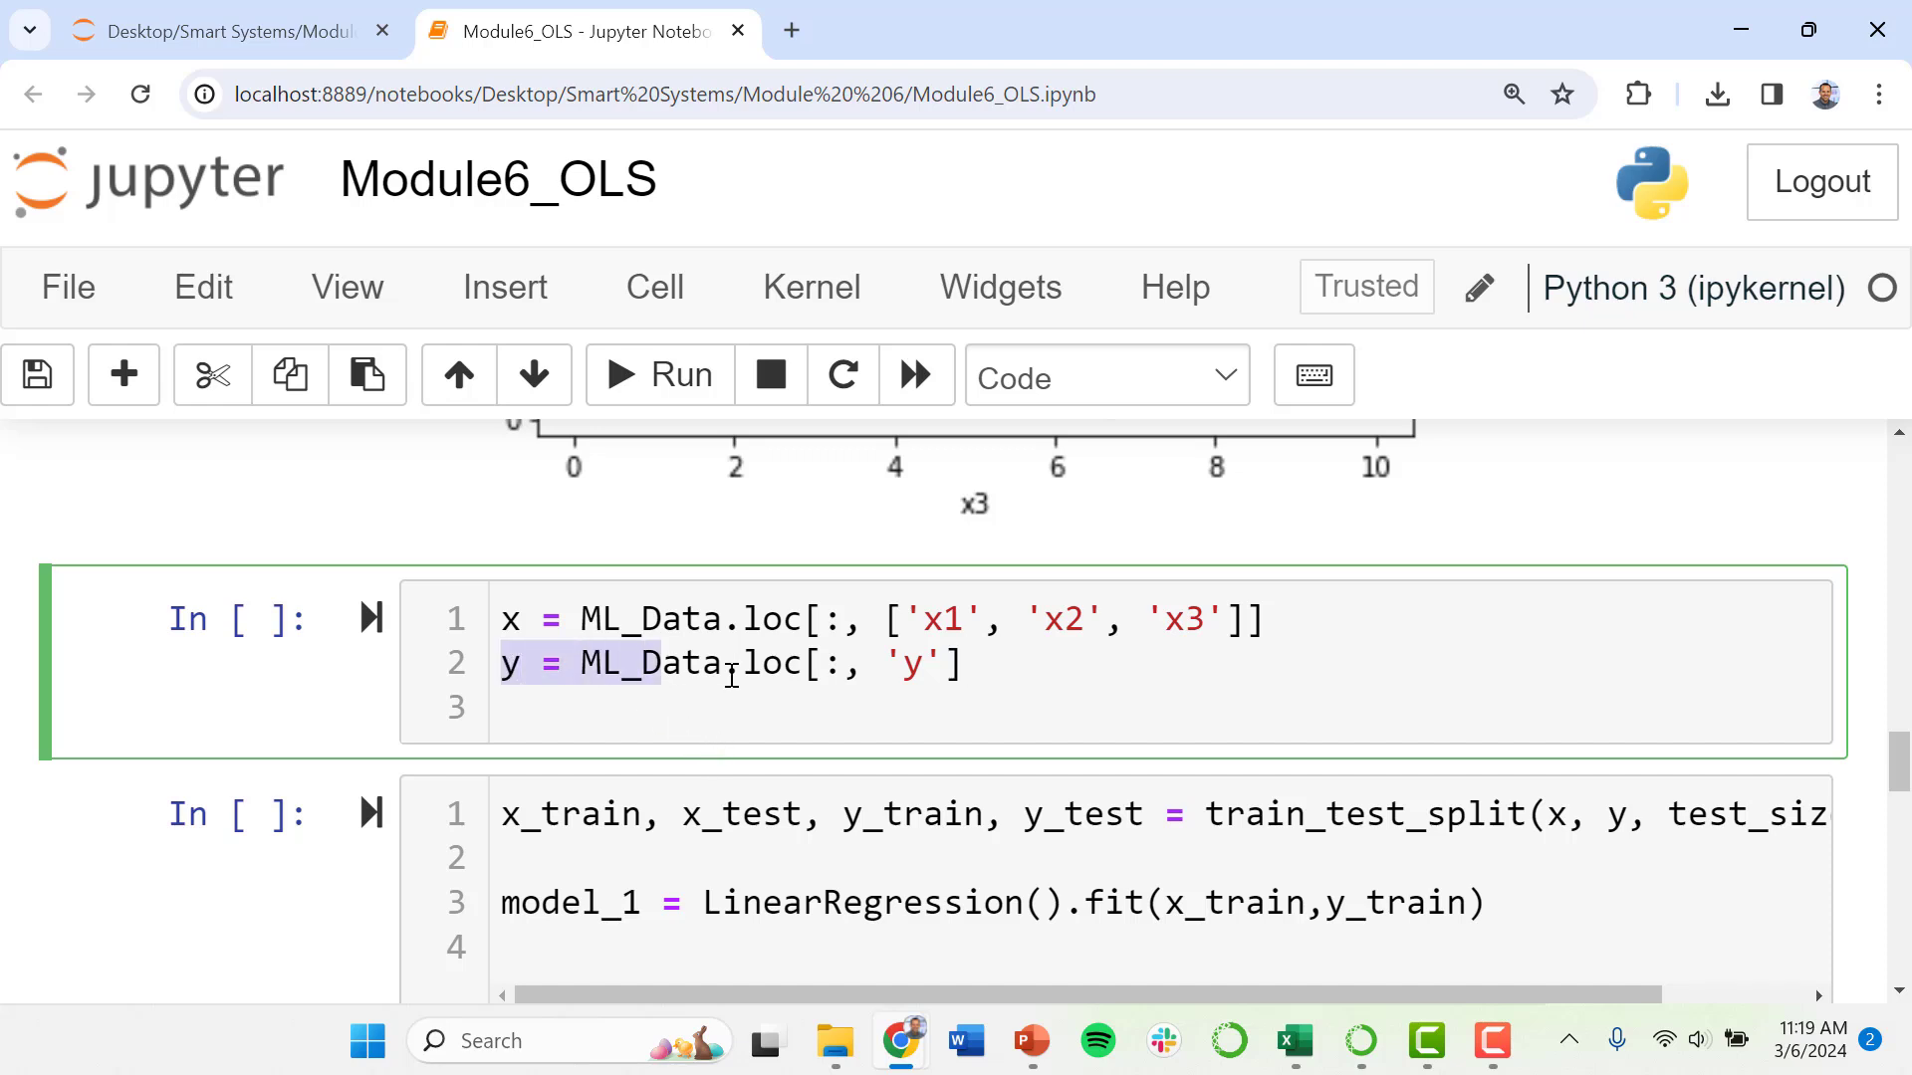
{"action": "scroll", "scroll_direction": "down", "scroll_amount": 3}
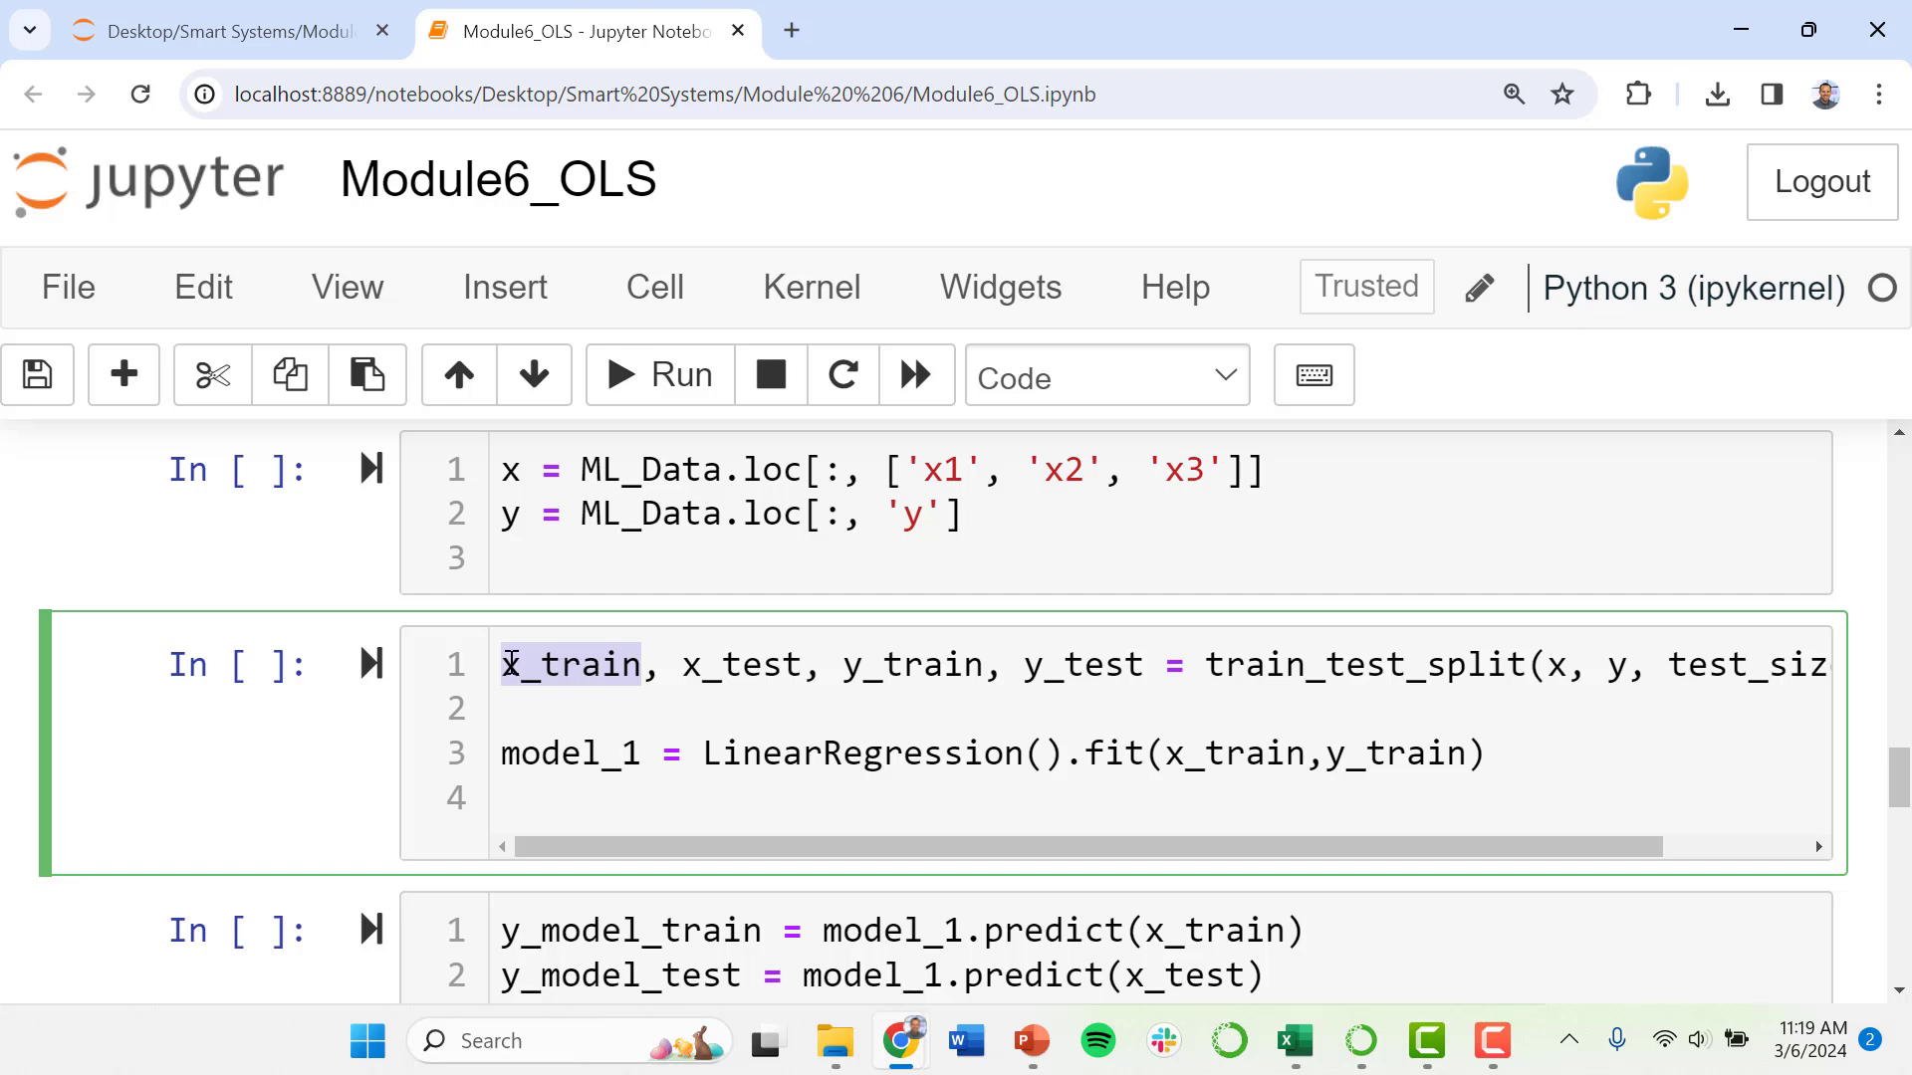
{"action": "scroll", "scroll_direction": "right", "scroll_amount": 3}
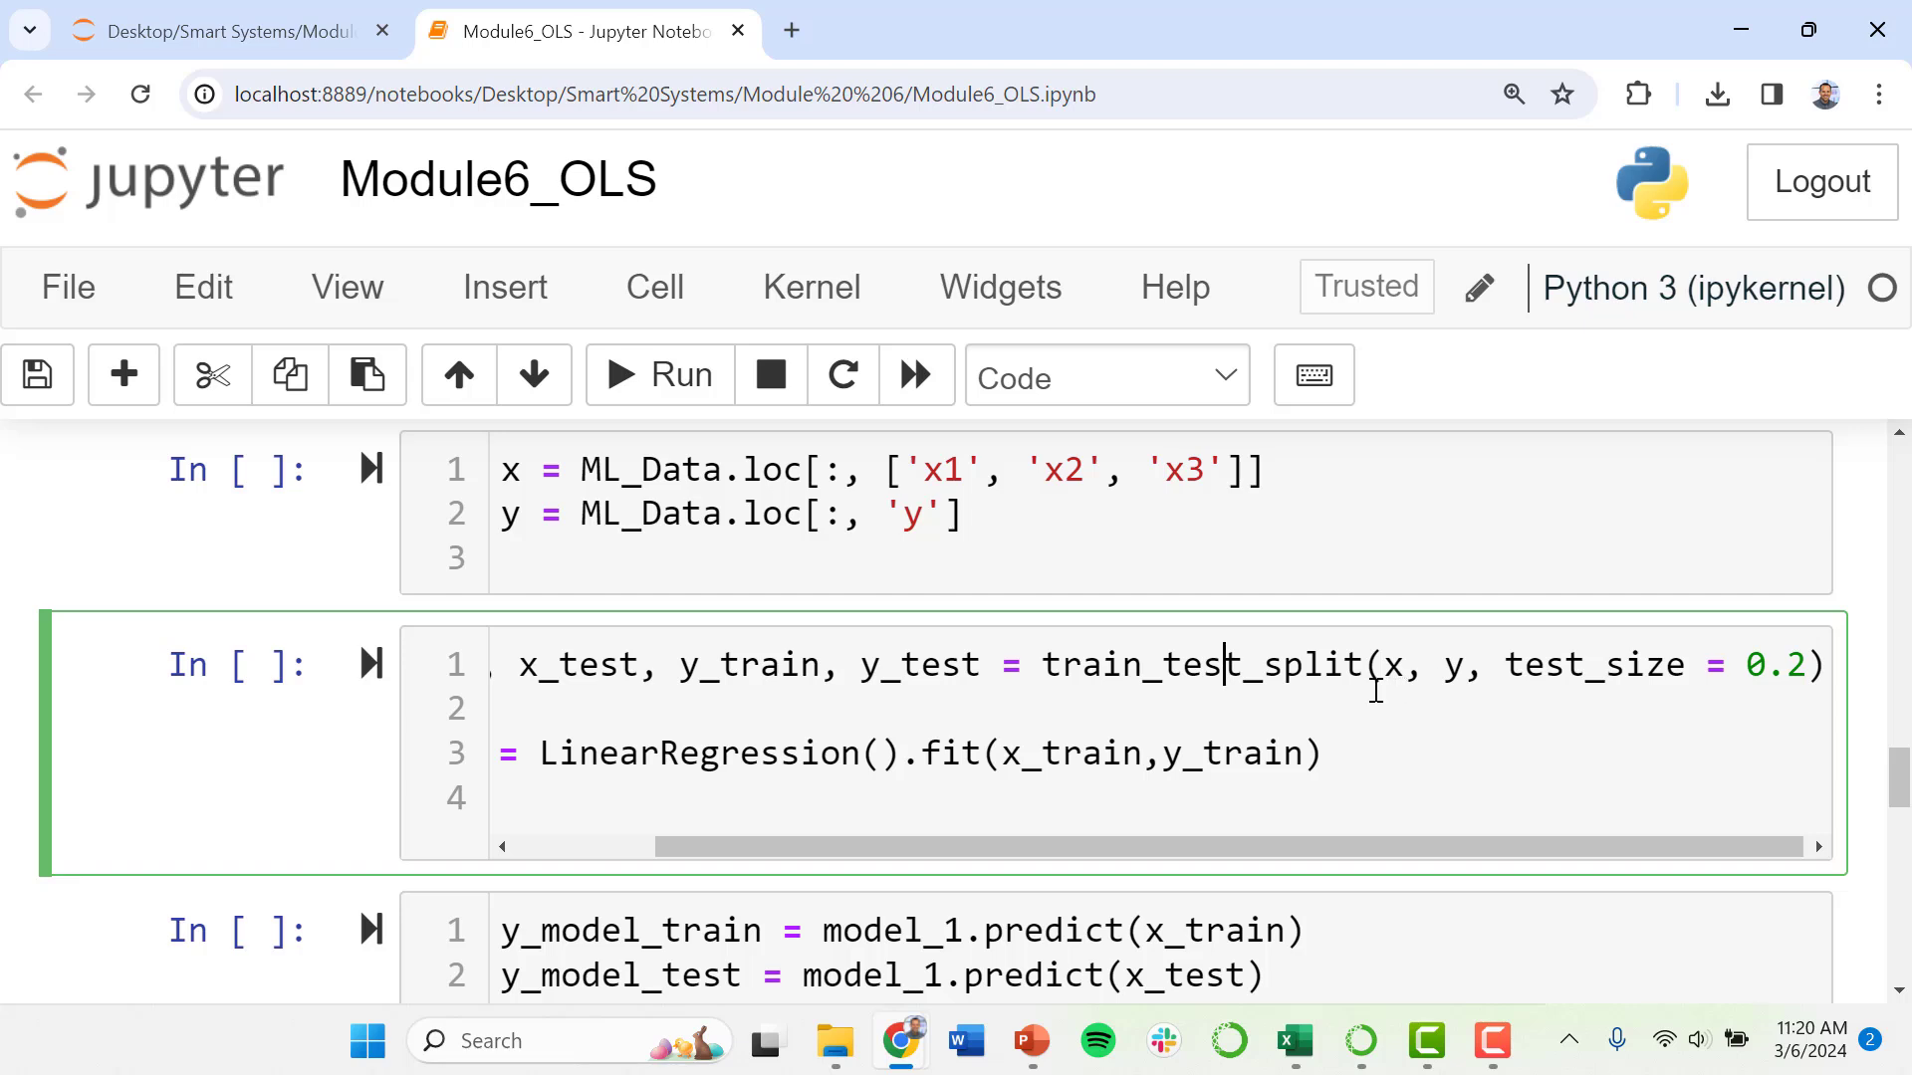
{"action": "mouse_move", "coordinate": [1713, 658]}
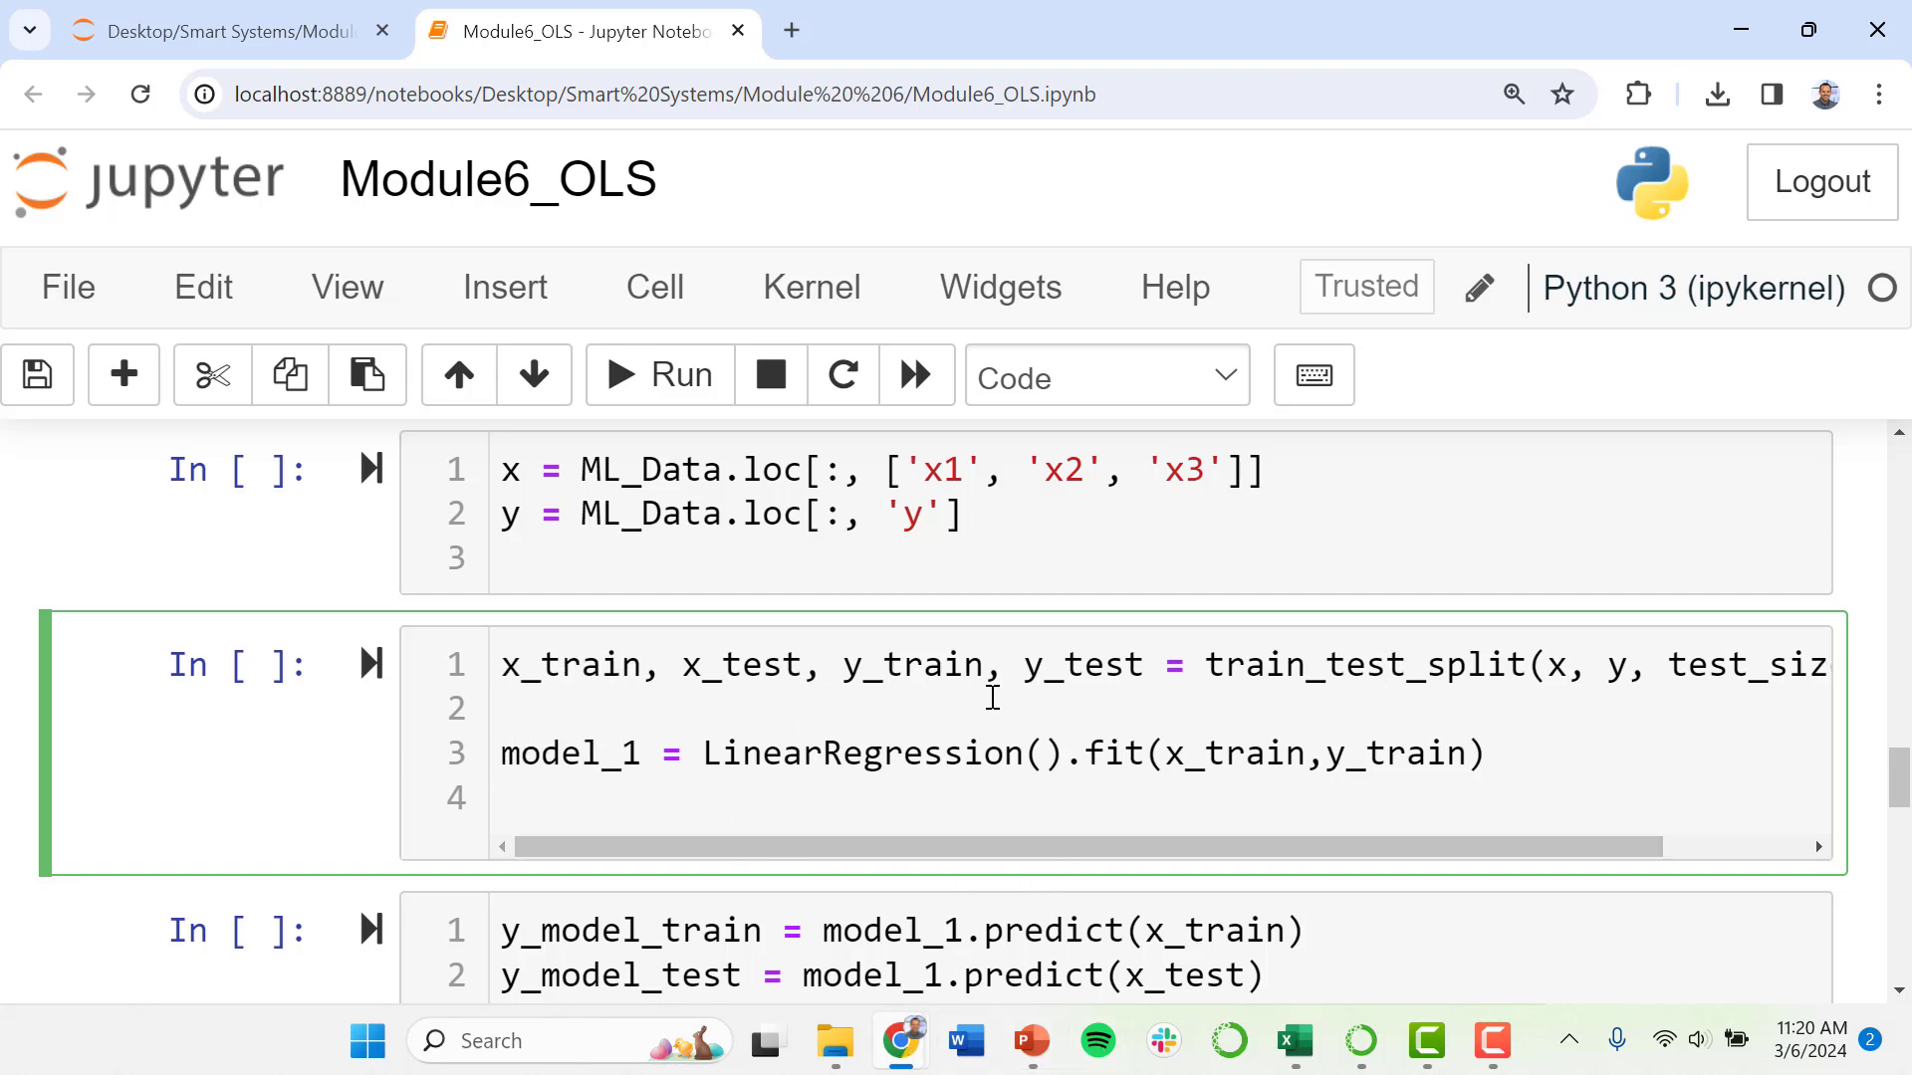
{"action": "double_click", "coordinate": [574, 664]}
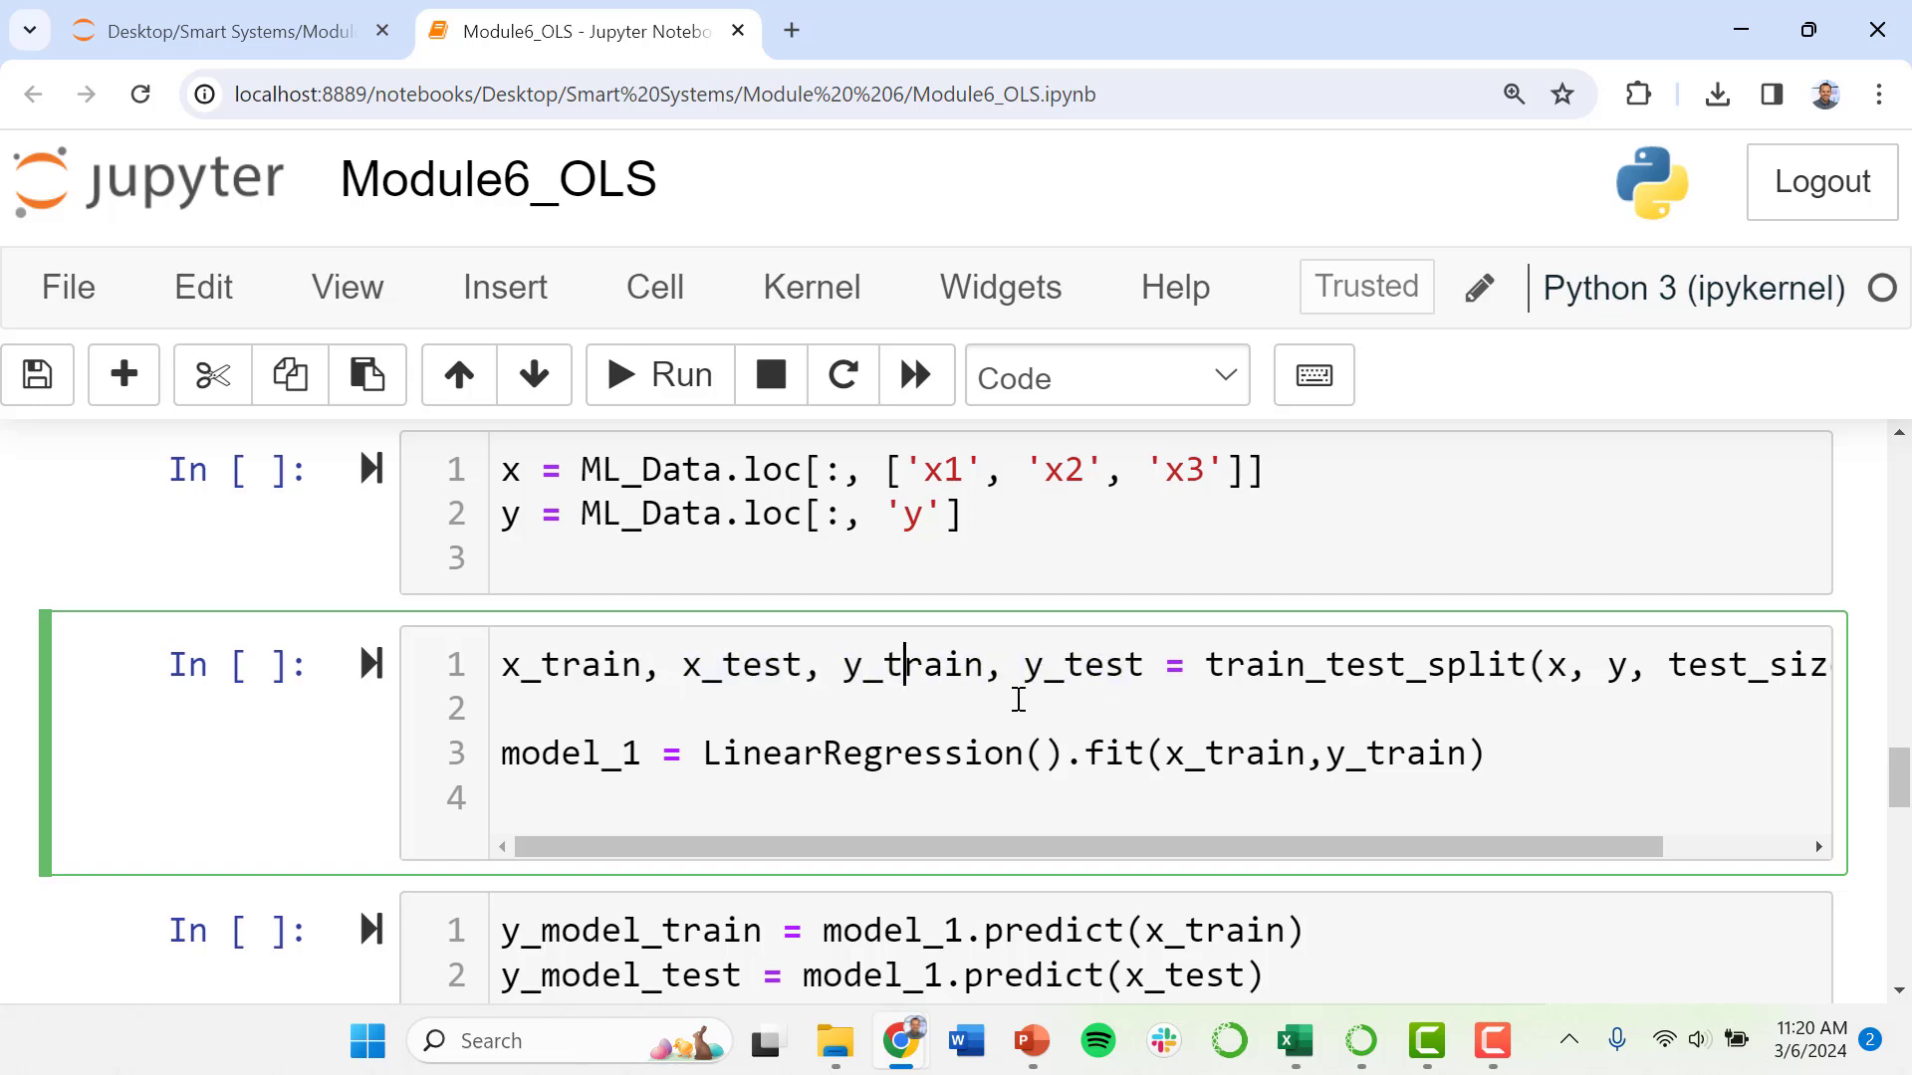
{"action": "left_click", "coordinate": [500, 710]}
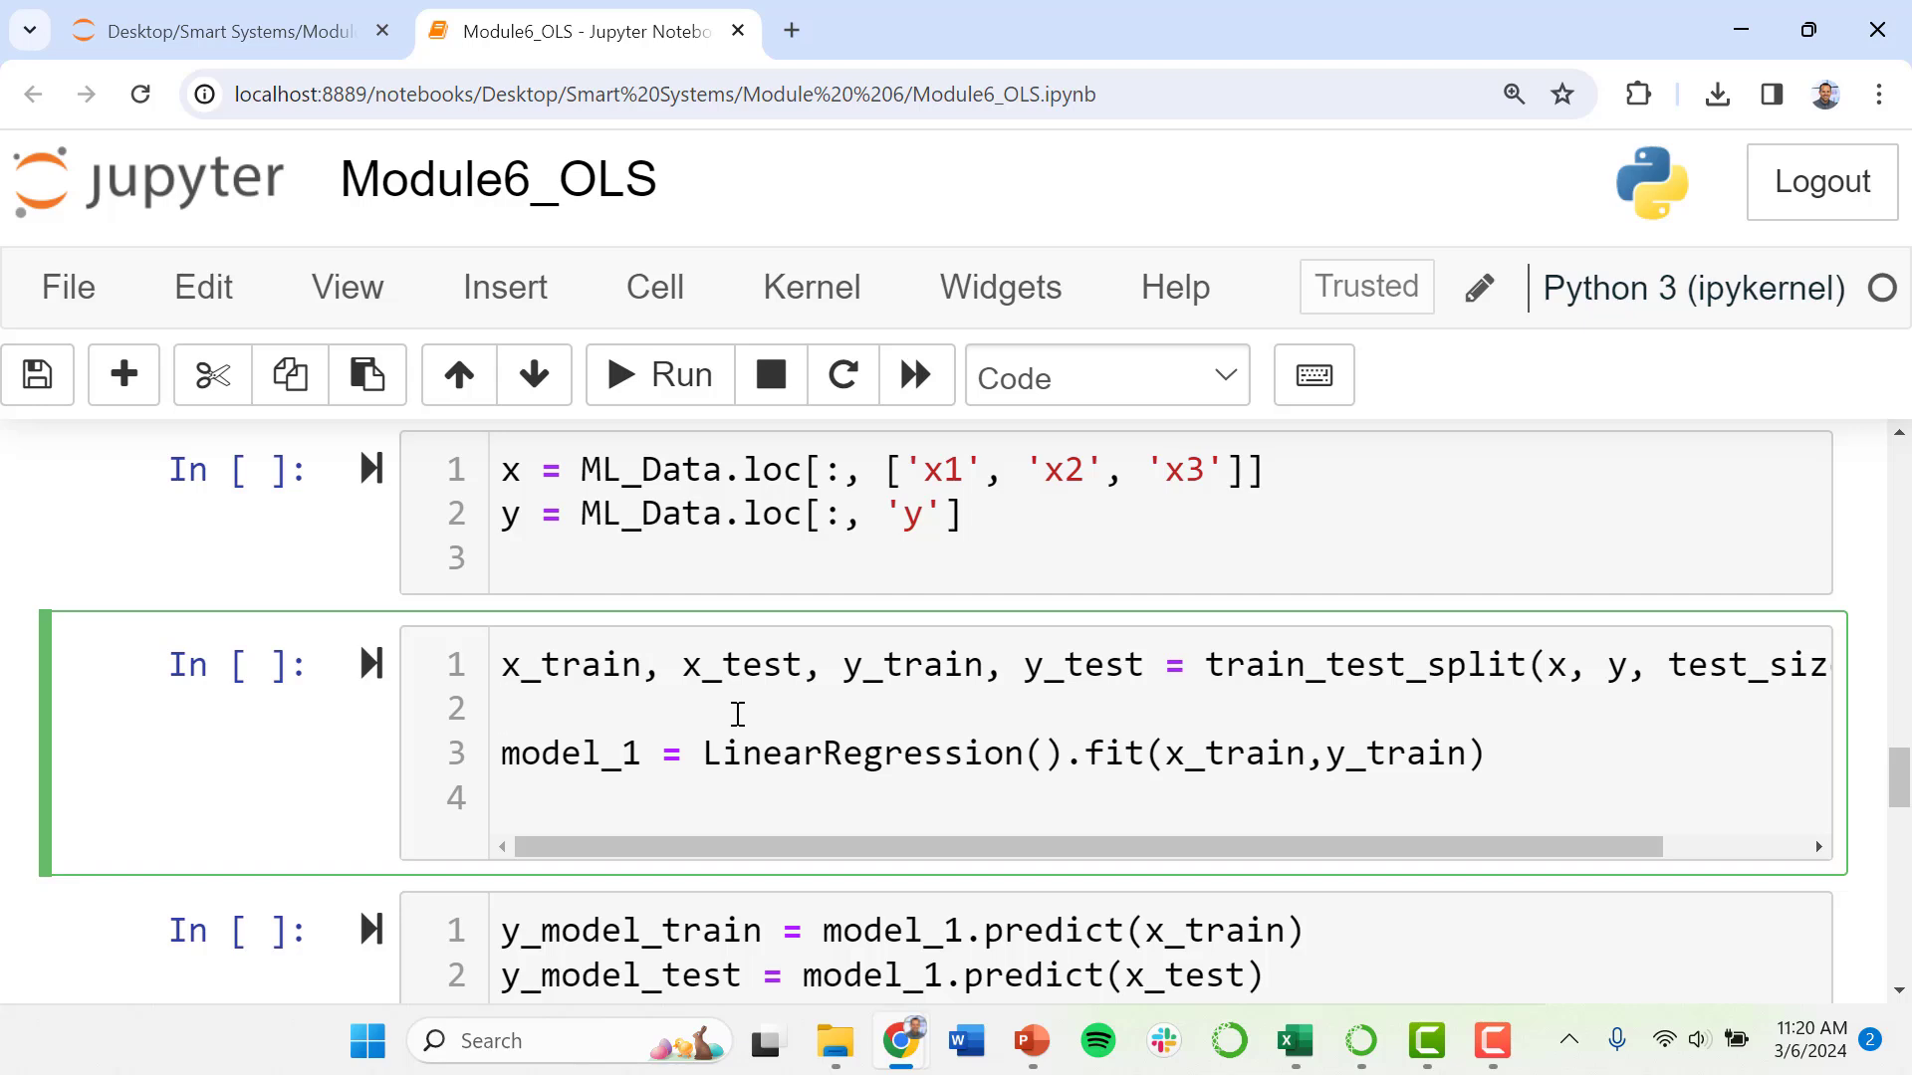
{"action": "left_click", "coordinate": [512, 710]}
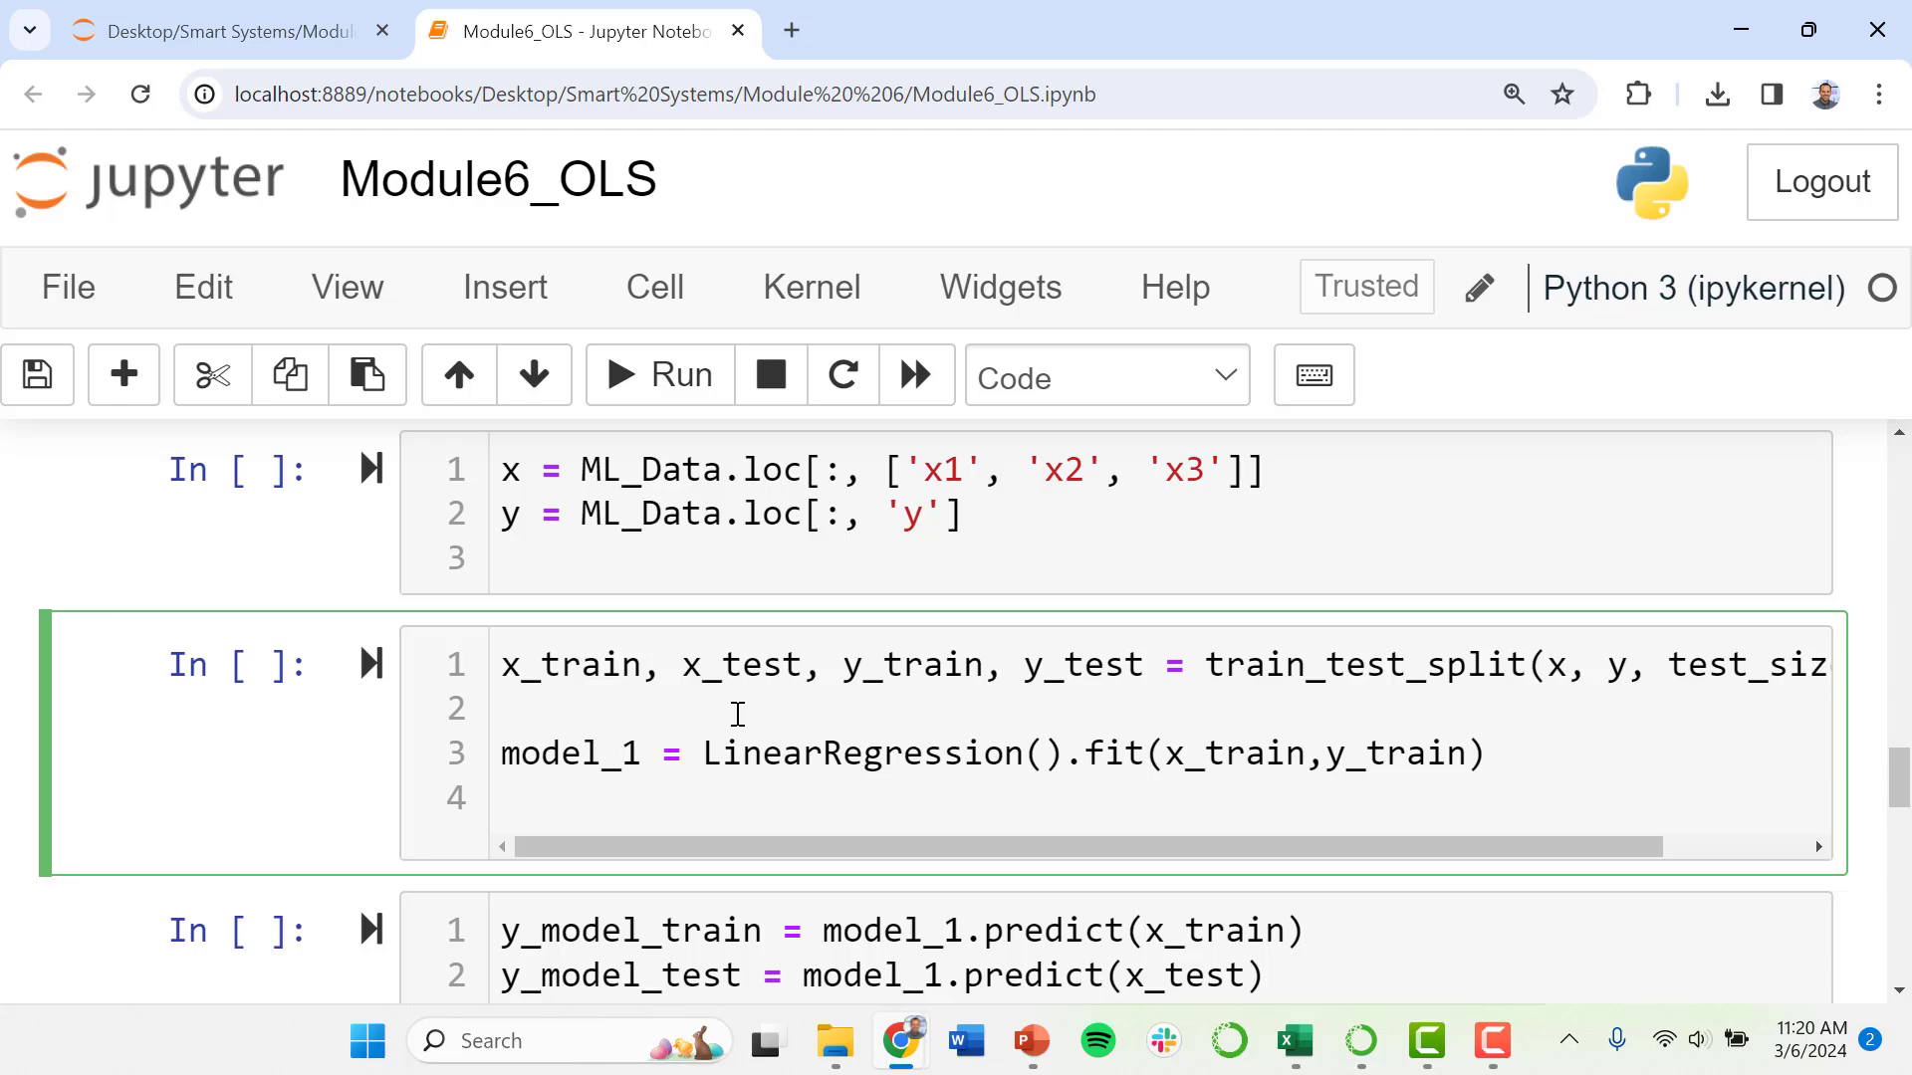
{"action": "scroll", "scroll_direction": "up", "scroll_amount": 3}
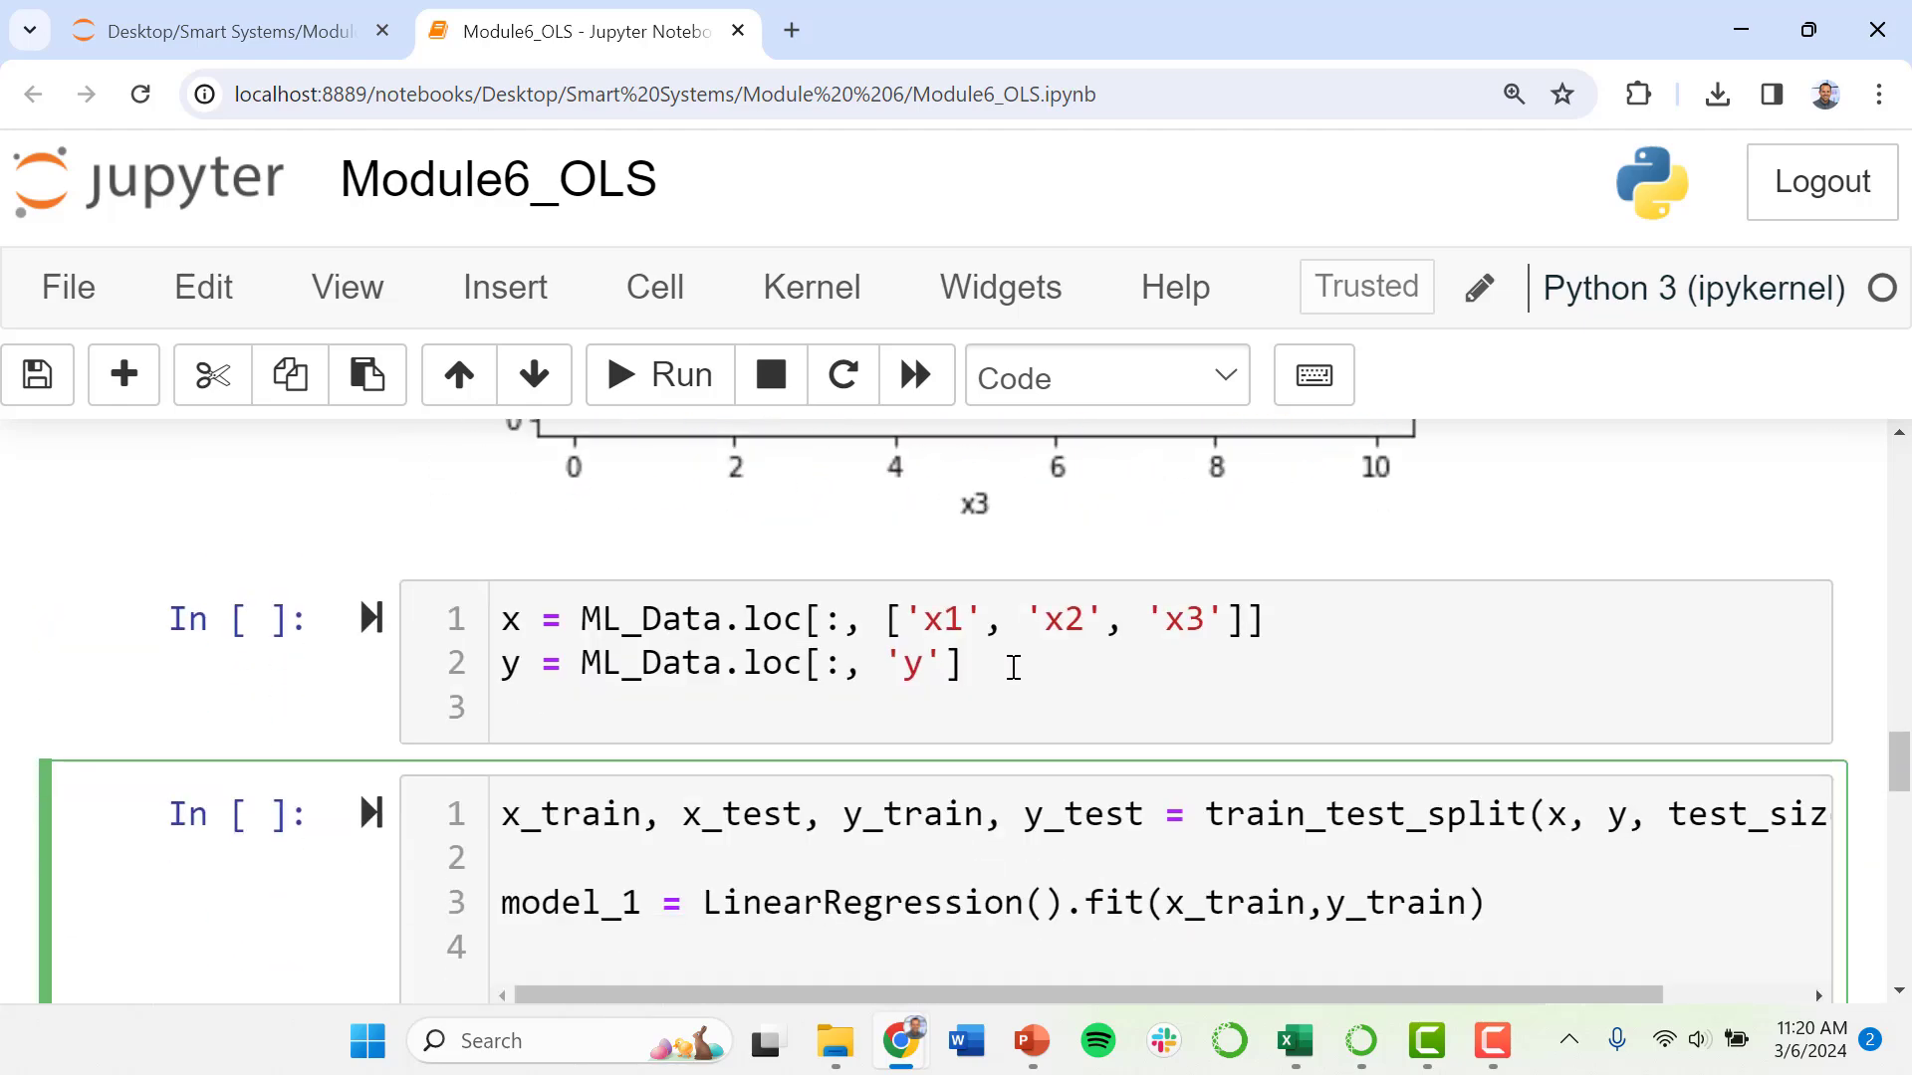
Run the x/y definition and train/test split model fit cells, then inspect the prediction code
{"action": "left_click", "coordinate": [657, 374]}
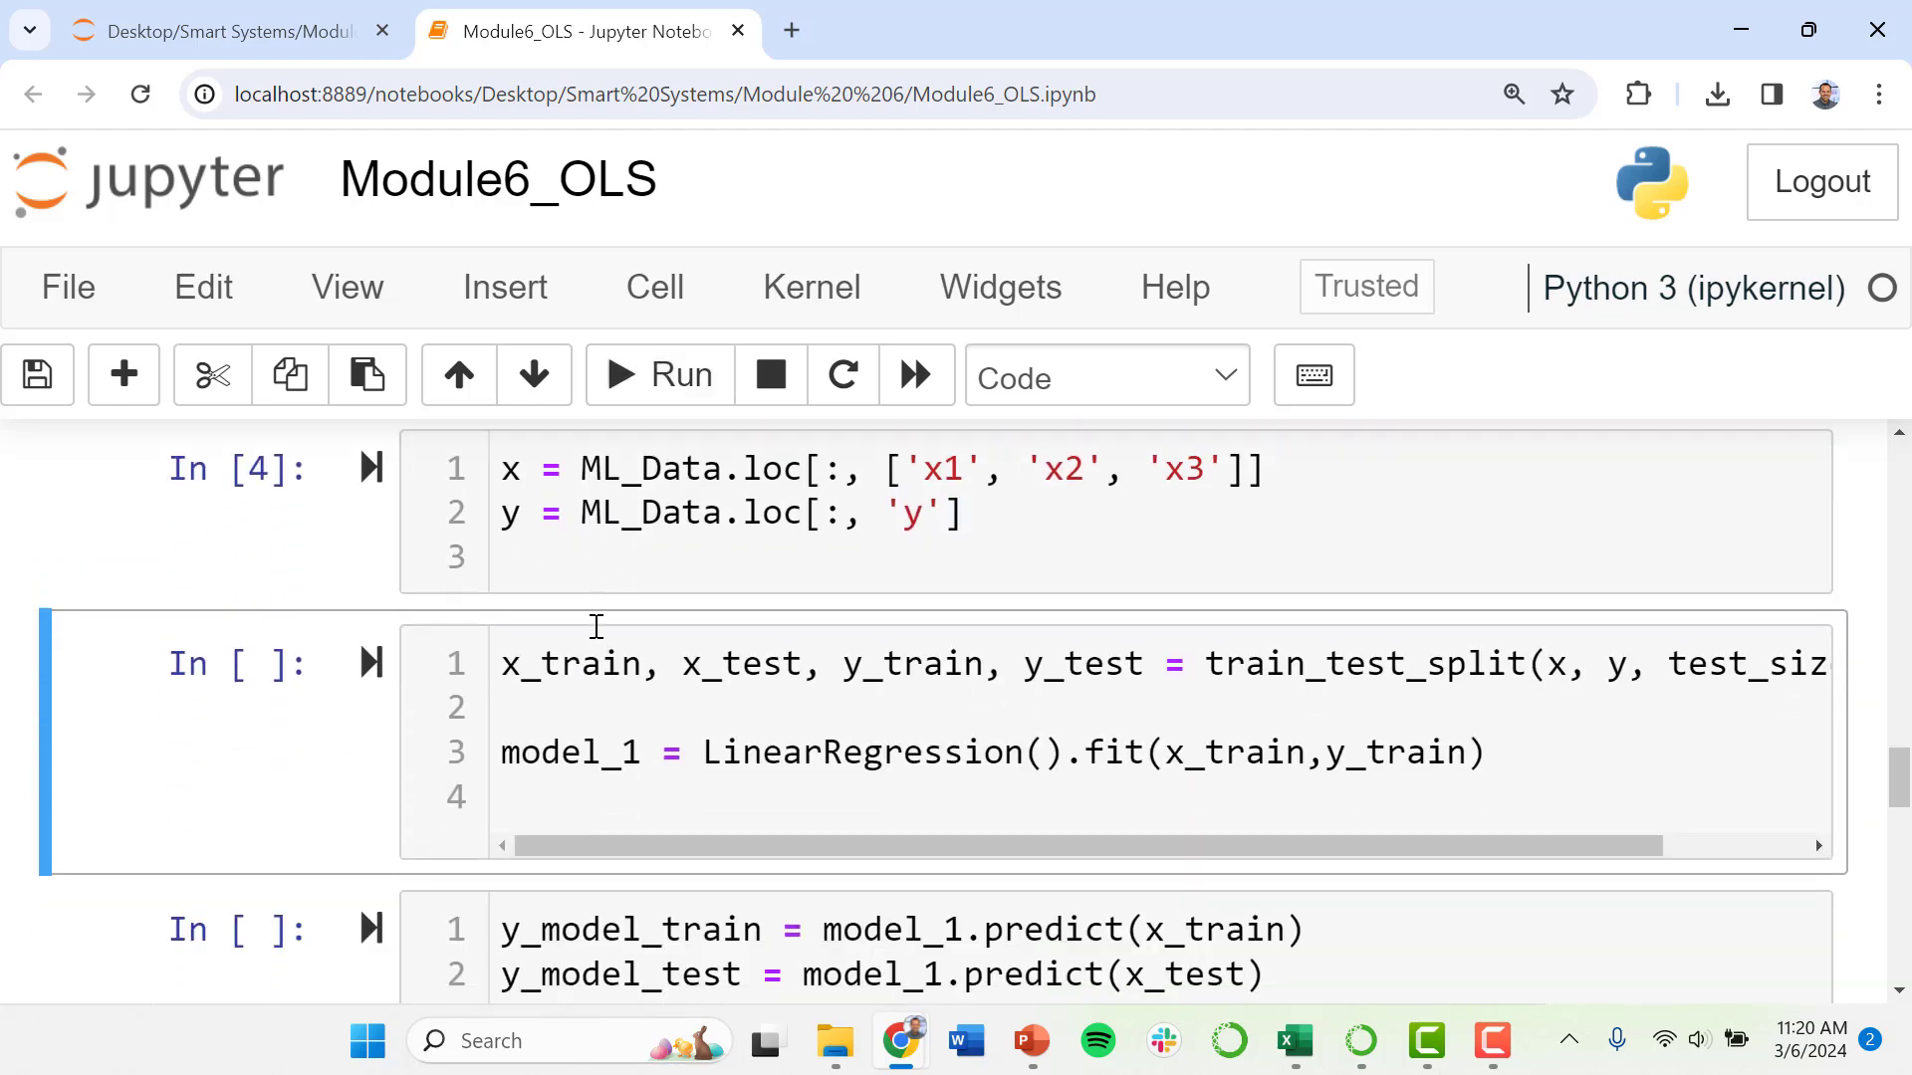
{"action": "left_click", "coordinate": [659, 374]}
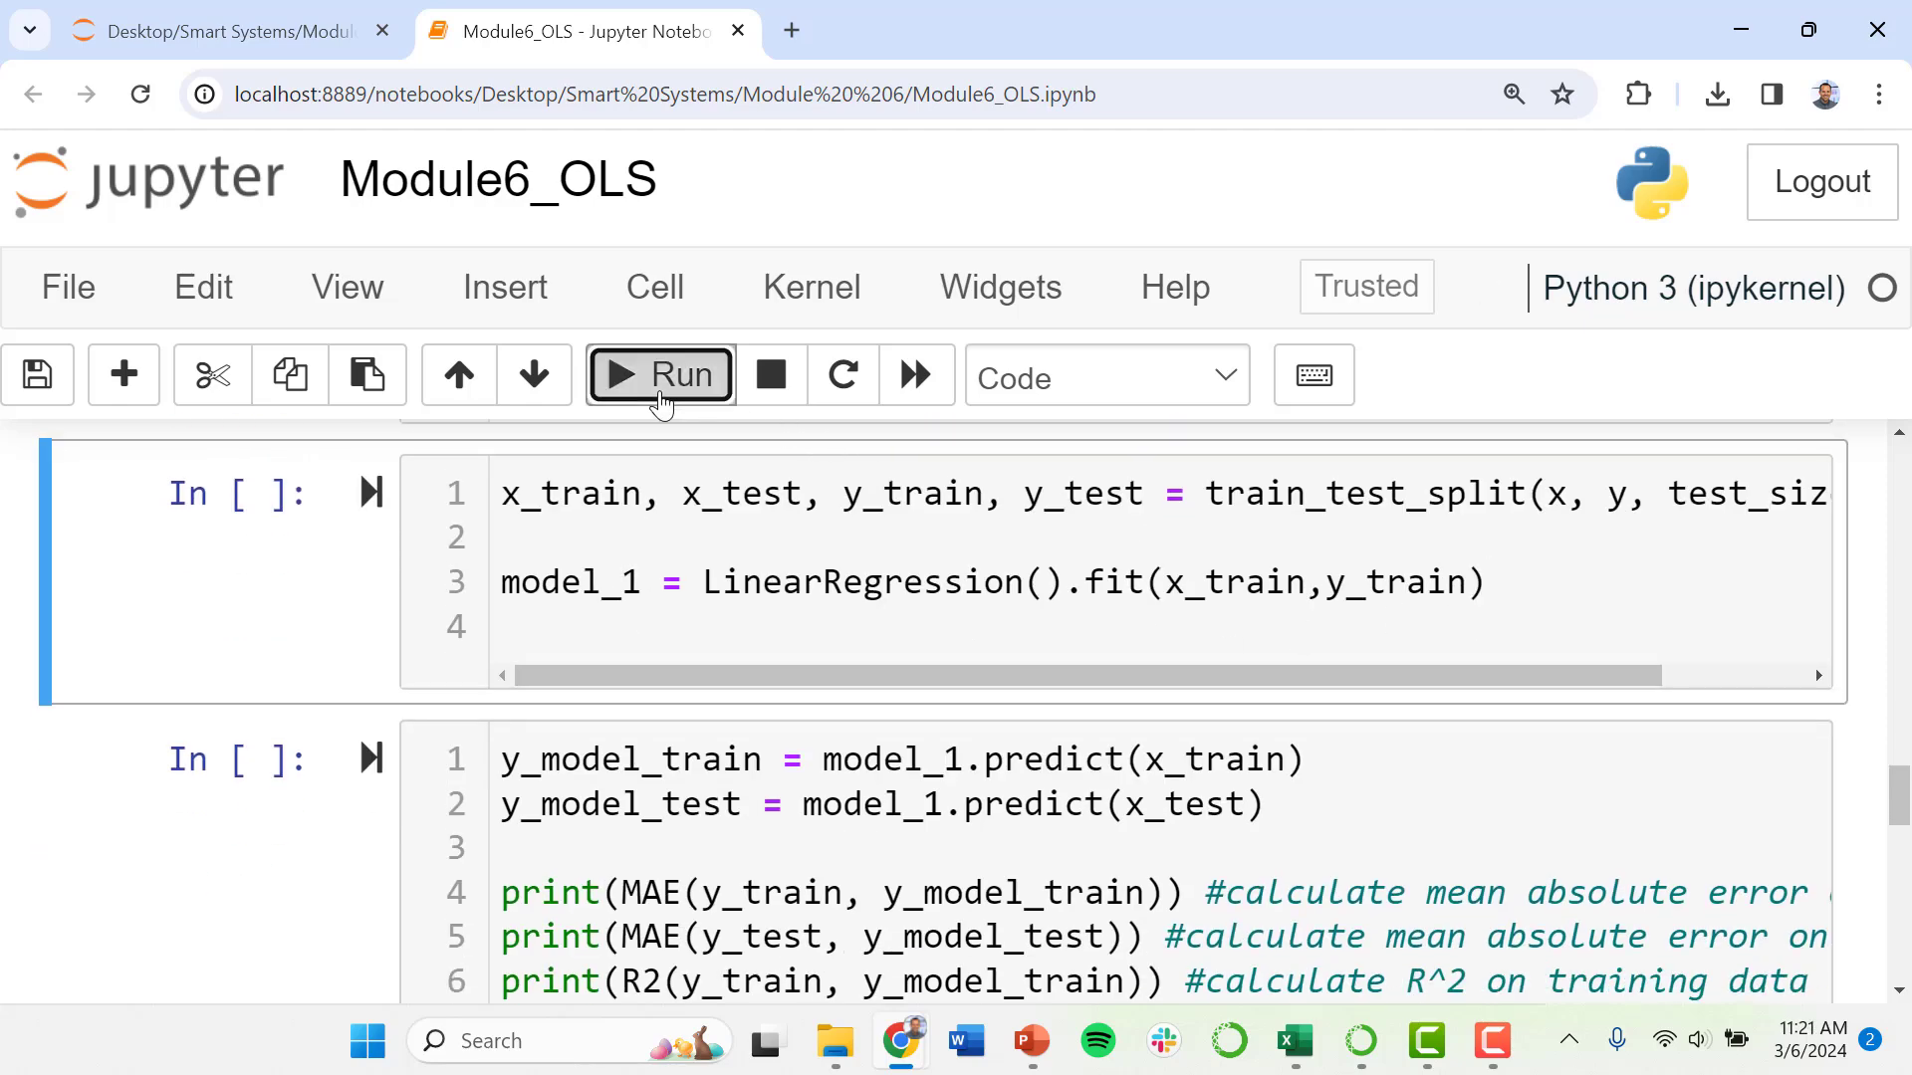
{"action": "scroll", "scroll_direction": "down", "scroll_amount": 3}
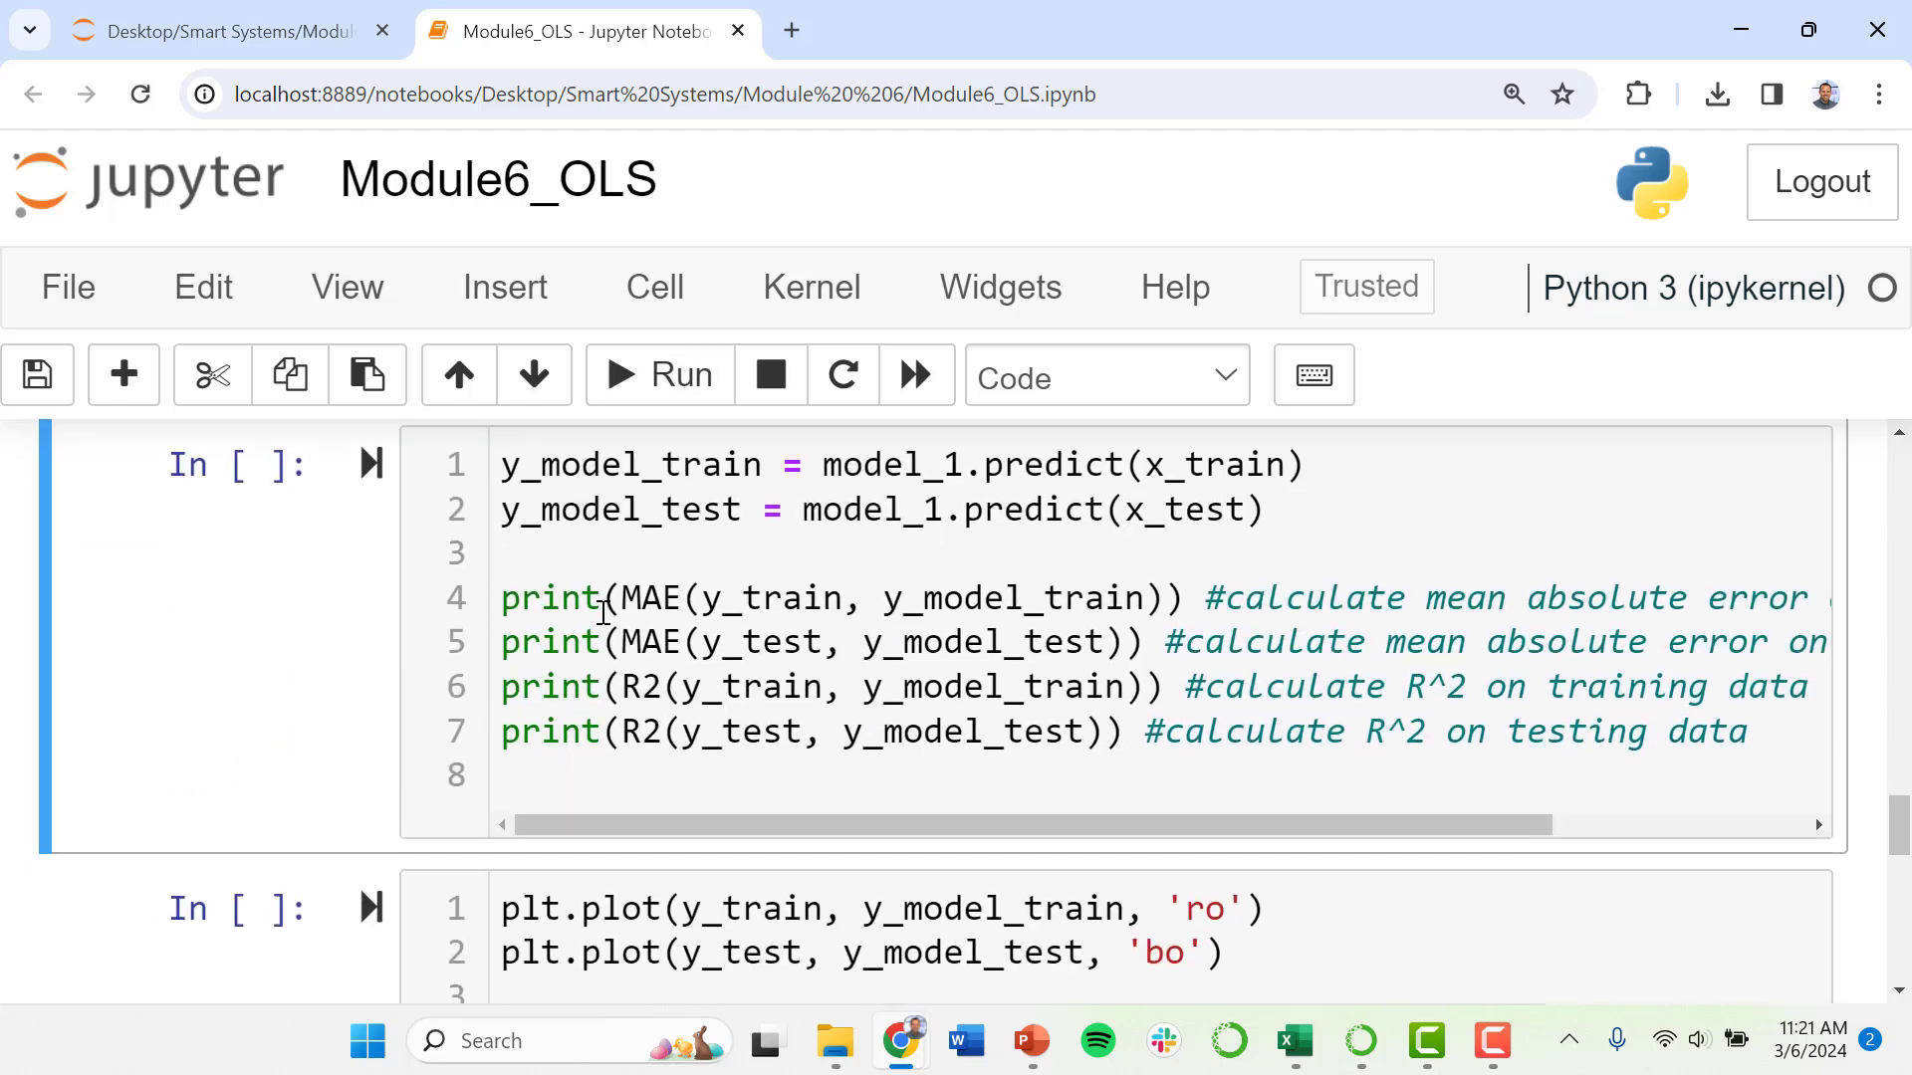
{"action": "scroll", "scroll_direction": "up", "scroll_amount": 3}
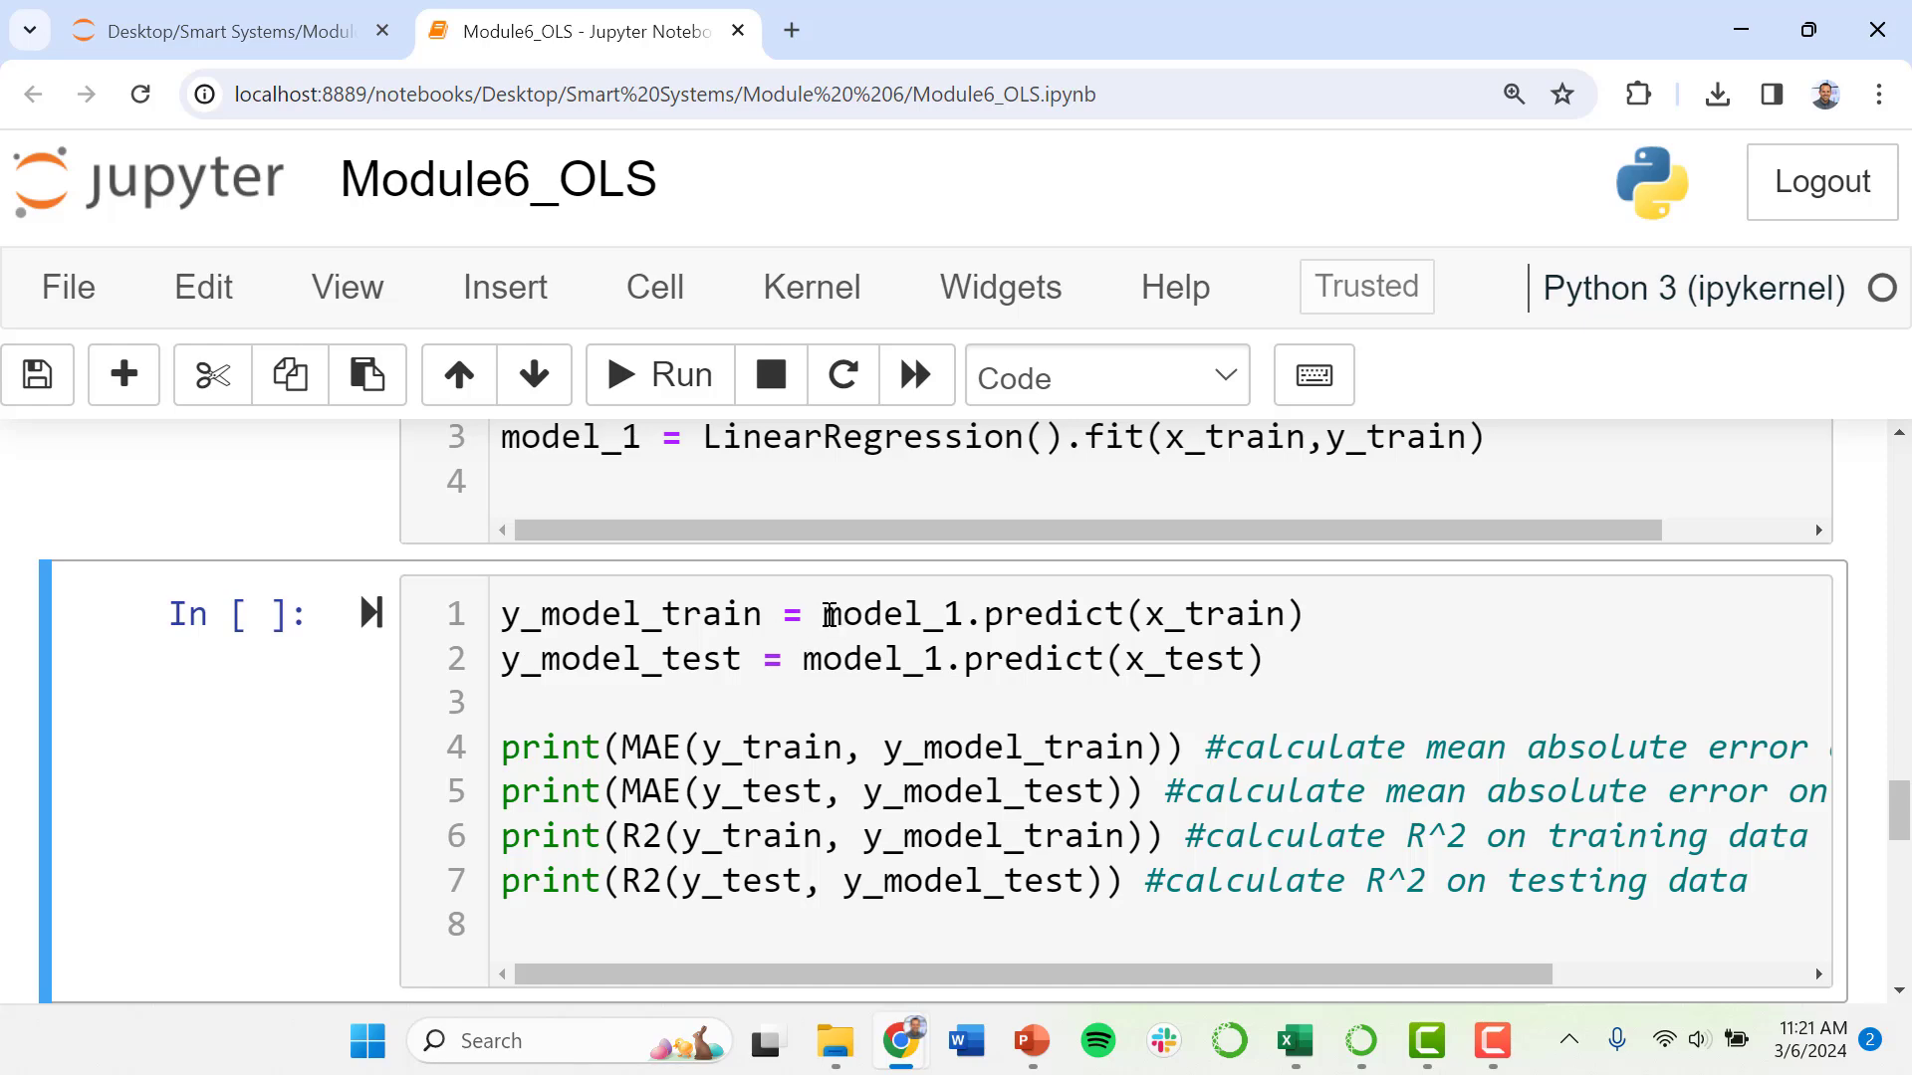
{"action": "double_click", "coordinate": [908, 650]}
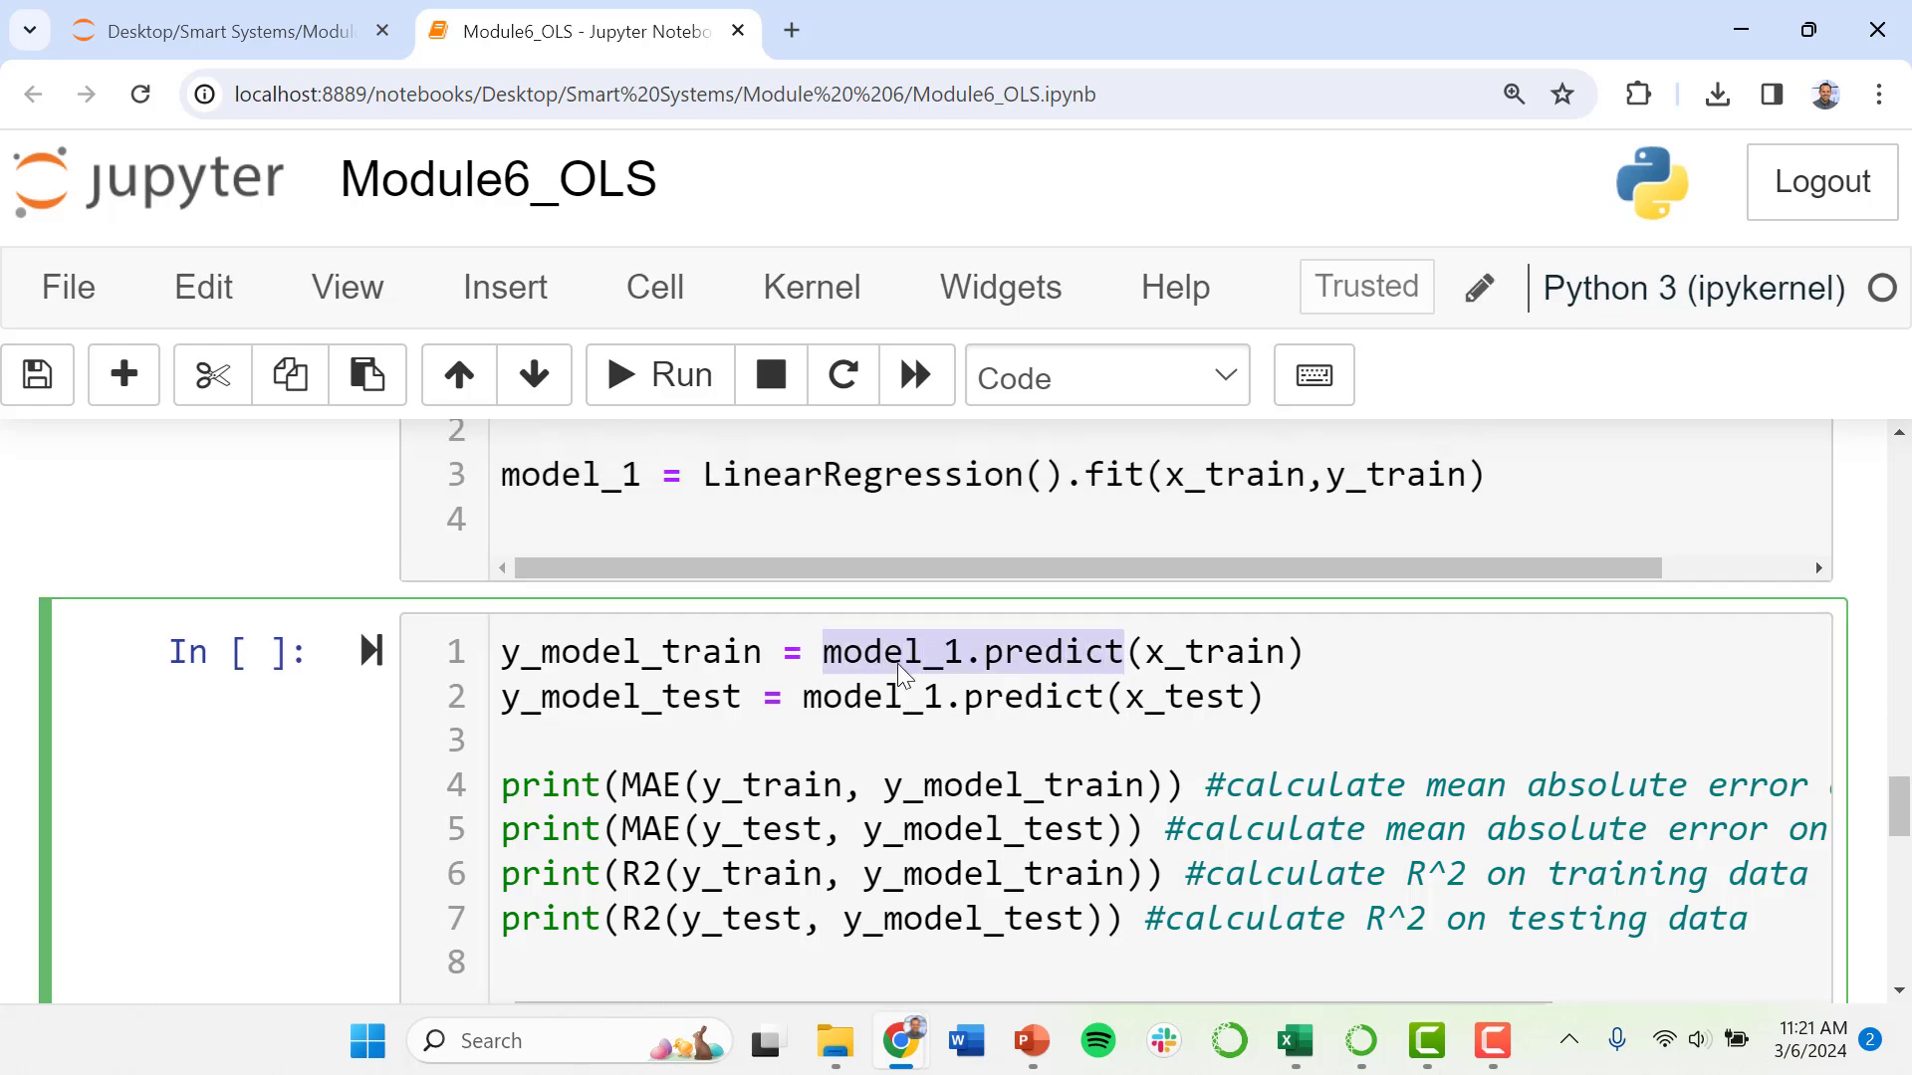
{"action": "scroll", "scroll_direction": "up", "scroll_amount": 3}
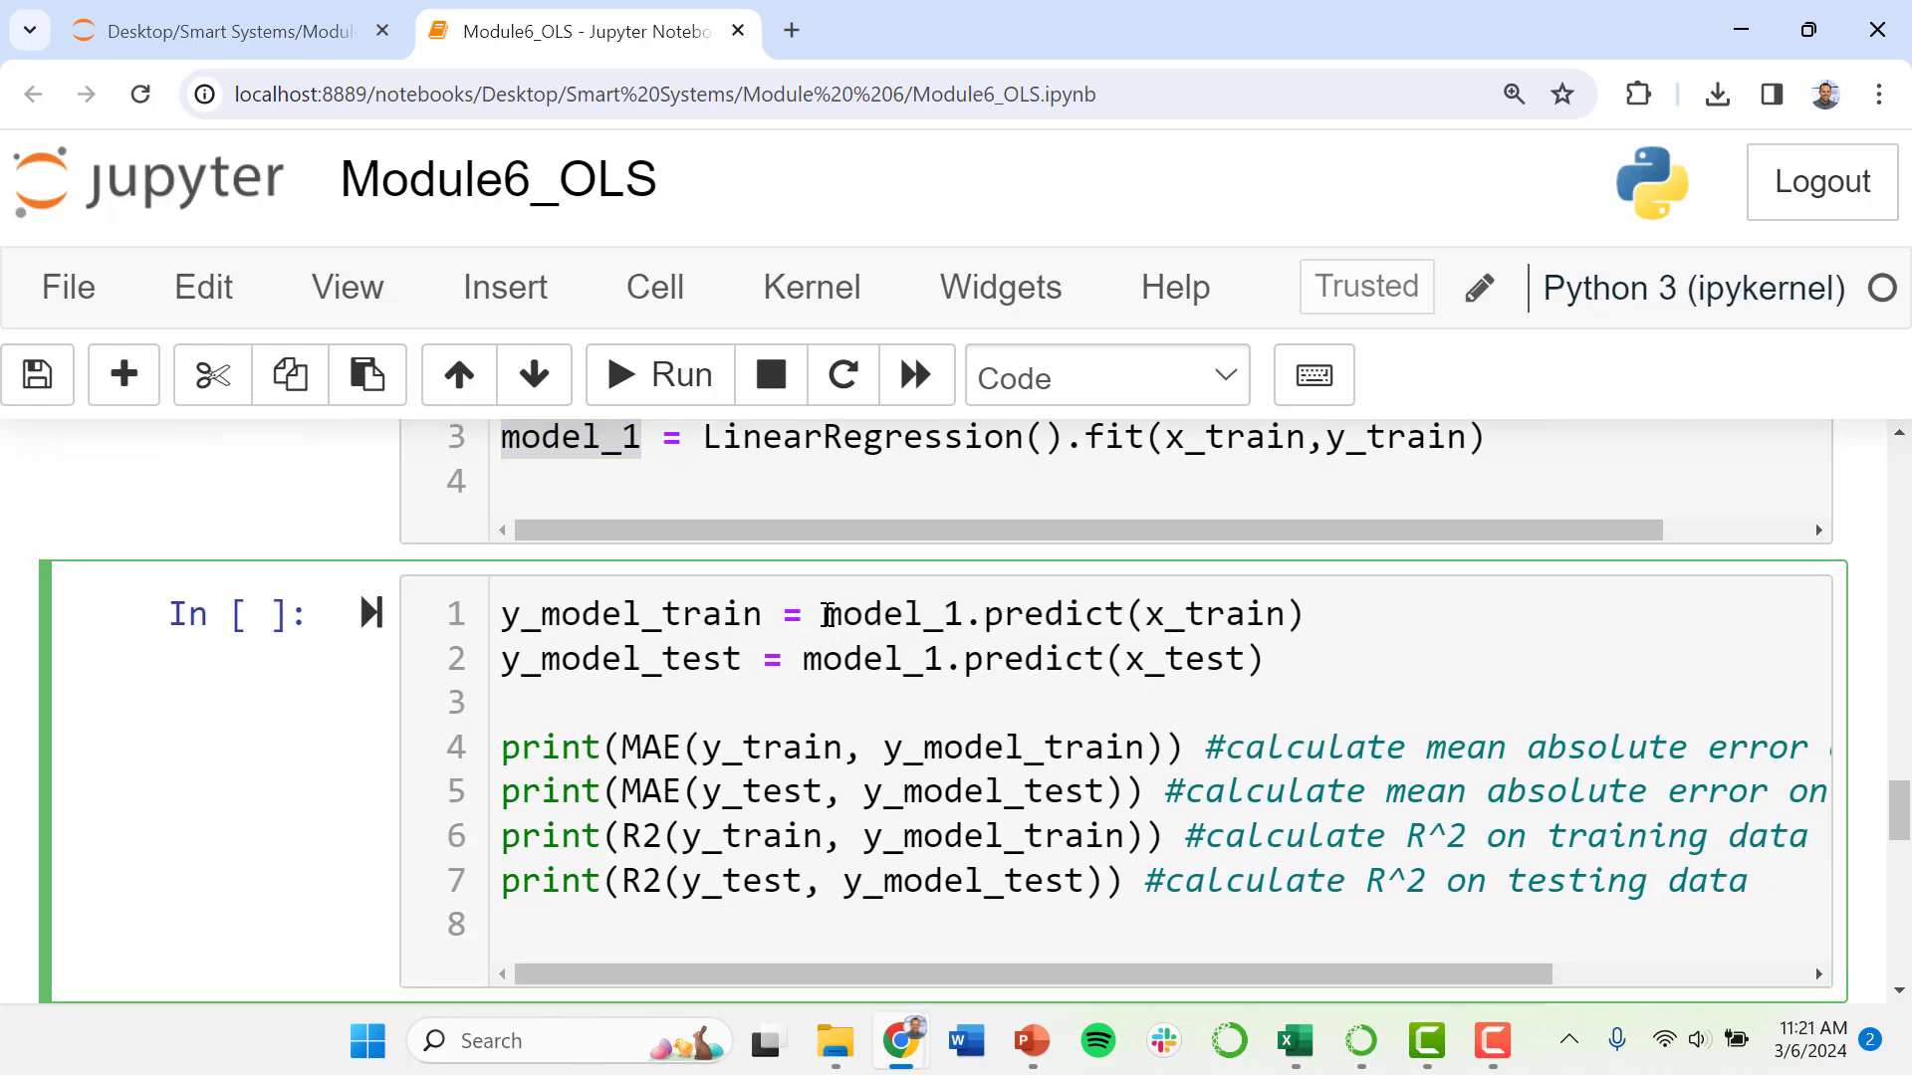
{"action": "left_click", "coordinate": [1298, 613]}
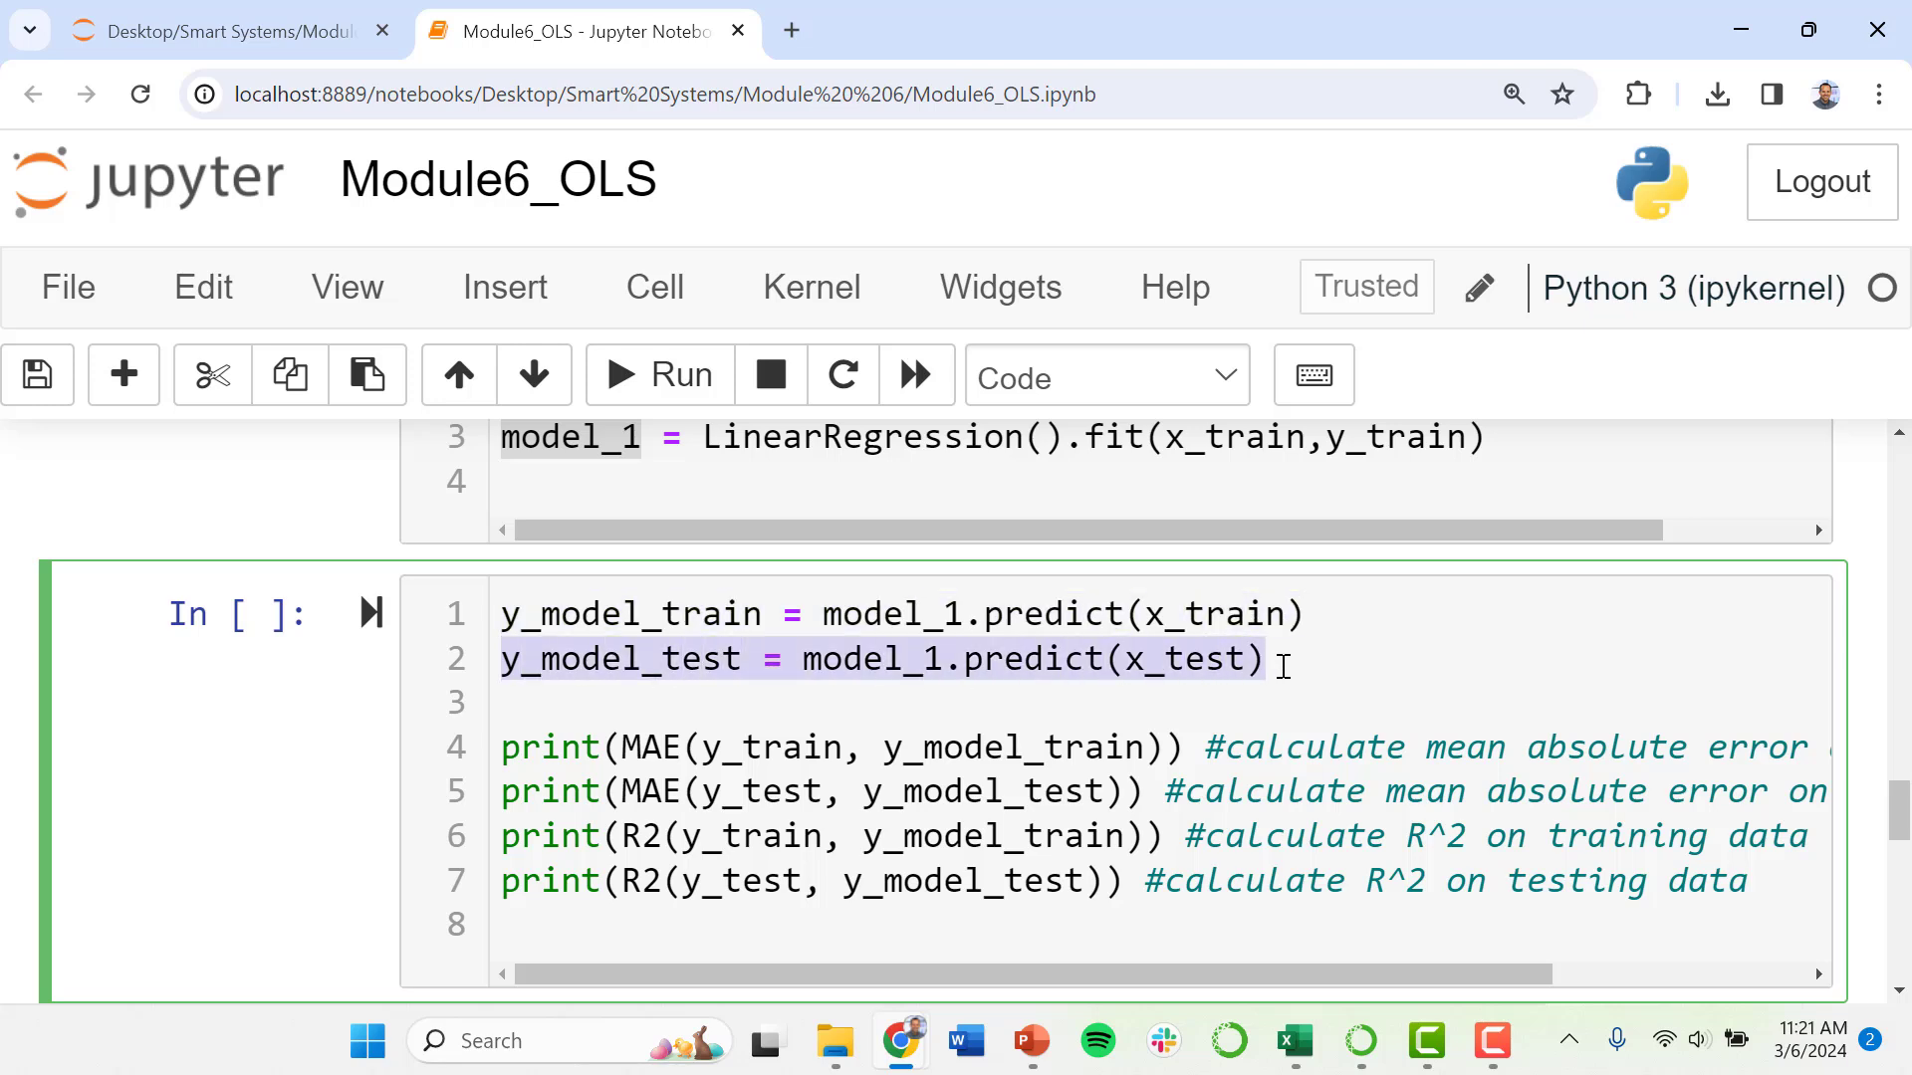
{"action": "left_click", "coordinate": [530, 702]}
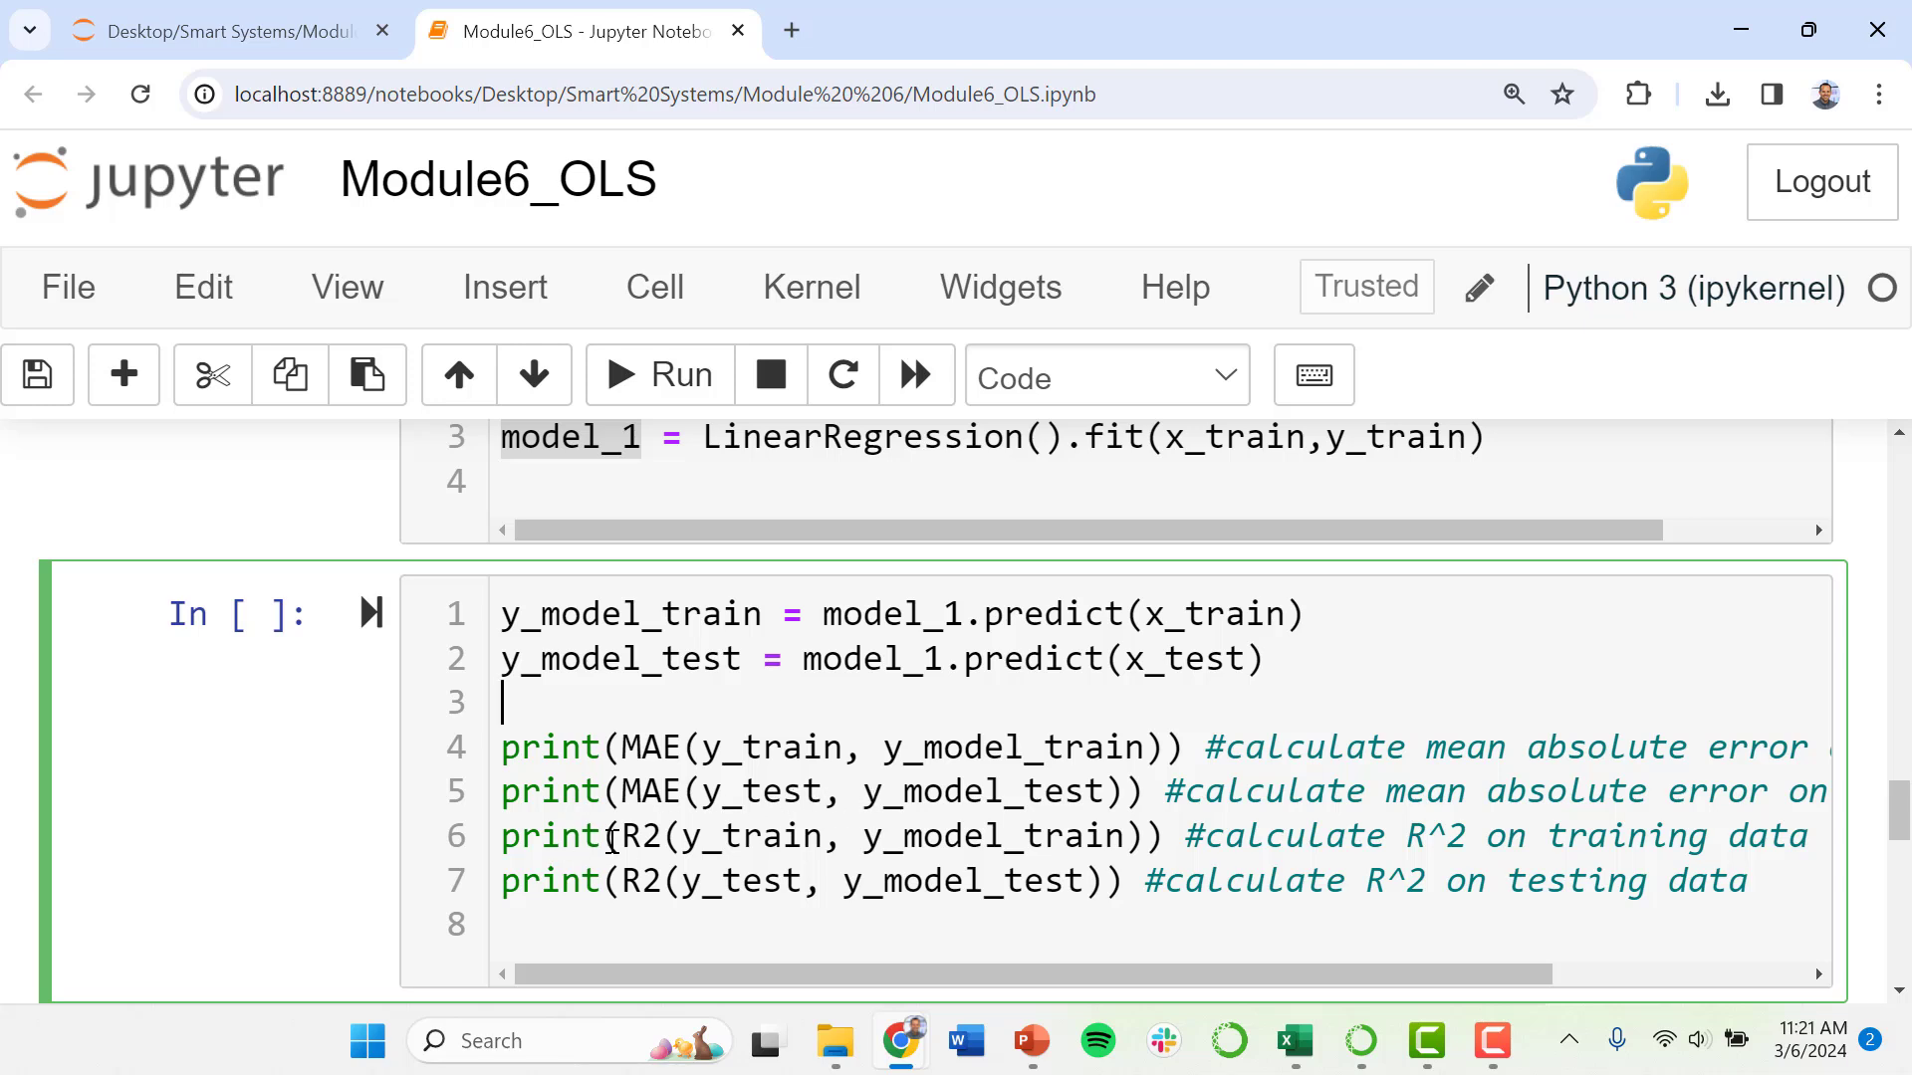
{"action": "left_click", "coordinate": [555, 923]}
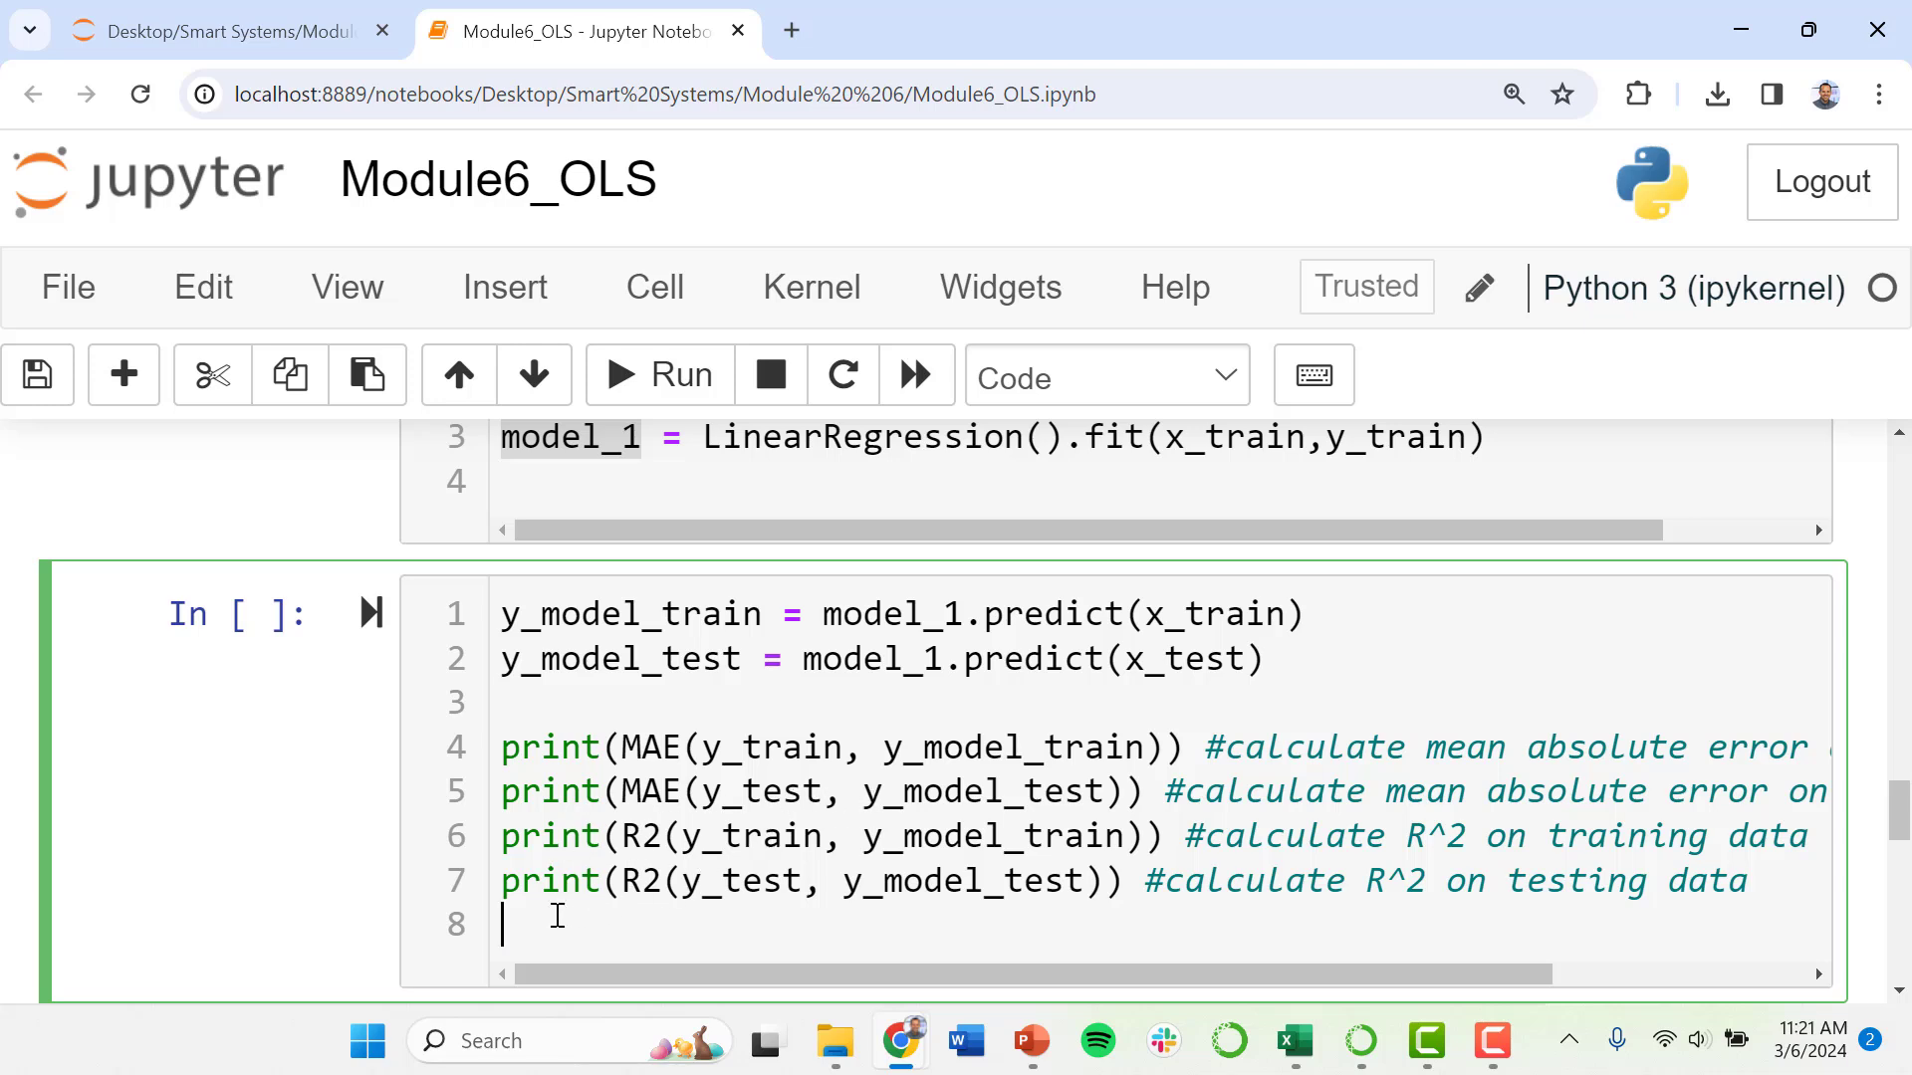
{"action": "mouse_move", "coordinate": [658, 375]}
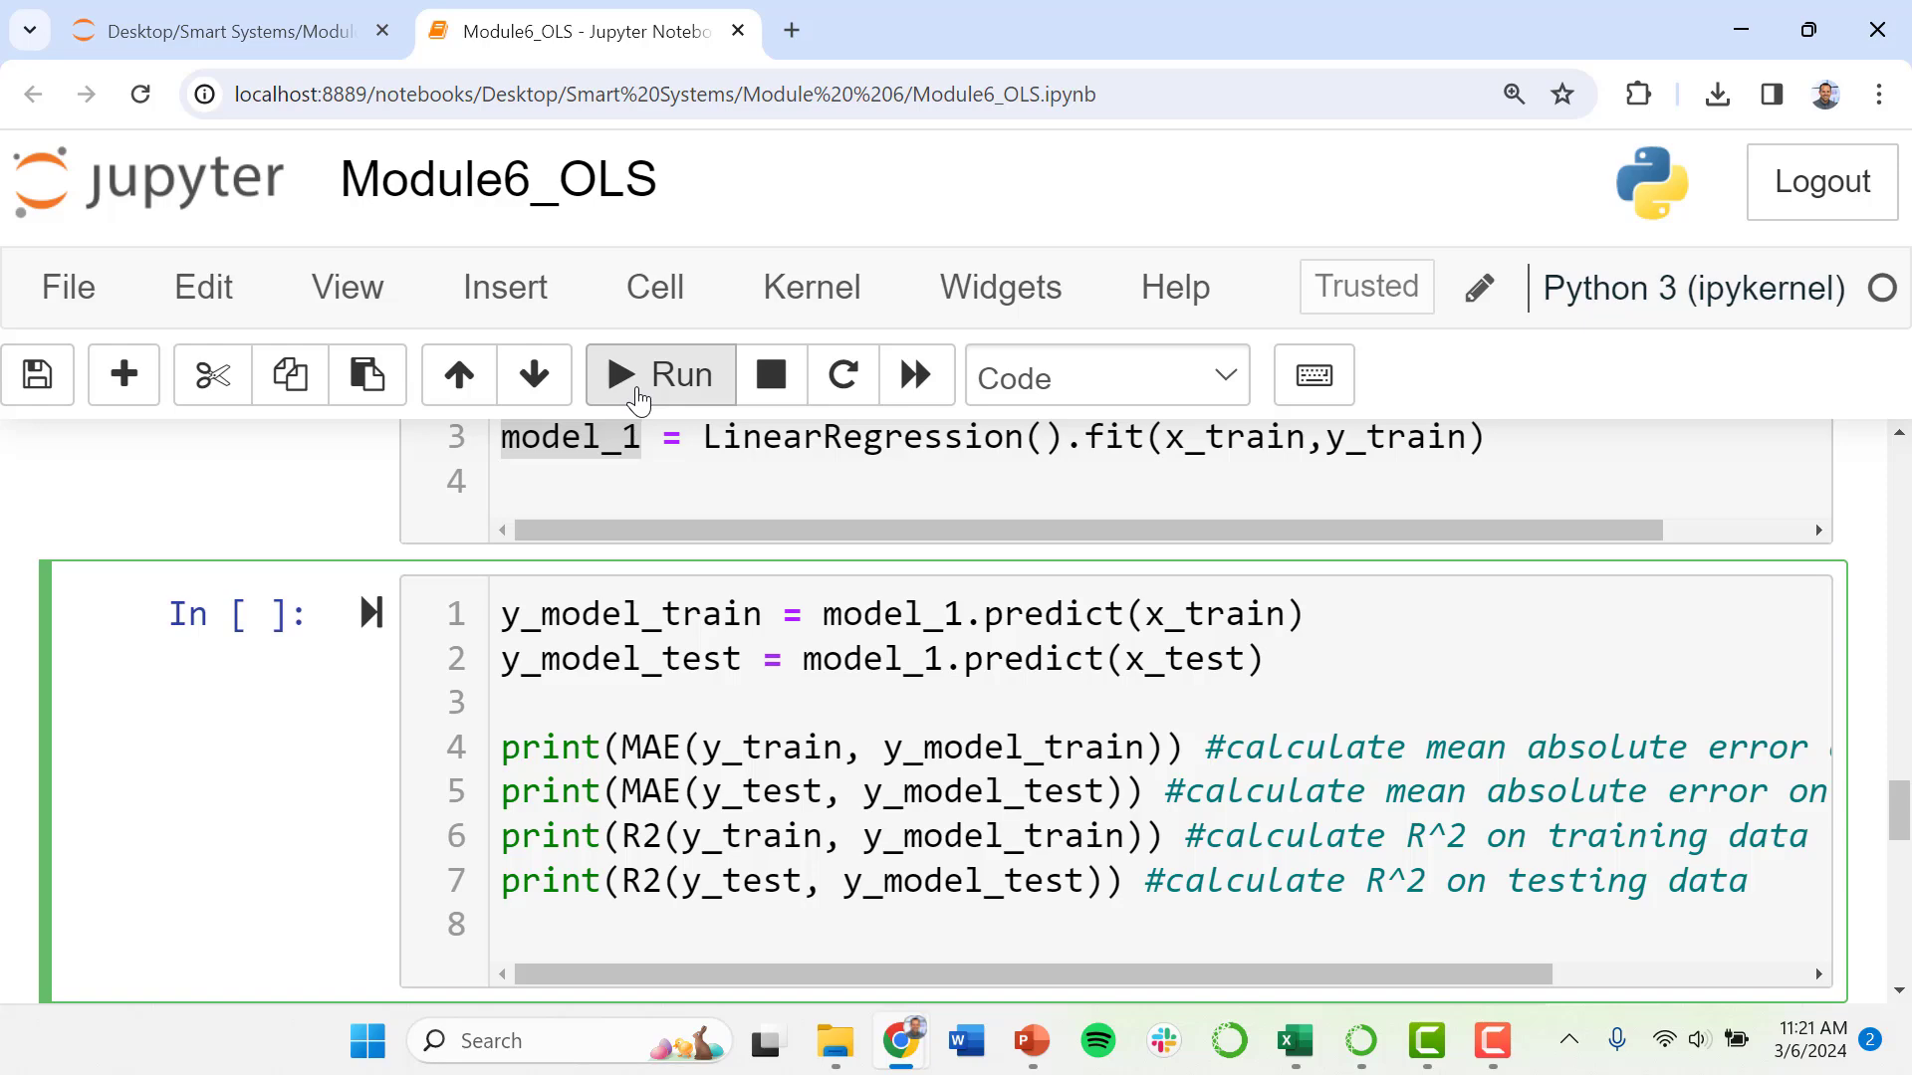
Run the metrics cell and highlight MAE 31.4/33.2 and R² 0.49/0.38
{"action": "left_click", "coordinate": [661, 374]}
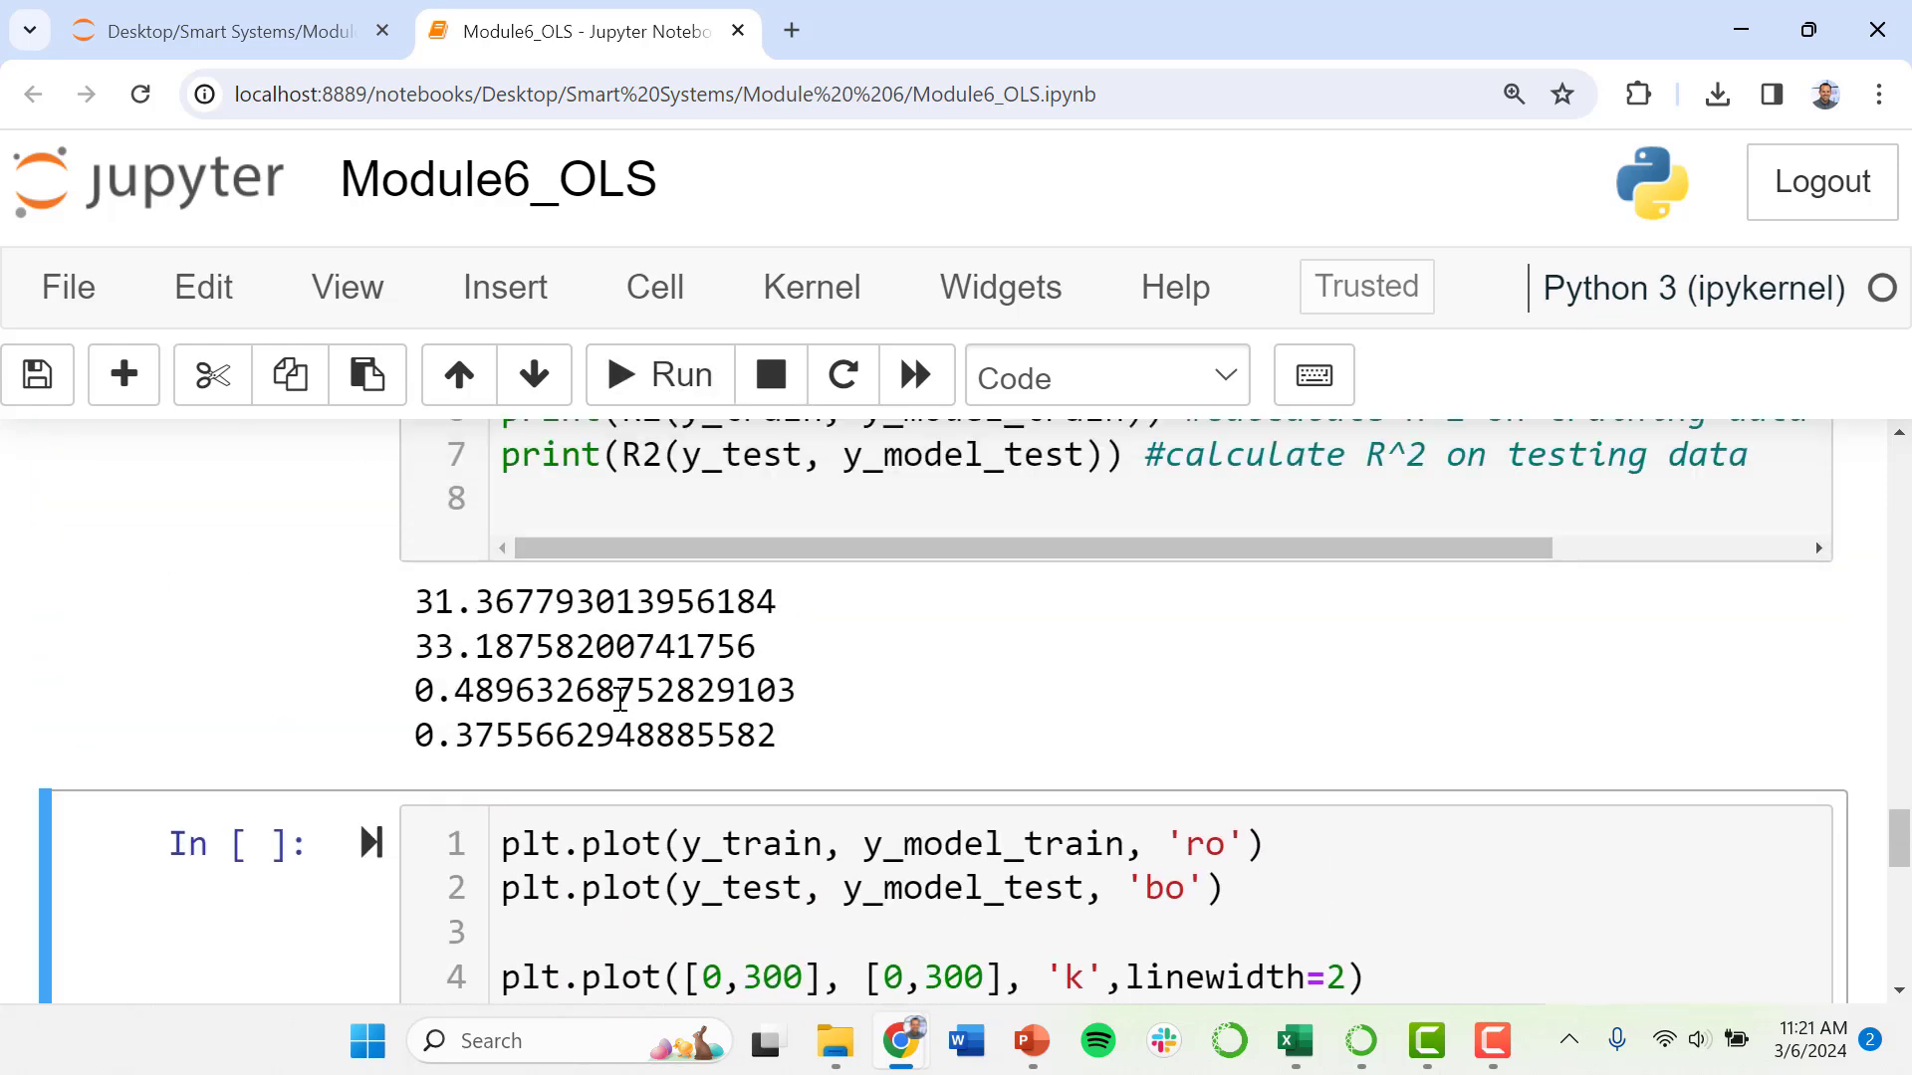
{"action": "scroll", "scroll_direction": "up", "scroll_amount": 3}
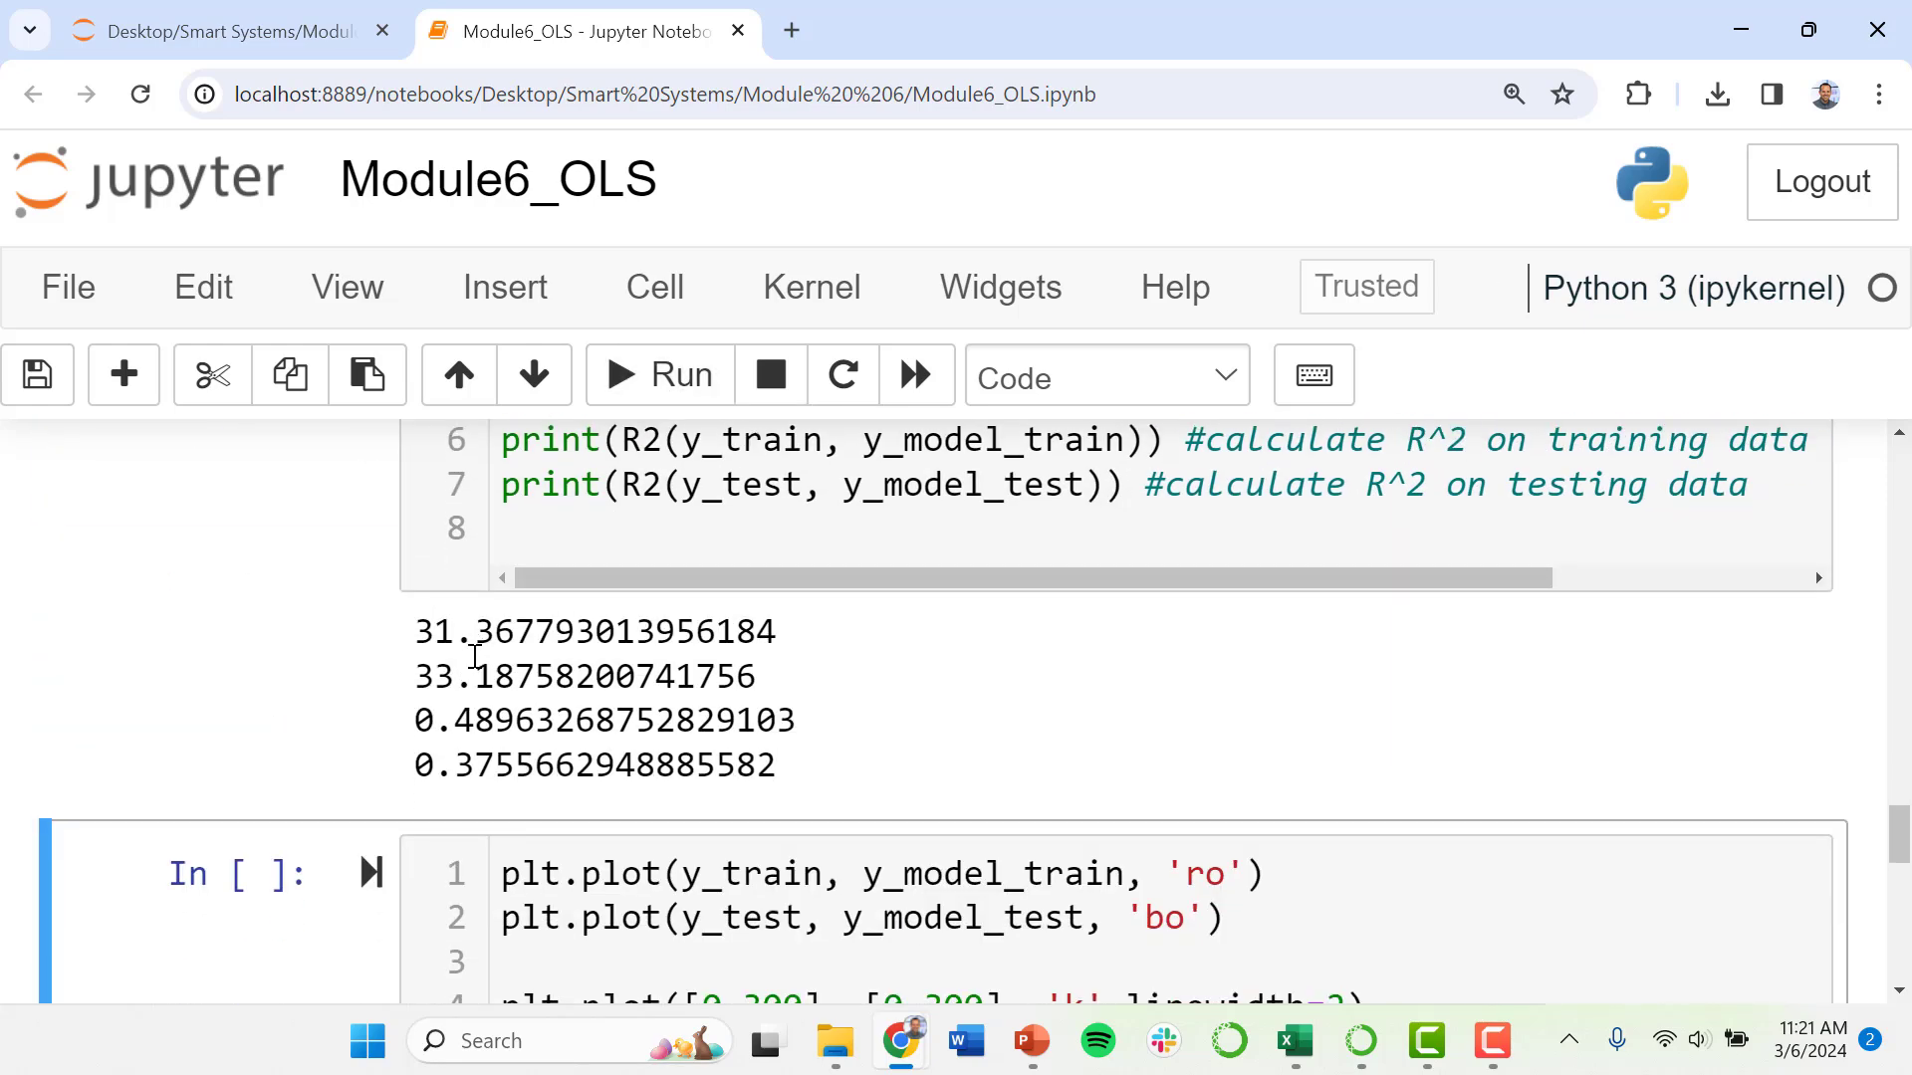
{"action": "scroll", "scroll_direction": "up", "scroll_amount": 3}
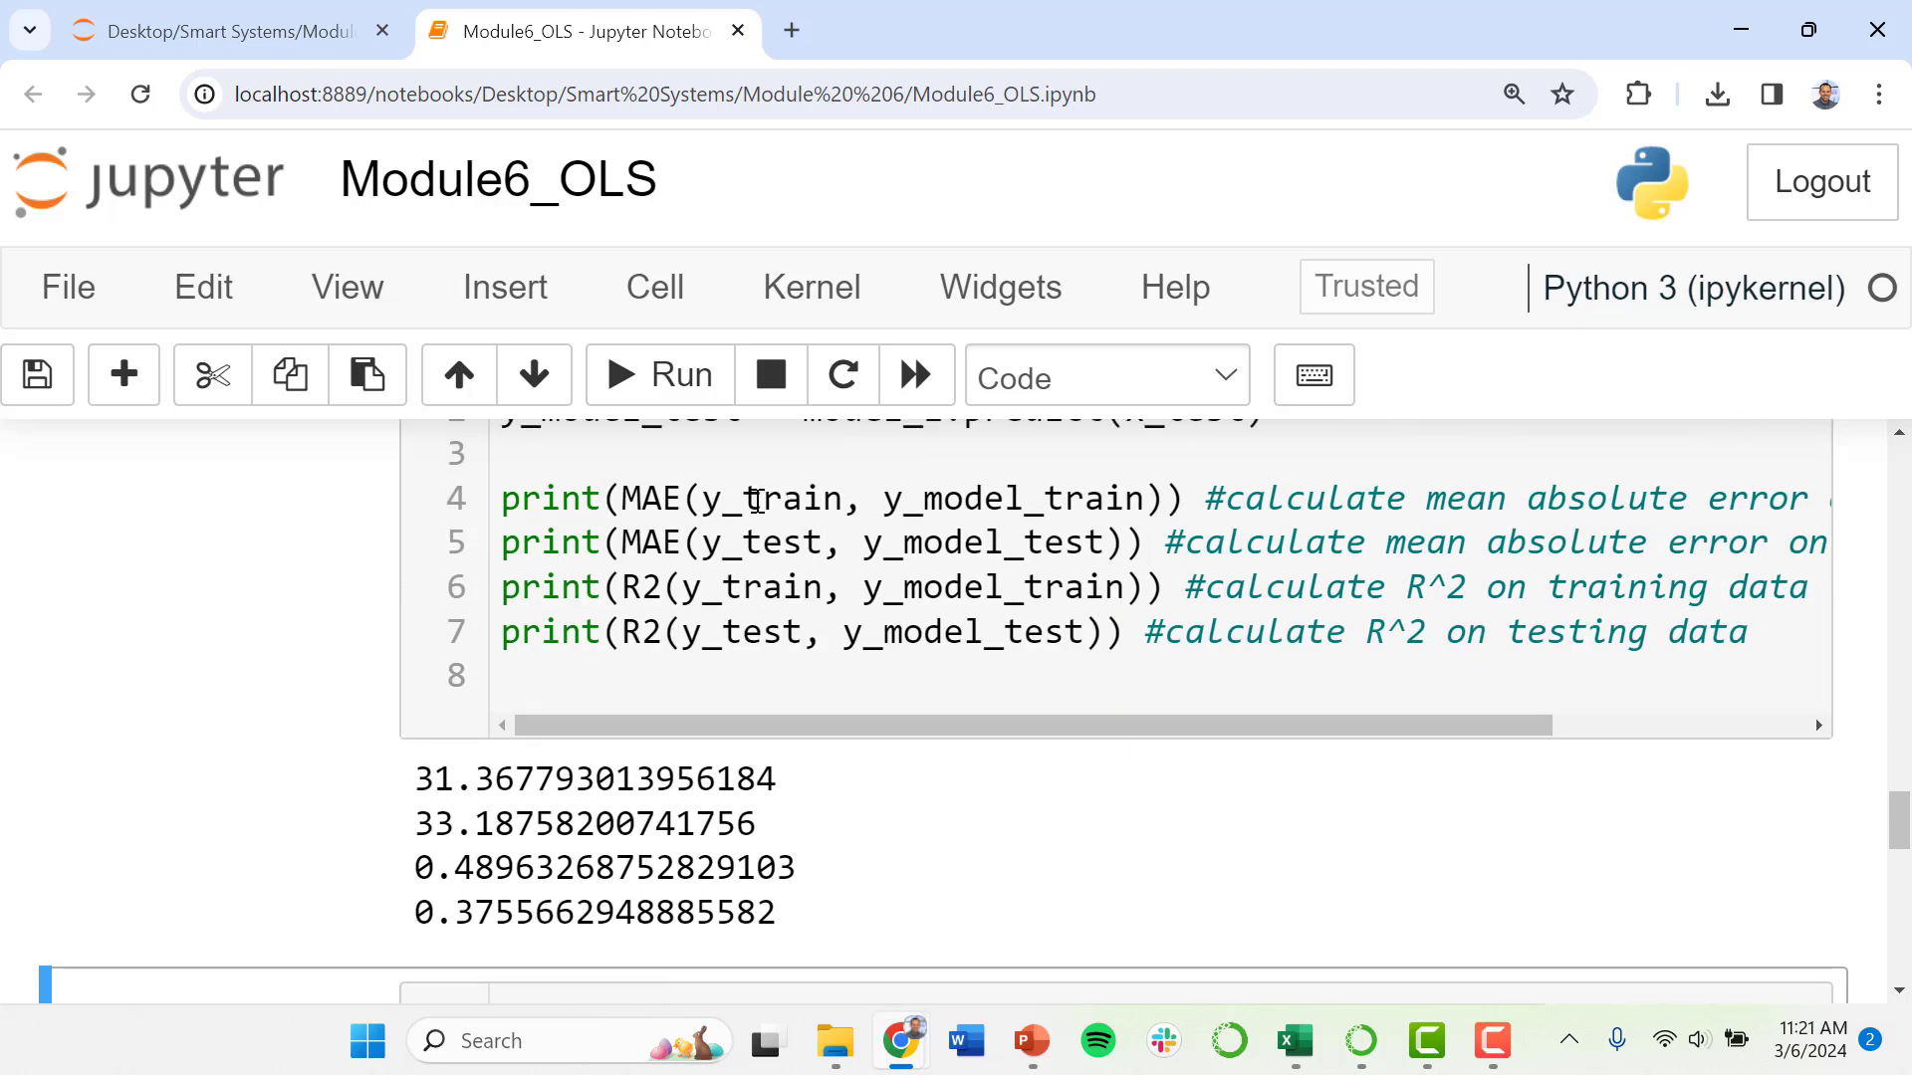
{"action": "double_click", "coordinate": [439, 777]}
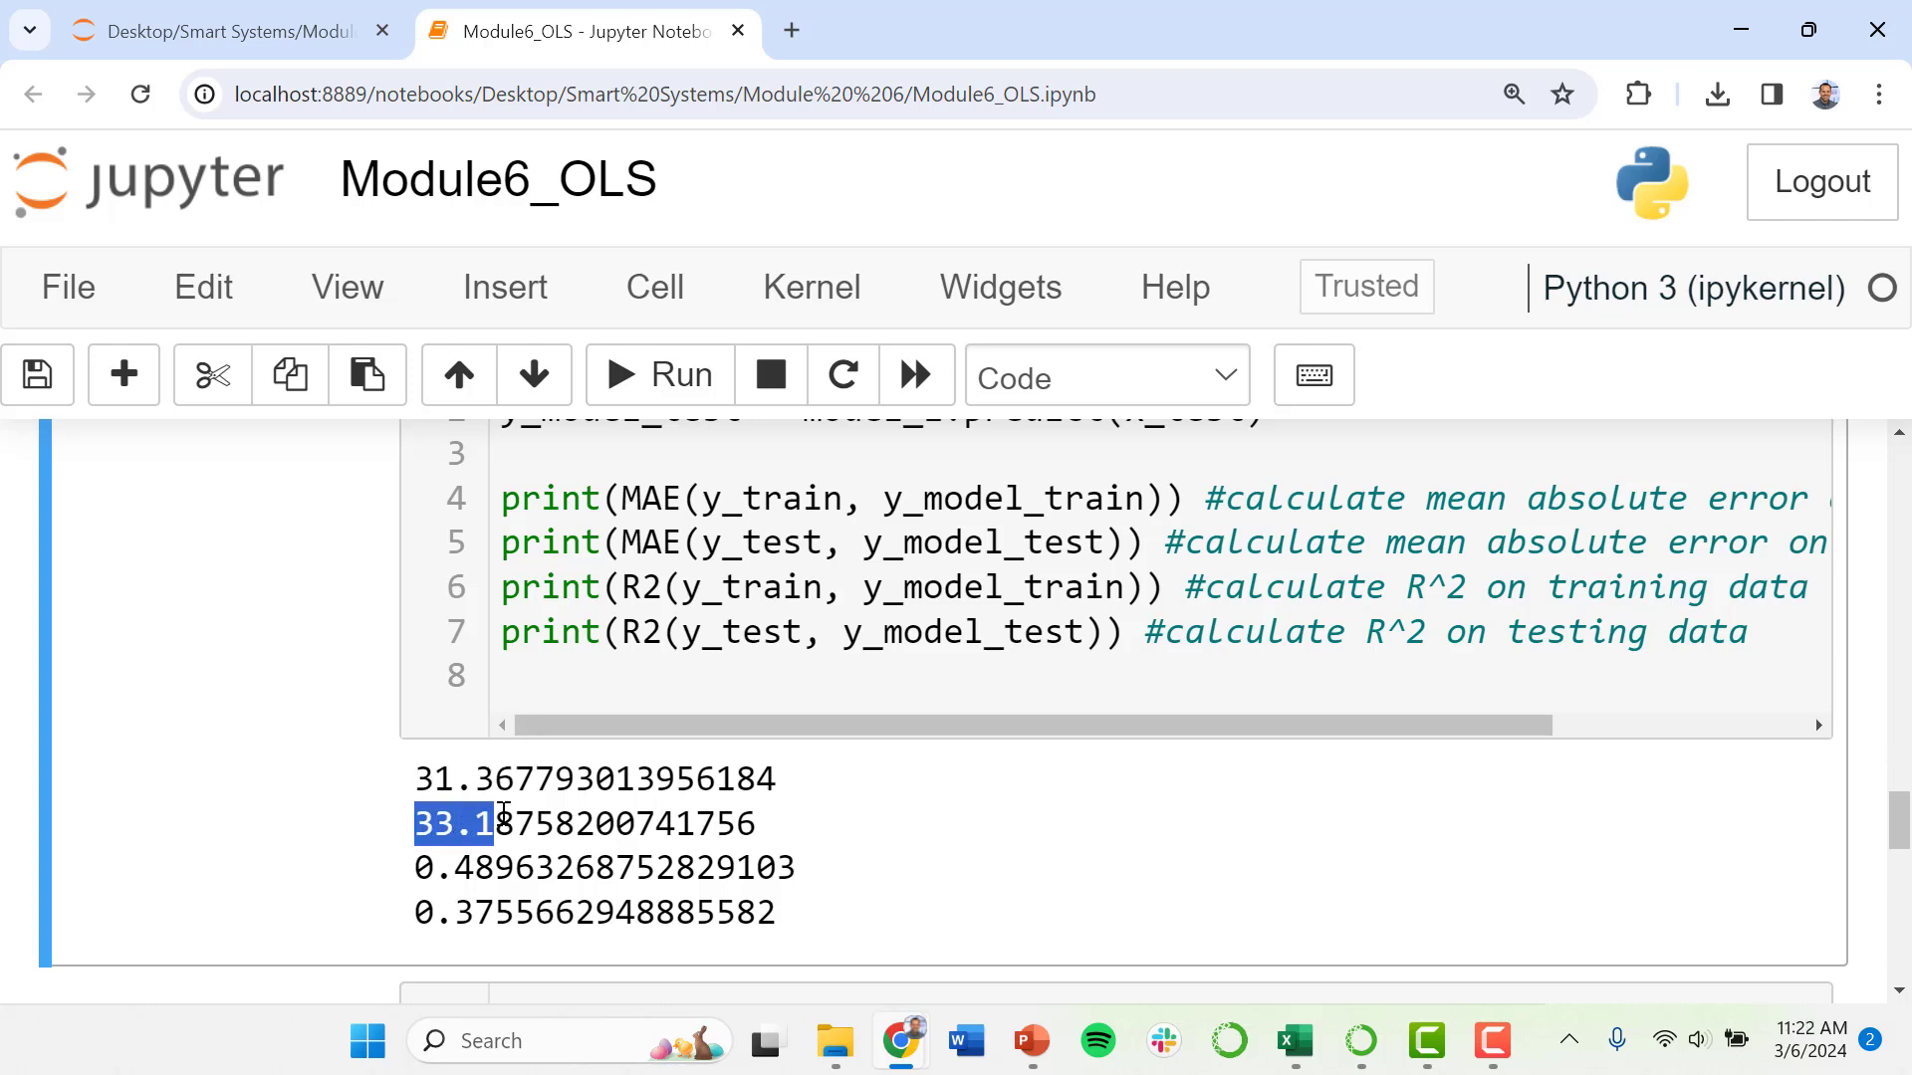
{"action": "left_click", "coordinate": [463, 824]}
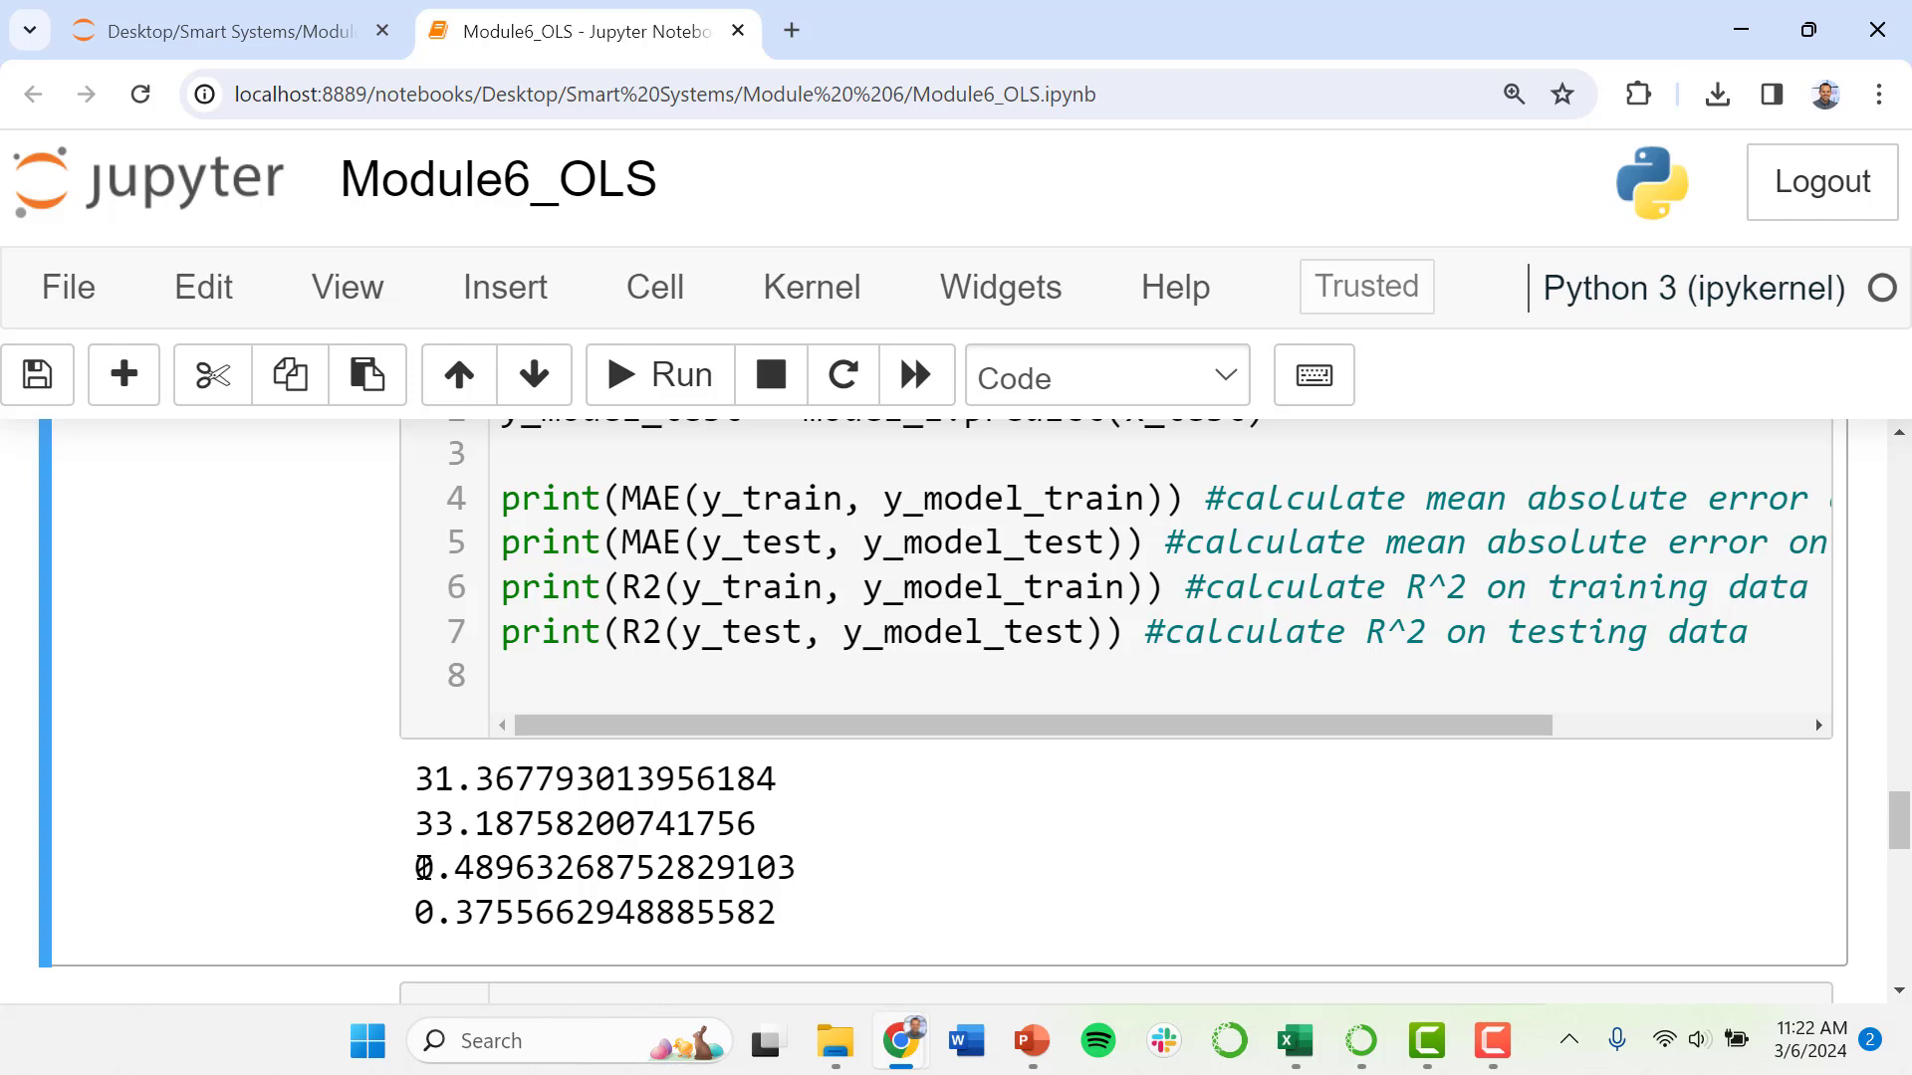
{"action": "double_click", "coordinate": [485, 867]}
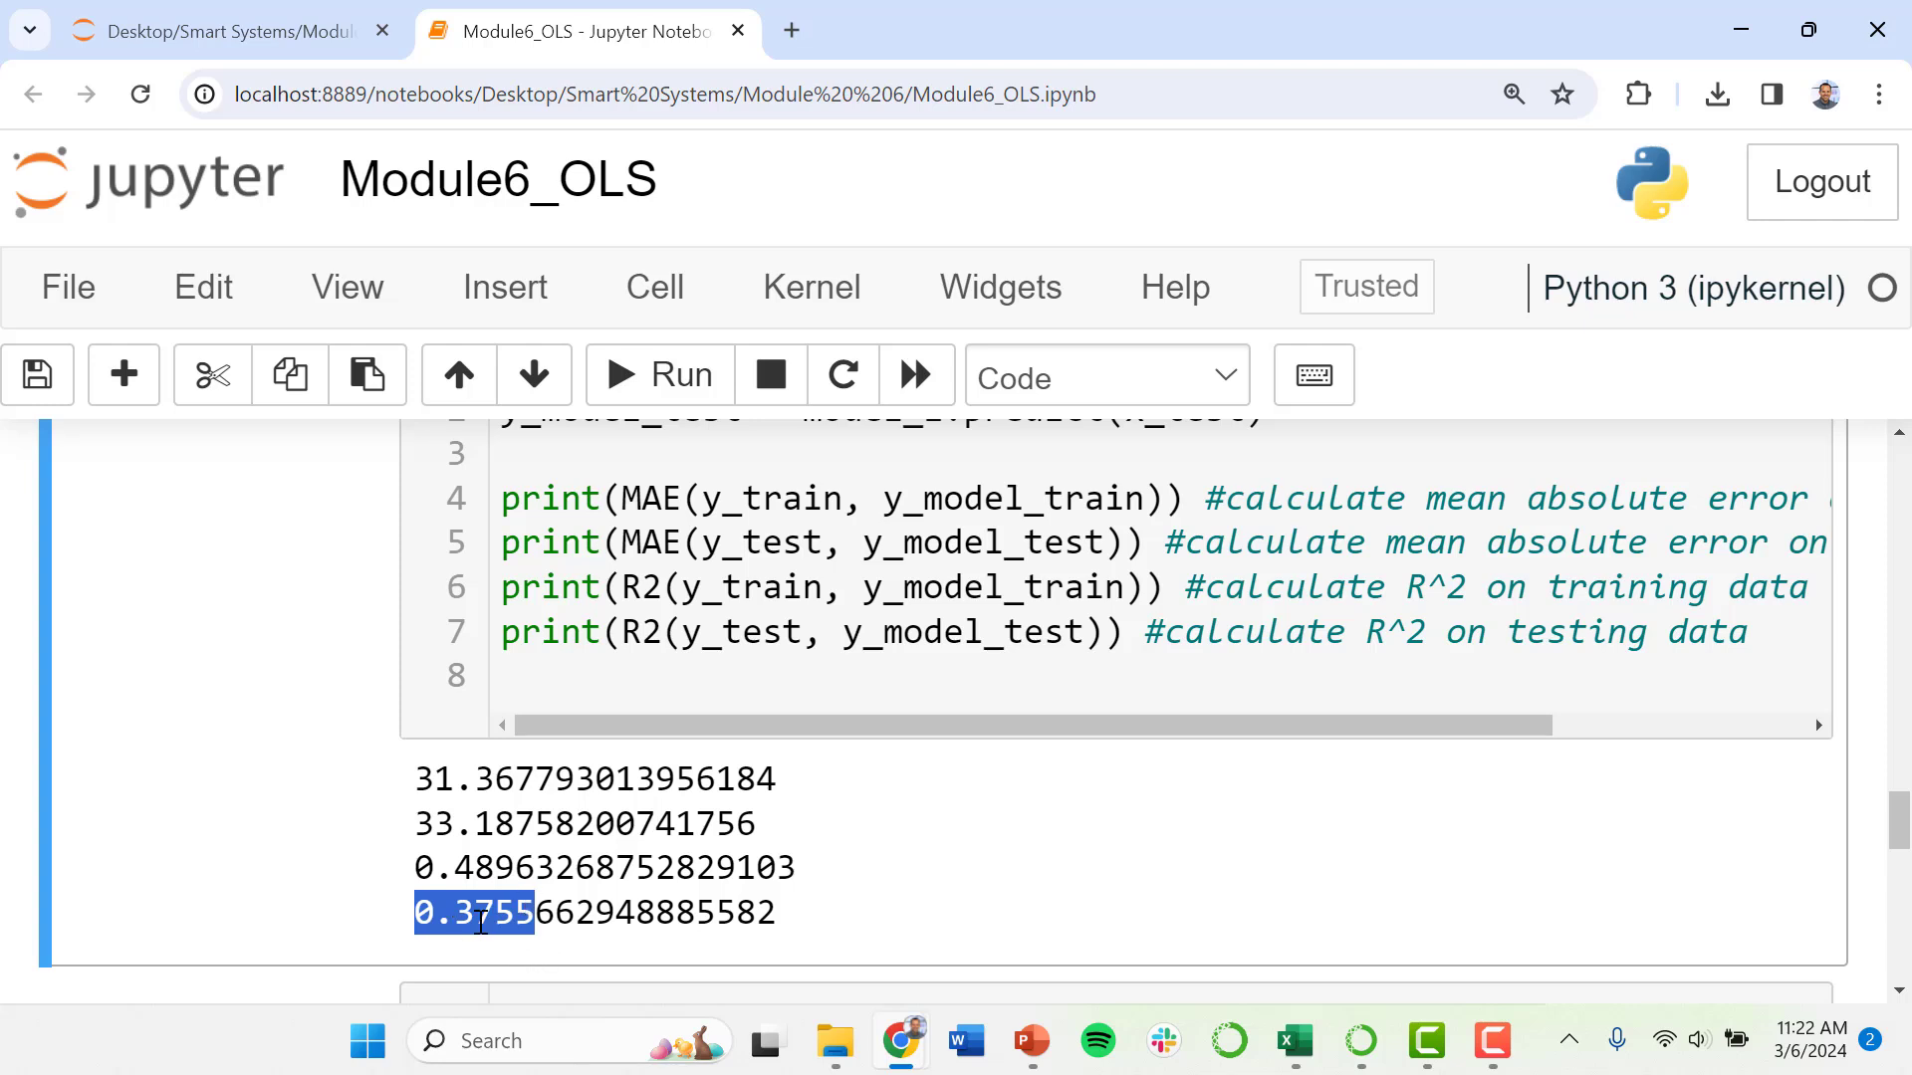
{"action": "left_click", "coordinate": [476, 912]}
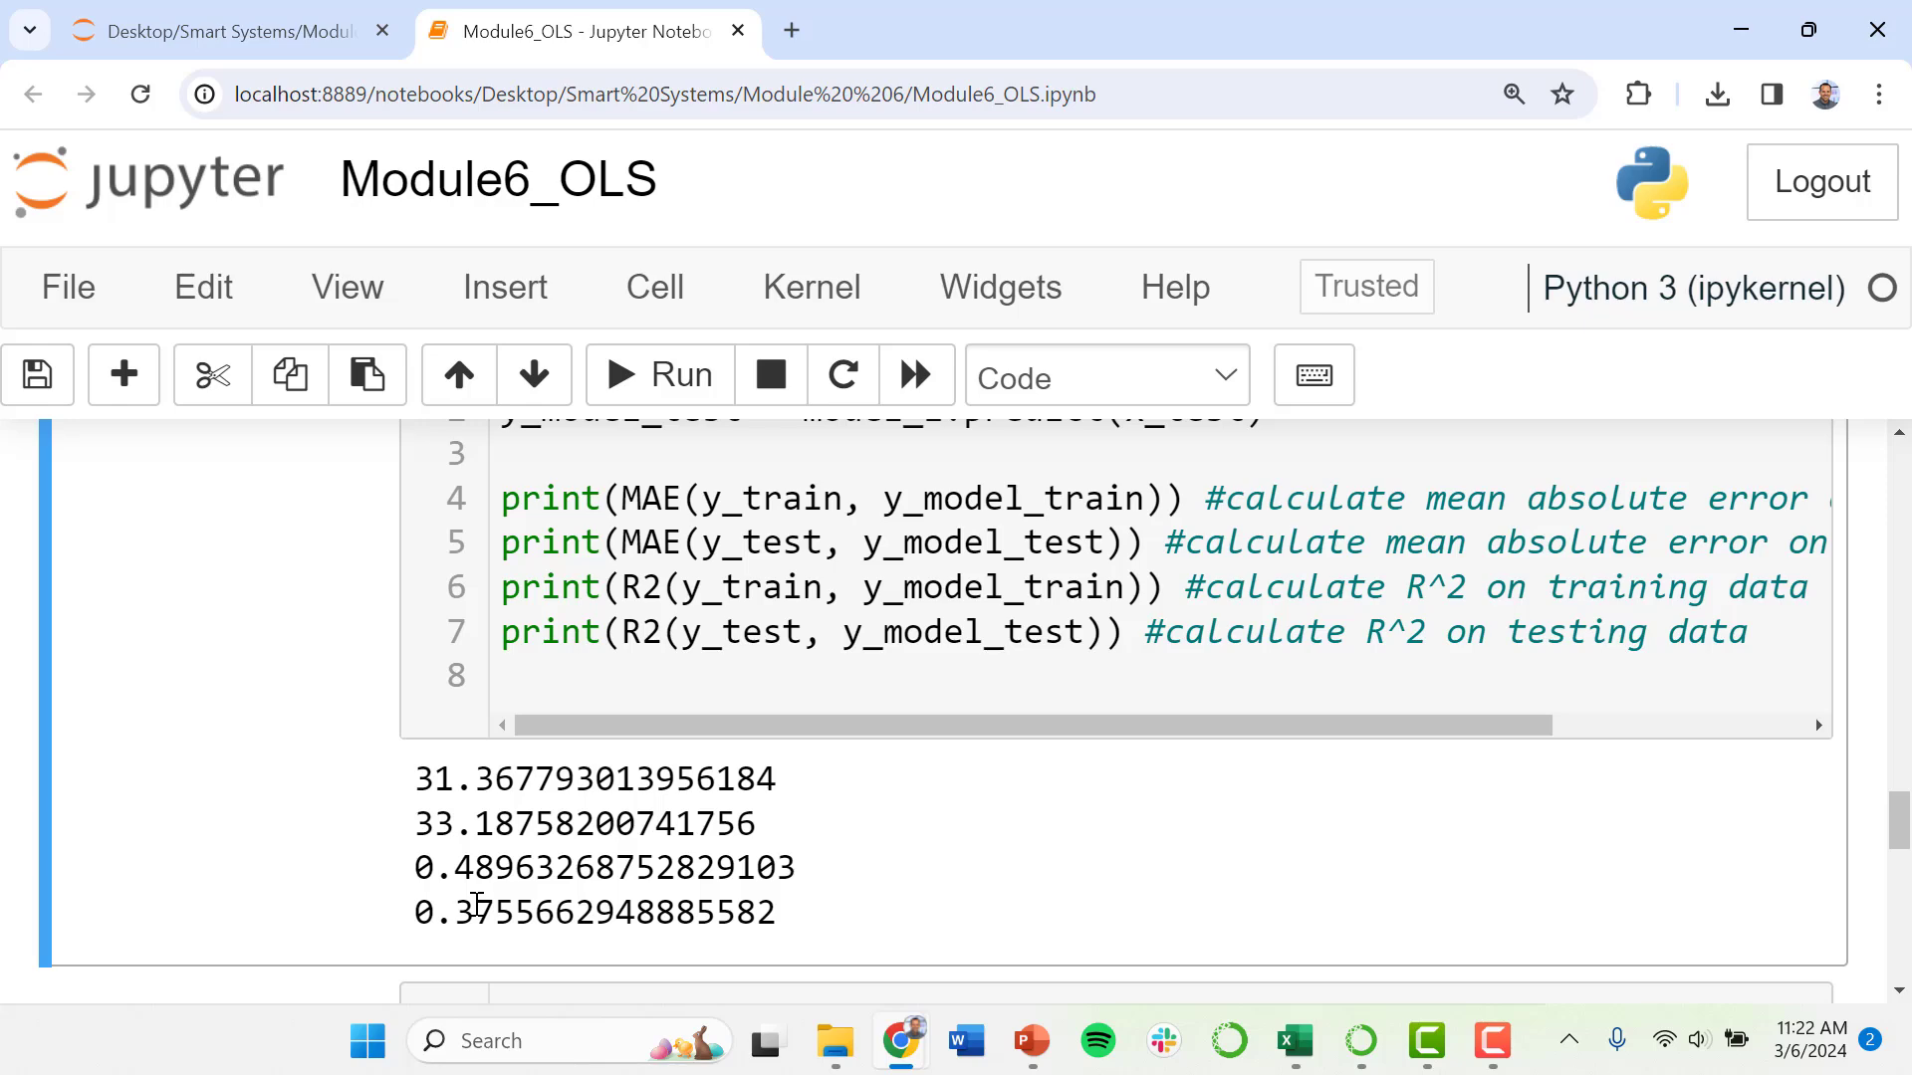
{"action": "mouse_move", "coordinate": [566, 740]}
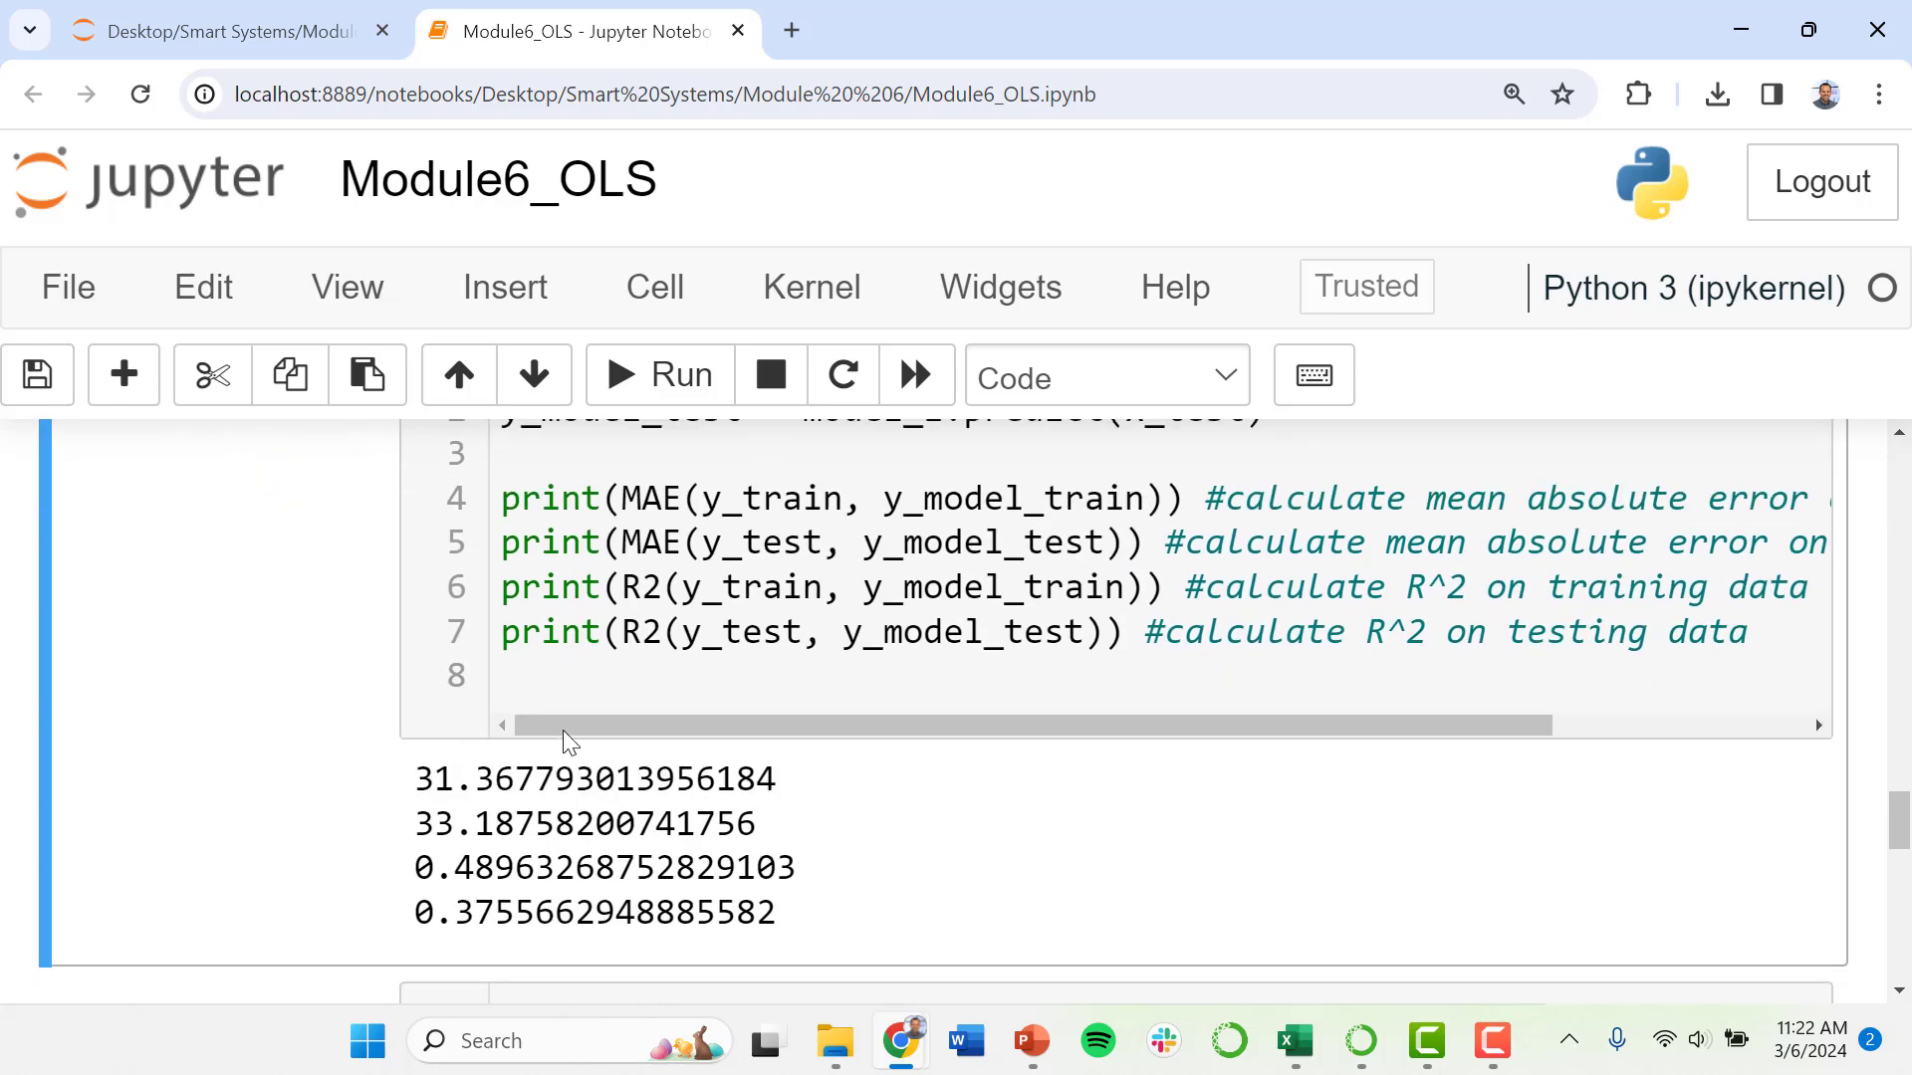
{"action": "scroll", "scroll_direction": "down", "scroll_amount": 3}
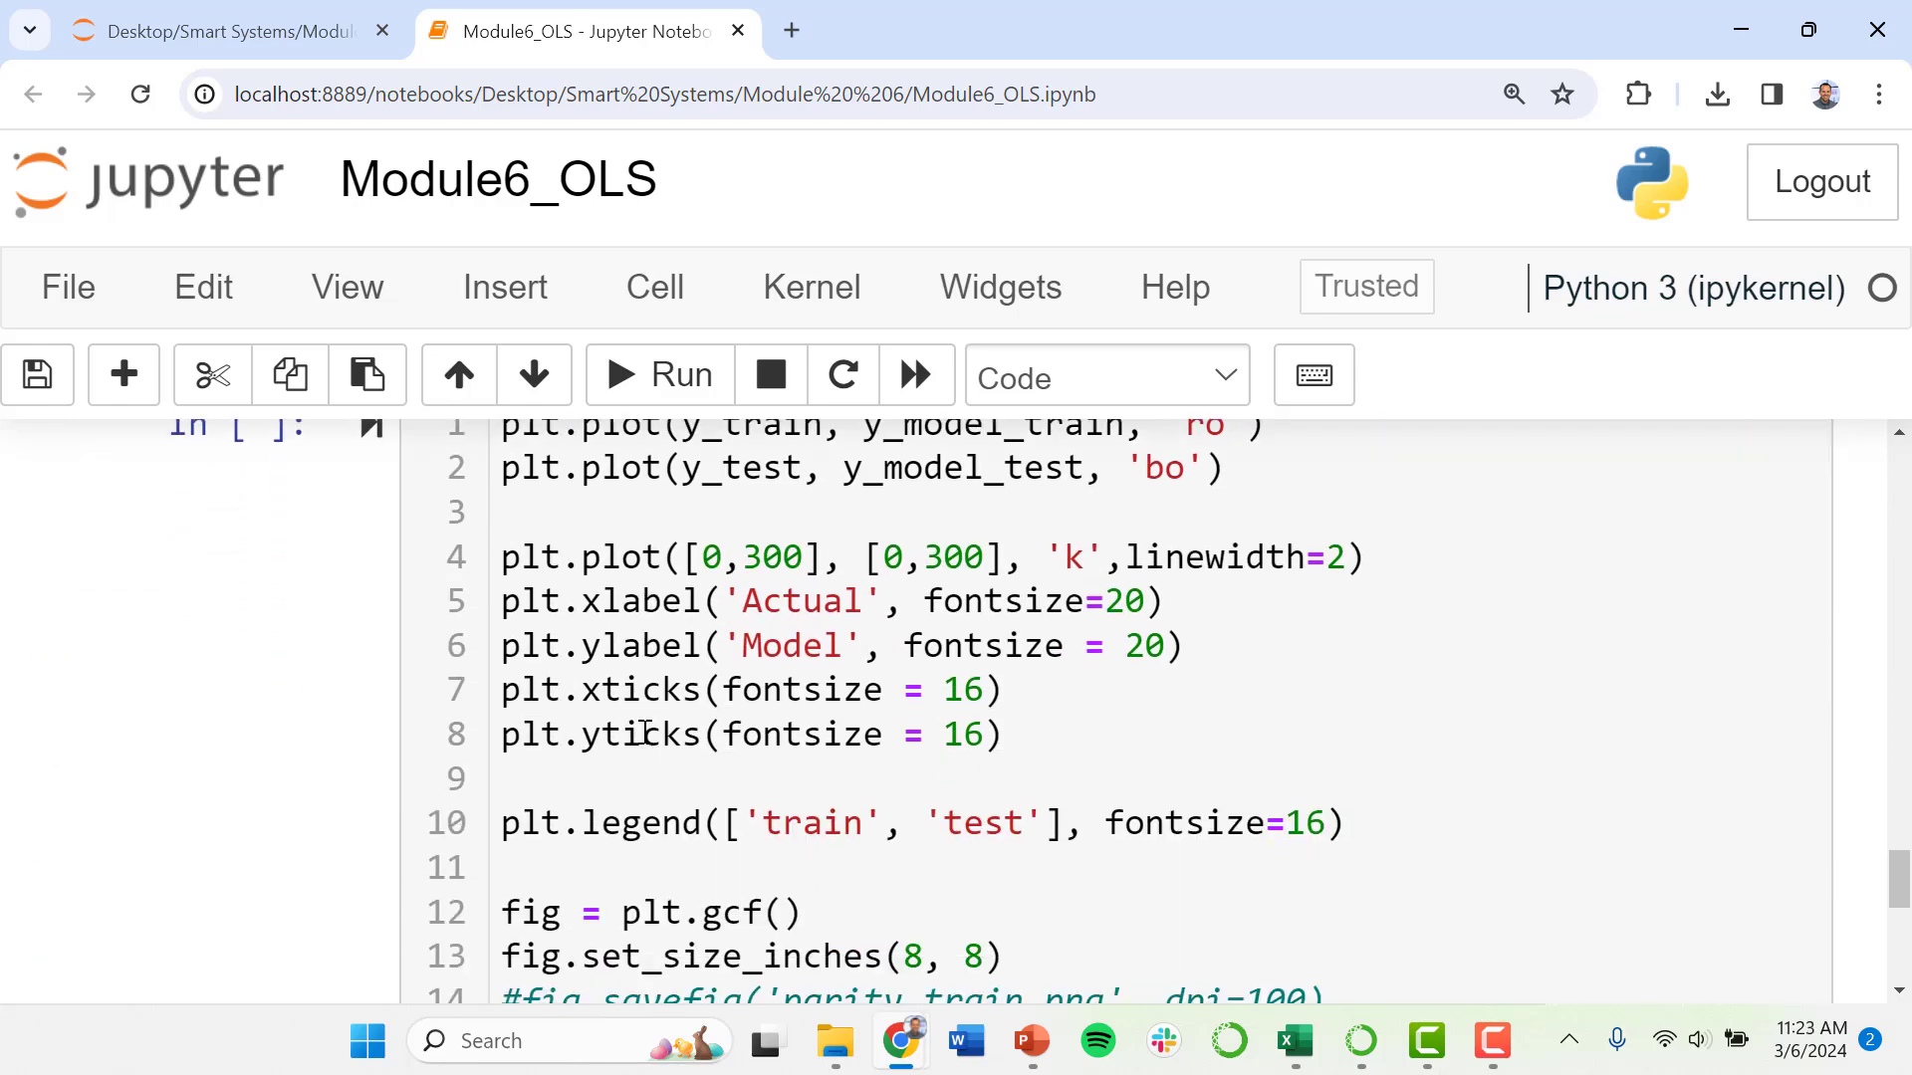
{"action": "scroll", "scroll_direction": "up", "scroll_amount": 3}
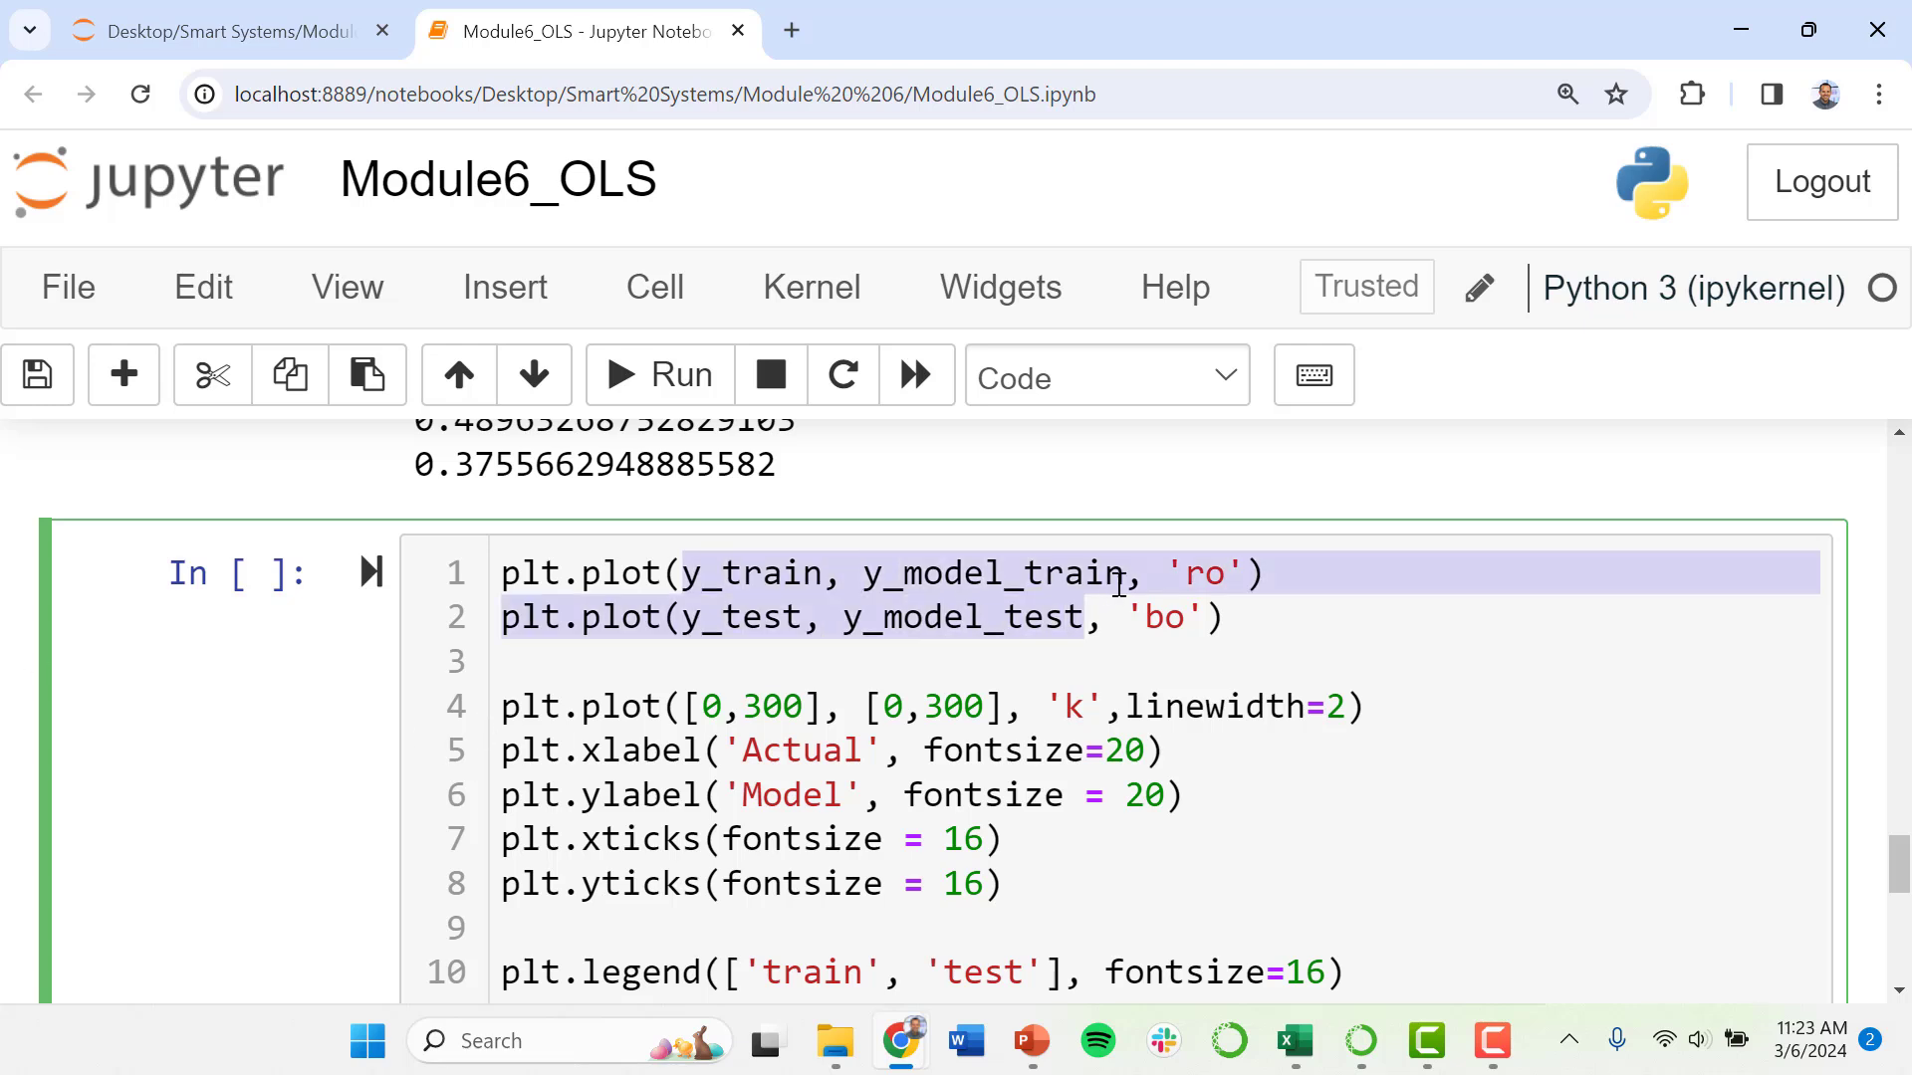
{"action": "left_click", "coordinate": [1206, 573]}
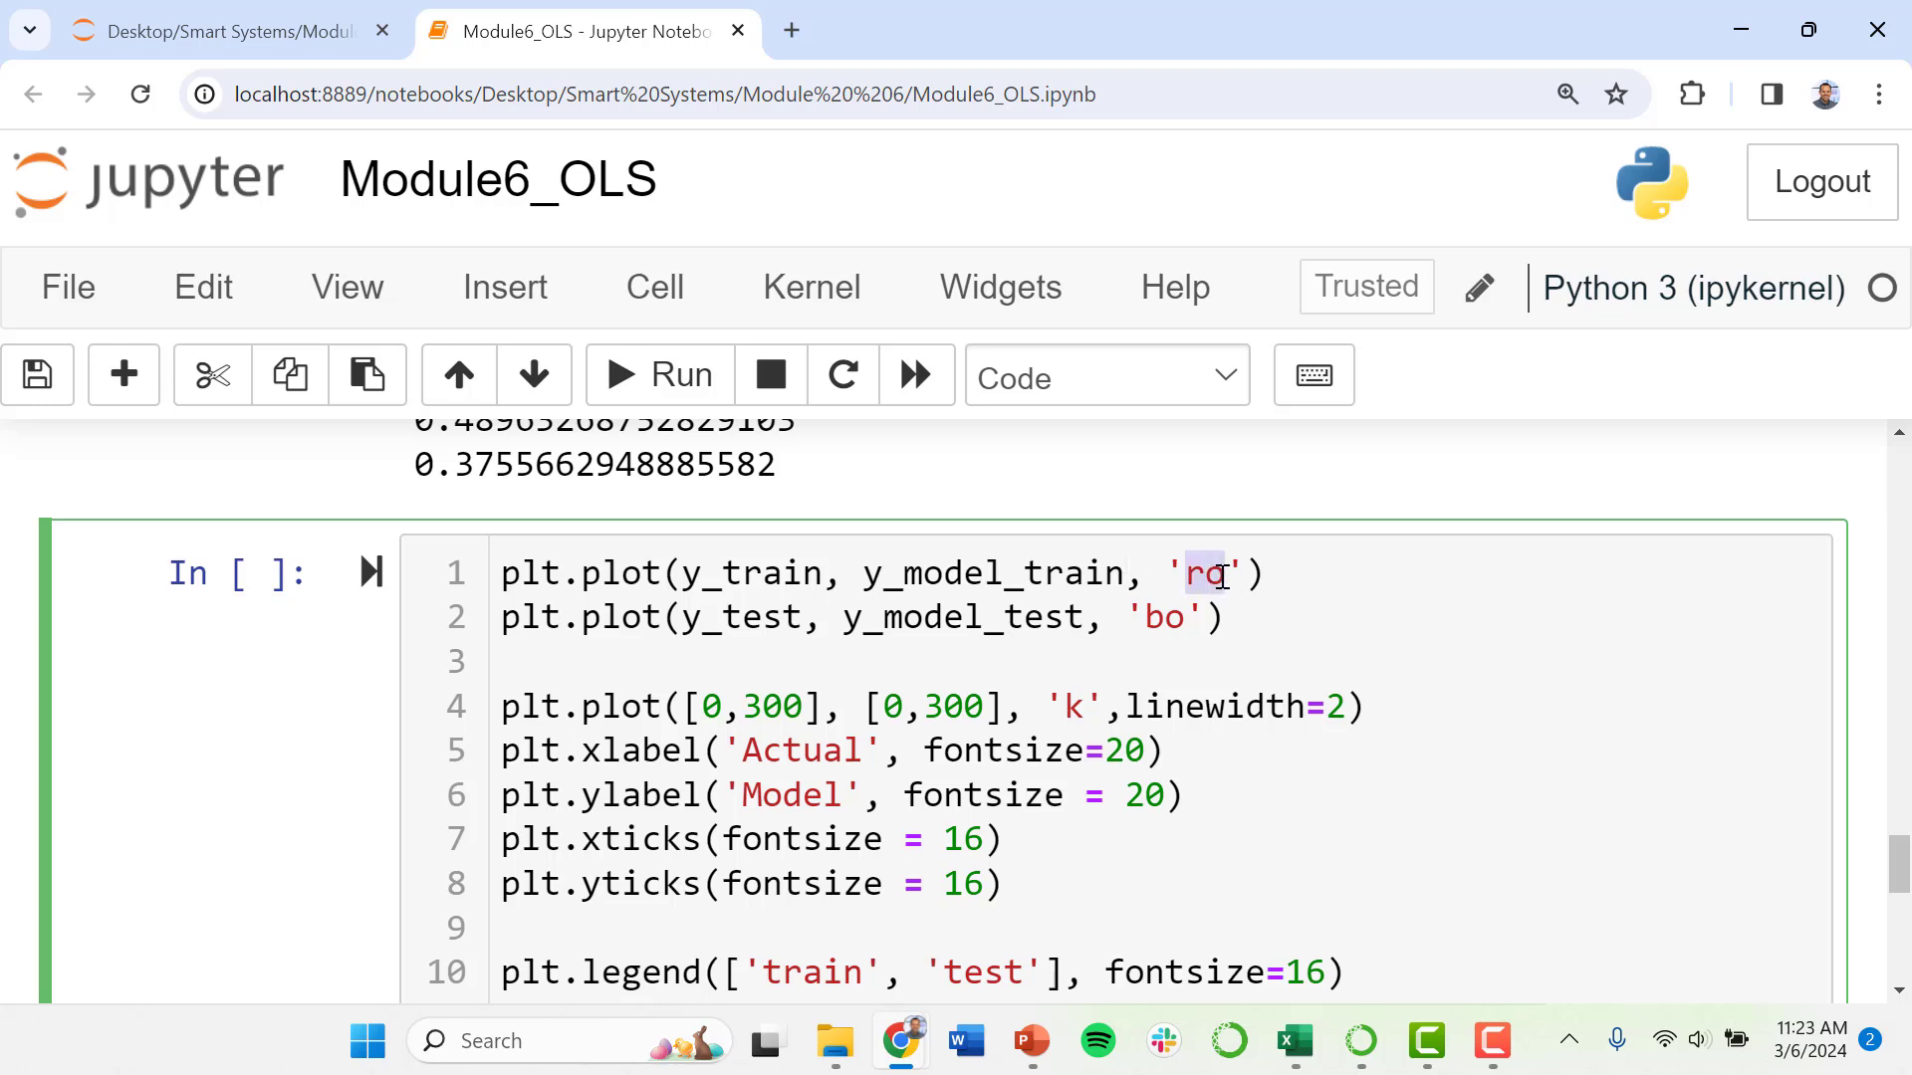
{"action": "type", "text": "o"}
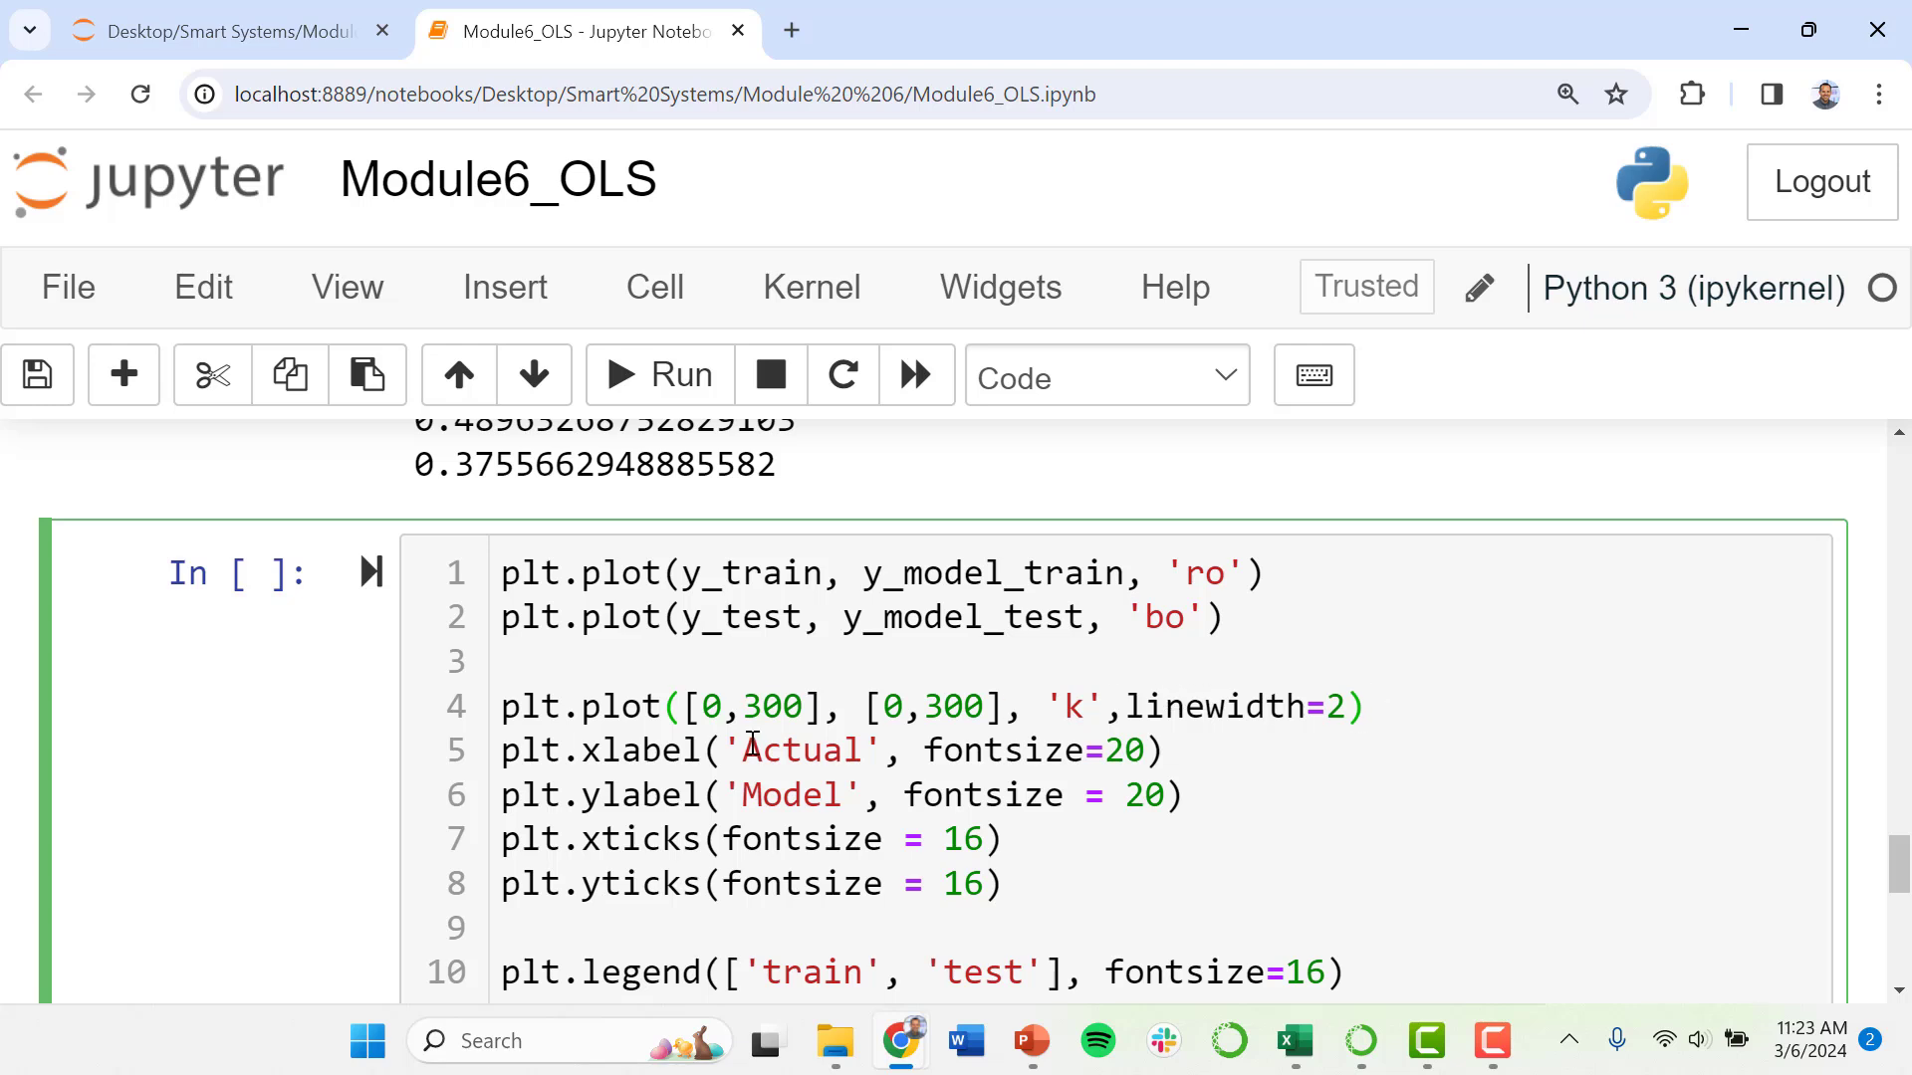
{"action": "left_click", "coordinate": [1368, 706]}
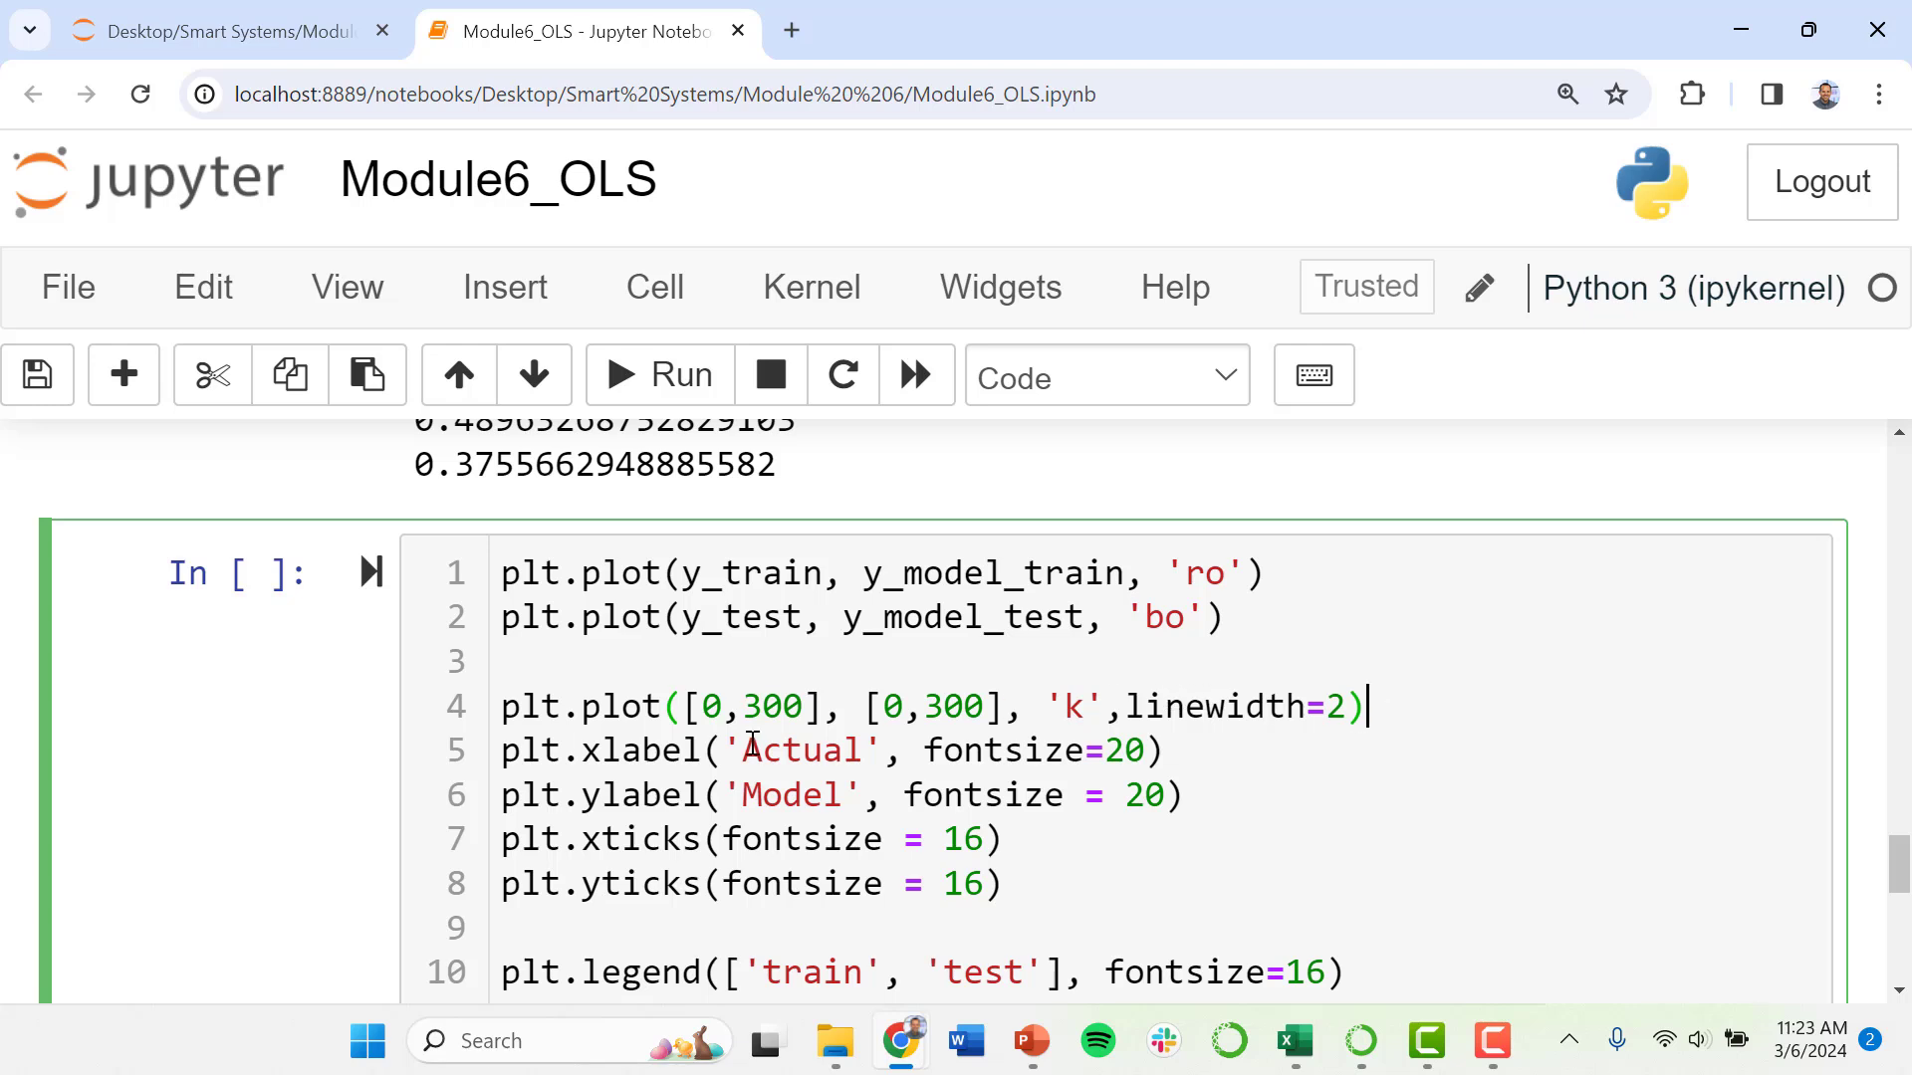
{"action": "scroll", "scroll_direction": "down", "scroll_amount": 3}
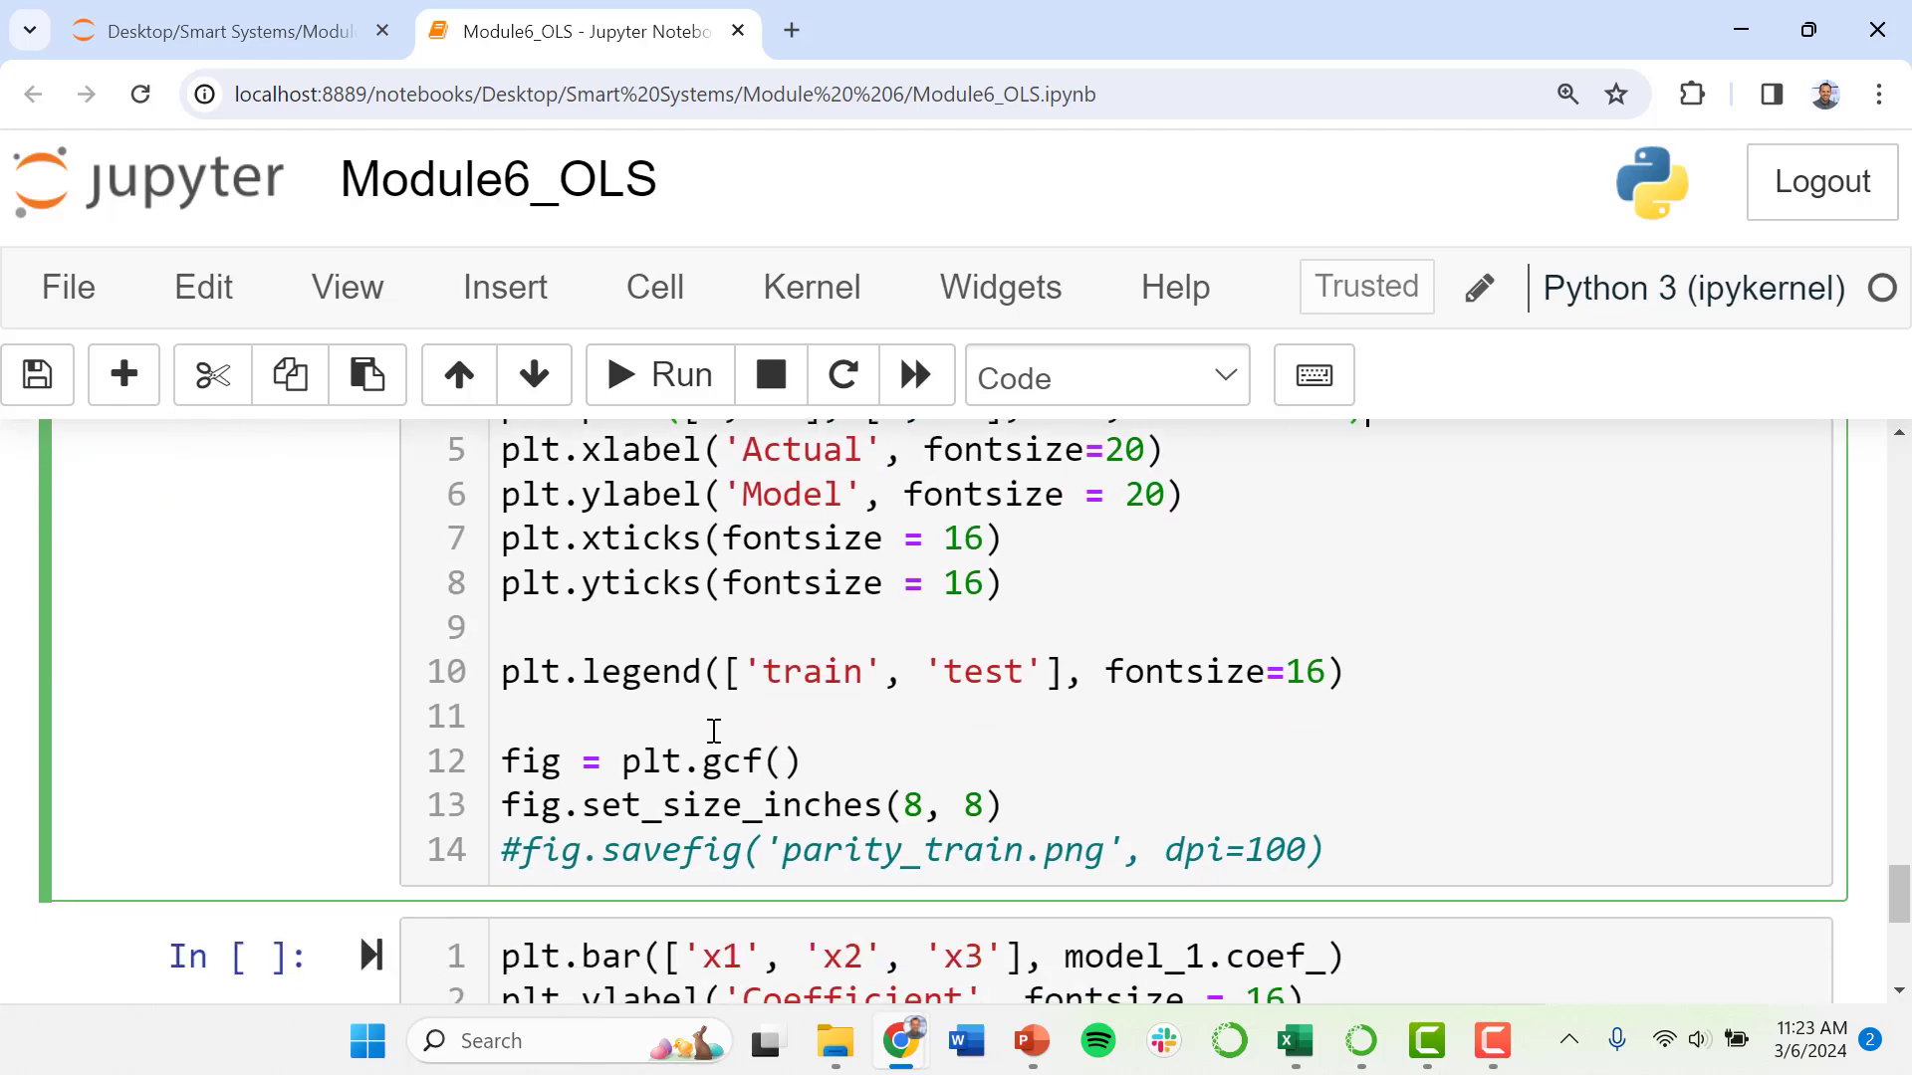
{"action": "scroll", "scroll_direction": "up", "scroll_amount": 3}
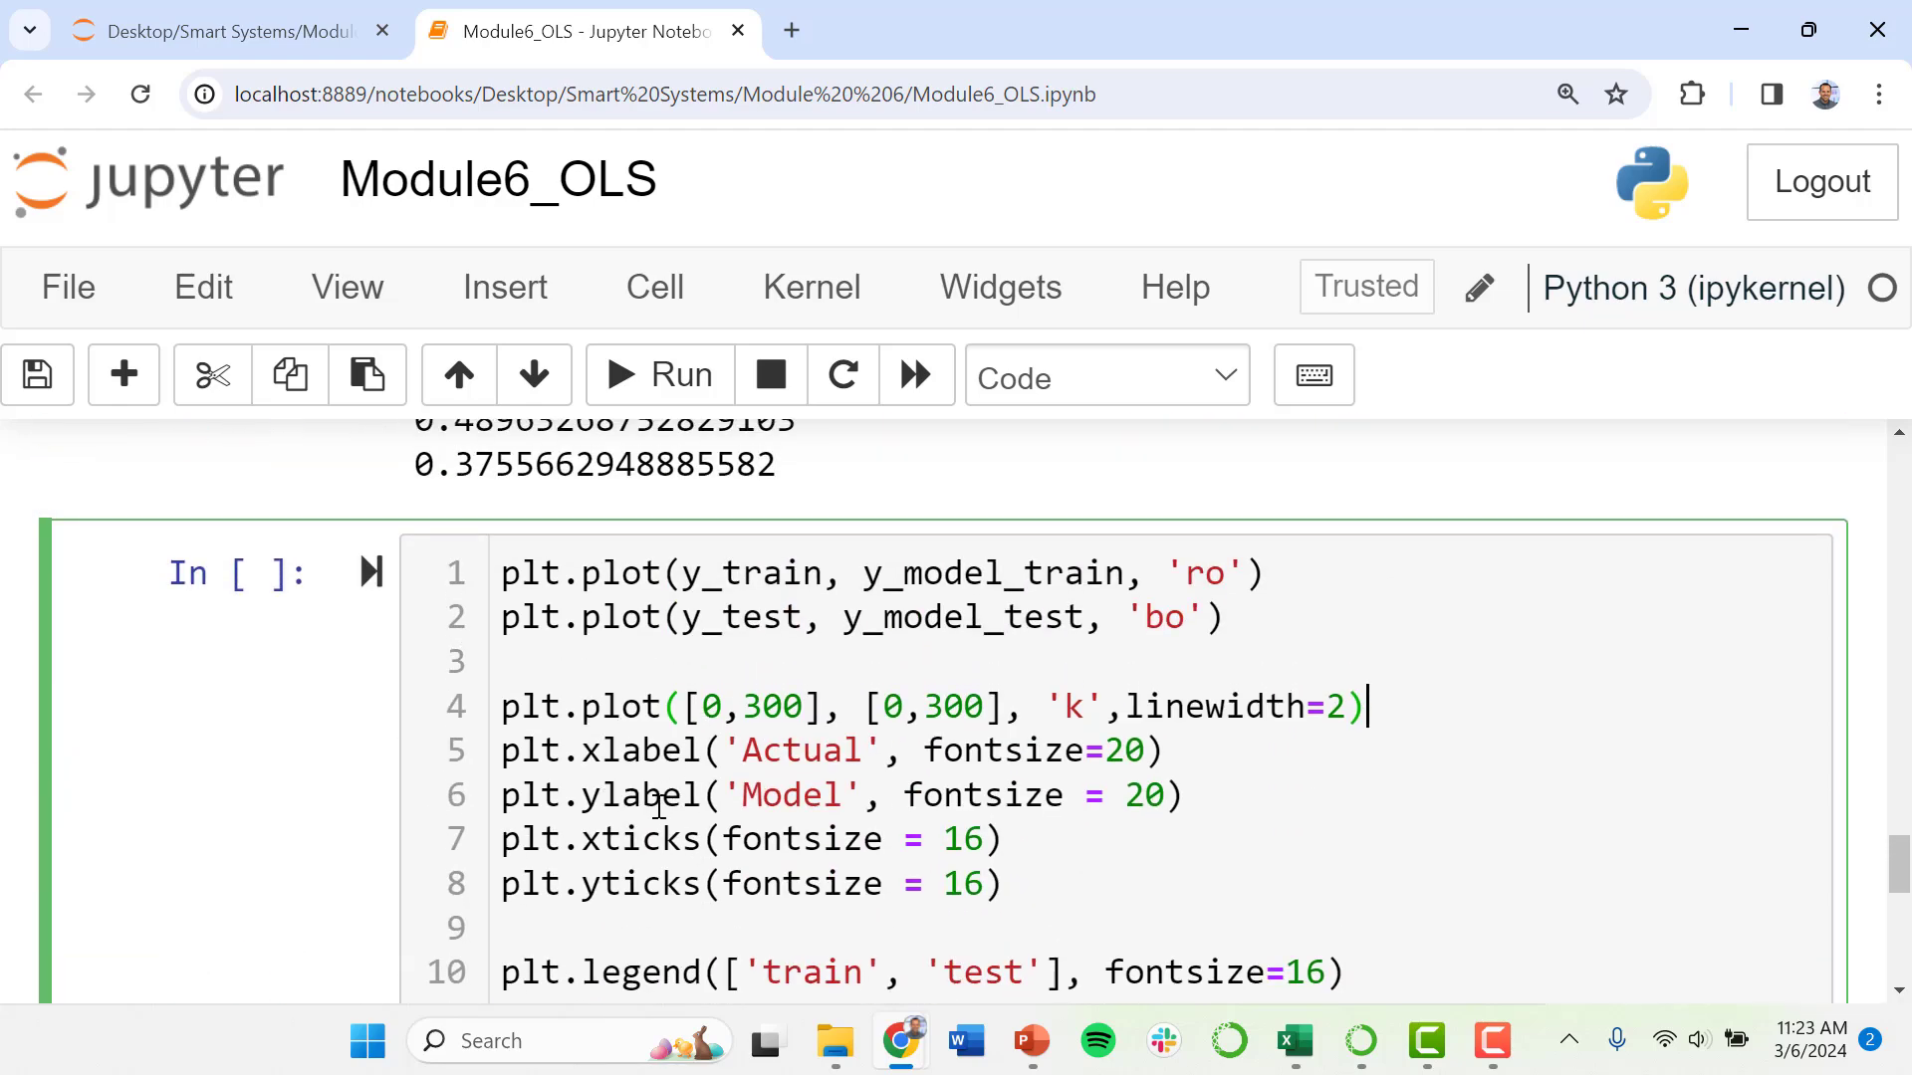
{"action": "left_click", "coordinate": [659, 374]}
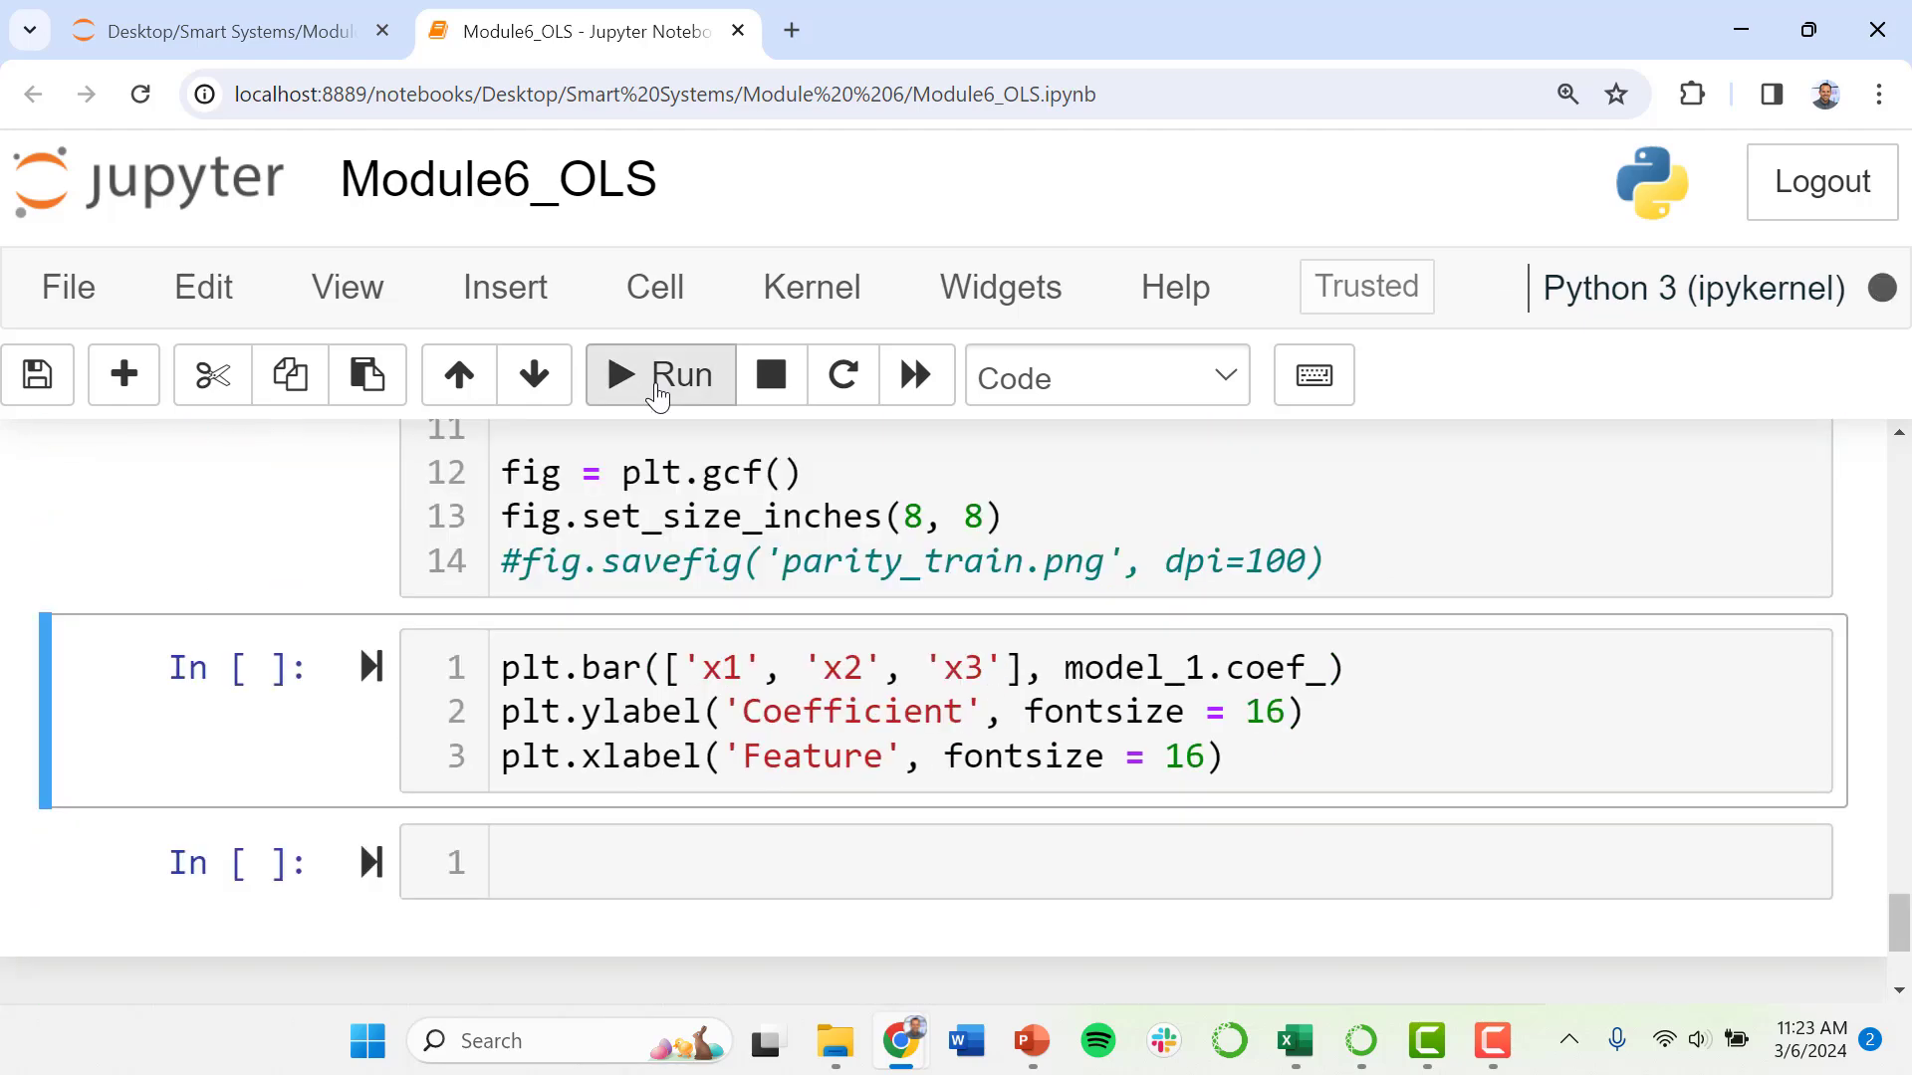
{"action": "left_click", "coordinate": [659, 374]}
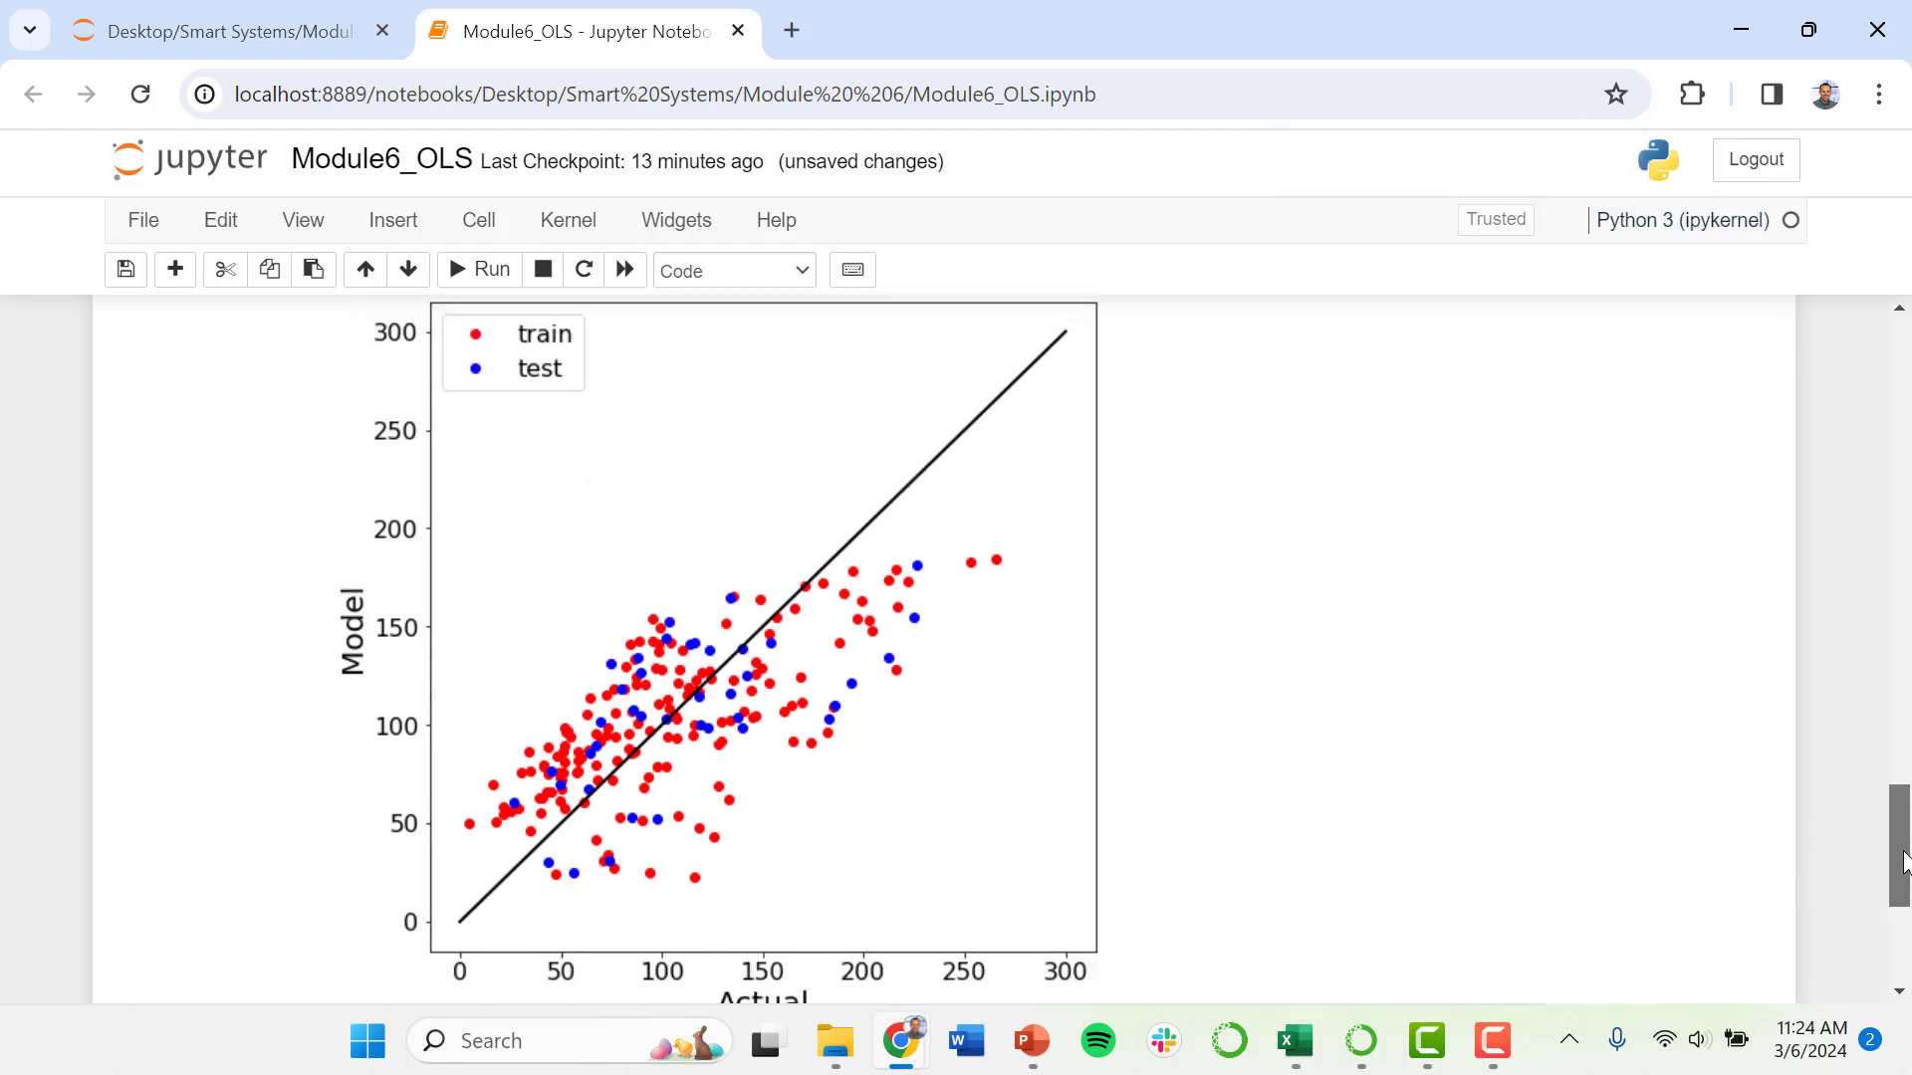
{"action": "scroll", "scroll_direction": "down", "scroll_amount": 3}
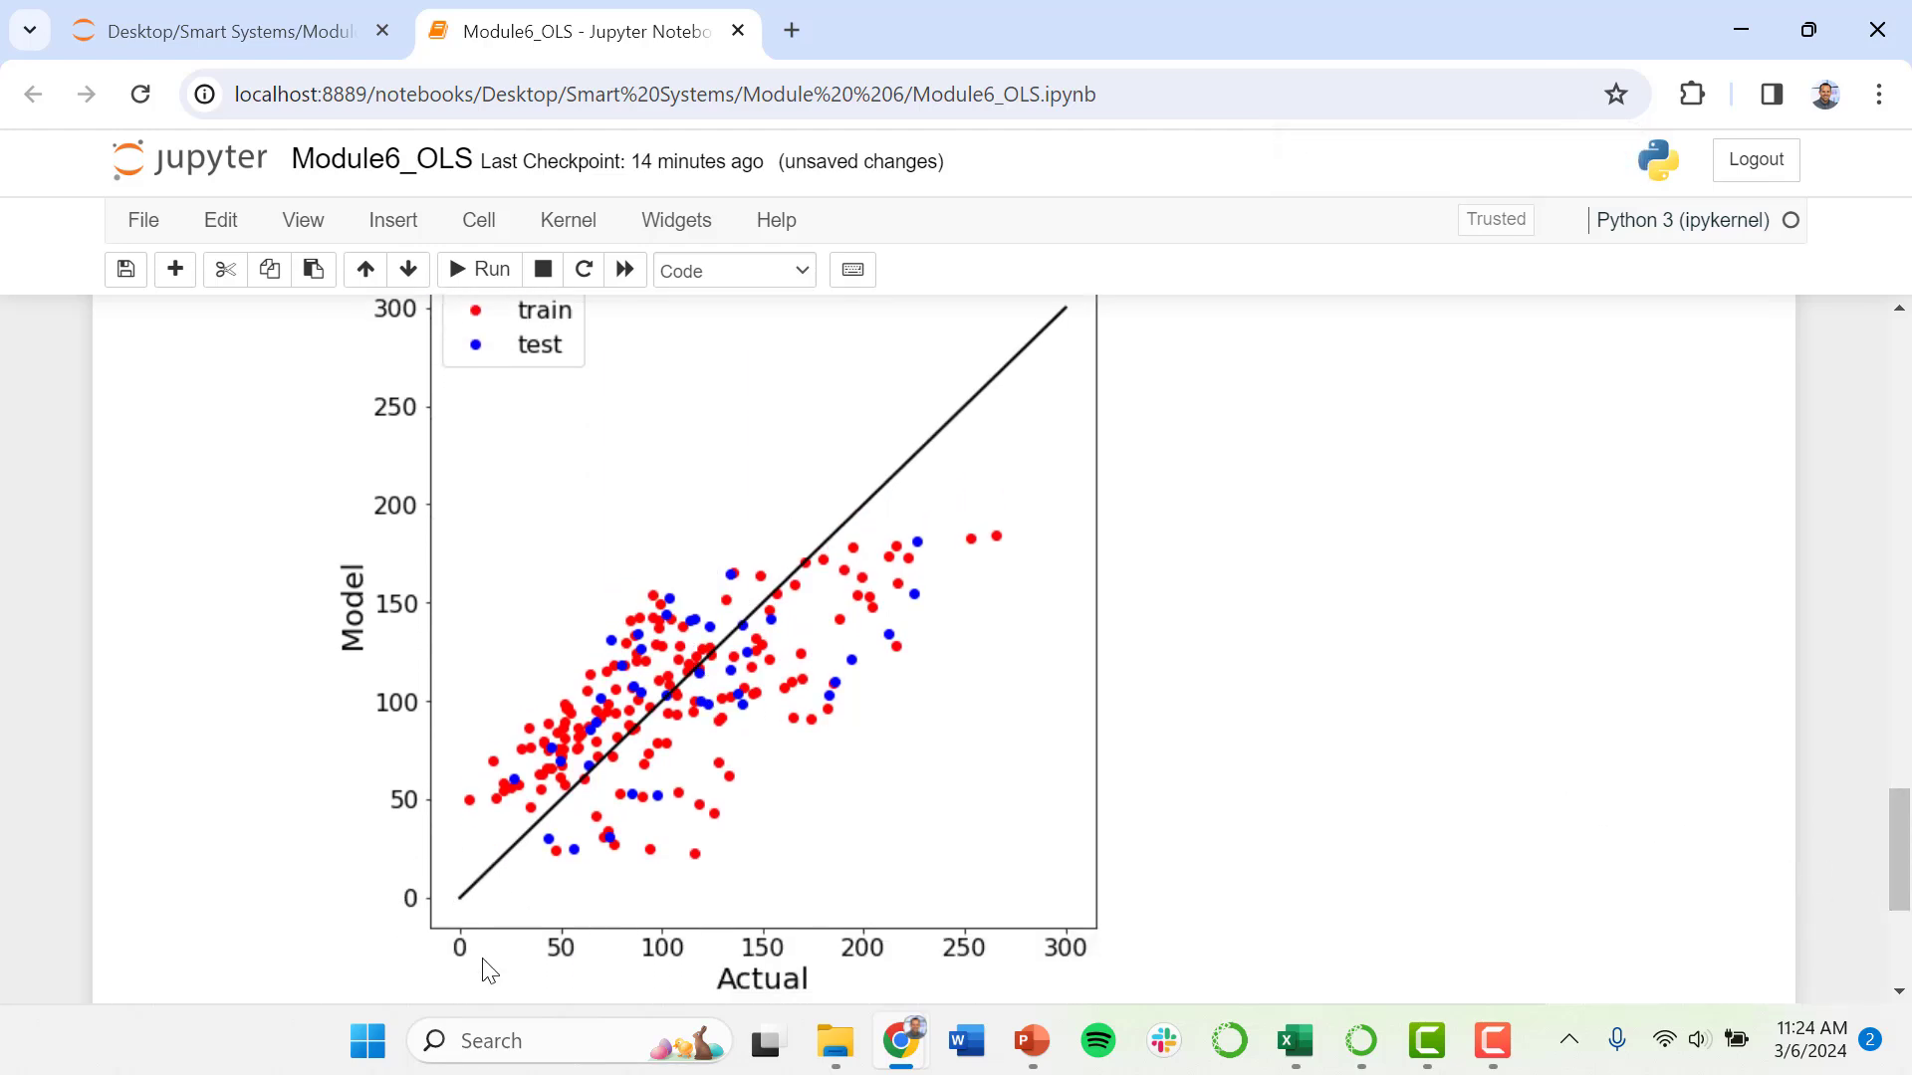
{"action": "mouse_move", "coordinate": [475, 936]}
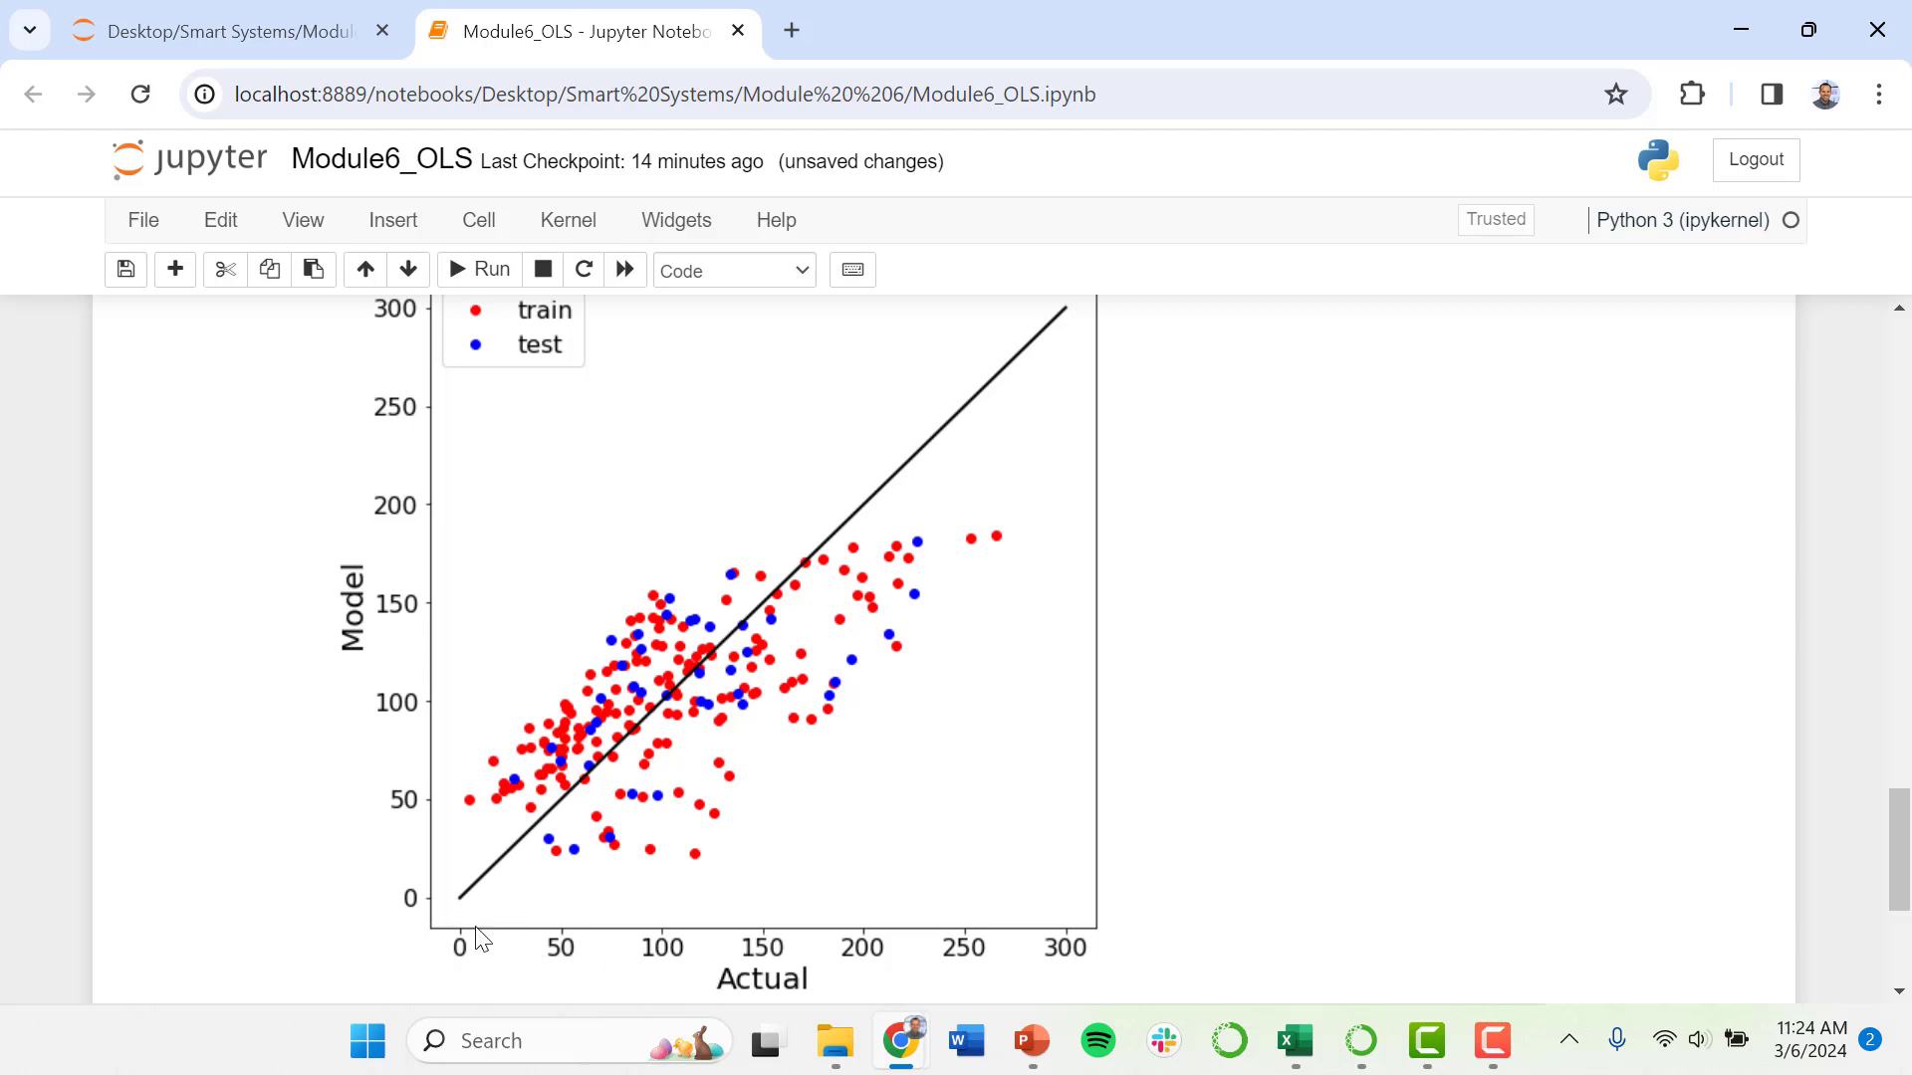
{"action": "mouse_move", "coordinate": [1134, 943]}
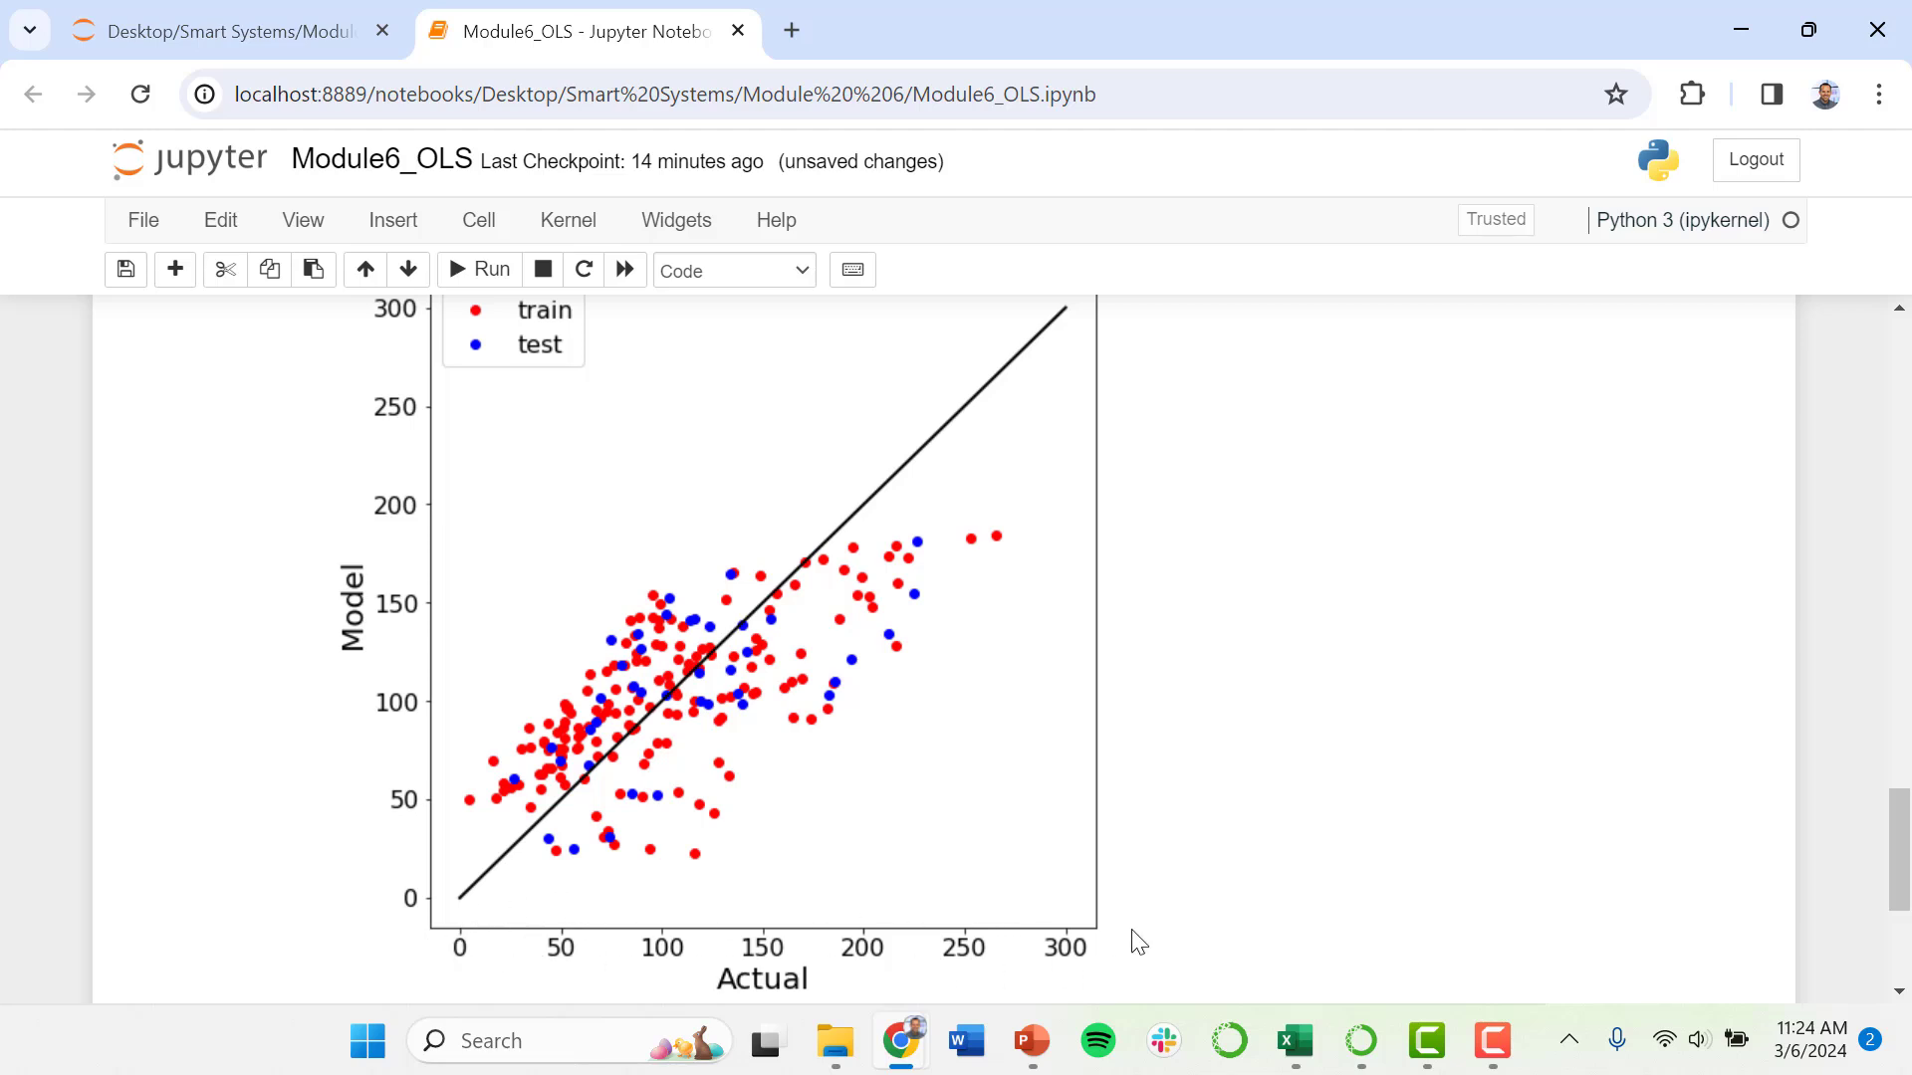
{"action": "mouse_move", "coordinate": [412, 468]}
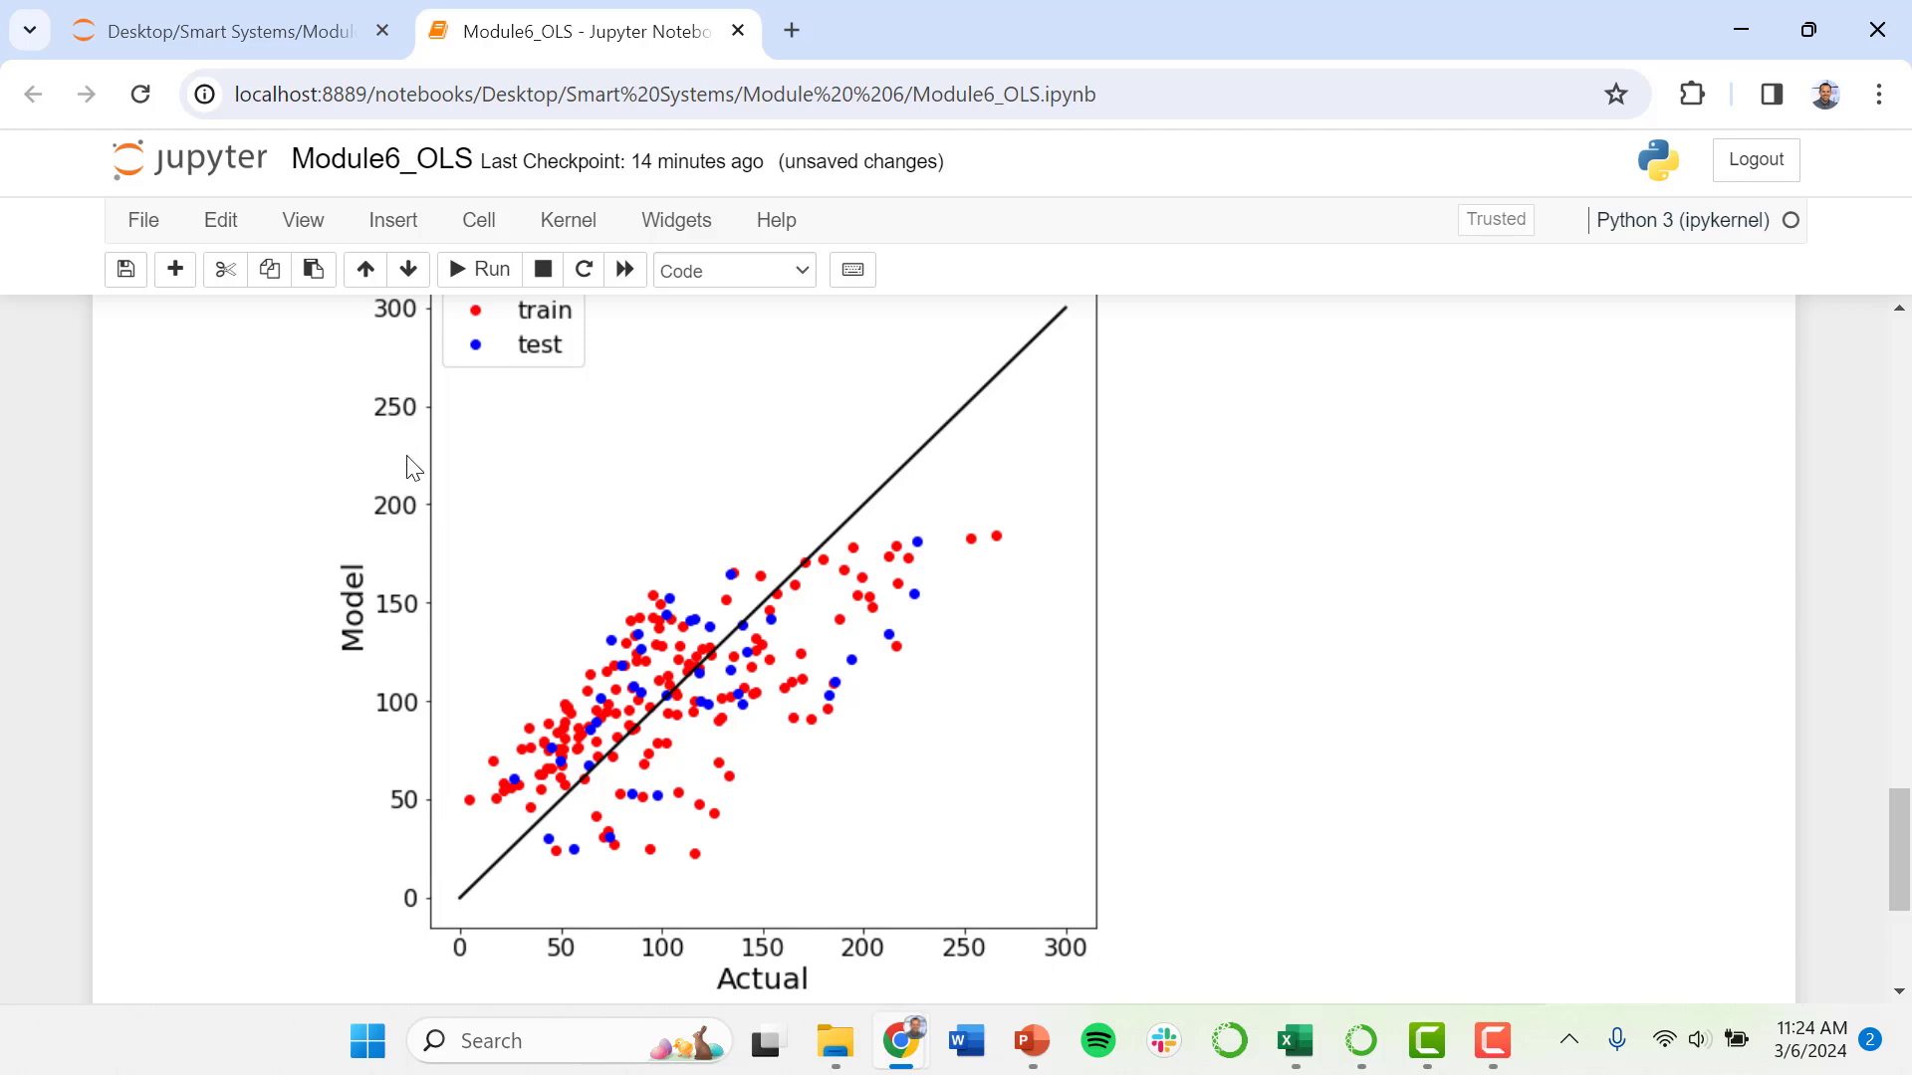
{"action": "mouse_move", "coordinate": [437, 365]}
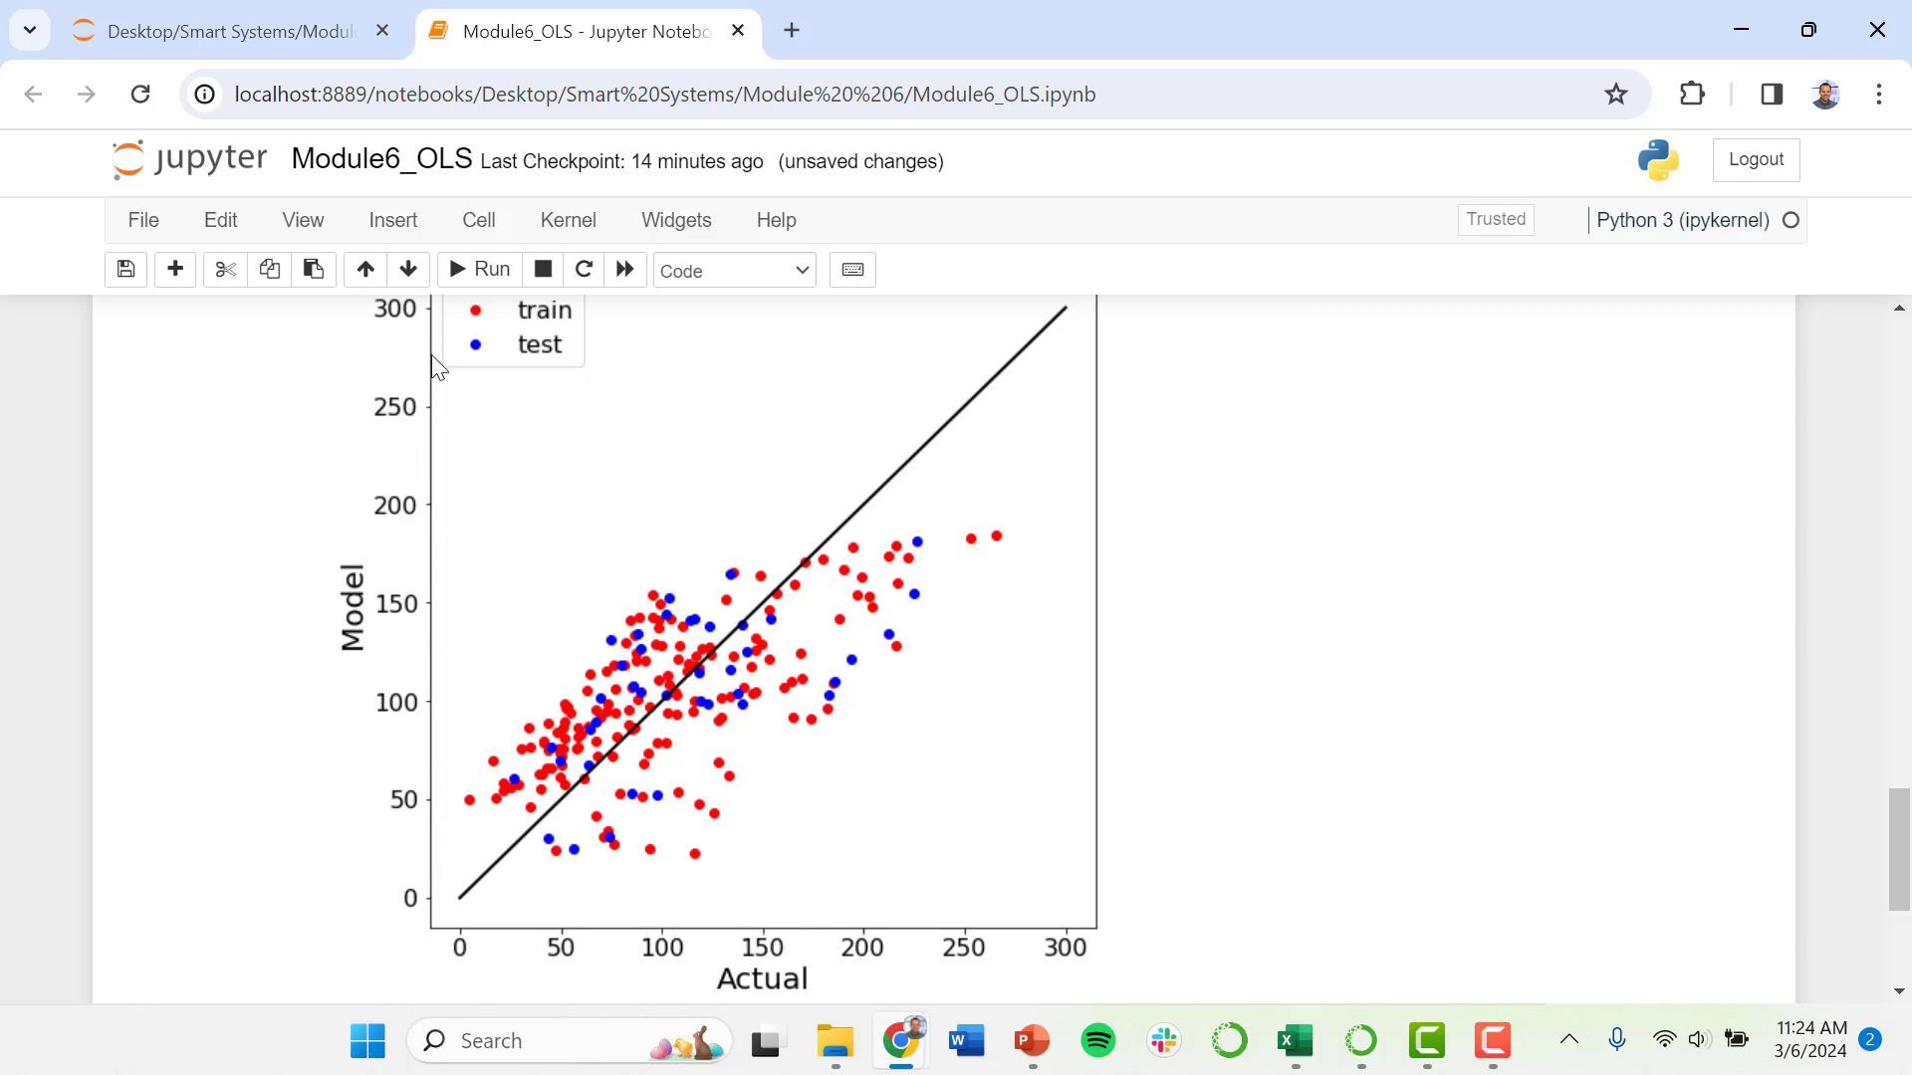
{"action": "mouse_move", "coordinate": [1045, 432]}
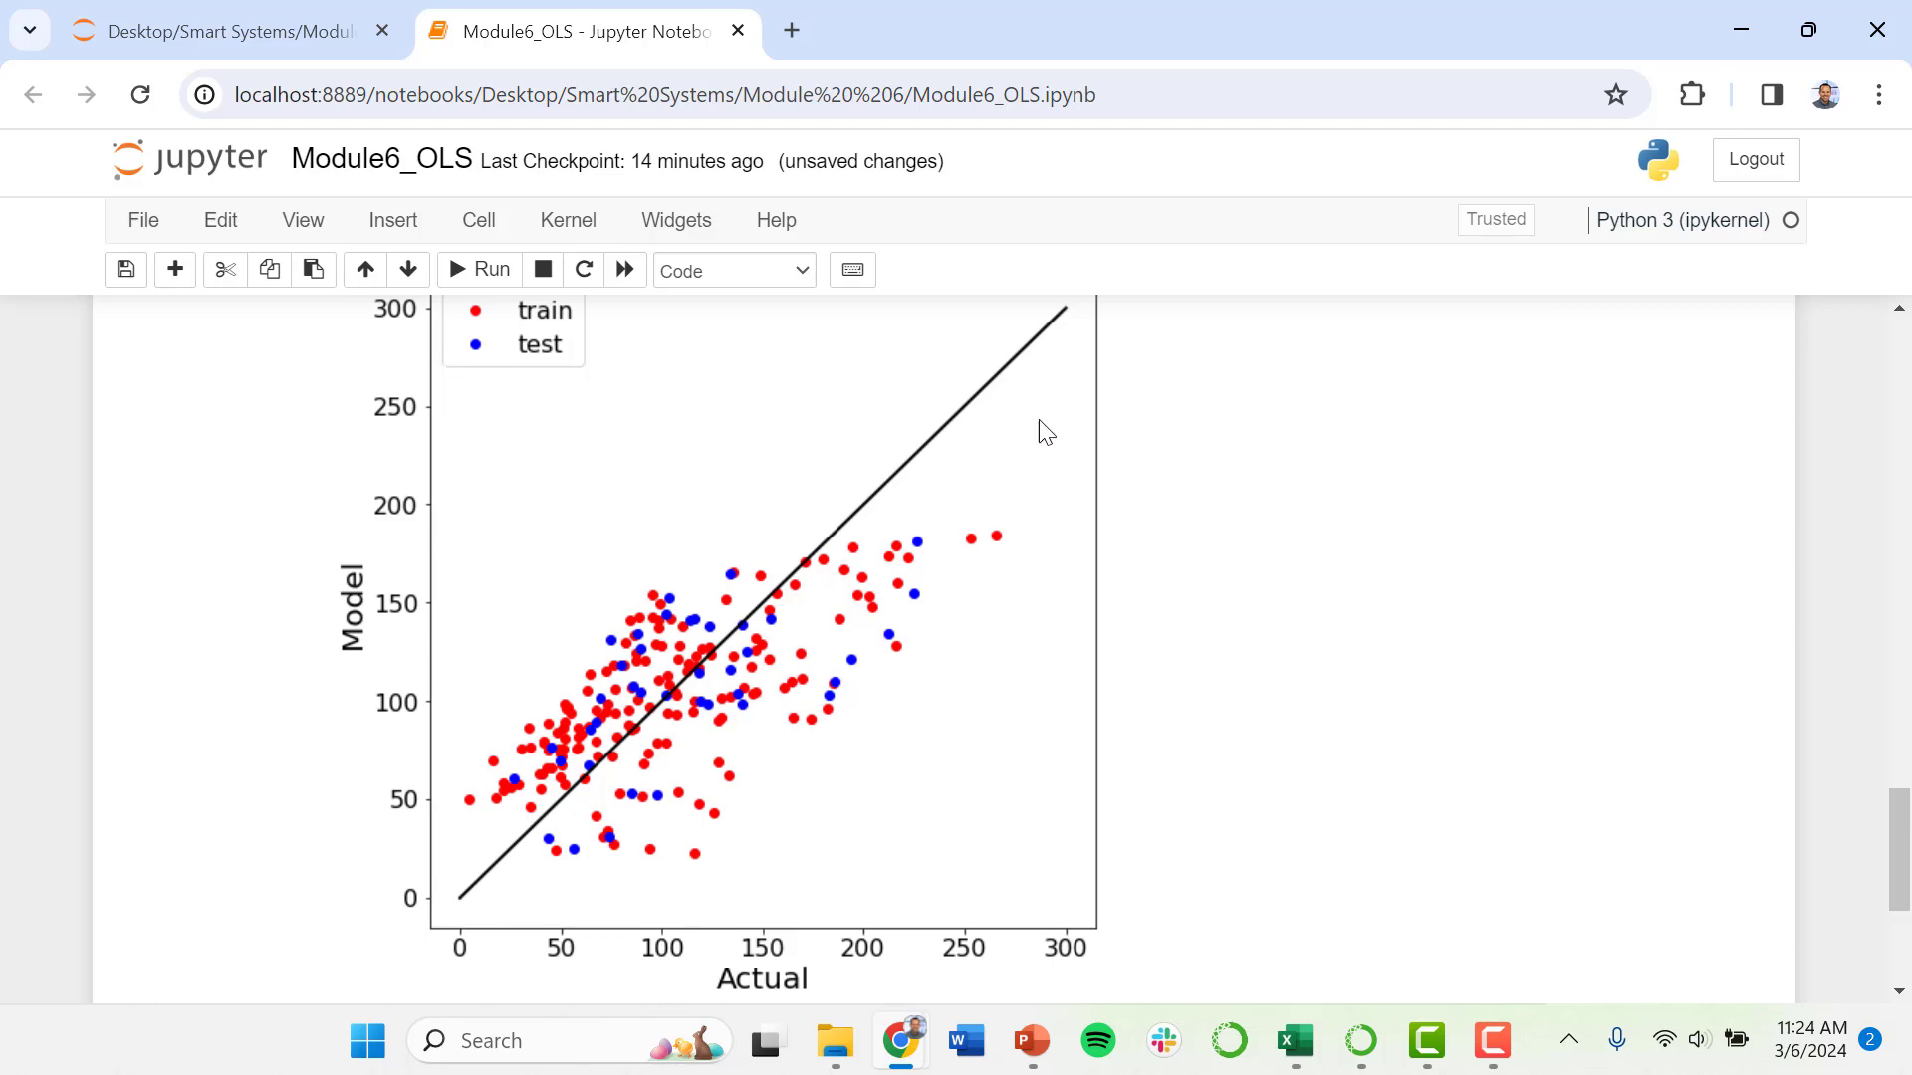
{"action": "mouse_move", "coordinate": [1897, 842]}
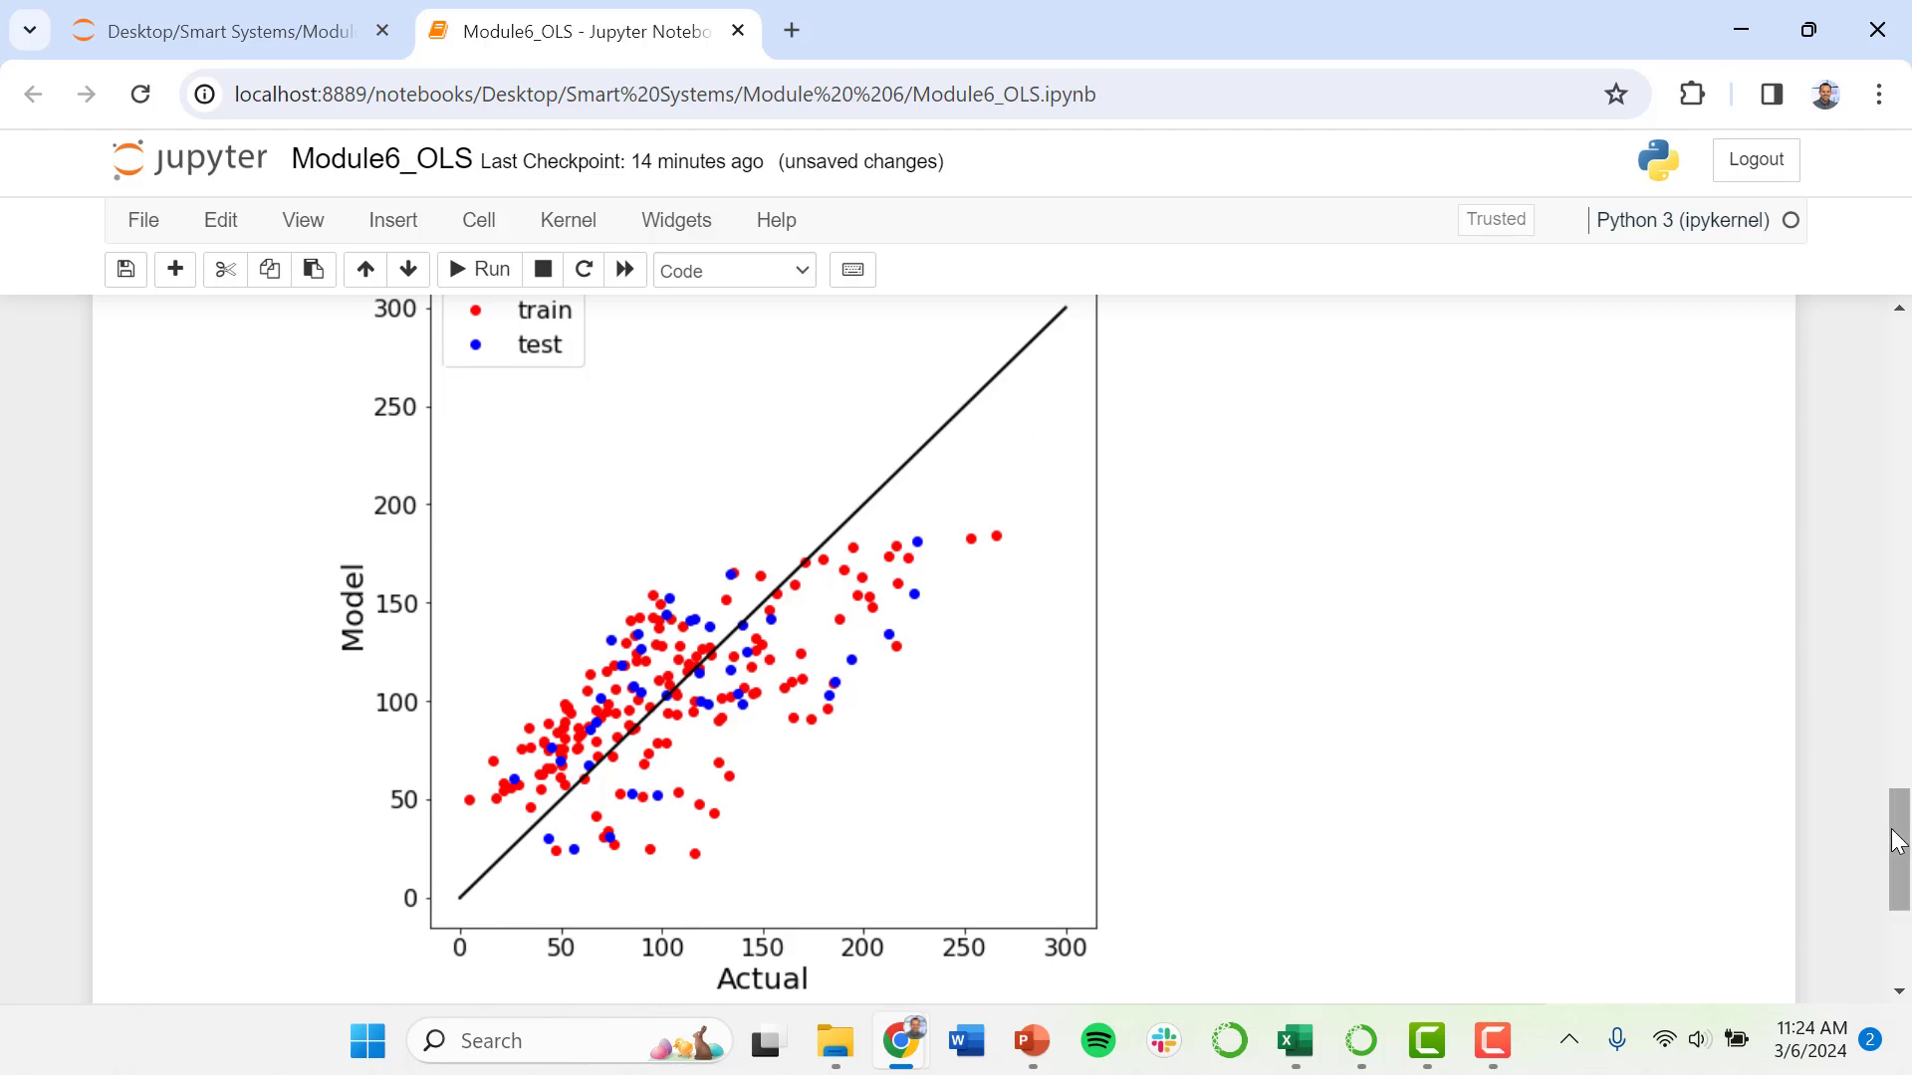
{"action": "scroll", "scroll_direction": "up", "scroll_amount": 3}
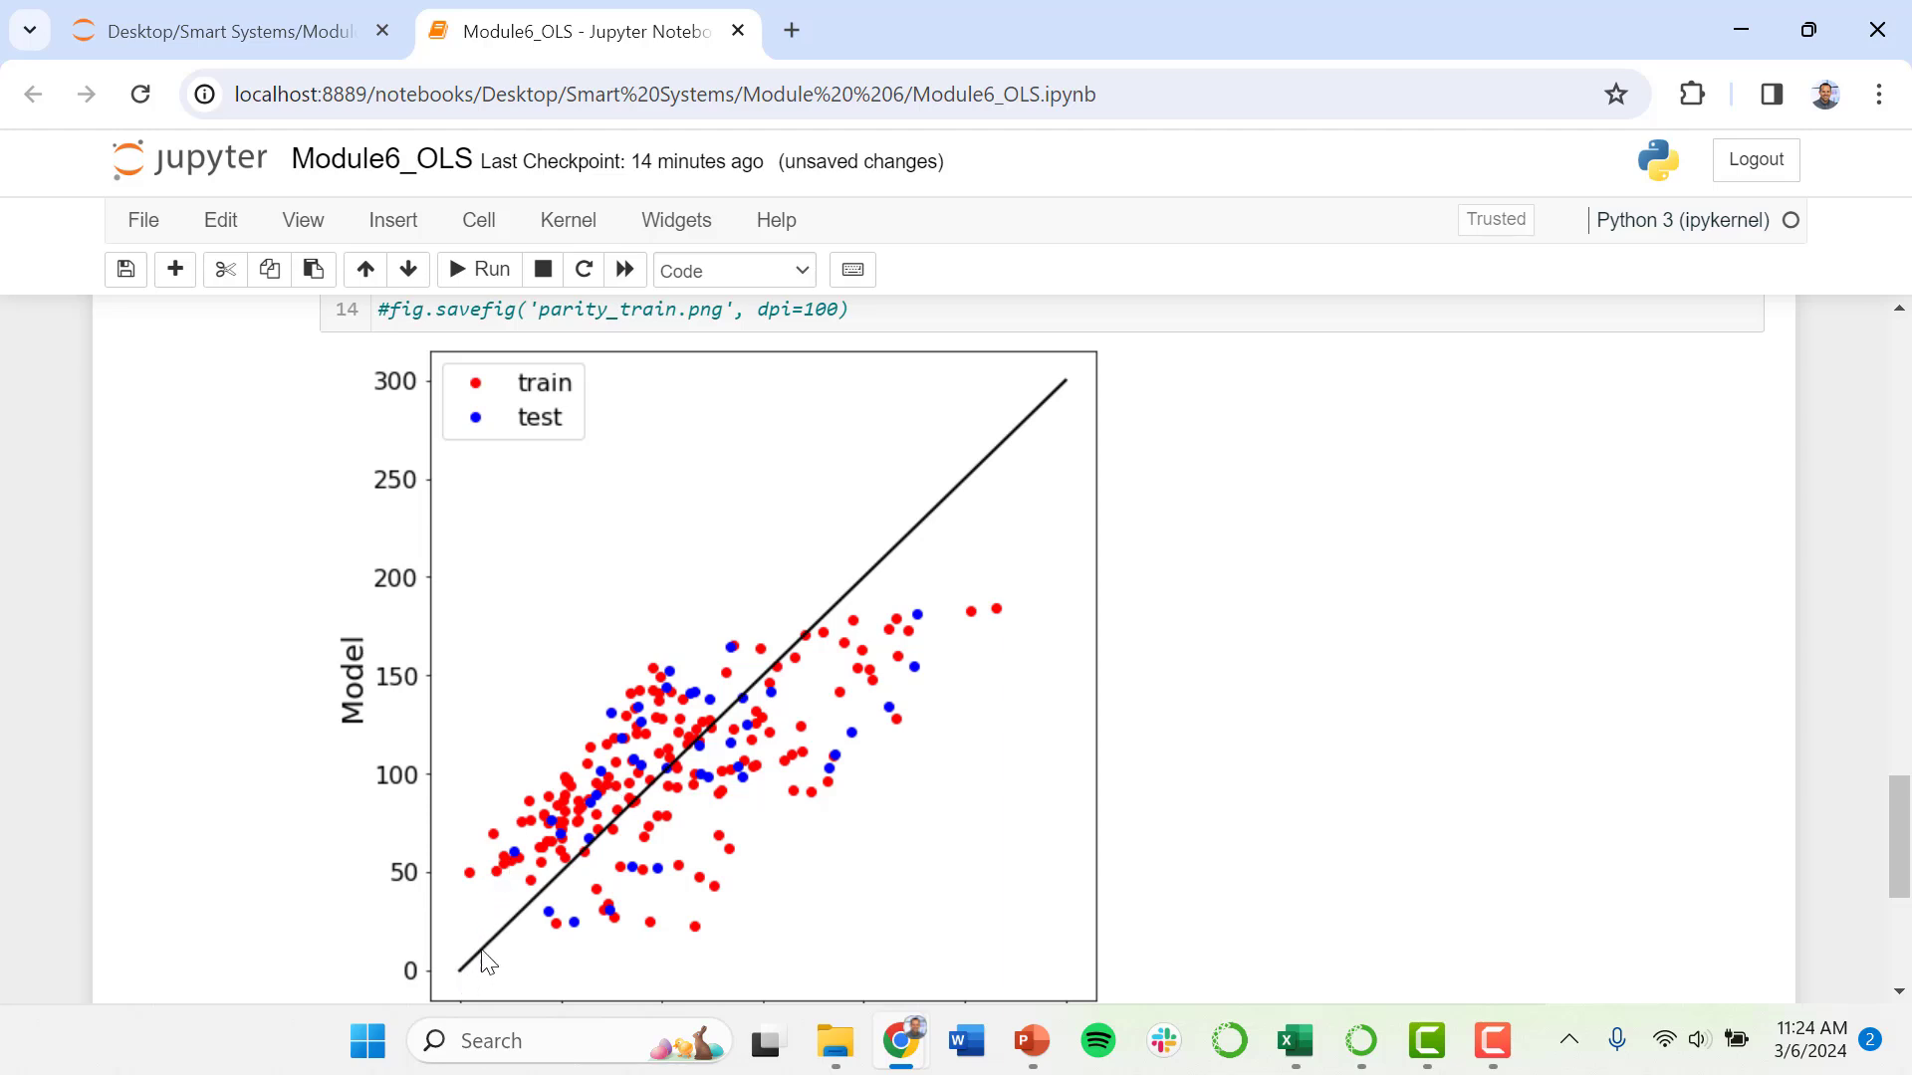
{"action": "mouse_move", "coordinate": [823, 650]}
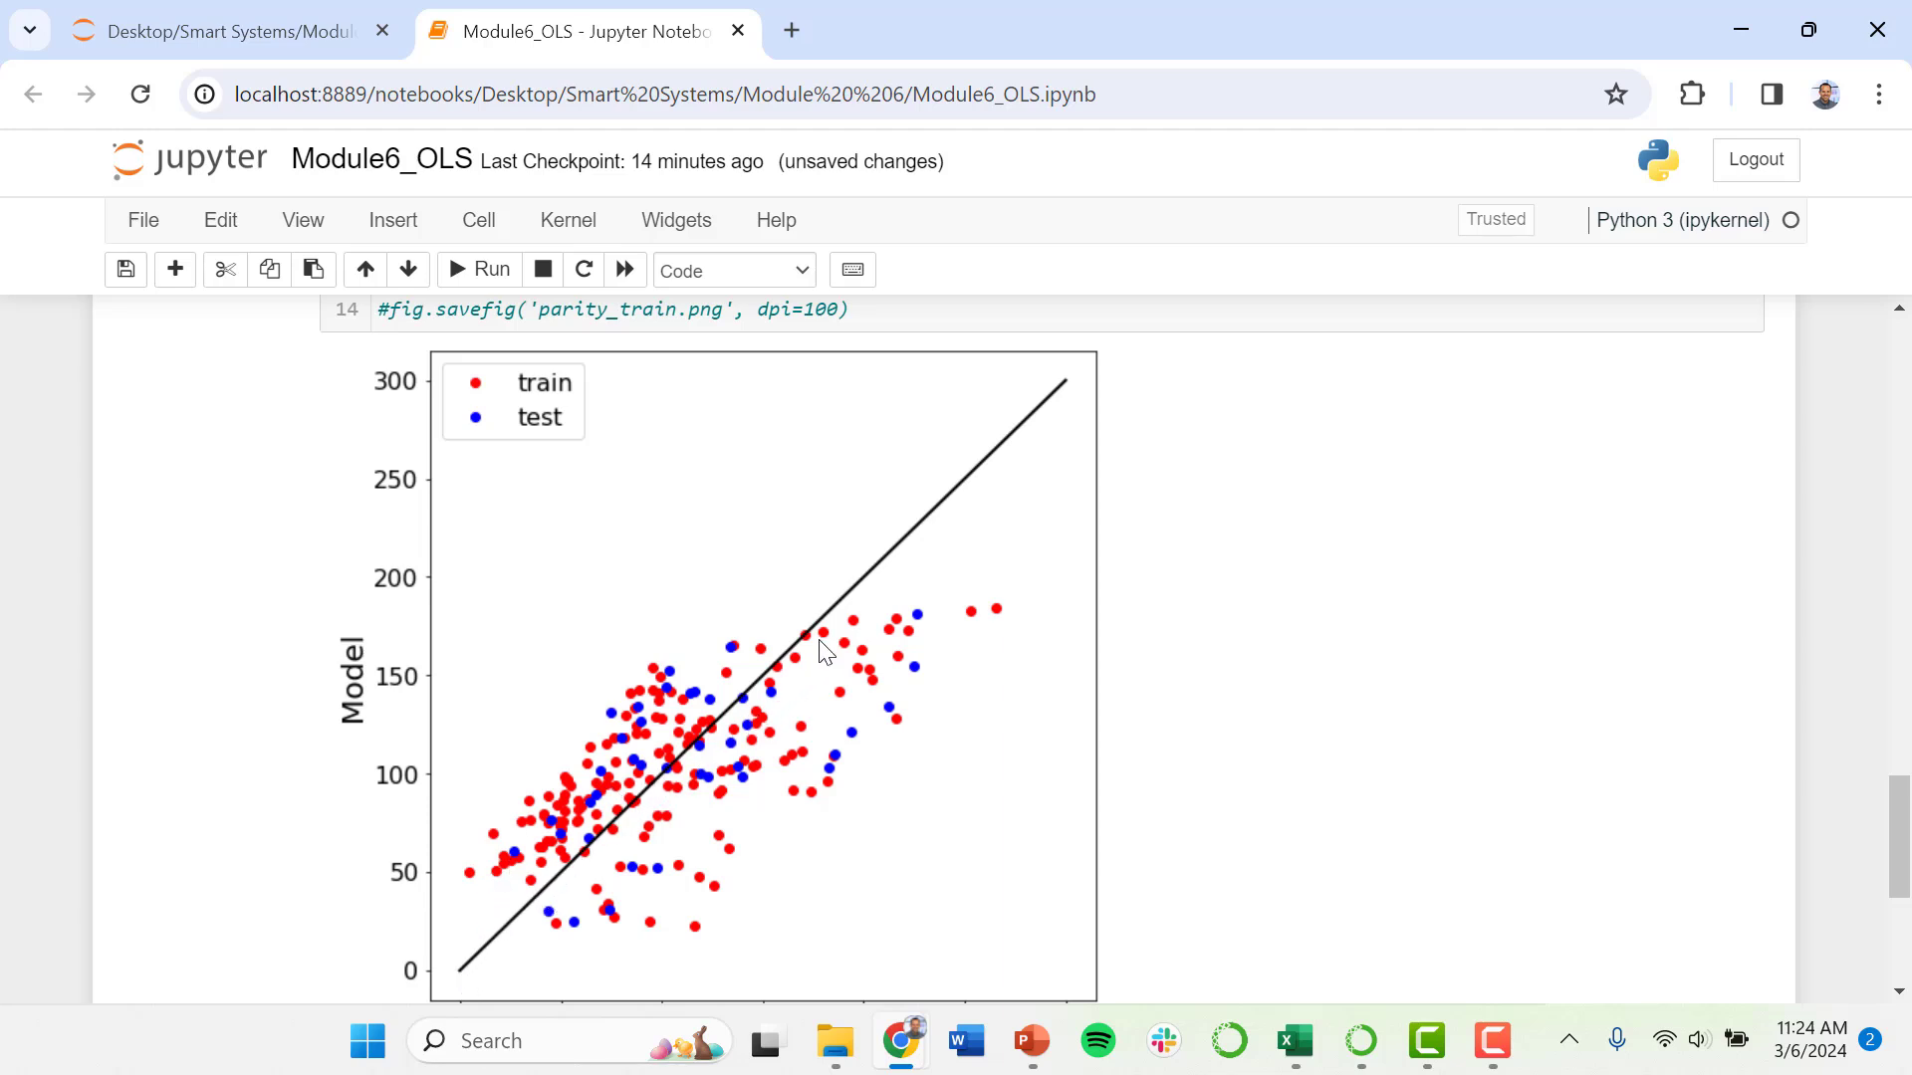
{"action": "mouse_move", "coordinate": [1085, 393]}
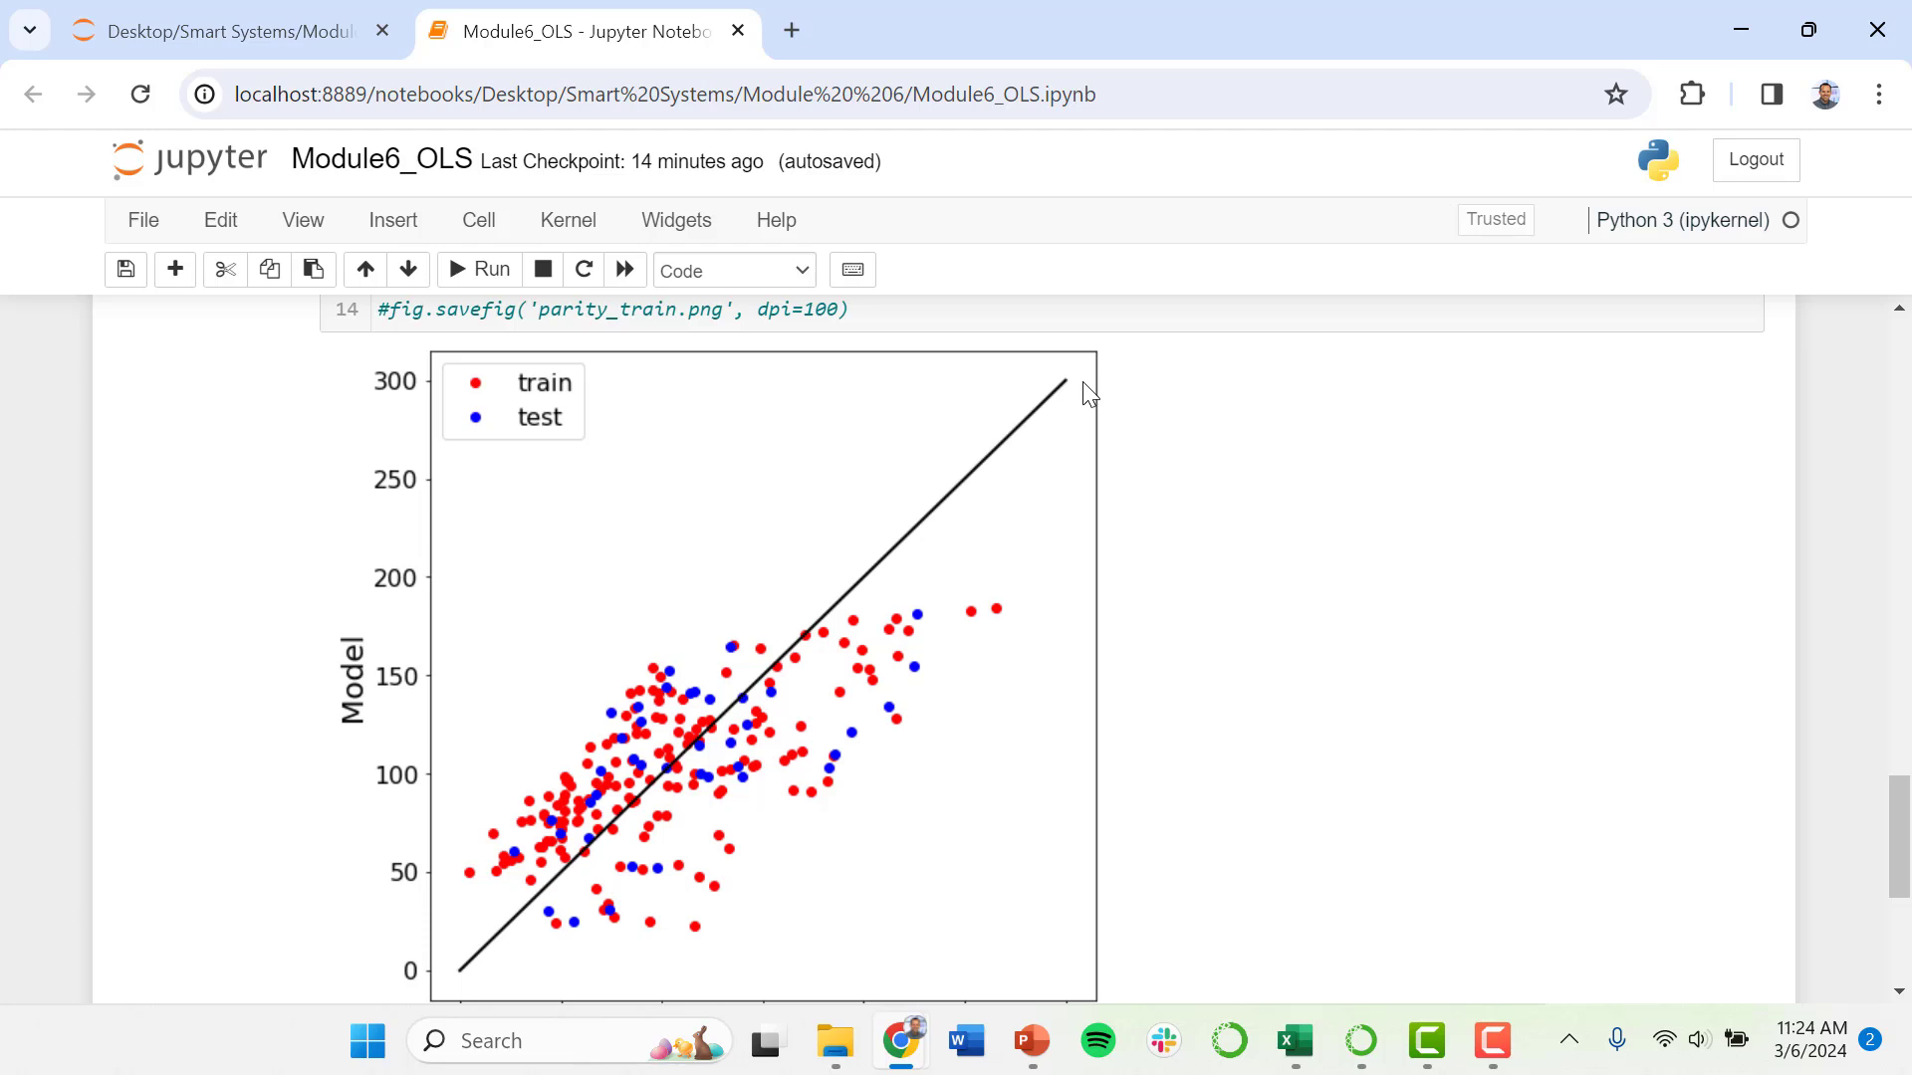
{"action": "mouse_move", "coordinate": [1728, 810]}
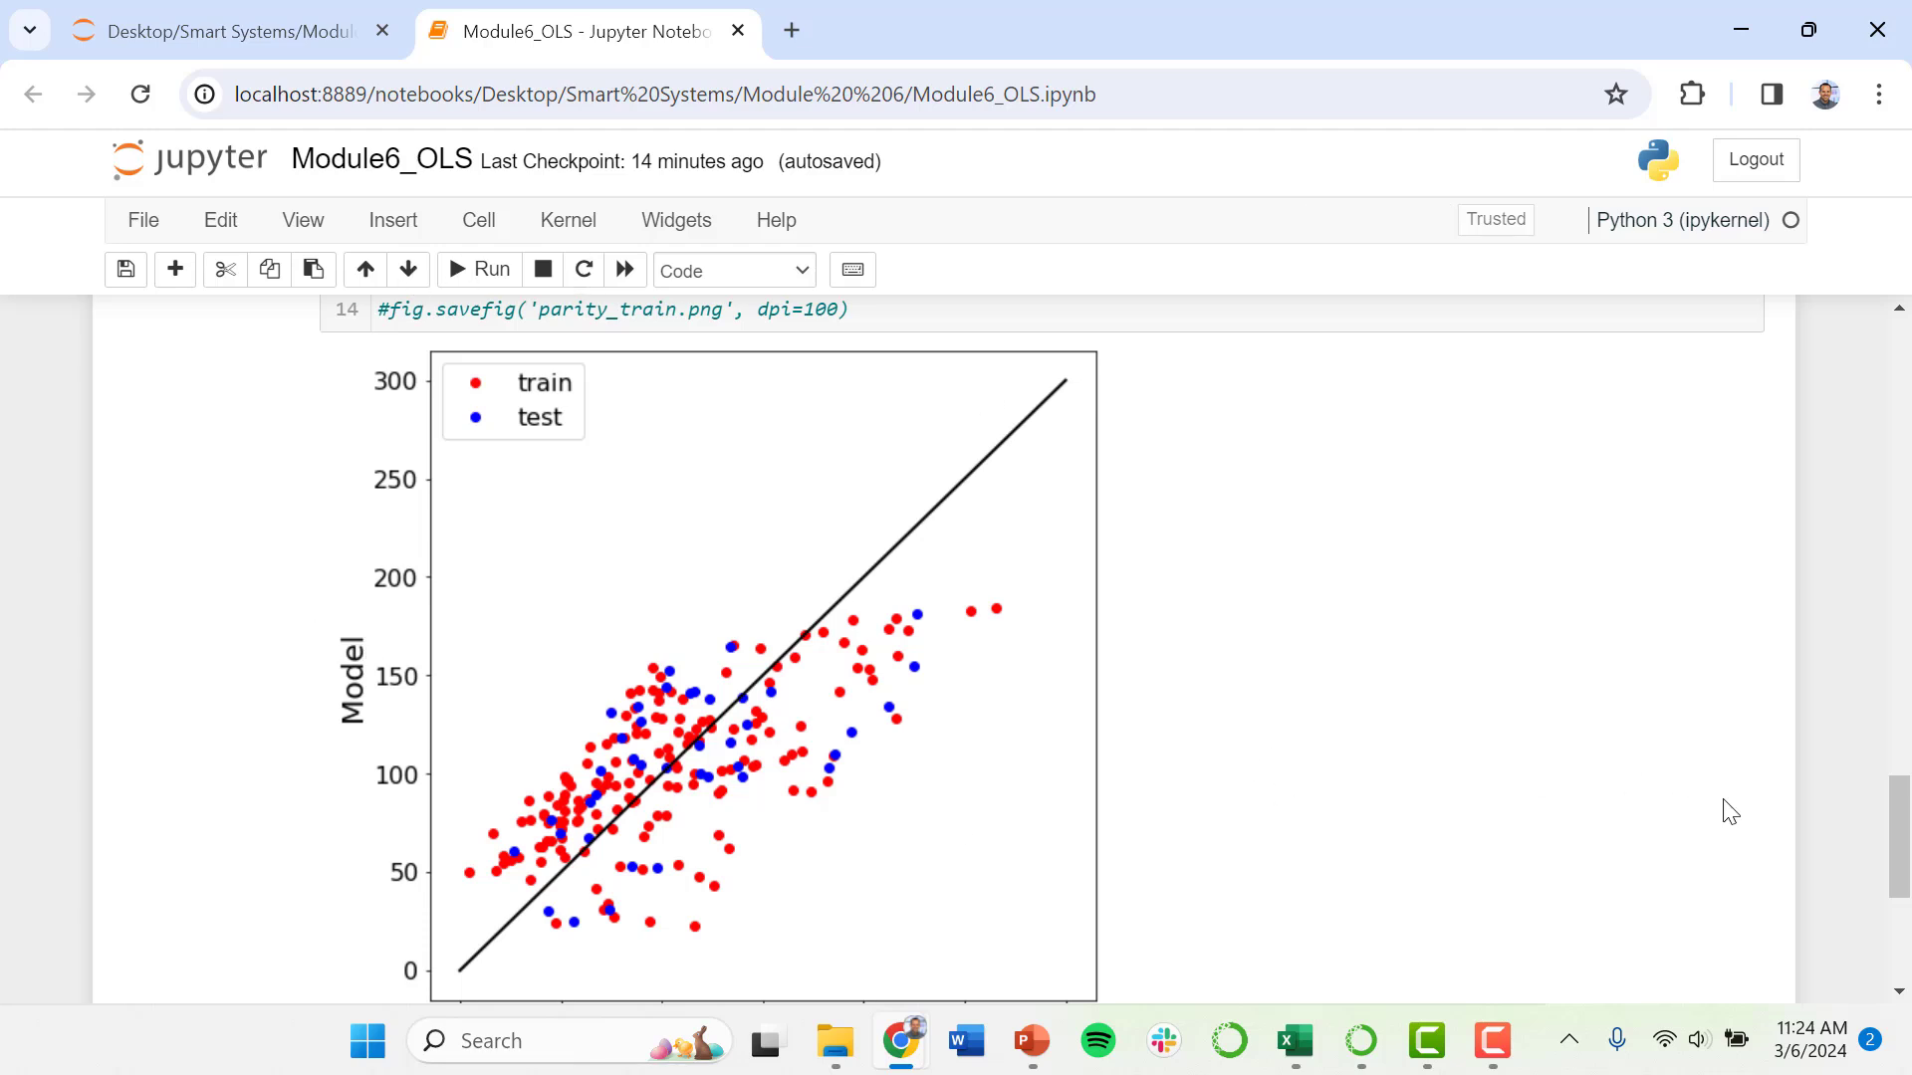
{"action": "scroll", "scroll_direction": "down", "scroll_amount": 3}
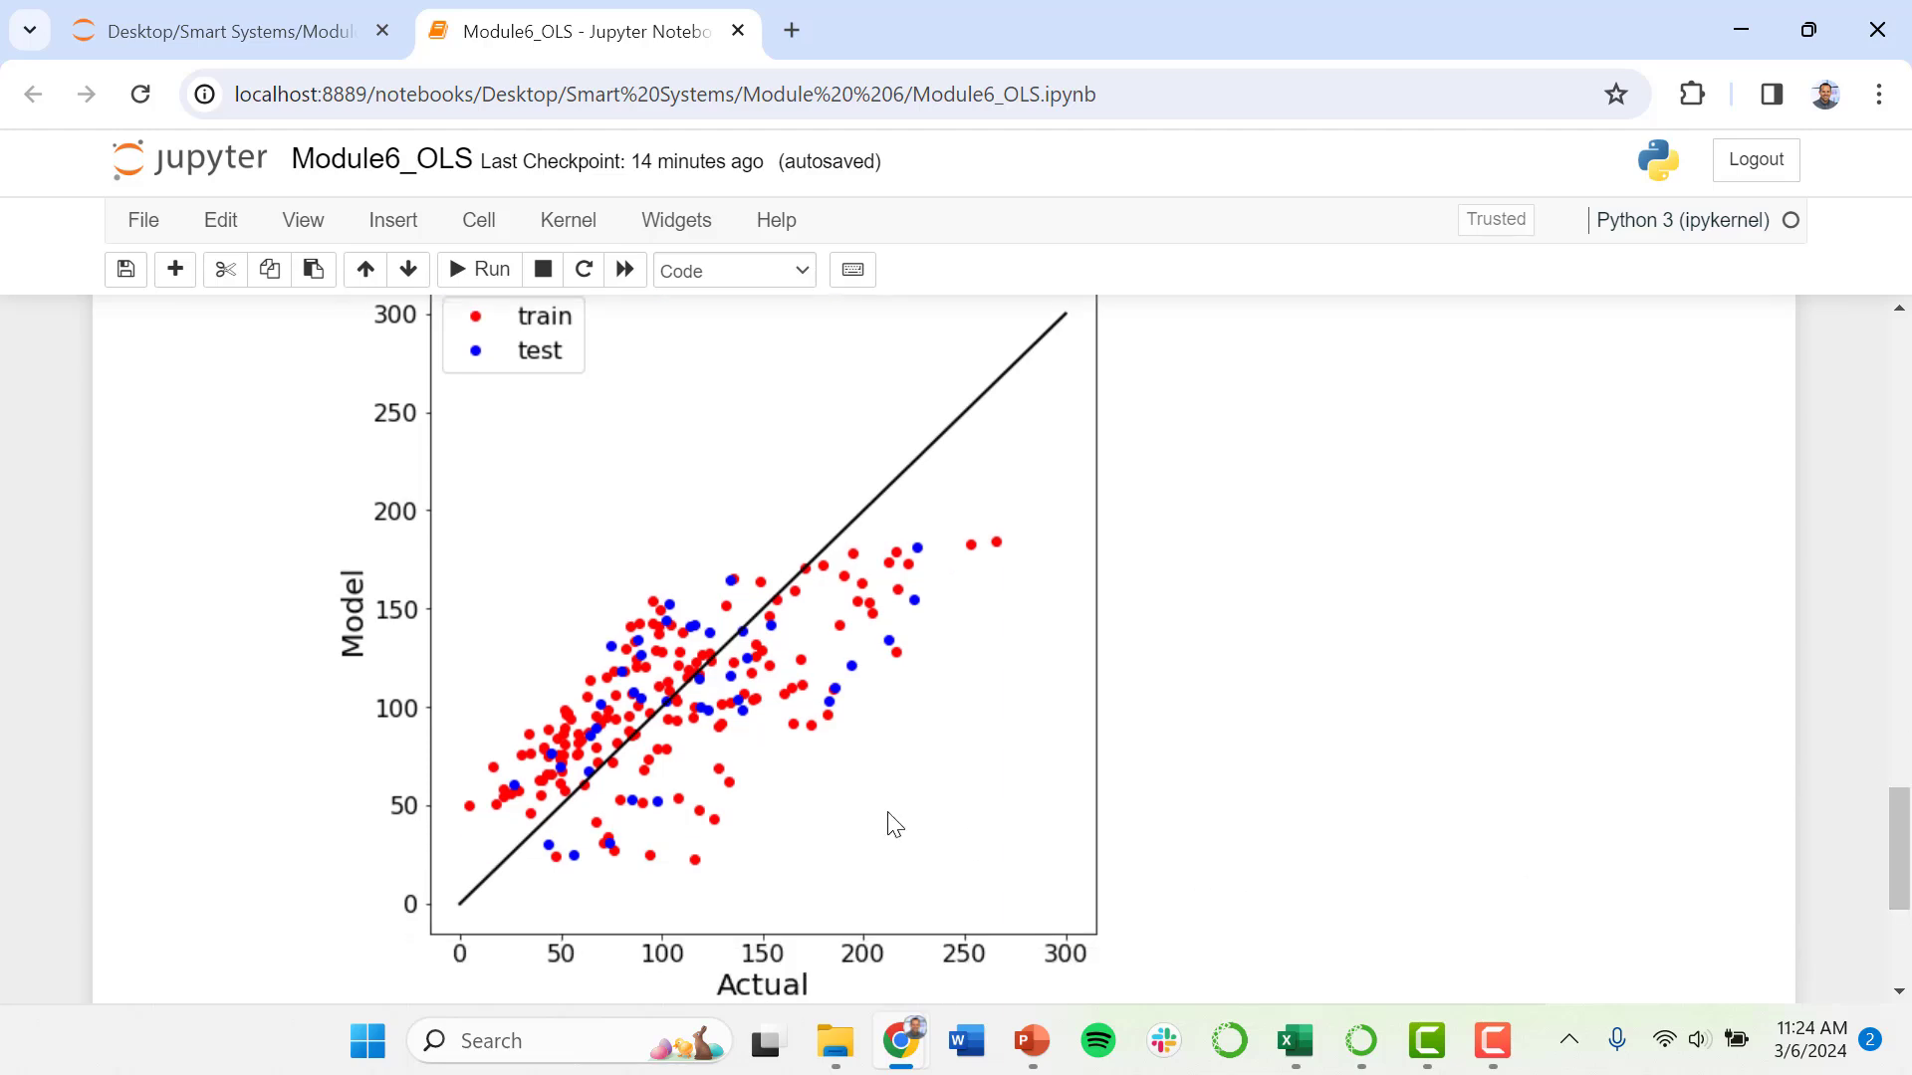
{"action": "mouse_move", "coordinate": [1021, 803]}
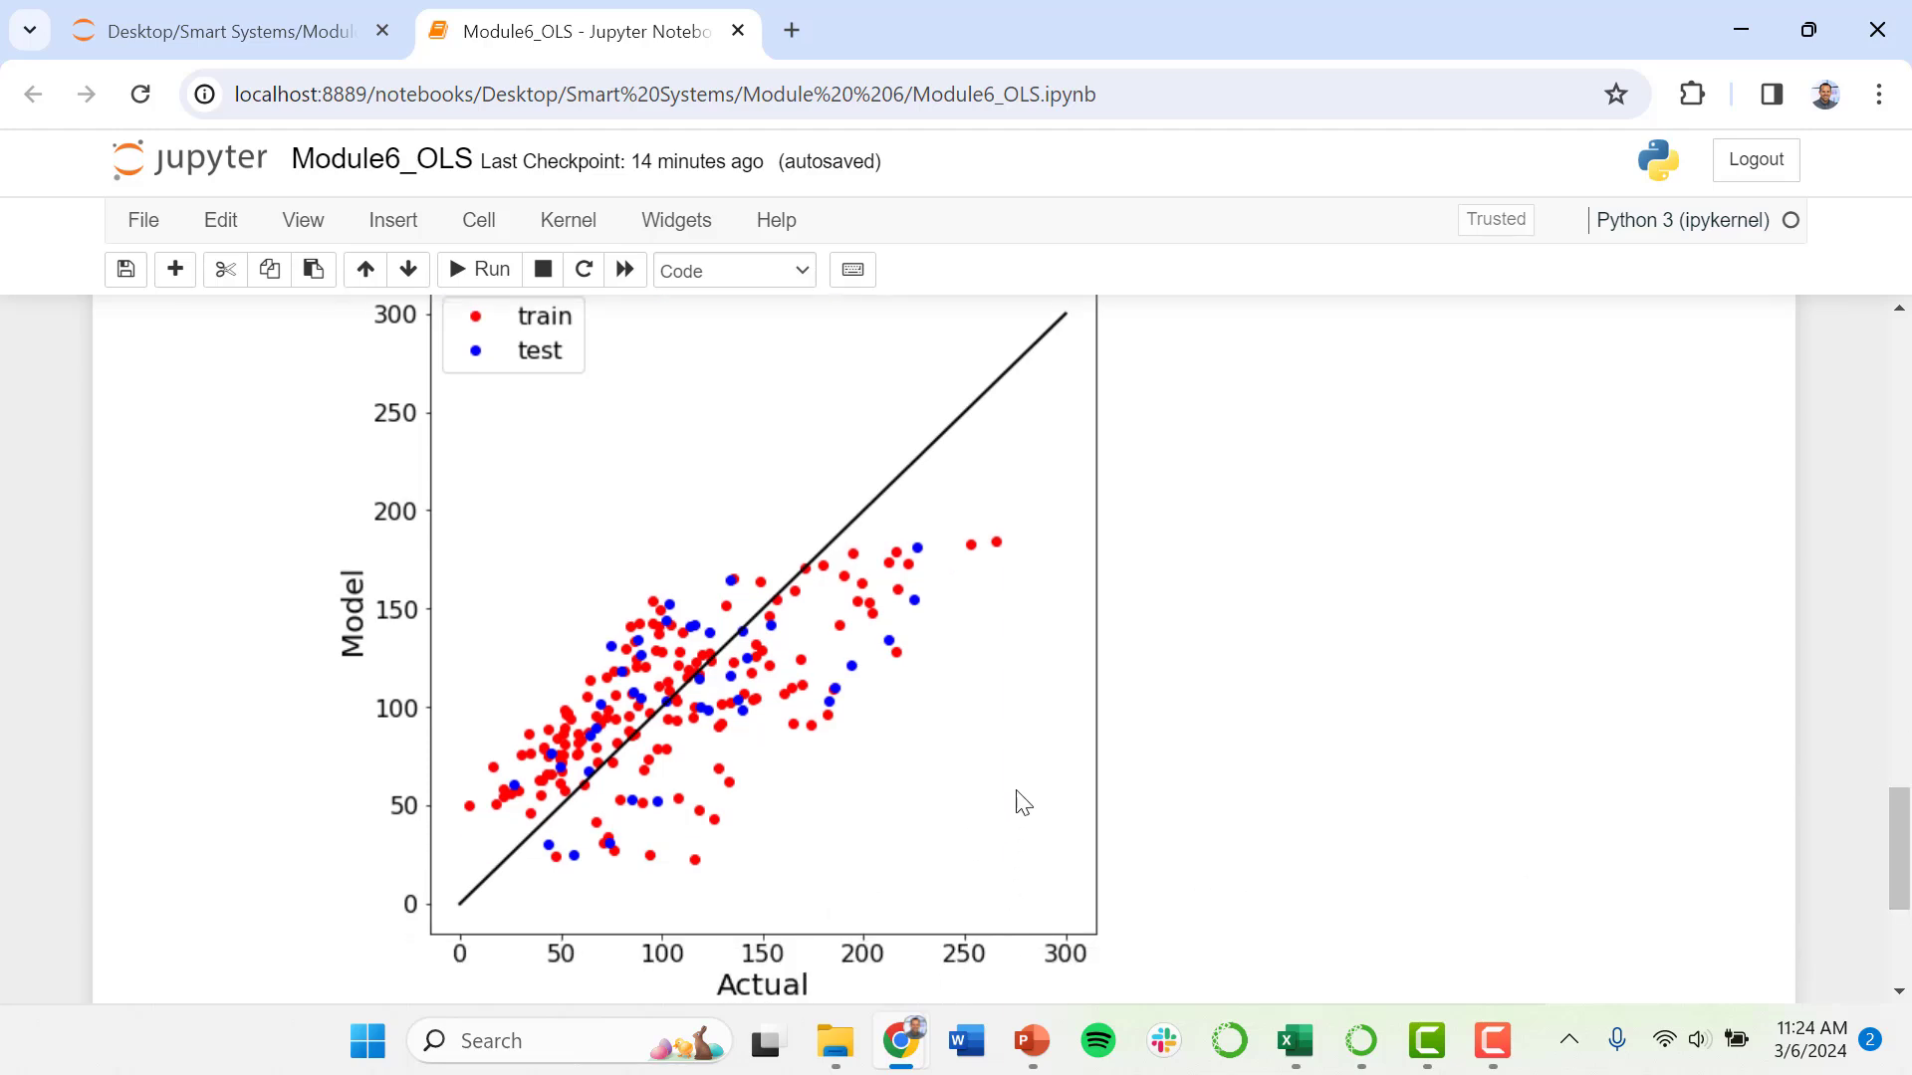
{"action": "mouse_move", "coordinate": [1020, 555]}
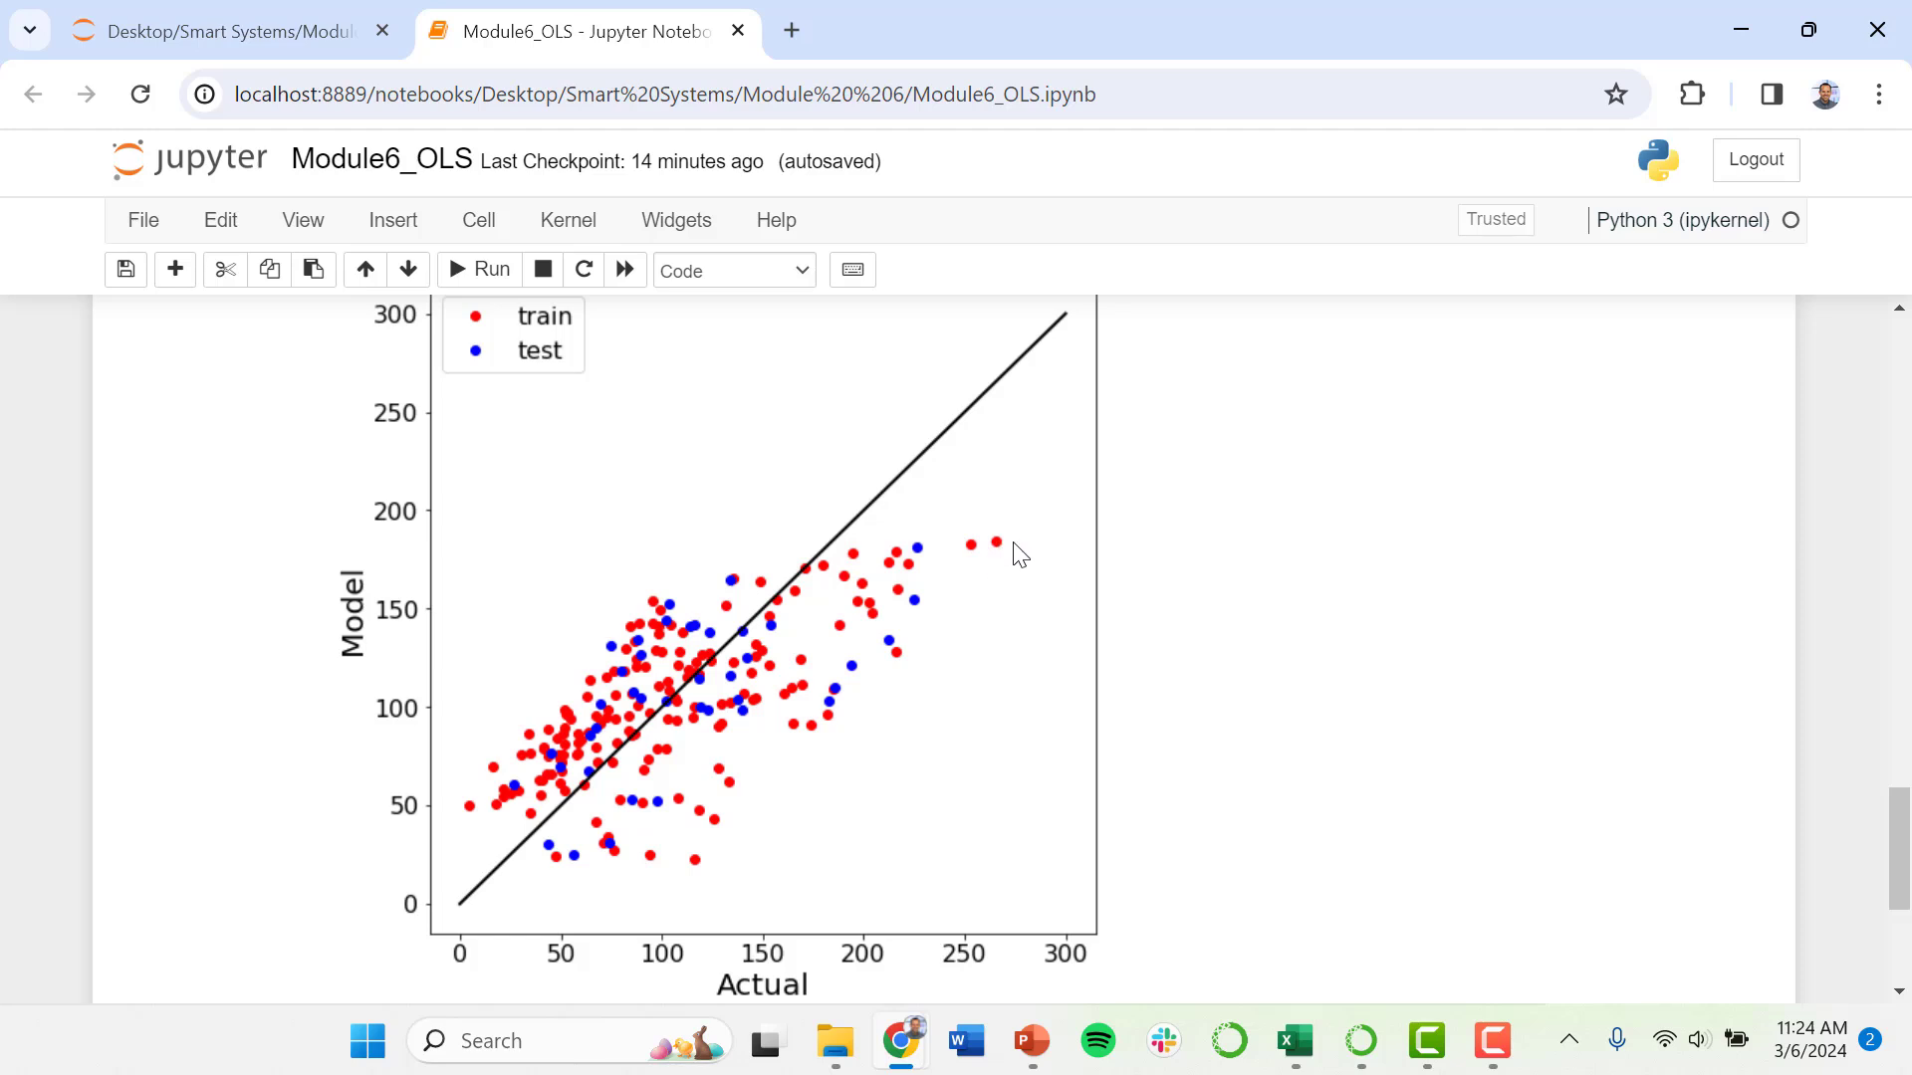
{"action": "mouse_move", "coordinate": [1038, 585]}
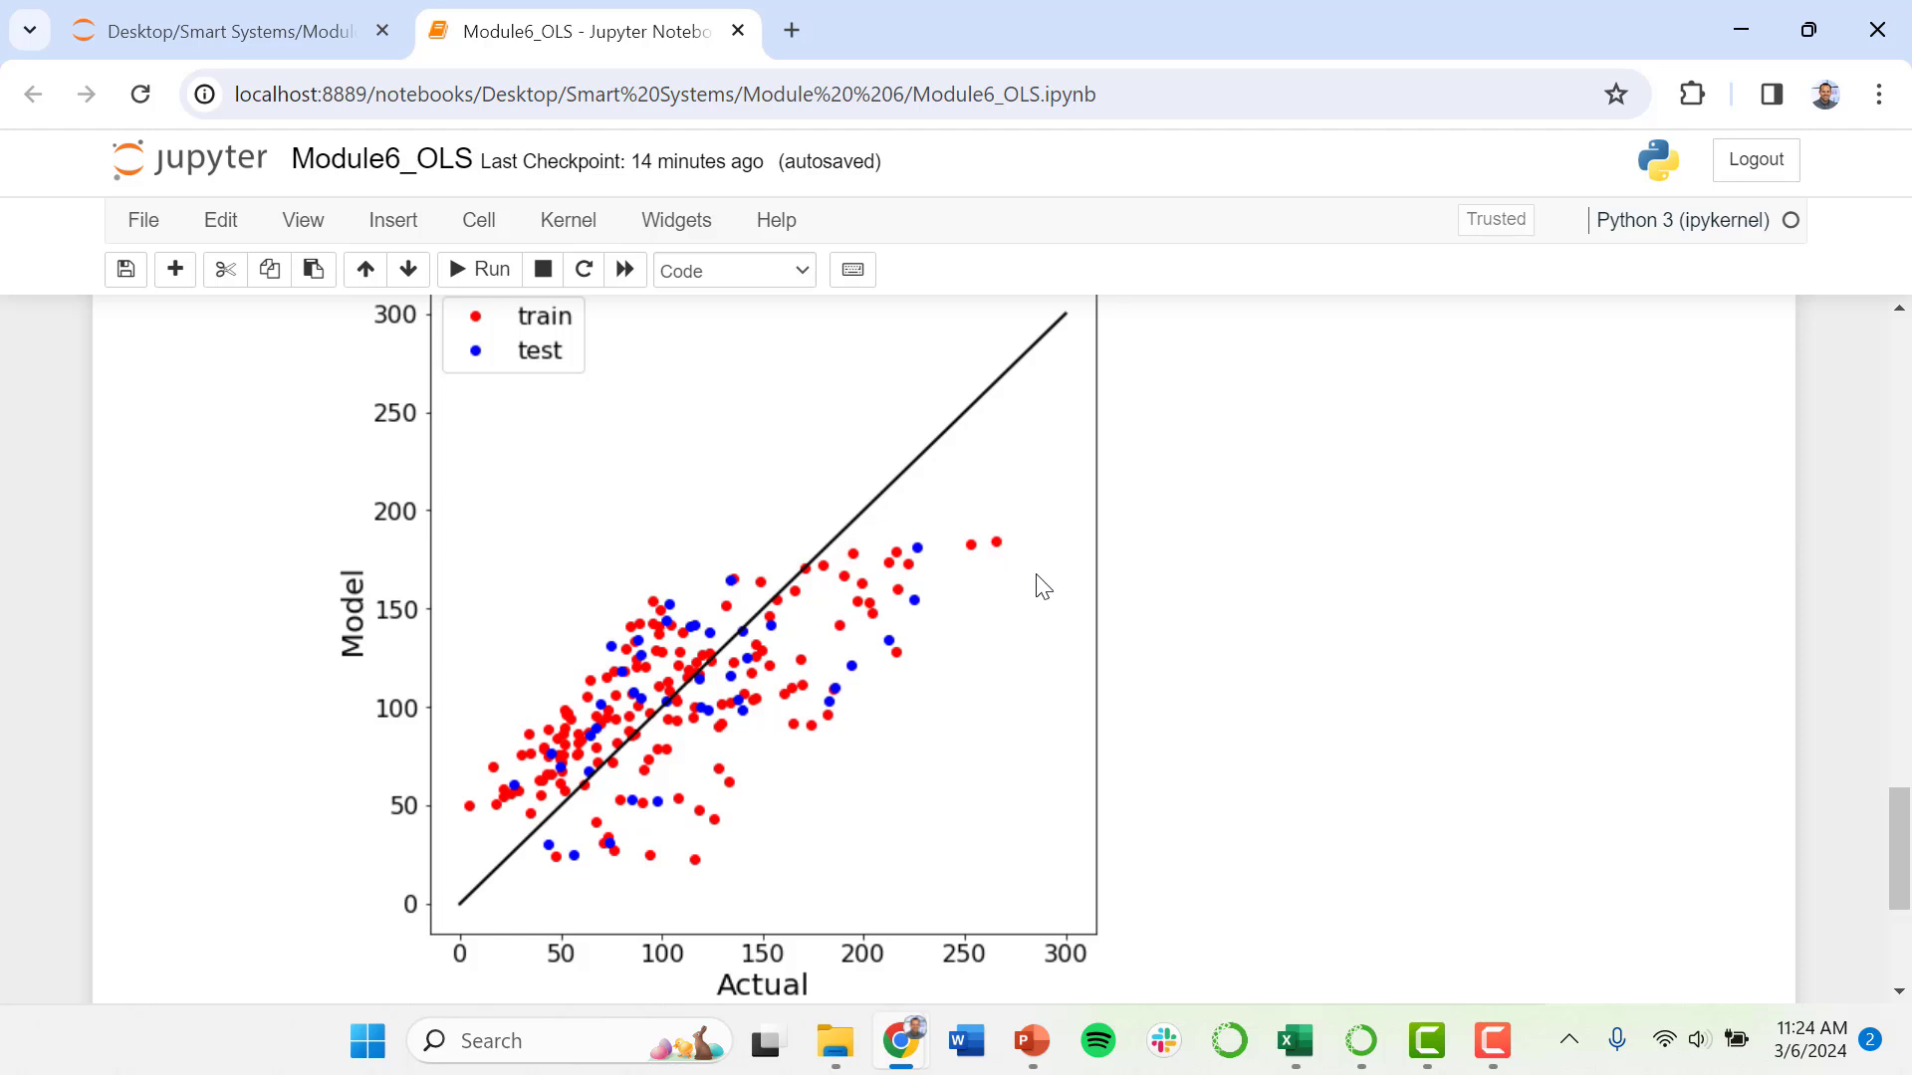
{"action": "mouse_move", "coordinate": [1003, 553]}
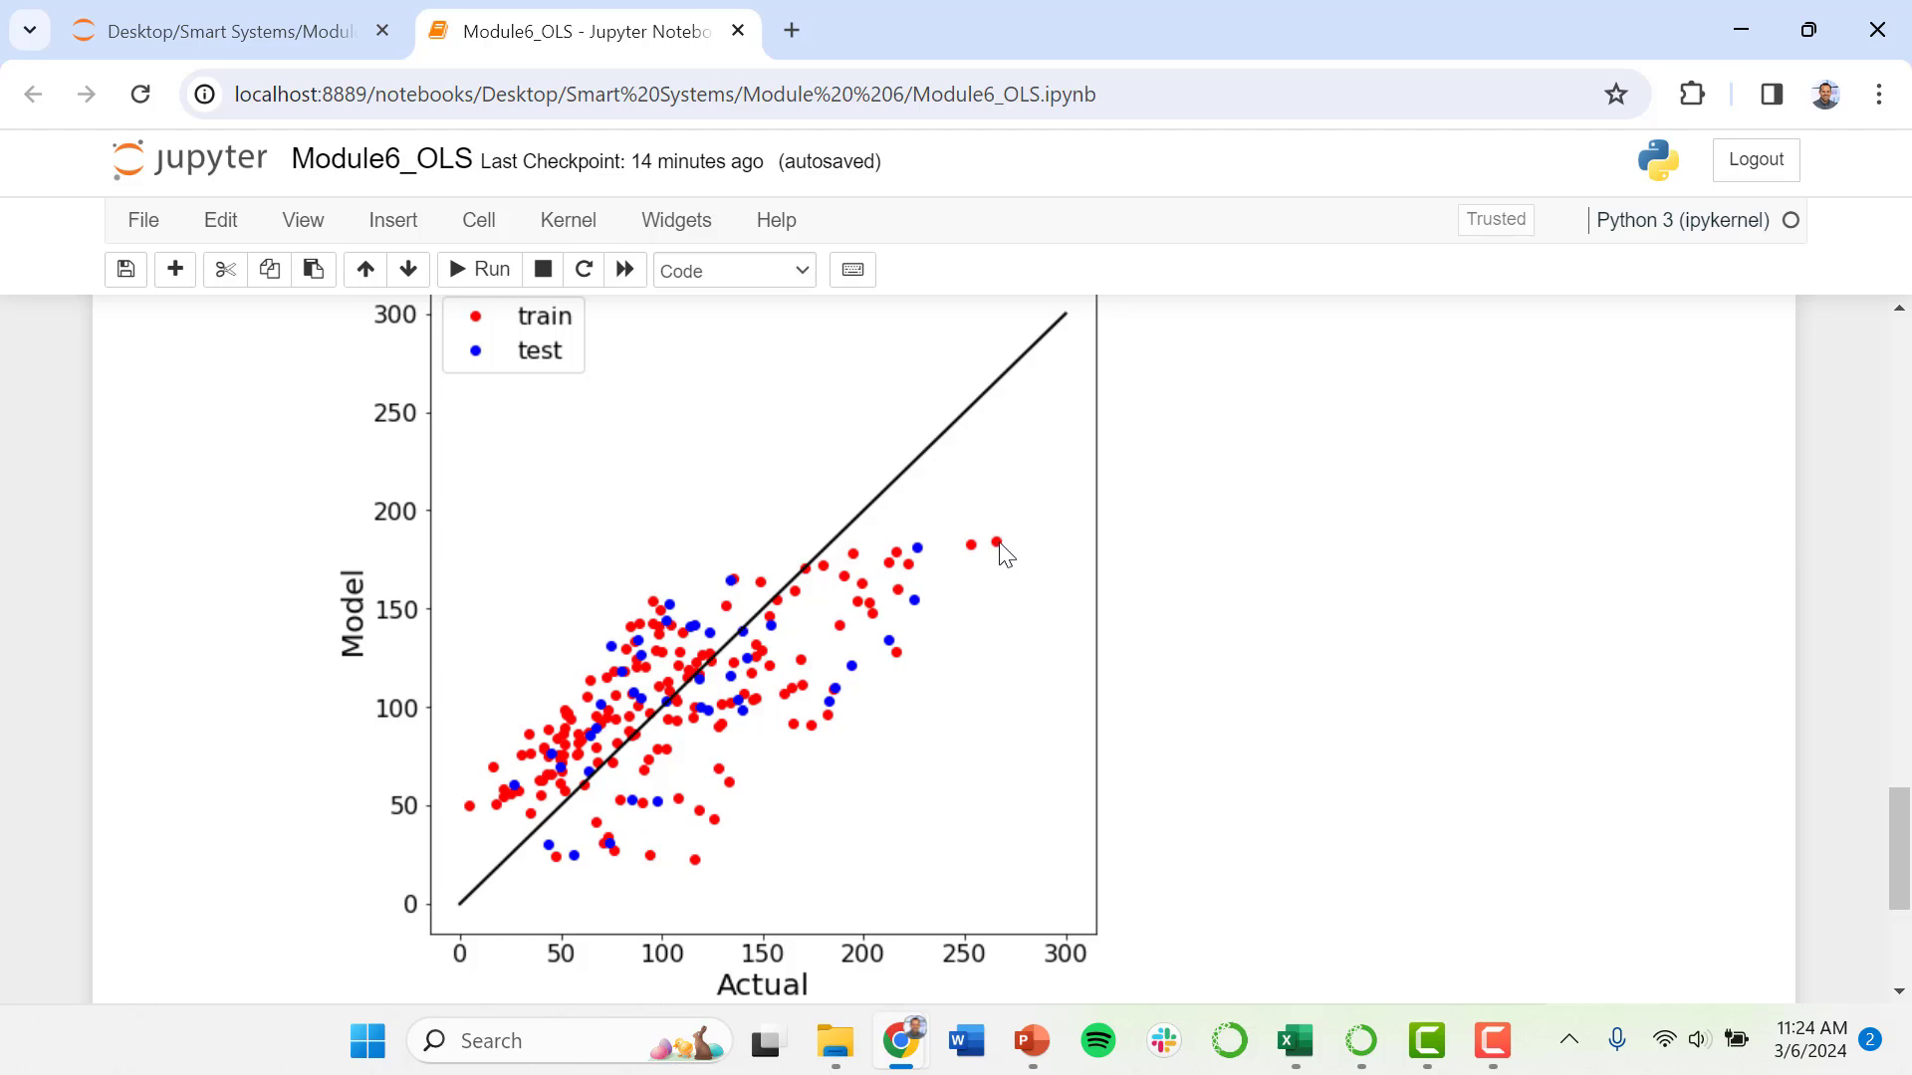
{"action": "mouse_move", "coordinate": [580, 547]}
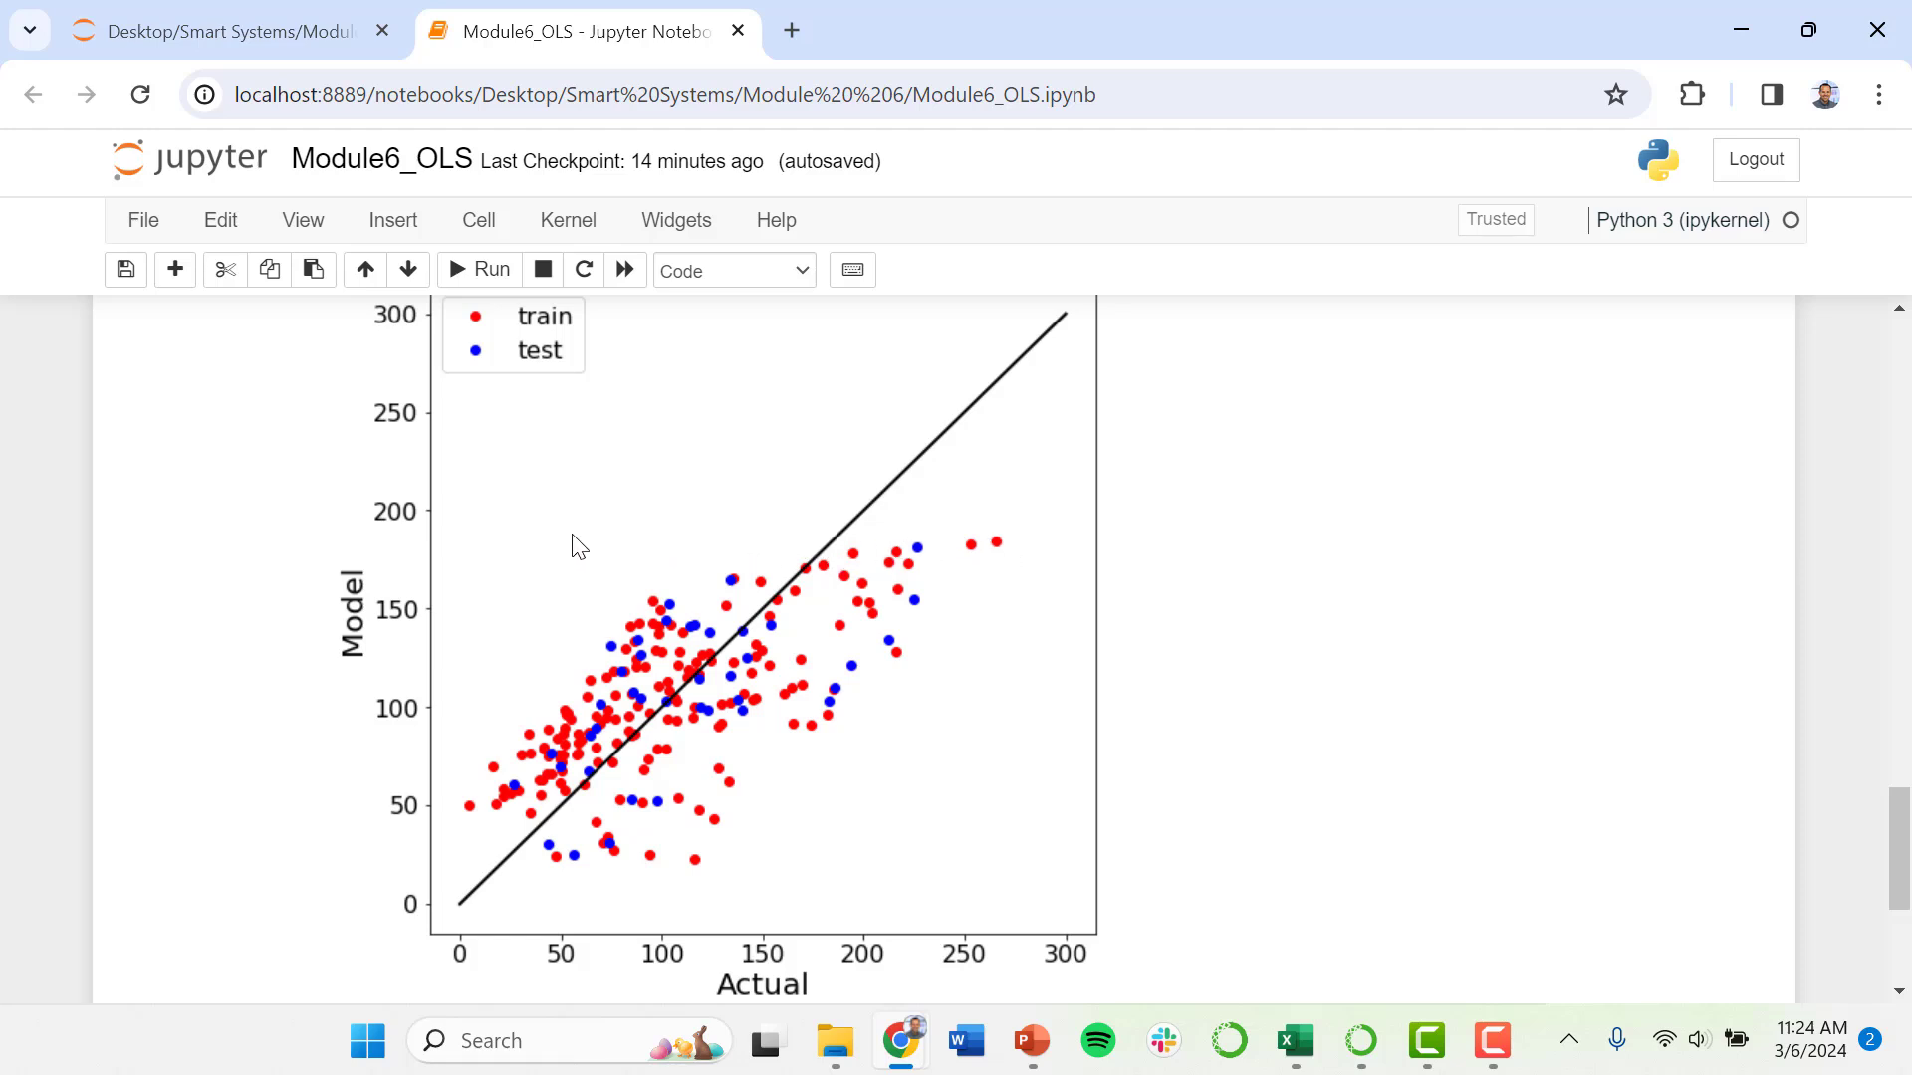
{"action": "mouse_move", "coordinate": [436, 542]}
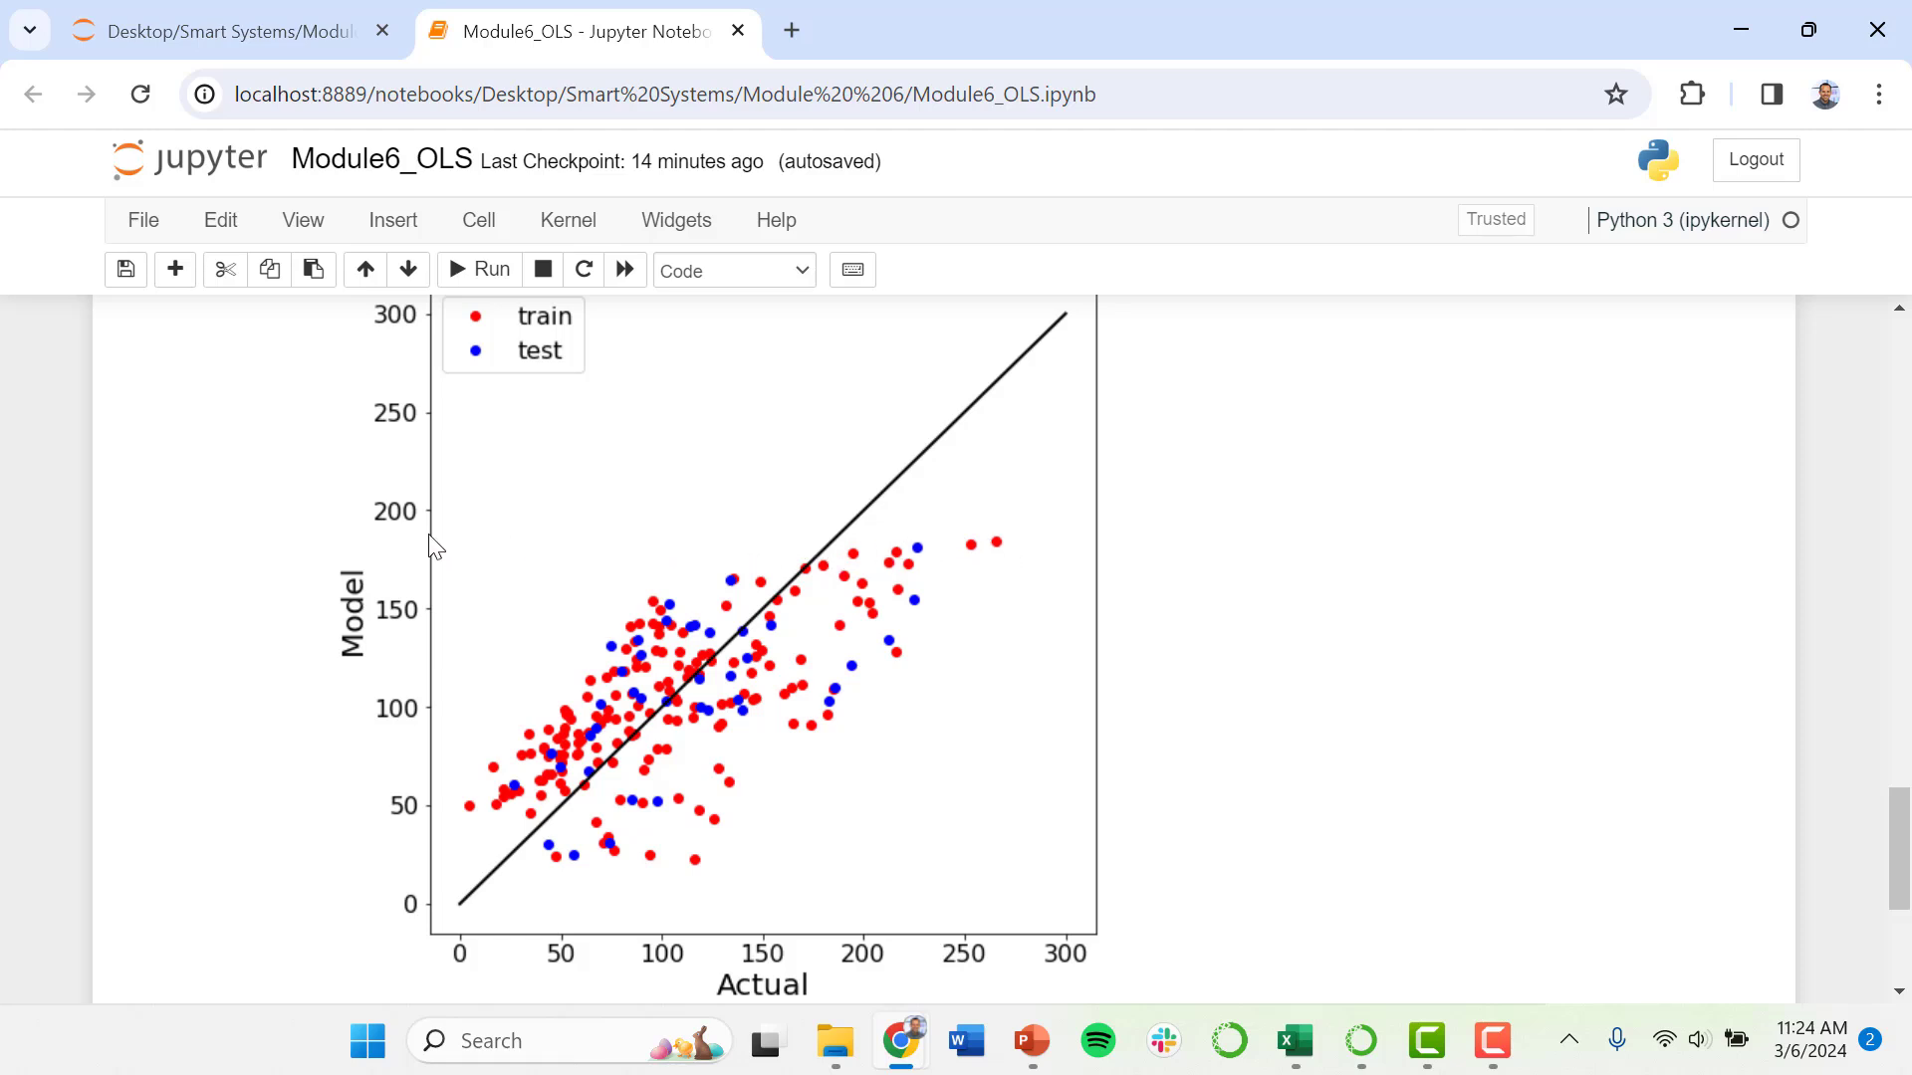
{"action": "mouse_move", "coordinate": [854, 577]}
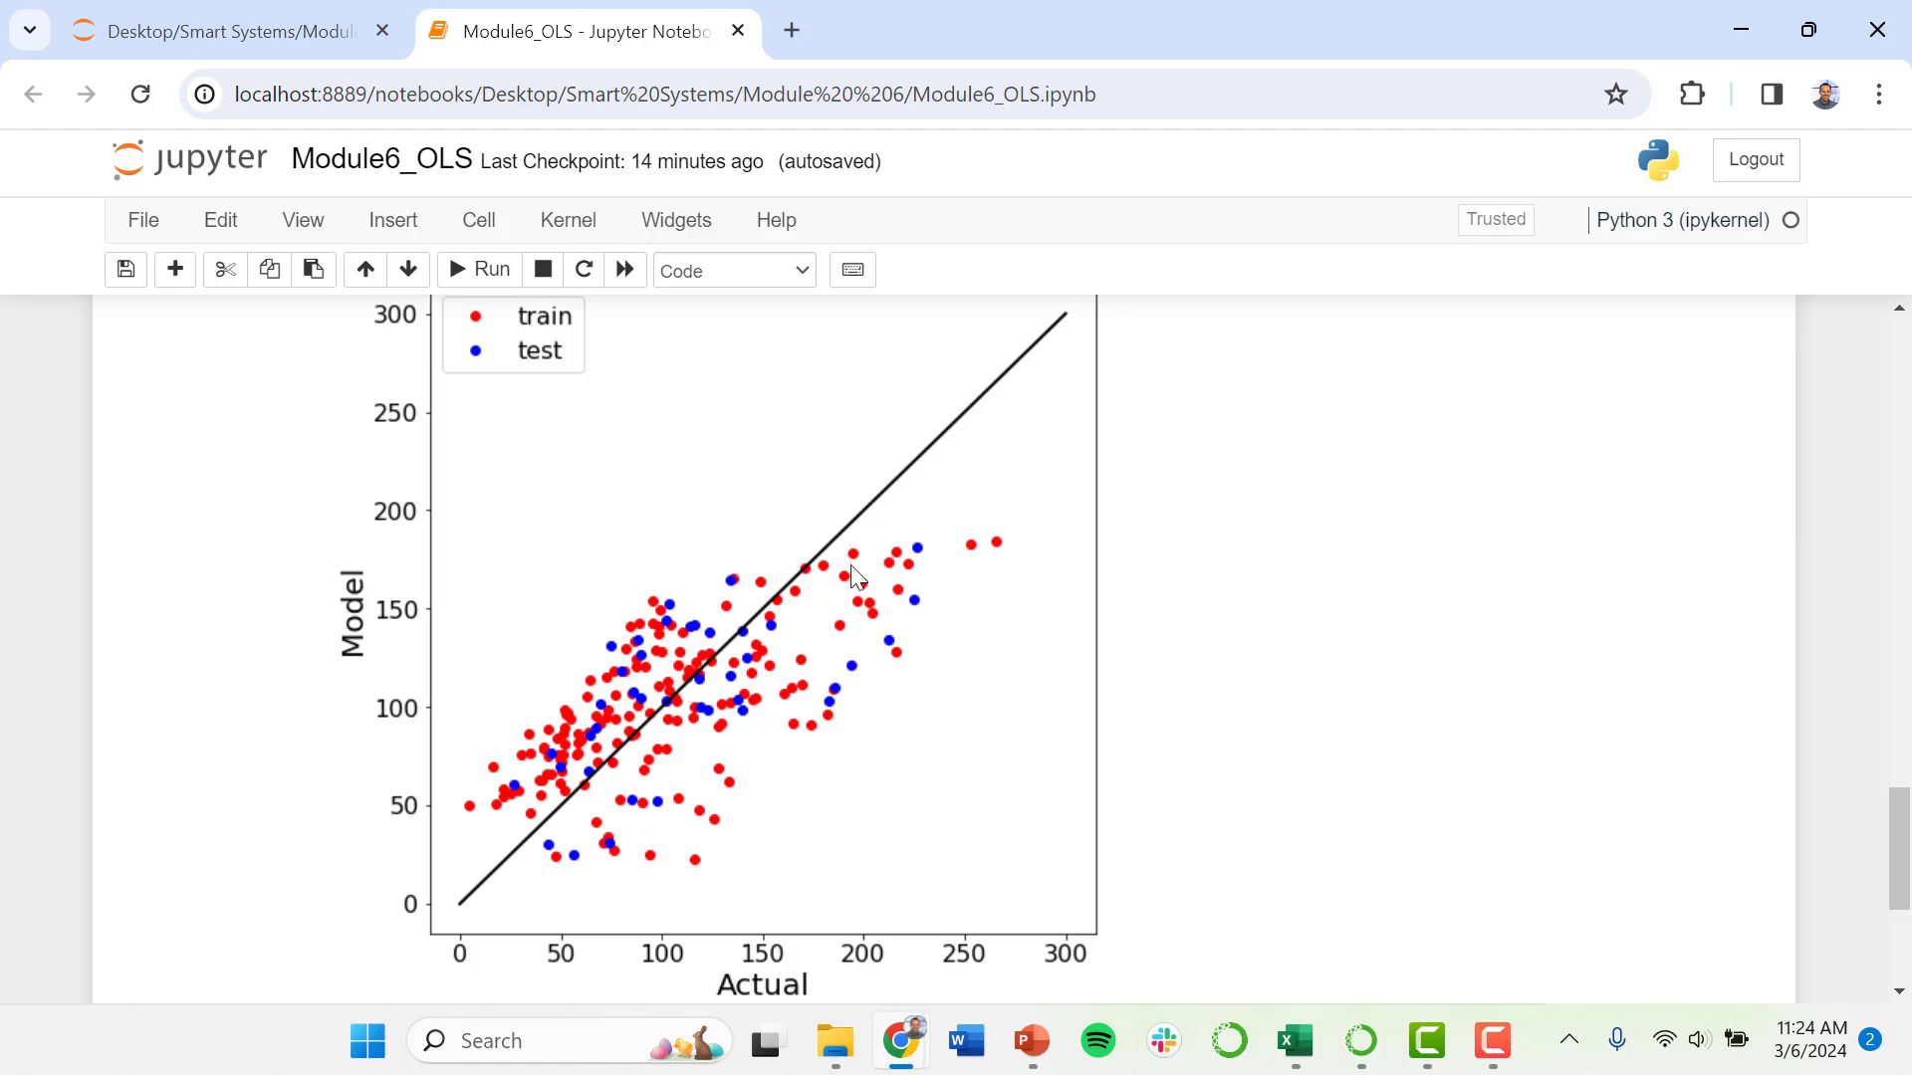
{"action": "mouse_move", "coordinate": [1032, 597]}
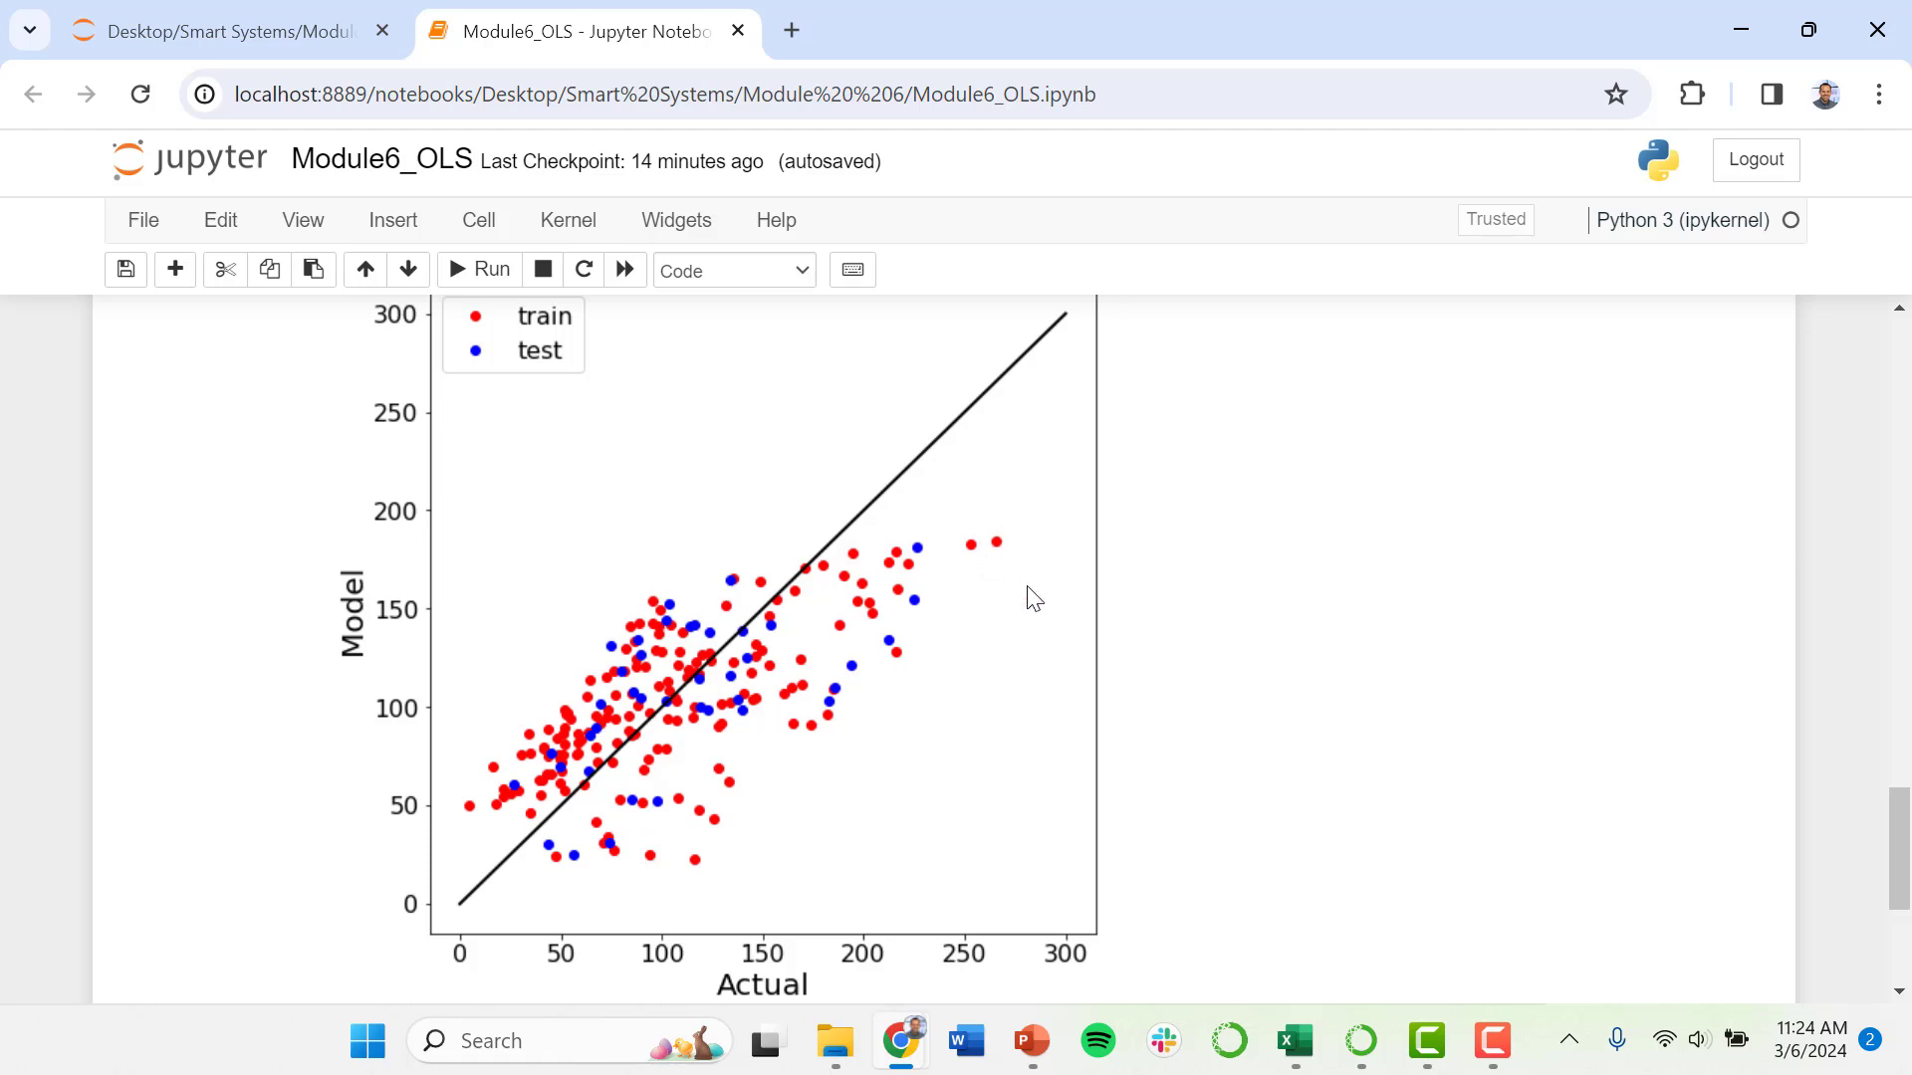
{"action": "mouse_move", "coordinate": [505, 739]}
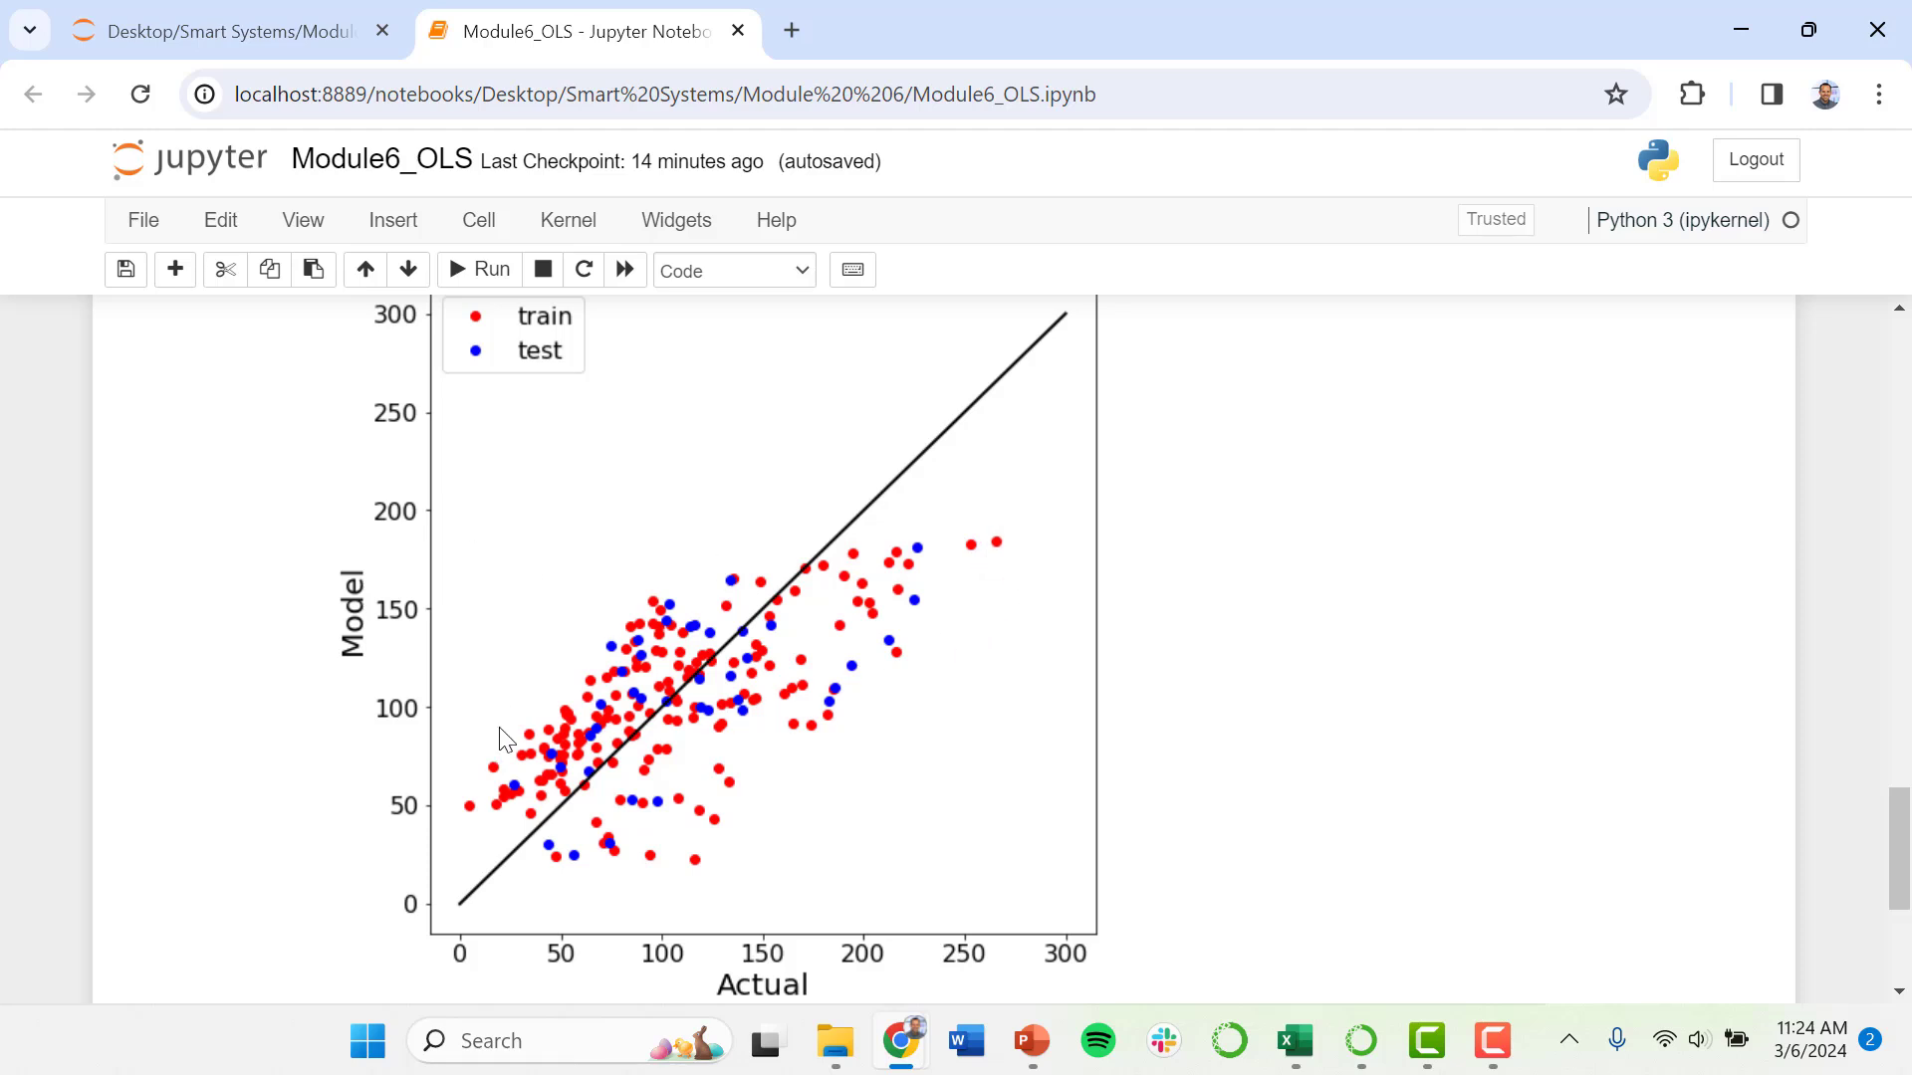
{"action": "mouse_move", "coordinate": [704, 875]}
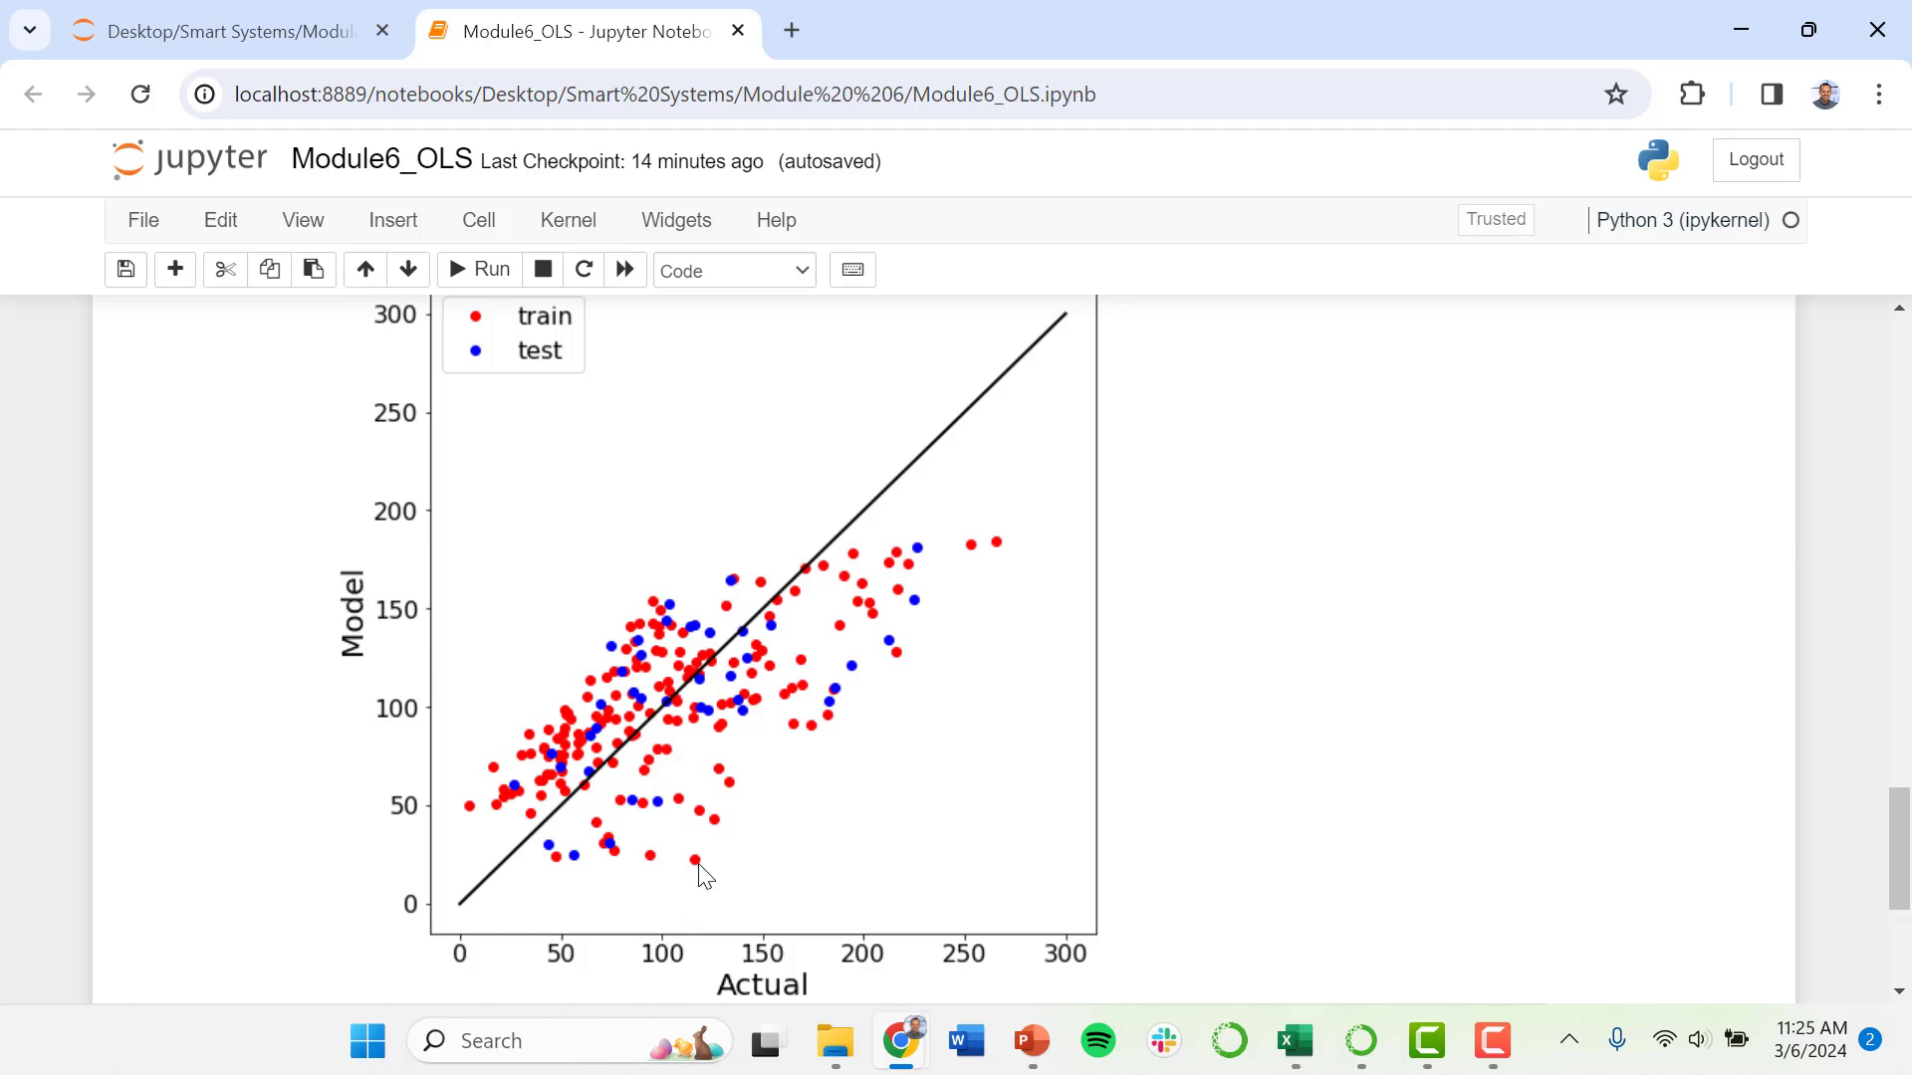
{"action": "mouse_move", "coordinate": [702, 865]}
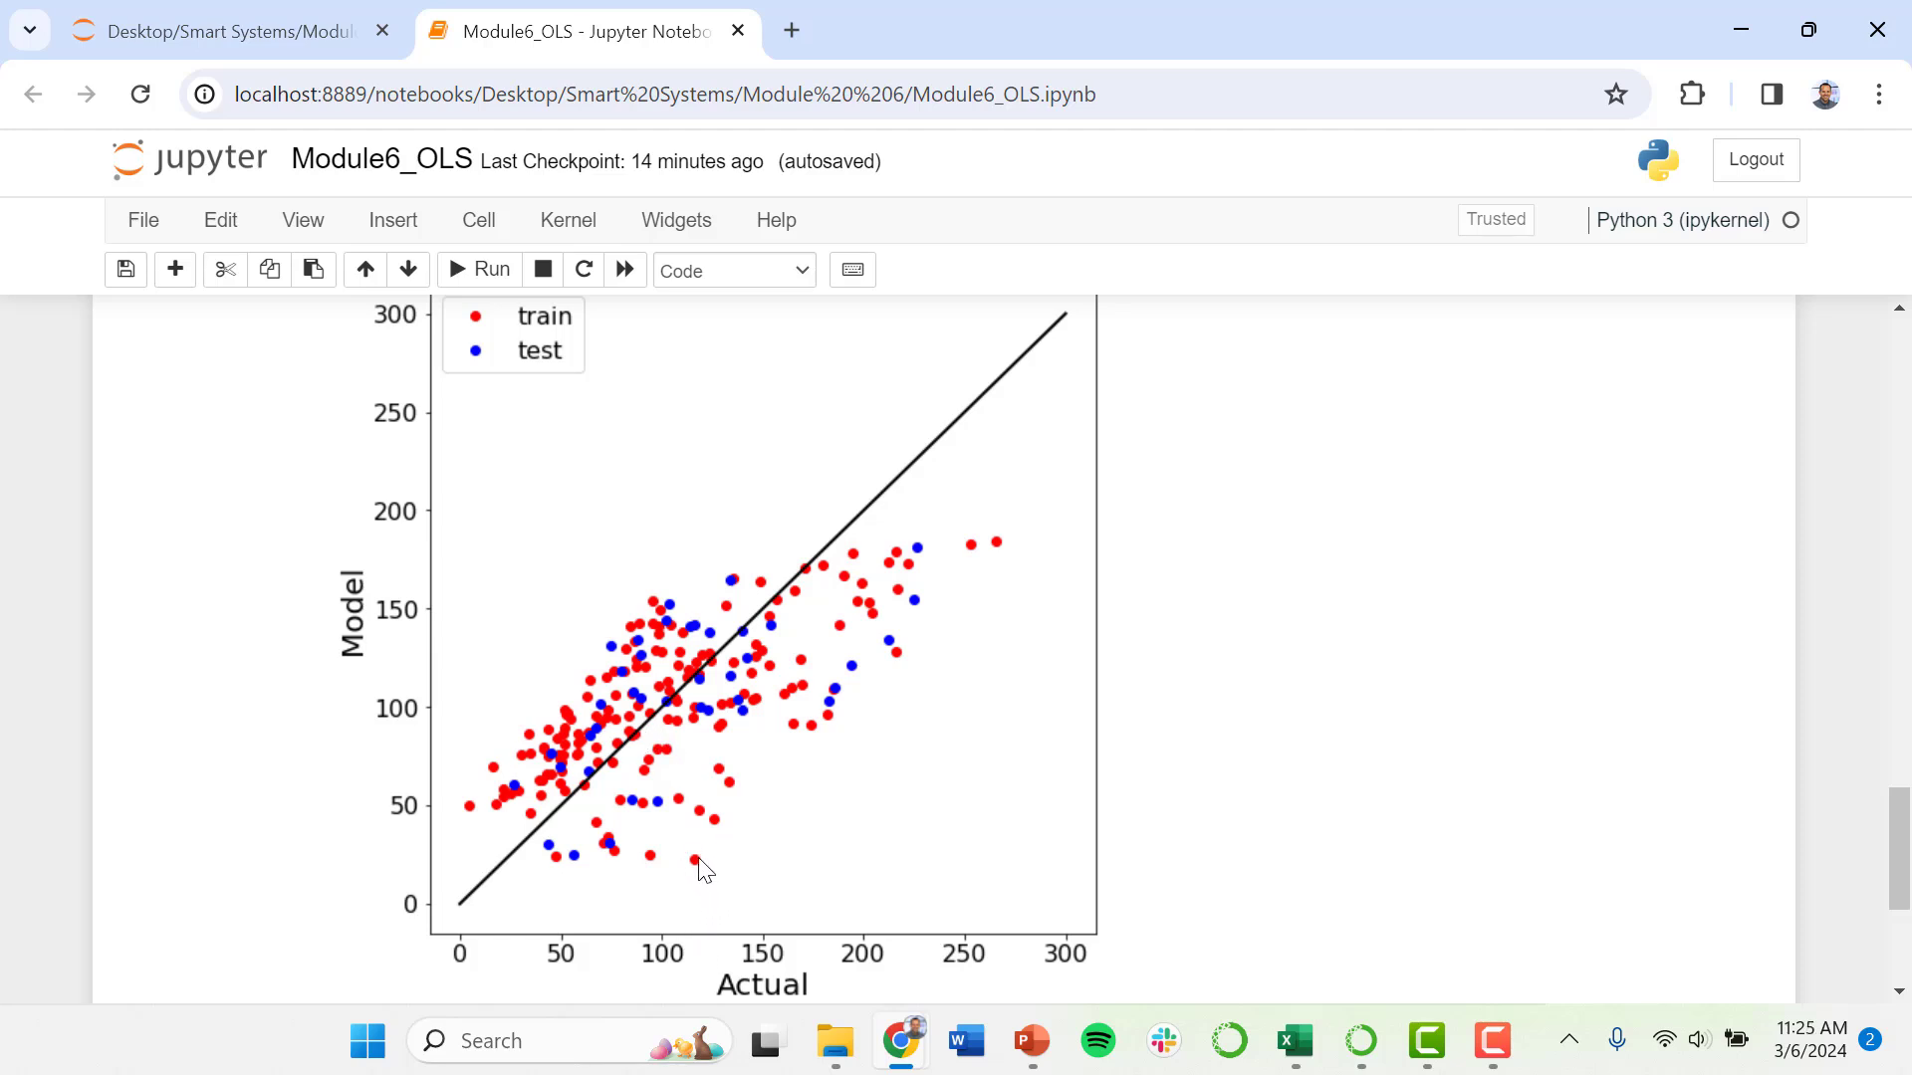
{"action": "mouse_move", "coordinate": [433, 875]}
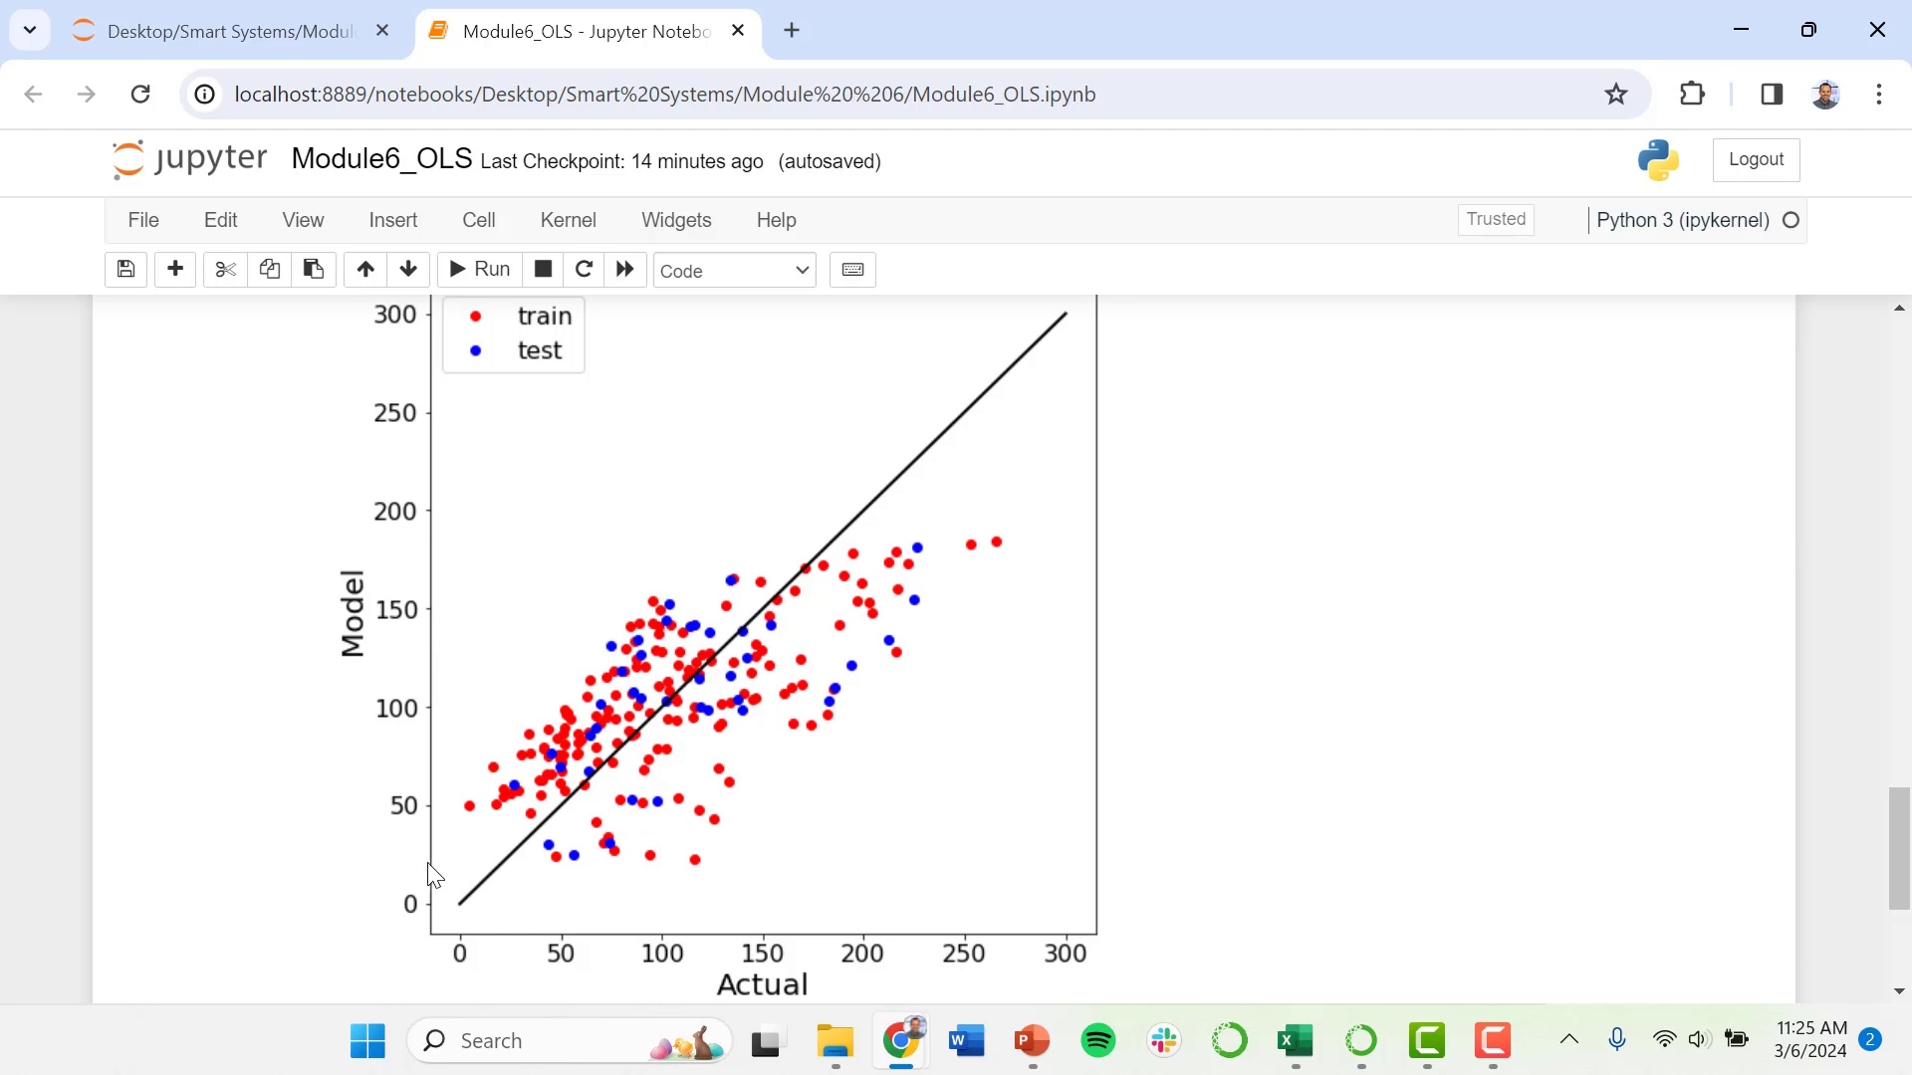
{"action": "mouse_move", "coordinate": [753, 693]}
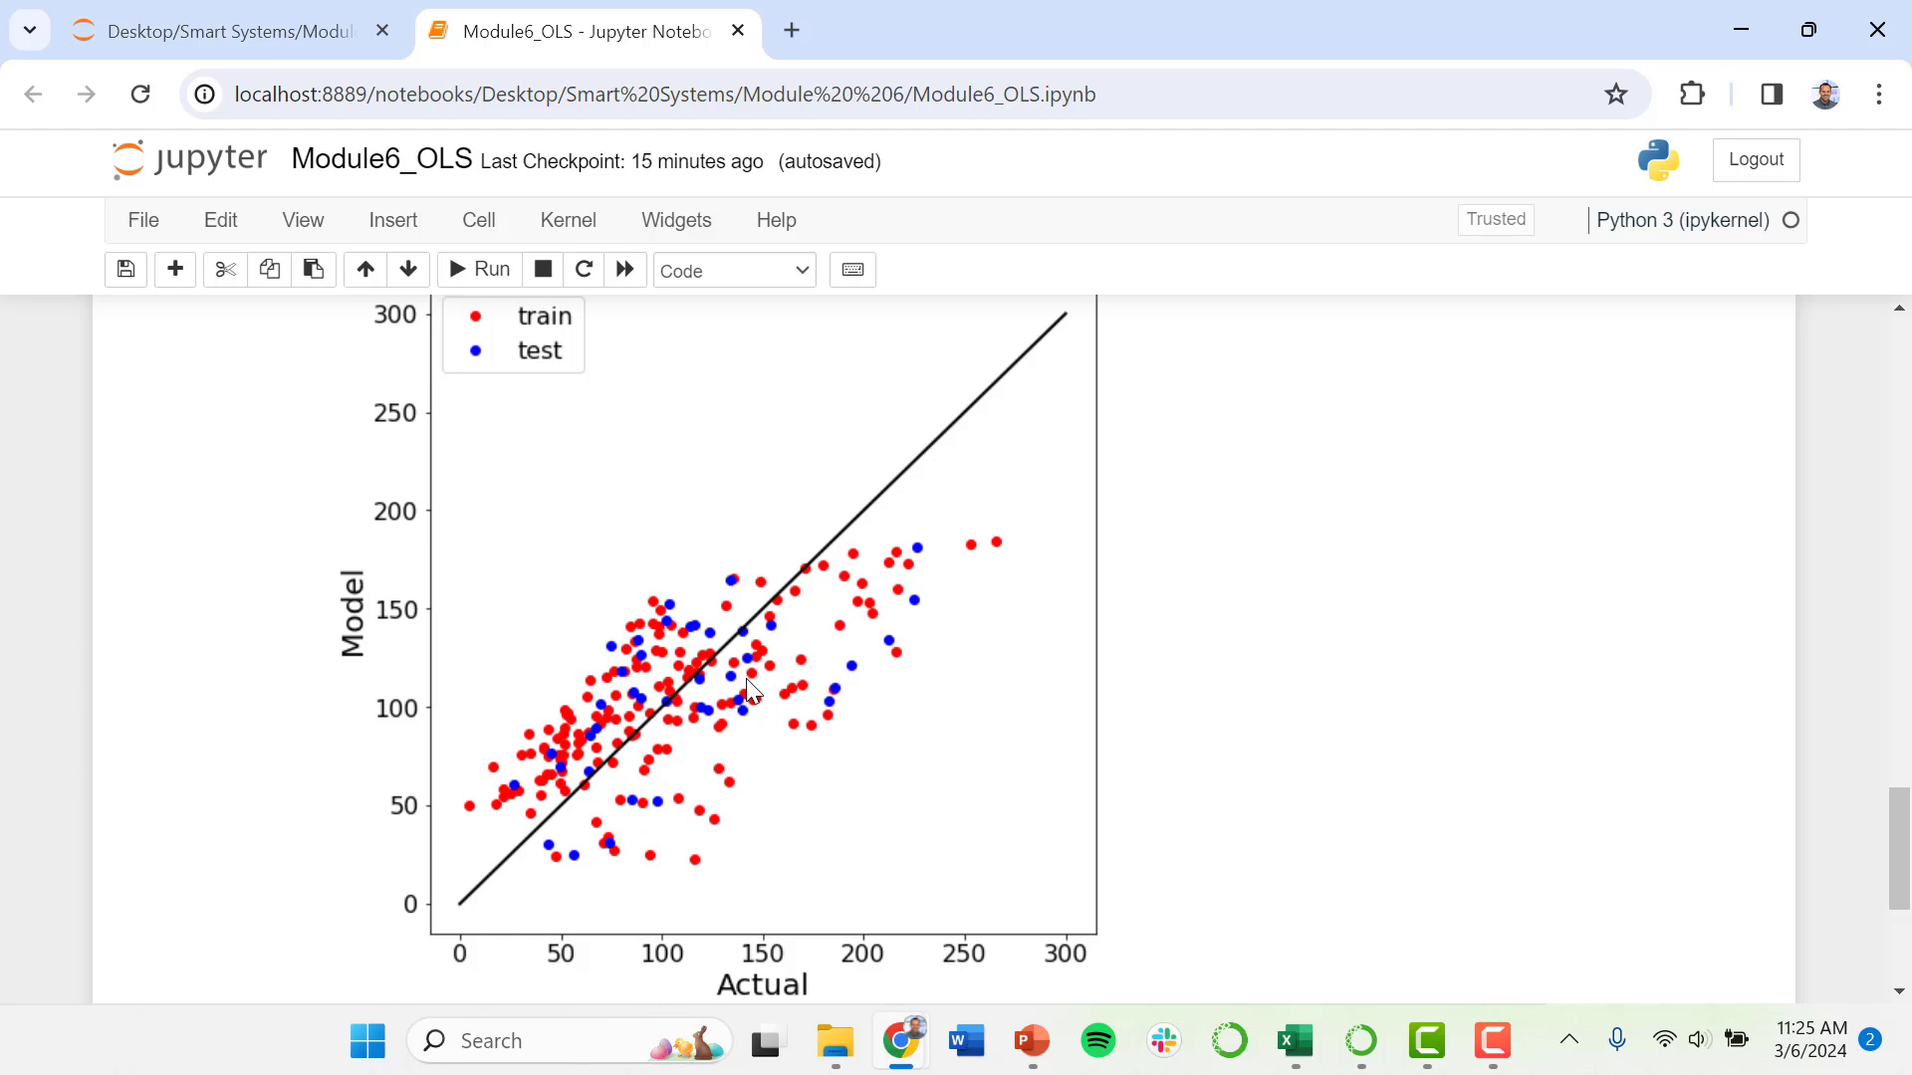
{"action": "mouse_move", "coordinate": [1736, 909]}
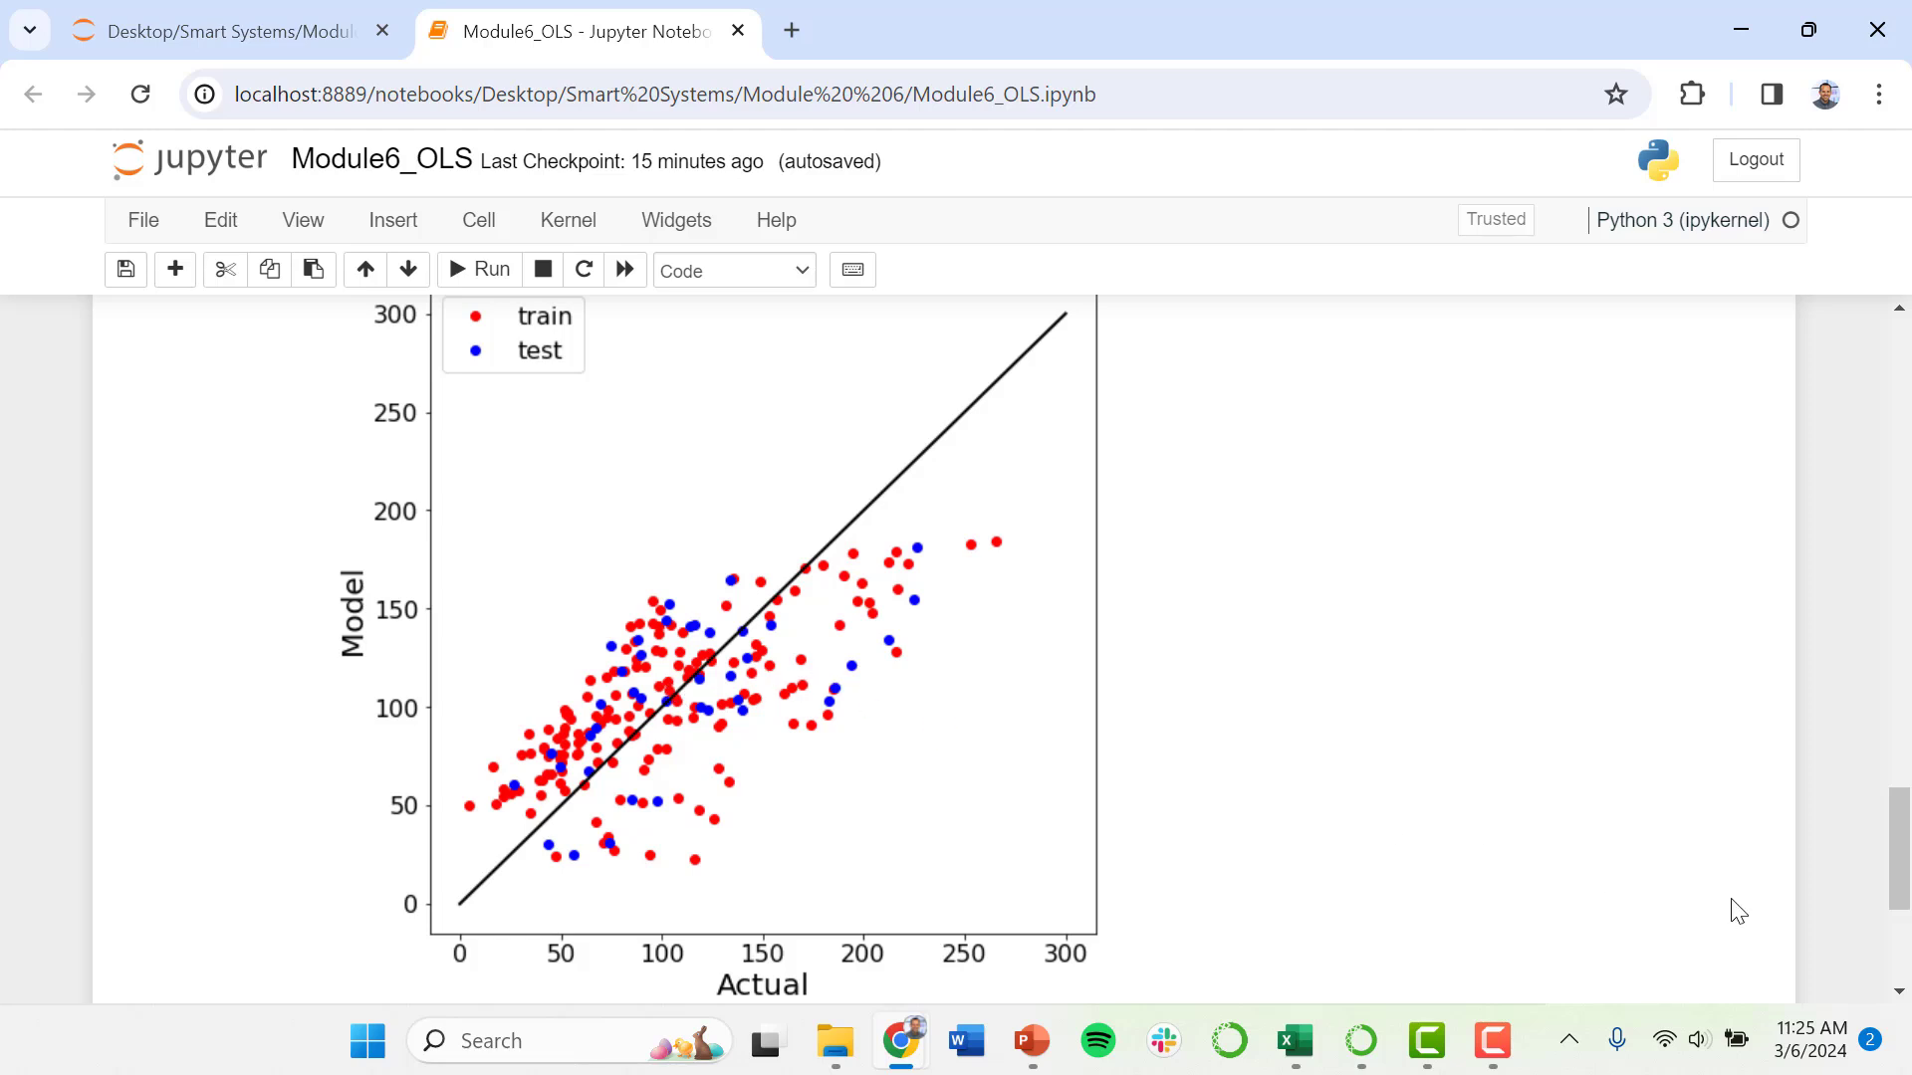
Add and run print(model_1.coef_), showing coefficients 9.54, 2.56 and 0.32
{"action": "scroll", "scroll_direction": "down", "scroll_amount": 3}
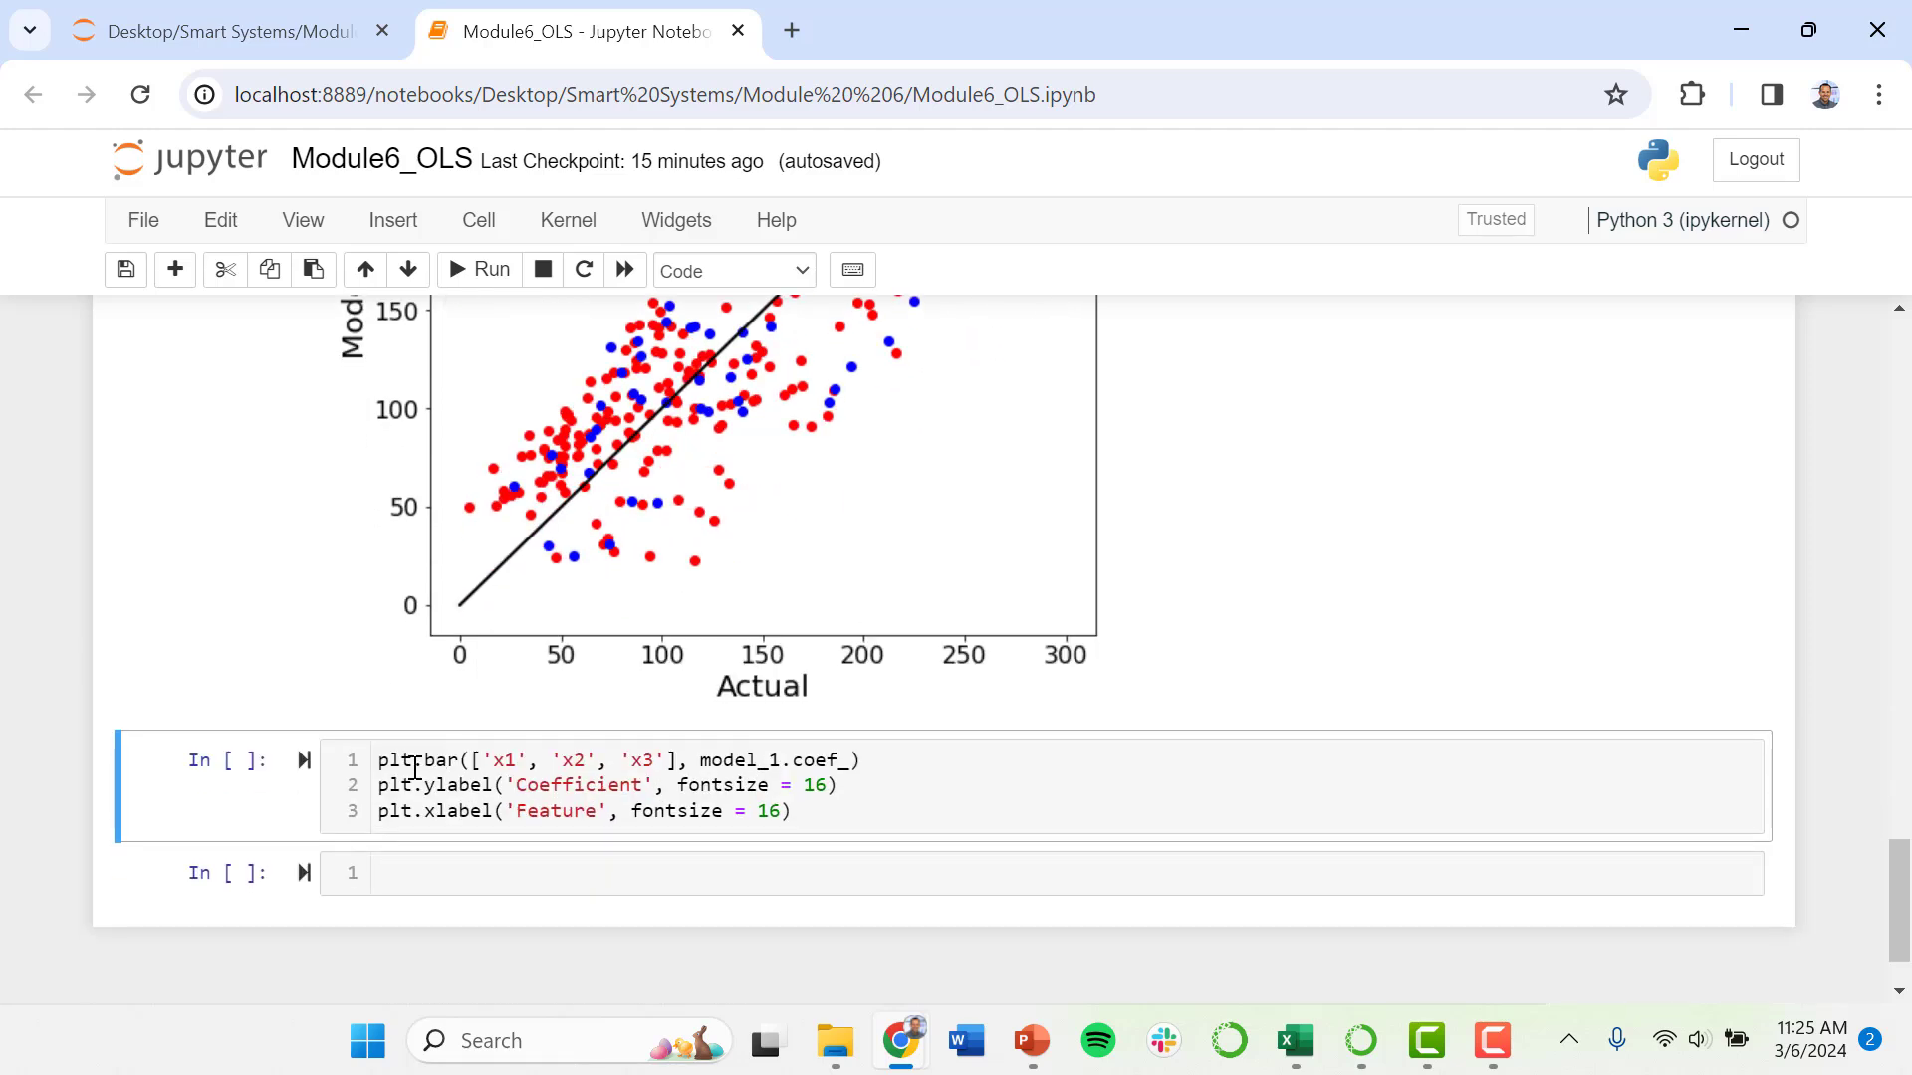
{"action": "left_click", "coordinate": [805, 813]}
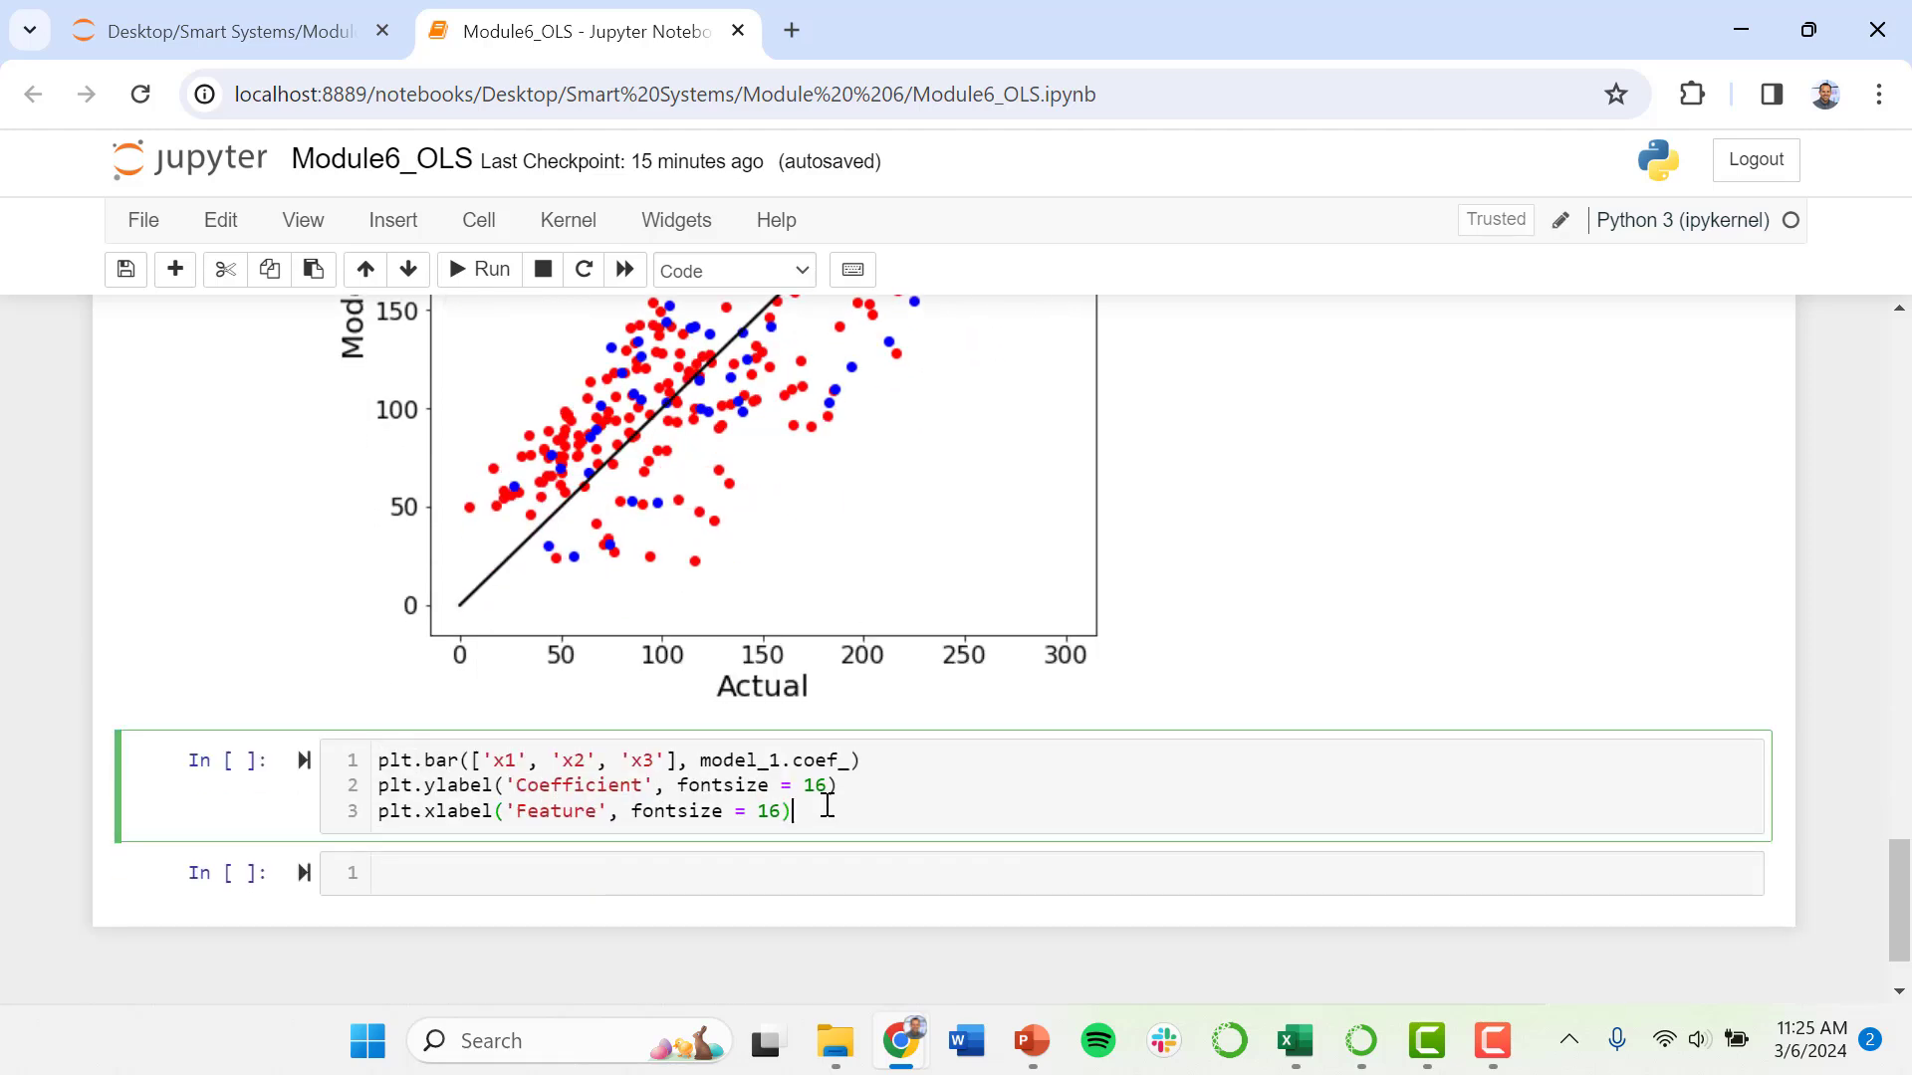
{"action": "mouse_move", "coordinate": [713, 759]}
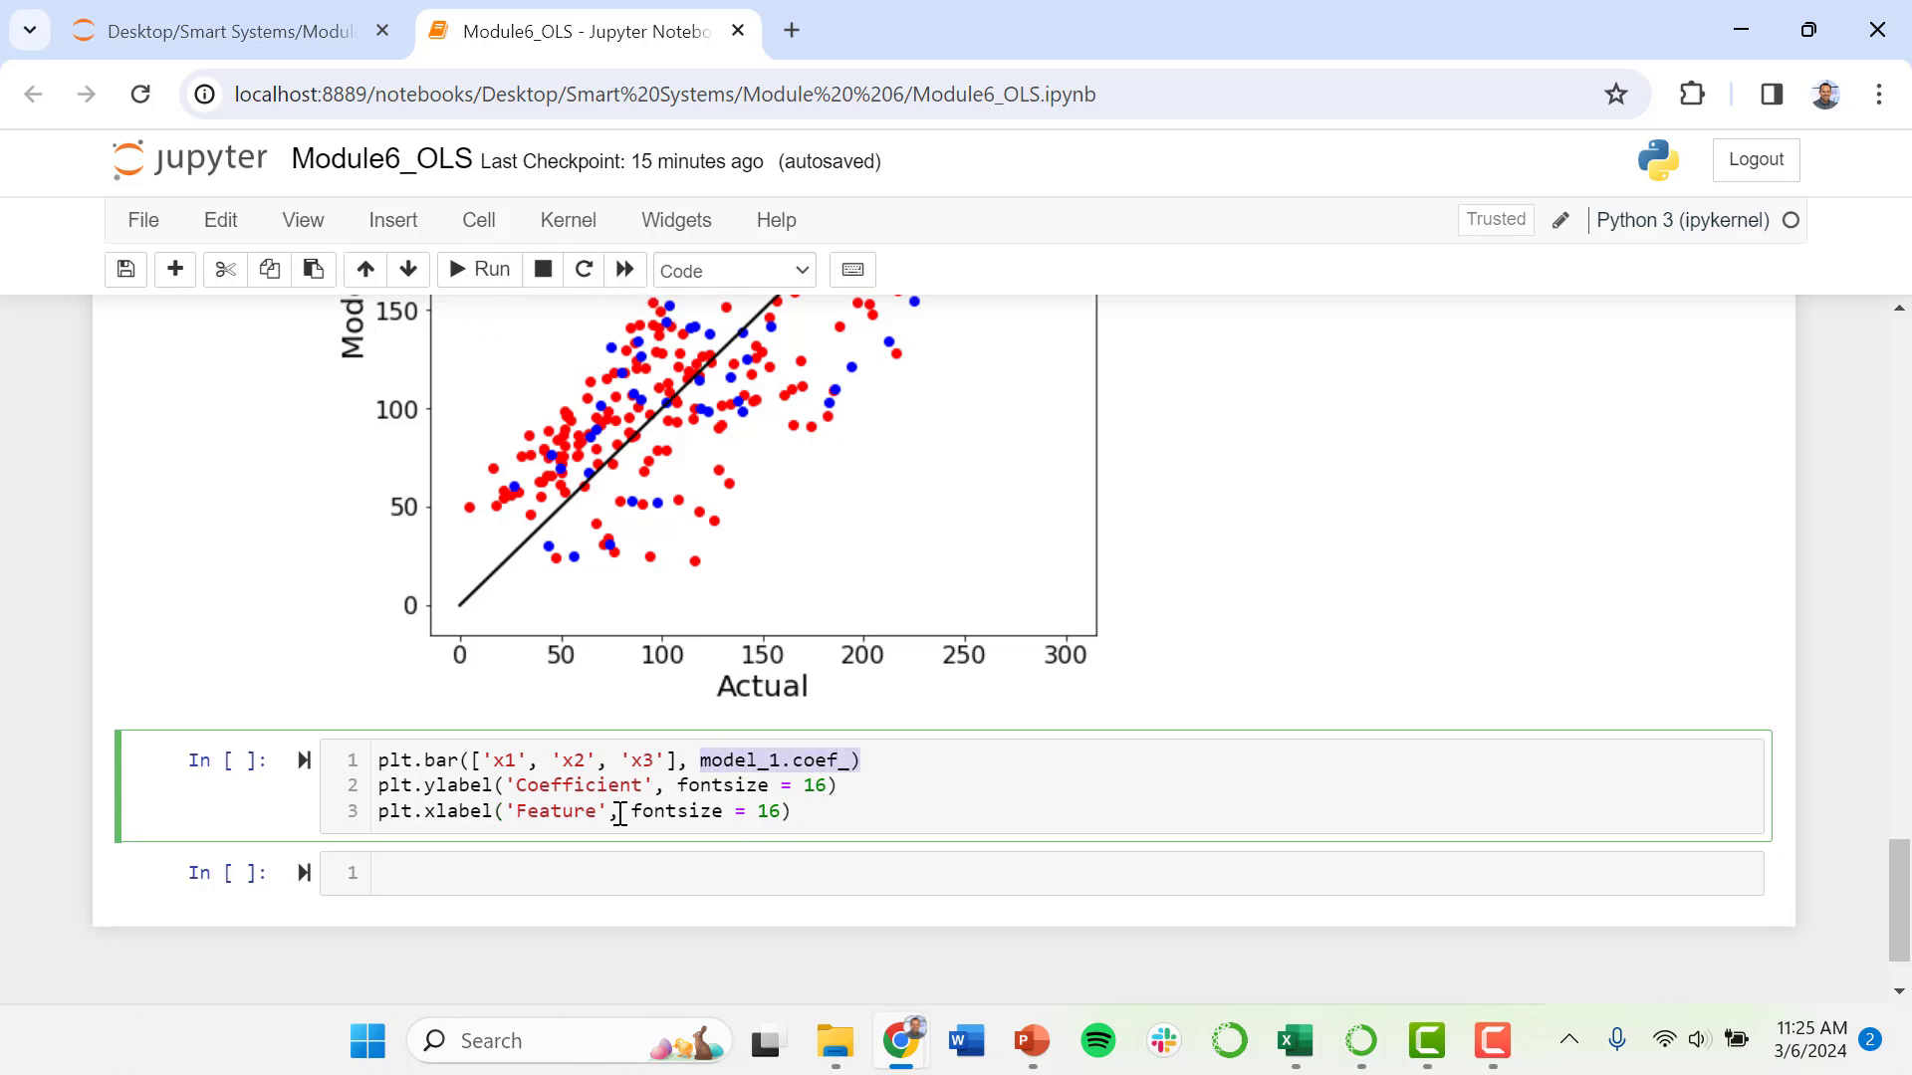
{"action": "left_click", "coordinate": [854, 873]}
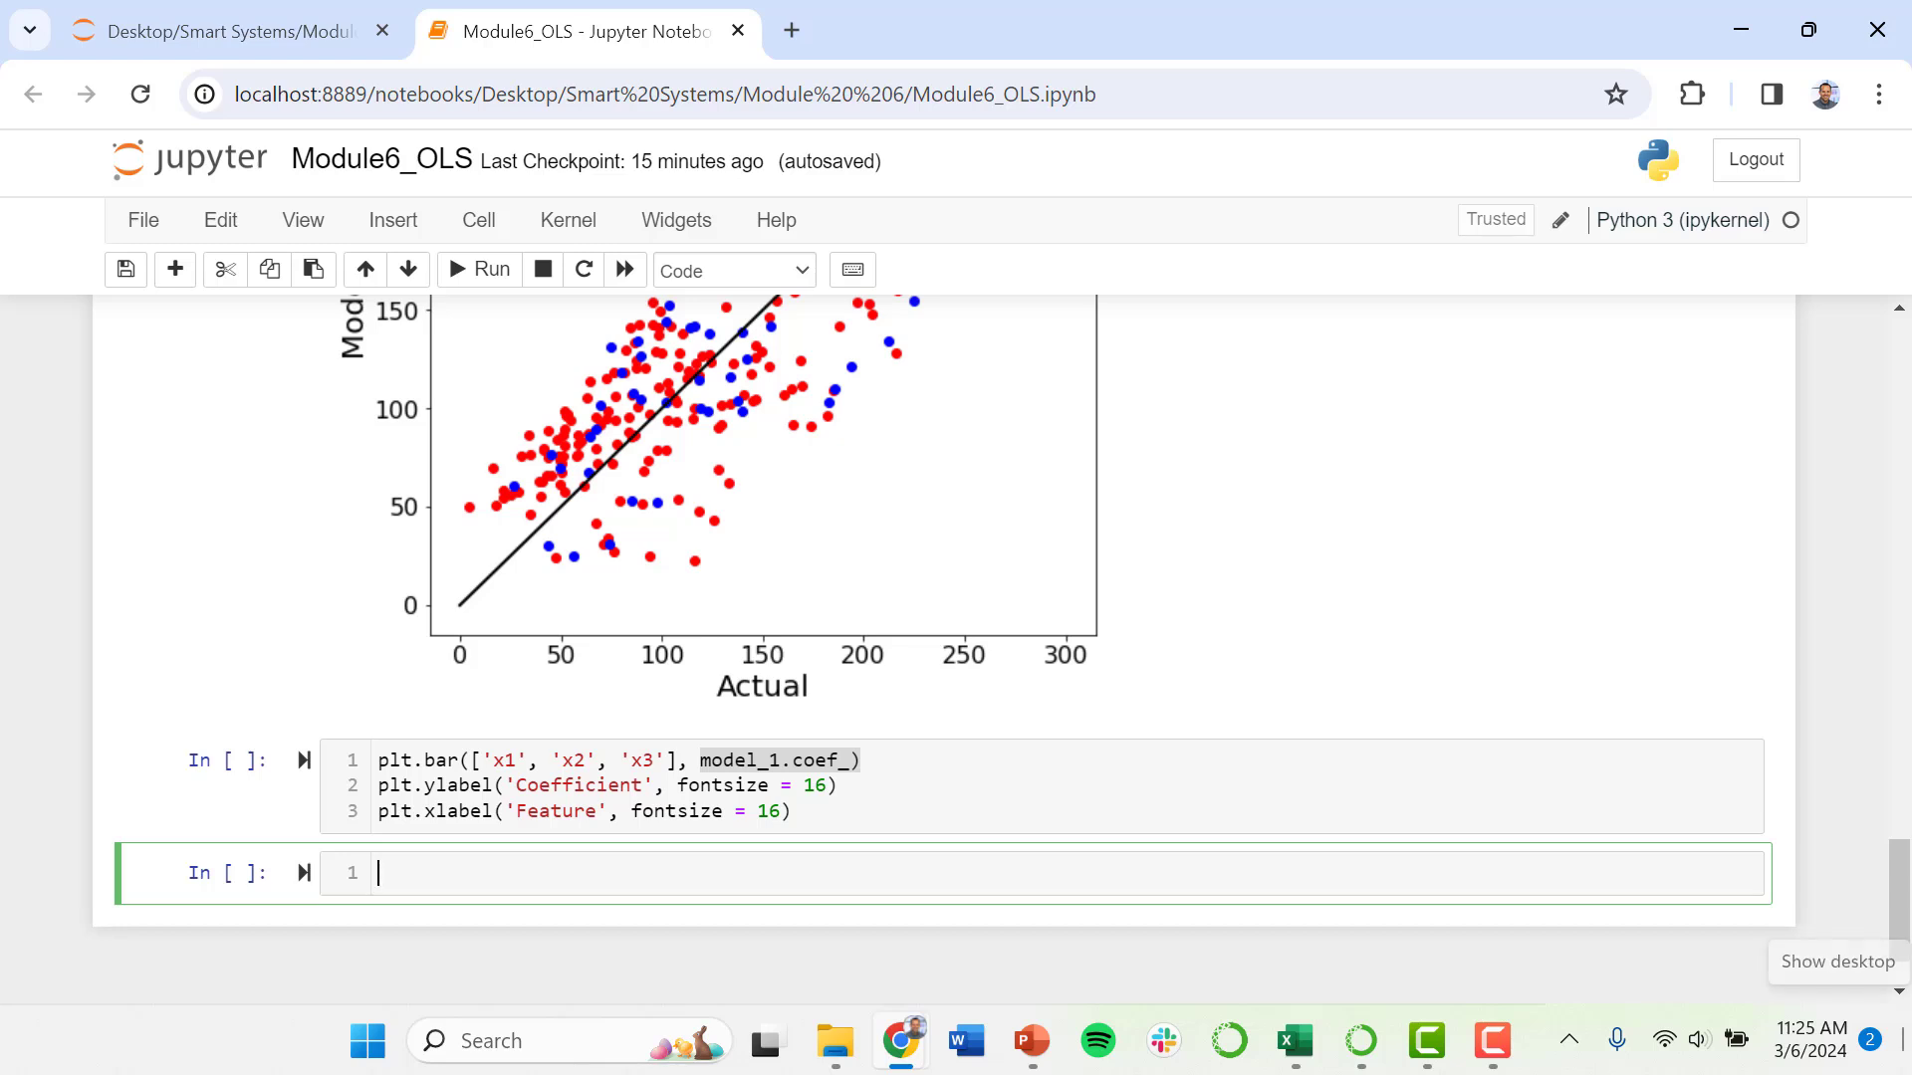
{"action": "type", "text": "model"}
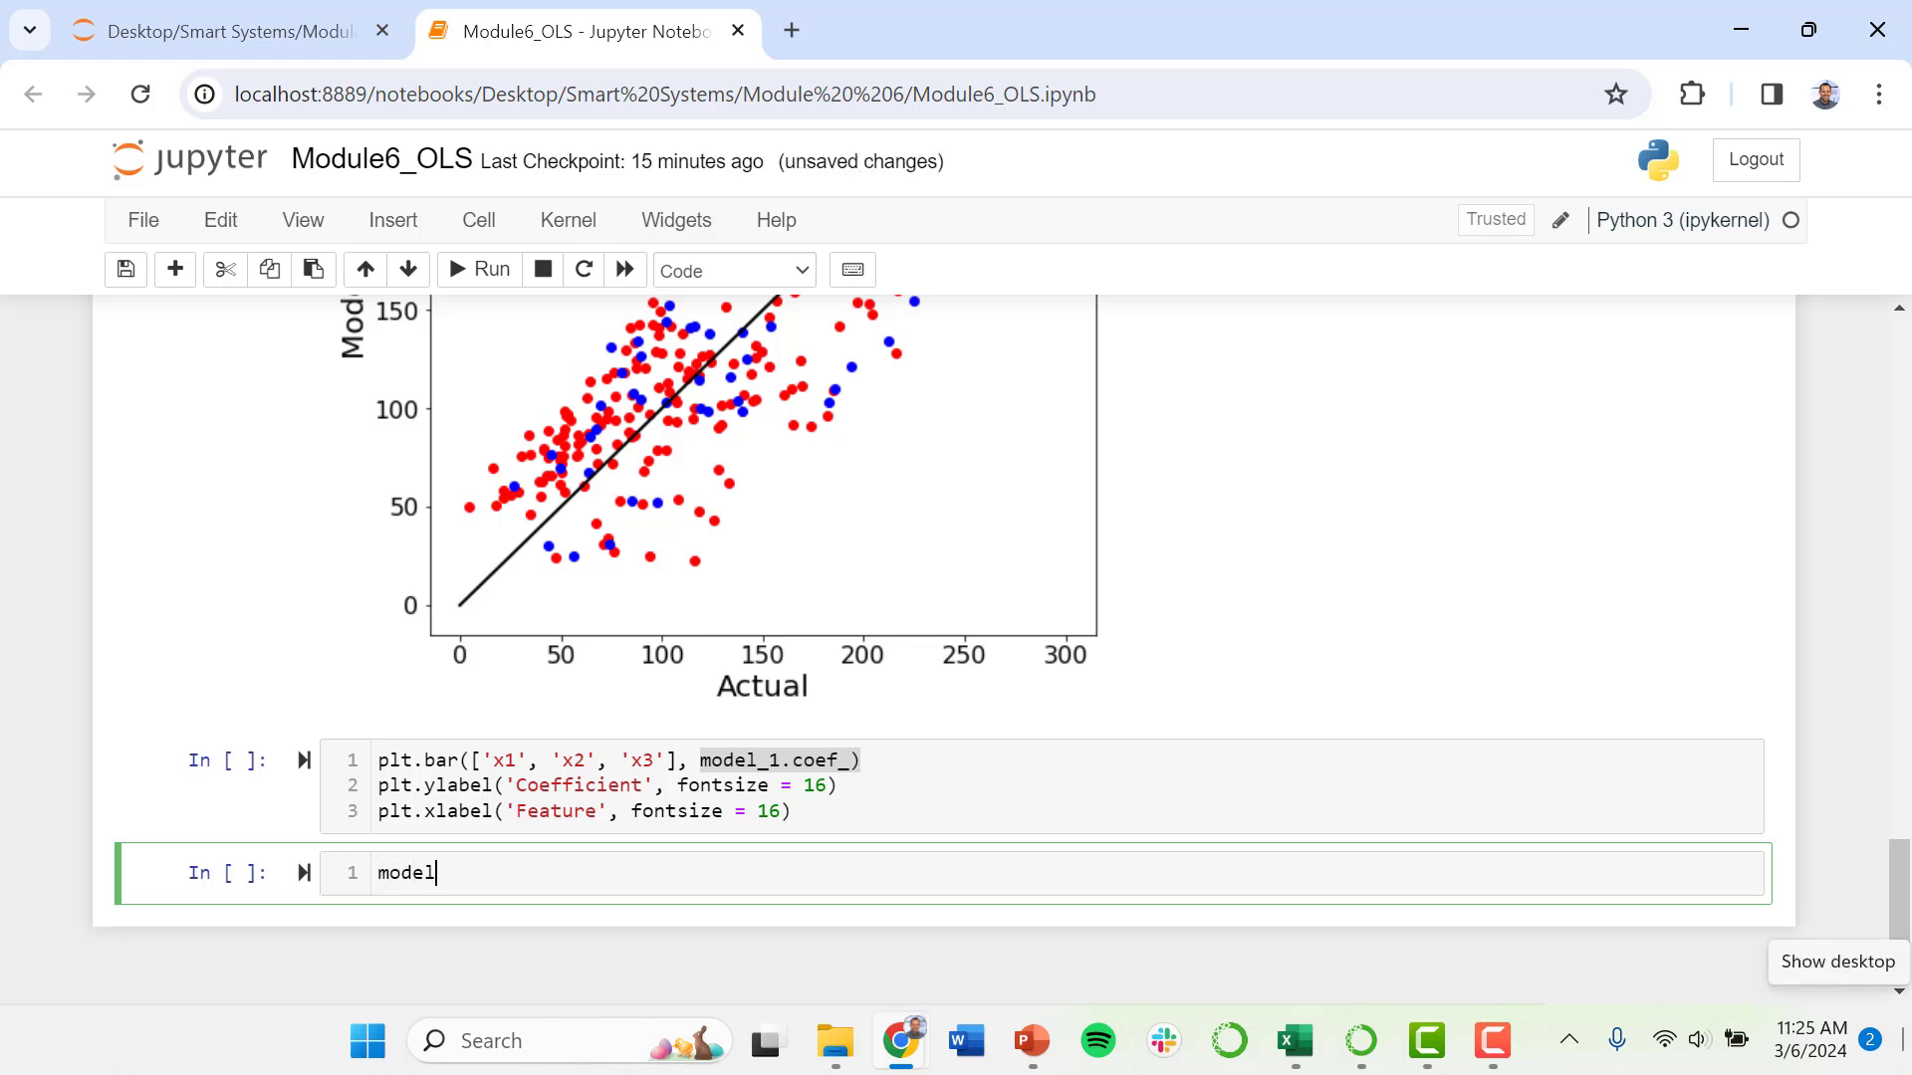
{"action": "type", "text": "_1"}
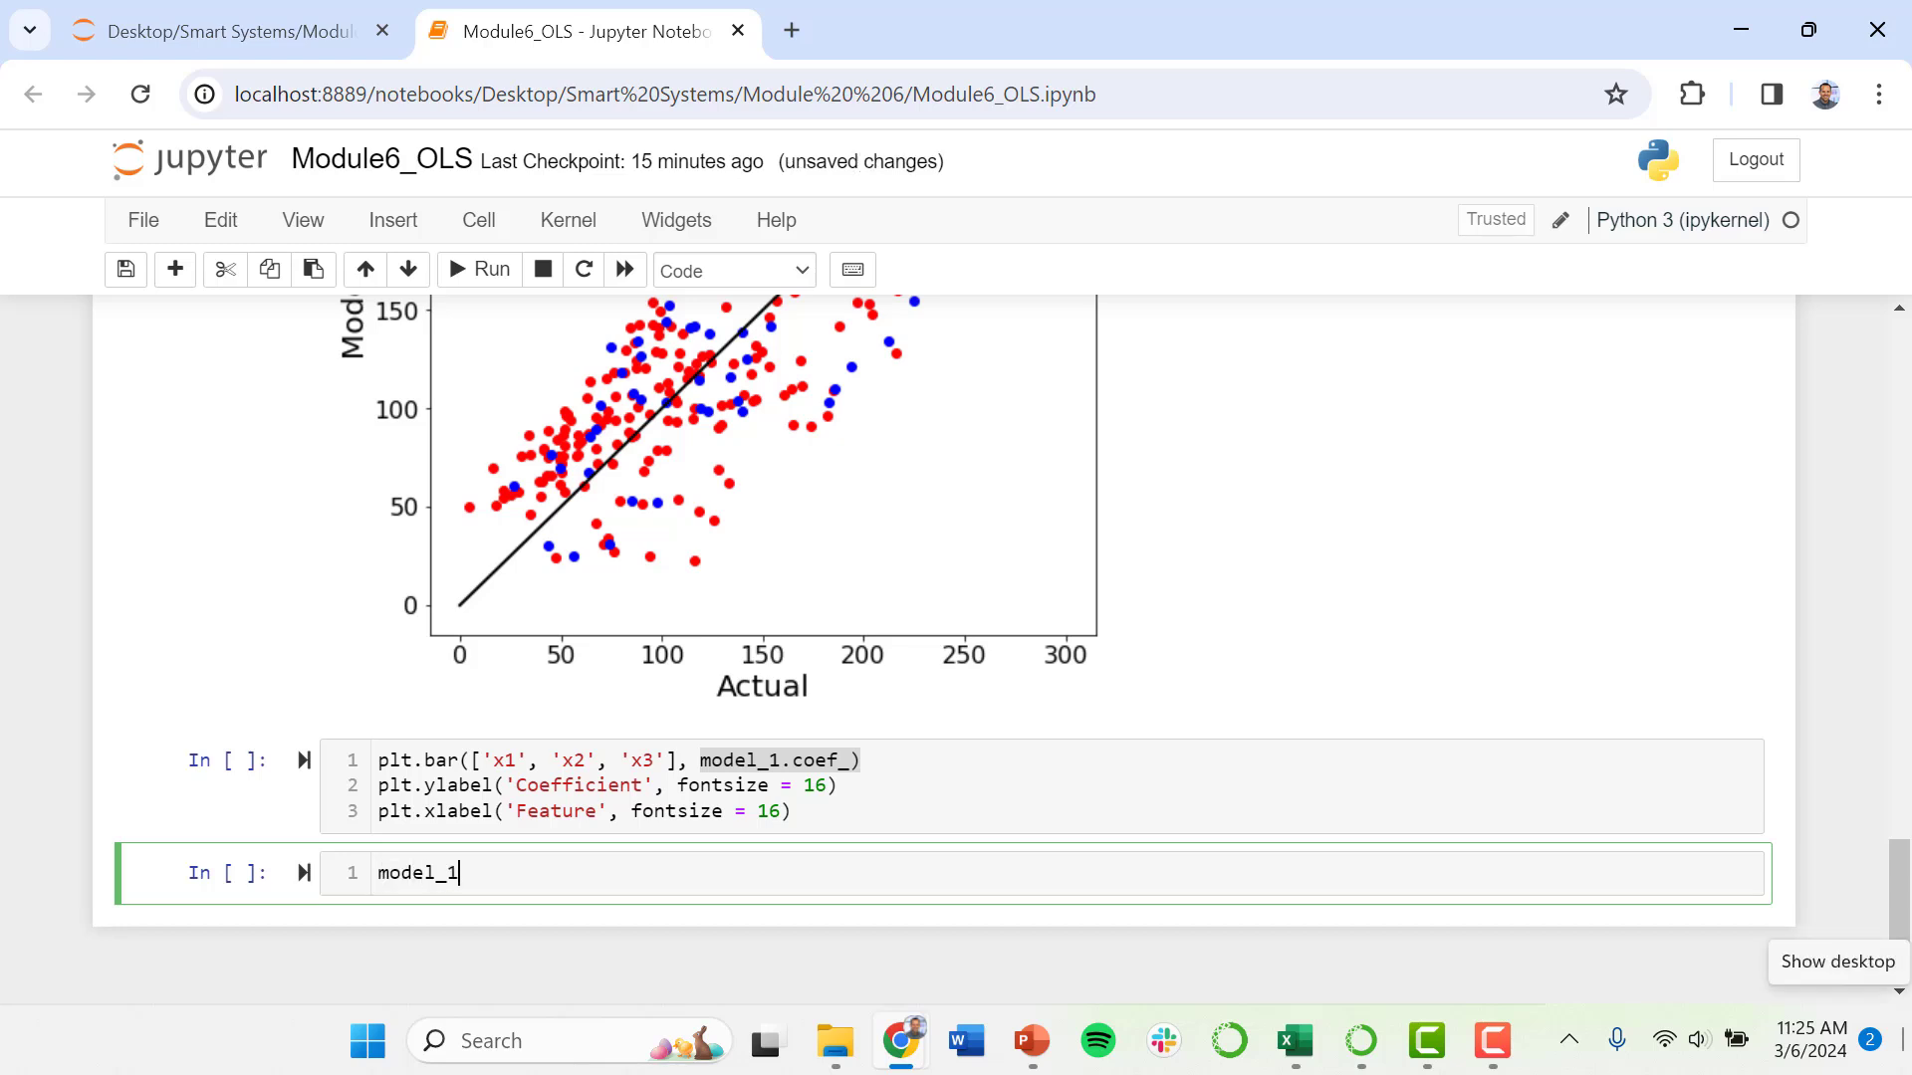
{"action": "type", "text": ".coef"}
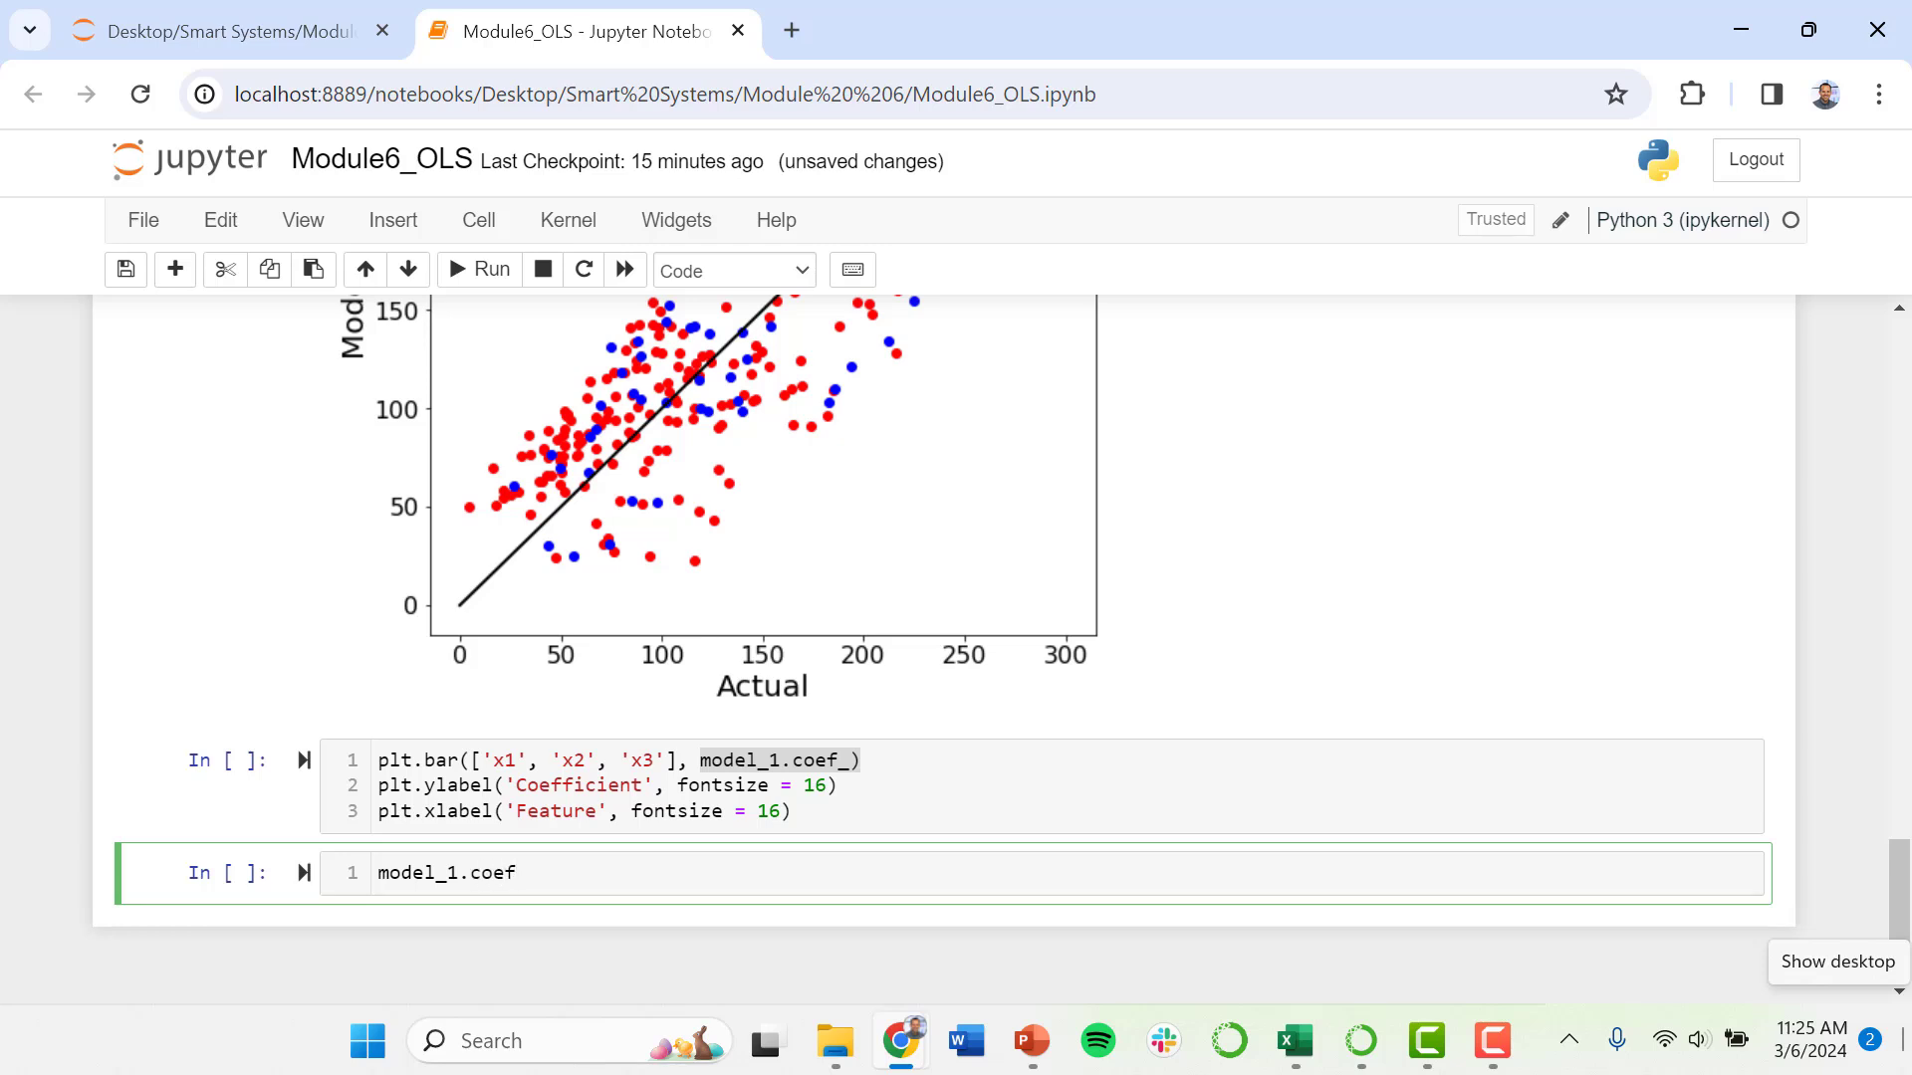
{"action": "type", "text": "_)"}
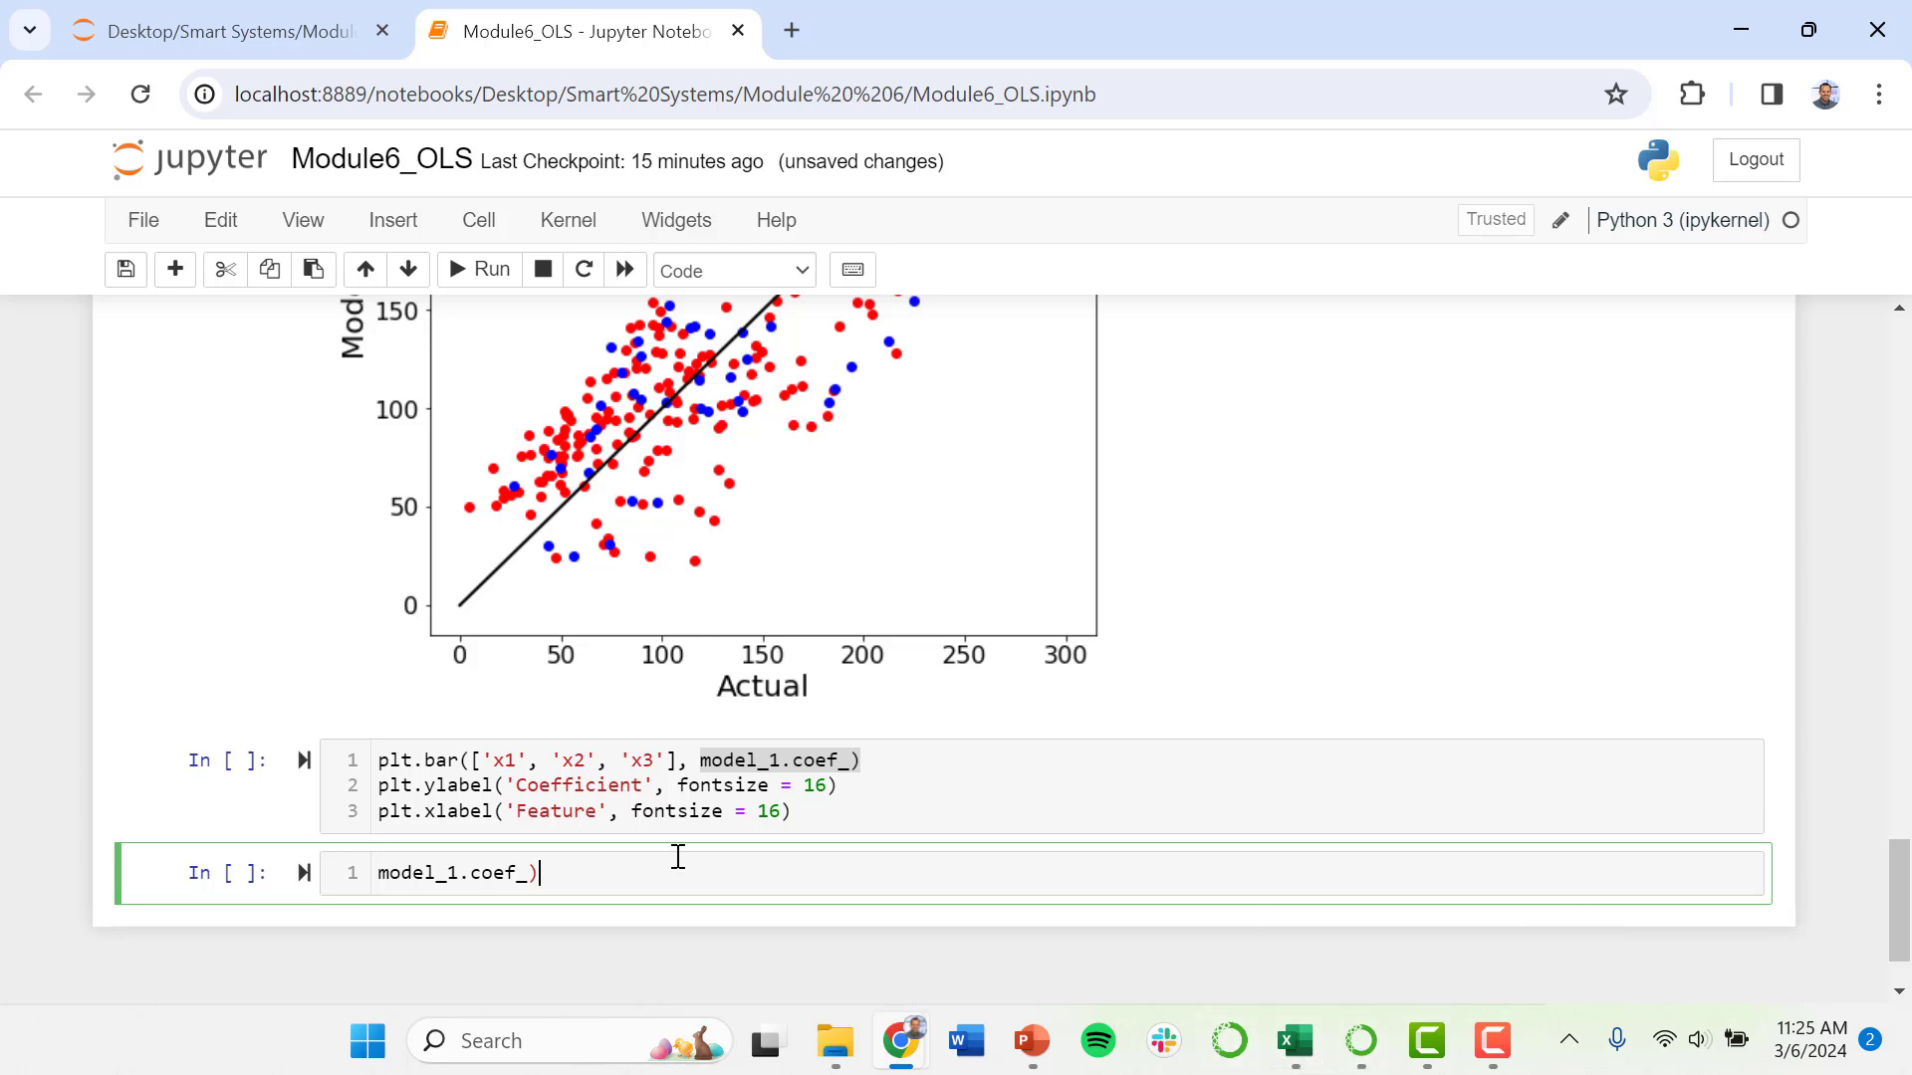
{"action": "type", "text": "print("}
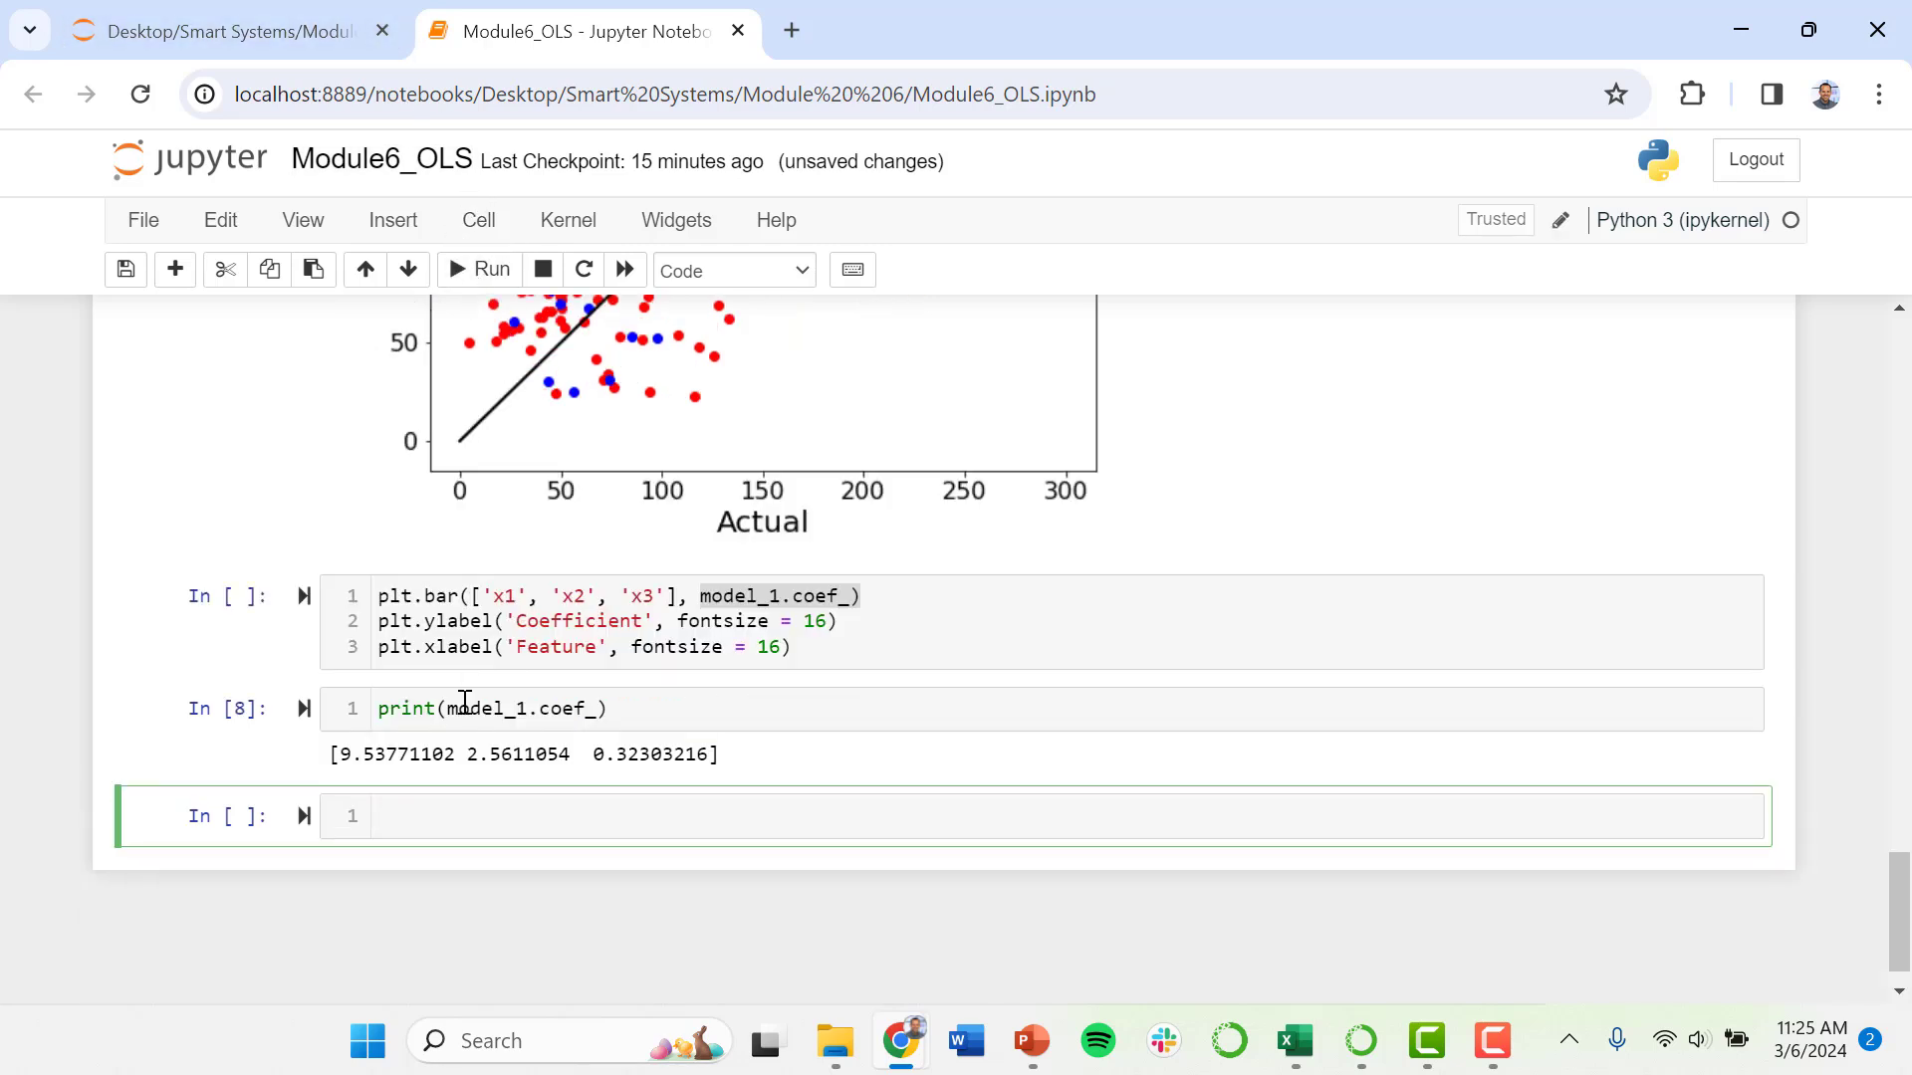
{"action": "mouse_move", "coordinate": [395, 795]}
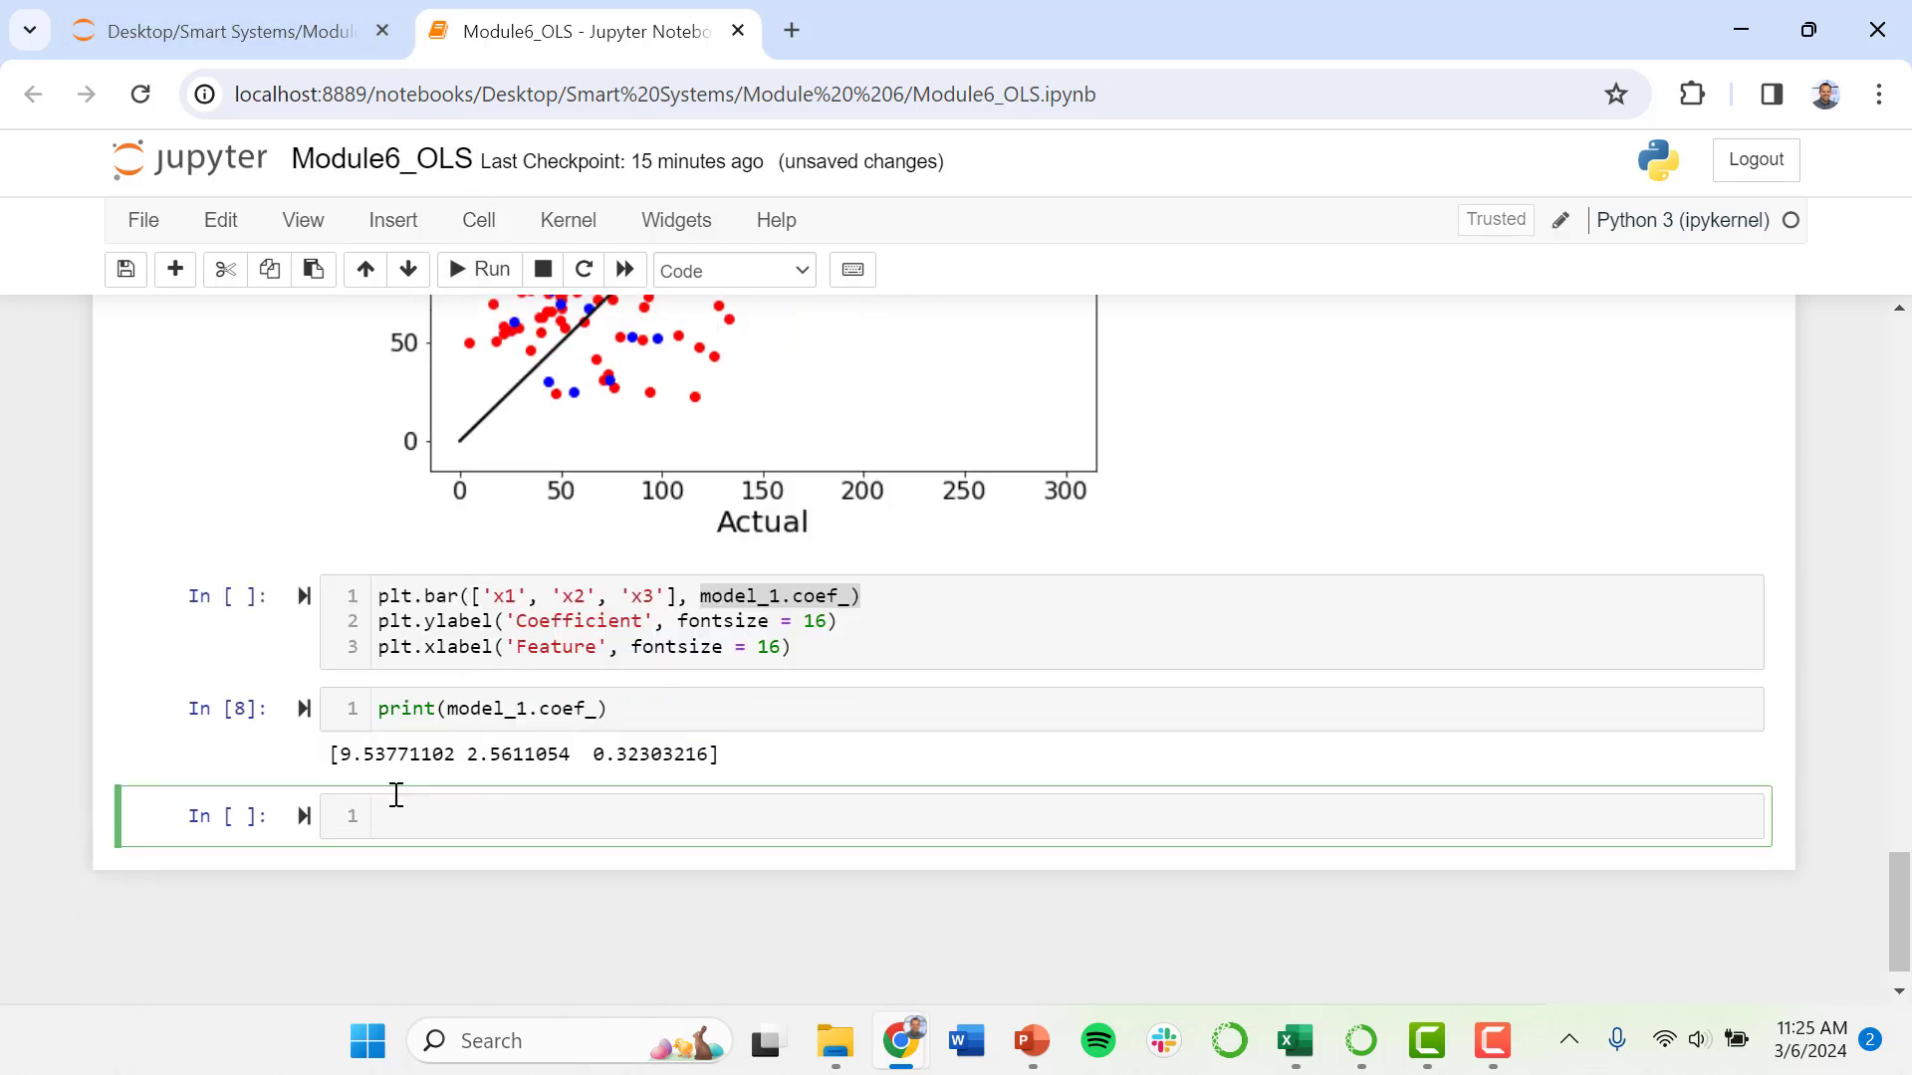
{"action": "mouse_move", "coordinate": [432, 798]}
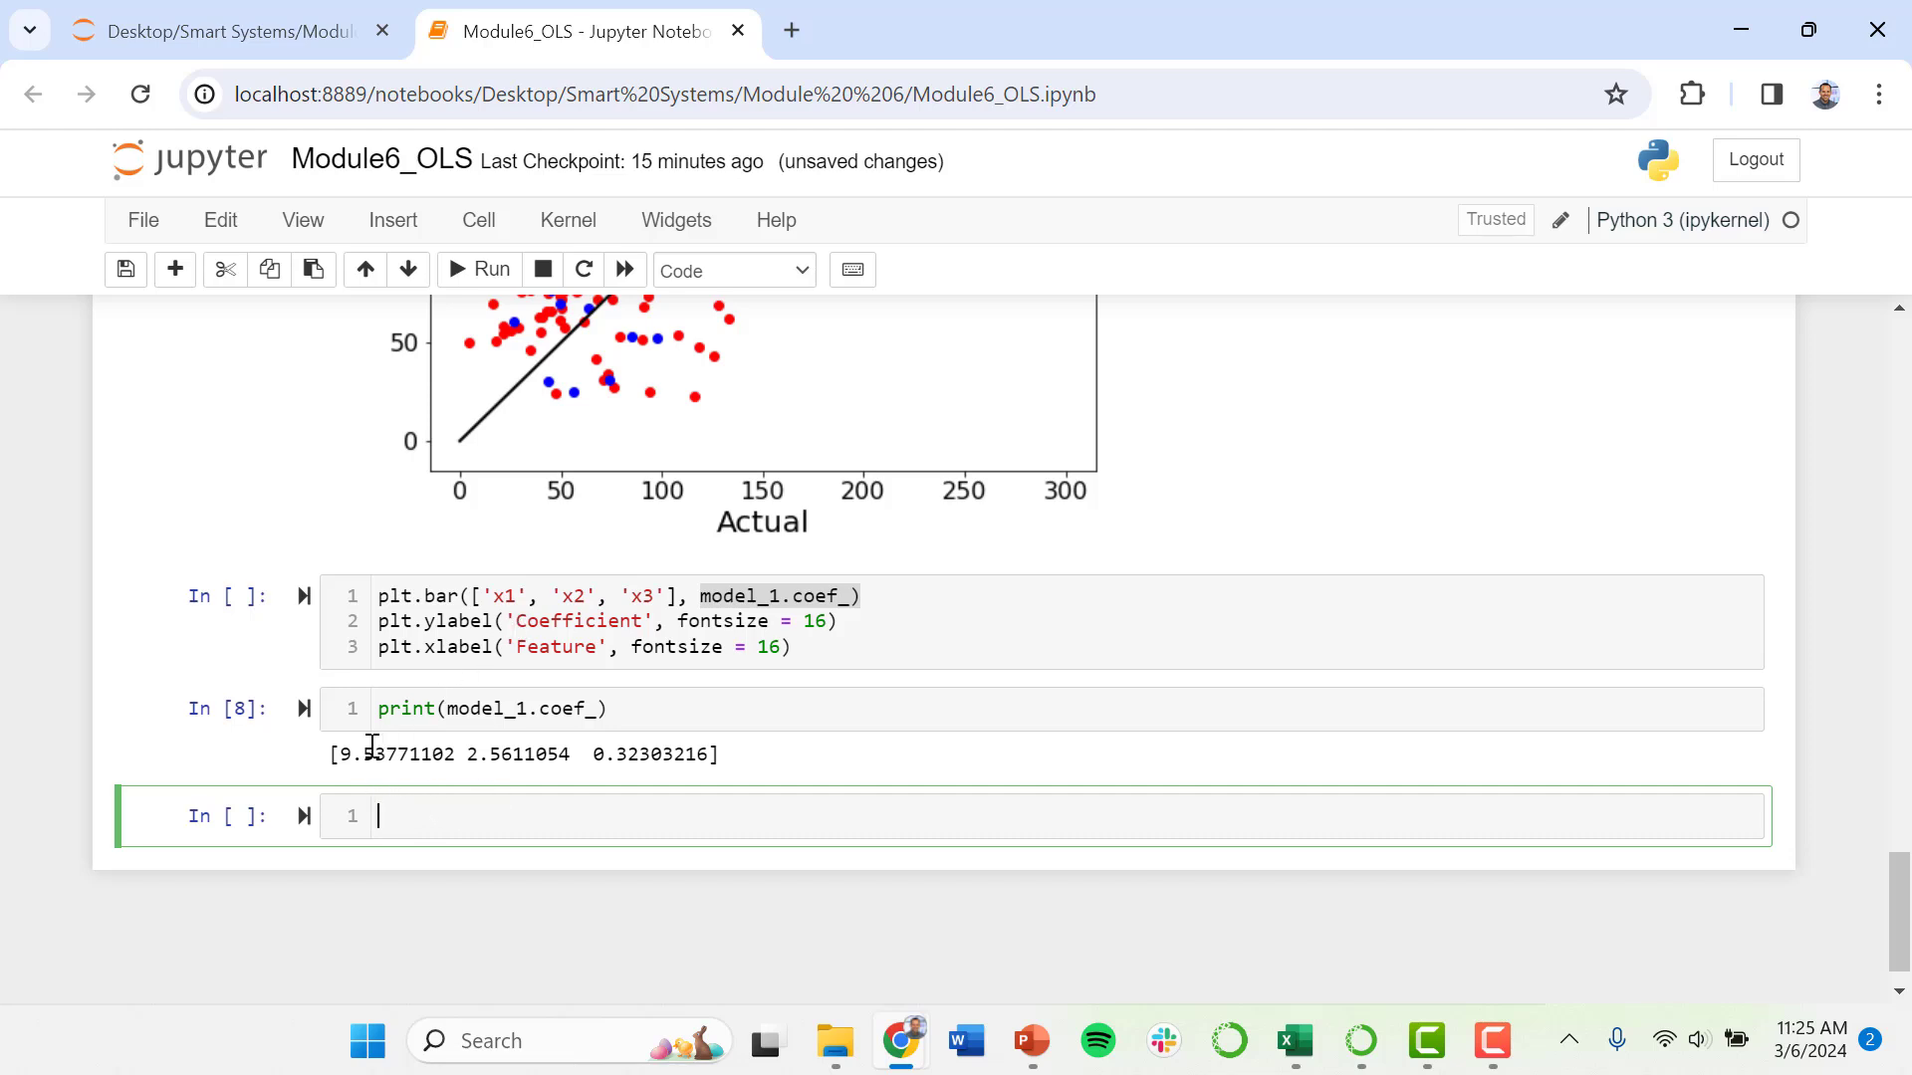
{"action": "double_click", "coordinate": [397, 753]}
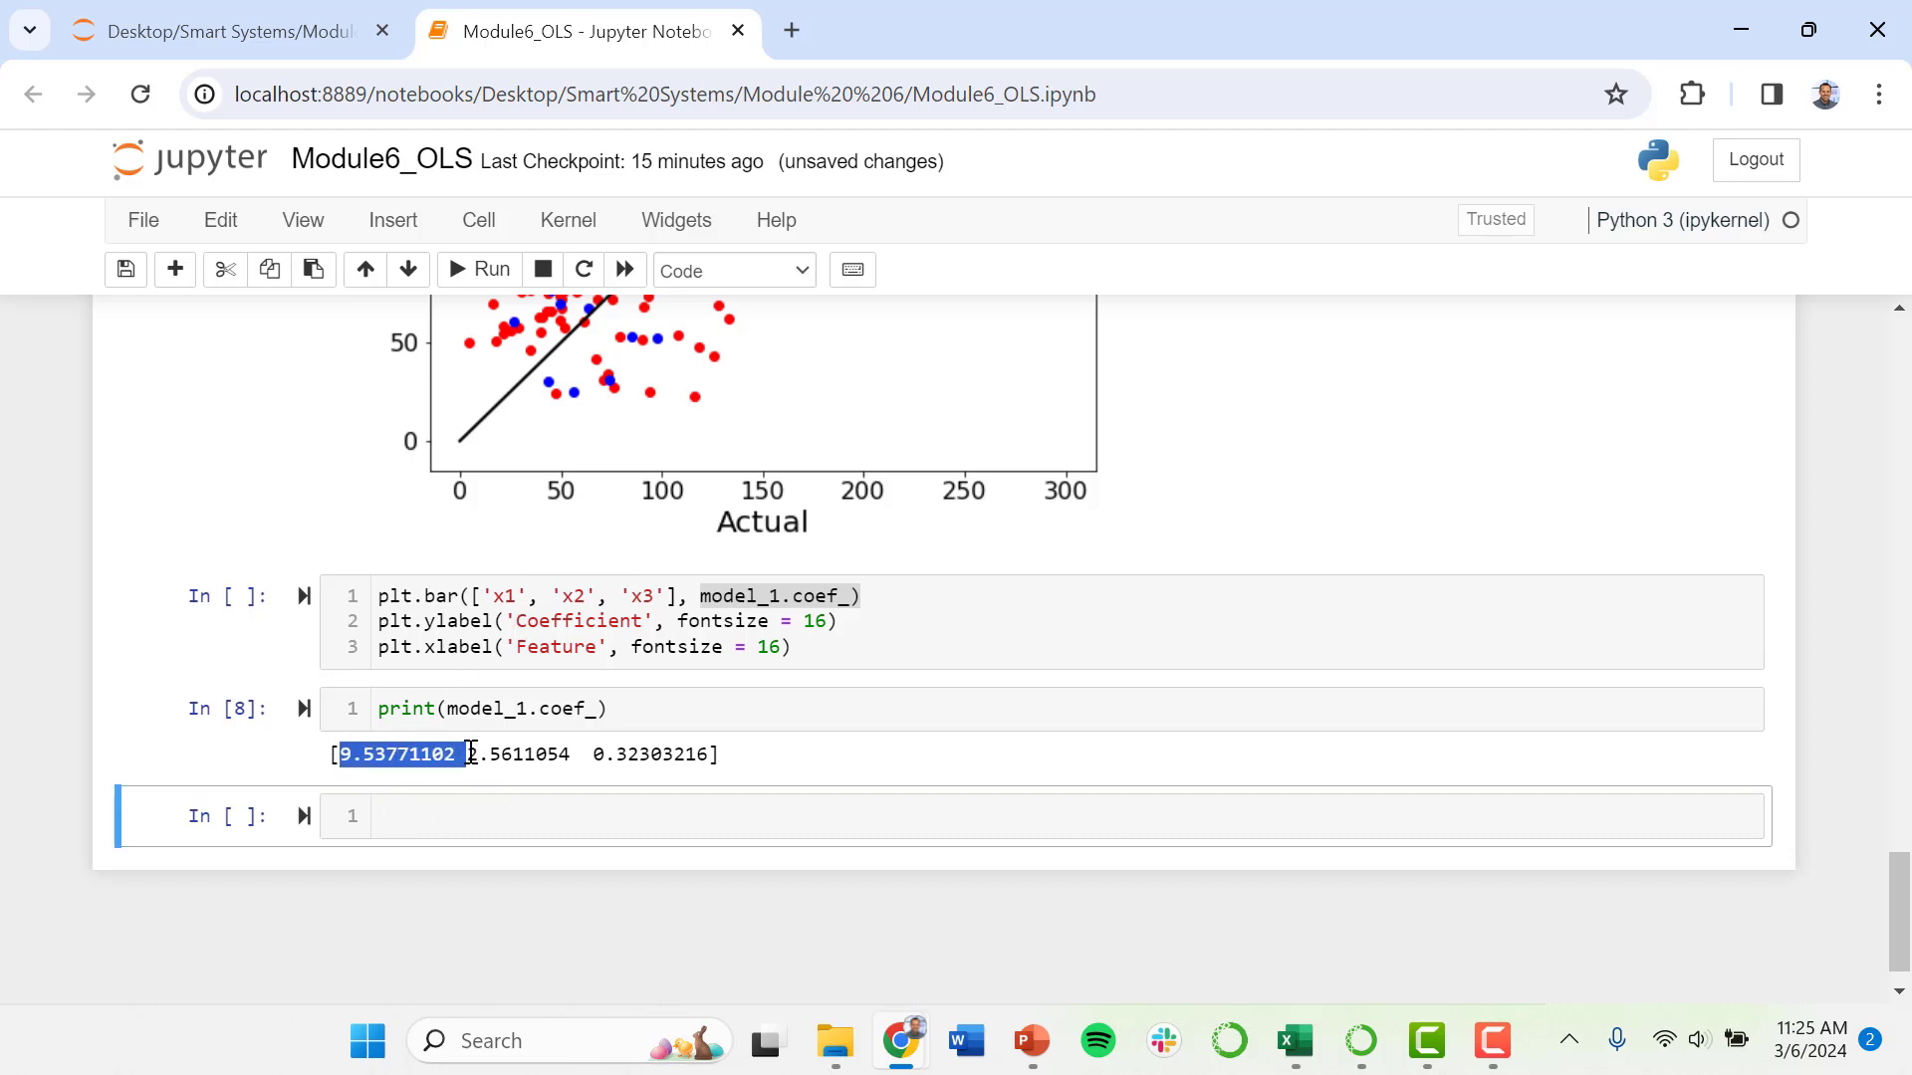
{"action": "left_click", "coordinate": [420, 754]}
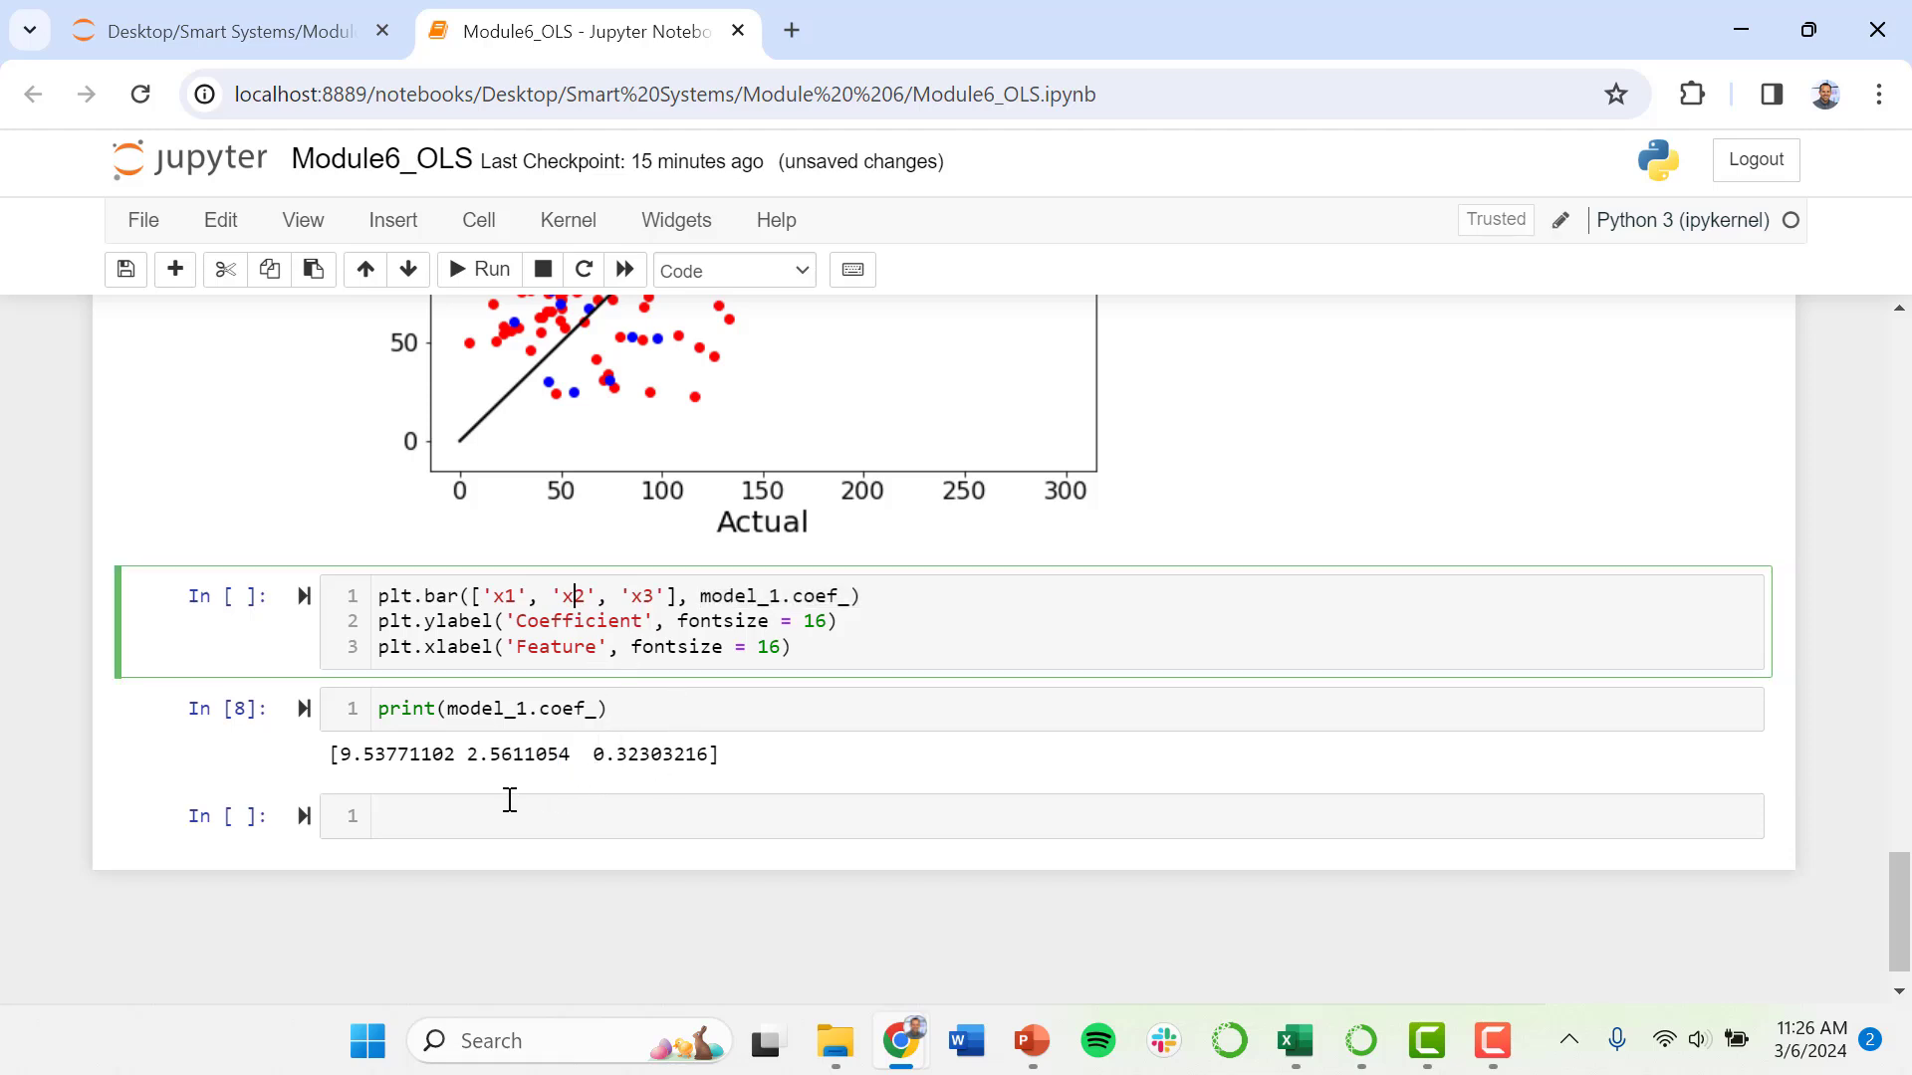
Write print(model_1.intercept_), fix the misspelled model name, and run it to show 53.31
{"action": "type", "text": "print(model_intercep"}
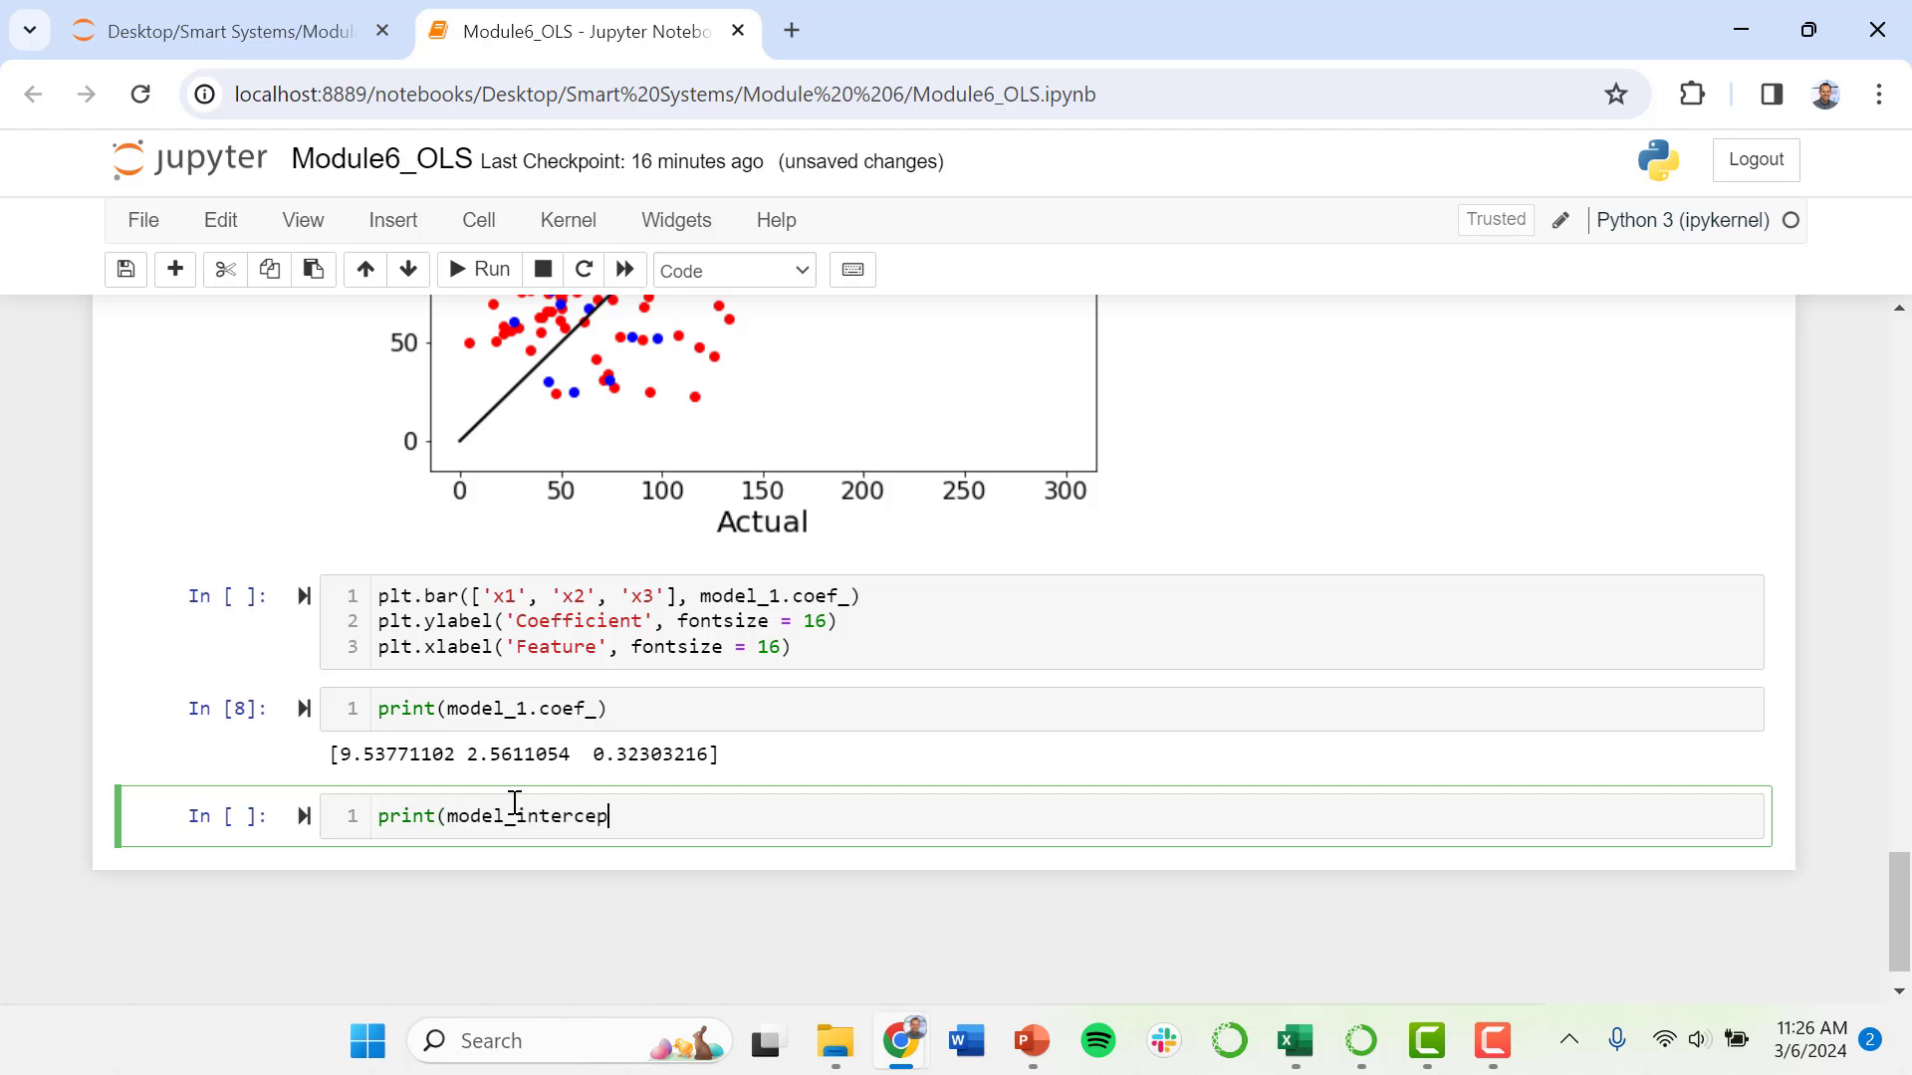
{"action": "type", "text": "t"}
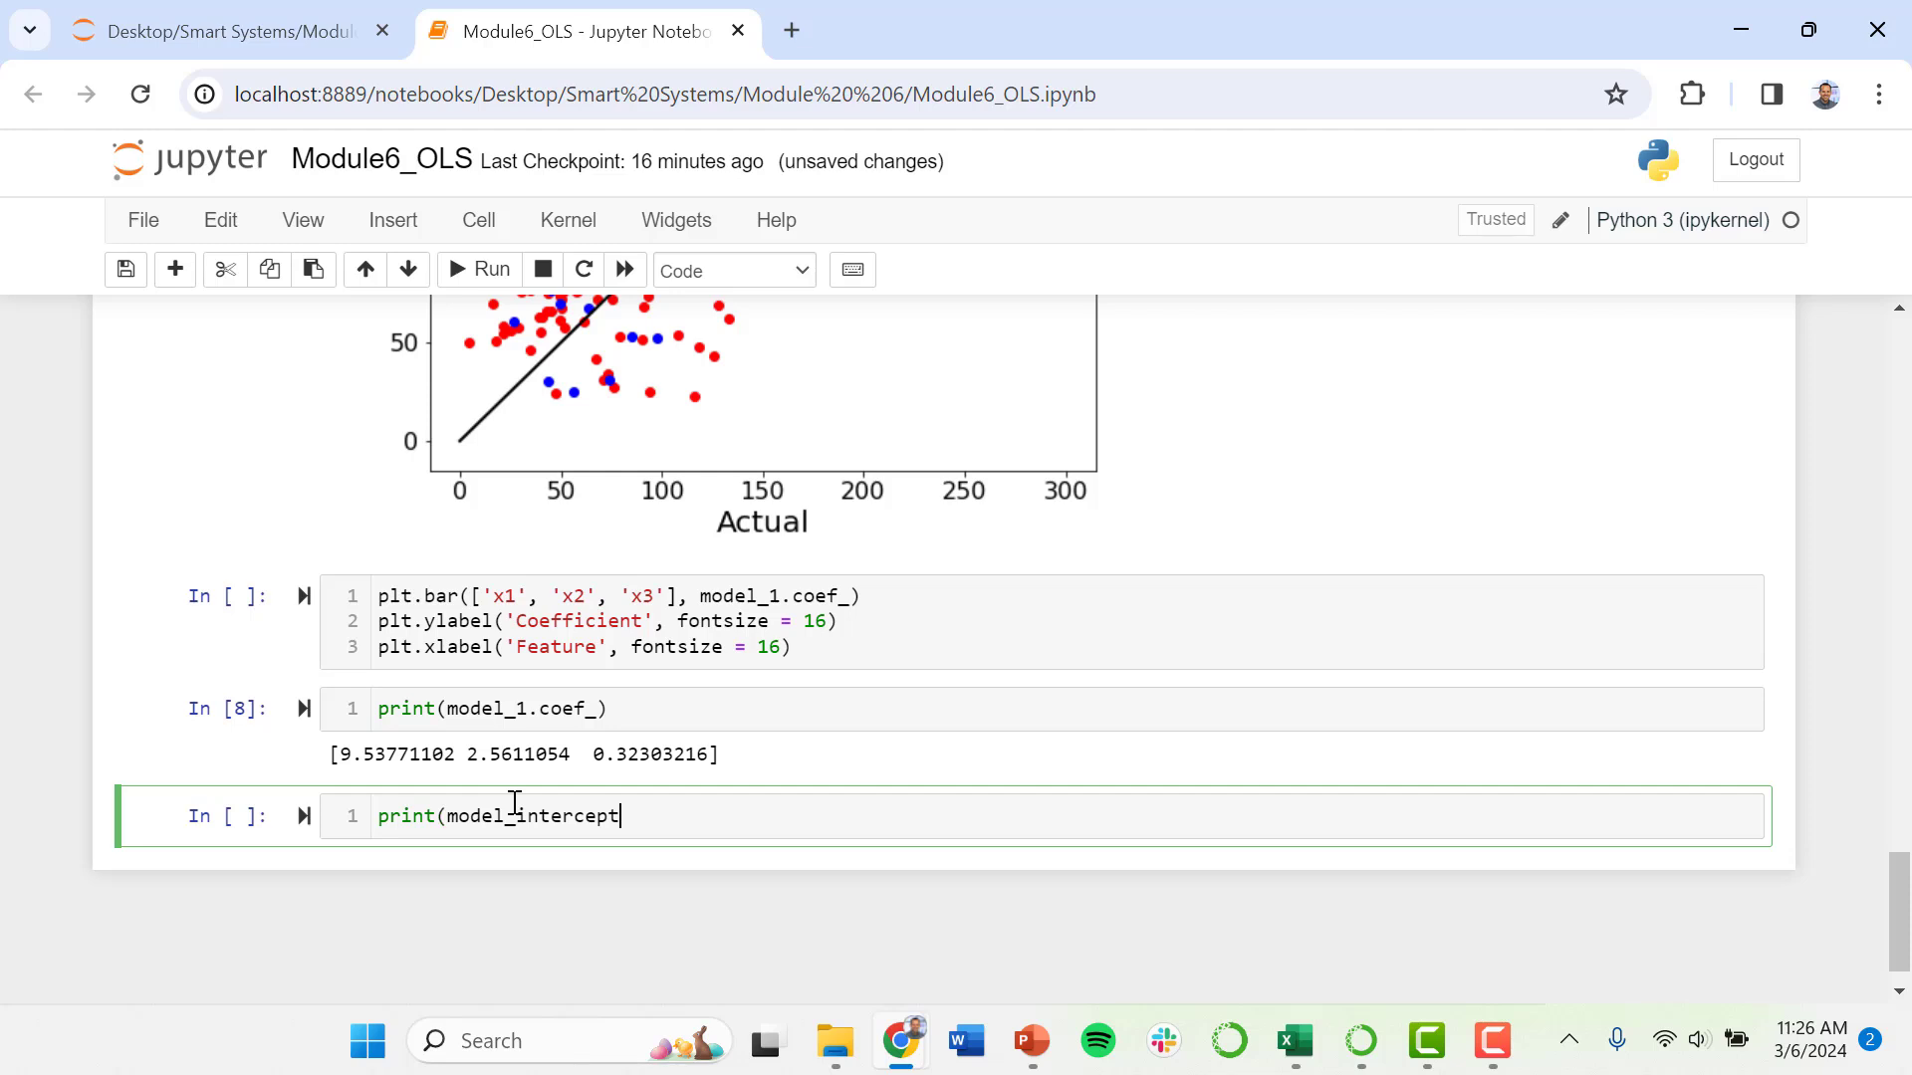
{"action": "type", "text": ")"}
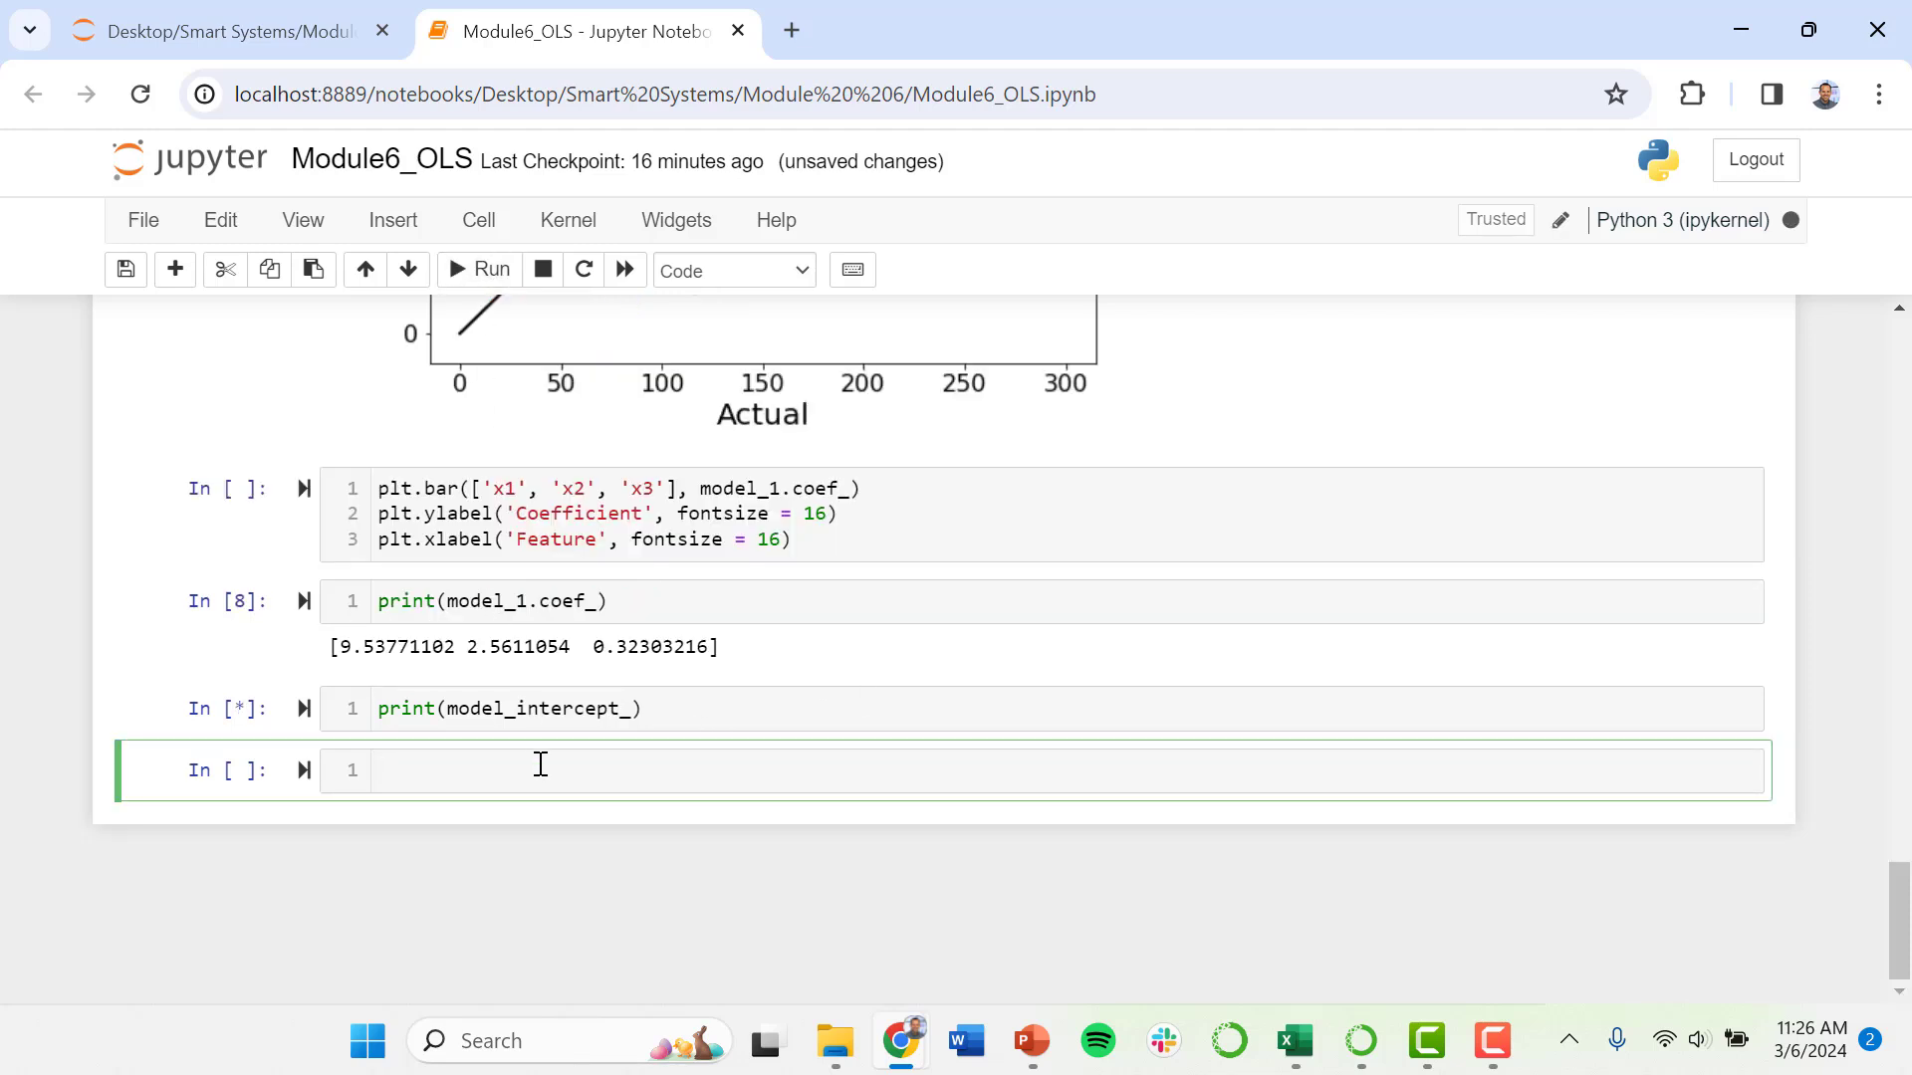
{"action": "left_click", "coordinate": [493, 270]}
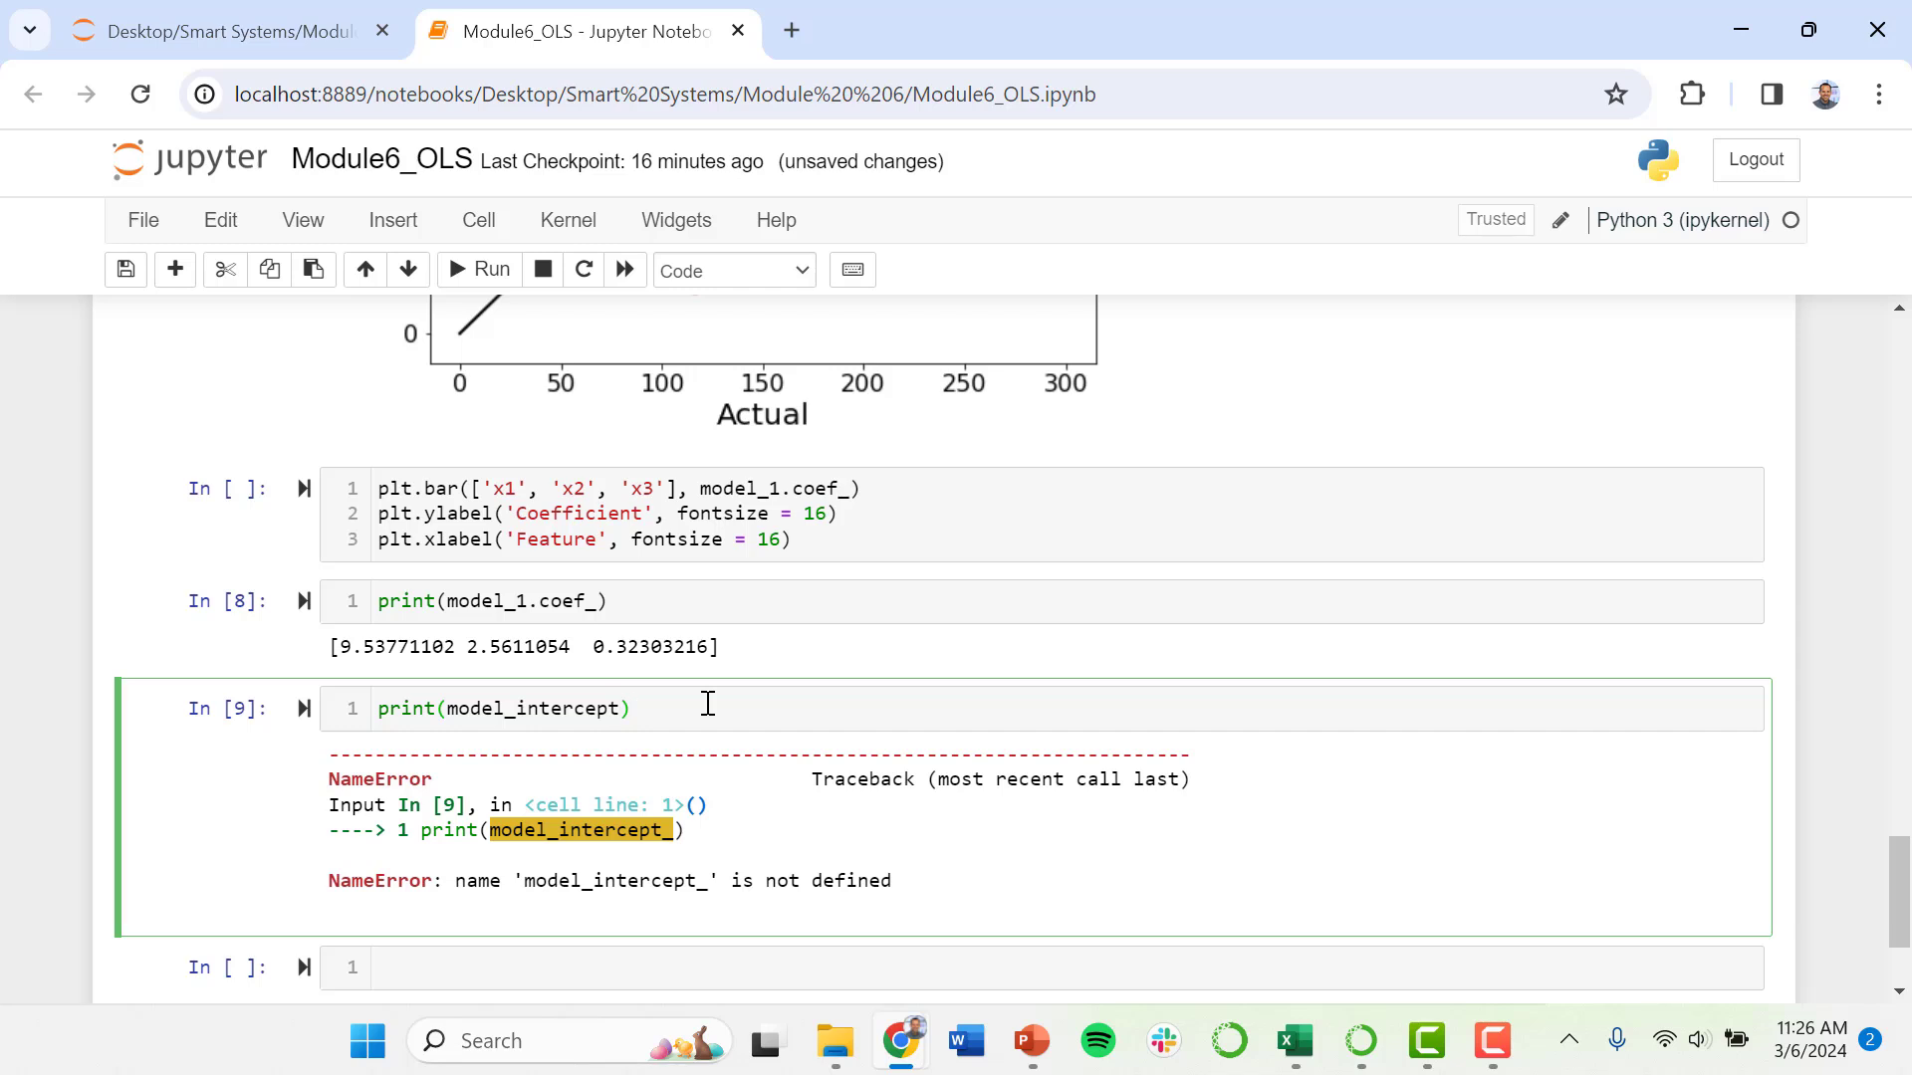
{"action": "left_click", "coordinate": [634, 708]}
{"action": "type", "text": "1."}
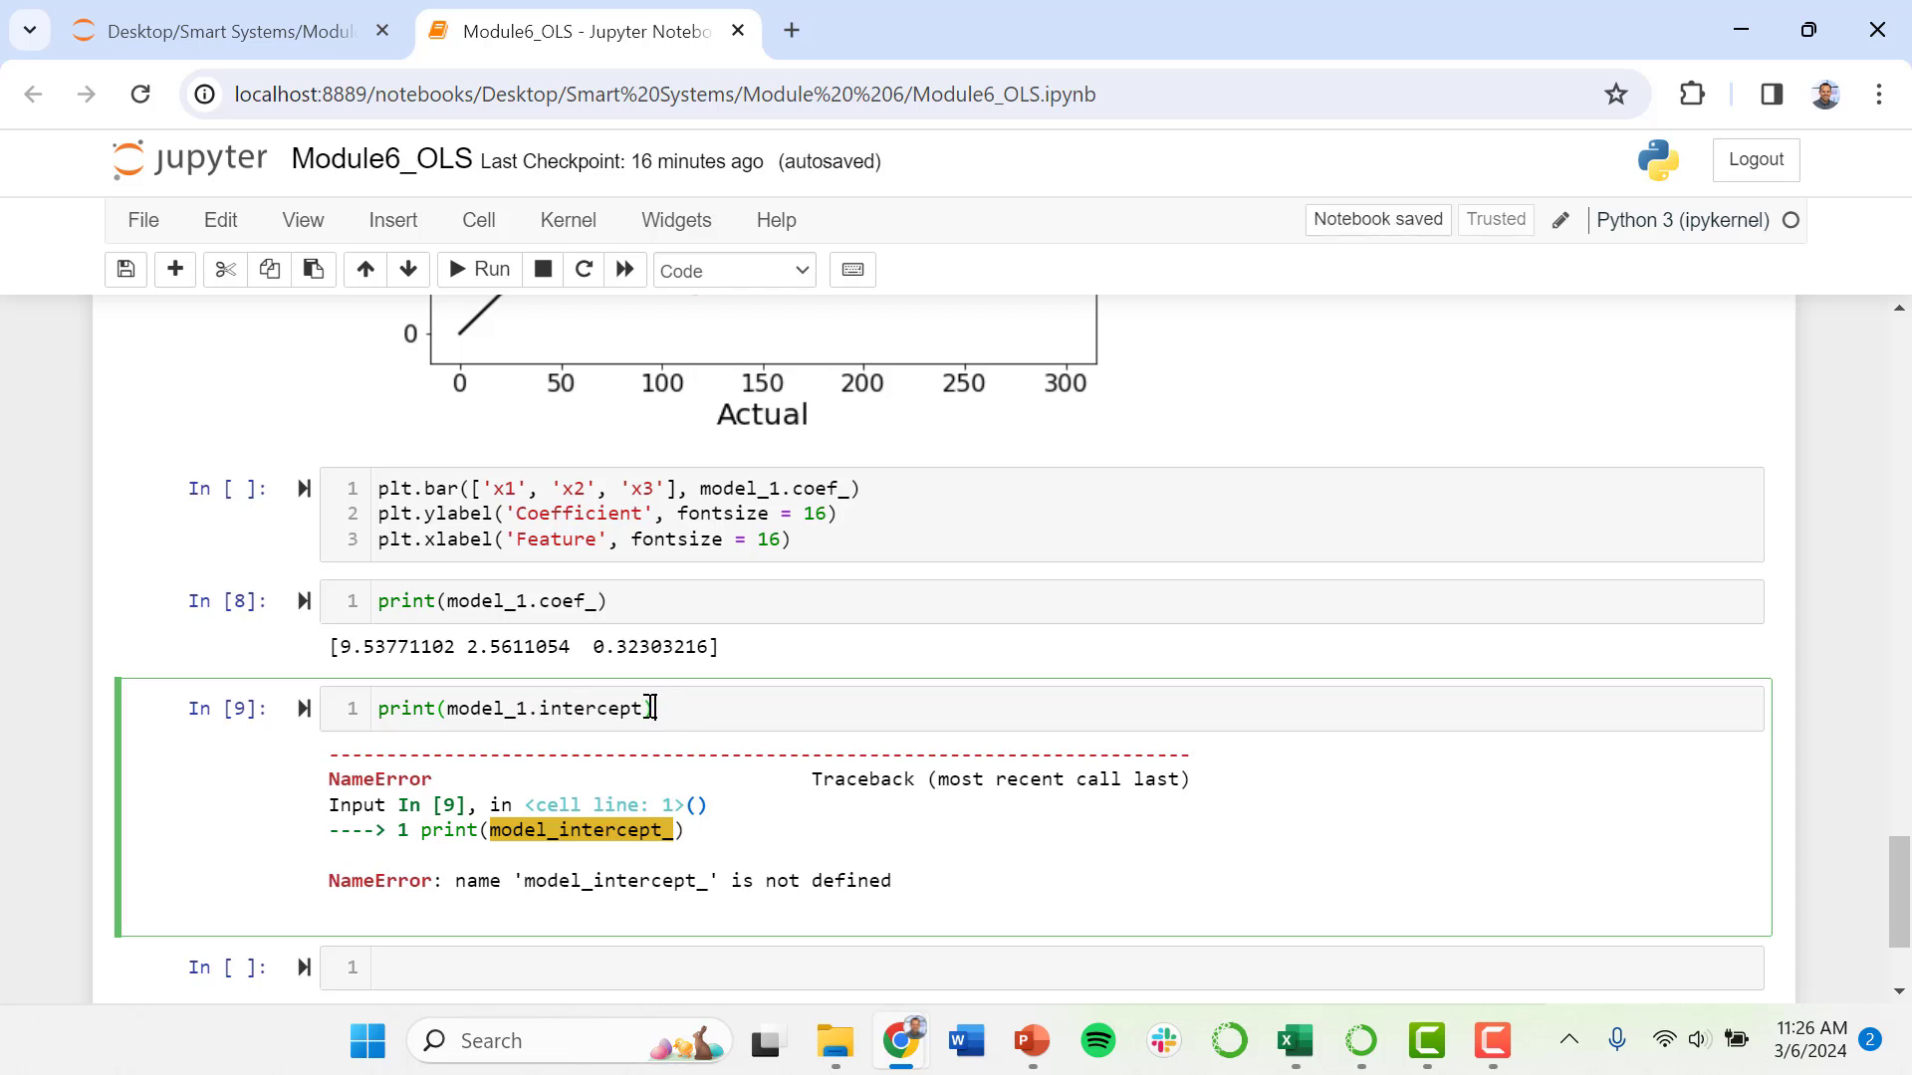
{"action": "type", "text": "_"}
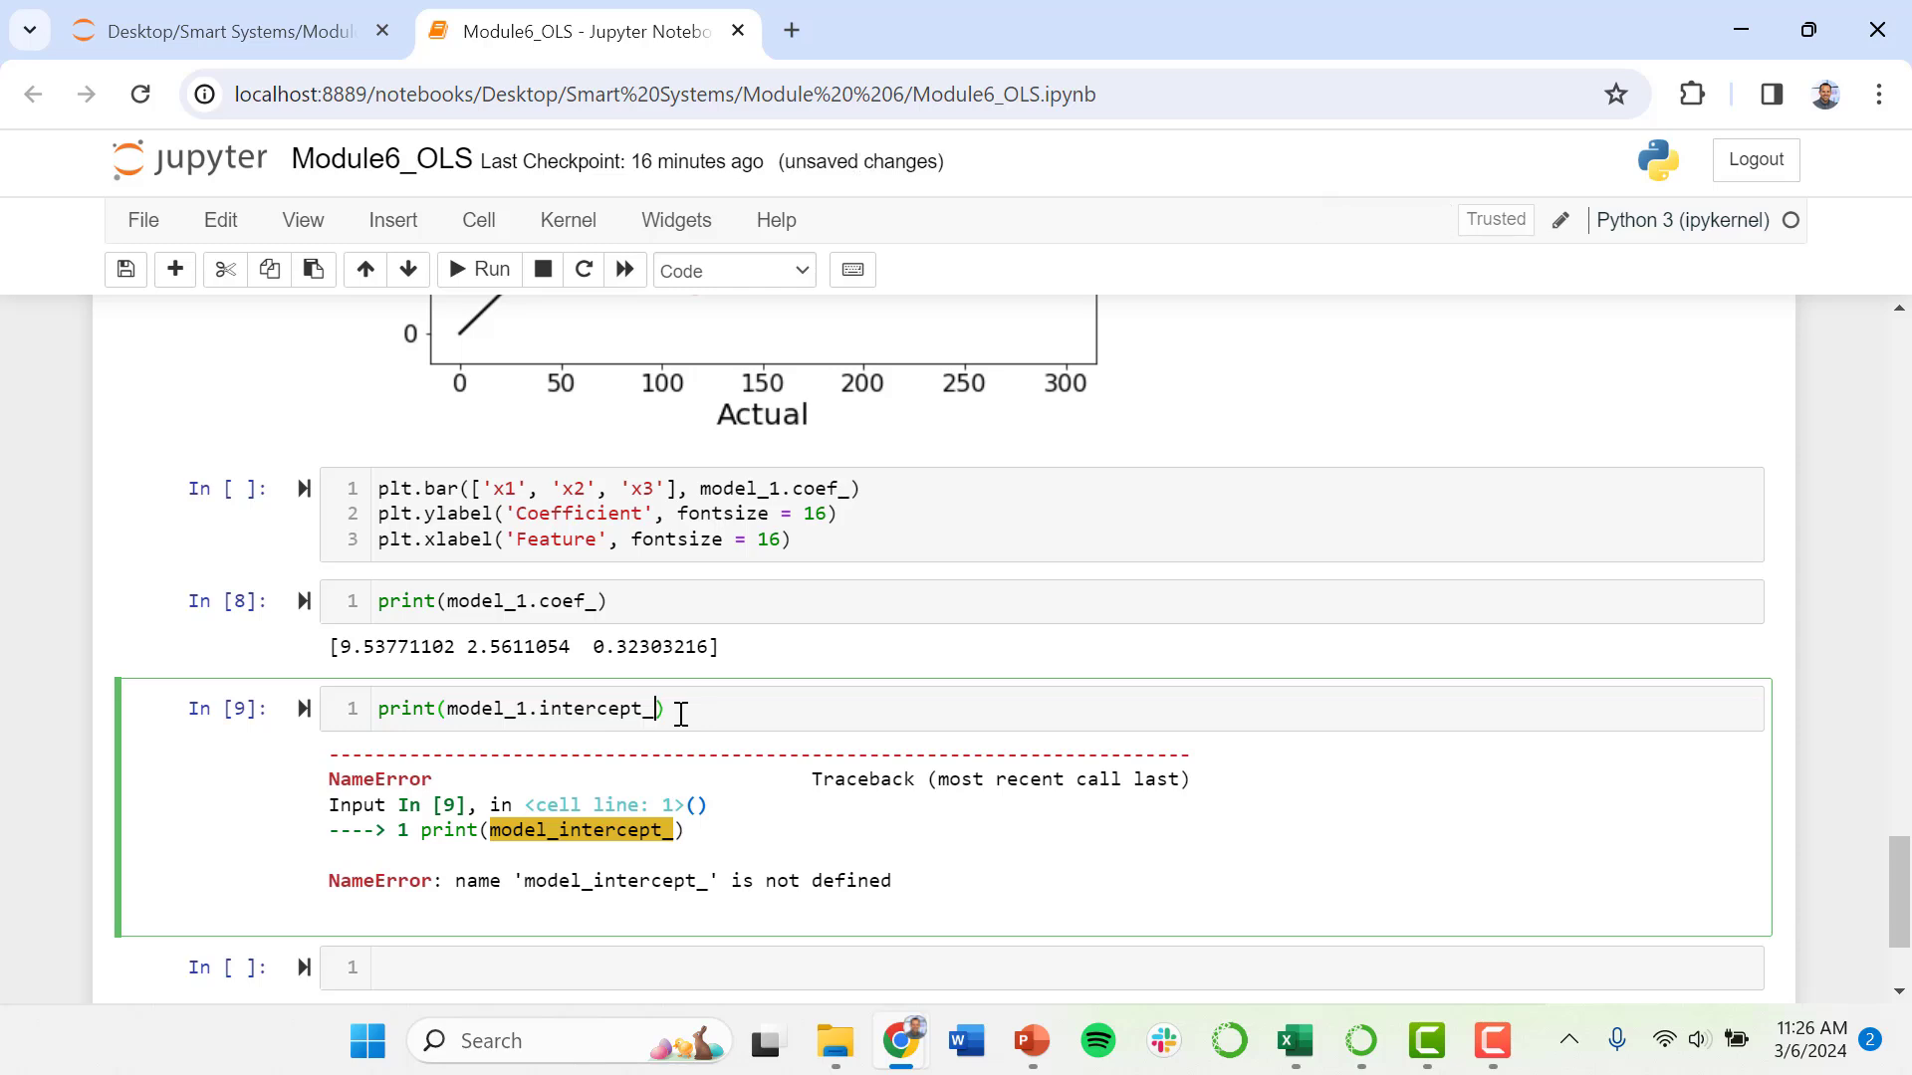
{"action": "mouse_move", "coordinate": [477, 270]}
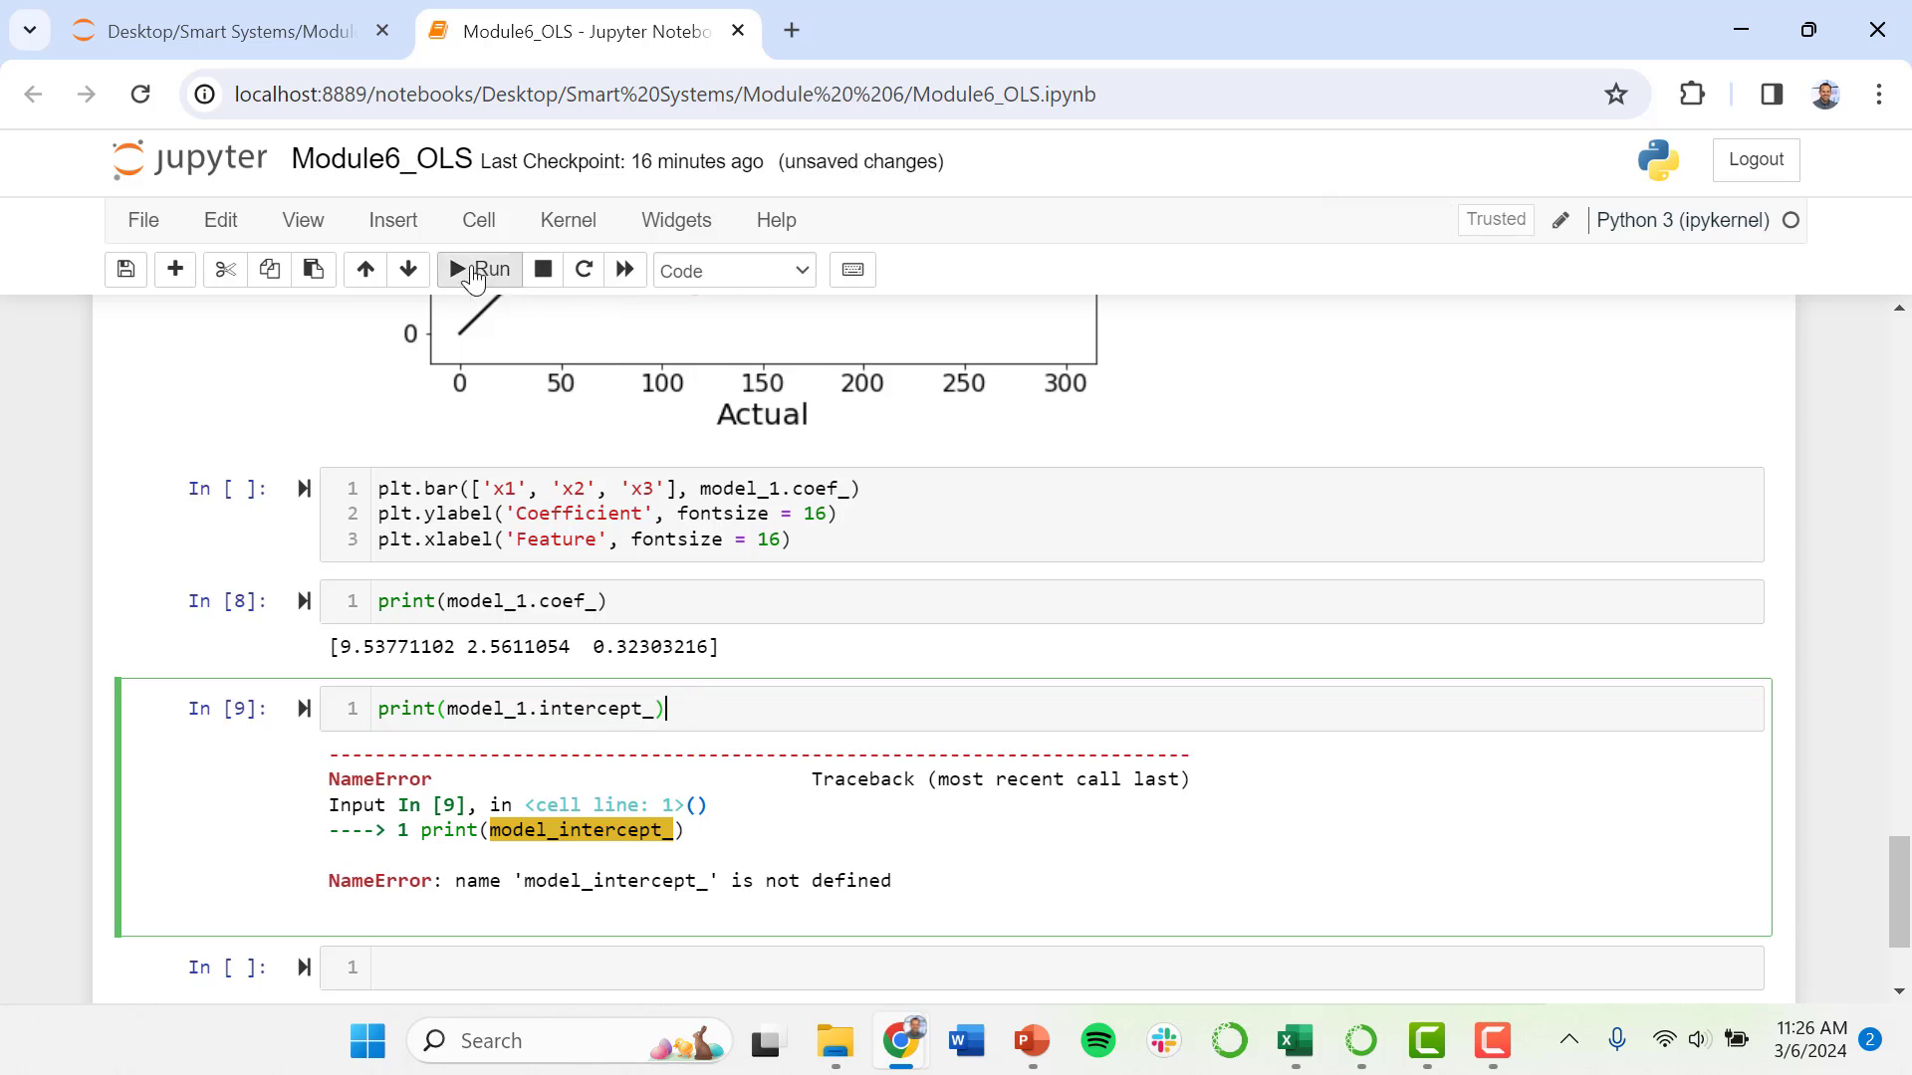
{"action": "left_click", "coordinate": [478, 270]}
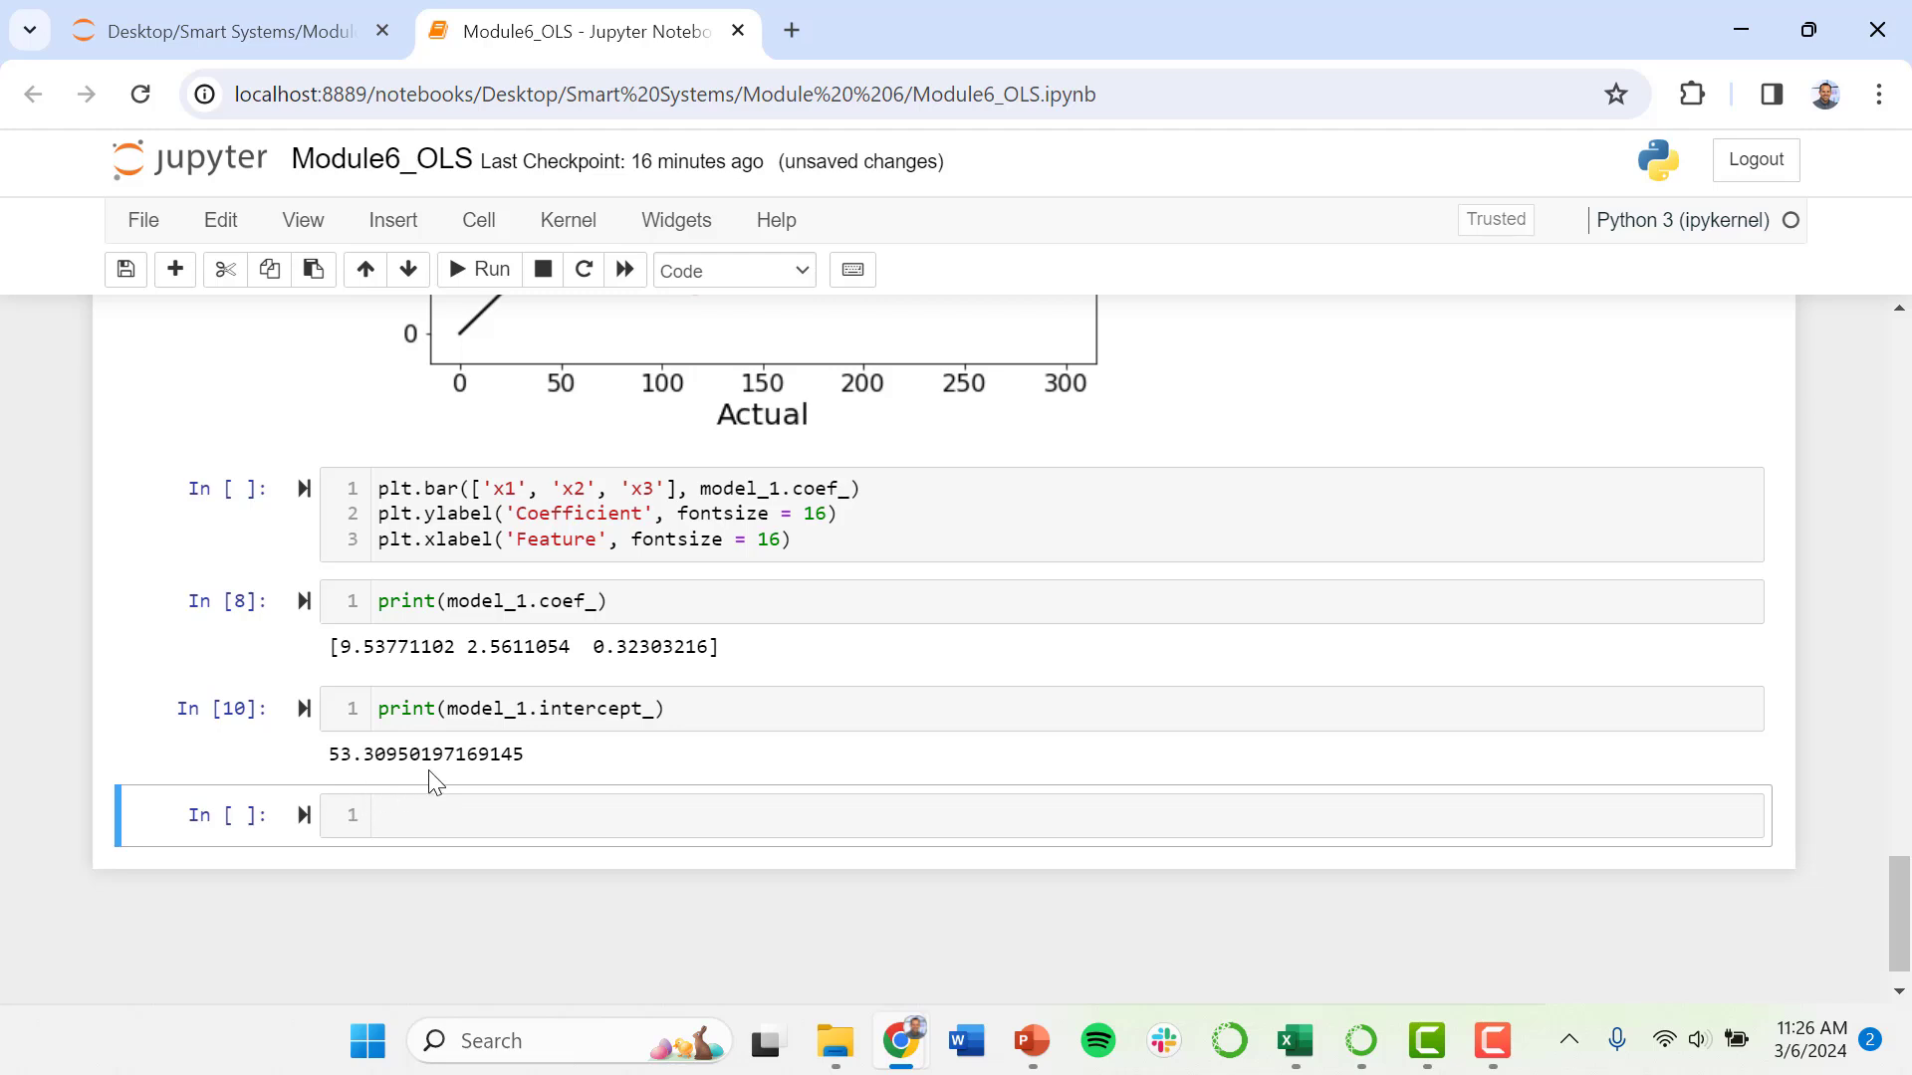
{"action": "mouse_move", "coordinate": [332, 696]}
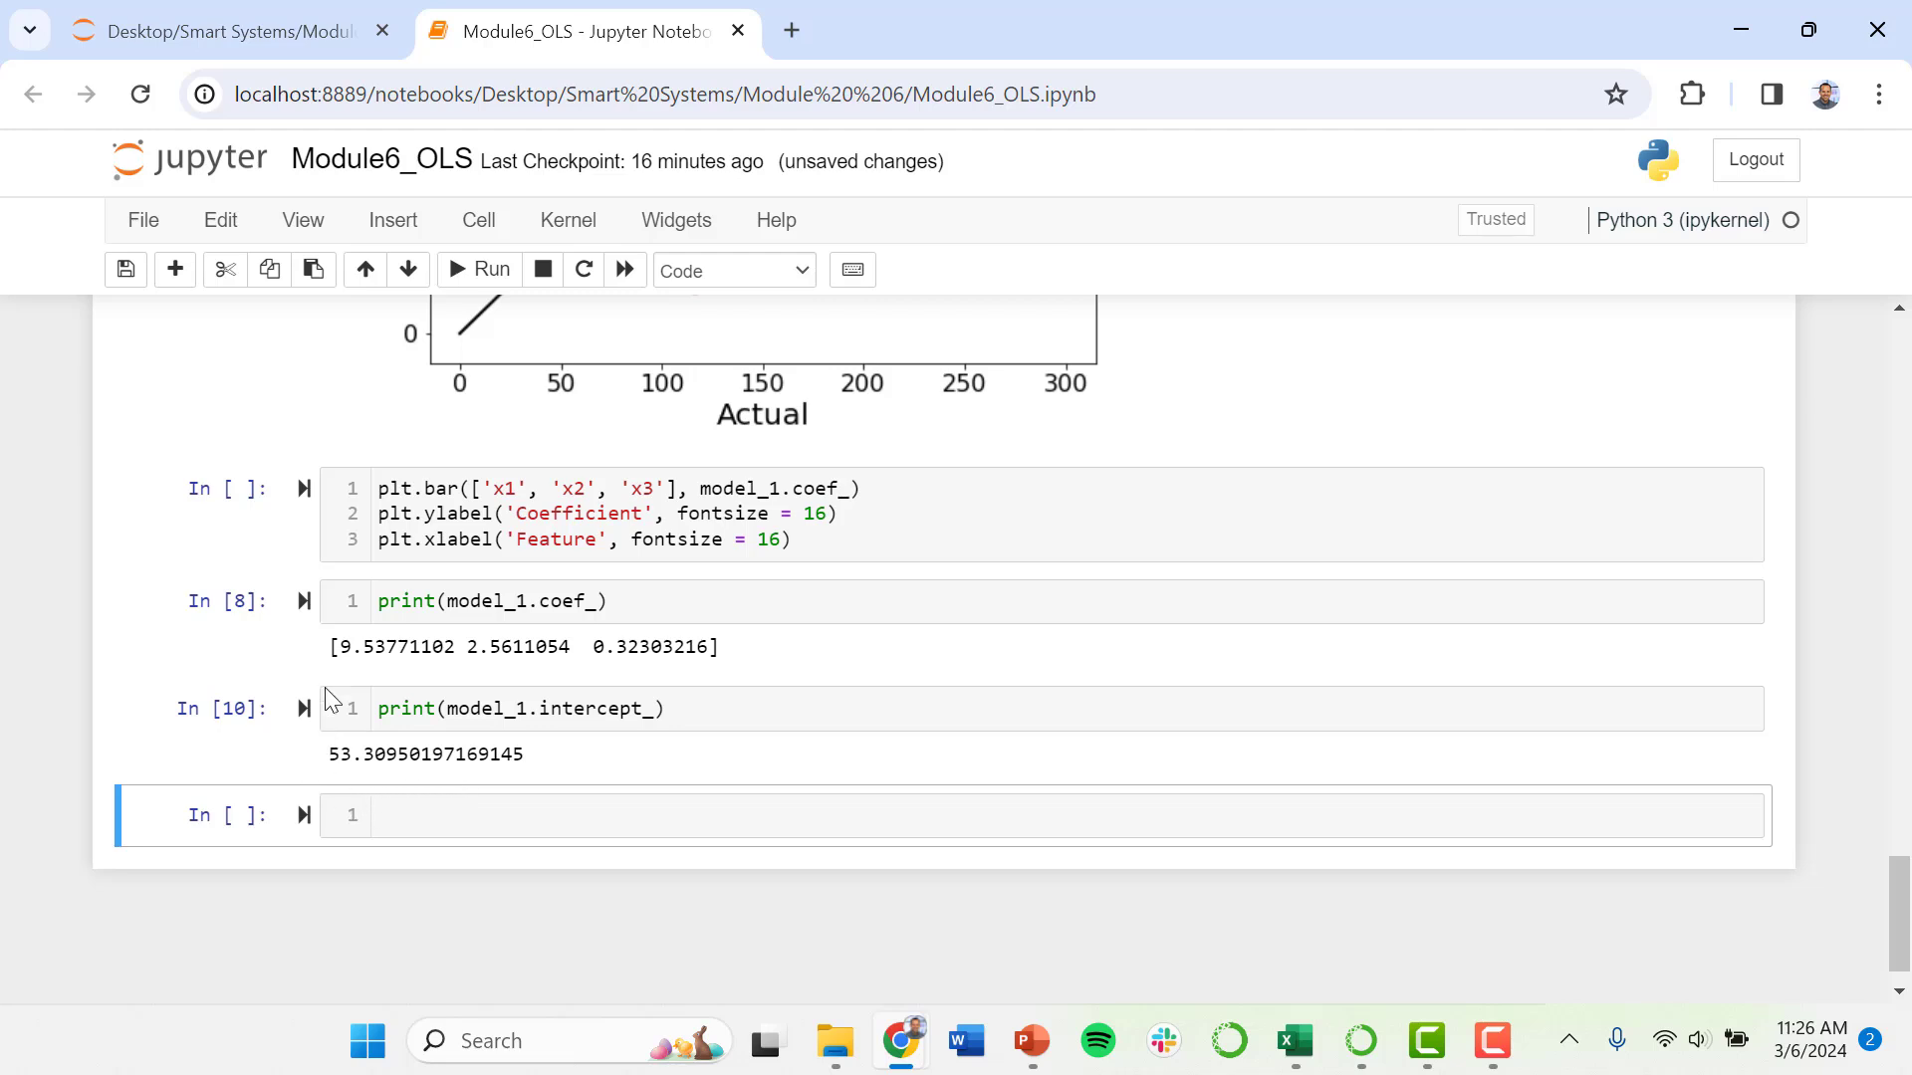
{"action": "mouse_move", "coordinate": [385, 674]}
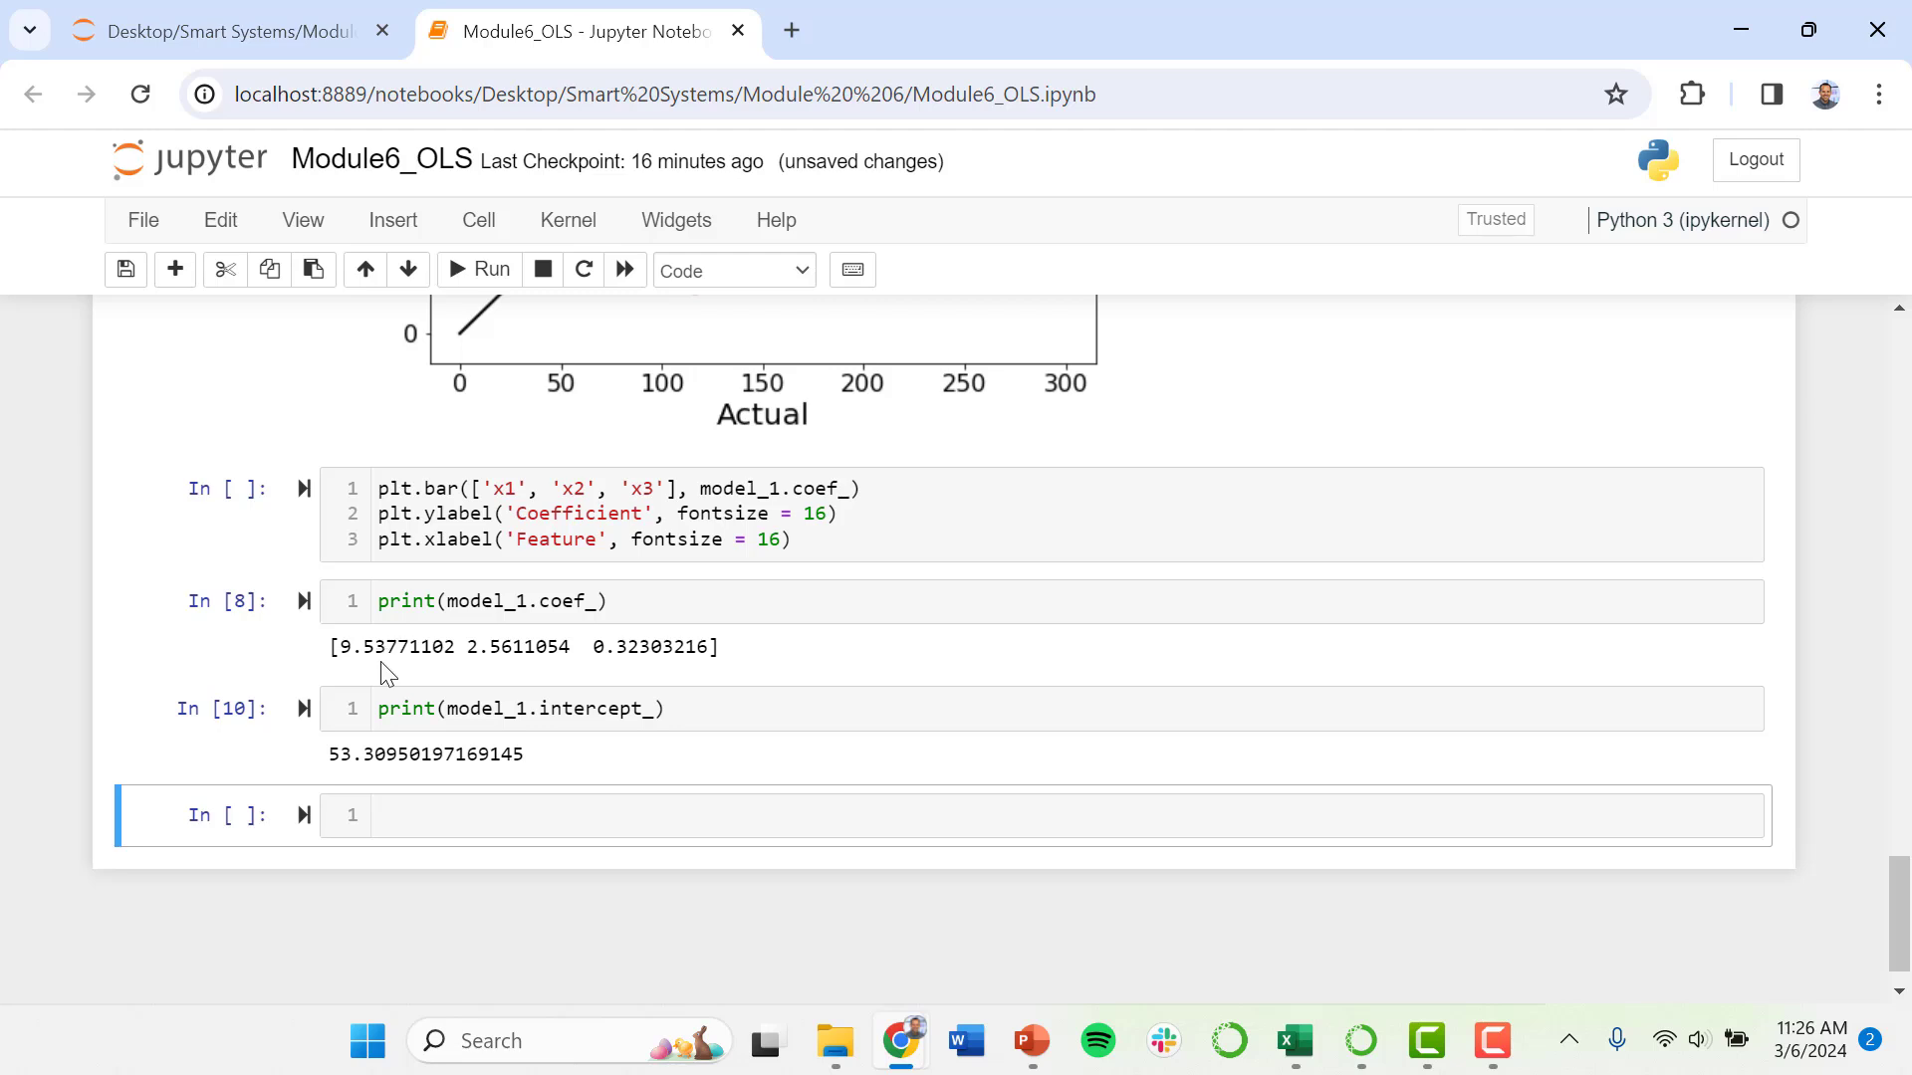
{"action": "mouse_move", "coordinate": [596, 646]}
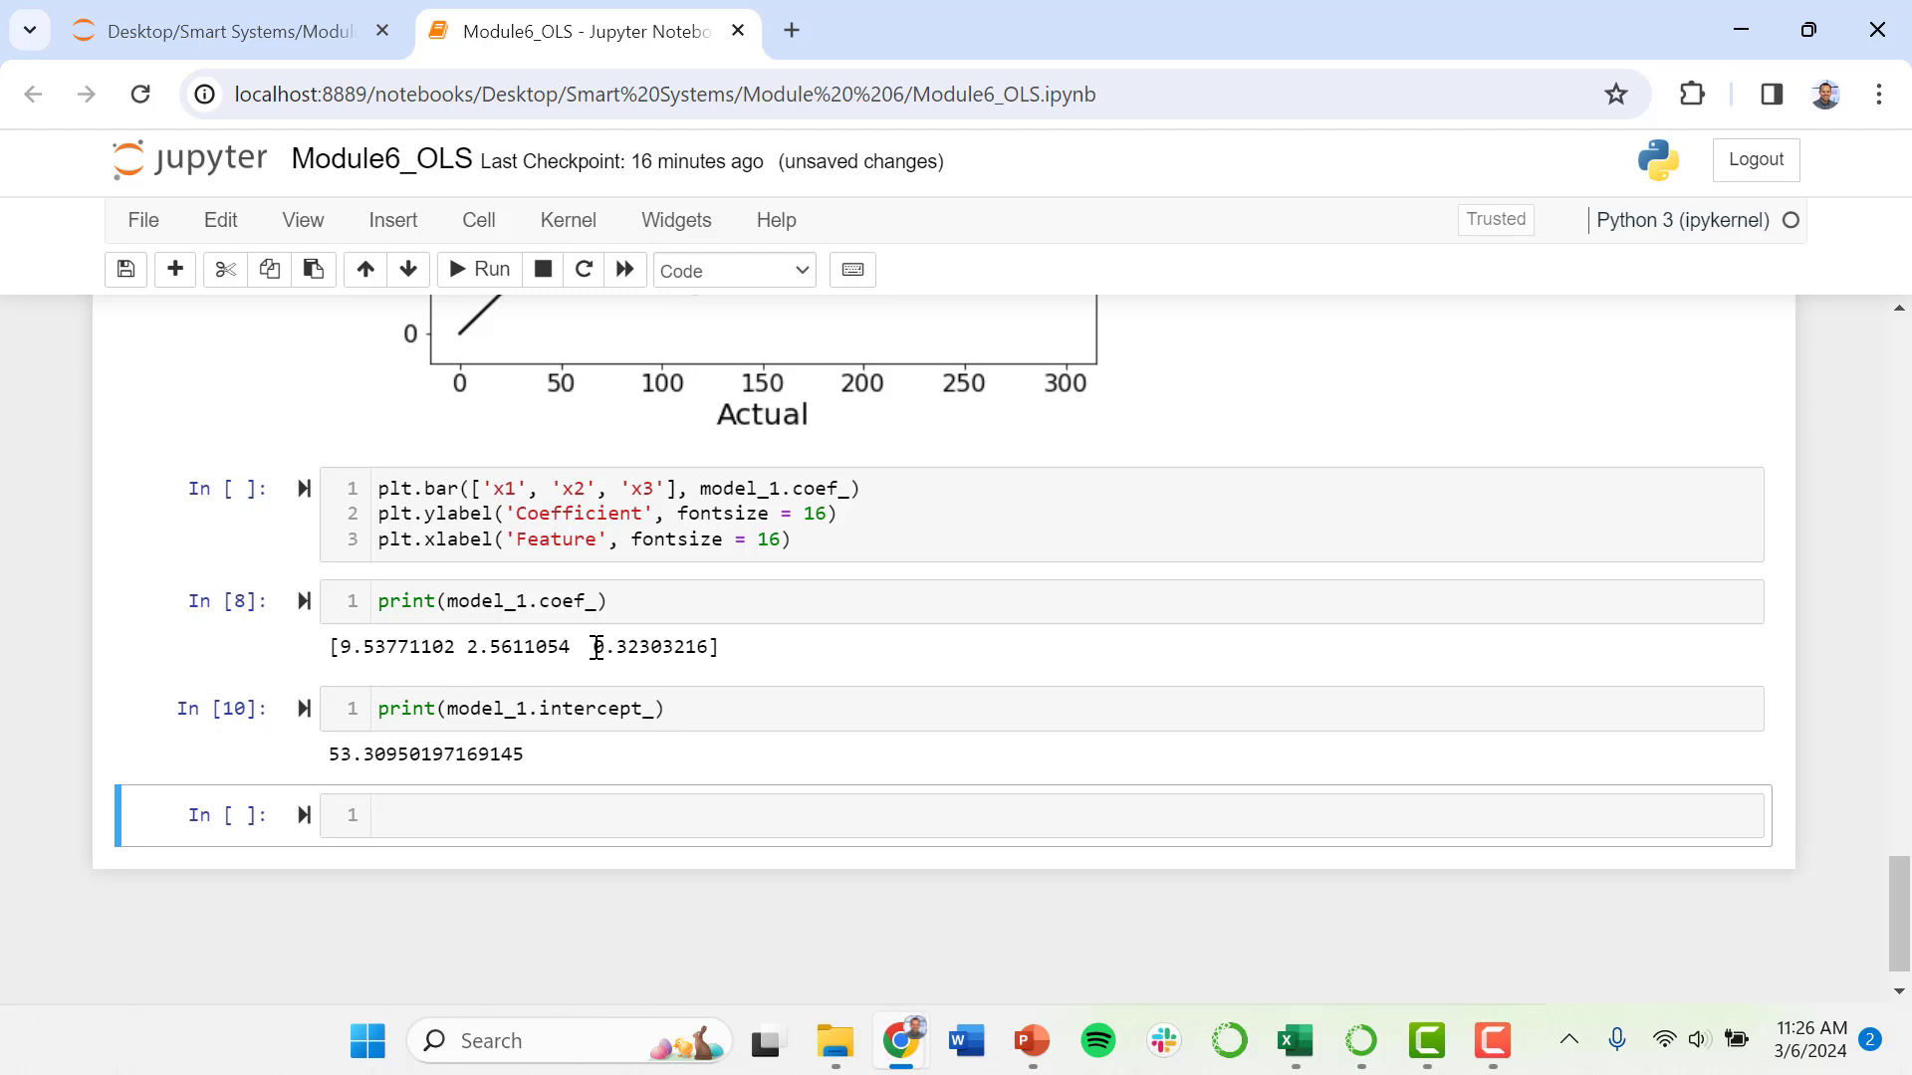
{"action": "mouse_move", "coordinate": [621, 685]}
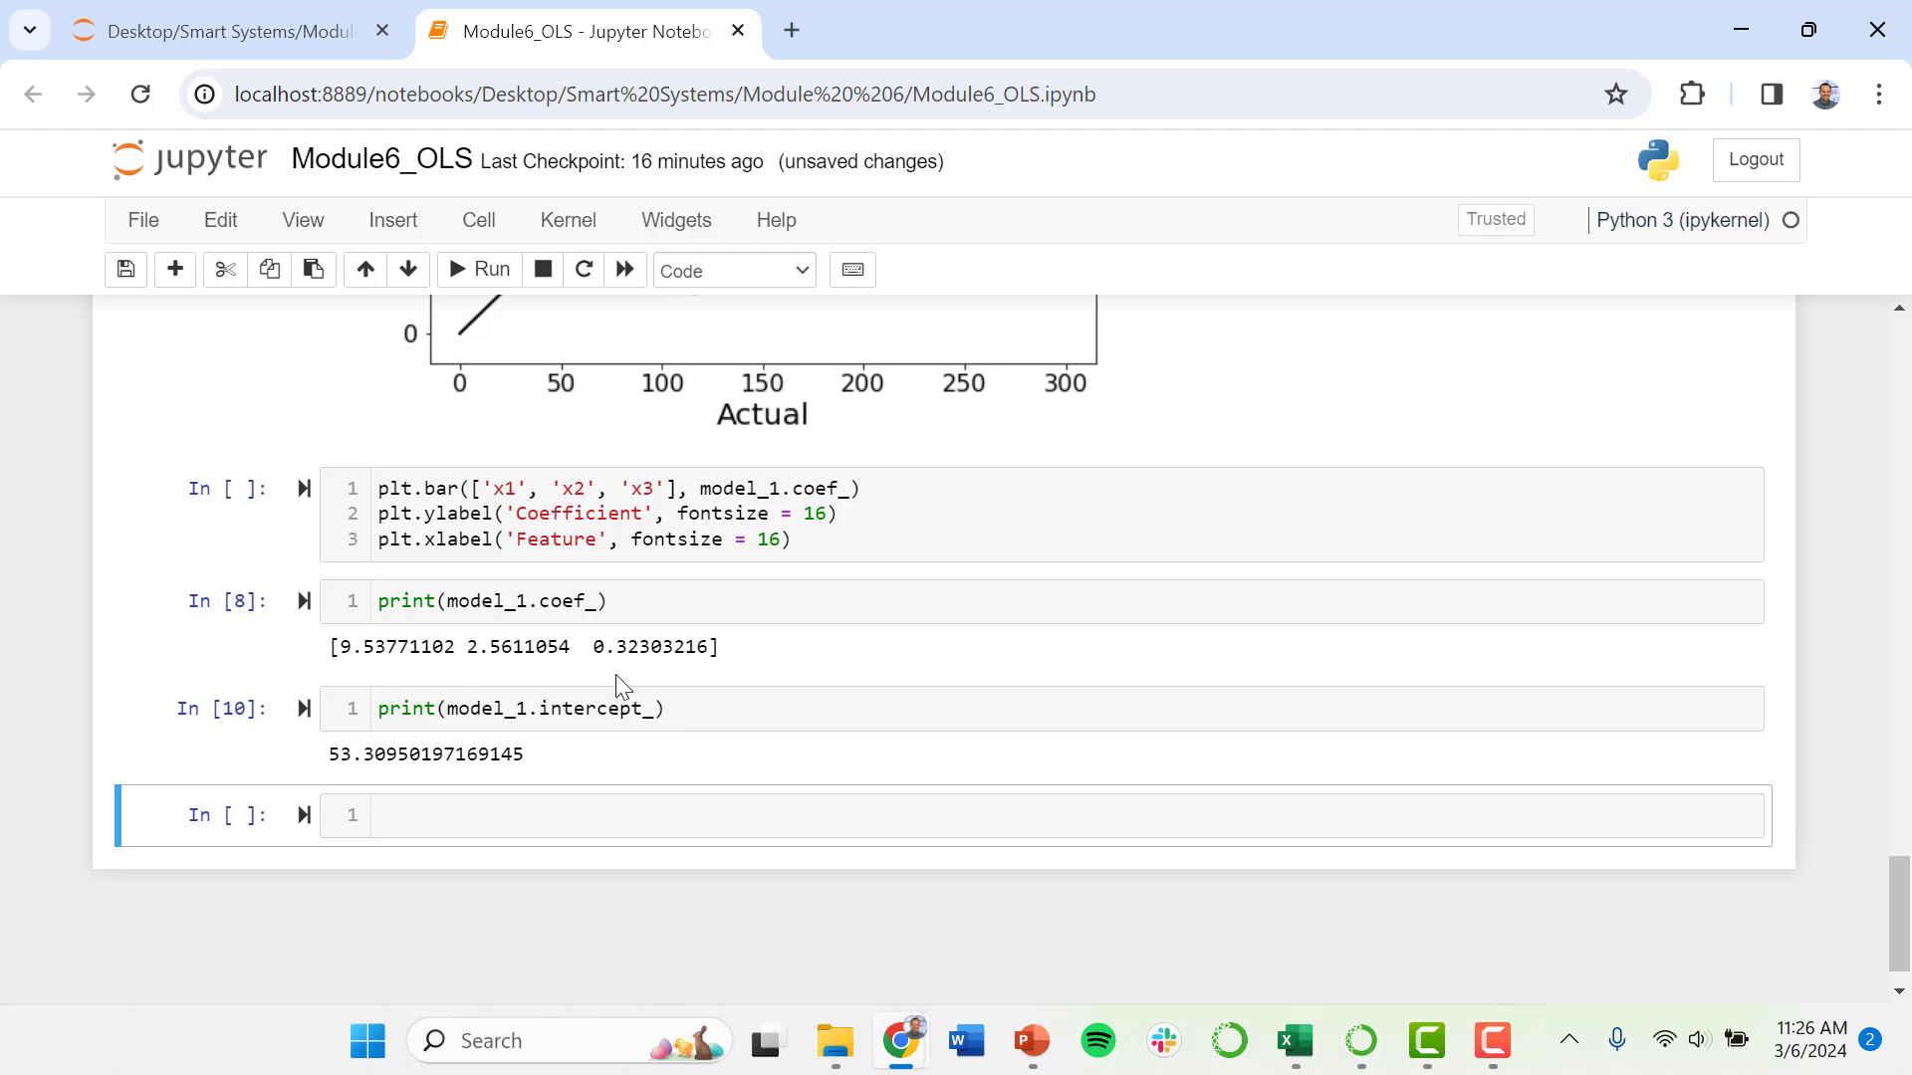
{"action": "mouse_move", "coordinate": [1653, 900]}
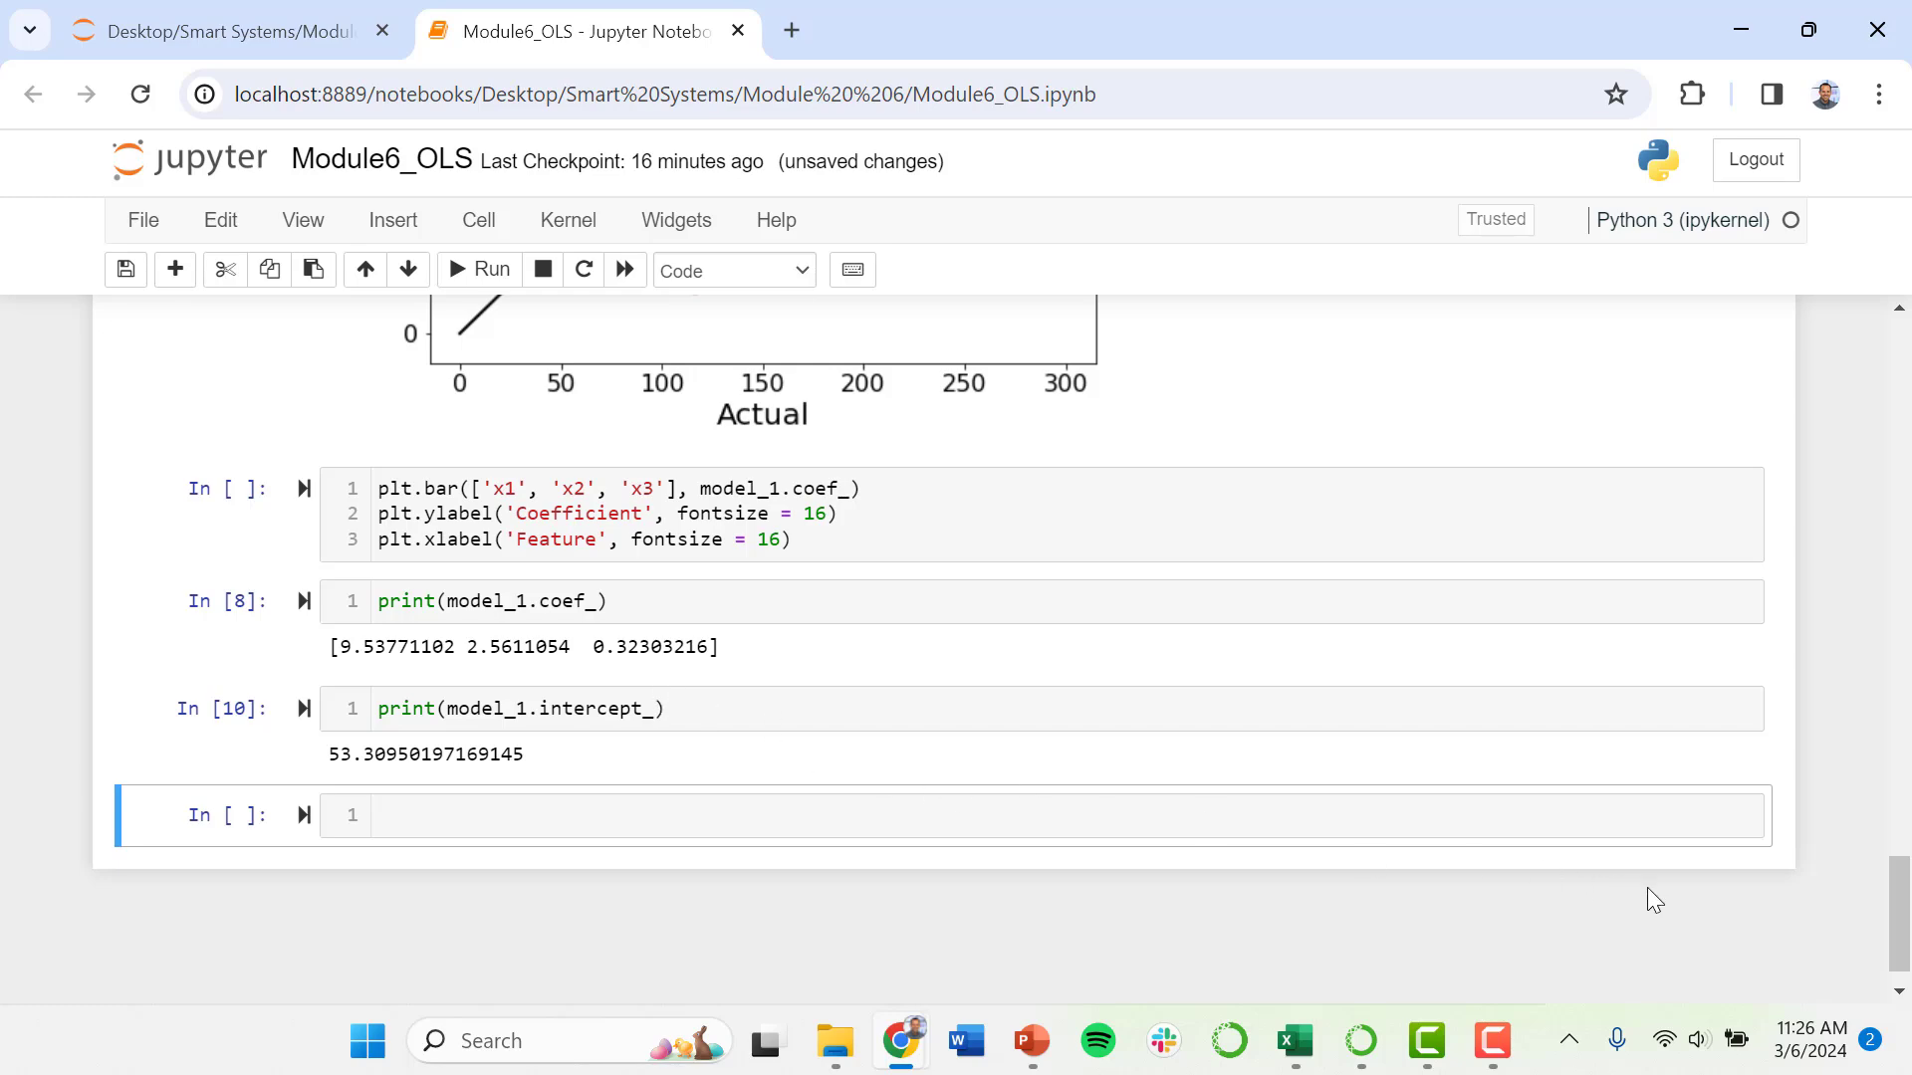
{"action": "scroll", "scroll_direction": "up", "scroll_amount": 3}
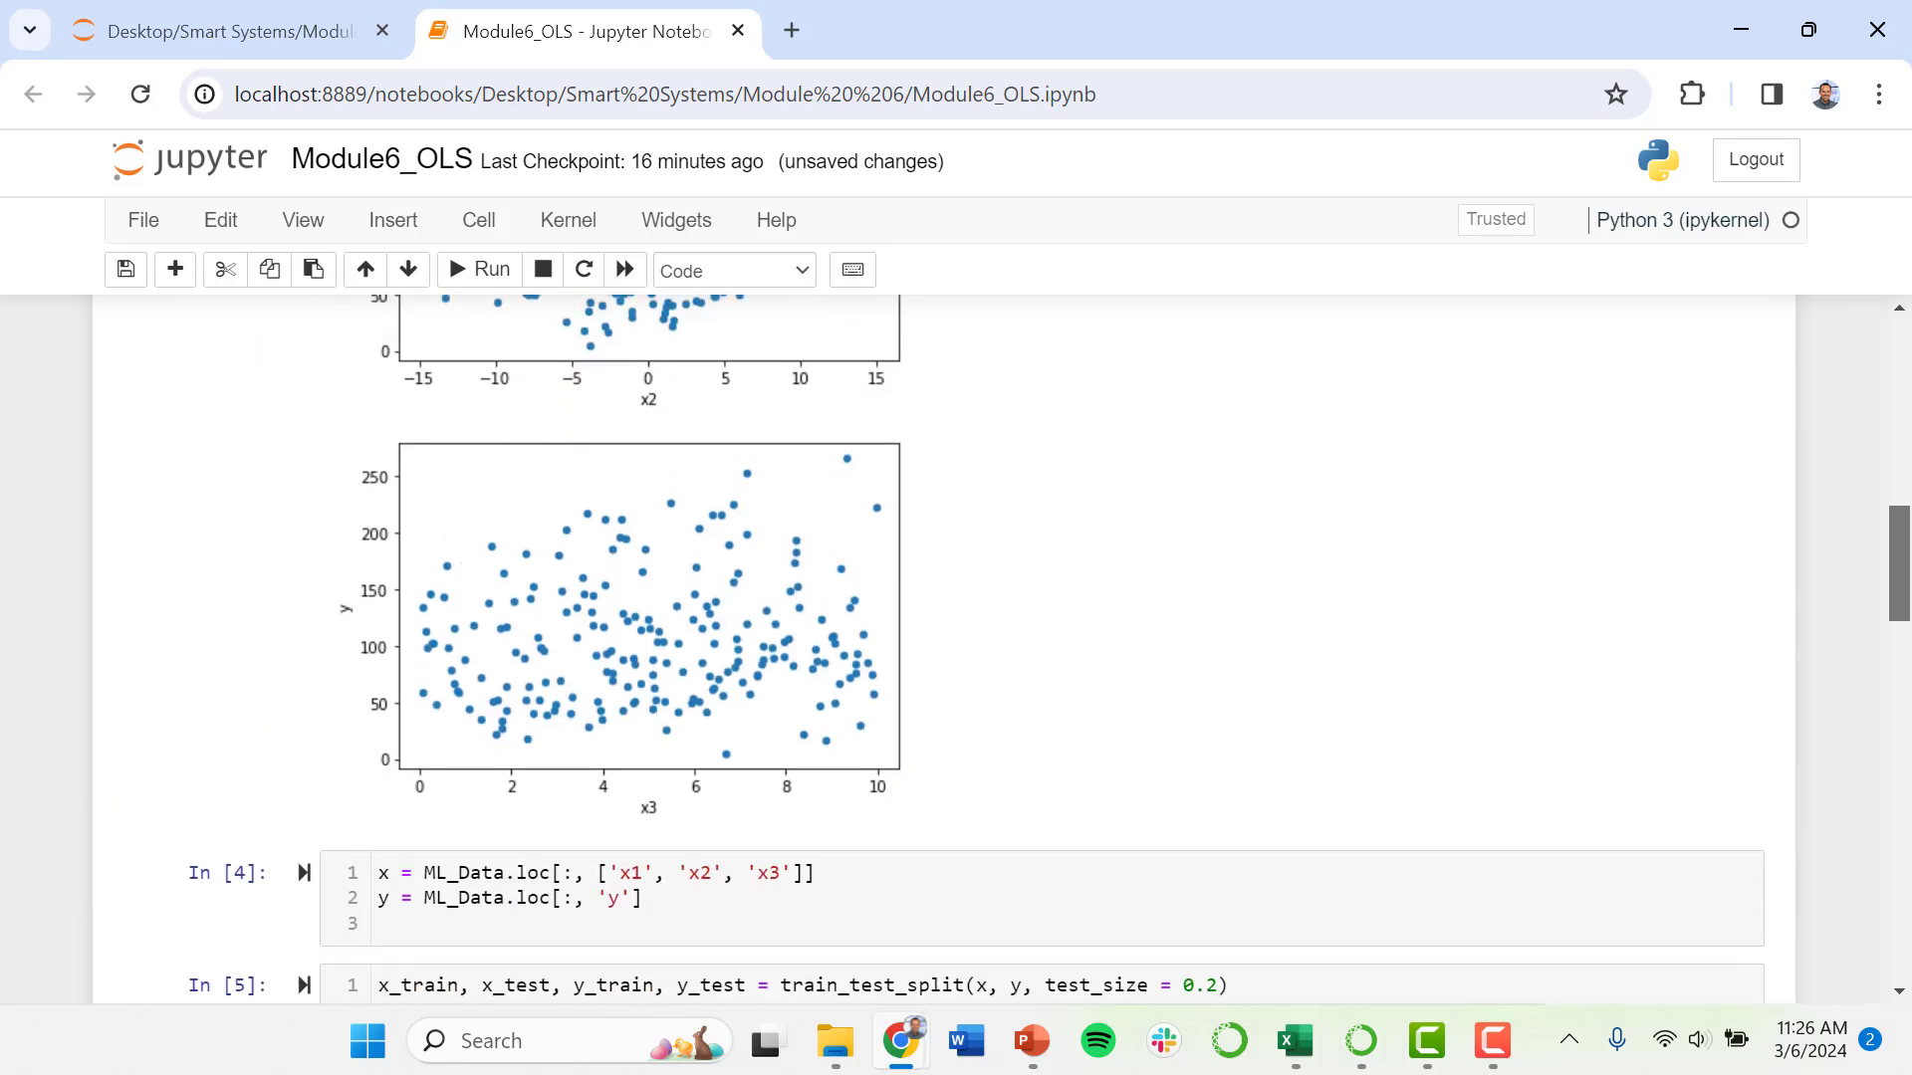
{"action": "scroll", "scroll_direction": "up", "scroll_amount": 3}
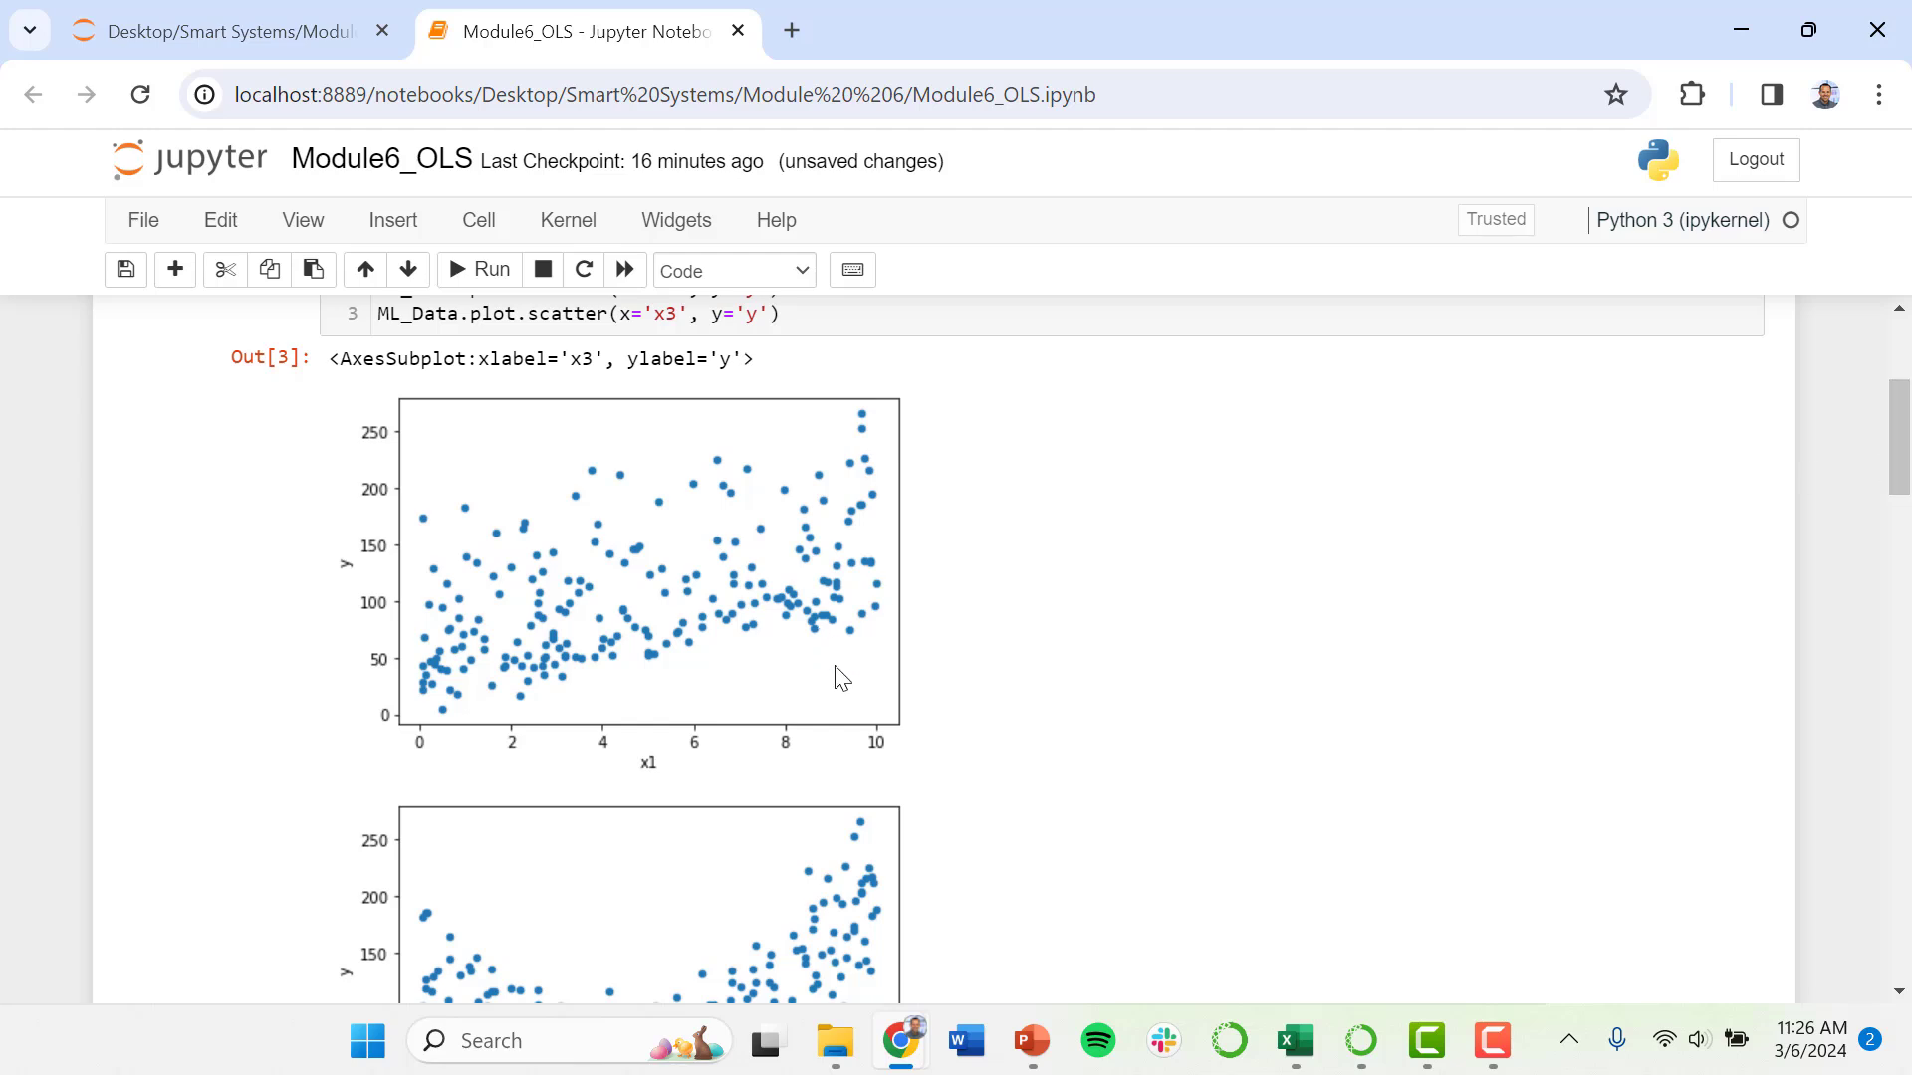
{"action": "mouse_move", "coordinate": [425, 629]}
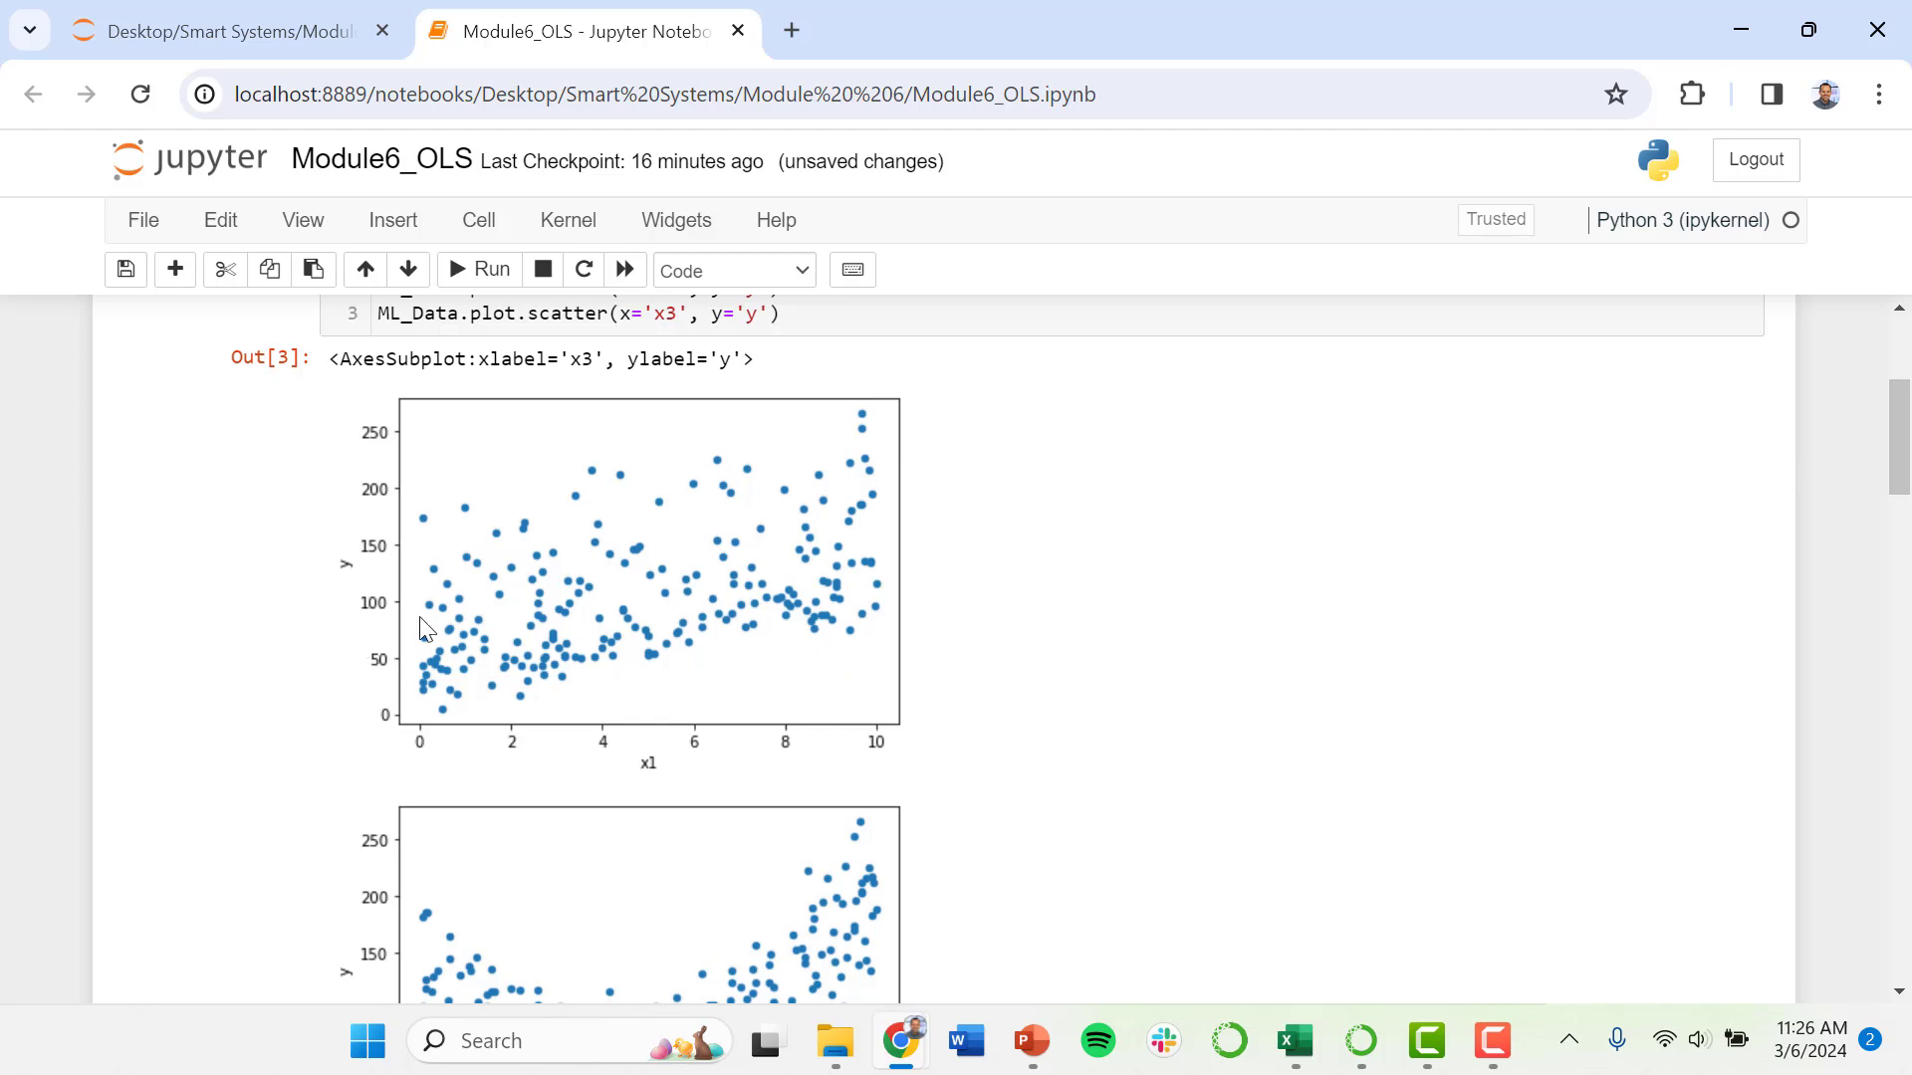
{"action": "mouse_move", "coordinate": [346, 567]}
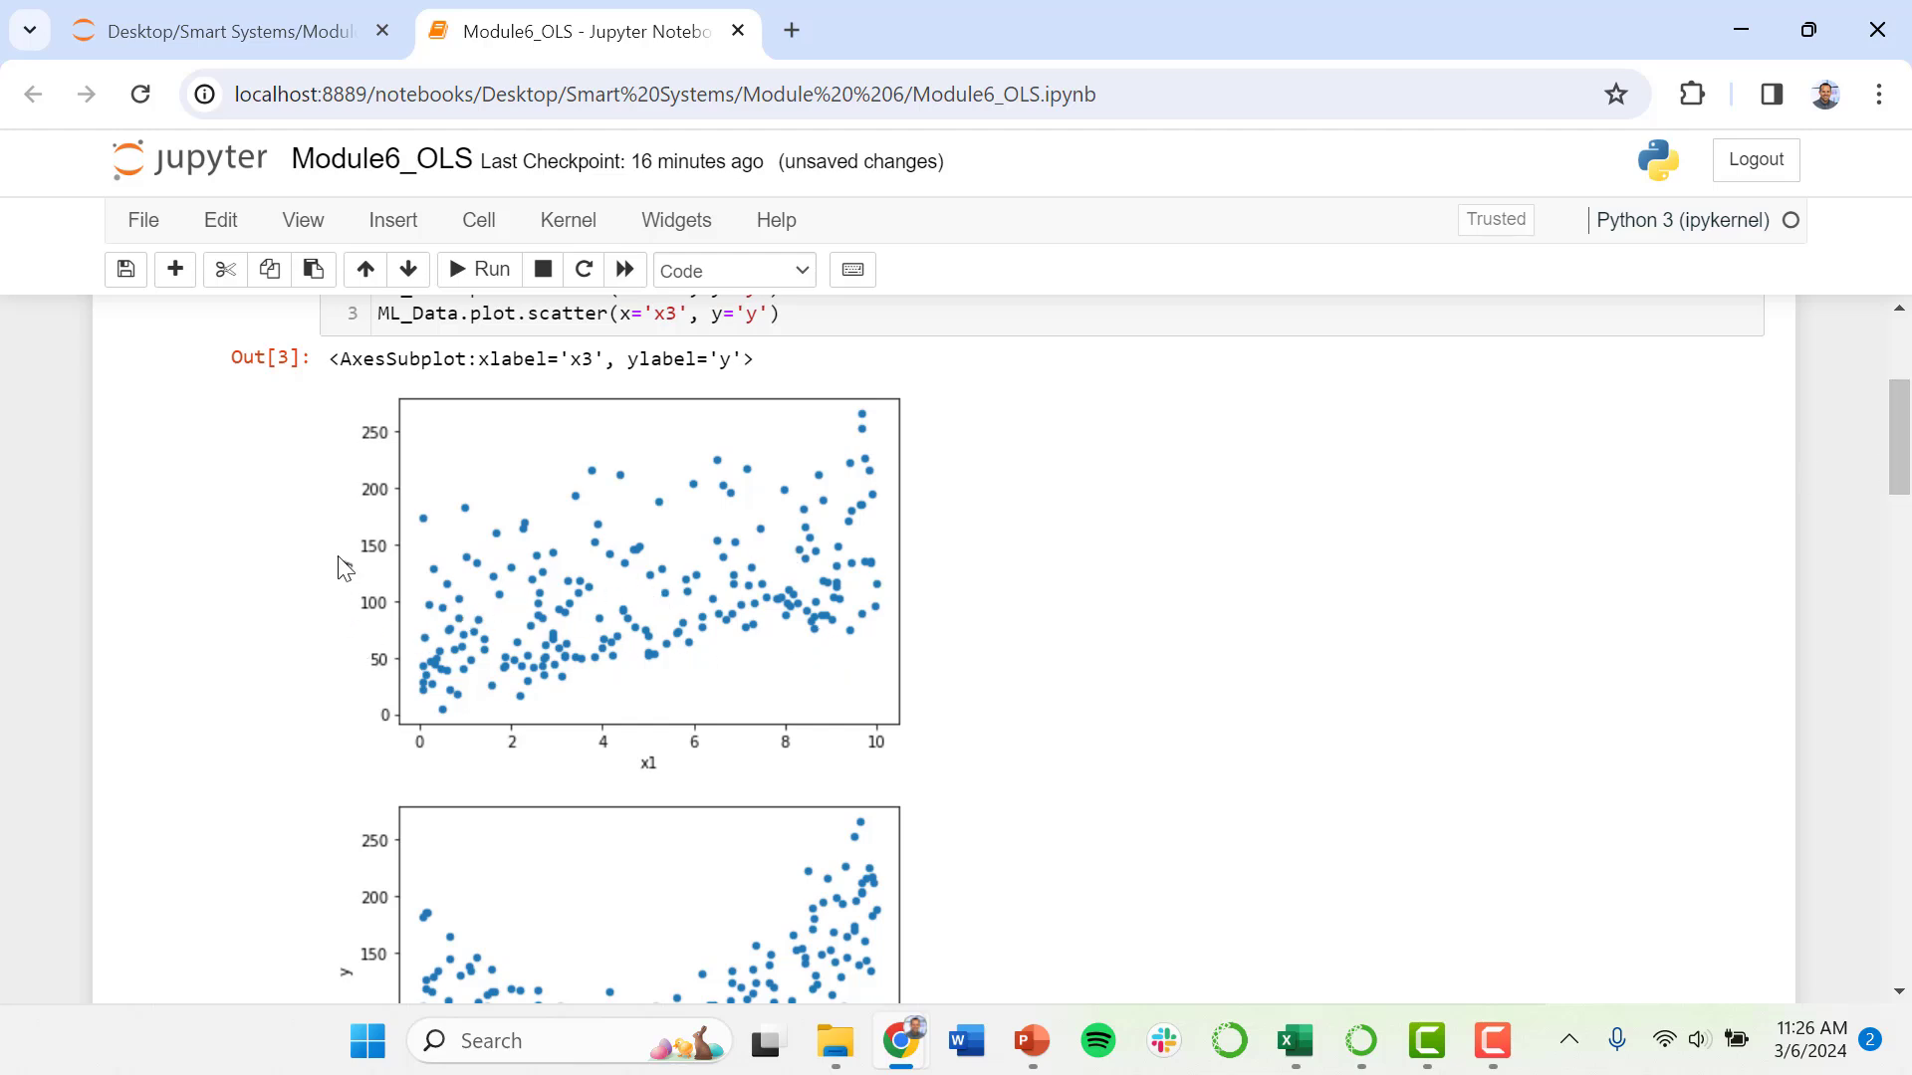
{"action": "mouse_move", "coordinate": [1635, 483]}
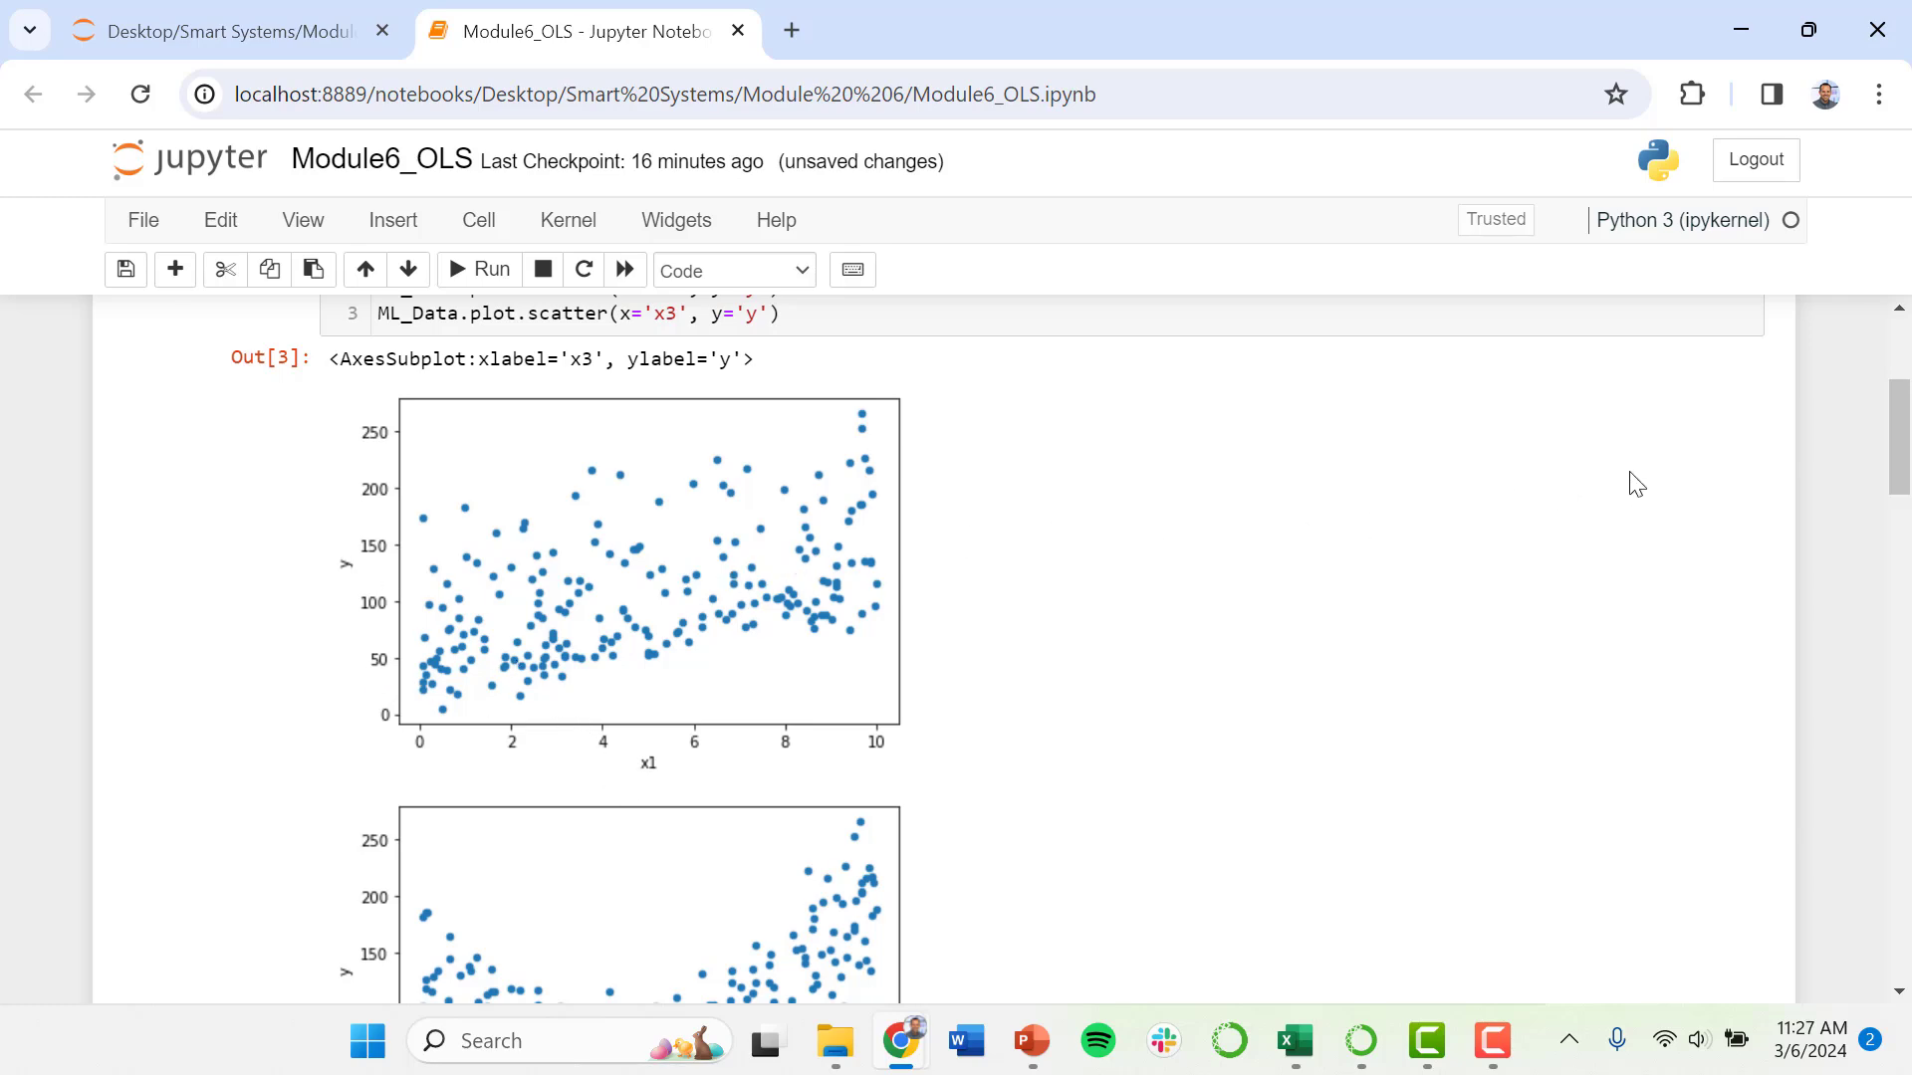
{"action": "scroll", "scroll_direction": "down", "scroll_amount": 3}
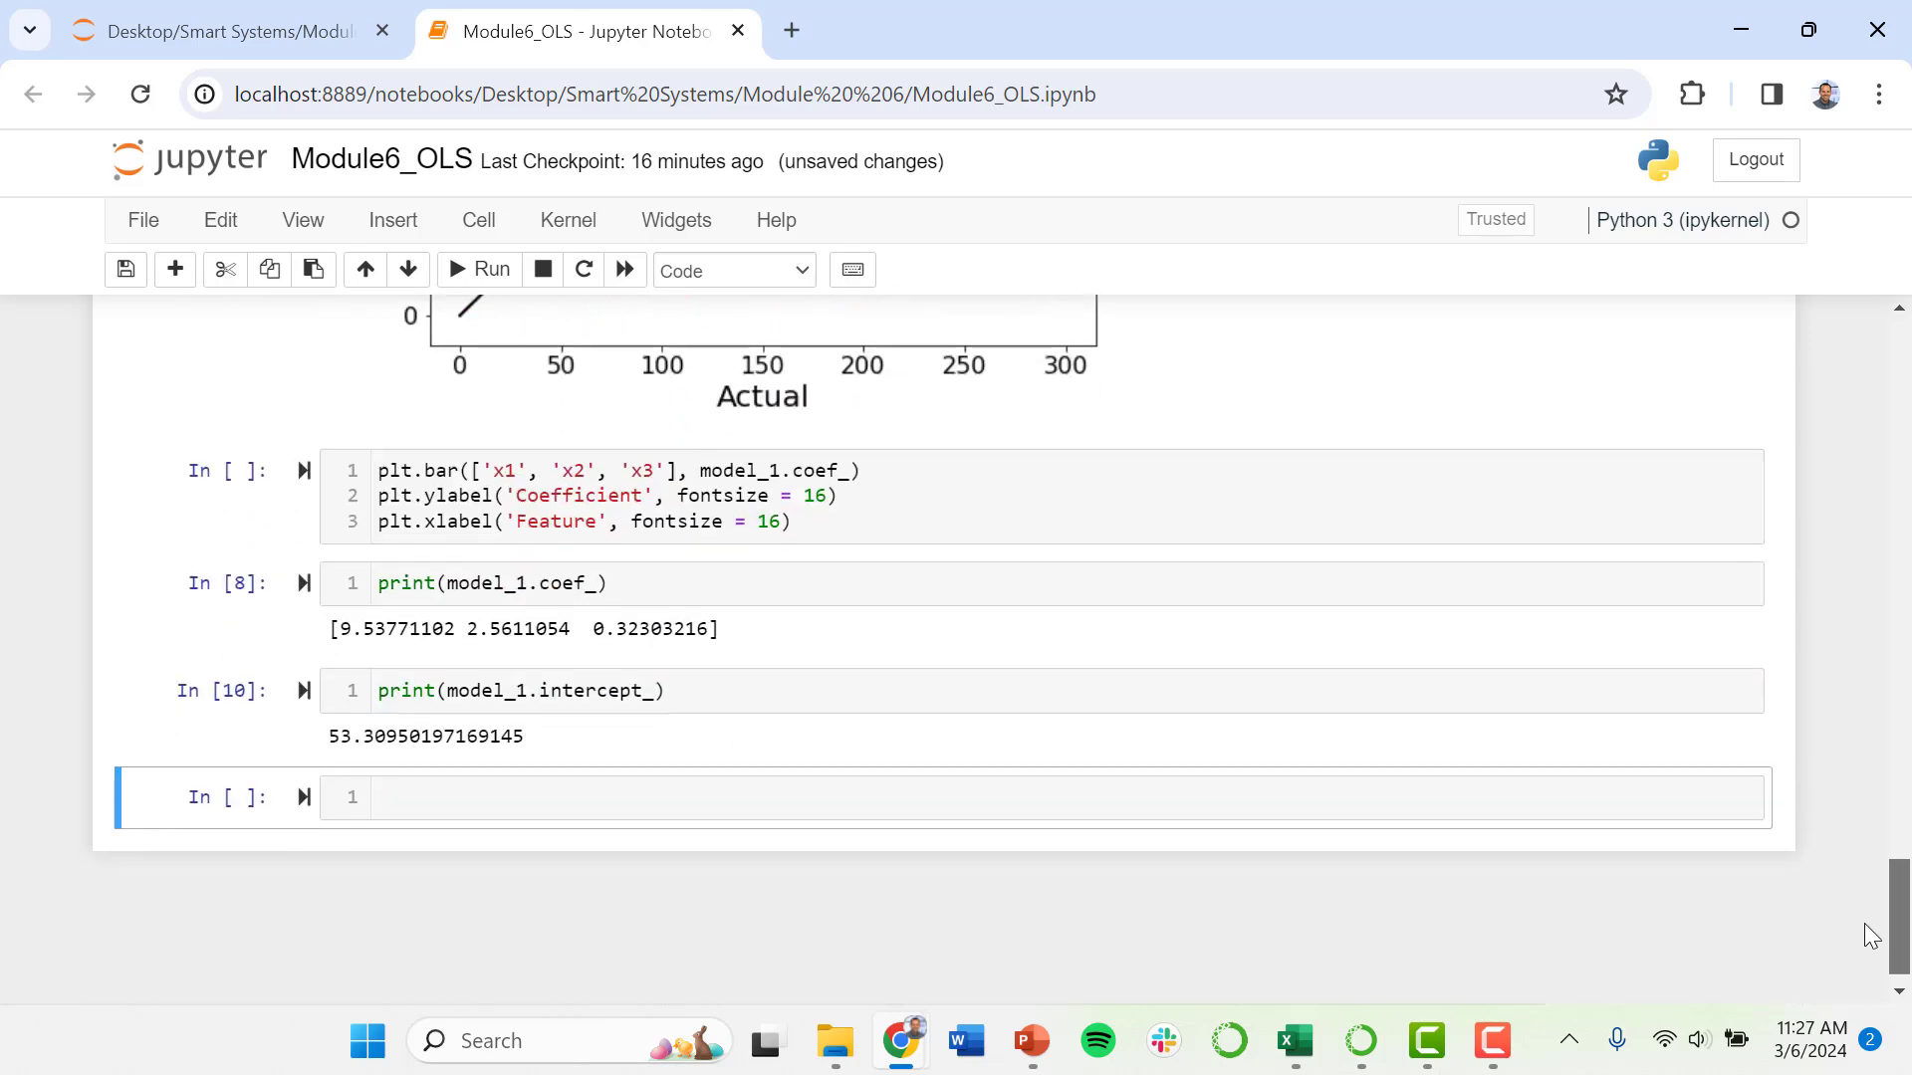
{"action": "scroll", "scroll_direction": "up", "scroll_amount": 3}
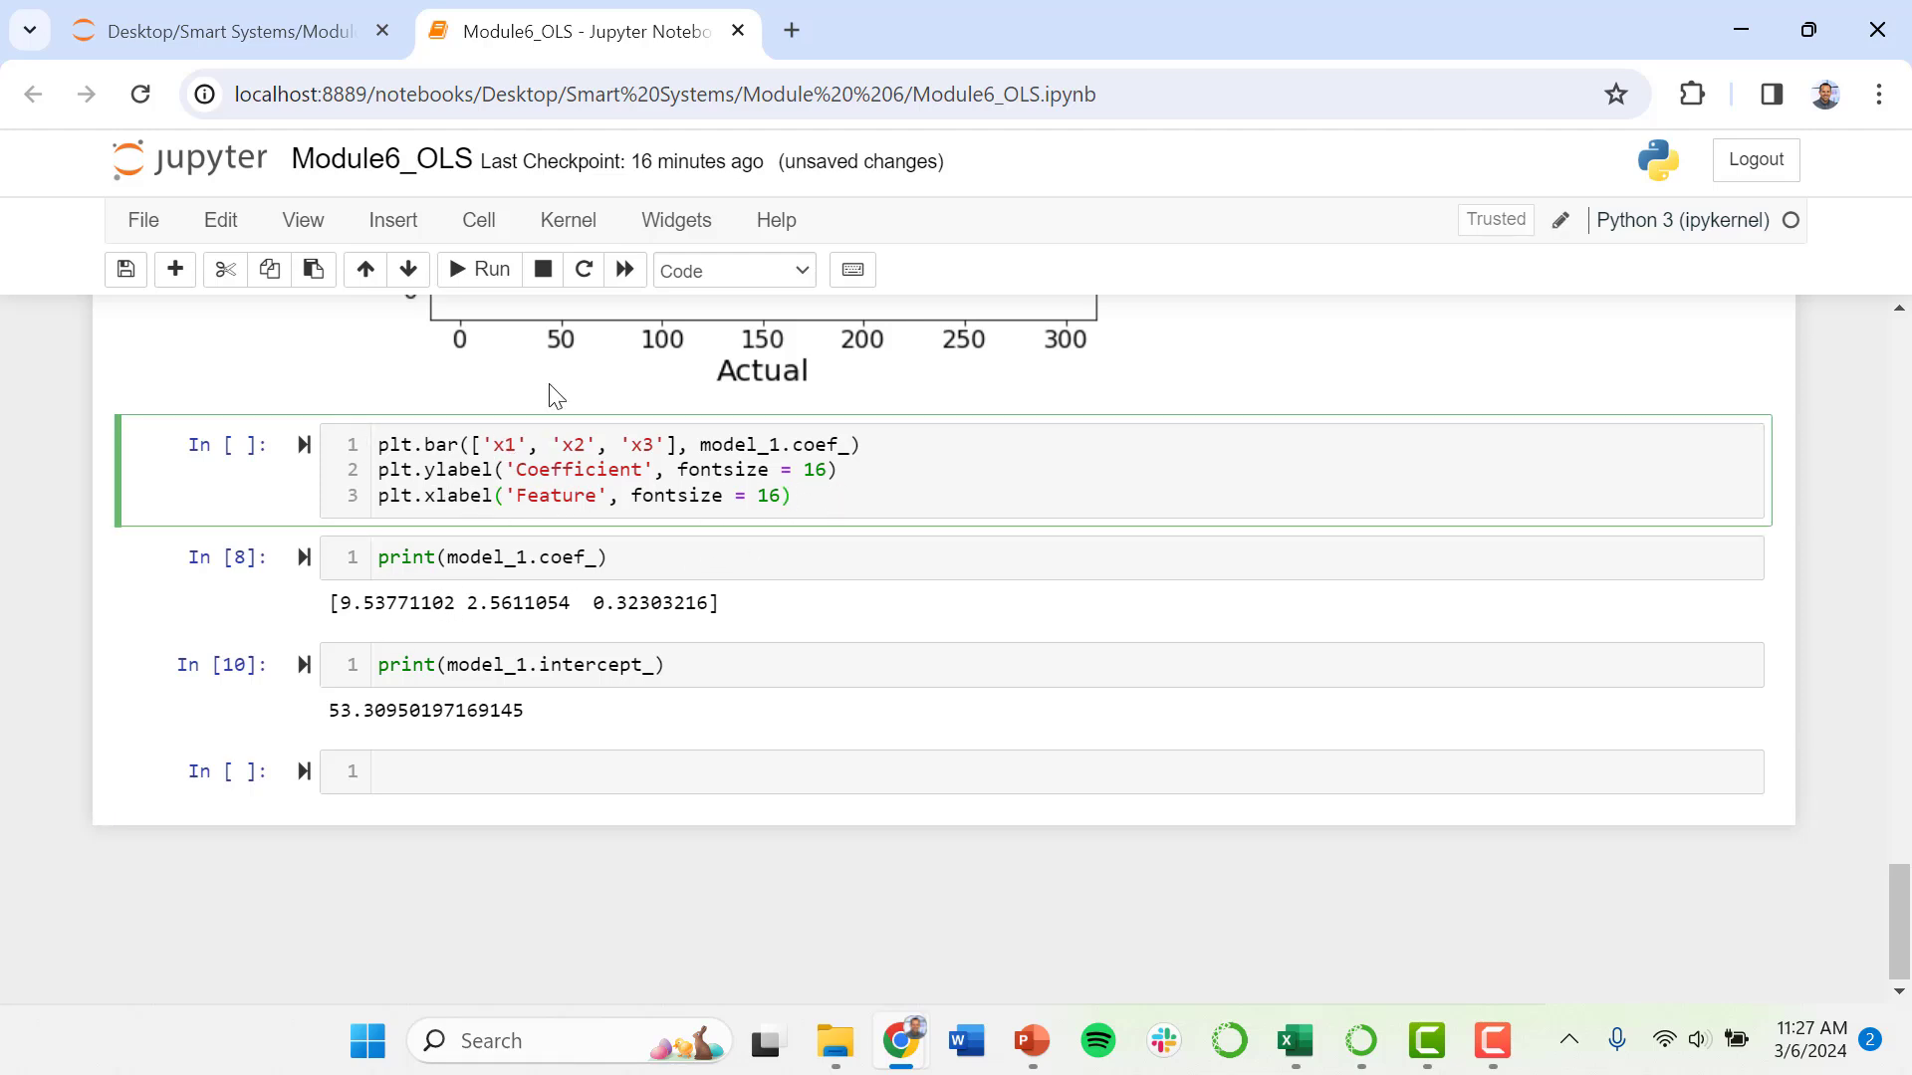
Run the plt.bar cell to plot coefficients x1≈9.5, x2≈2.6, x3≈0.3
{"action": "left_click", "coordinate": [492, 269]}
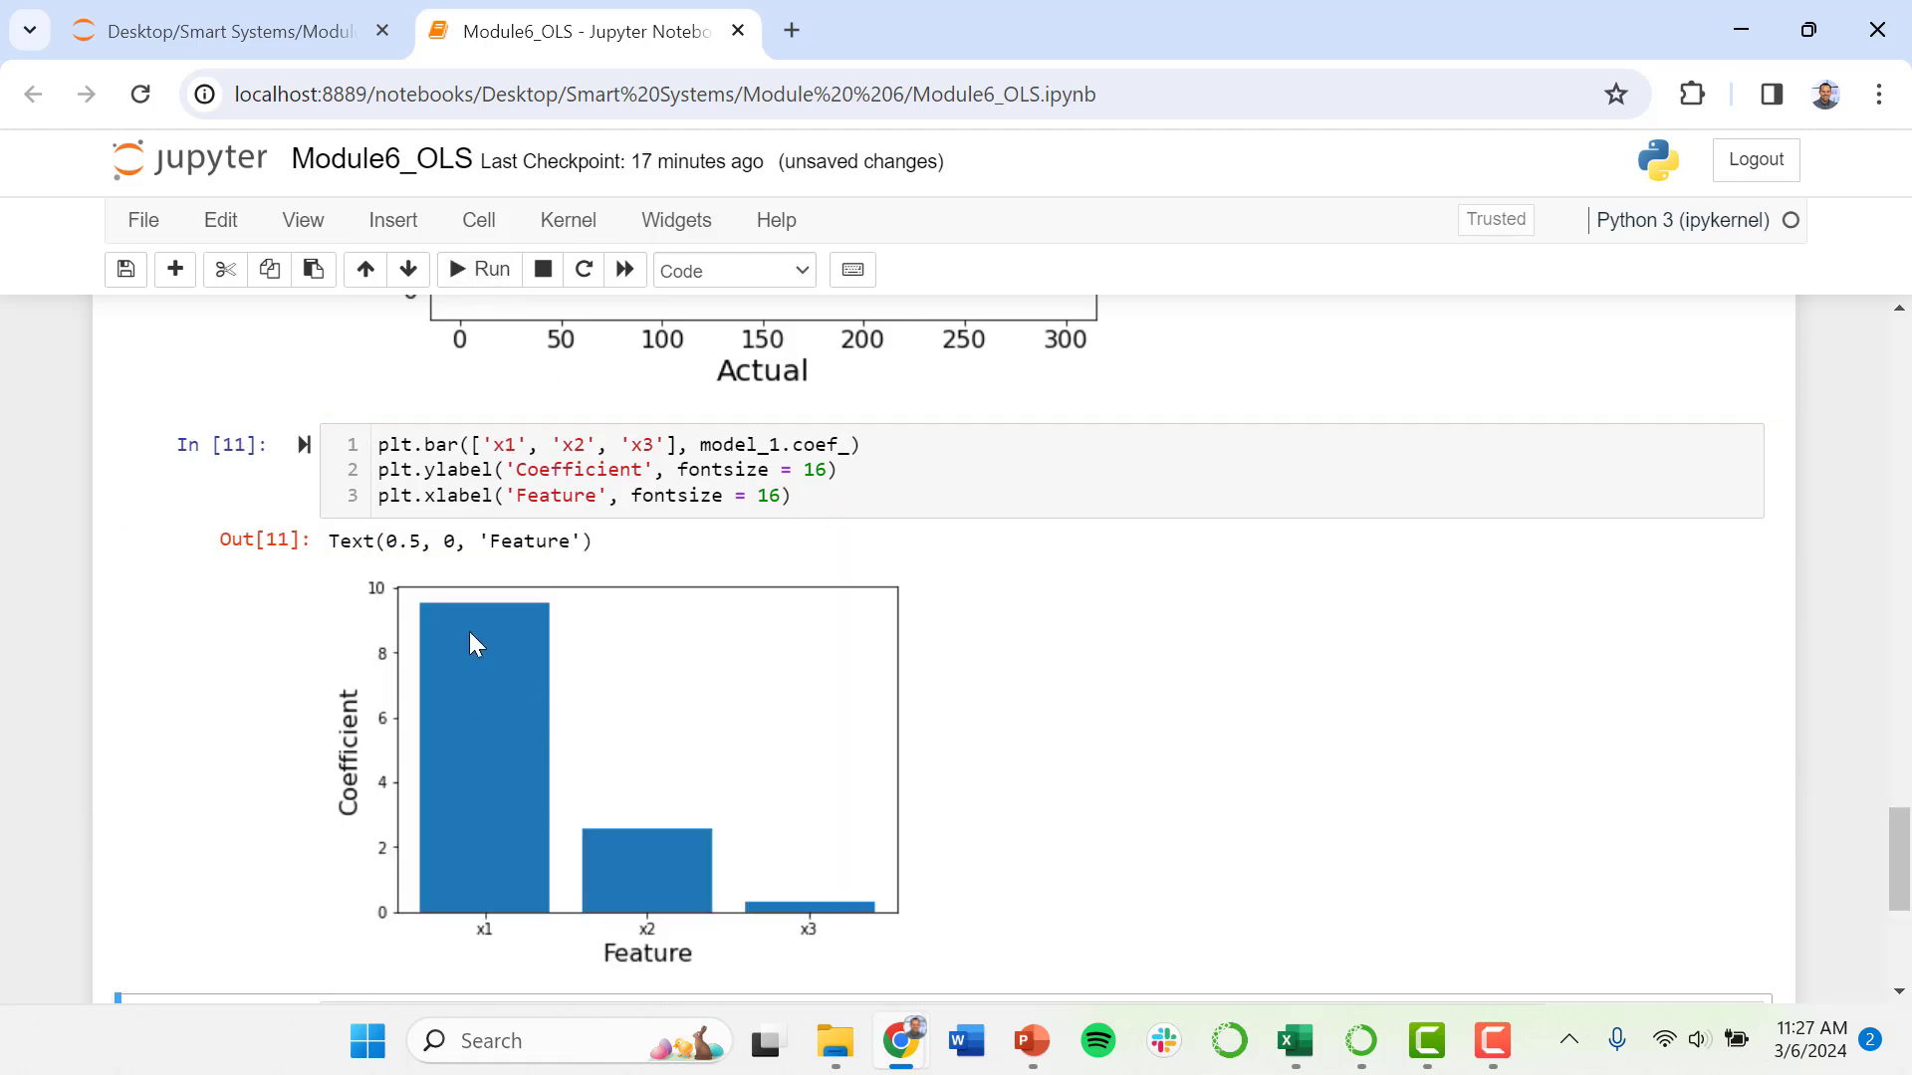
{"action": "mouse_move", "coordinate": [469, 598]}
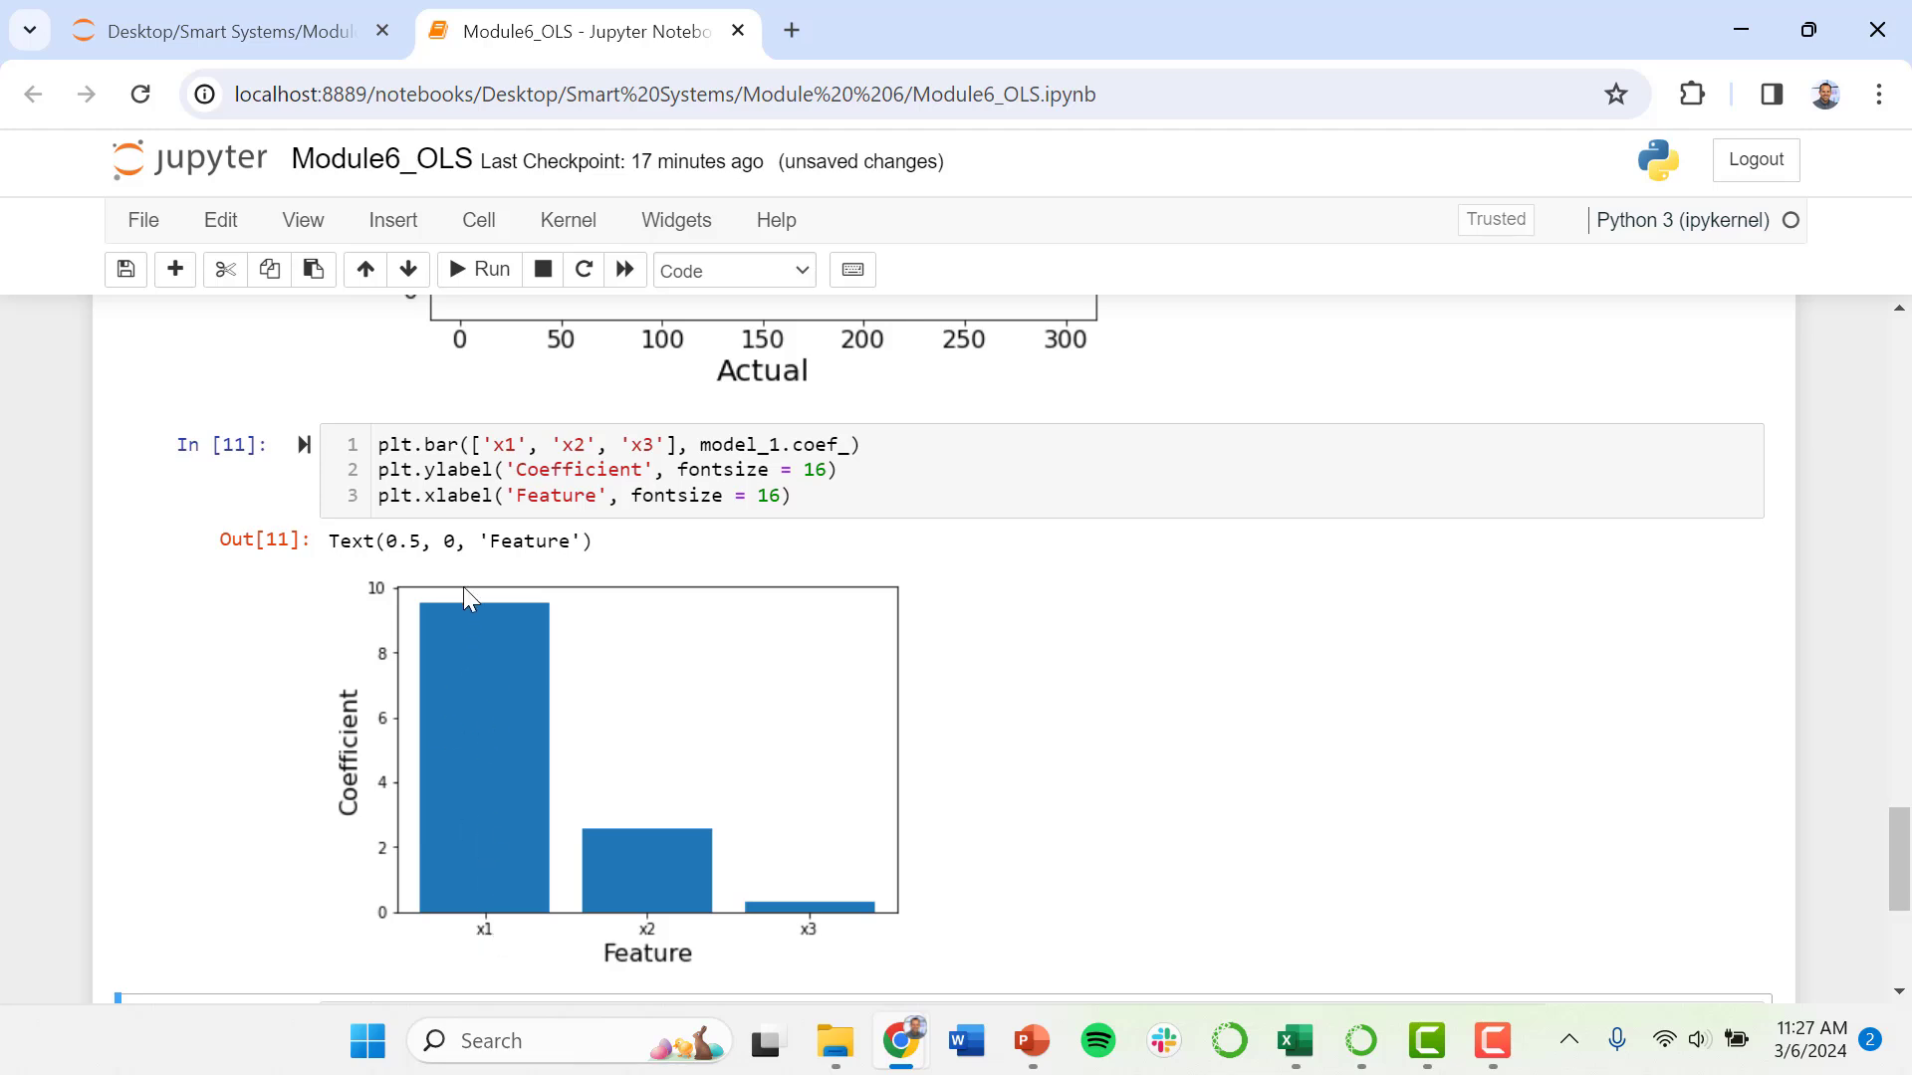
{"action": "mouse_move", "coordinate": [488, 719]}
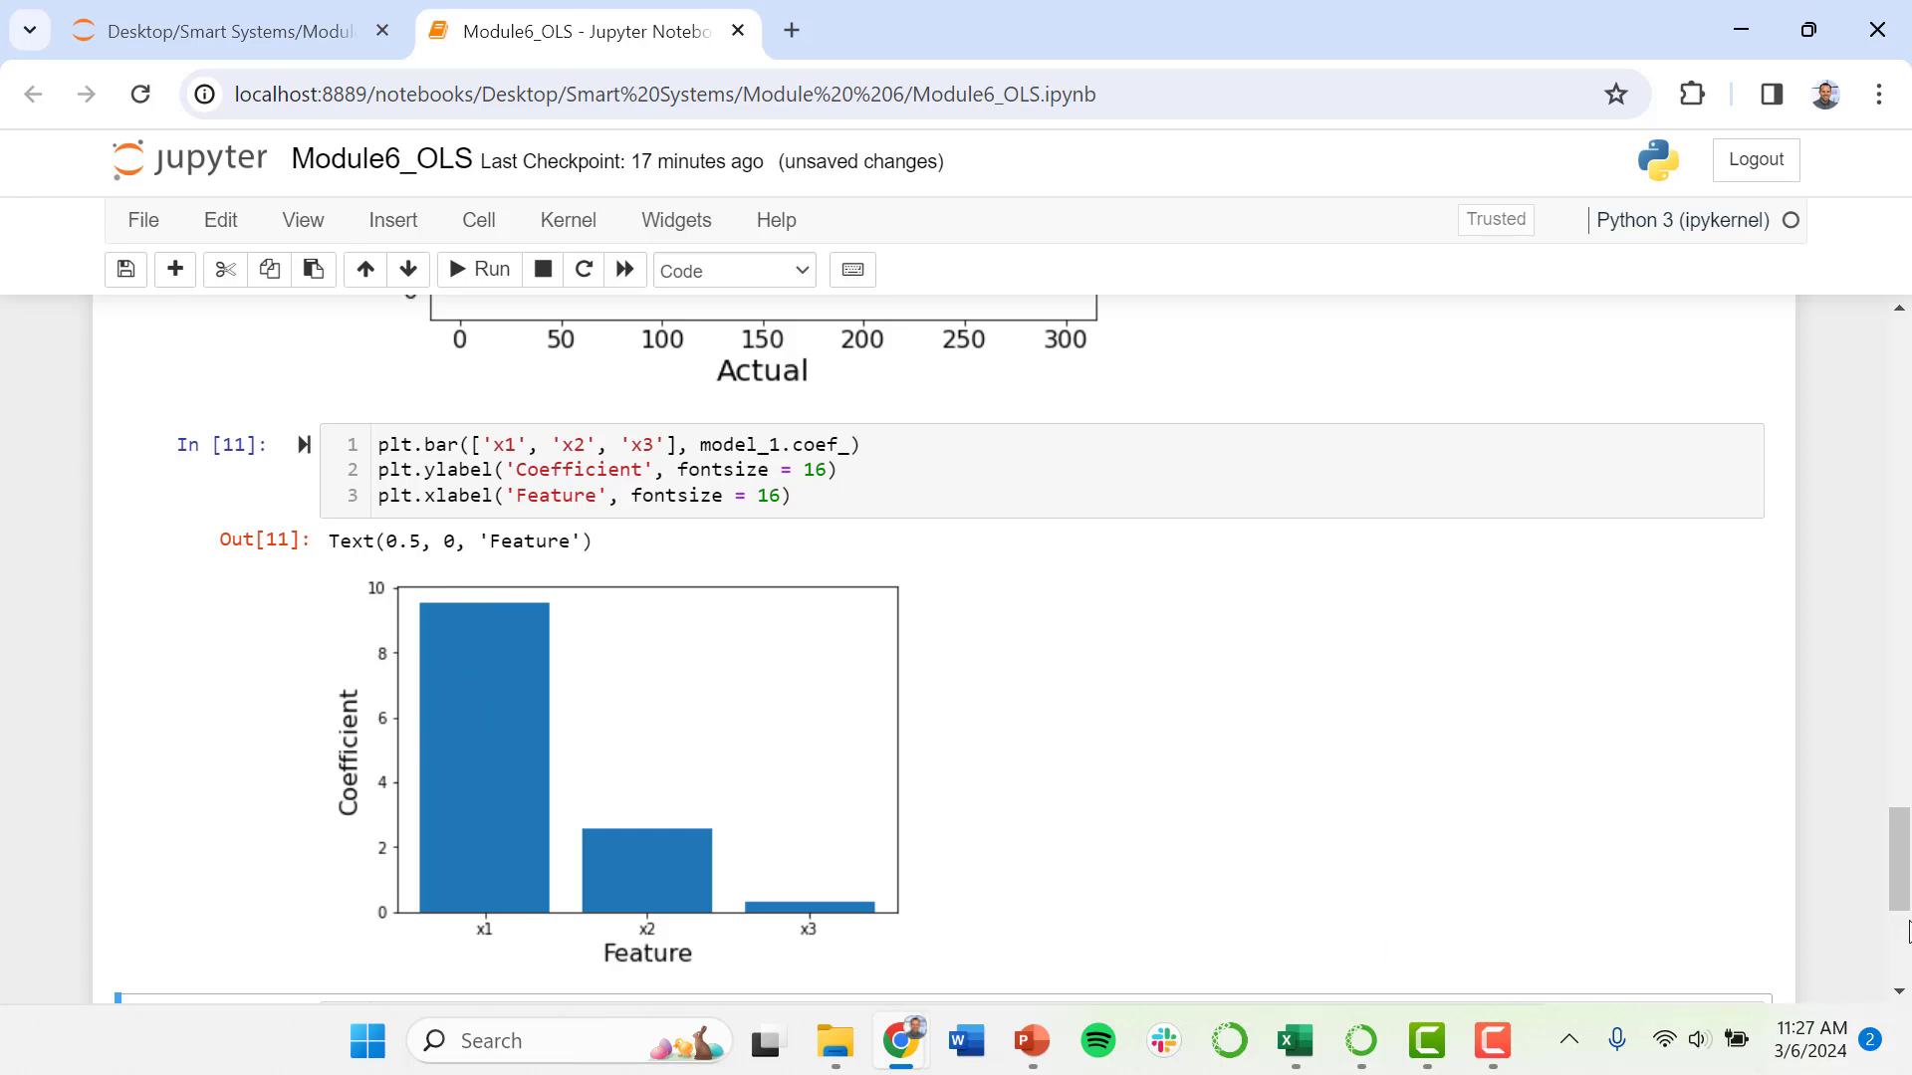
{"action": "scroll", "scroll_direction": "up", "scroll_amount": 3}
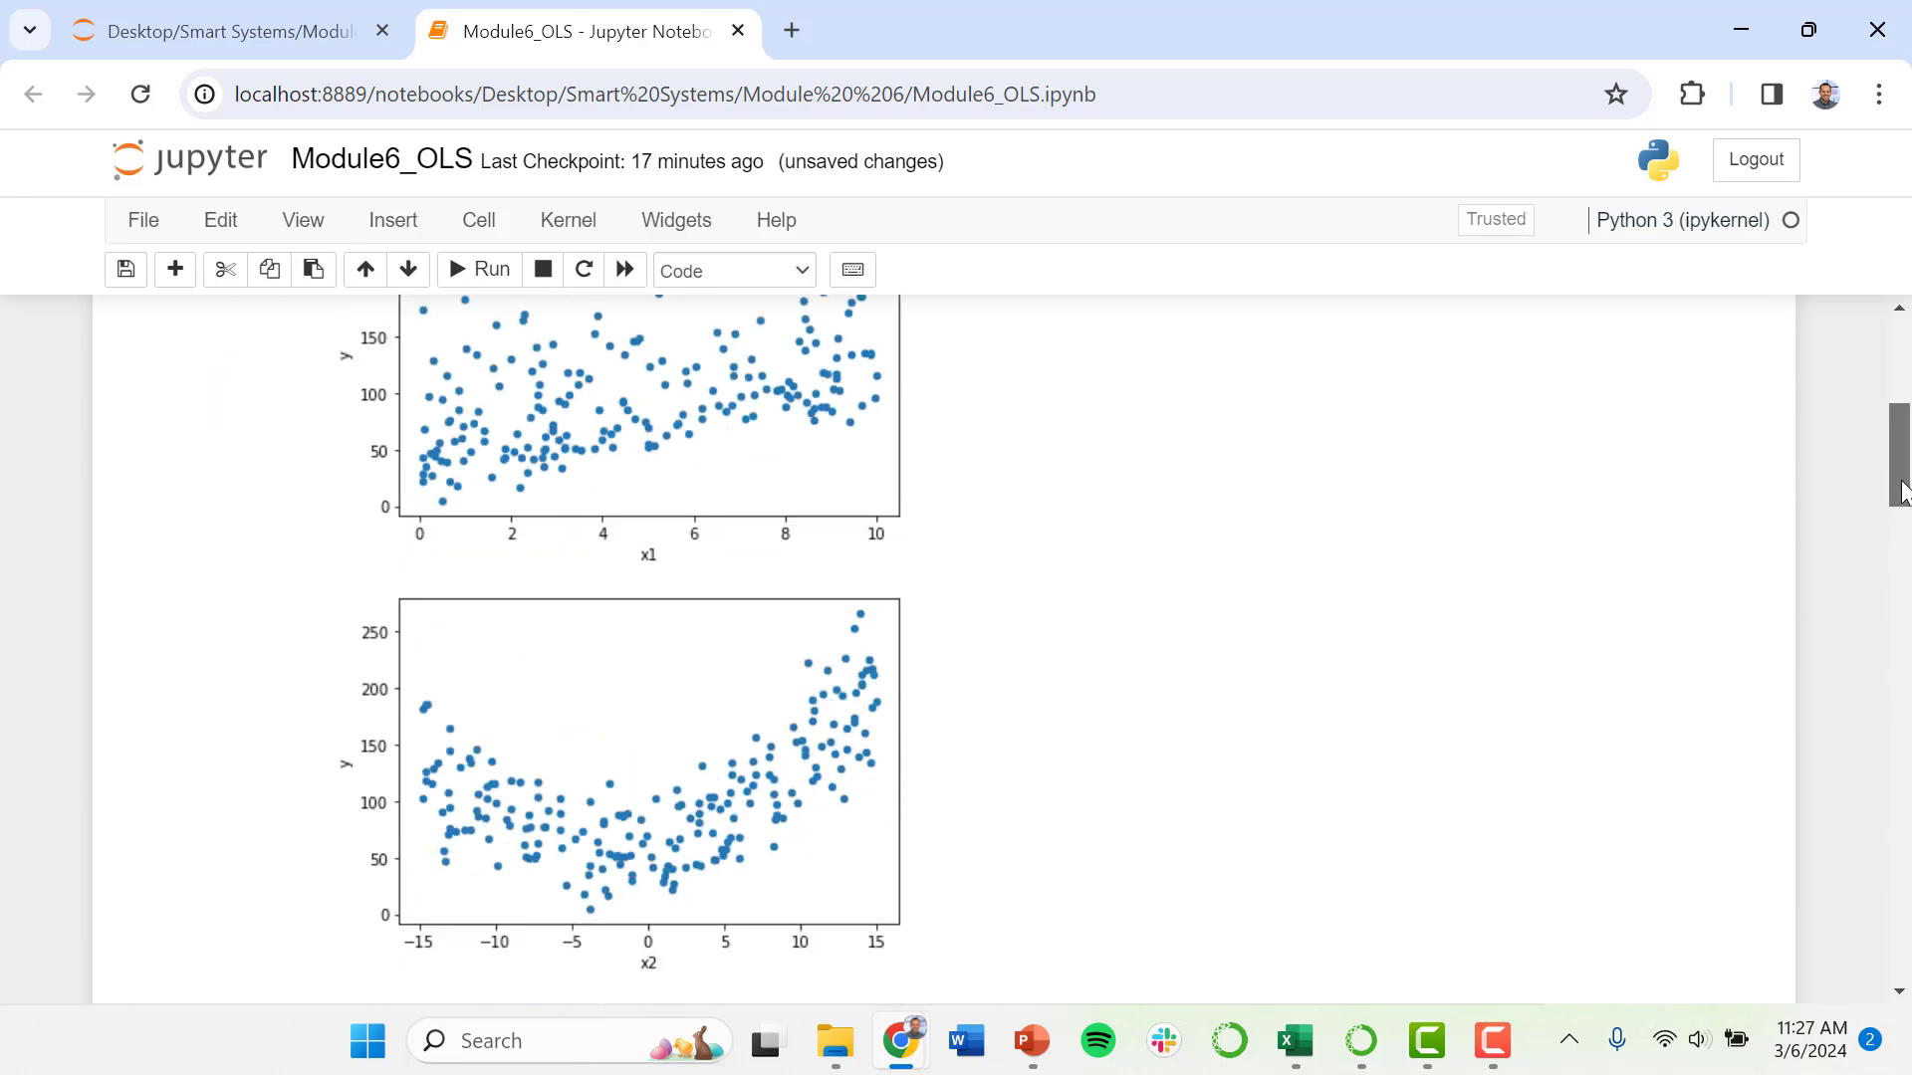
{"action": "scroll", "scroll_direction": "down", "scroll_amount": 3}
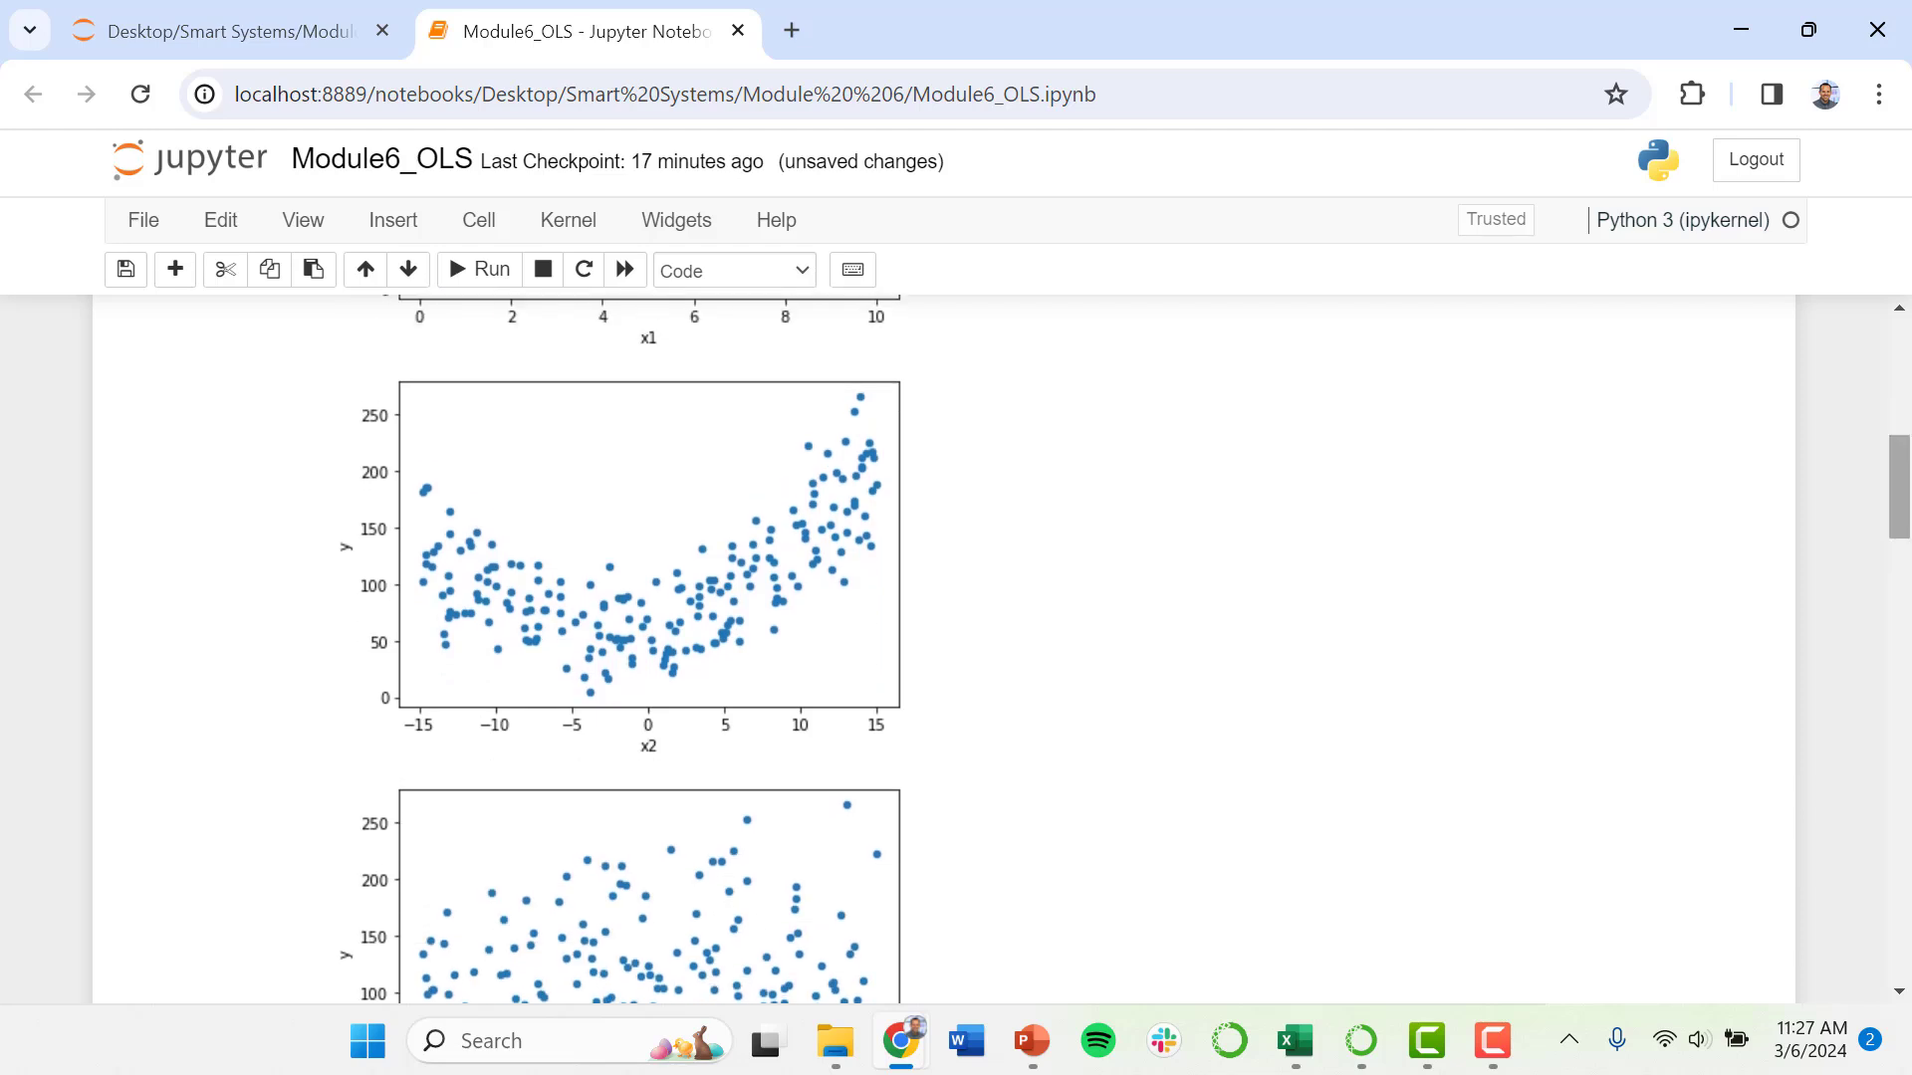
{"action": "mouse_move", "coordinate": [1740, 489]}
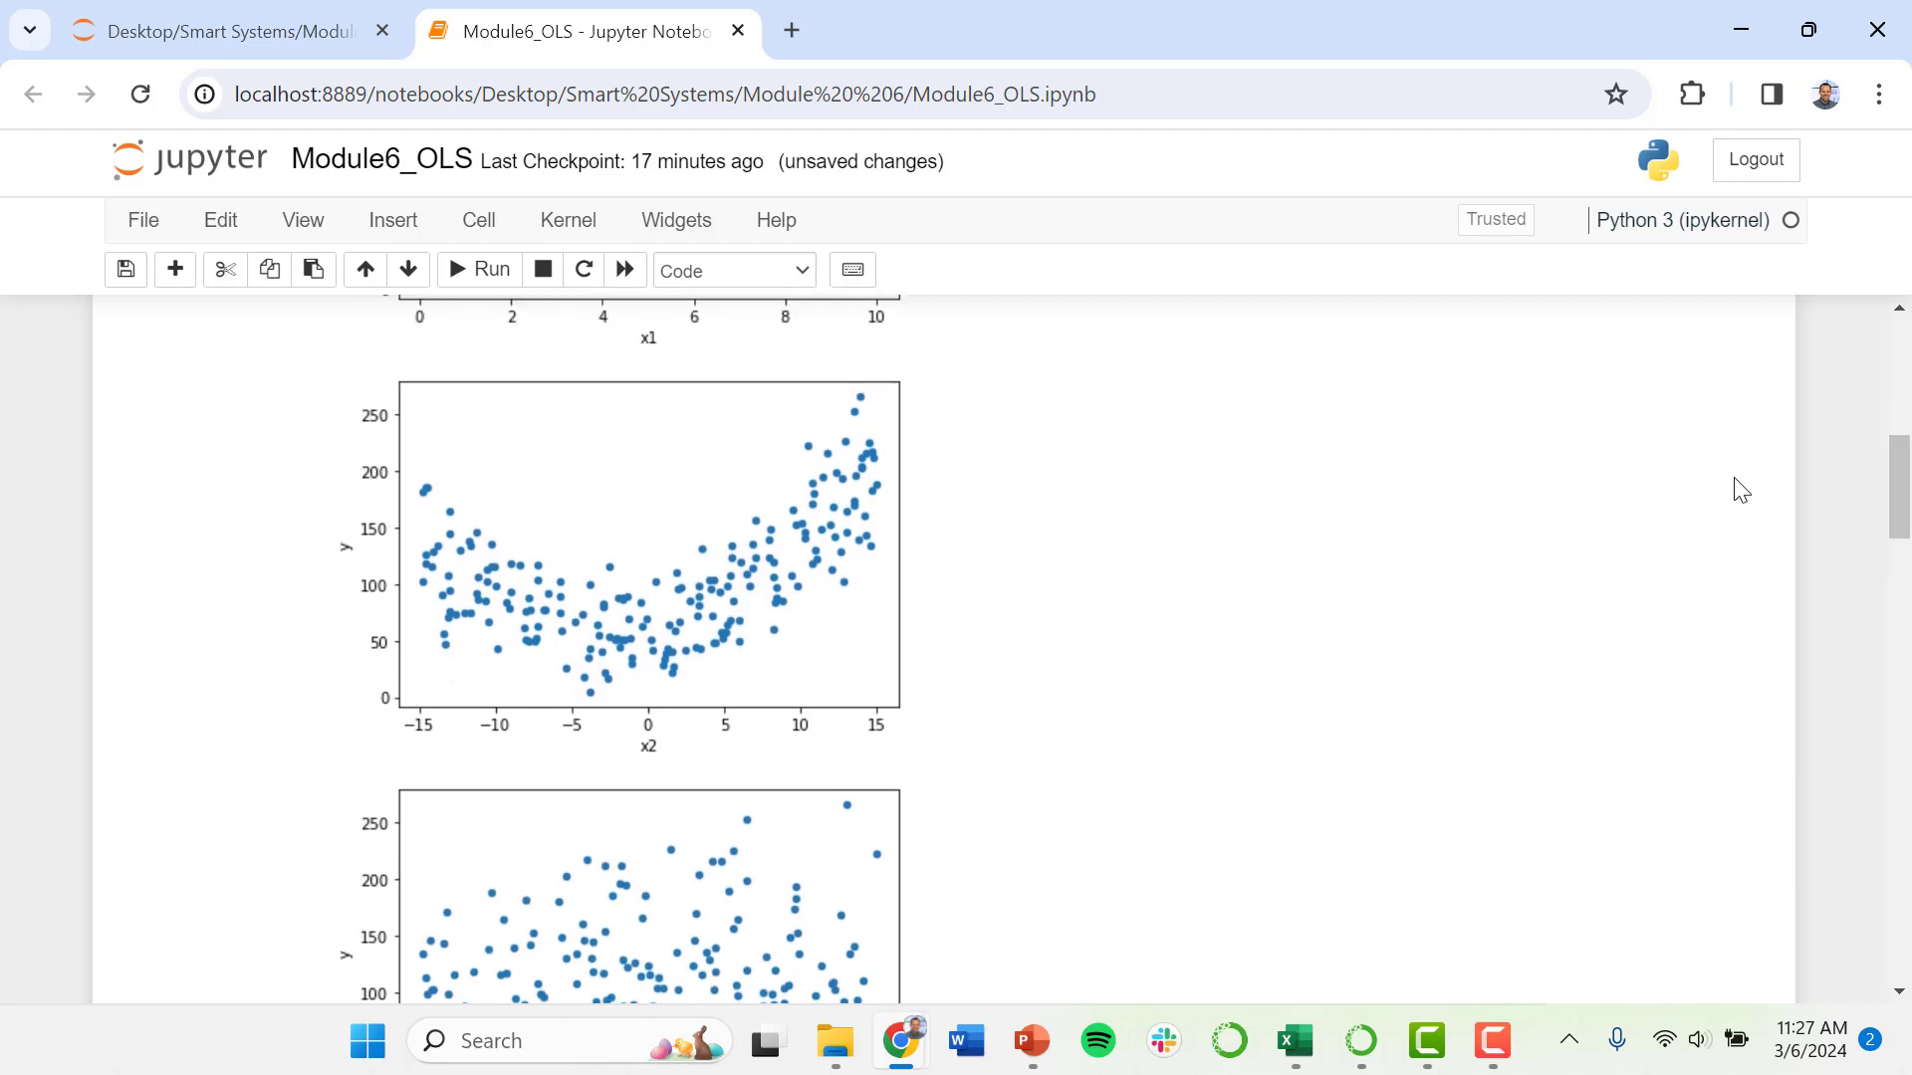
{"action": "scroll", "scroll_direction": "down", "scroll_amount": 3}
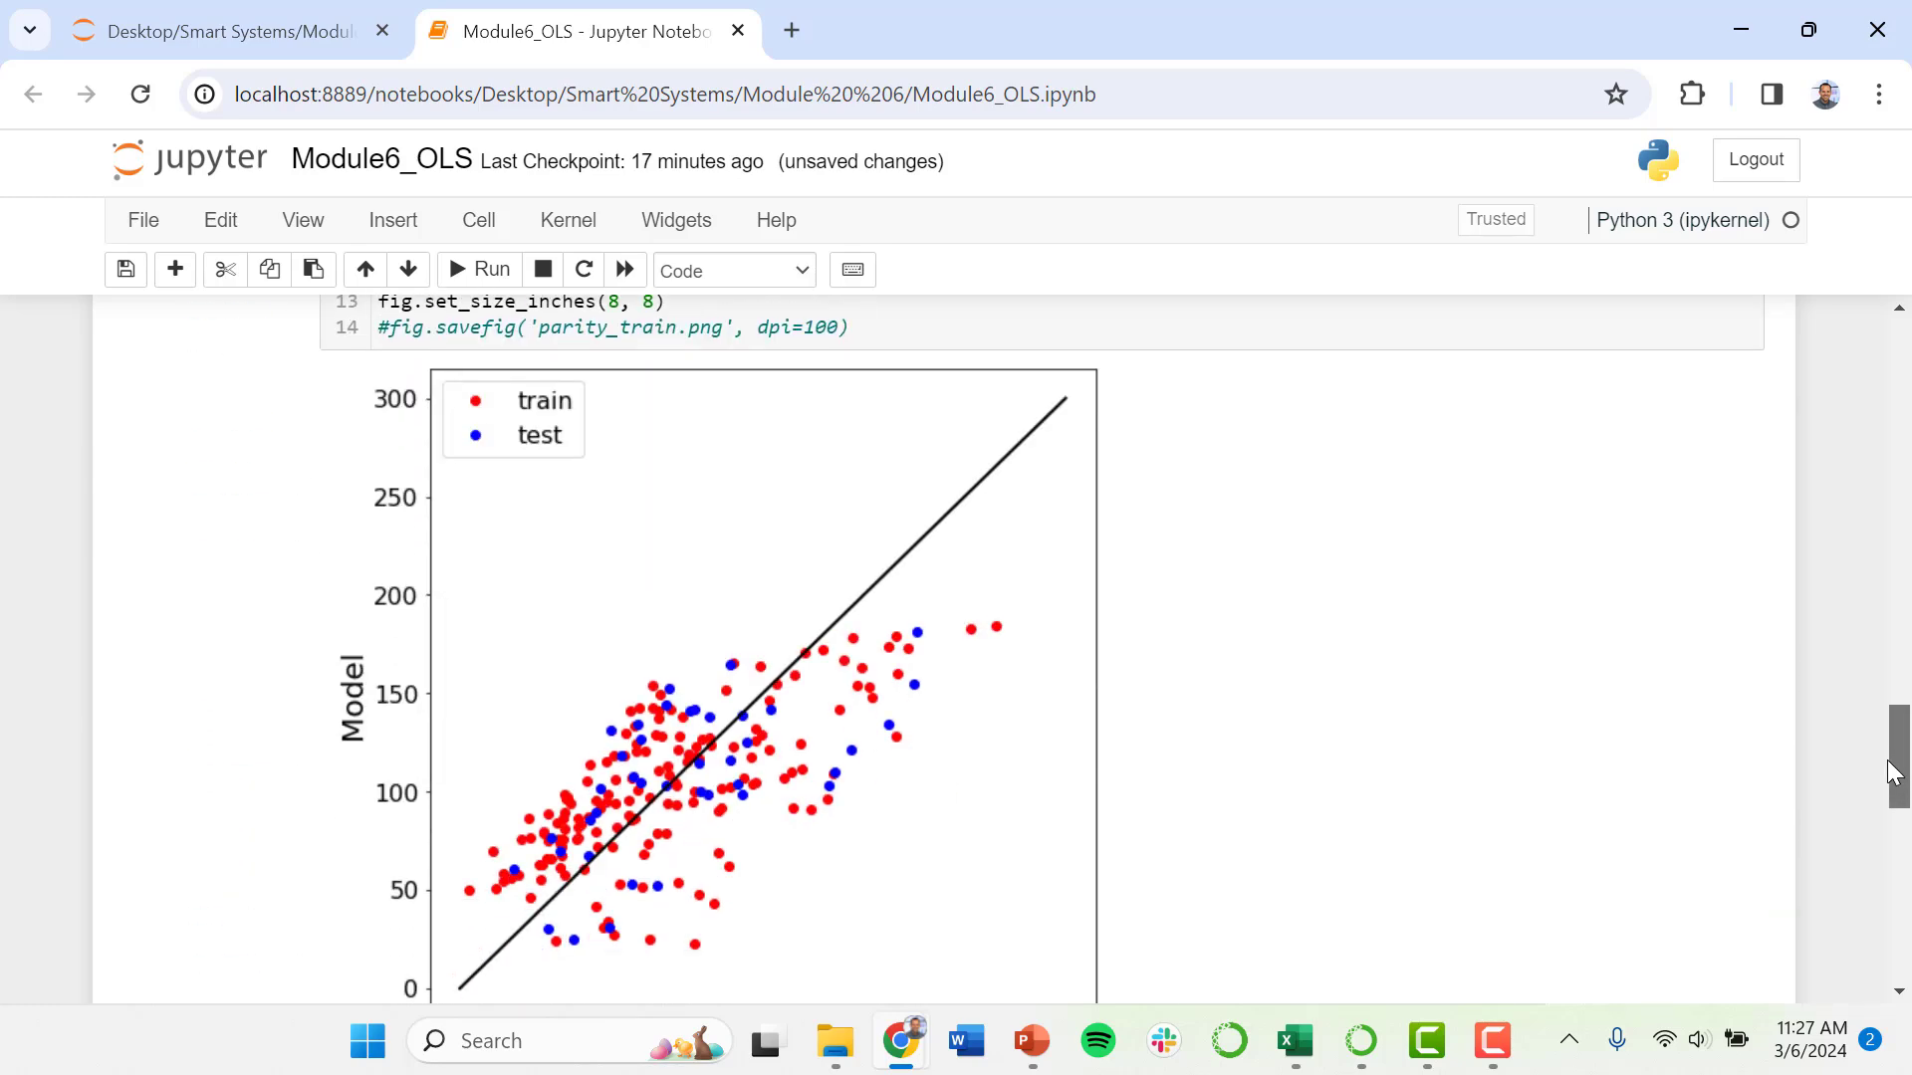
{"action": "scroll", "scroll_direction": "down", "scroll_amount": 3}
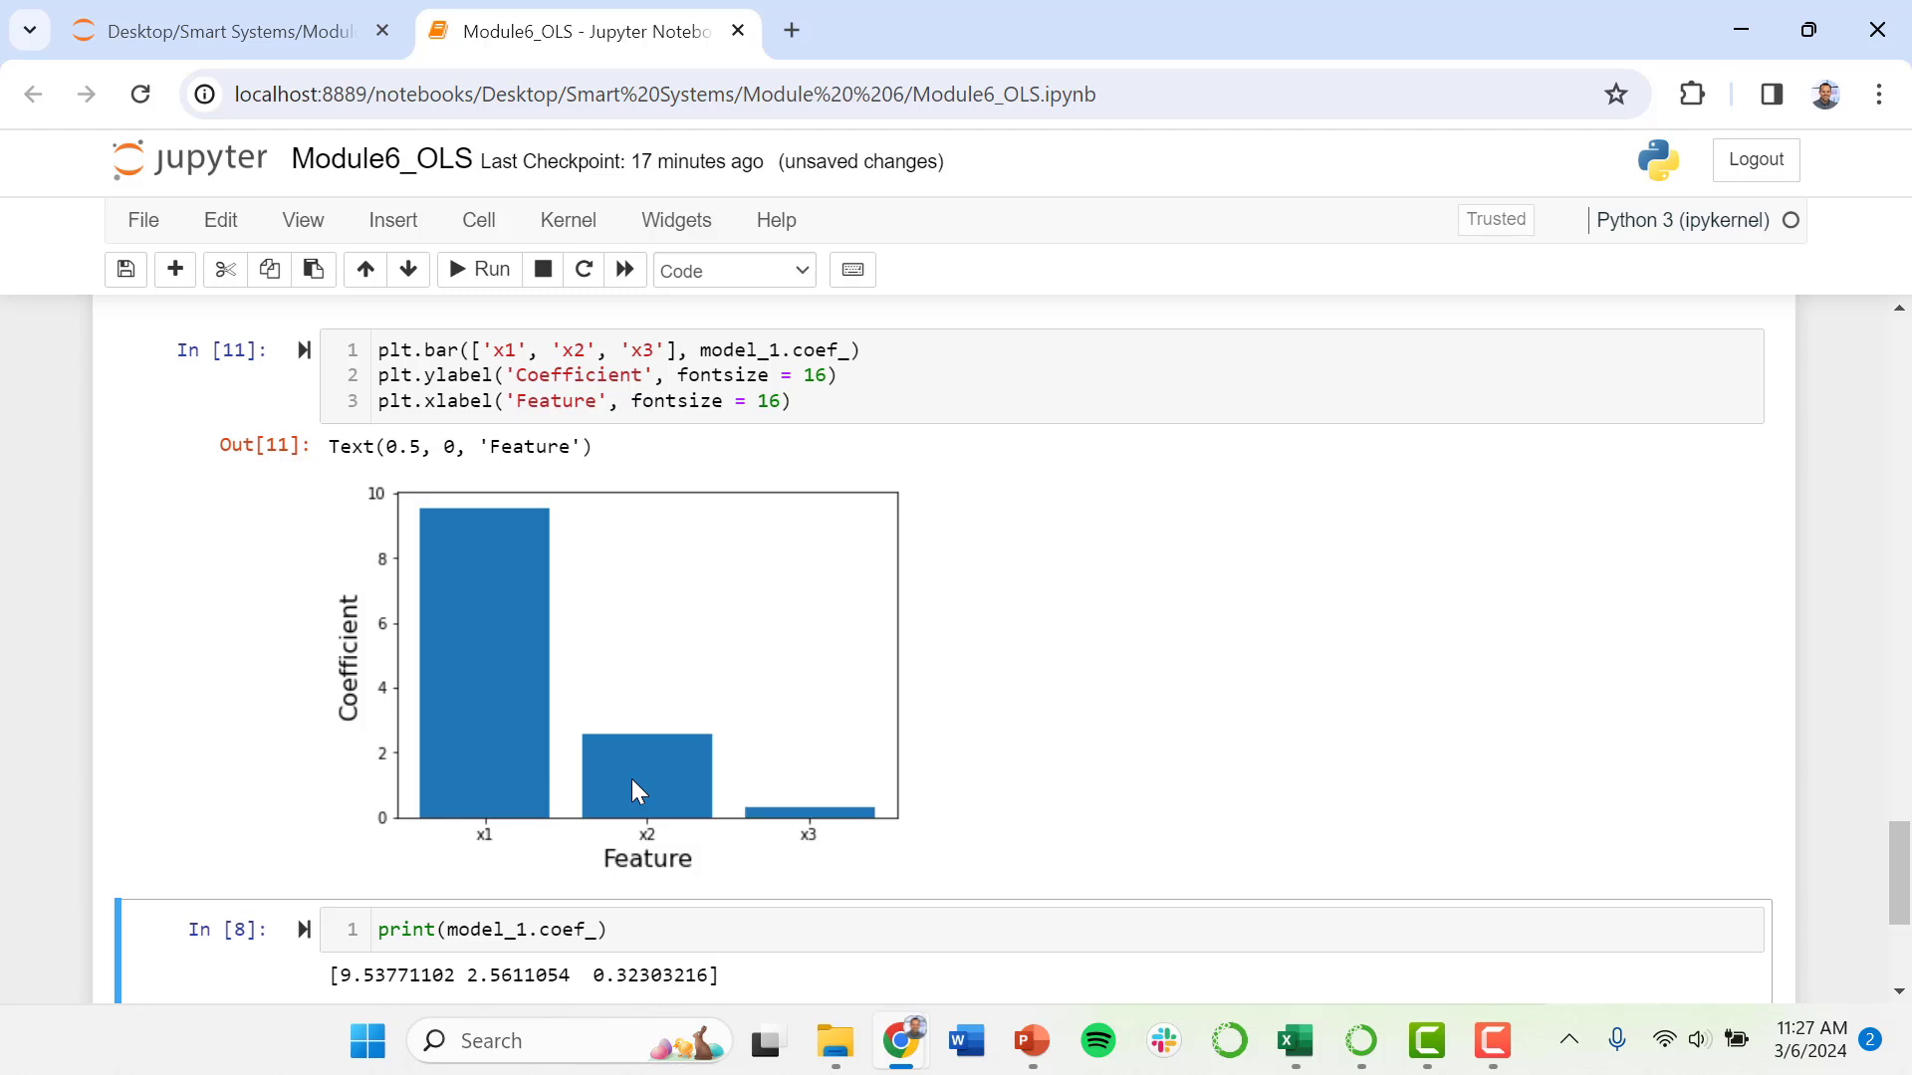
{"action": "mouse_move", "coordinate": [658, 719]}
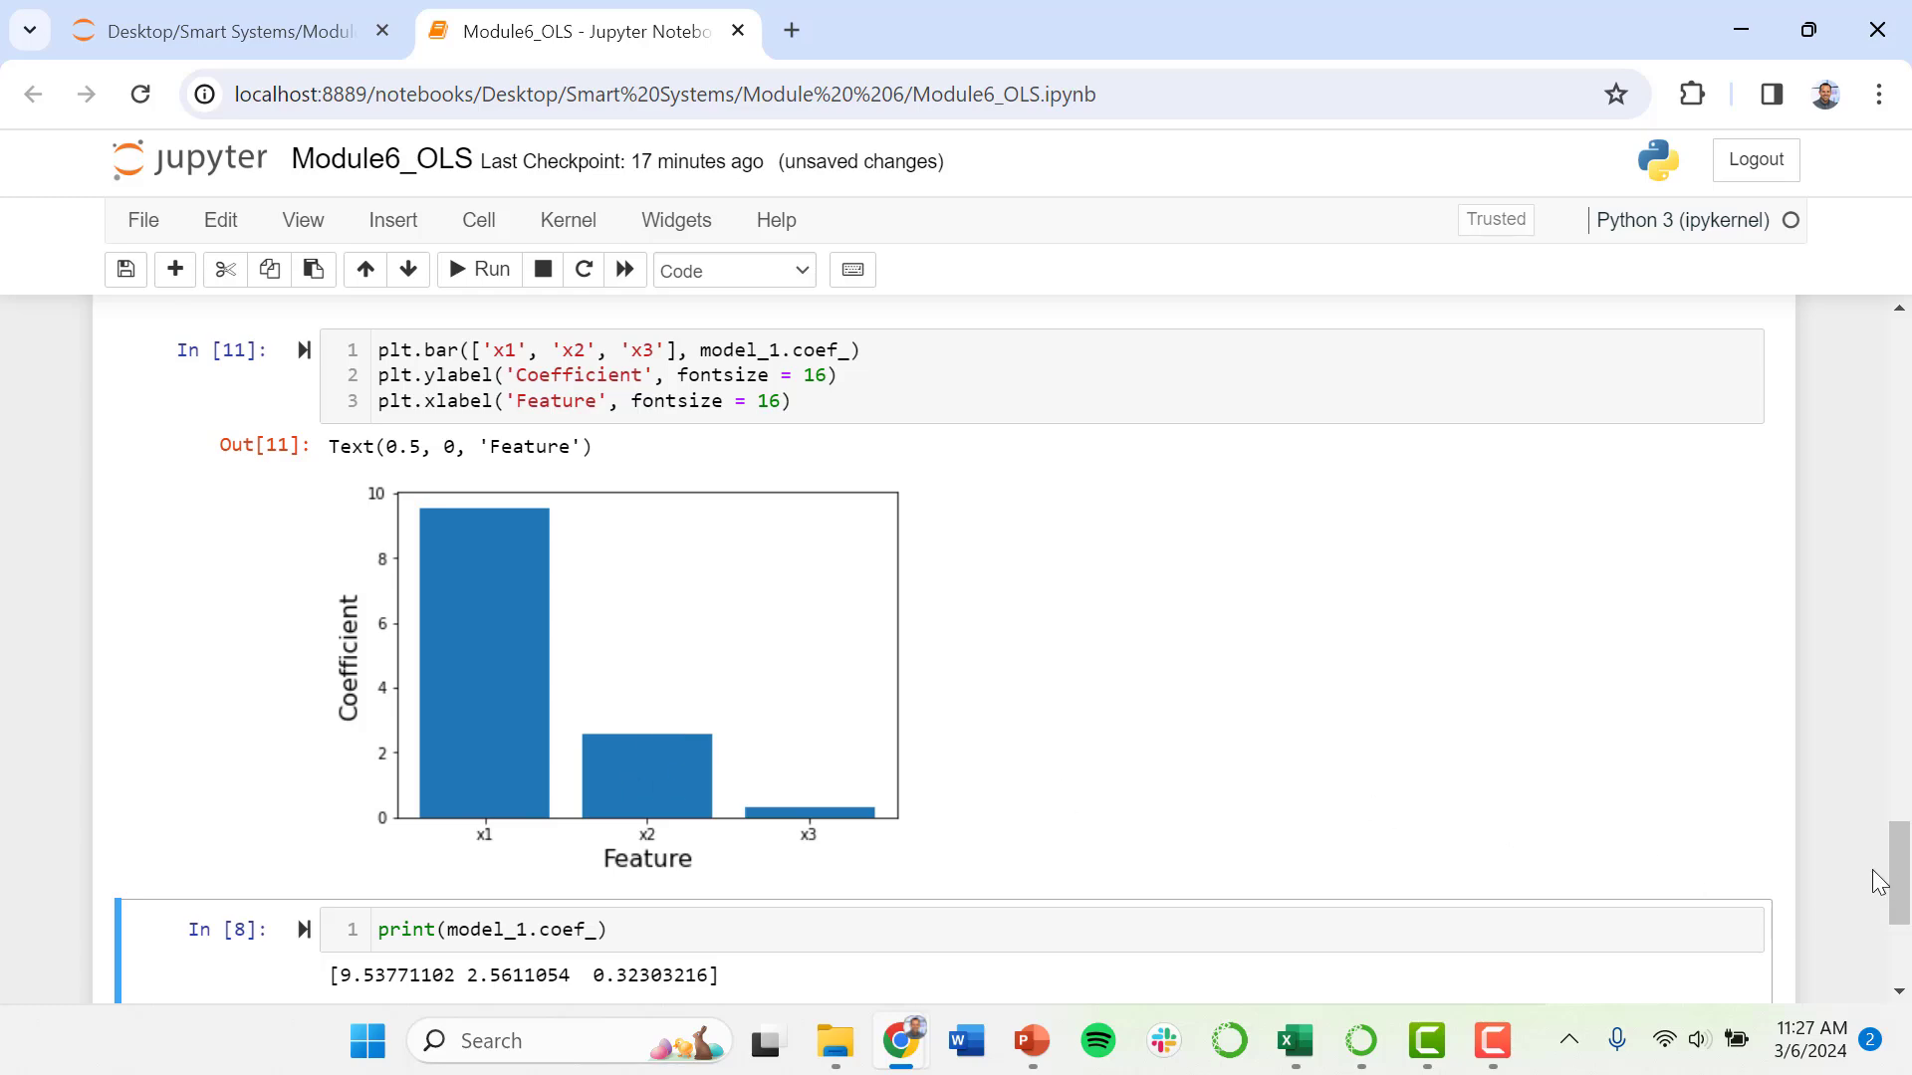
{"action": "scroll", "scroll_direction": "up", "scroll_amount": 3}
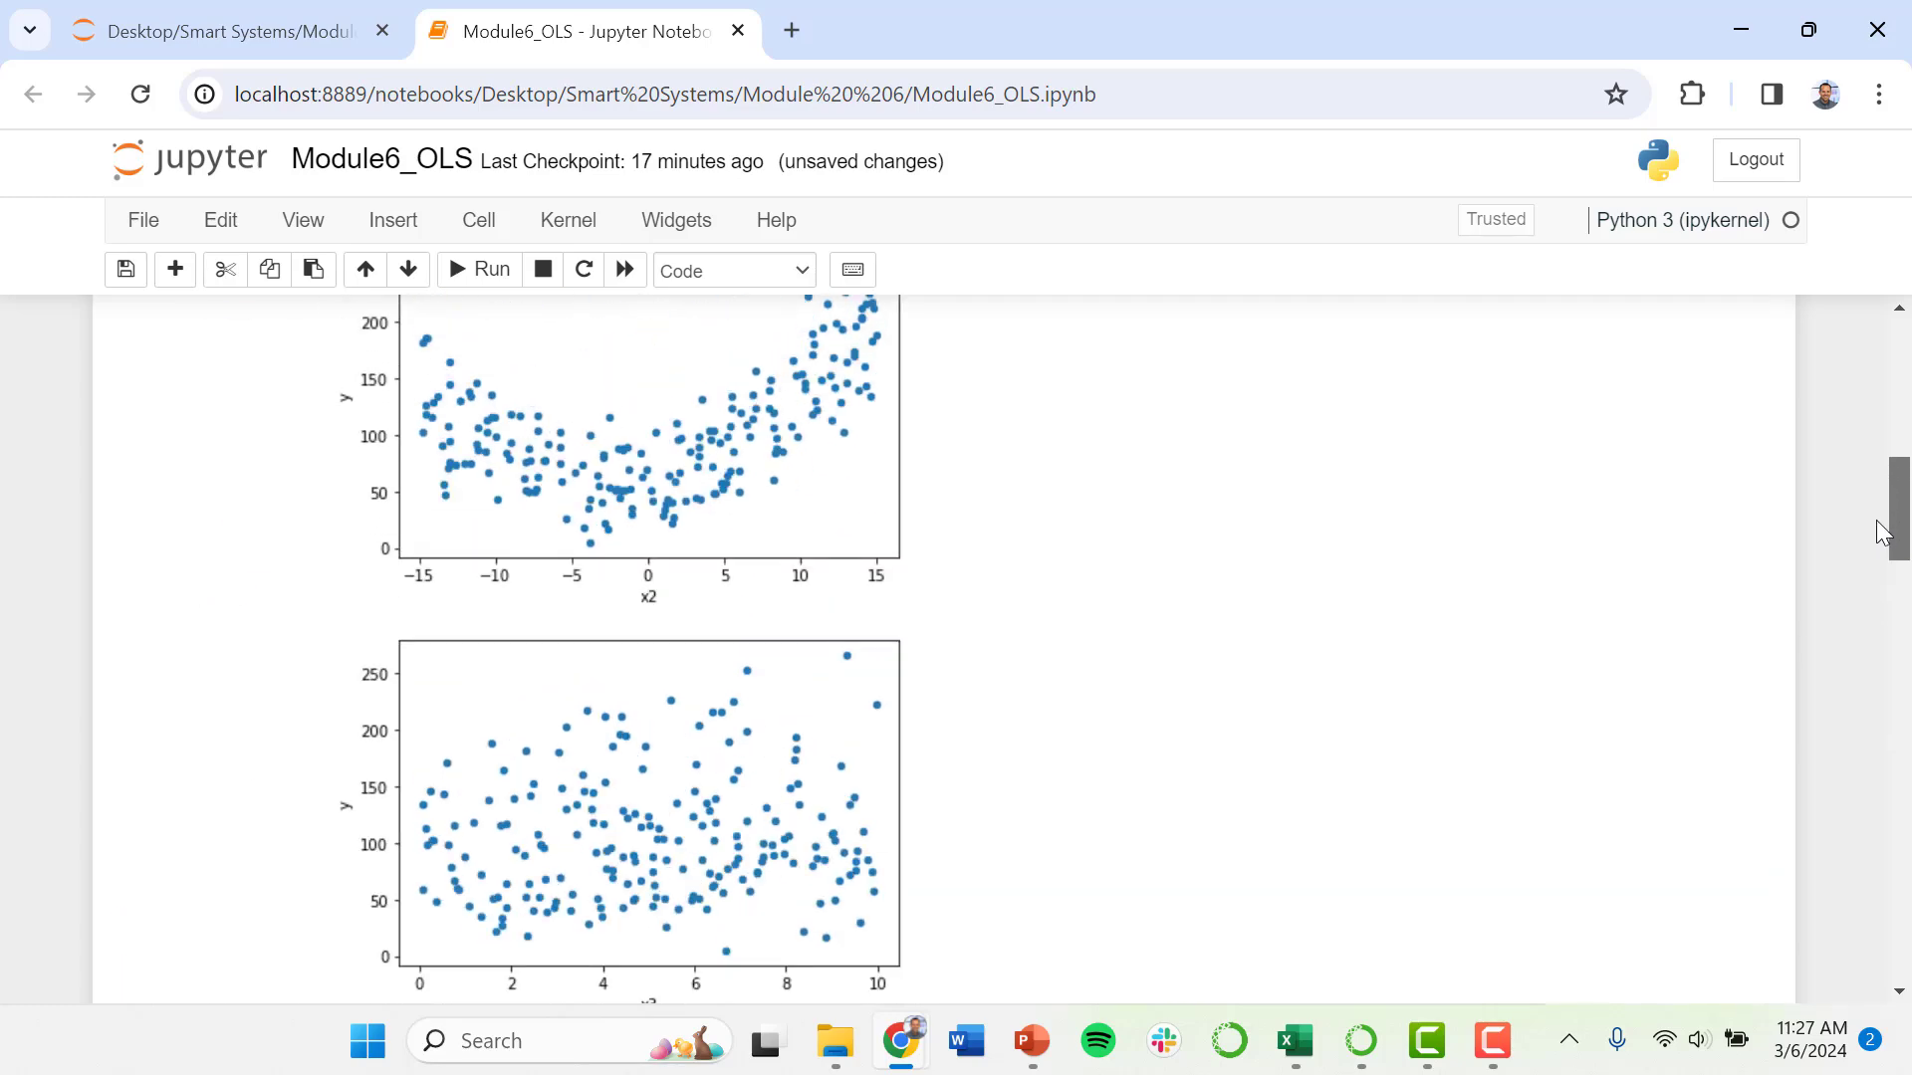
{"action": "scroll", "scroll_direction": "down", "scroll_amount": 3}
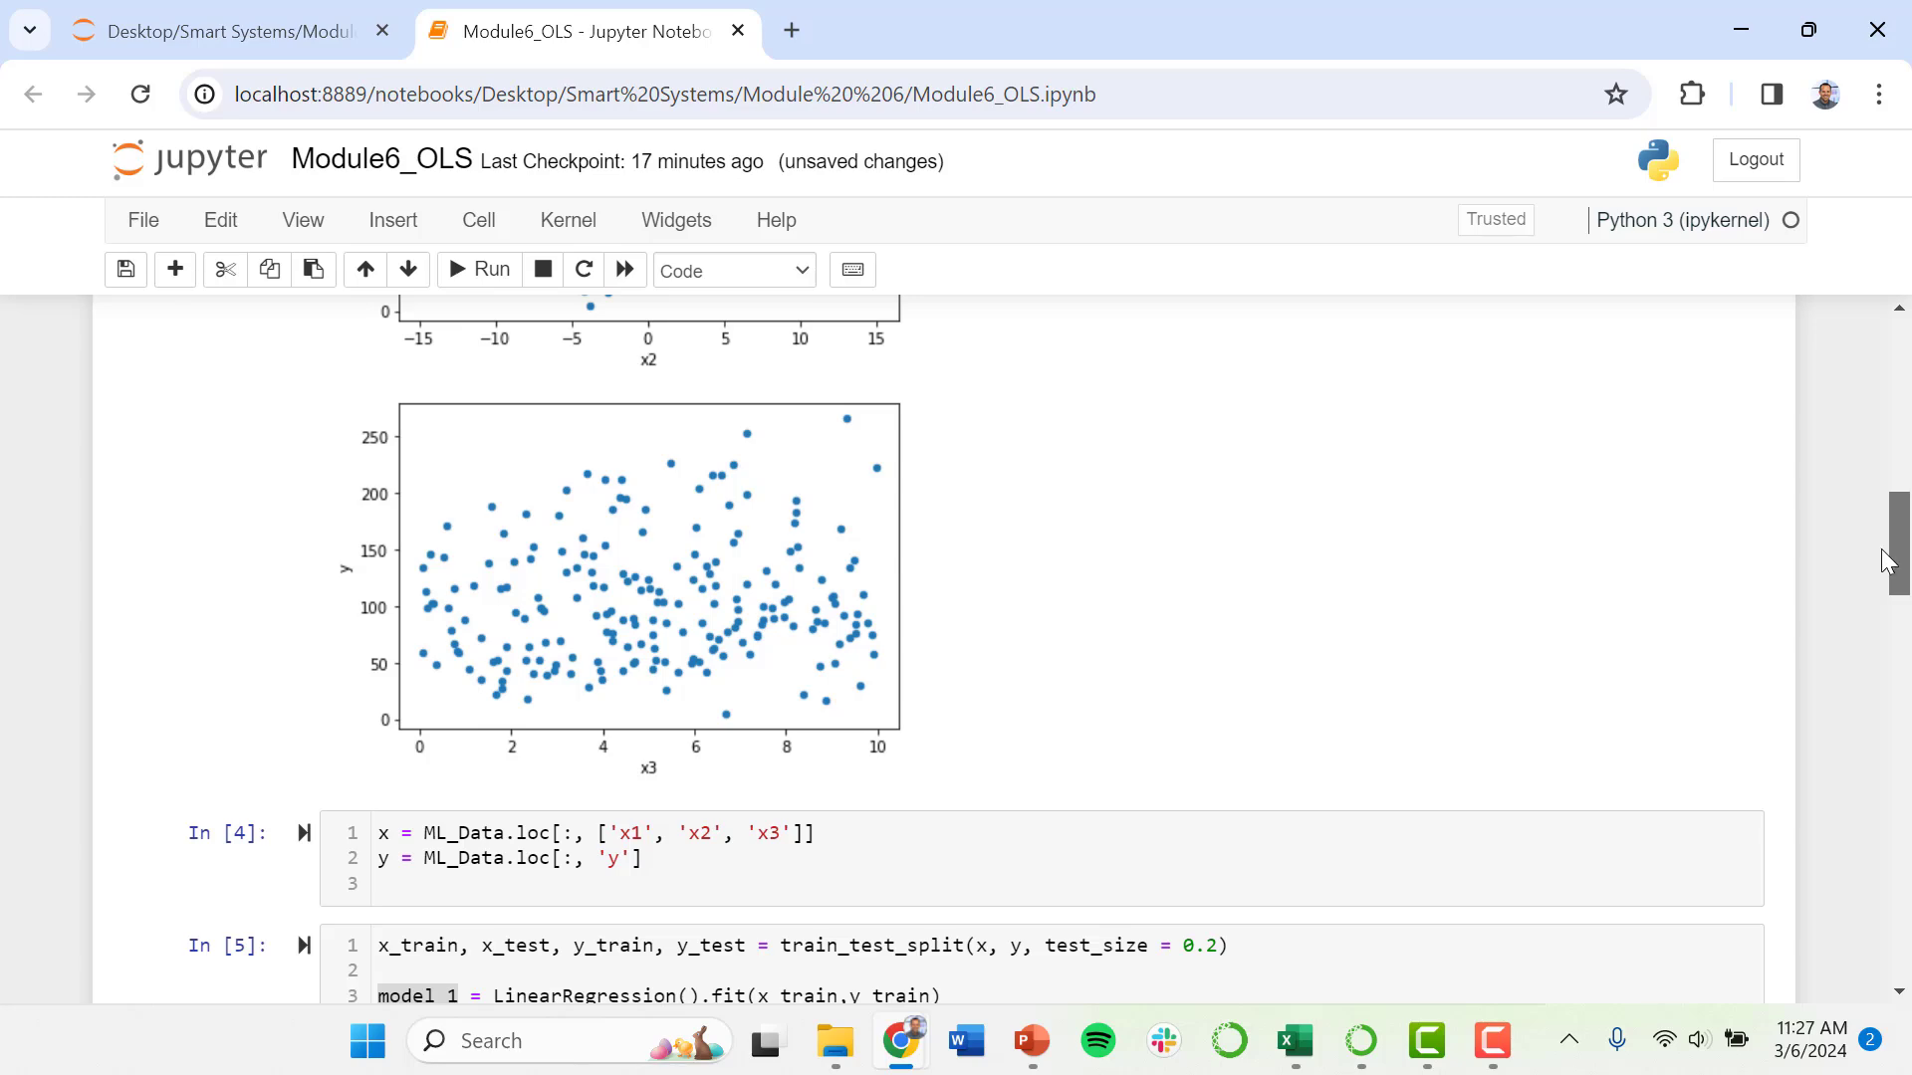
{"action": "scroll", "scroll_direction": "down", "scroll_amount": 3}
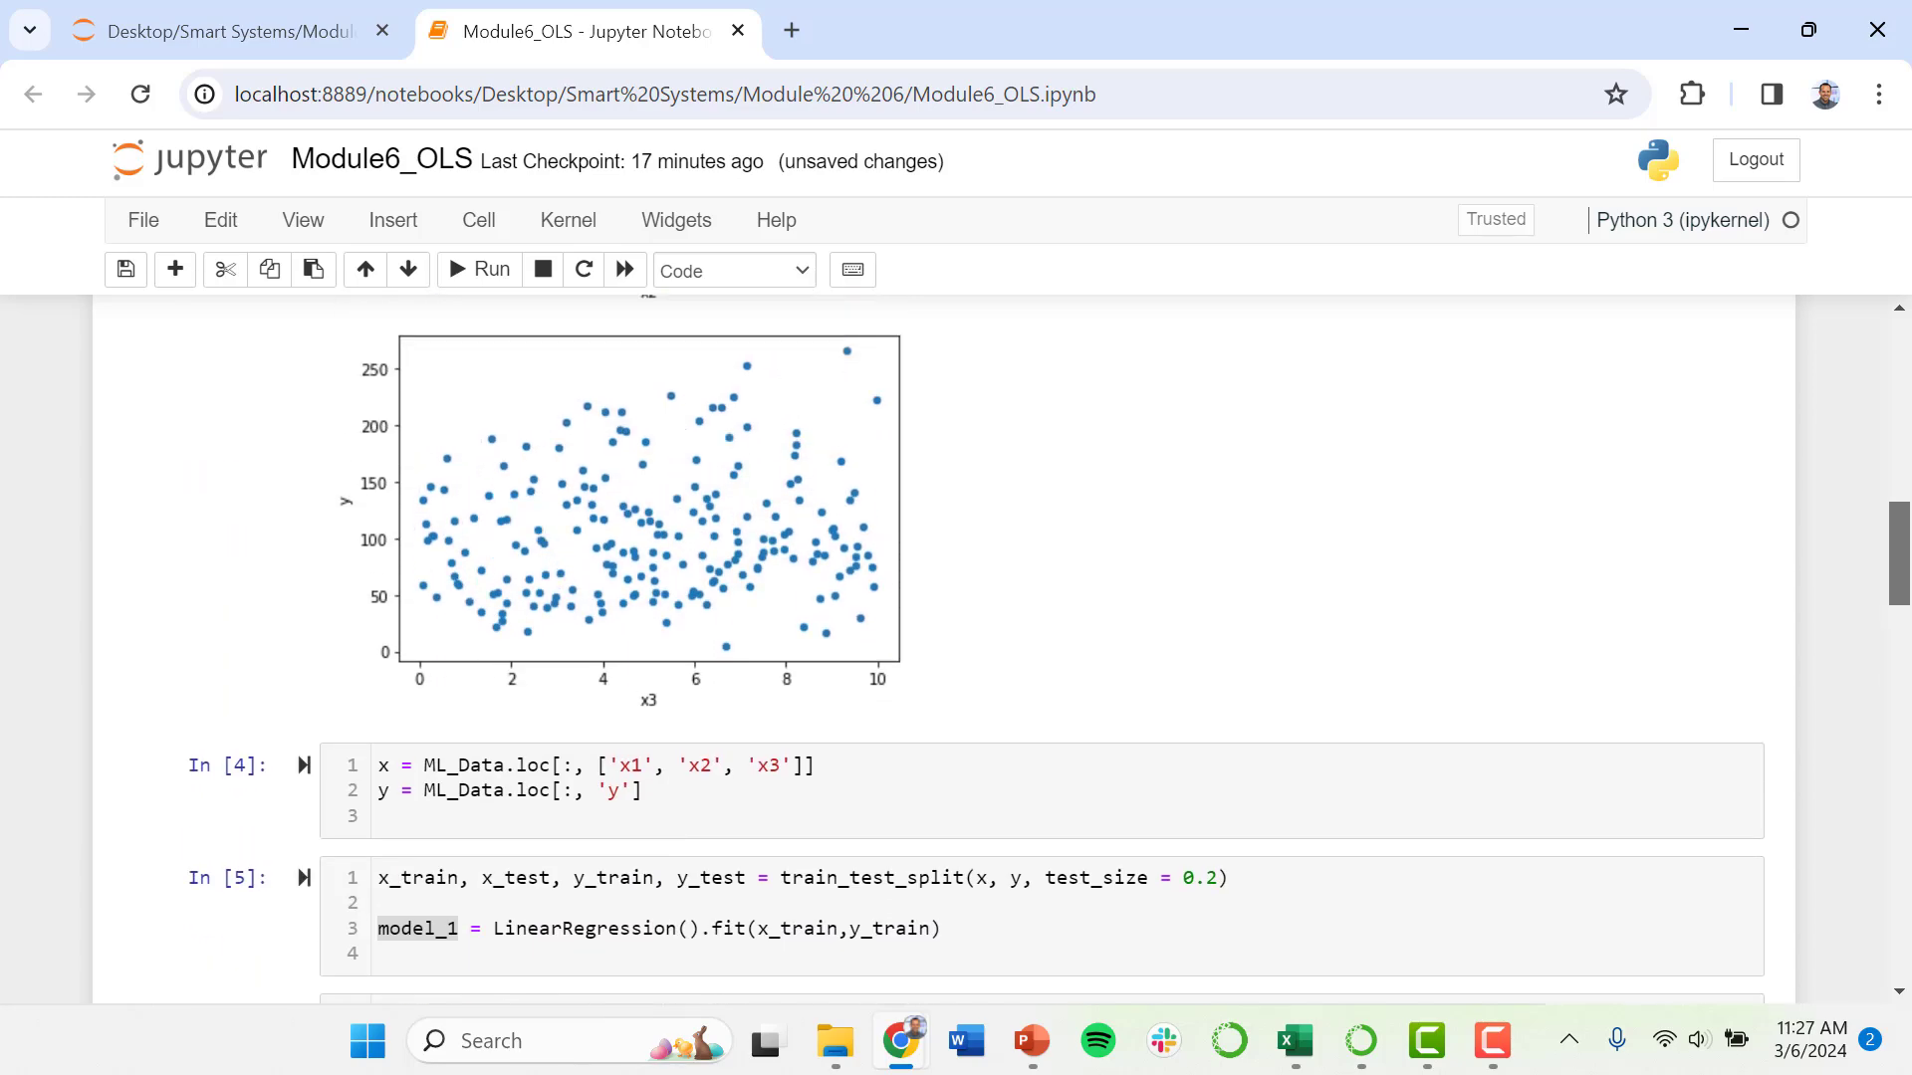
{"action": "scroll", "scroll_direction": "down", "scroll_amount": 3}
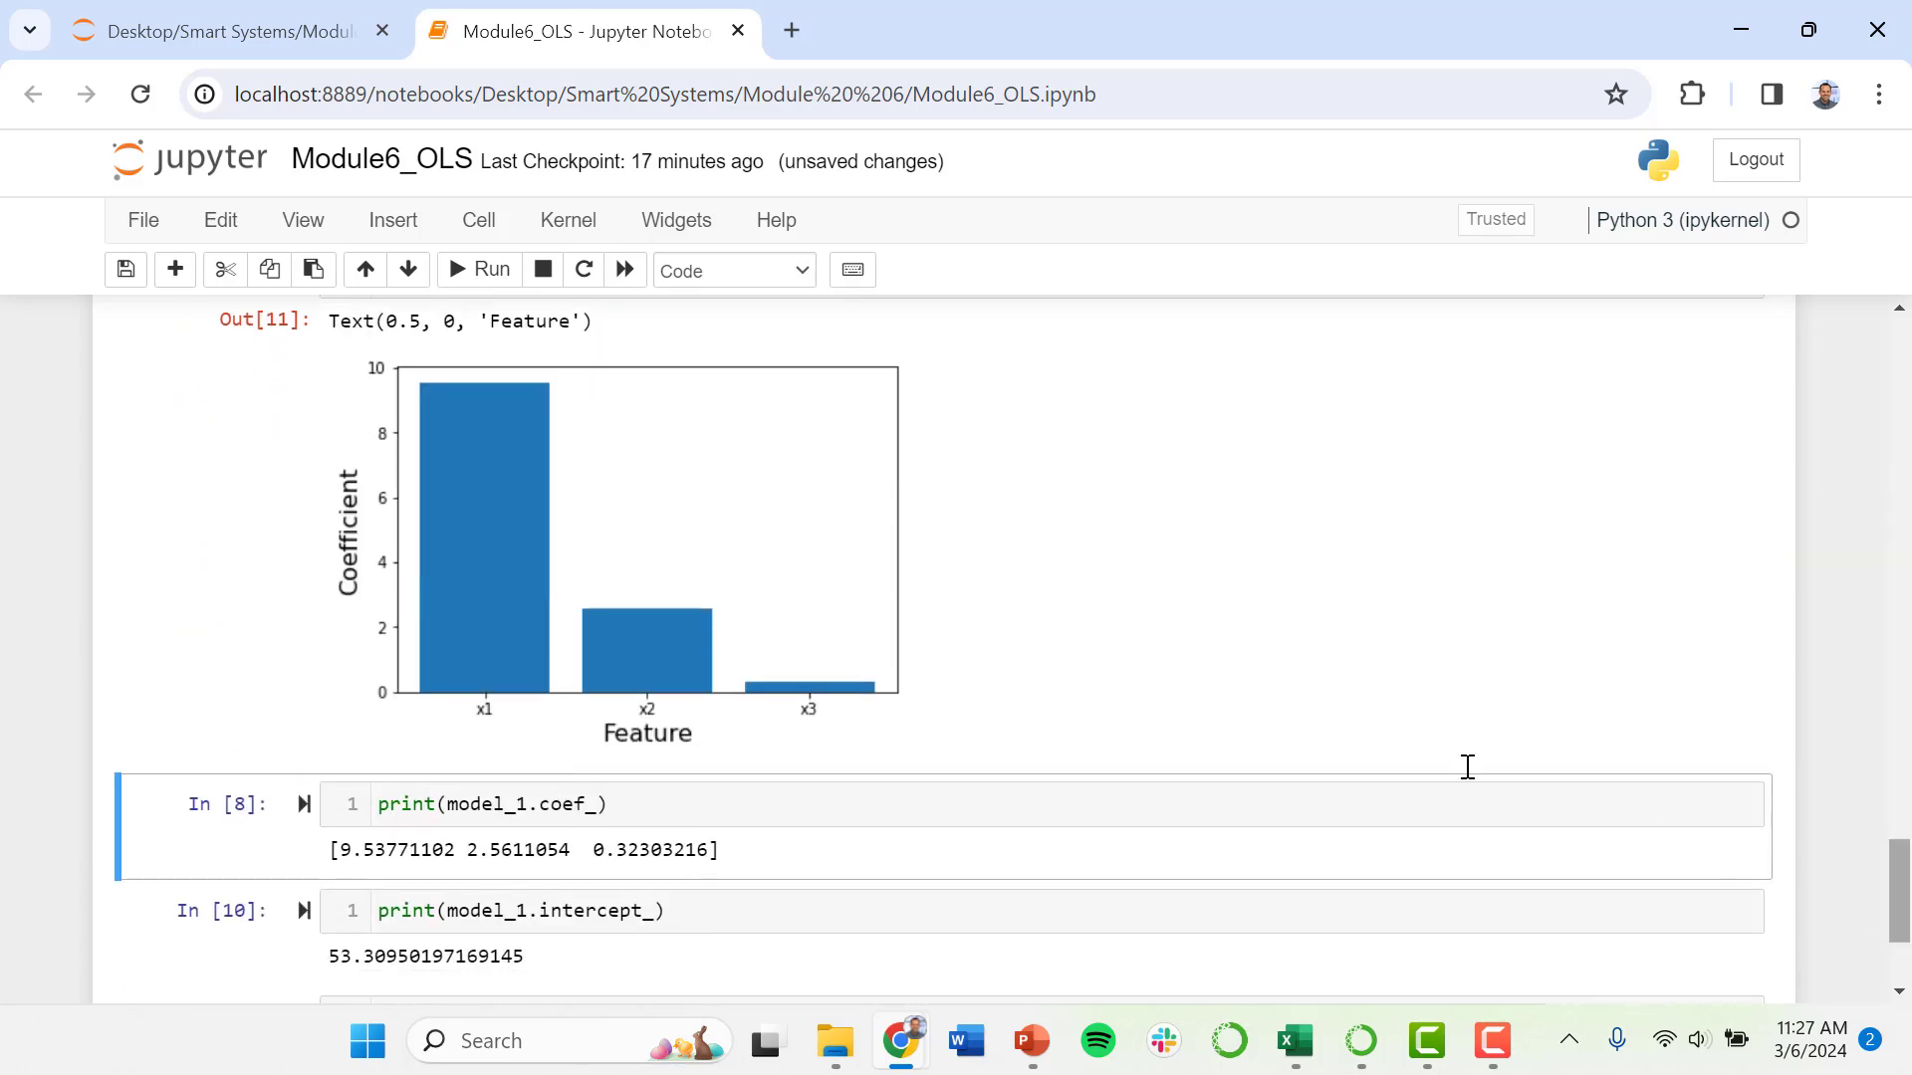
{"action": "mouse_move", "coordinate": [775, 658]}
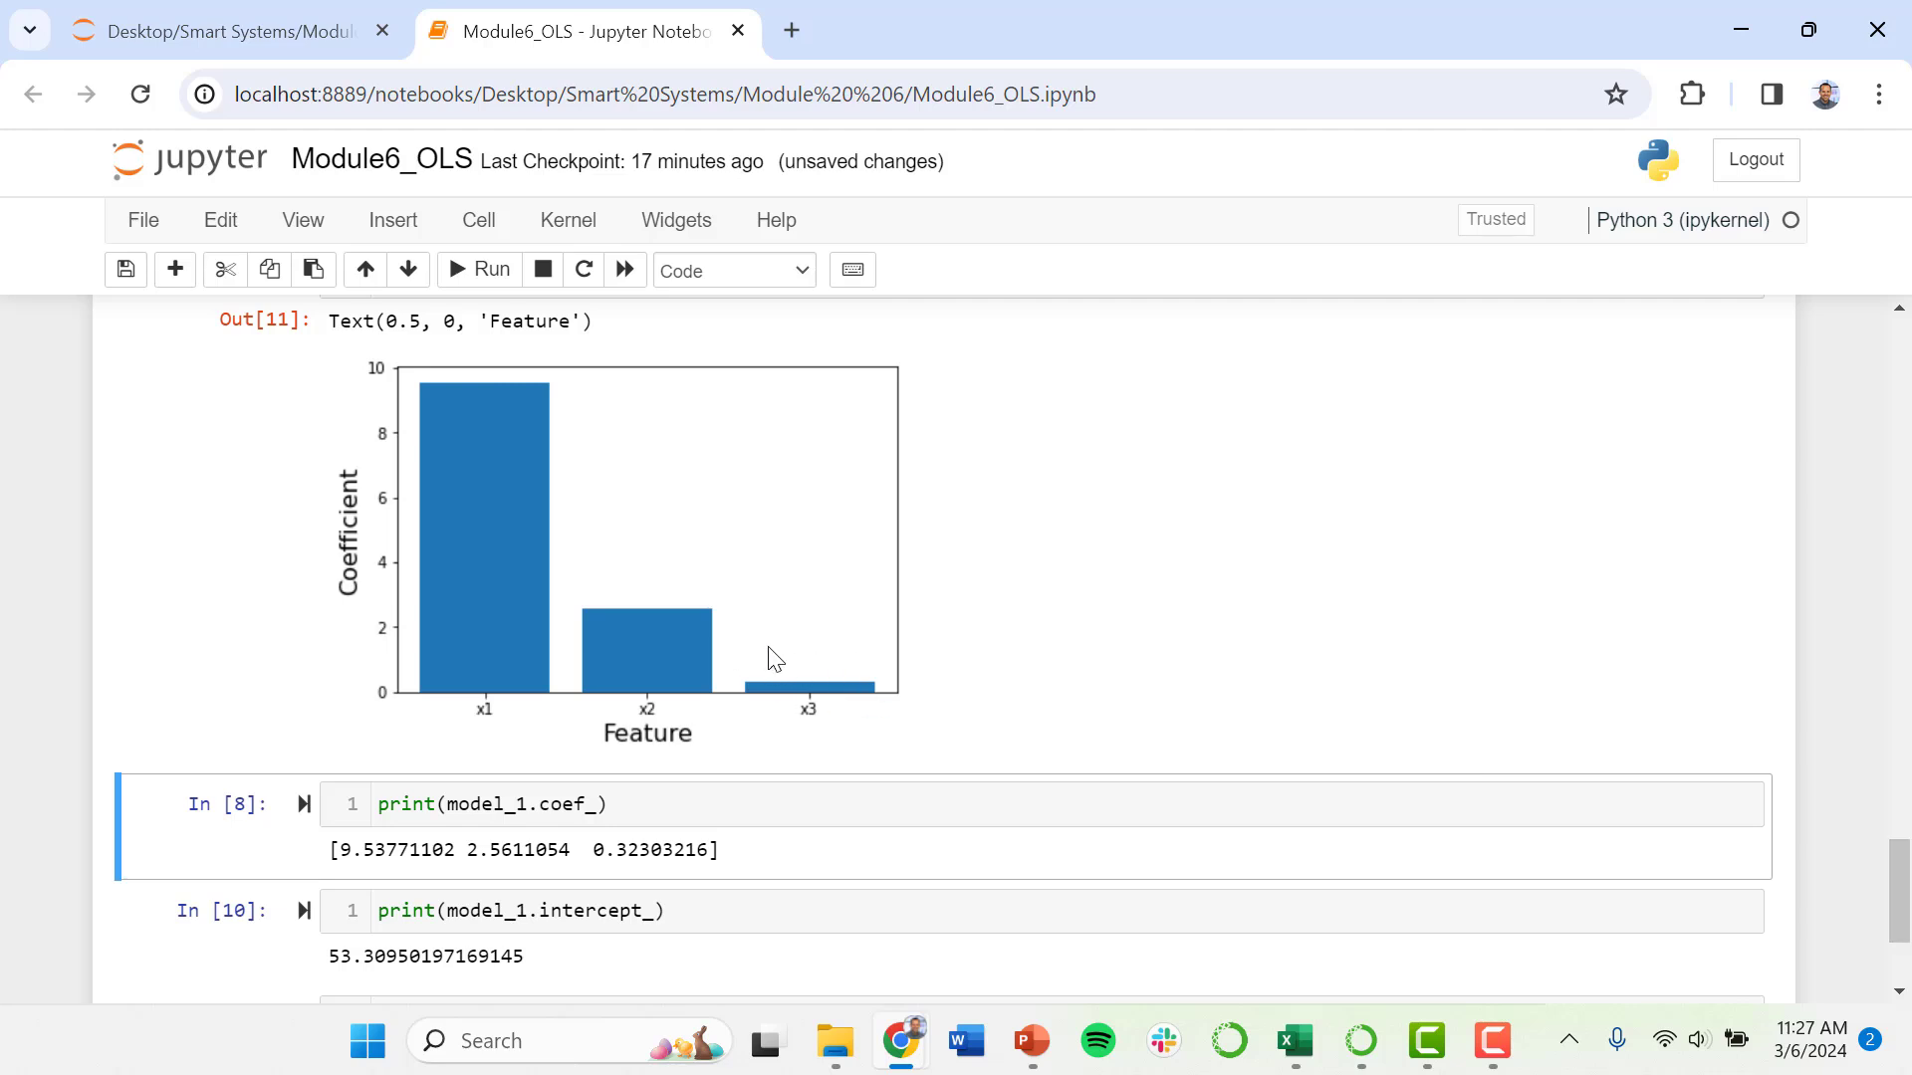
{"action": "mouse_move", "coordinate": [646, 713]}
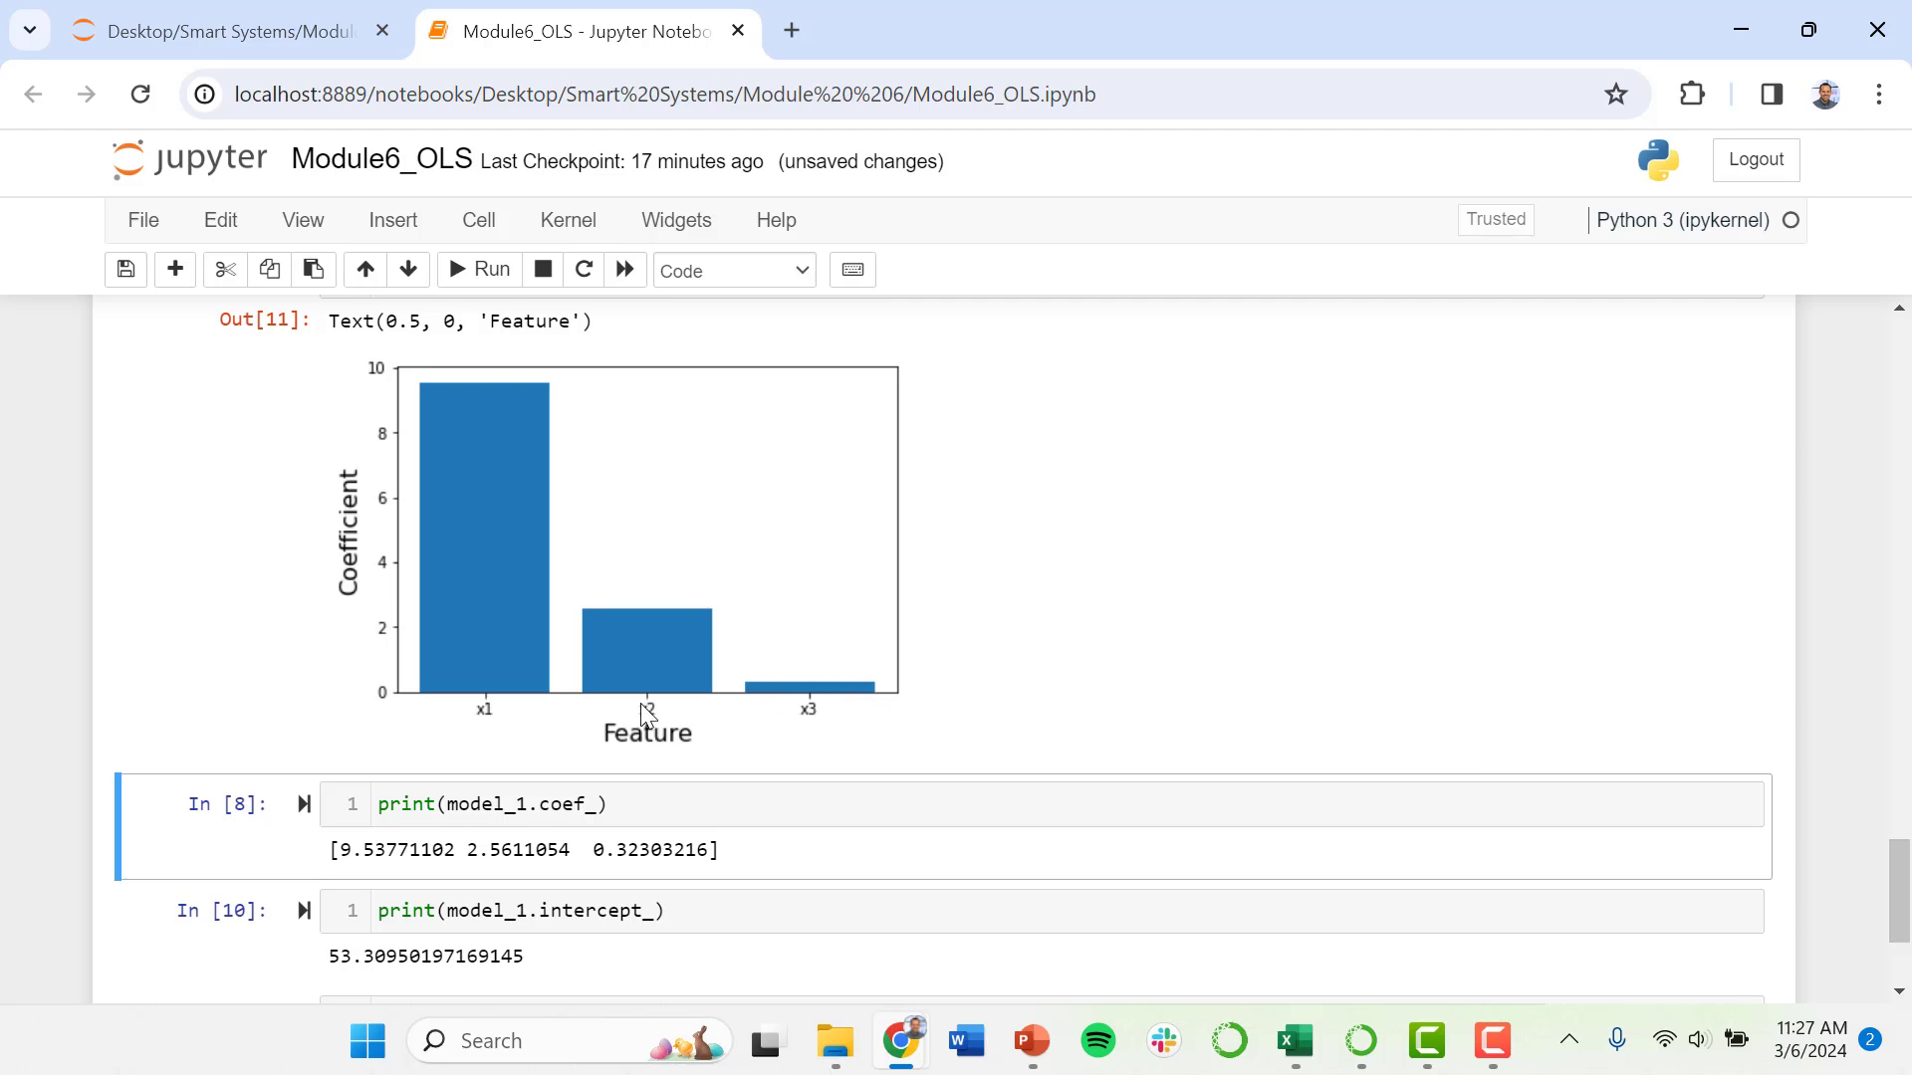
{"action": "scroll", "scroll_direction": "up", "scroll_amount": 3}
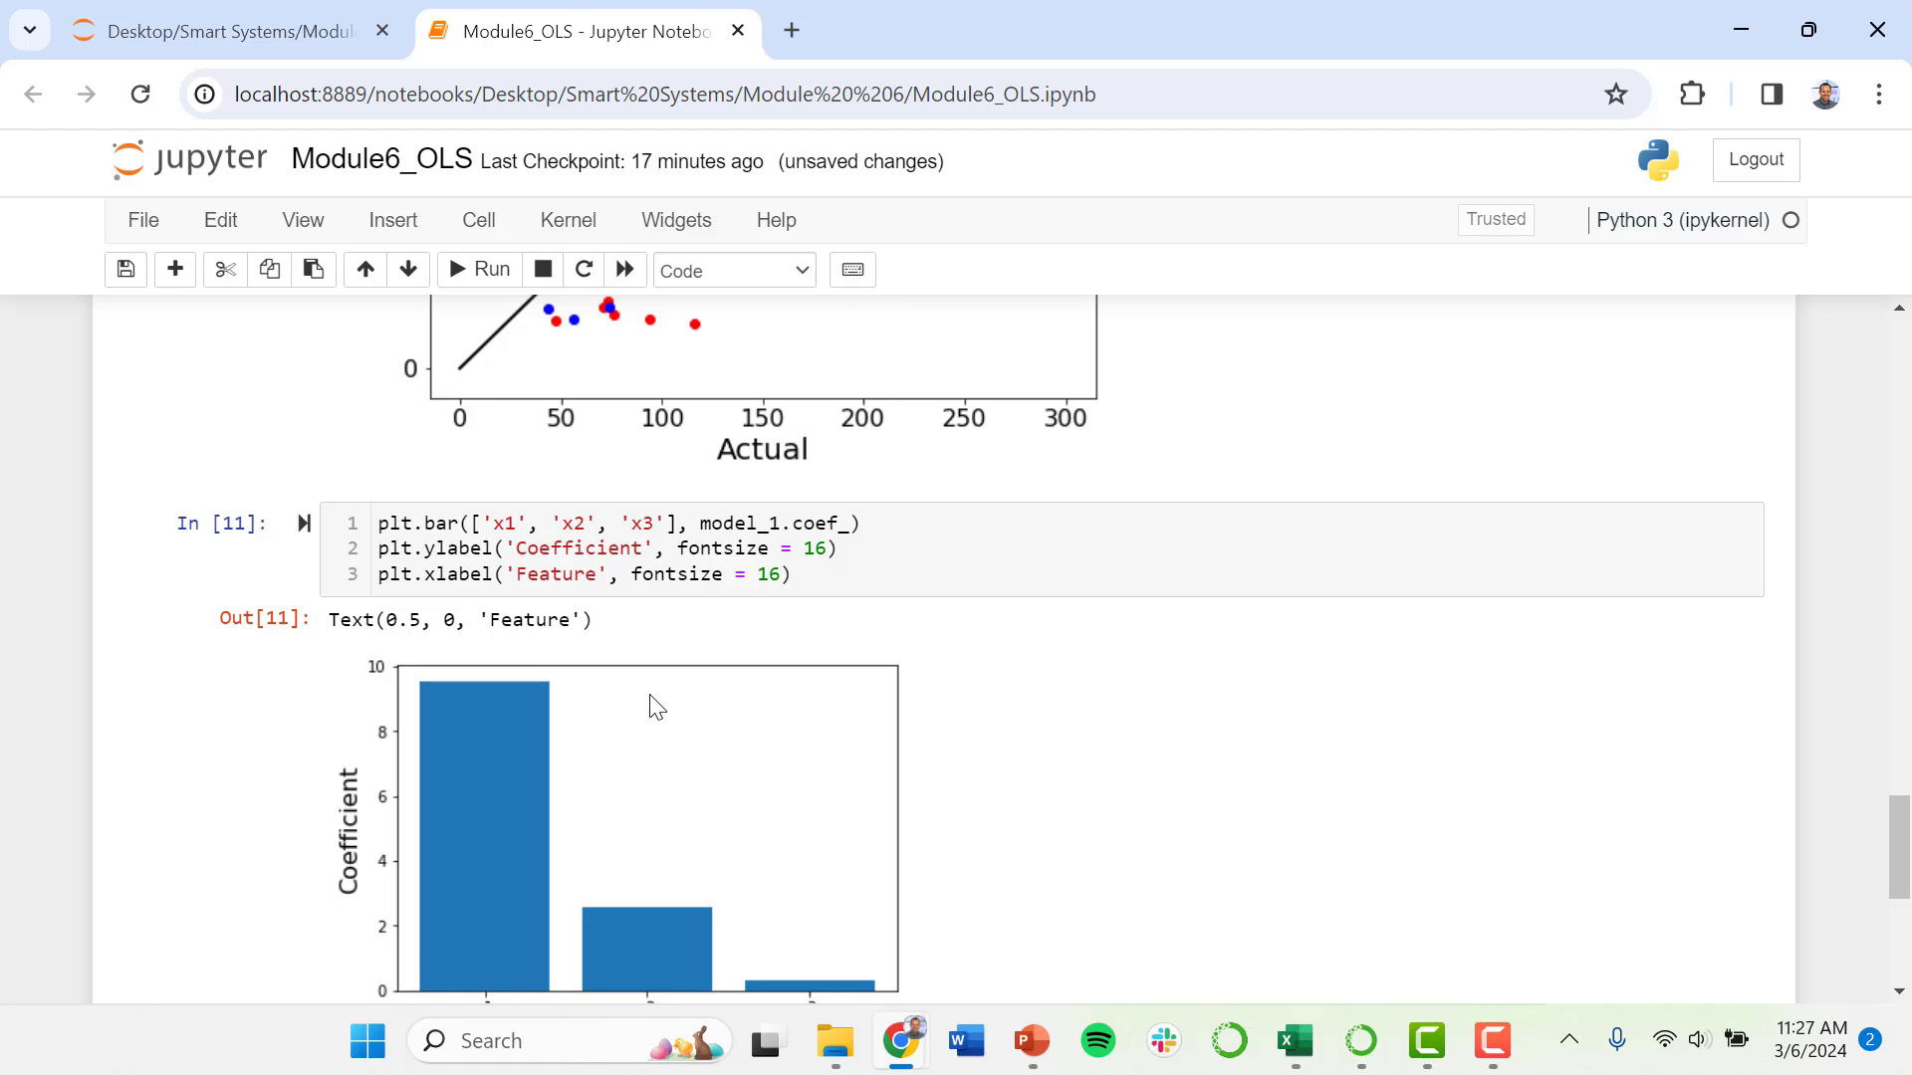
{"action": "mouse_move", "coordinate": [735, 771]}
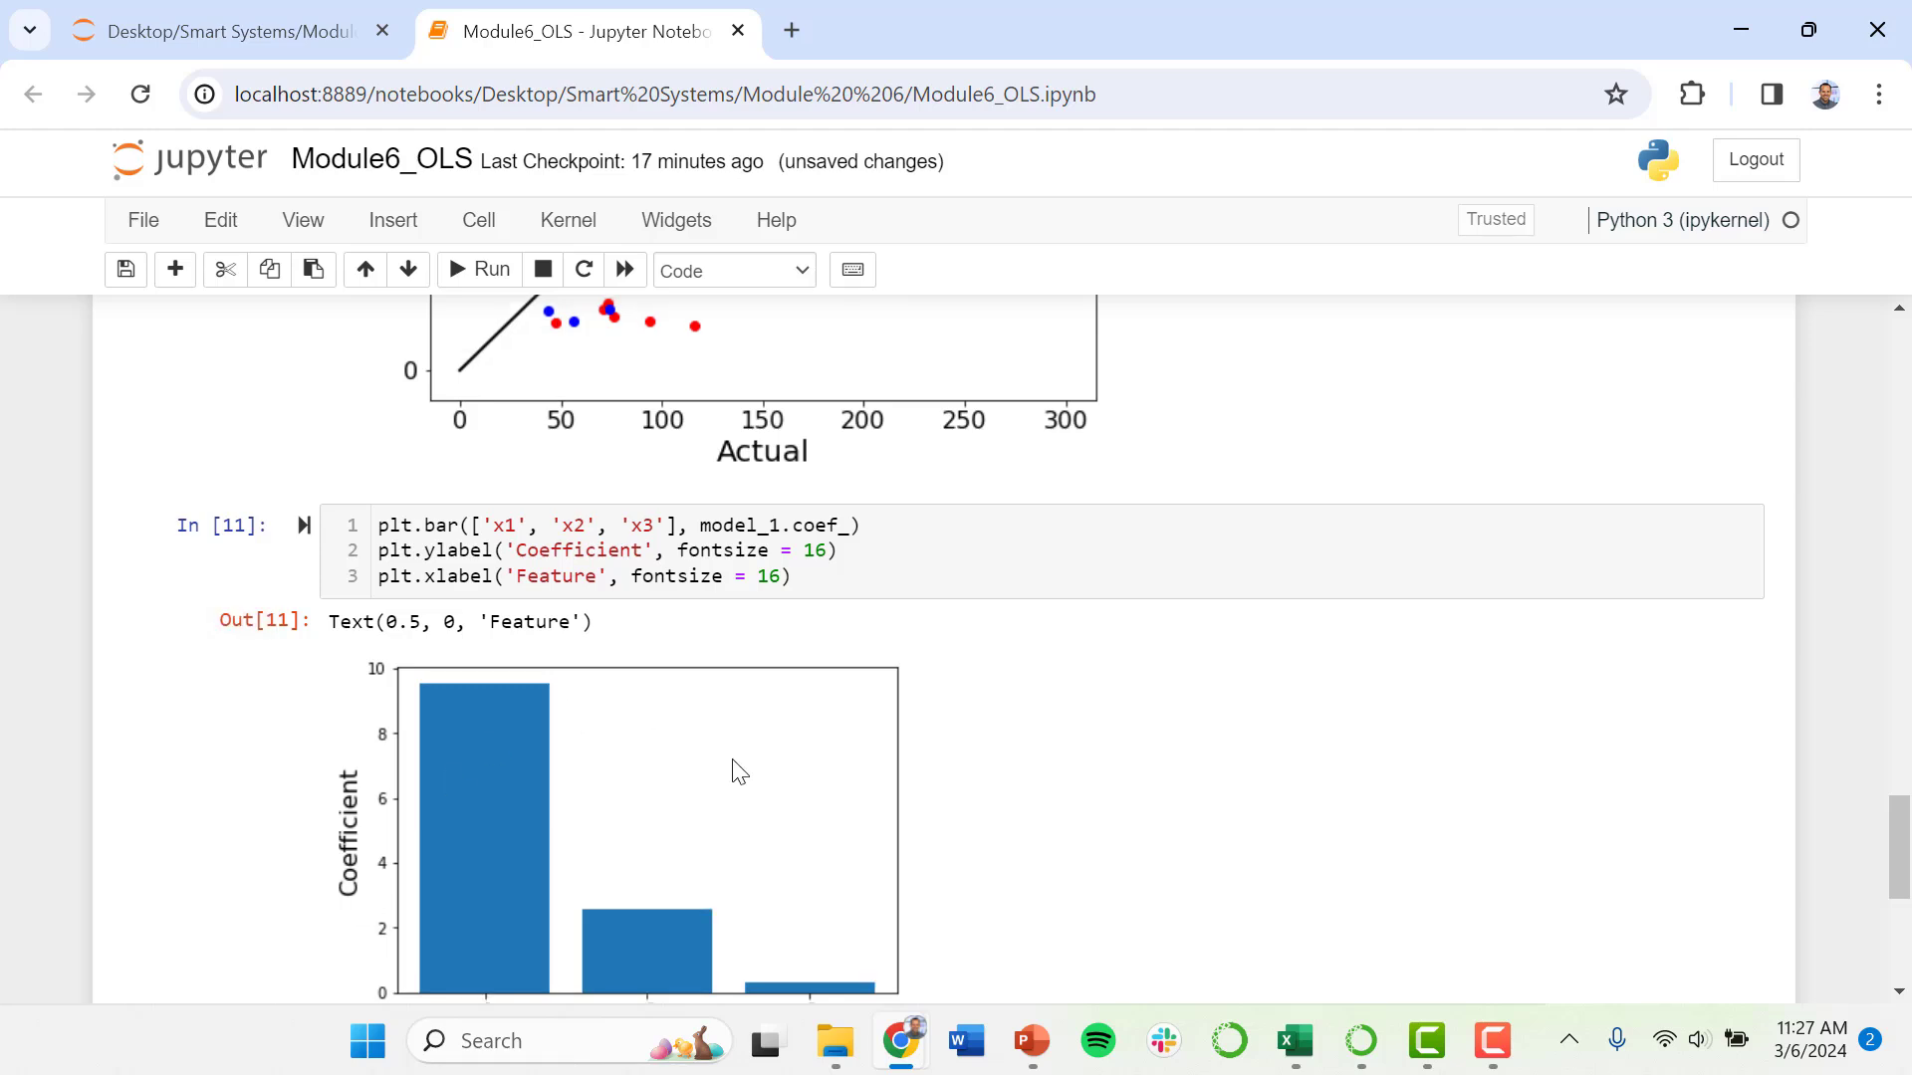
{"action": "scroll", "scroll_direction": "up", "scroll_amount": 3}
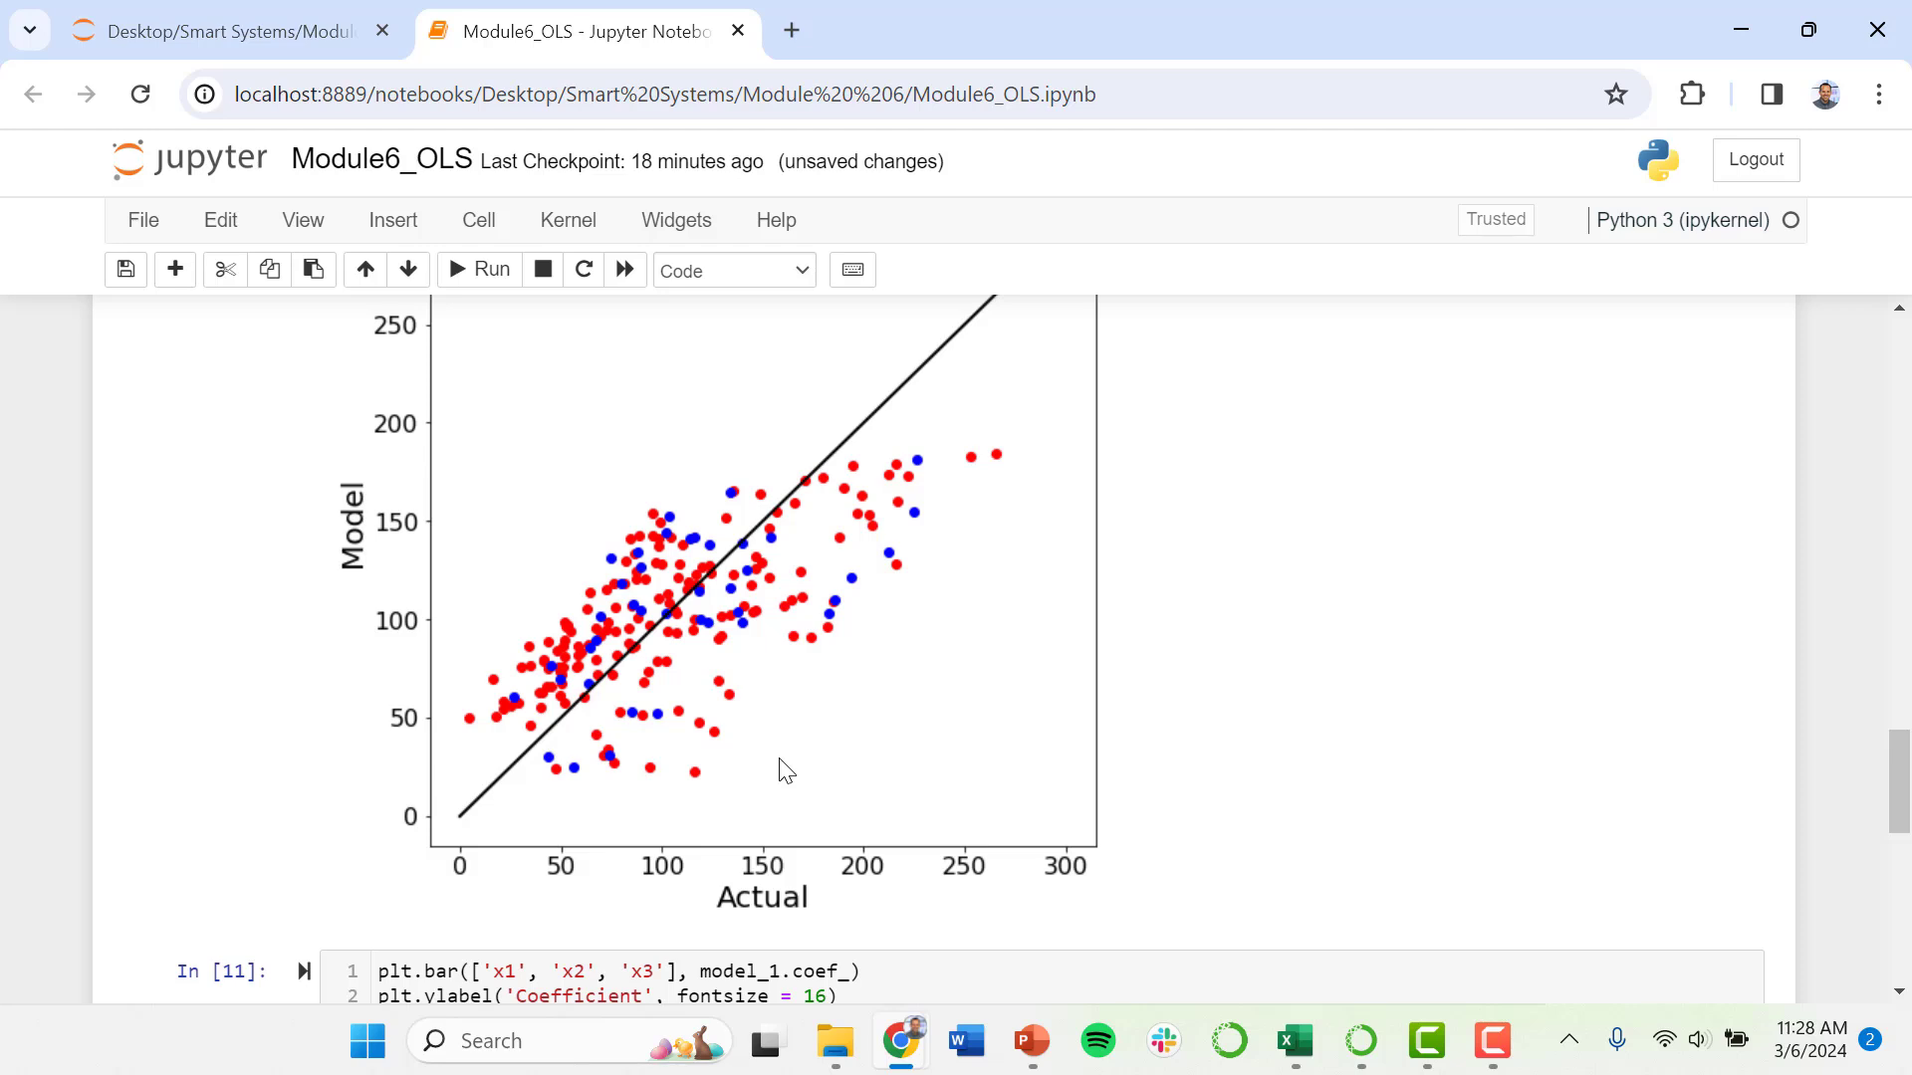
{"action": "mouse_move", "coordinate": [967, 770]}
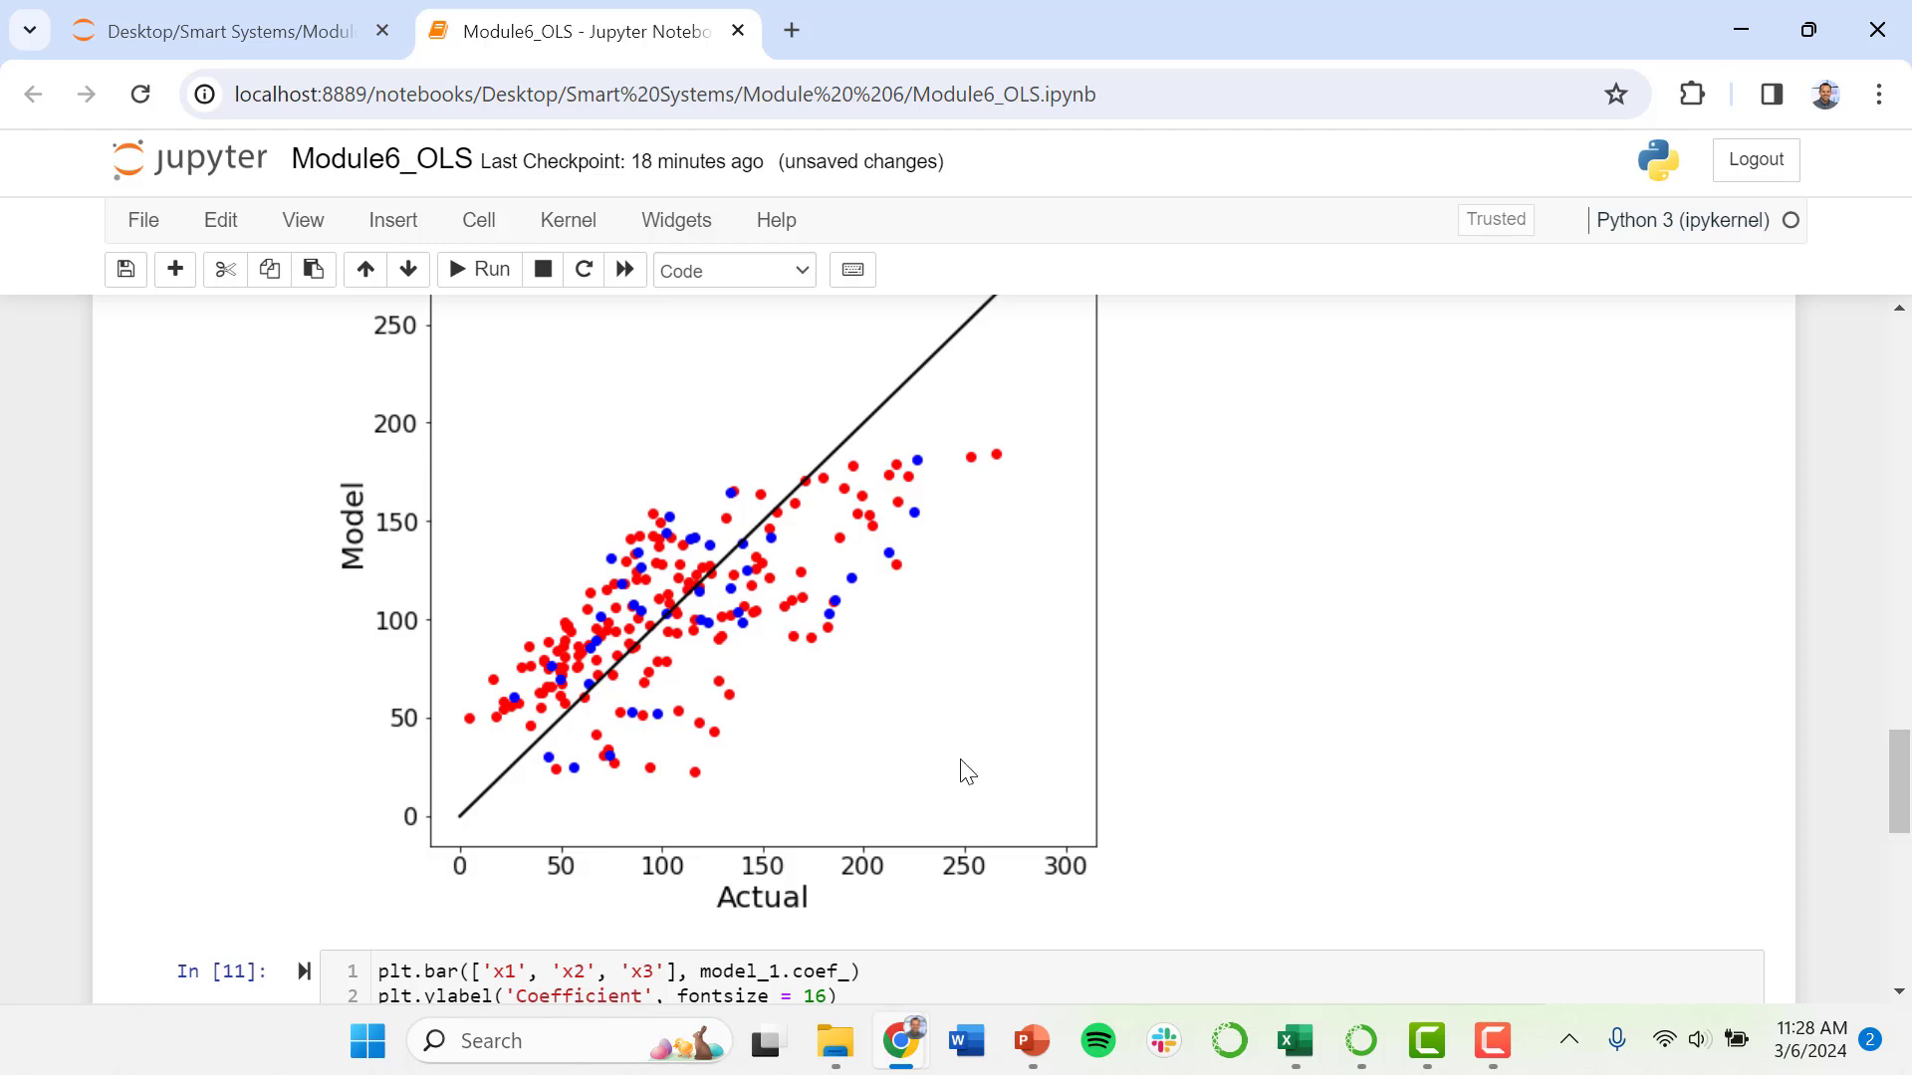